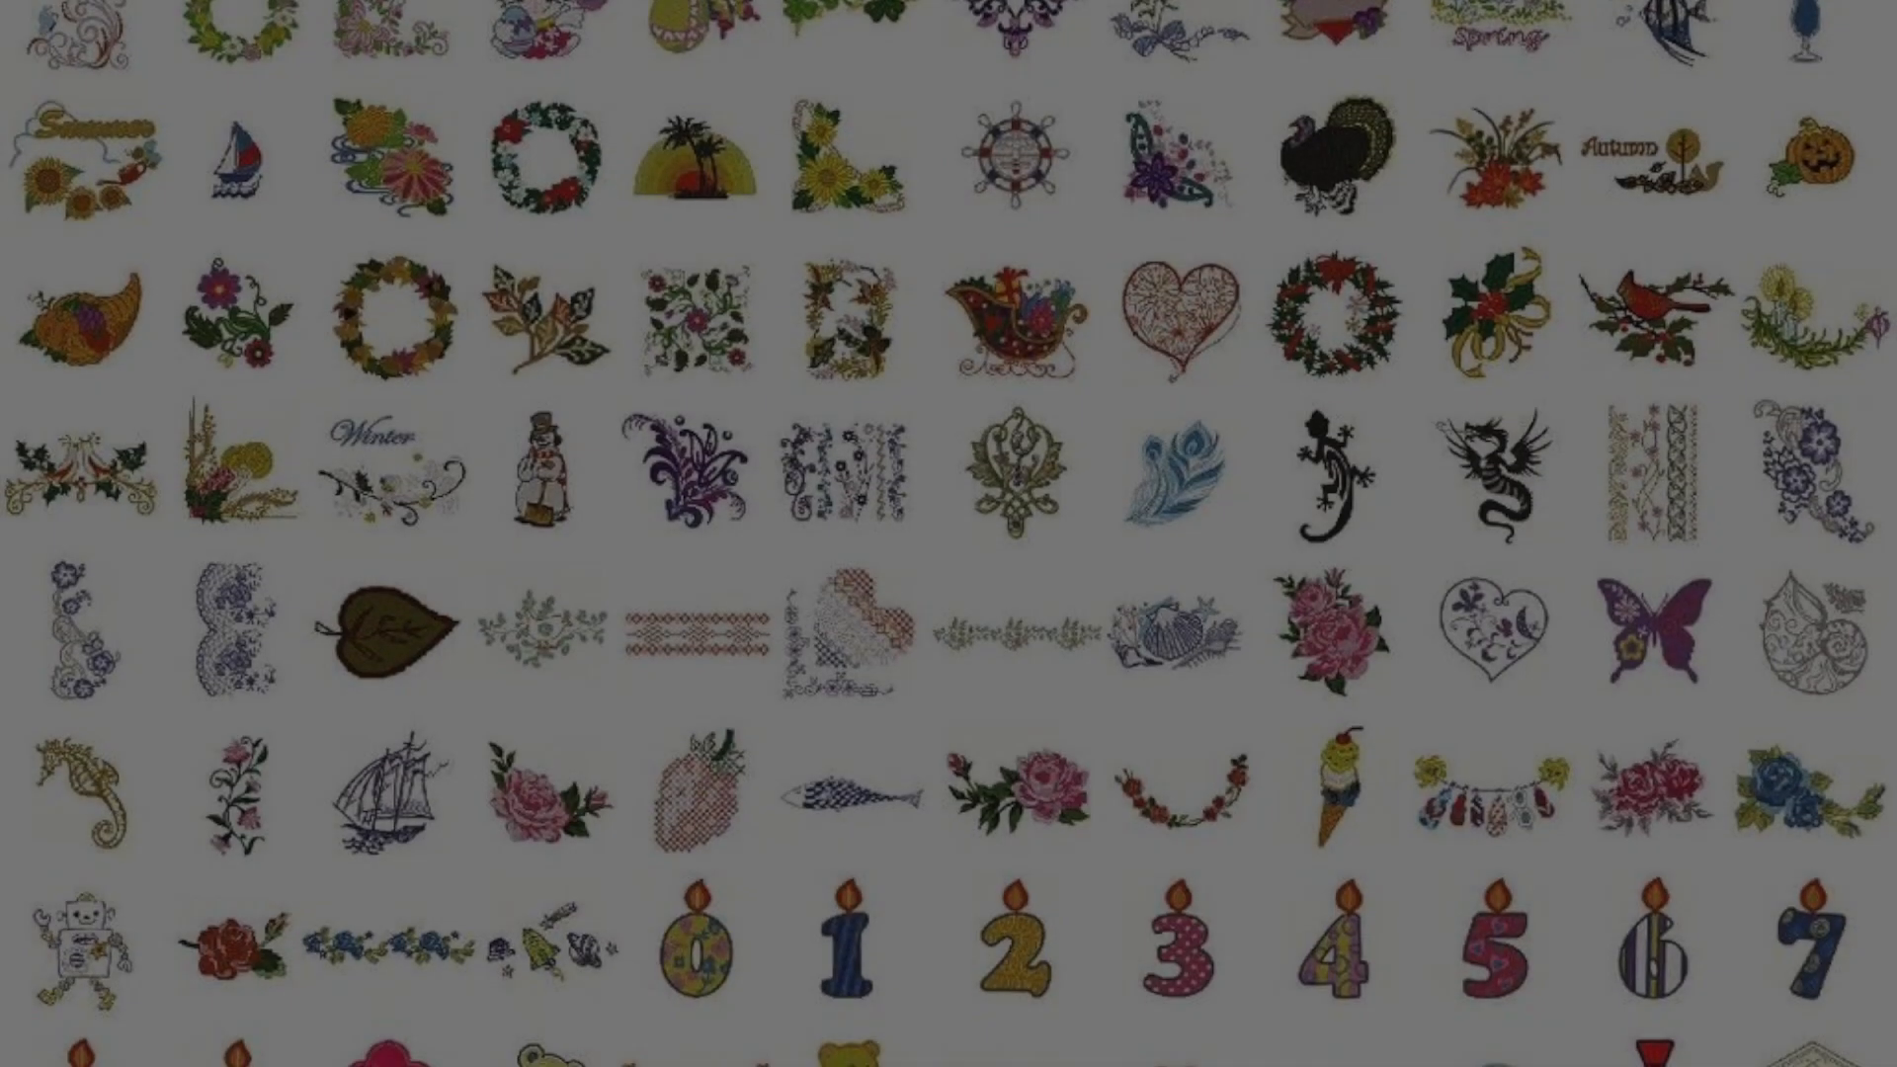
# Scroll through the current page before heading to the Ink/Stitch site.
pyautogui.scroll(-3)
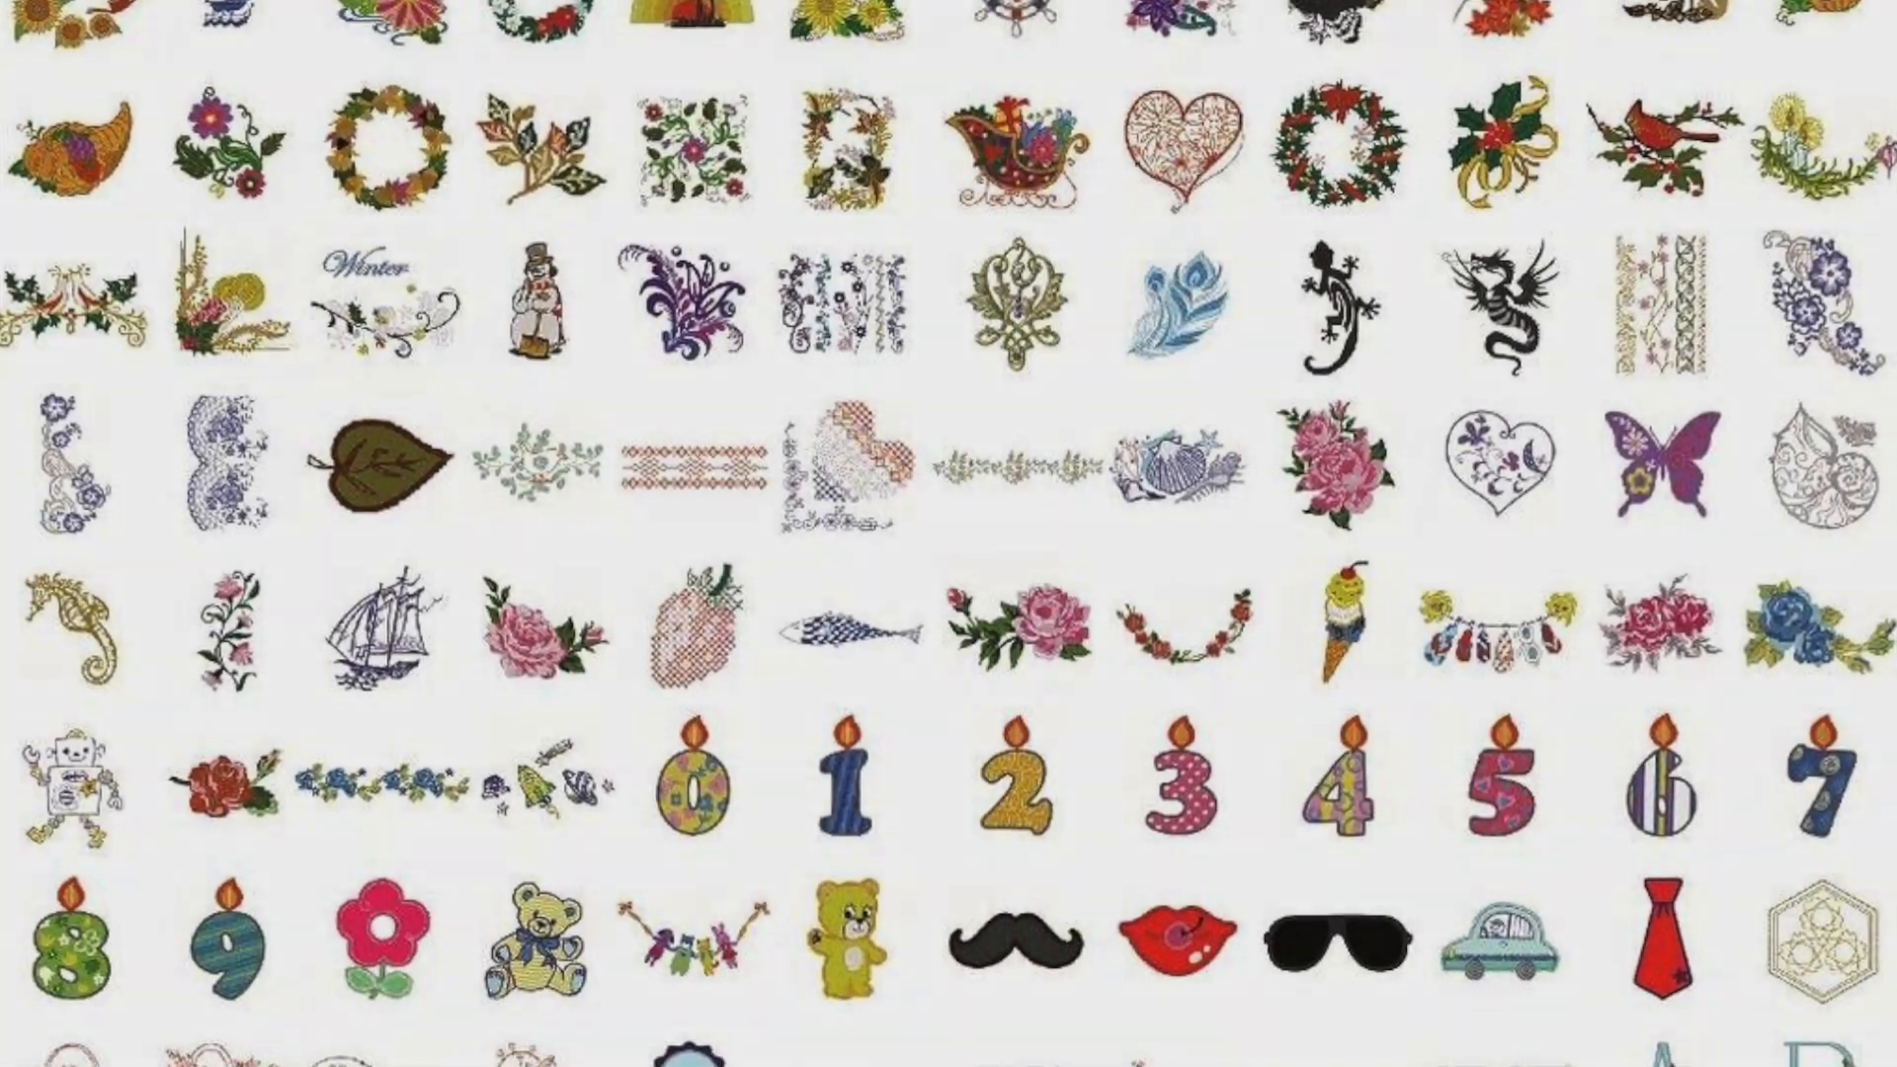
pyautogui.scroll(-3)
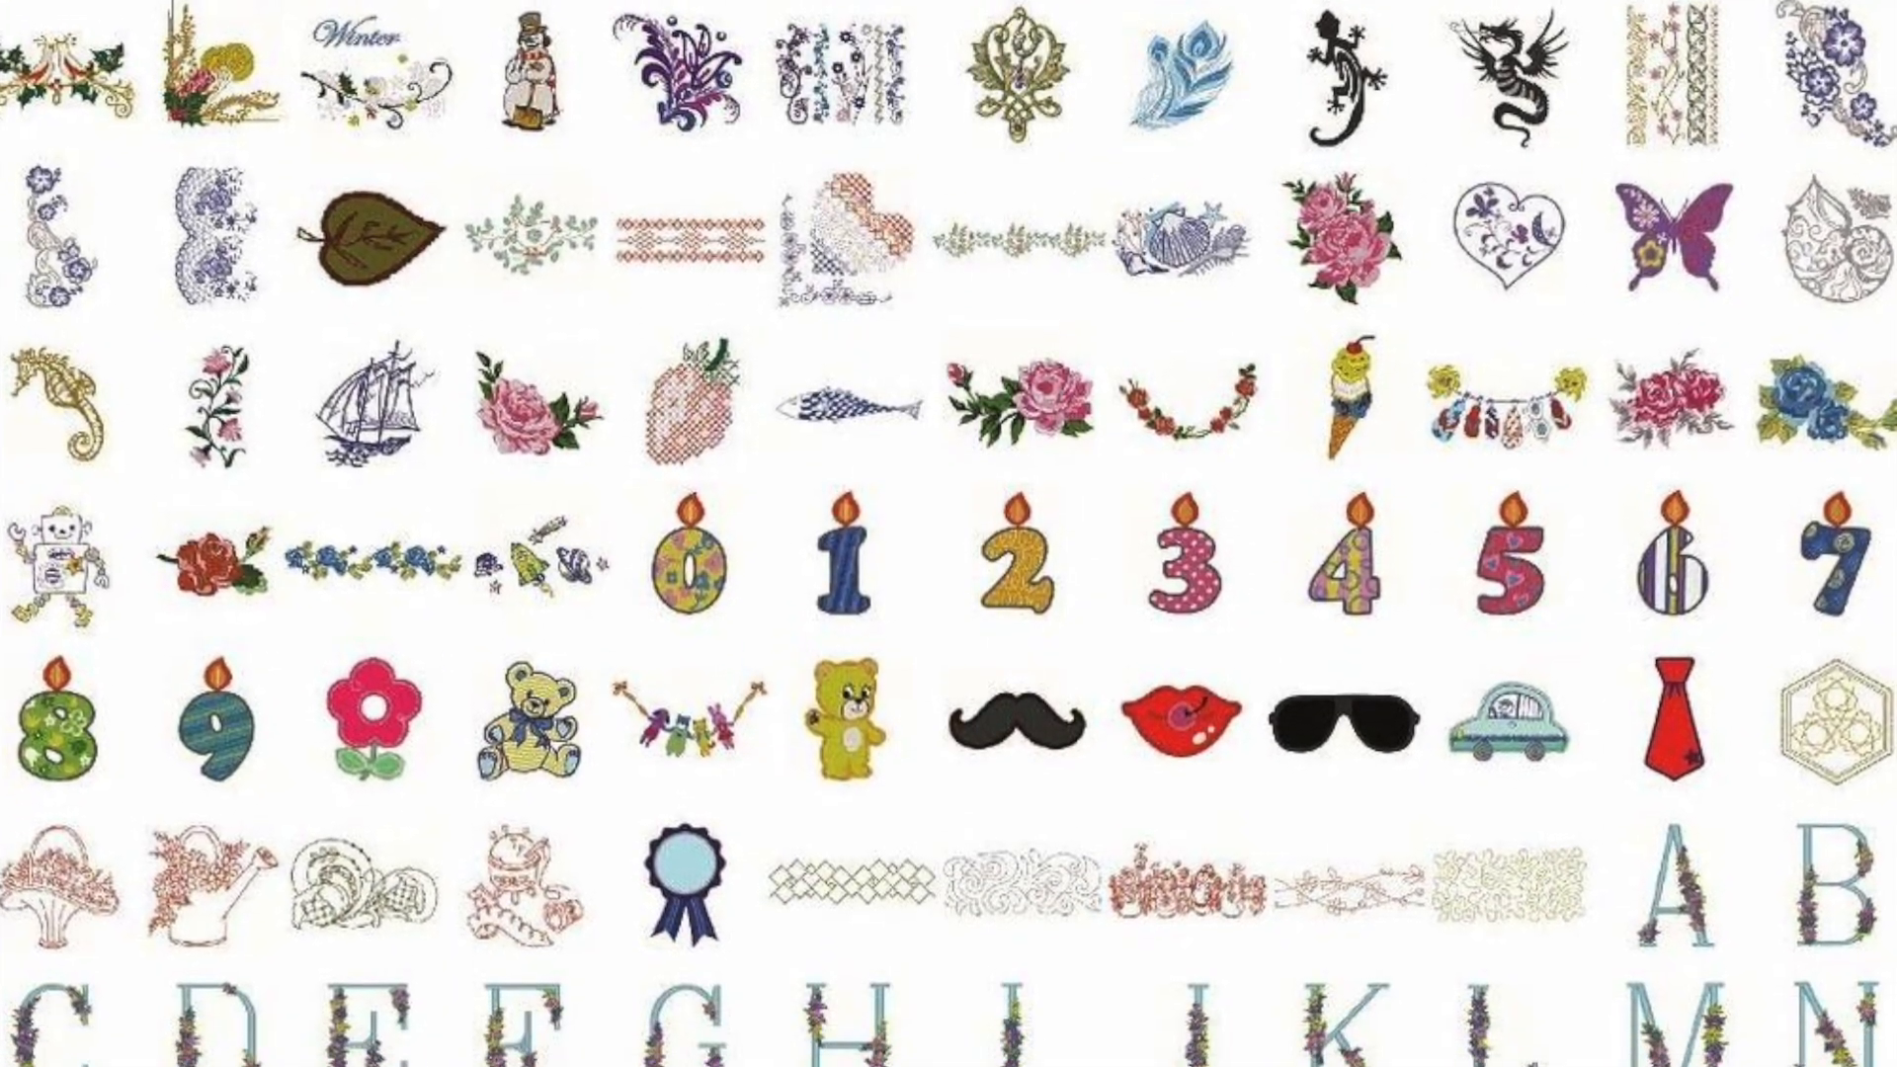
pyautogui.scroll(-3)
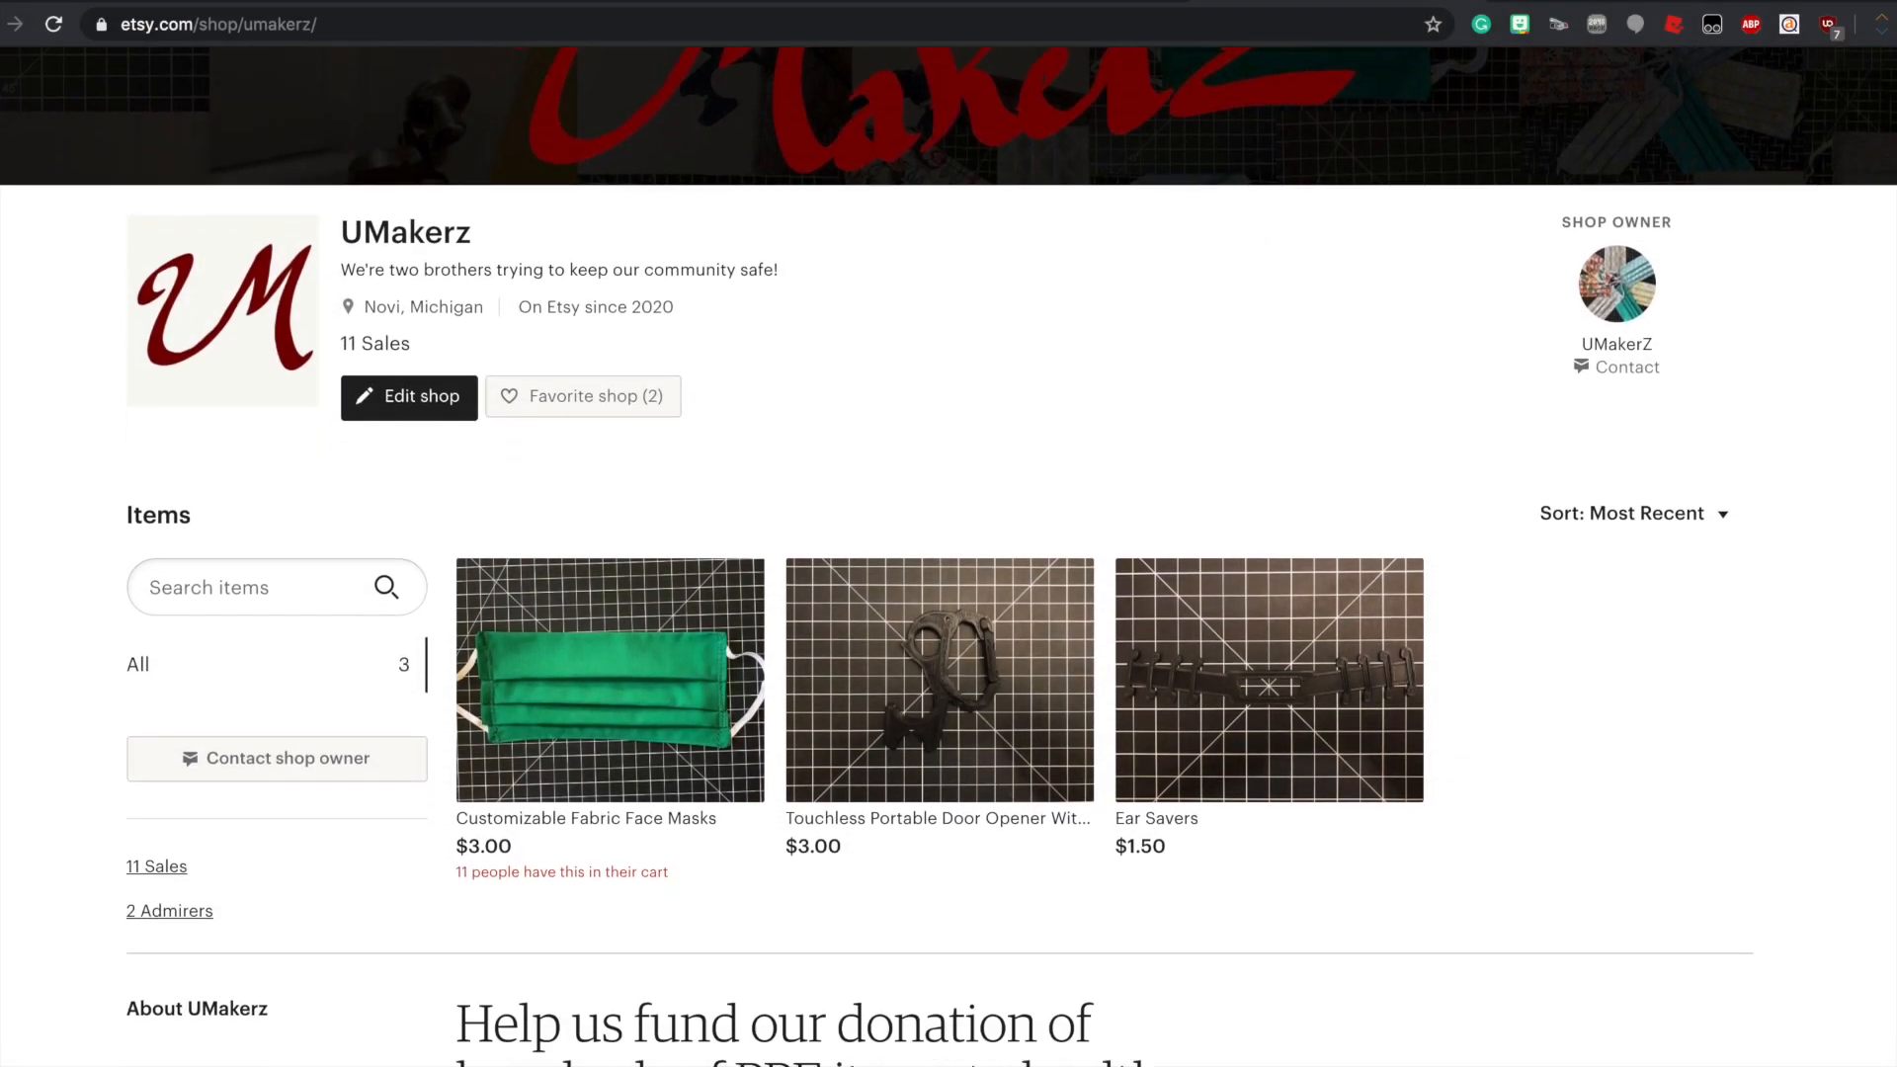
pyautogui.scroll(-3)
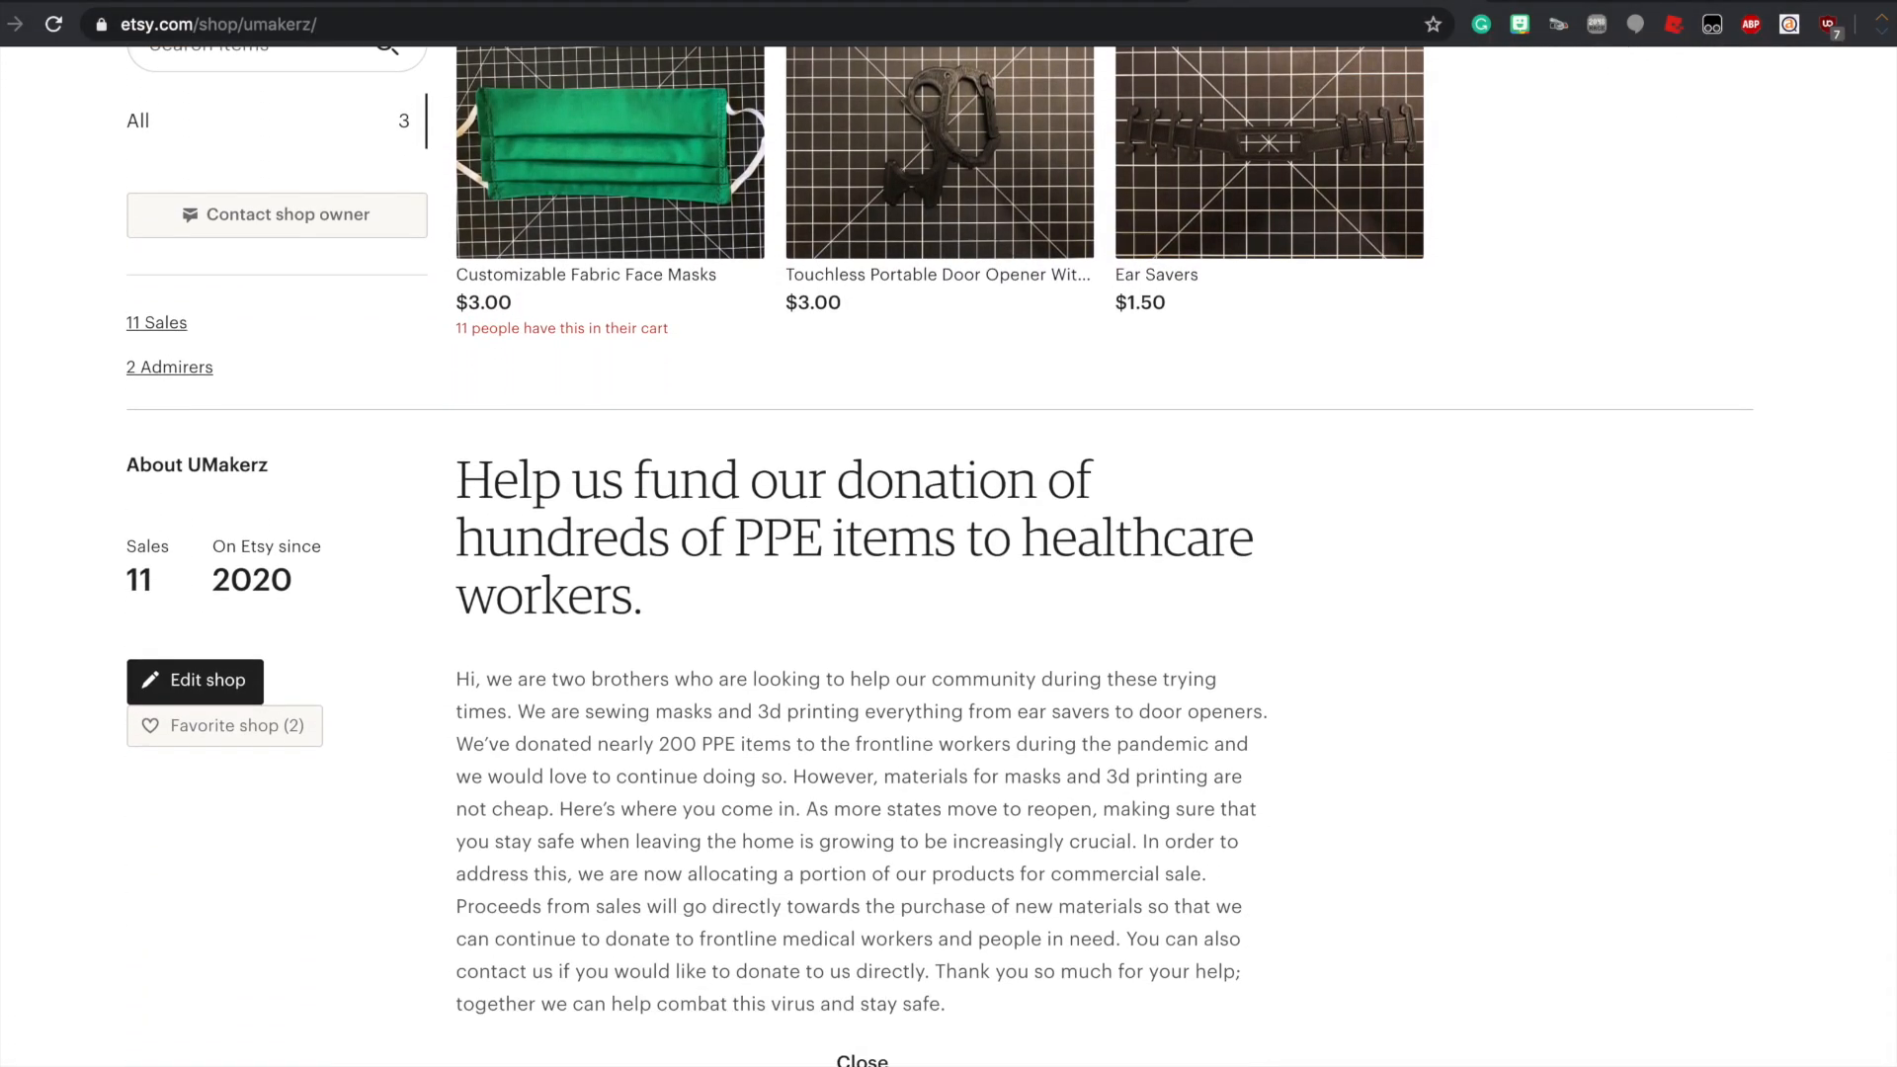
pyautogui.scroll(-3)
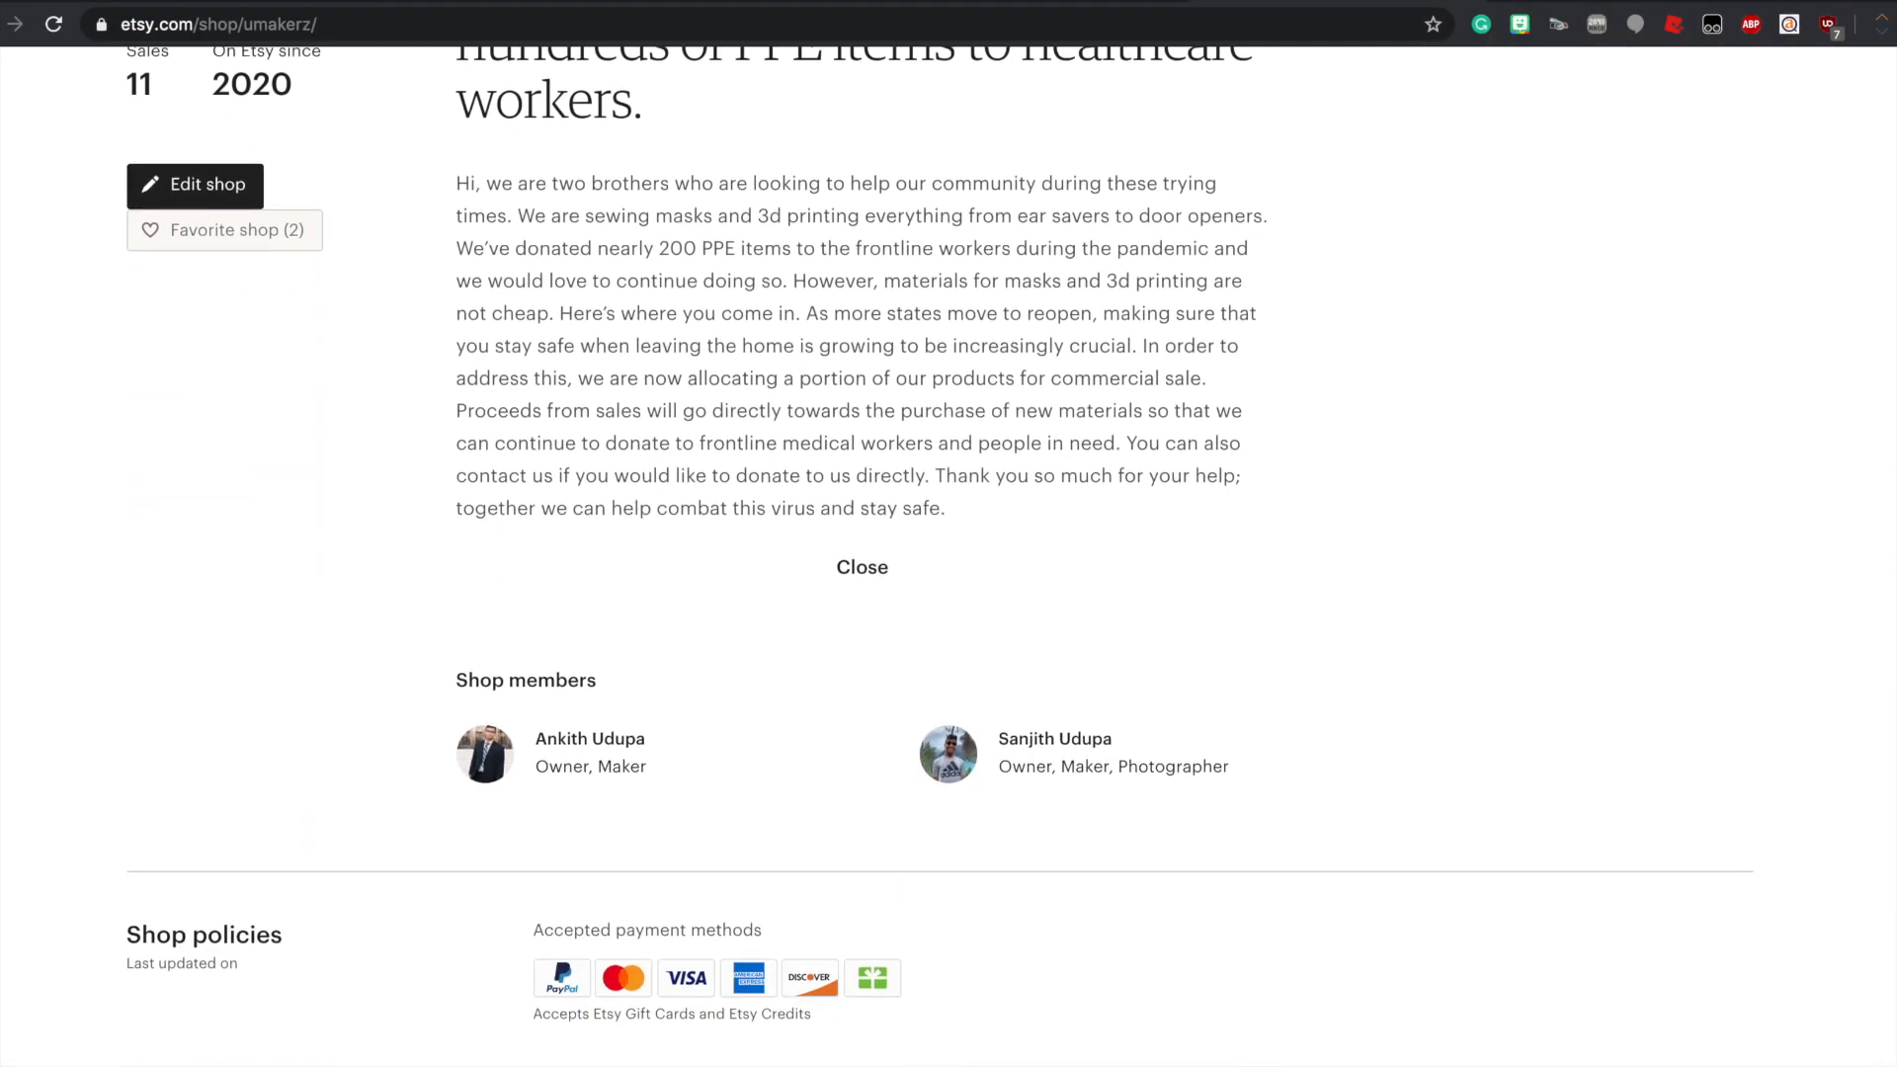
pyautogui.scroll(-3)
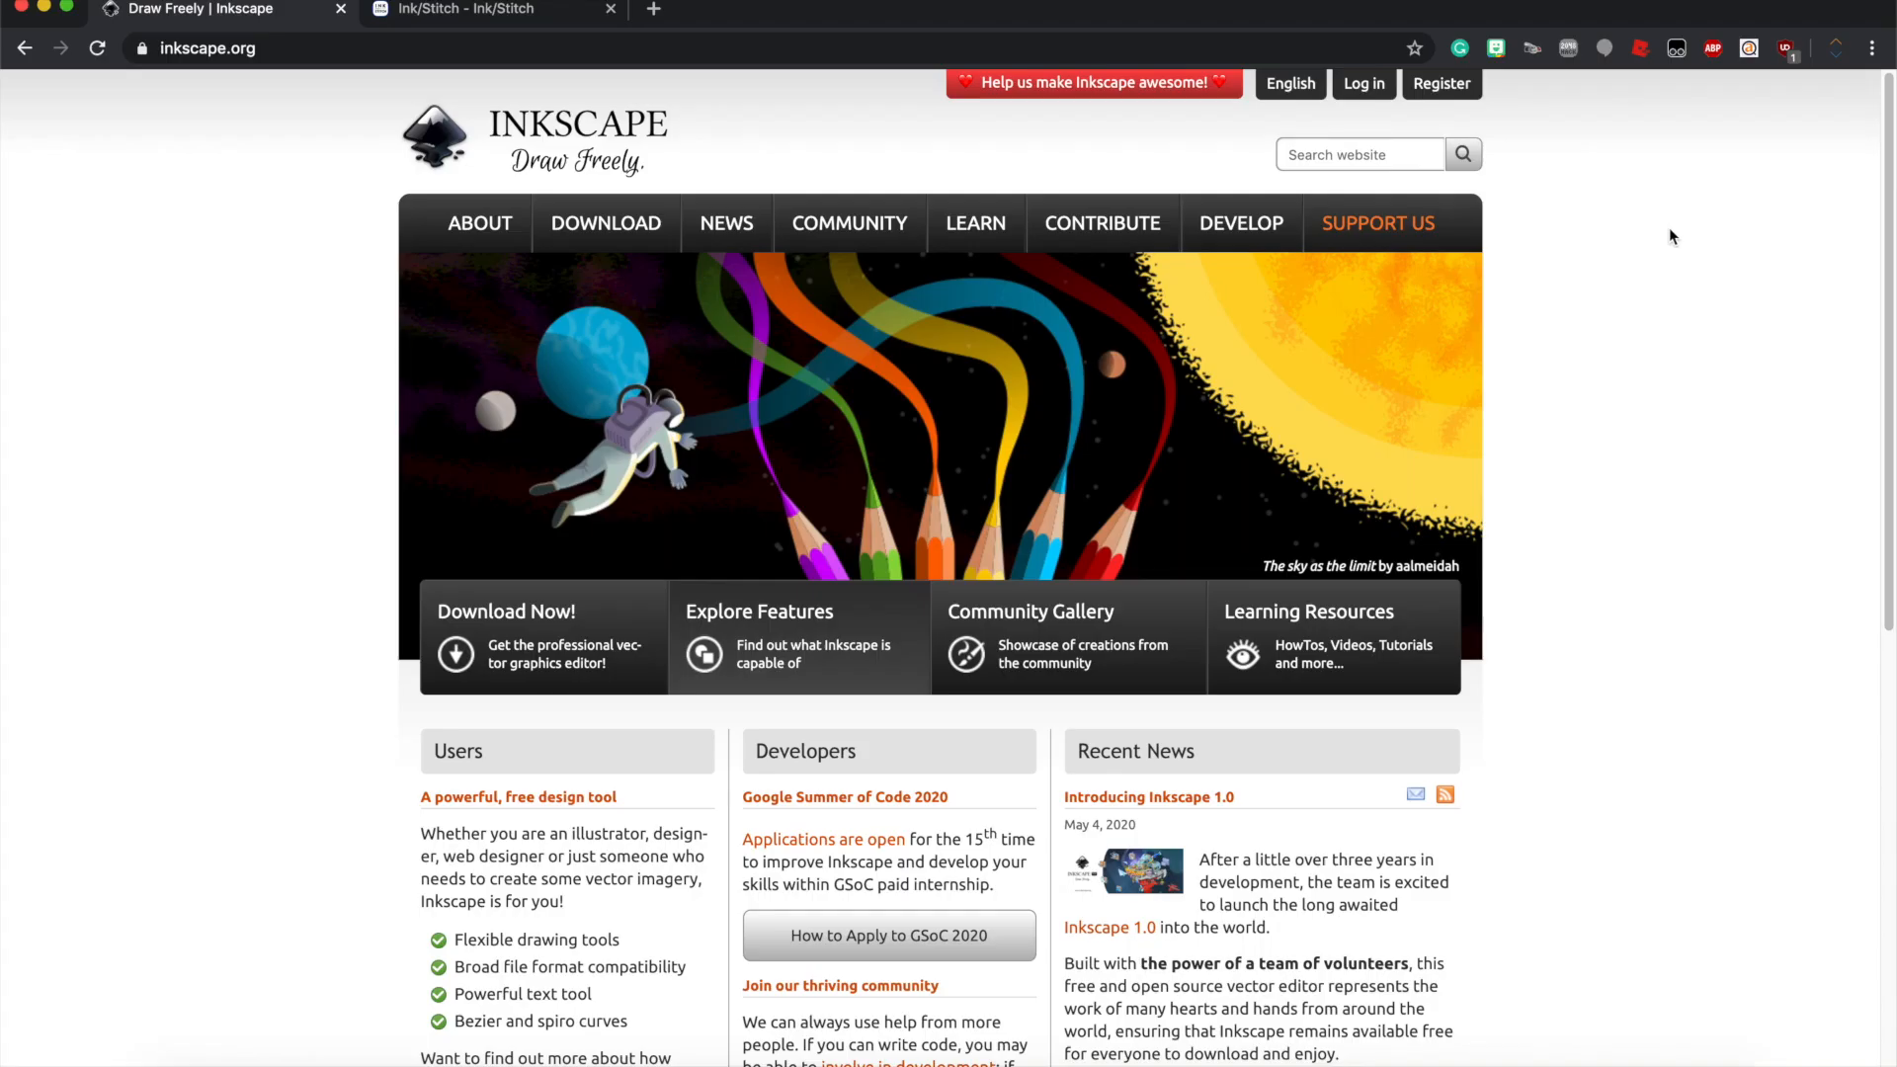
pyautogui.moveTo(1393, 245)
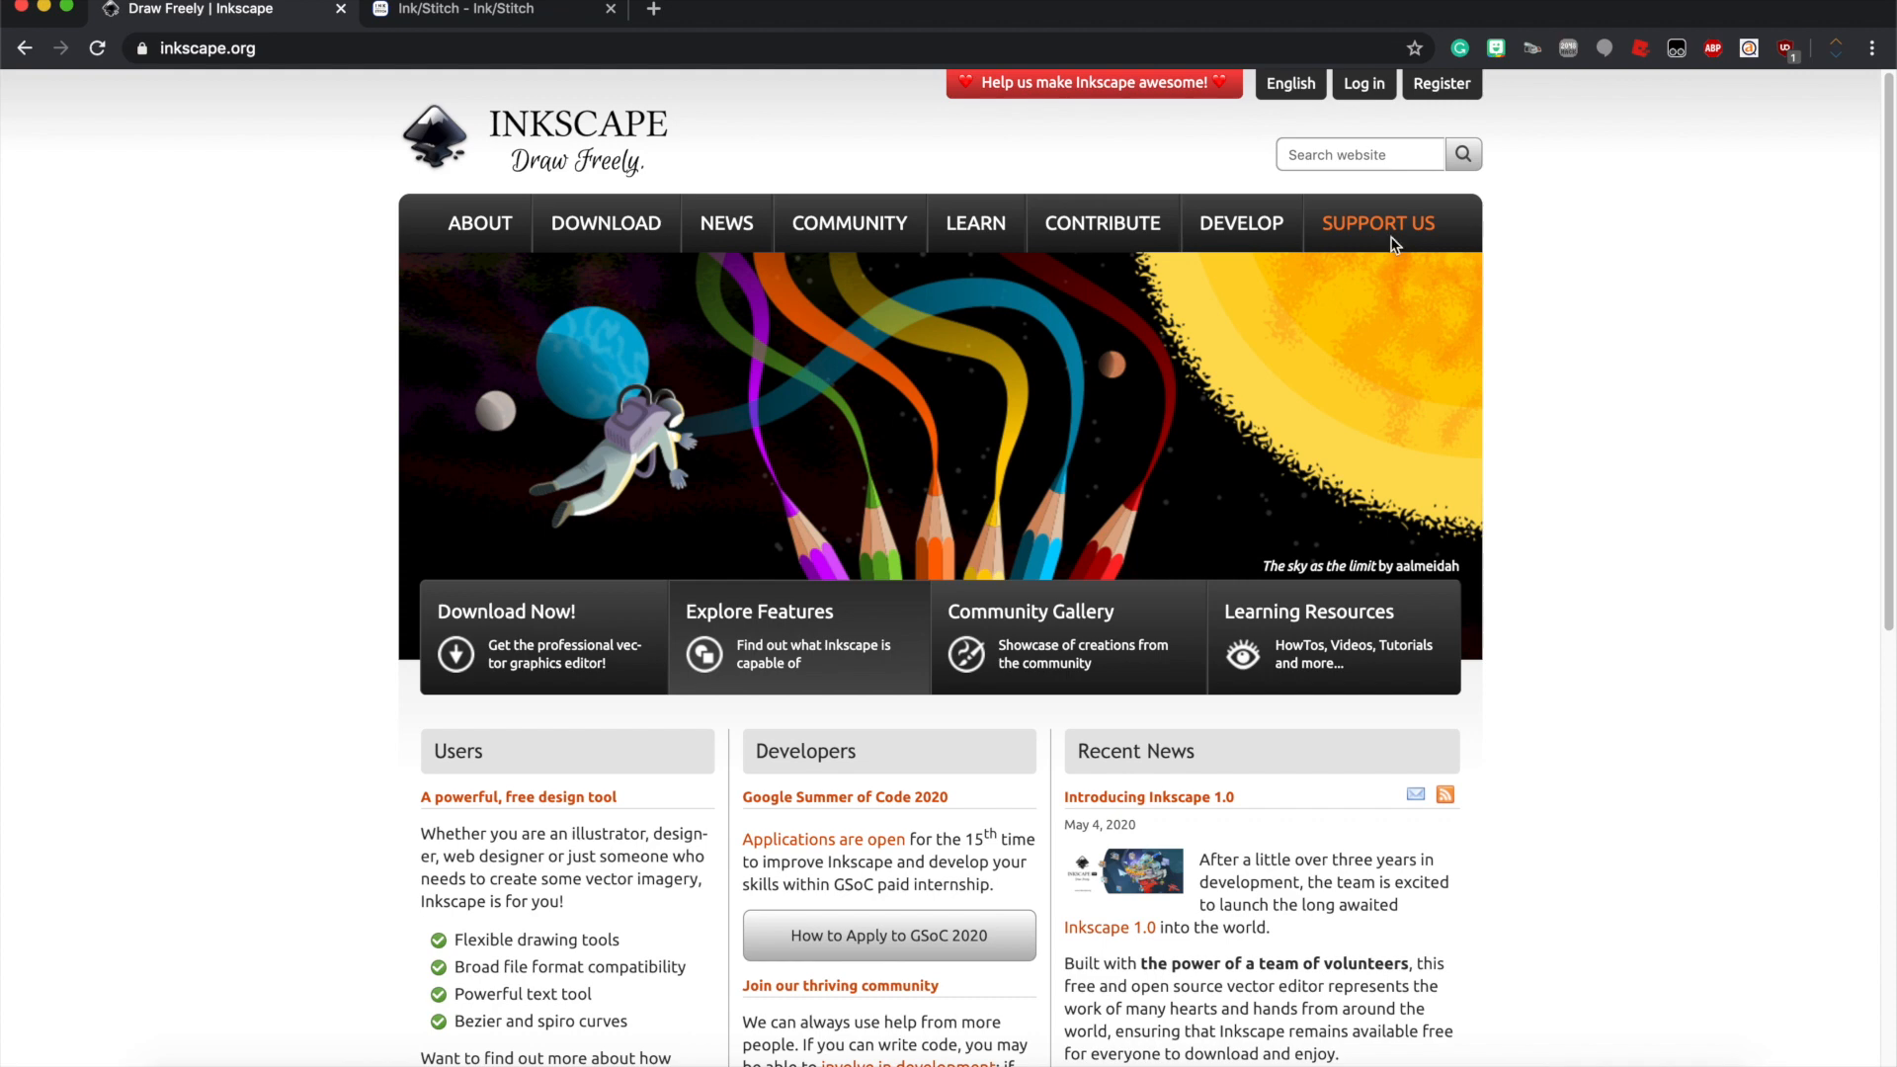
pyautogui.moveTo(360, 320)
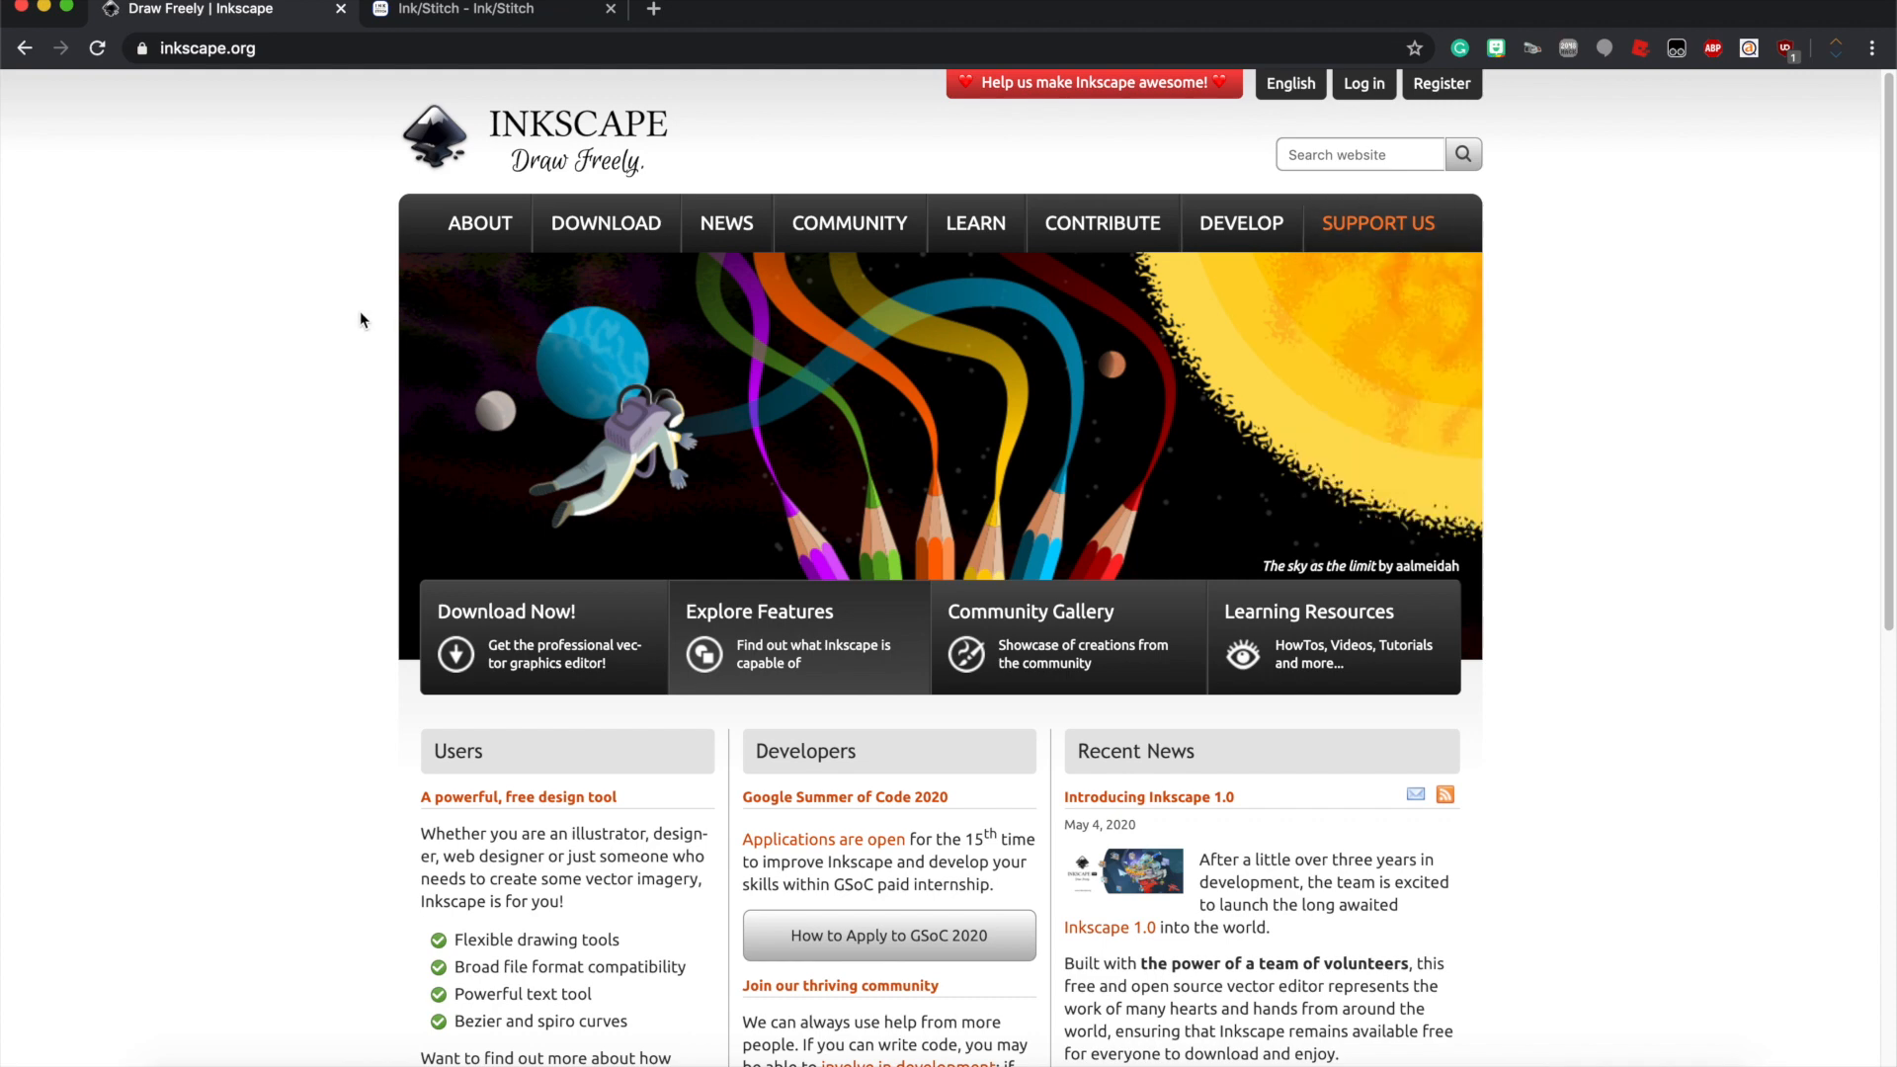
pyautogui.moveTo(461, 265)
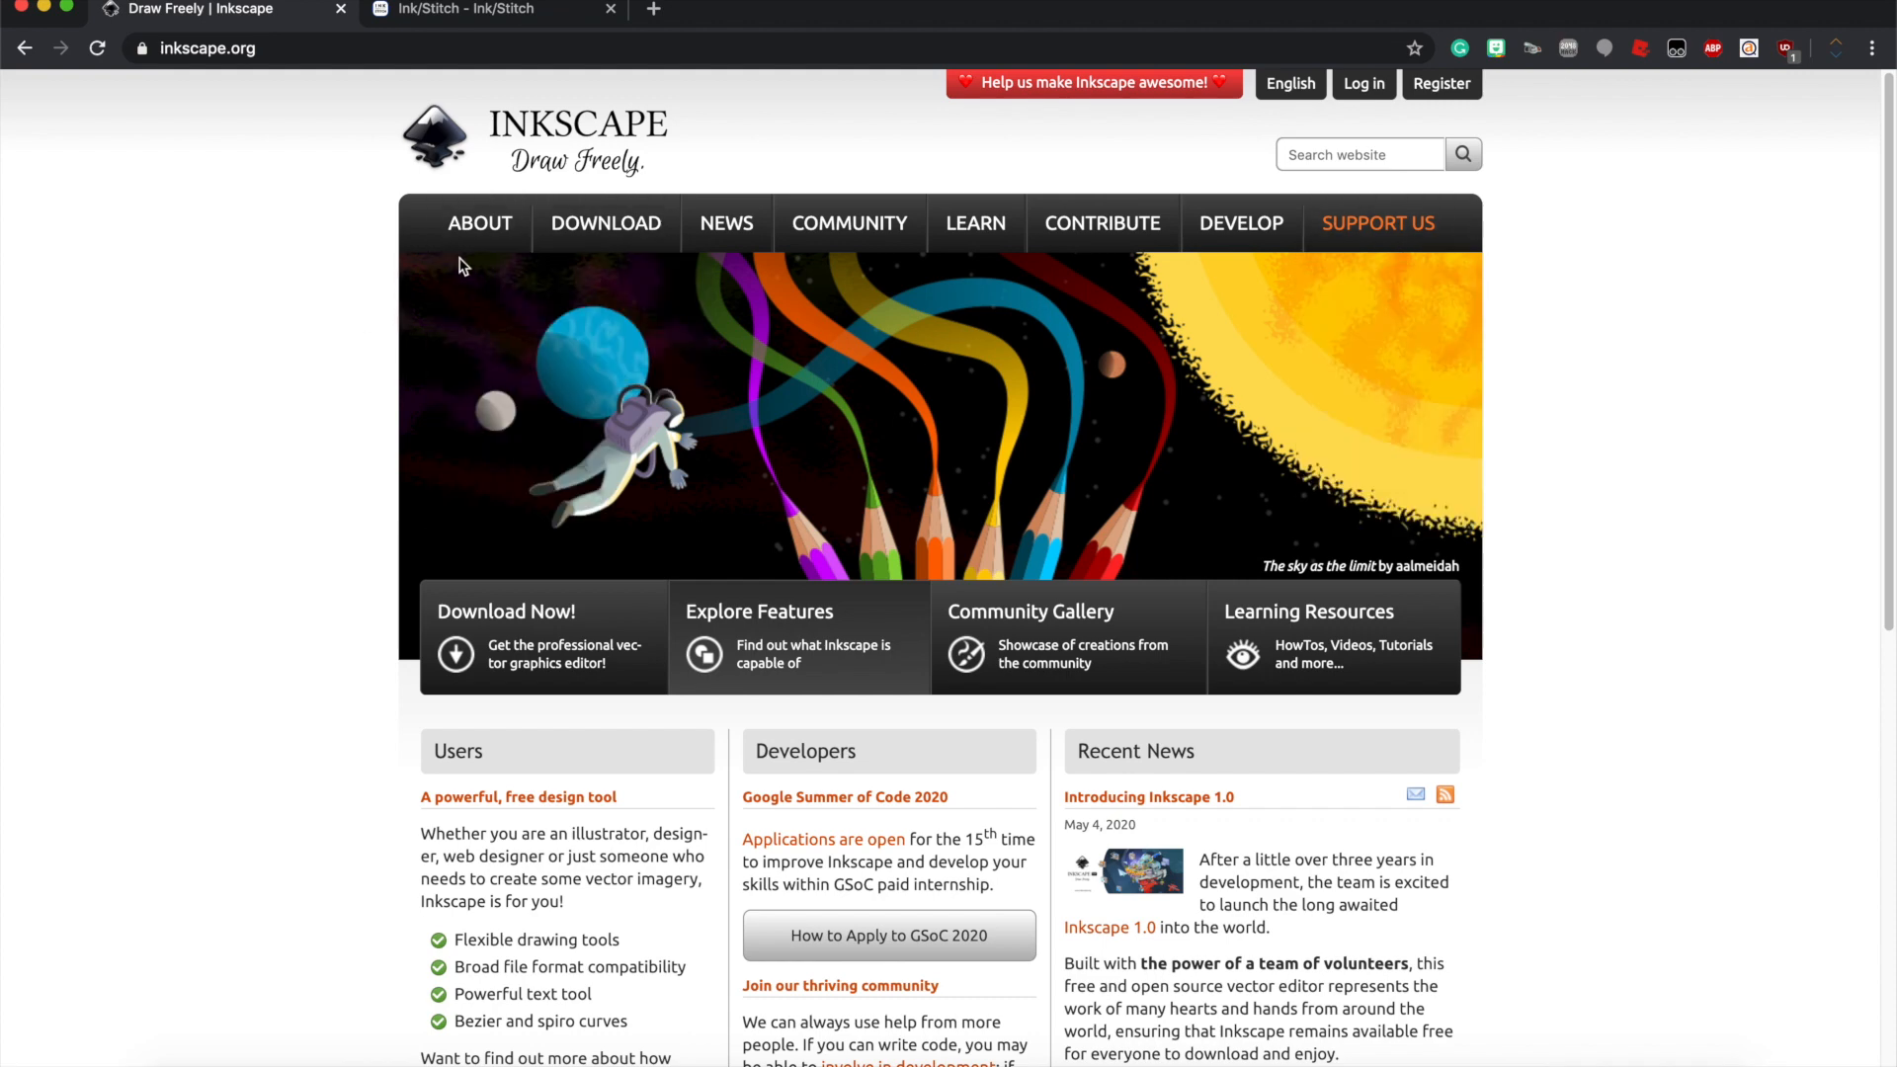
pyautogui.moveTo(269, 283)
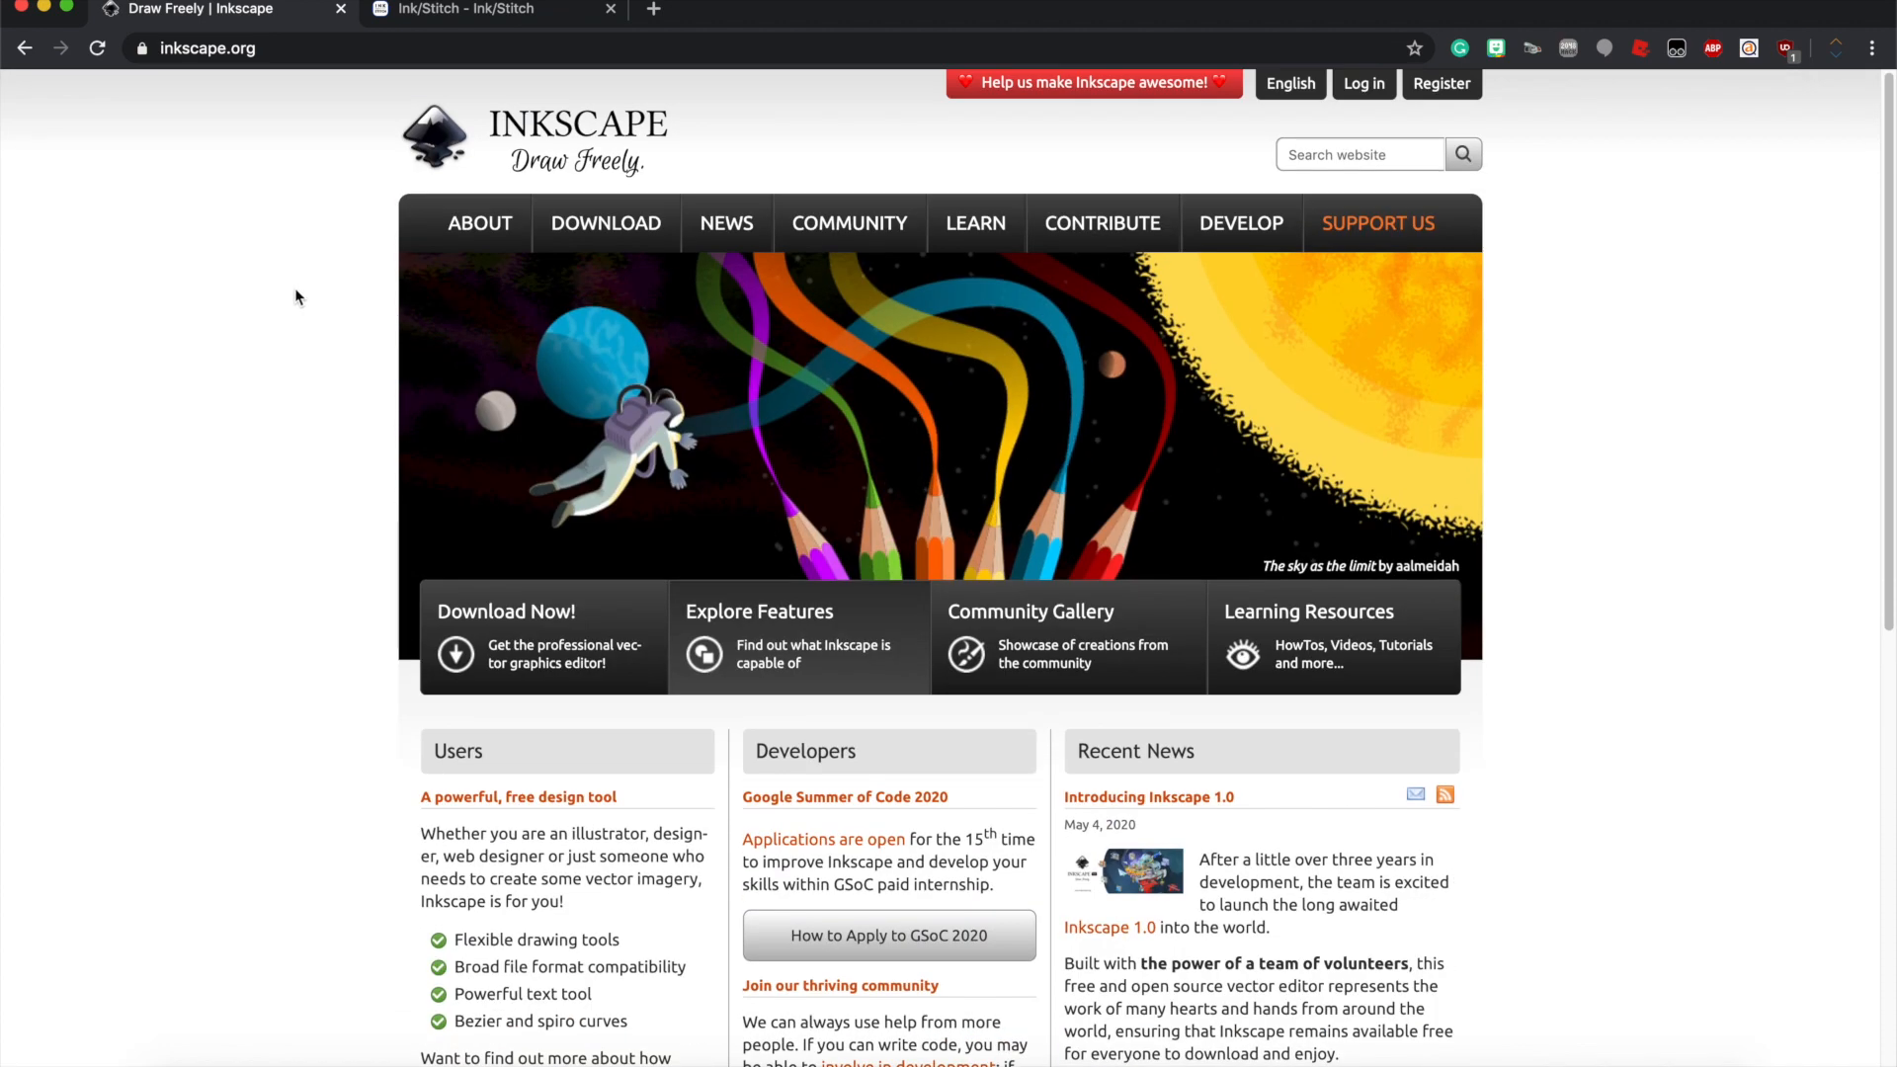
pyautogui.moveTo(385, 273)
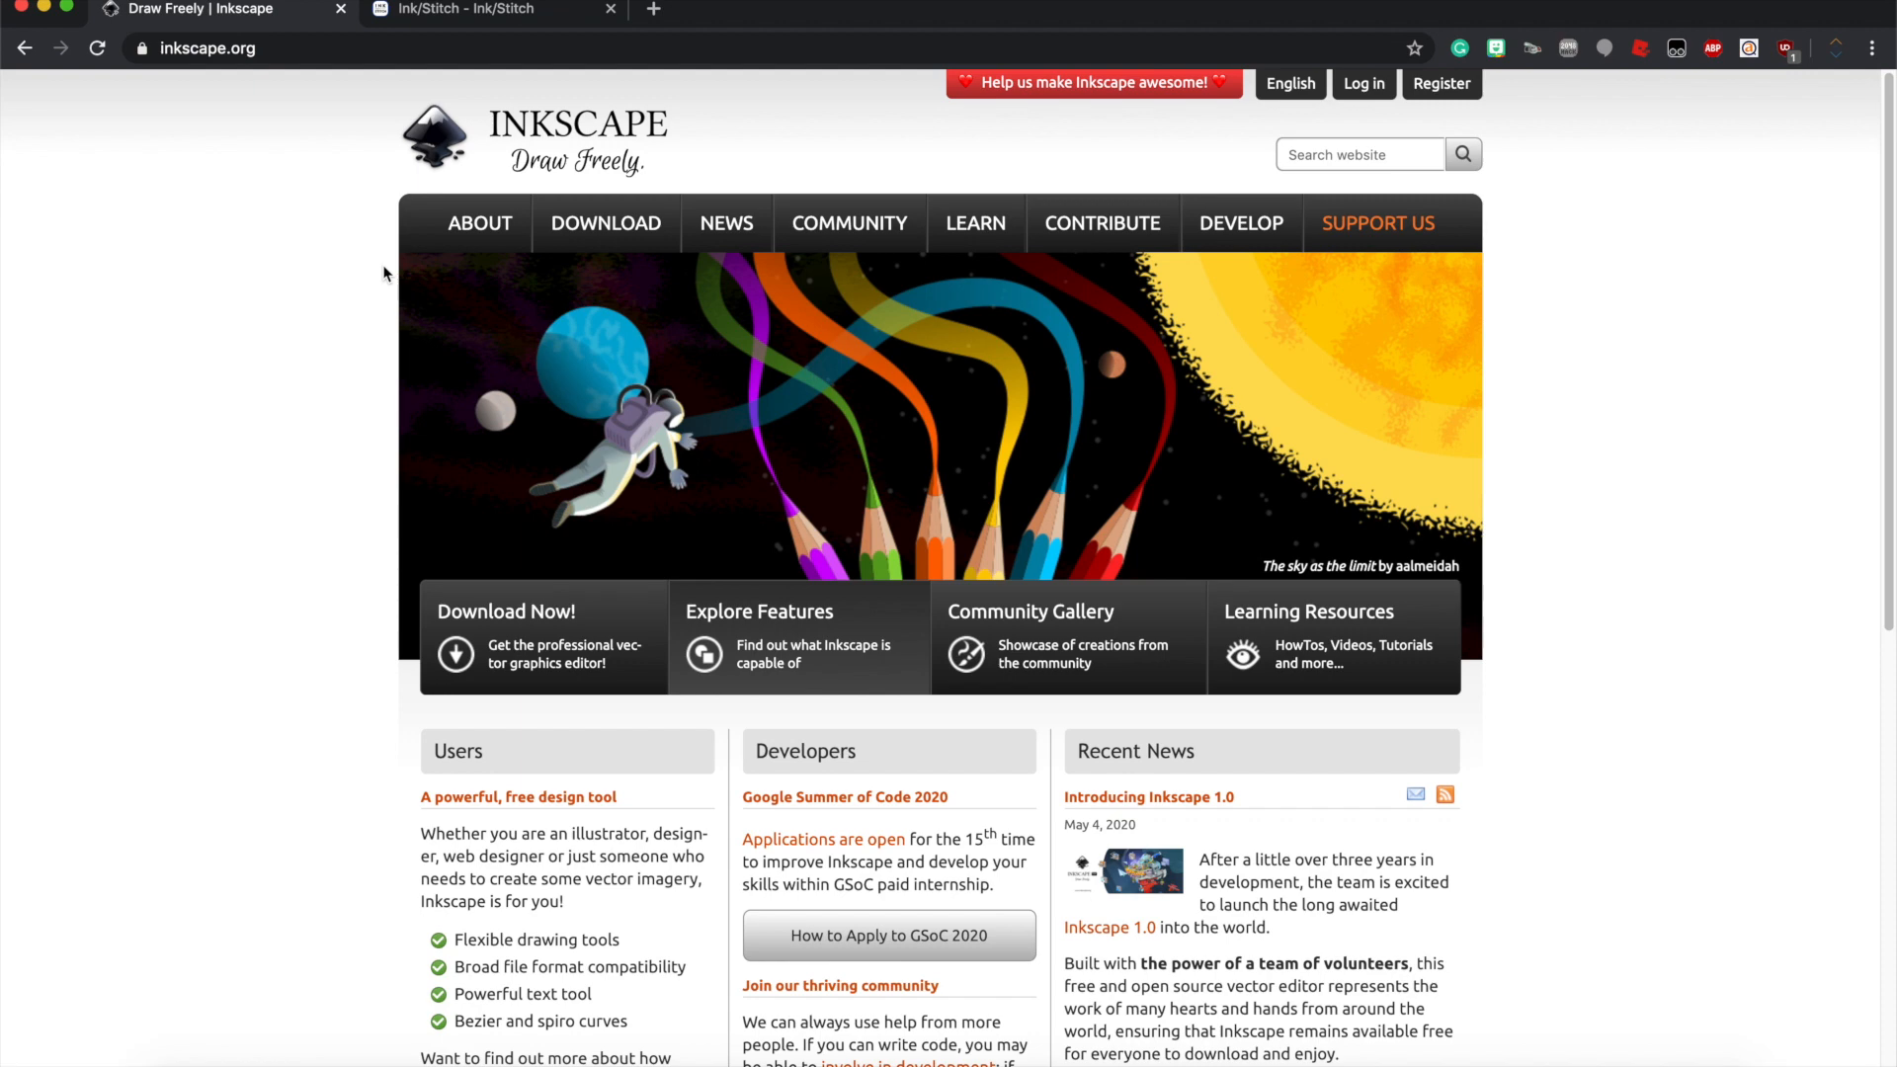
pyautogui.moveTo(439, 233)
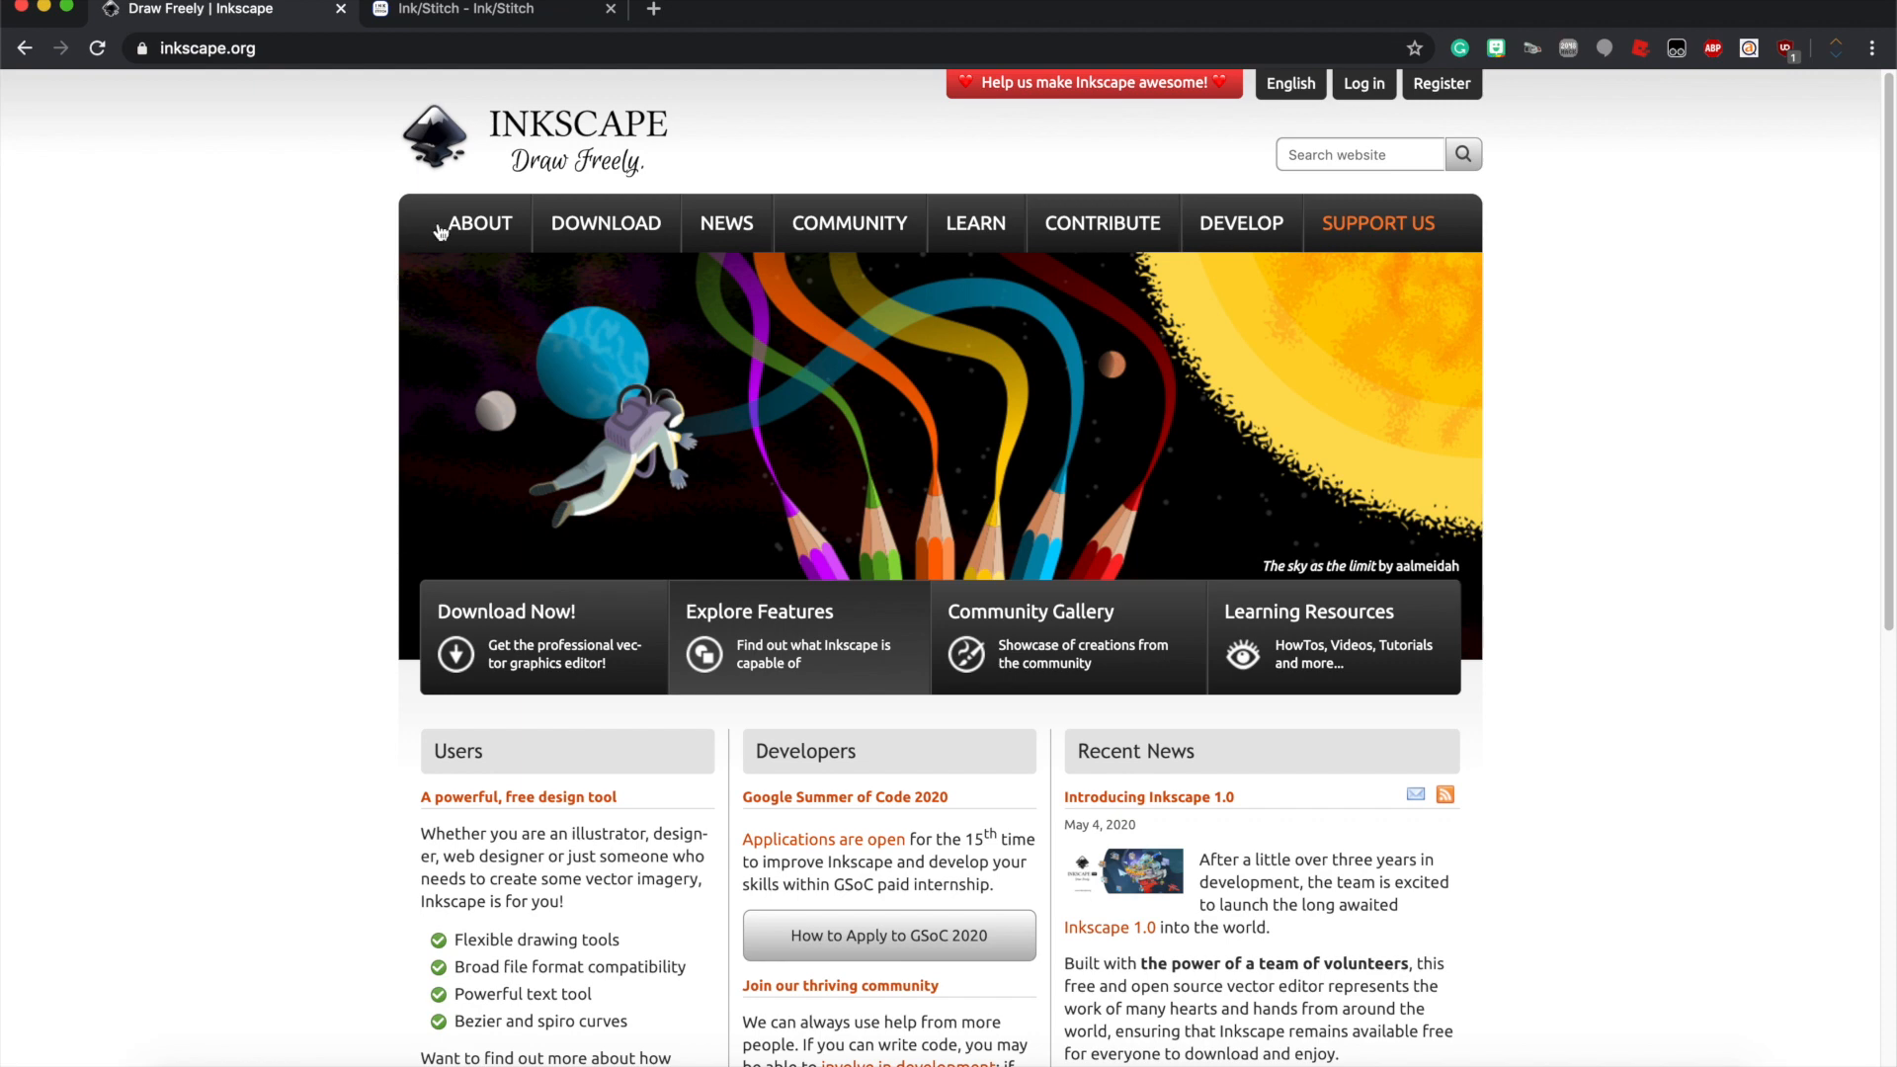
pyautogui.moveTo(618, 144)
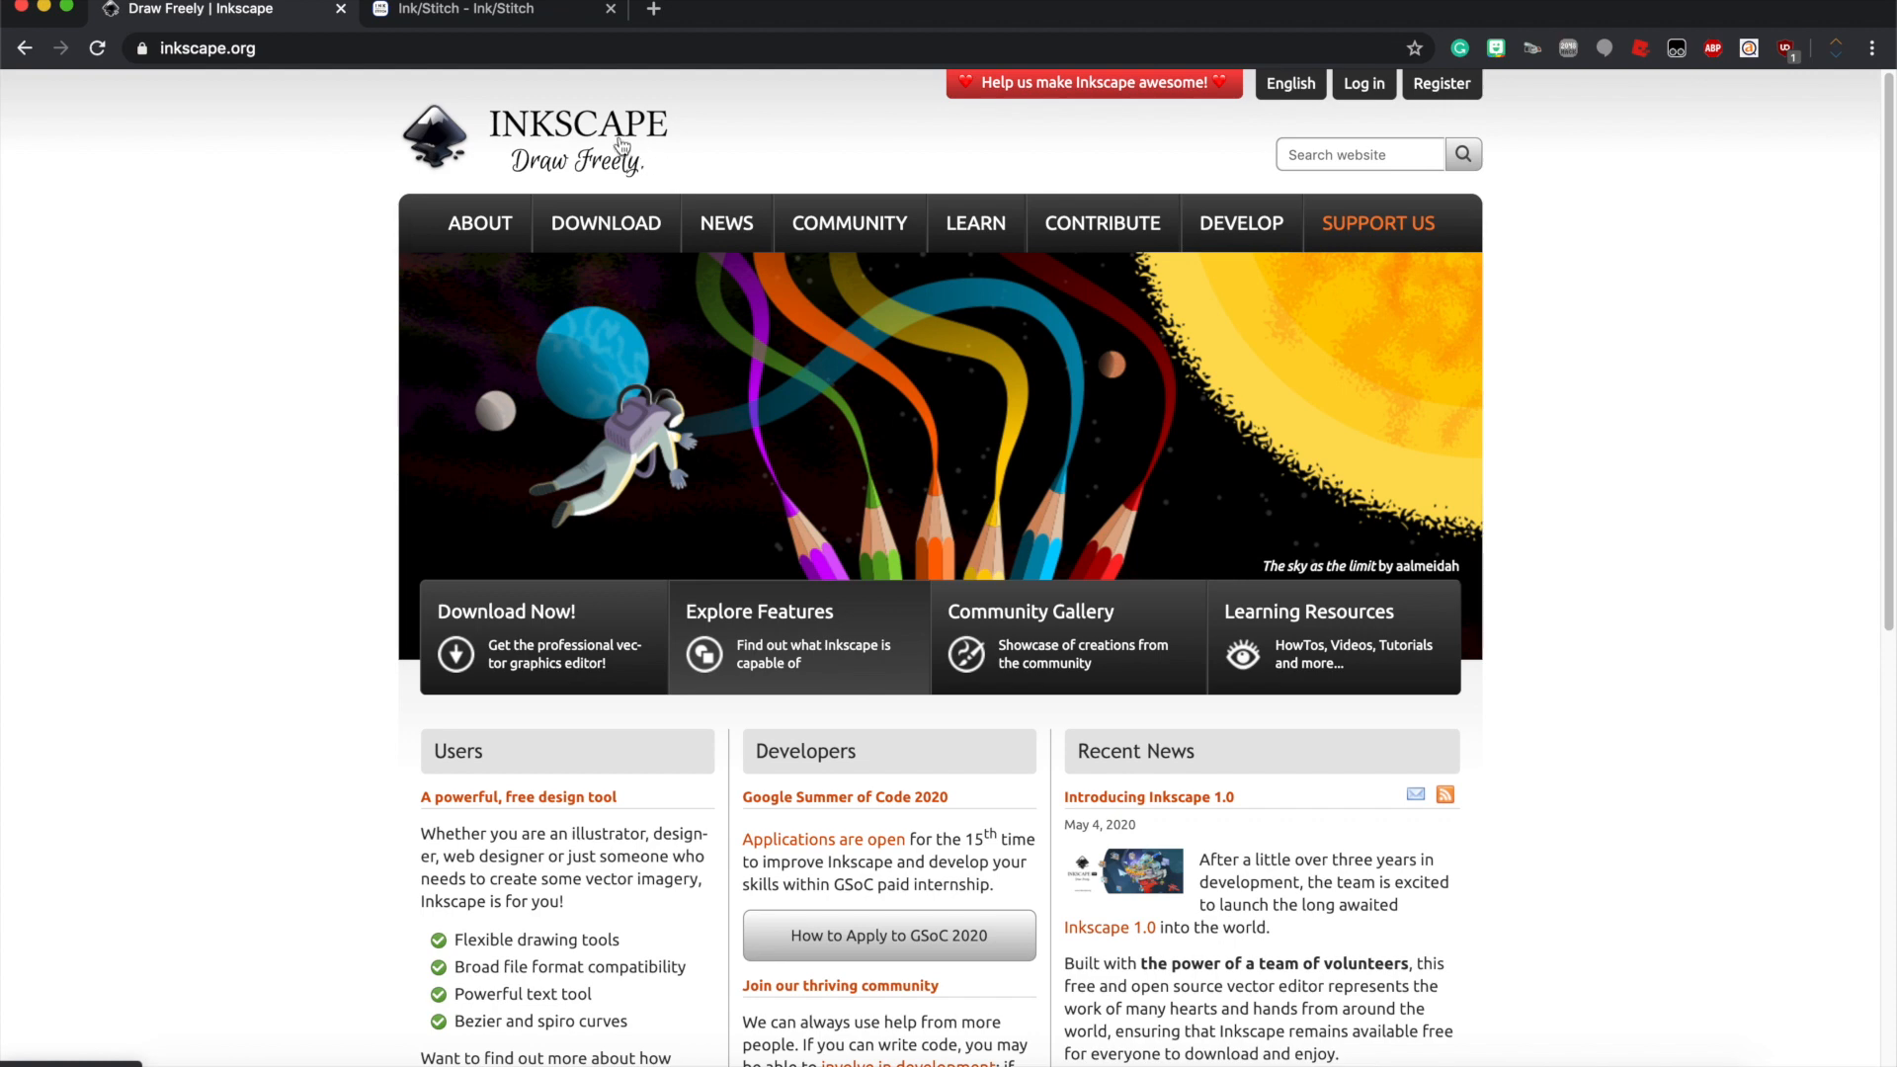
pyautogui.moveTo(1527, 638)
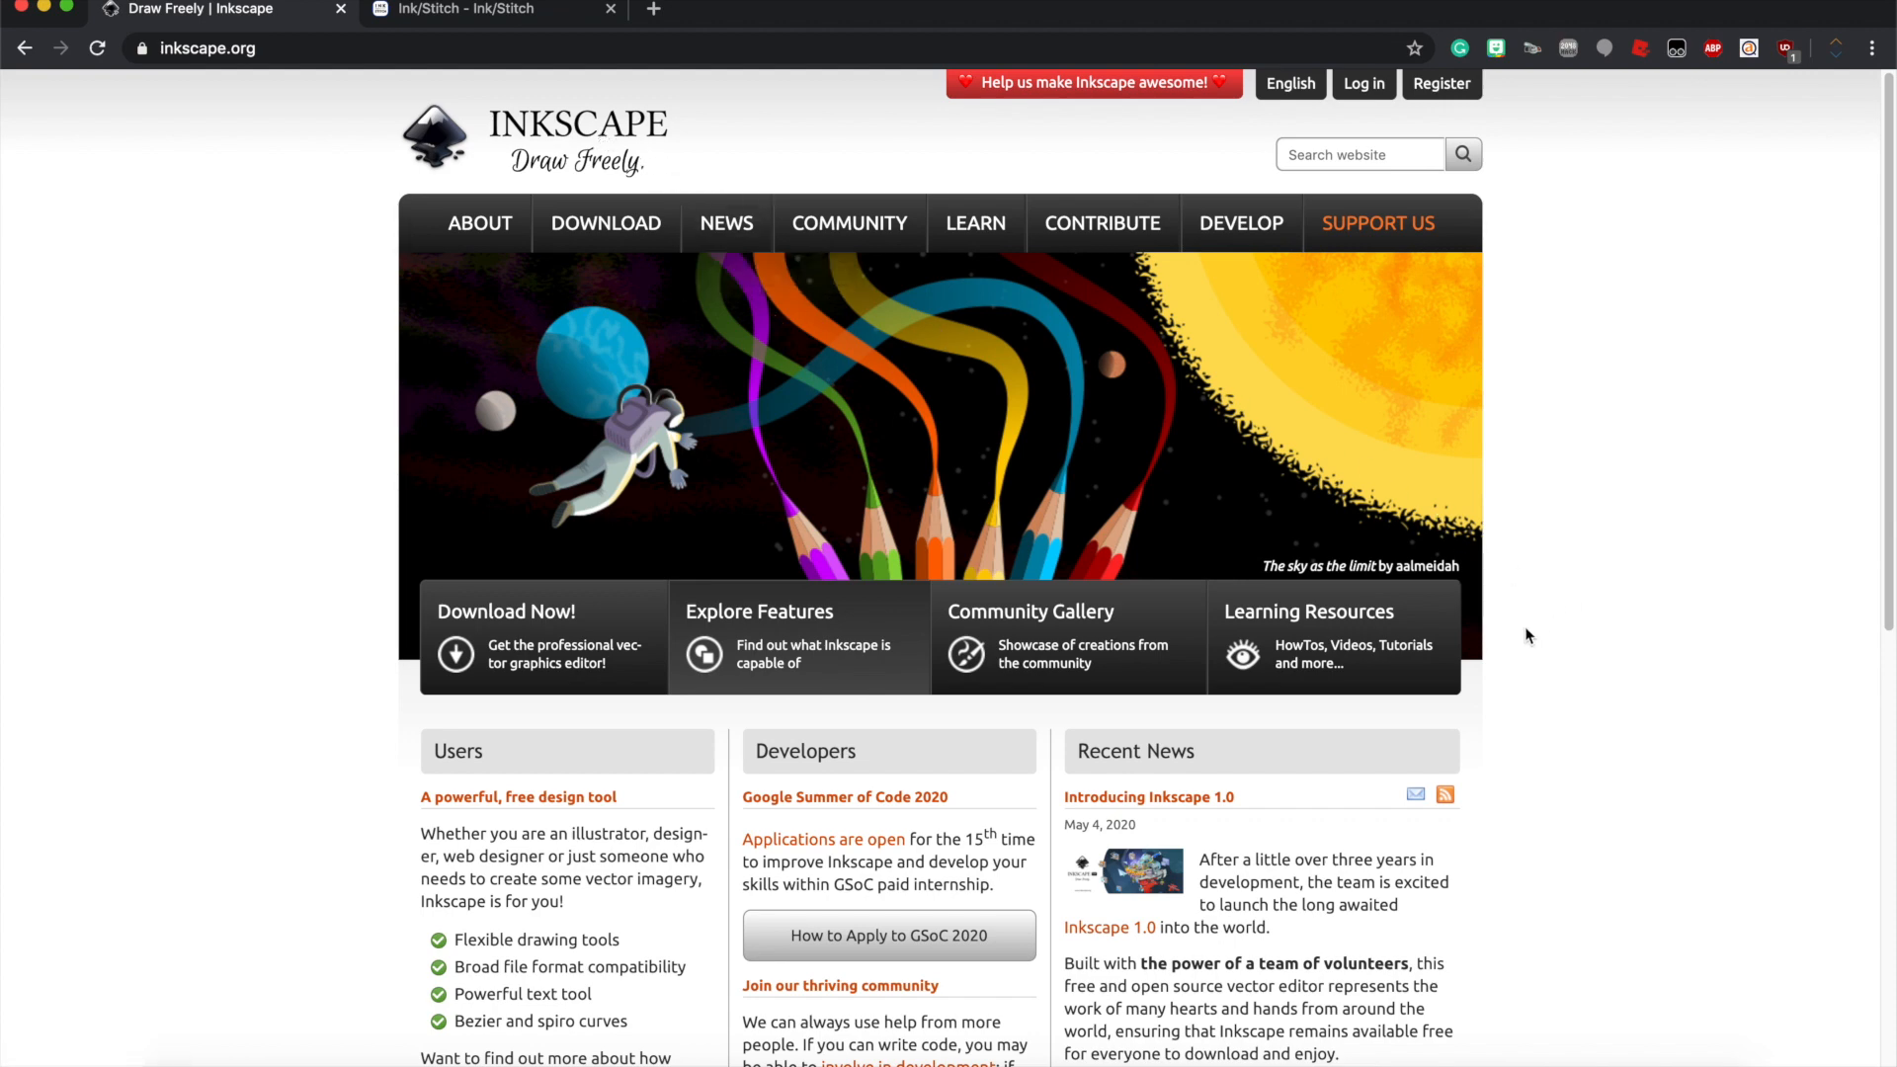
pyautogui.moveTo(604, 871)
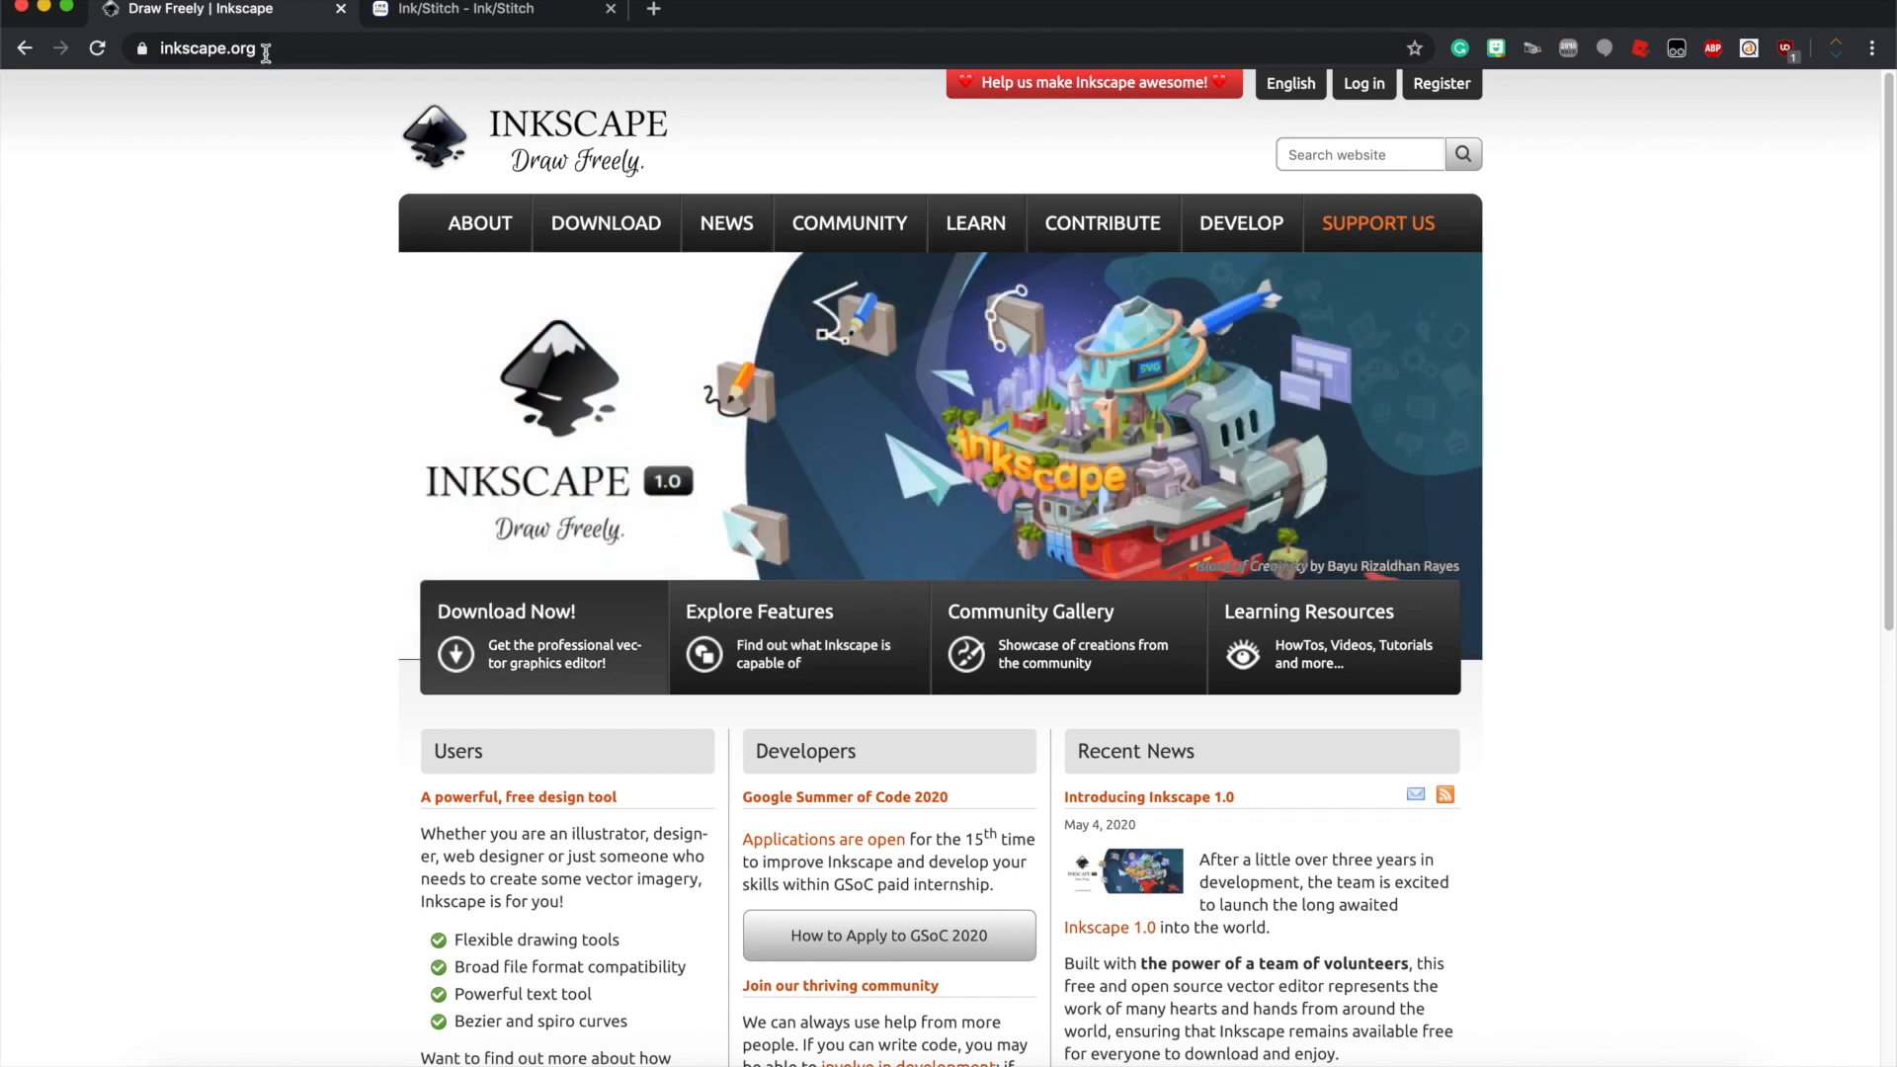
pyautogui.click(206, 48)
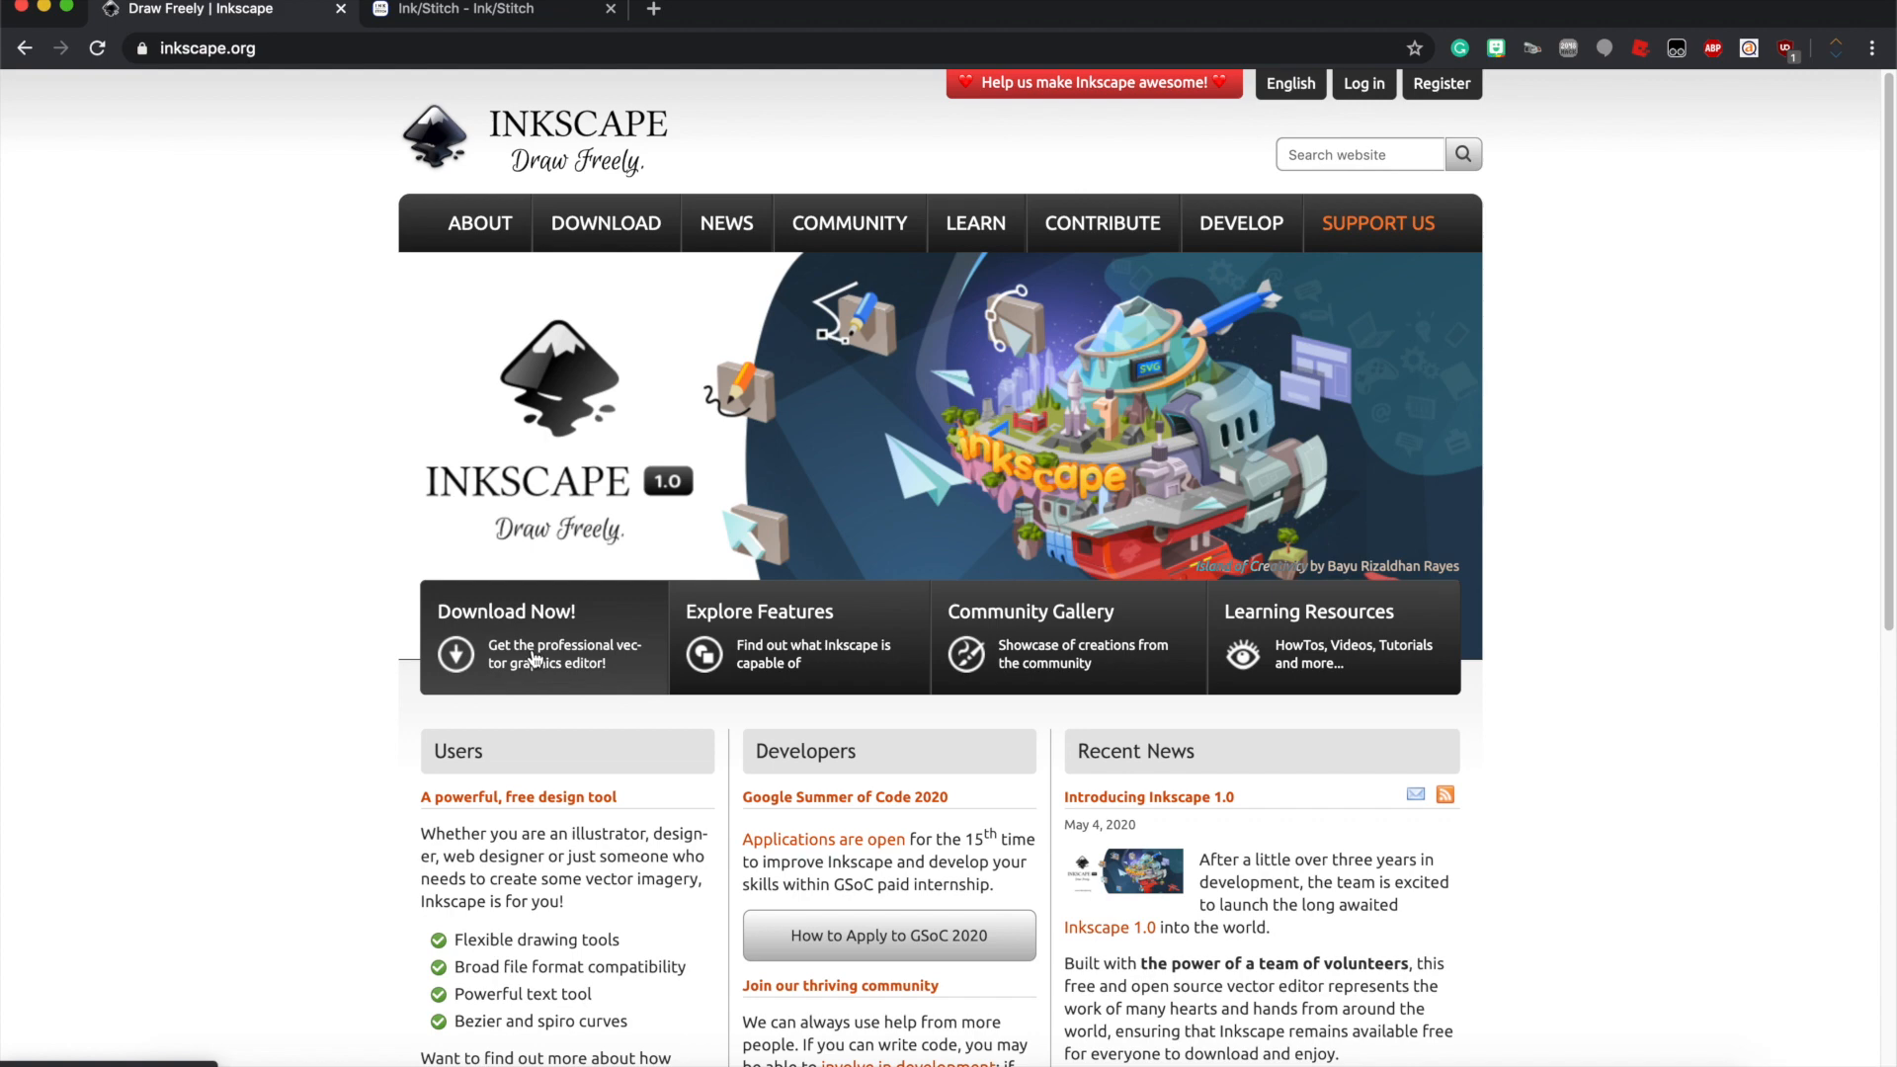
pyautogui.moveTo(626, 714)
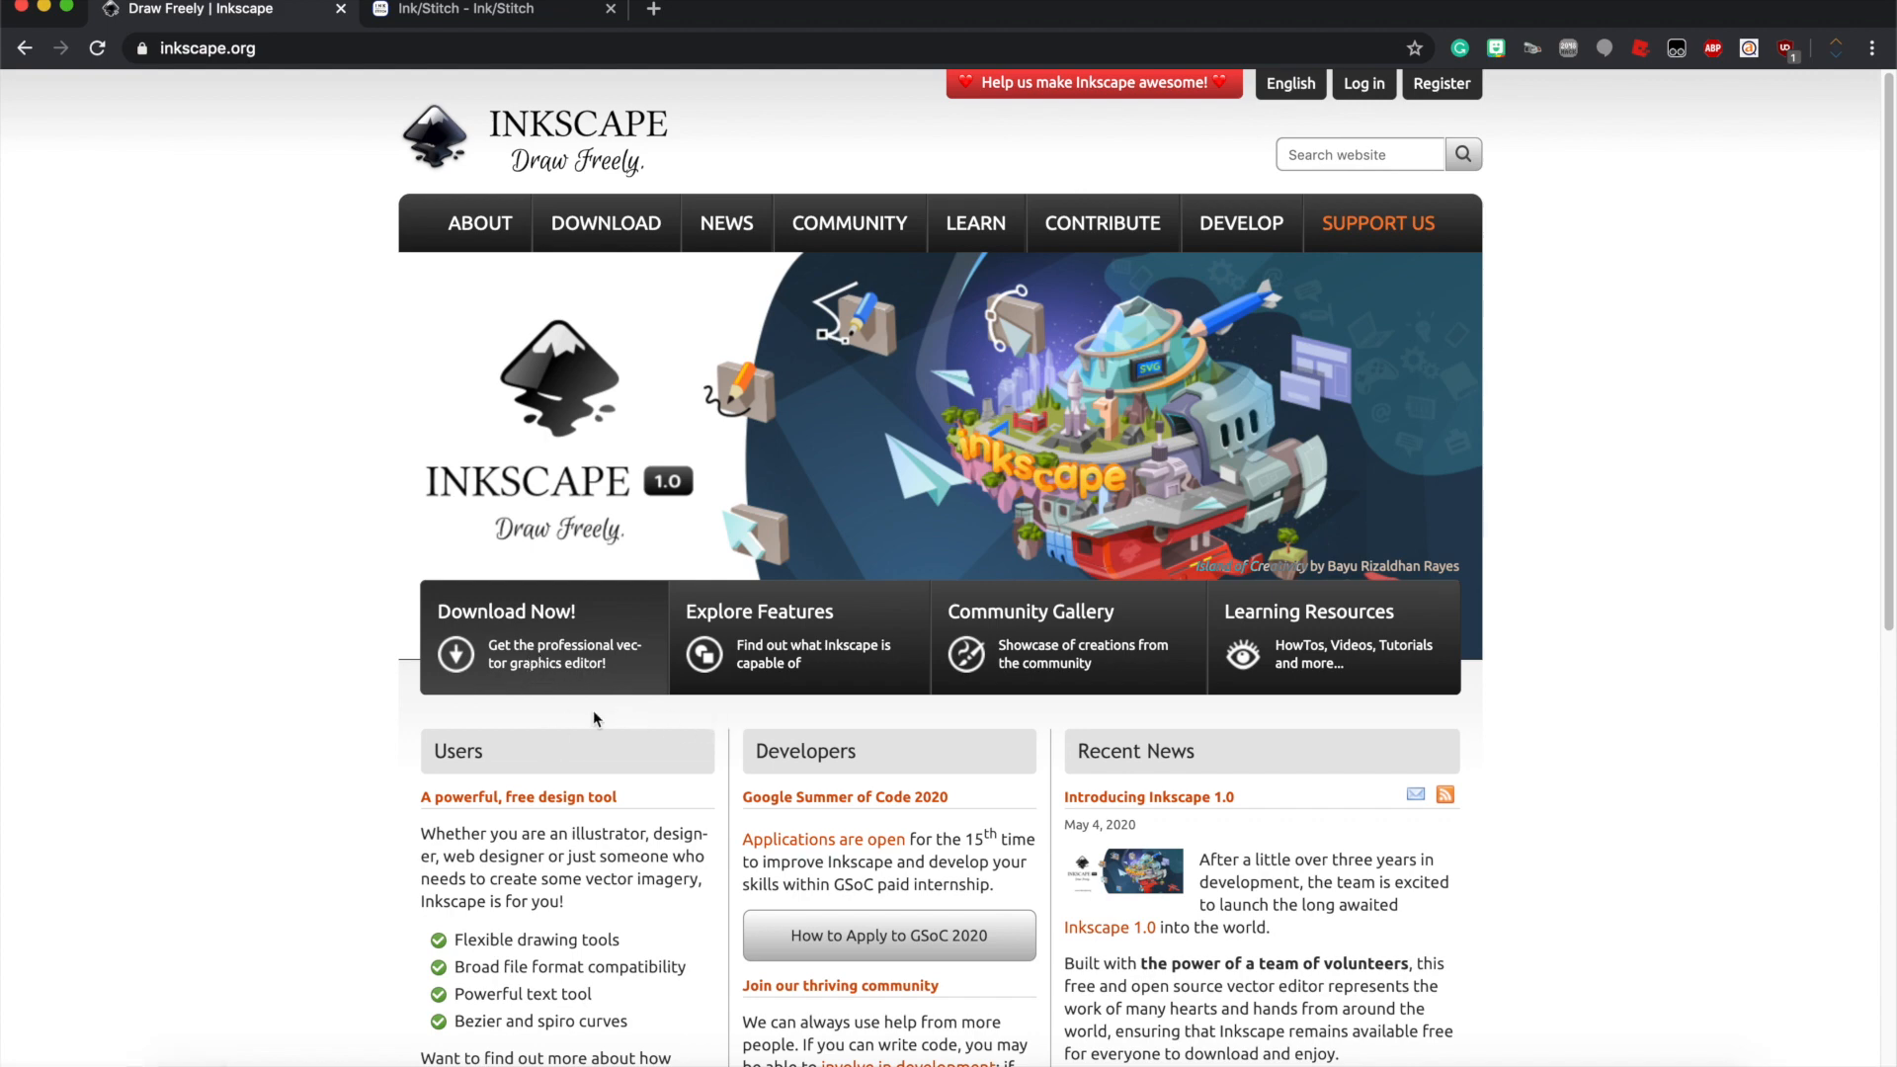
pyautogui.moveTo(330, 662)
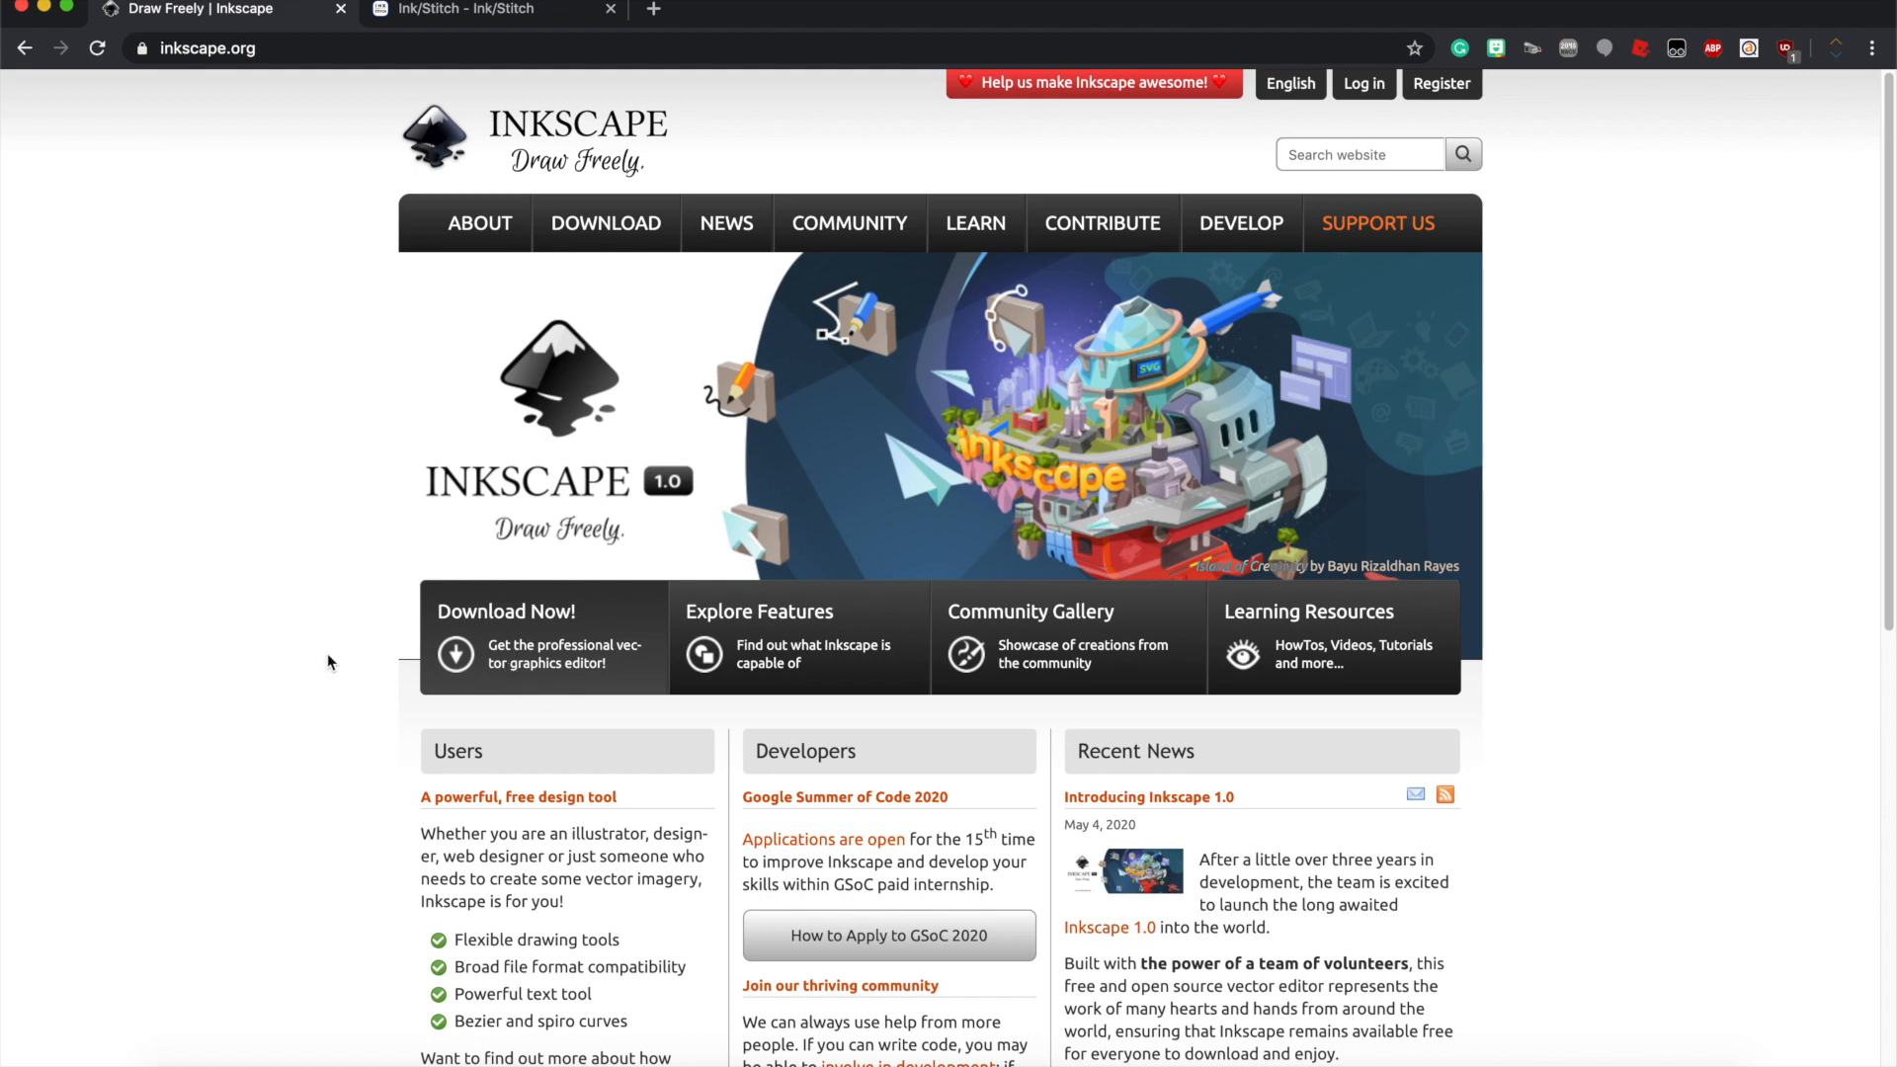
pyautogui.moveTo(280, 466)
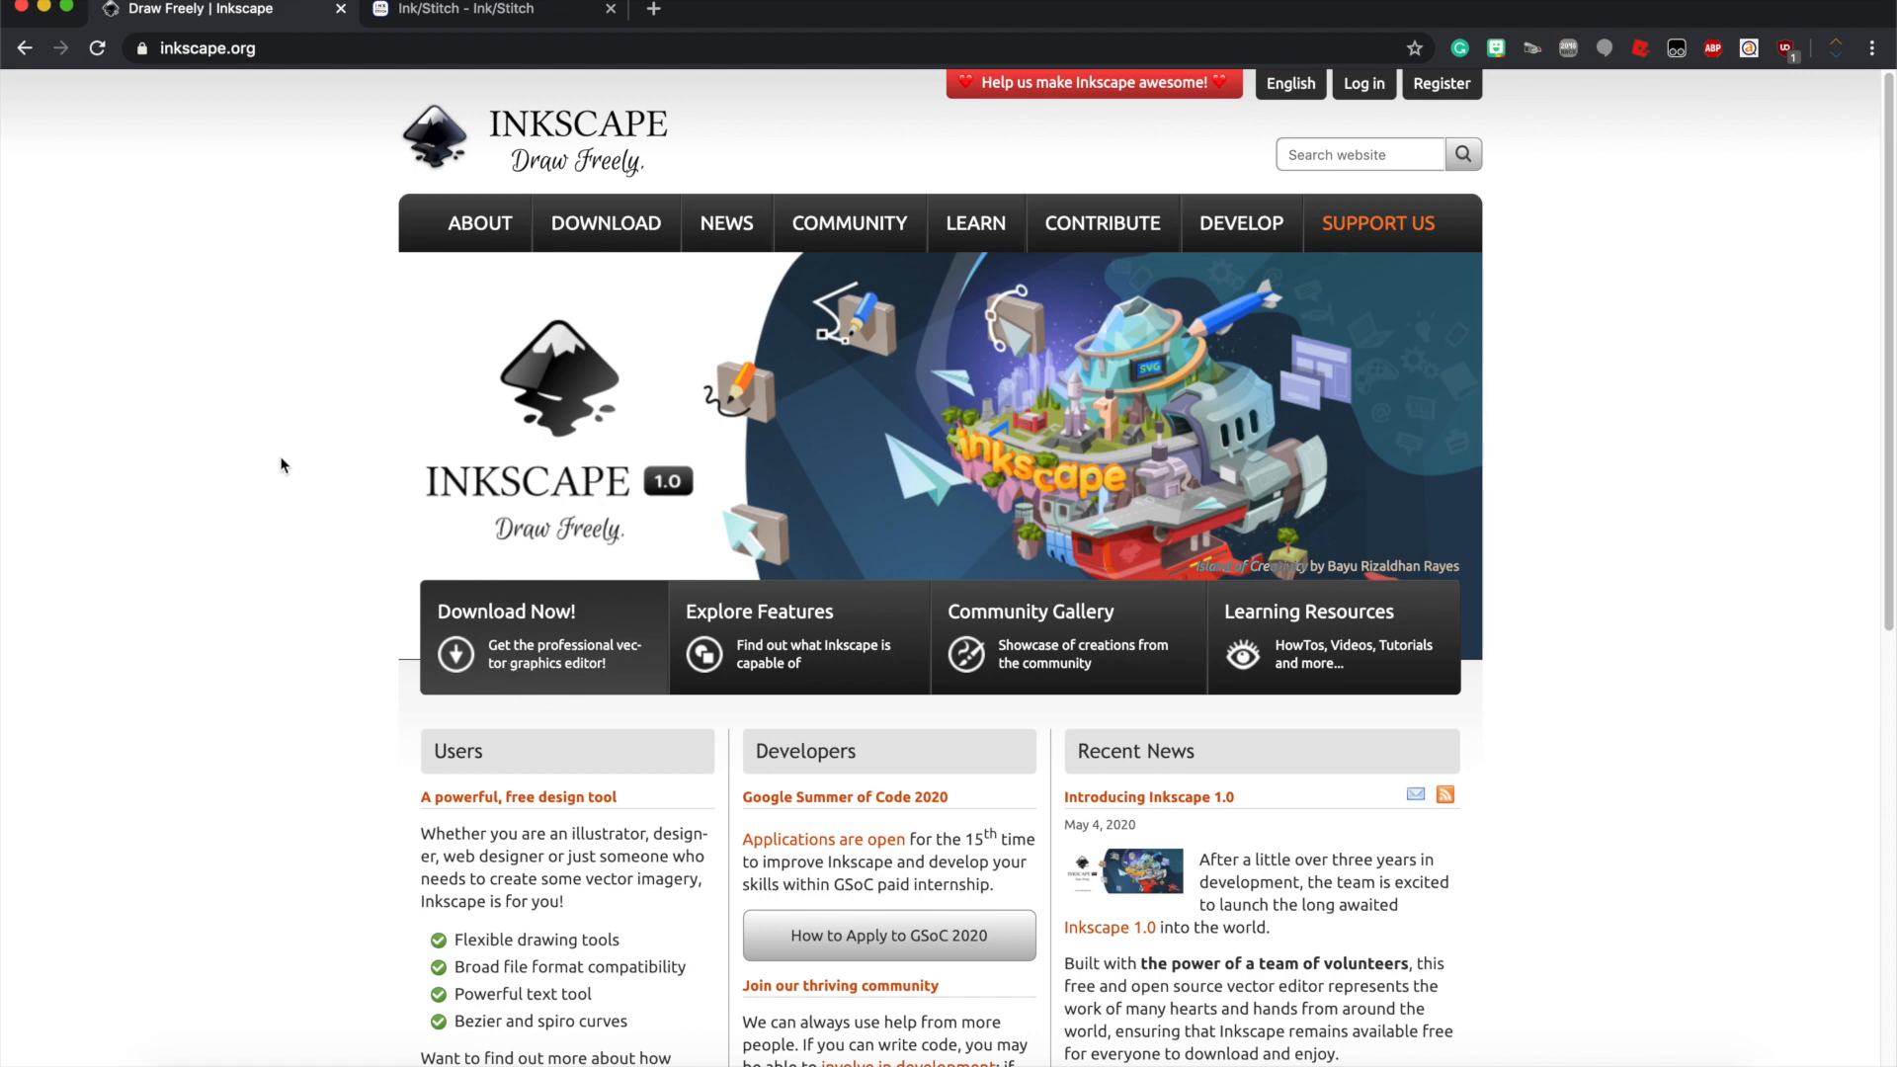
# Switch to the Ink/Stitch website and request its Download Ink/Stitch page.
pyautogui.click(490, 10)
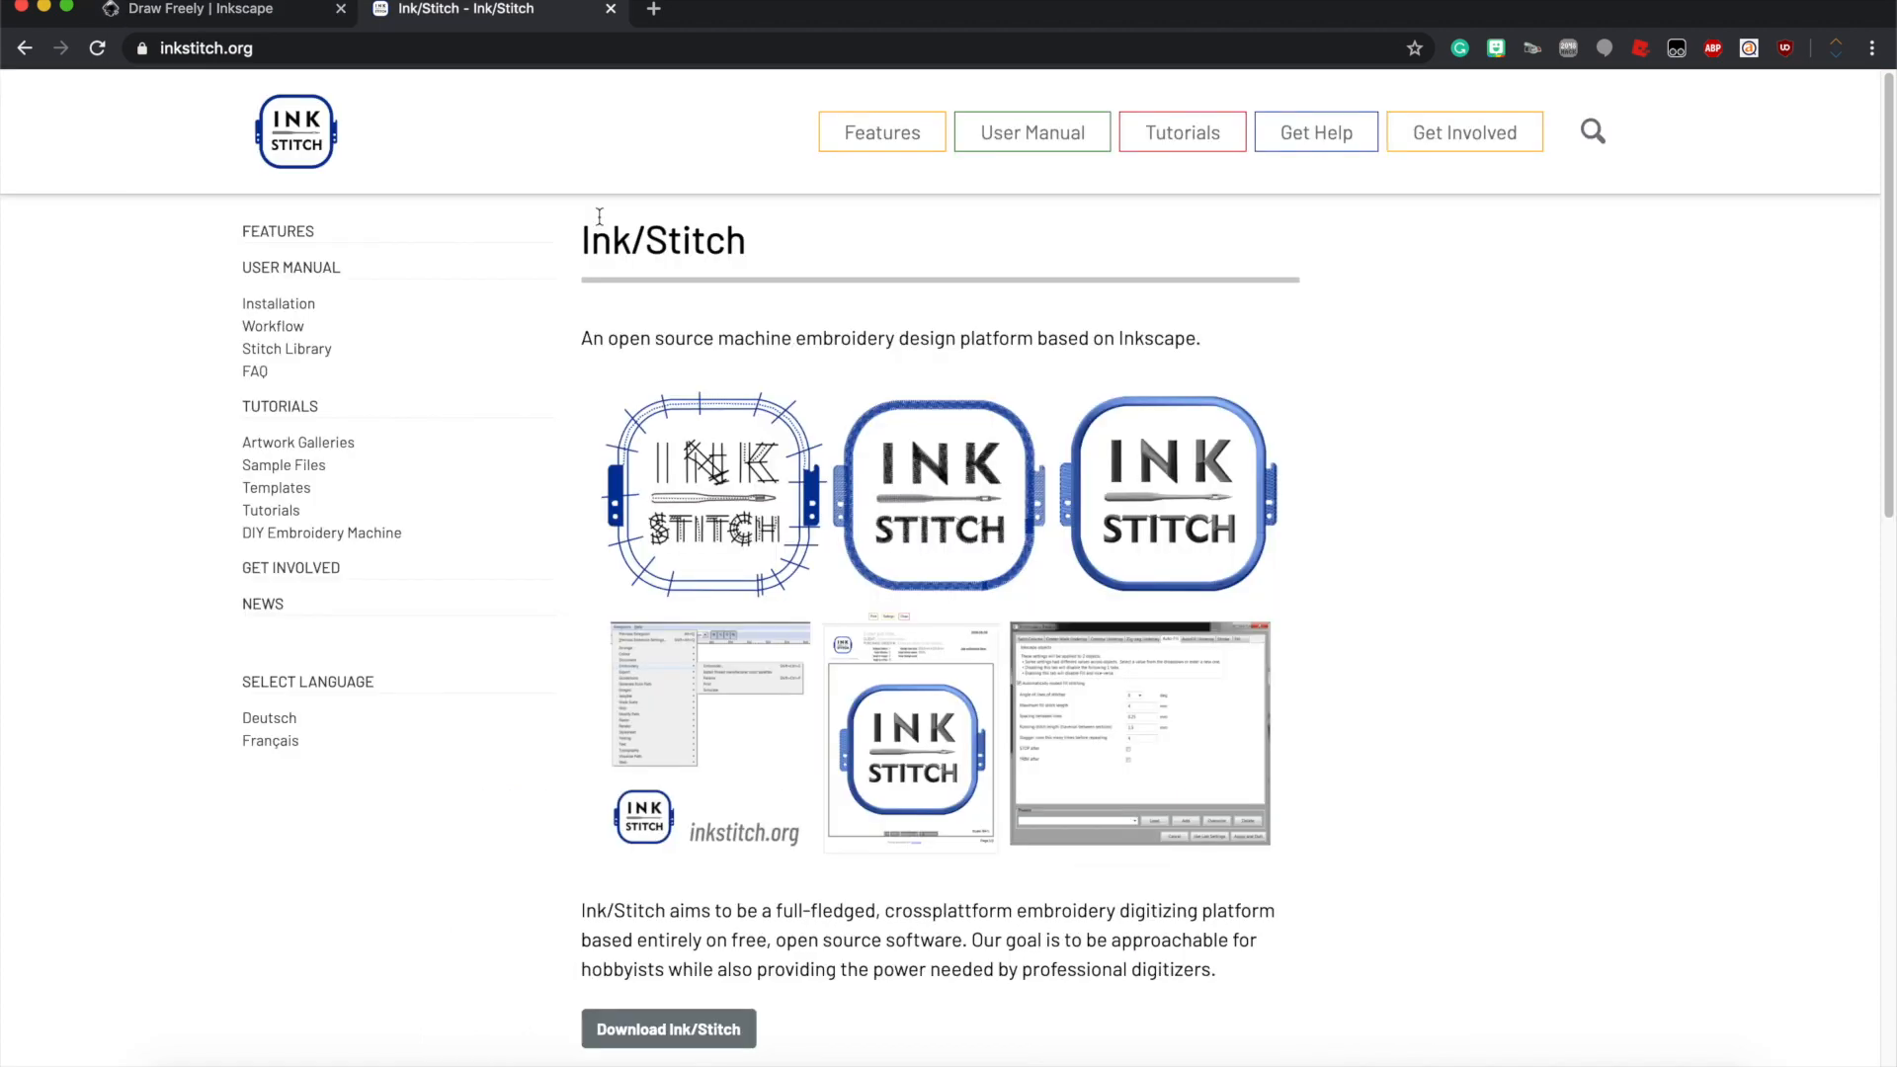
pyautogui.moveTo(725, 251)
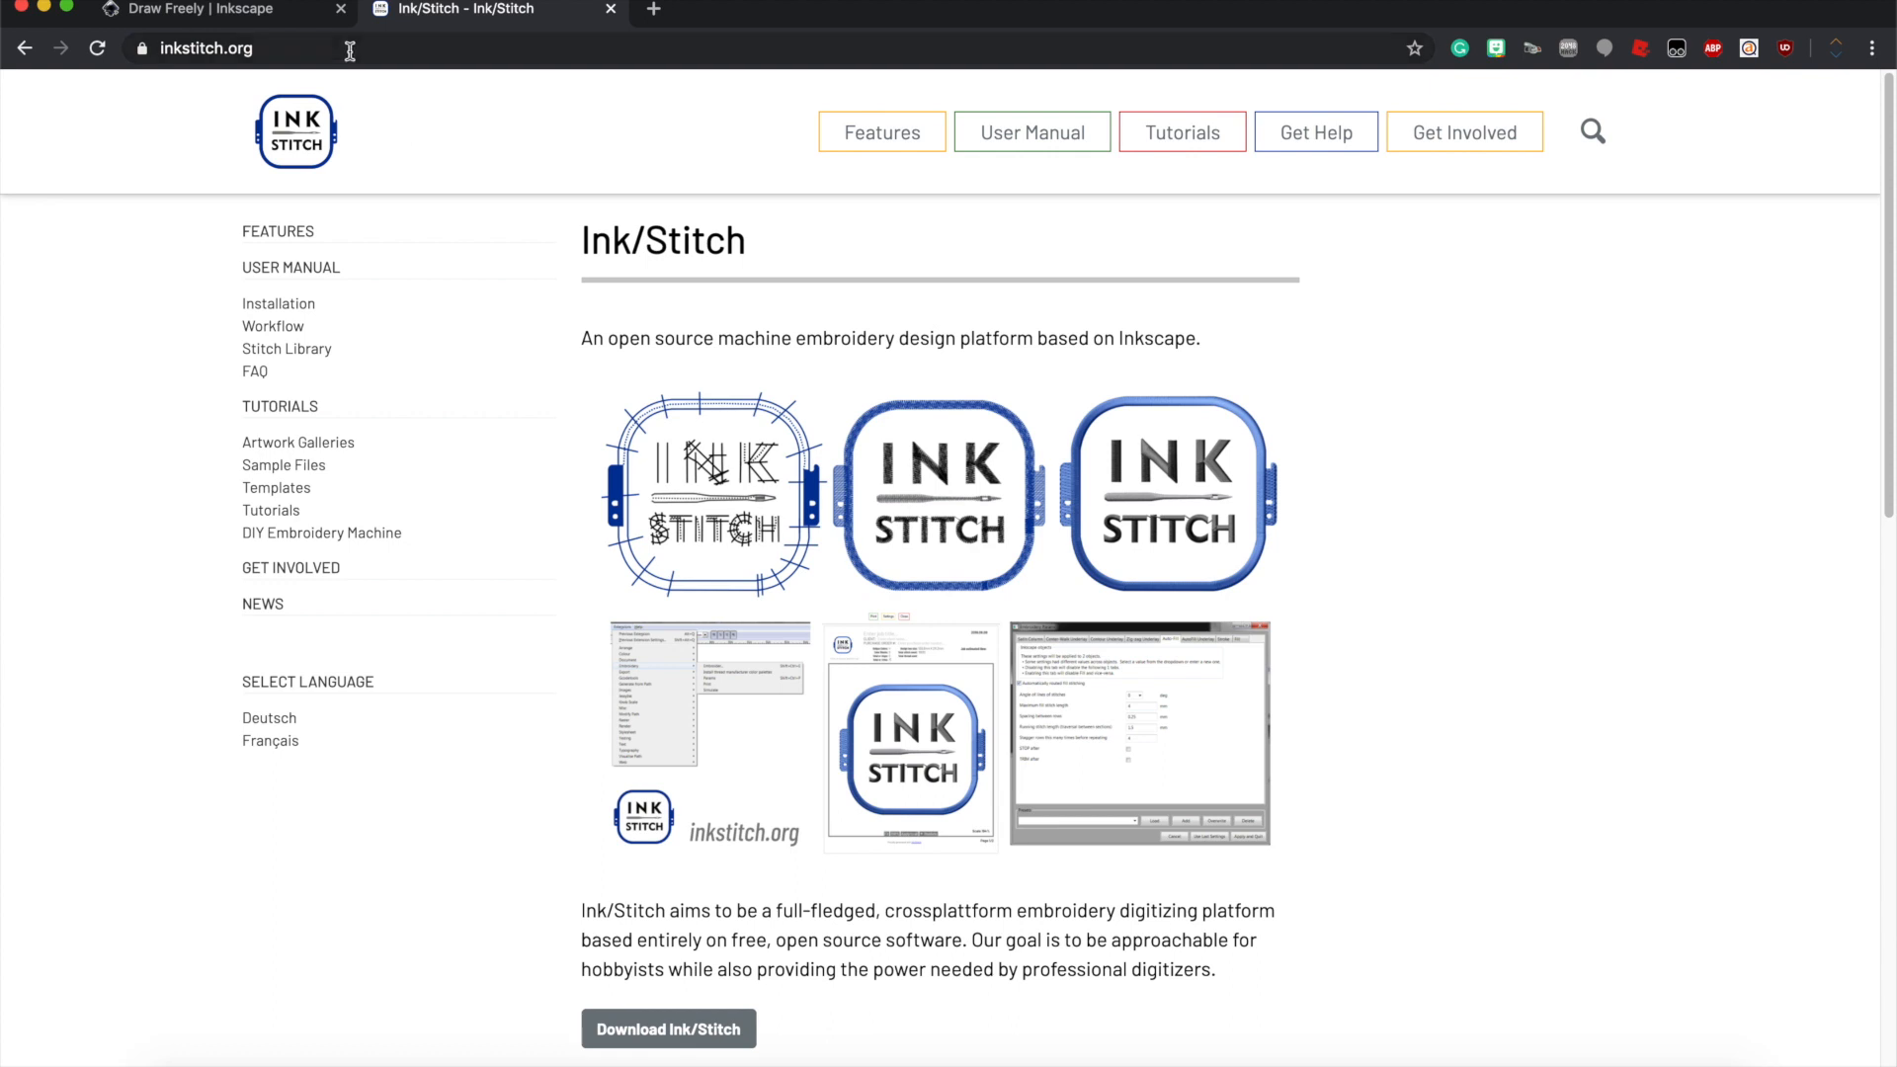
pyautogui.click(668, 1027)
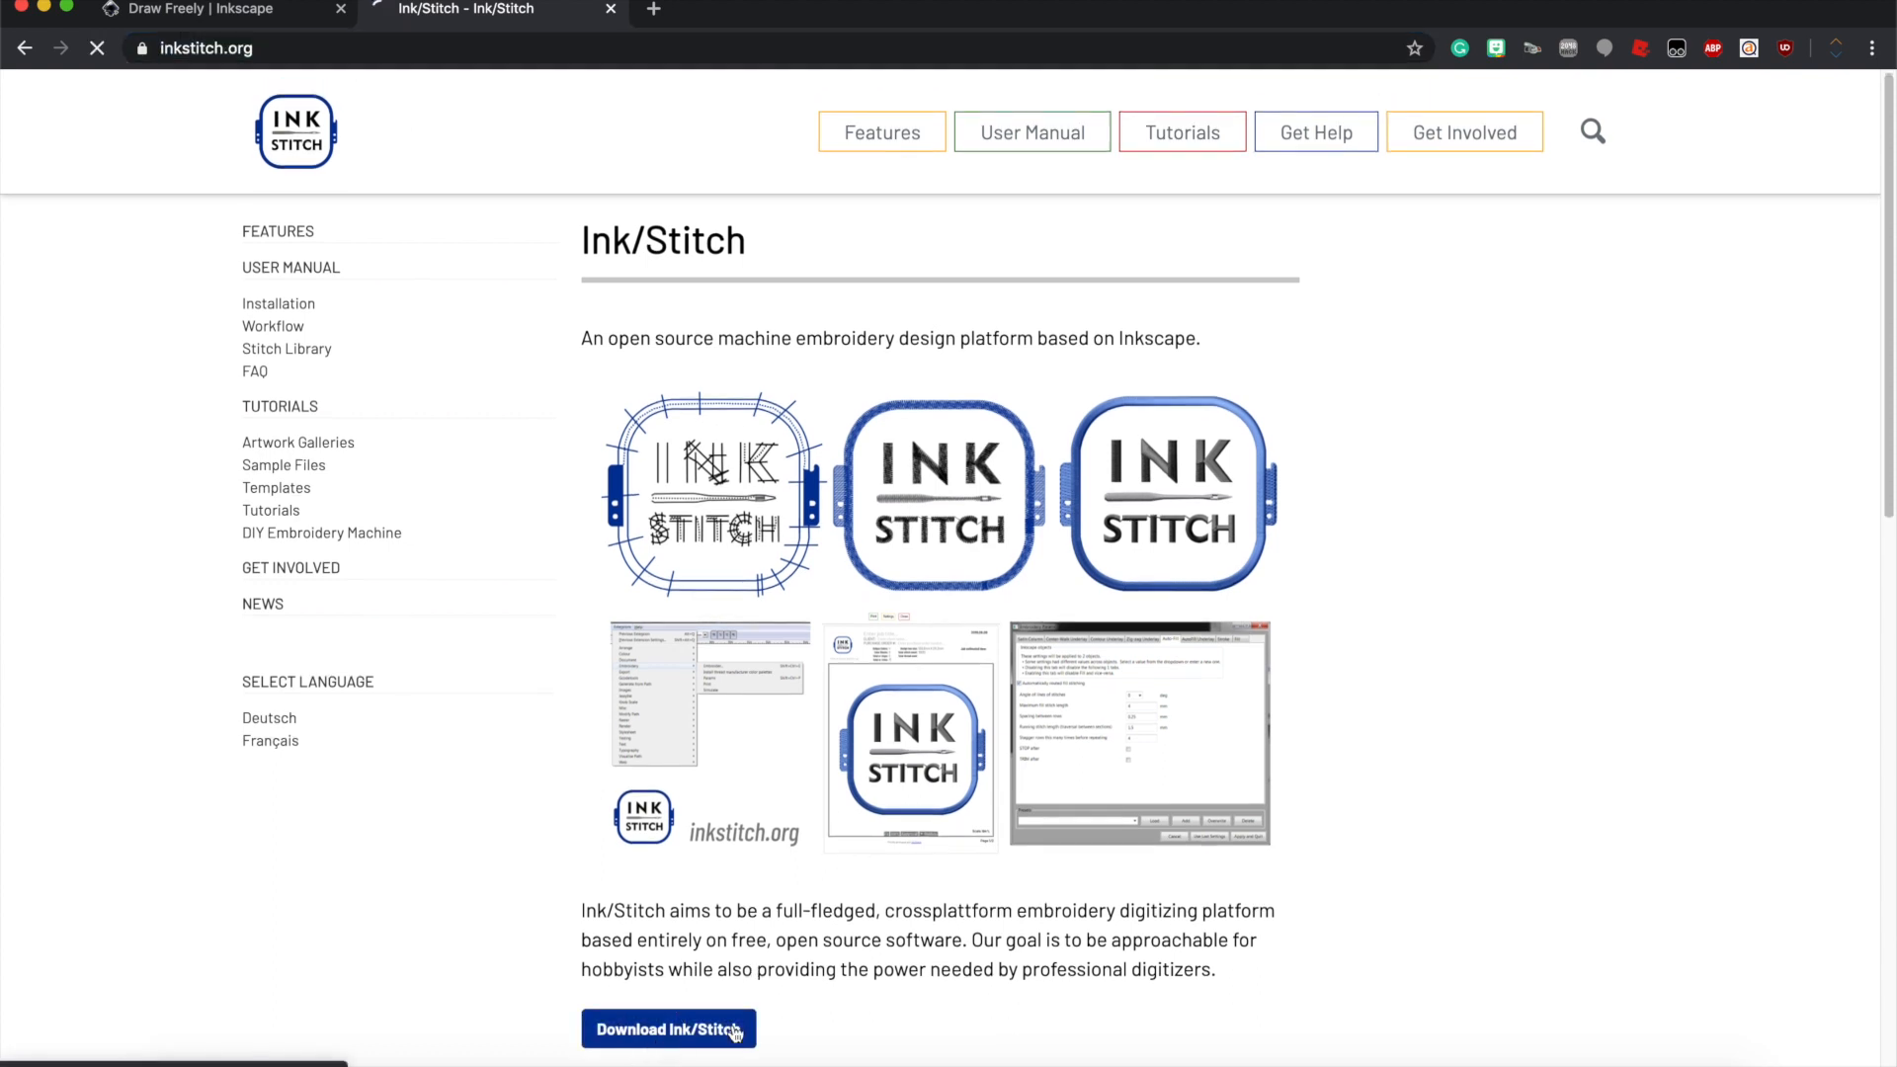
pyautogui.click(666, 1028)
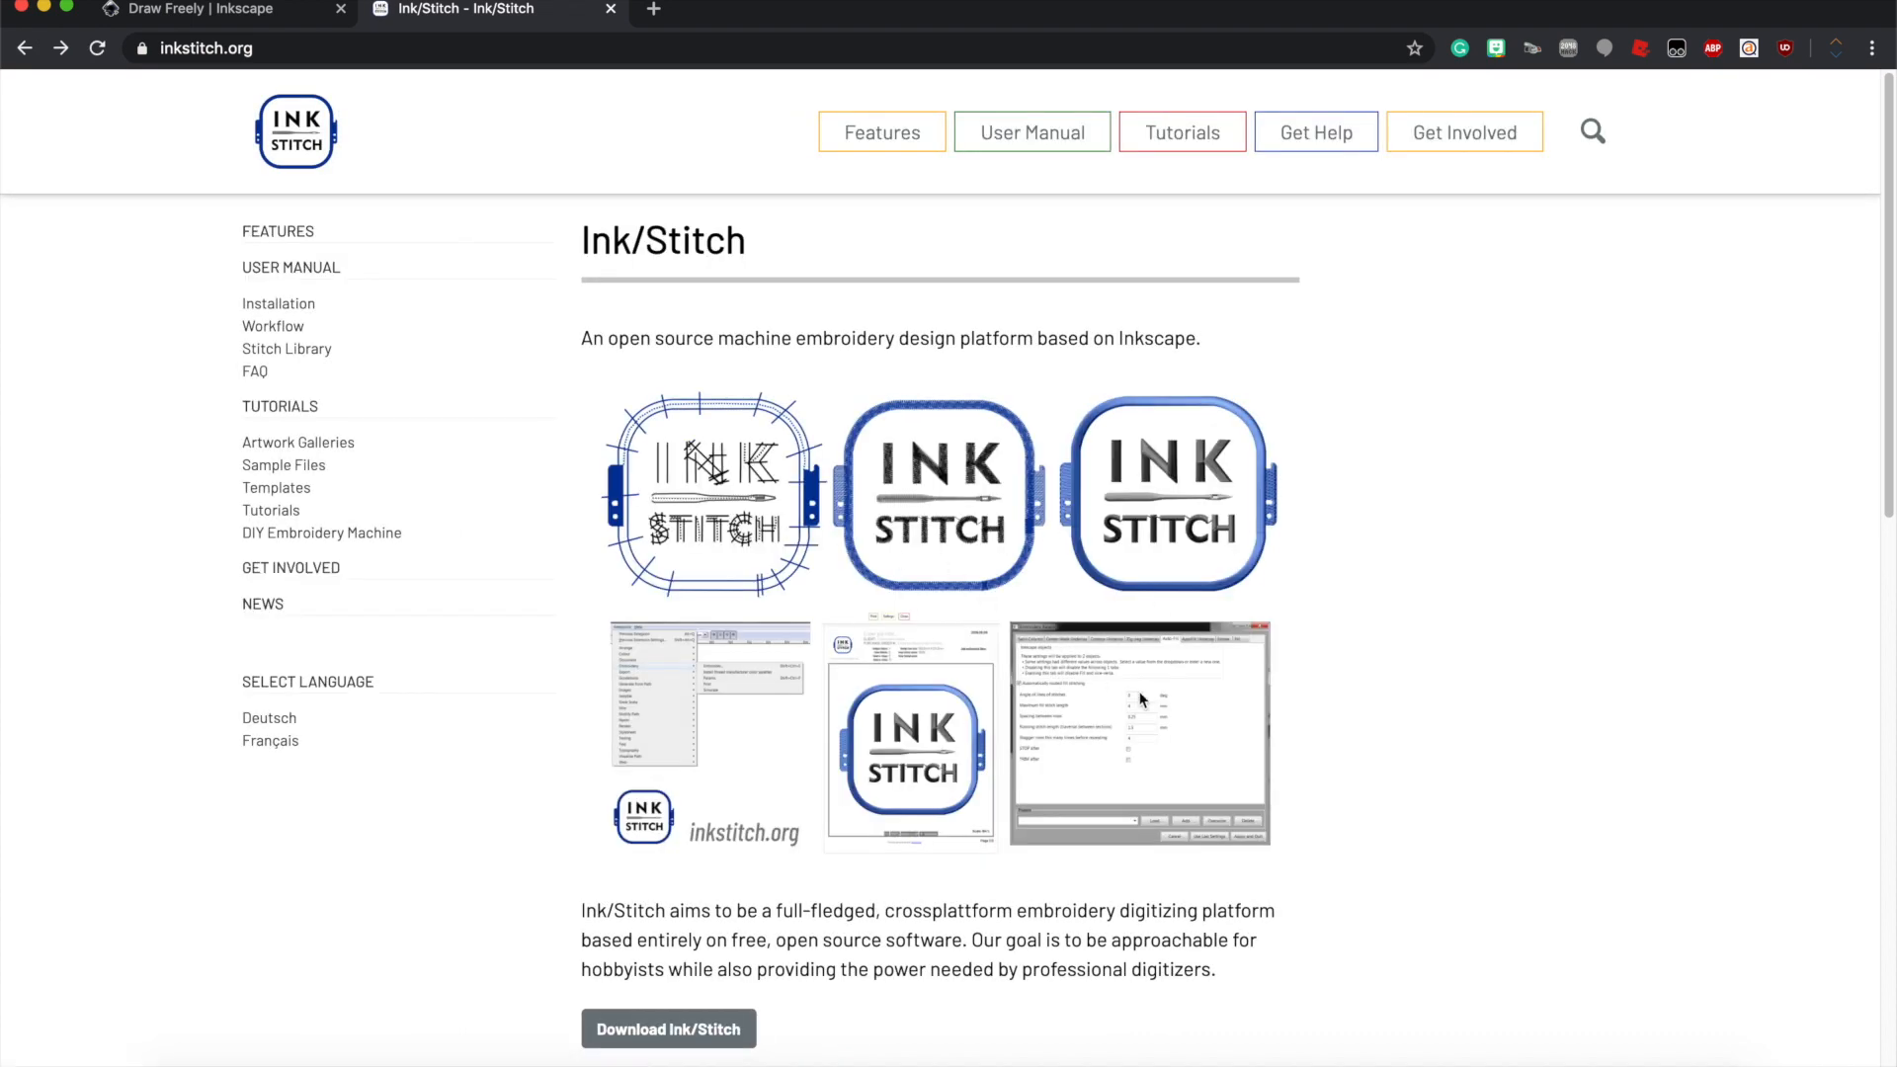
pyautogui.moveTo(1290, 519)
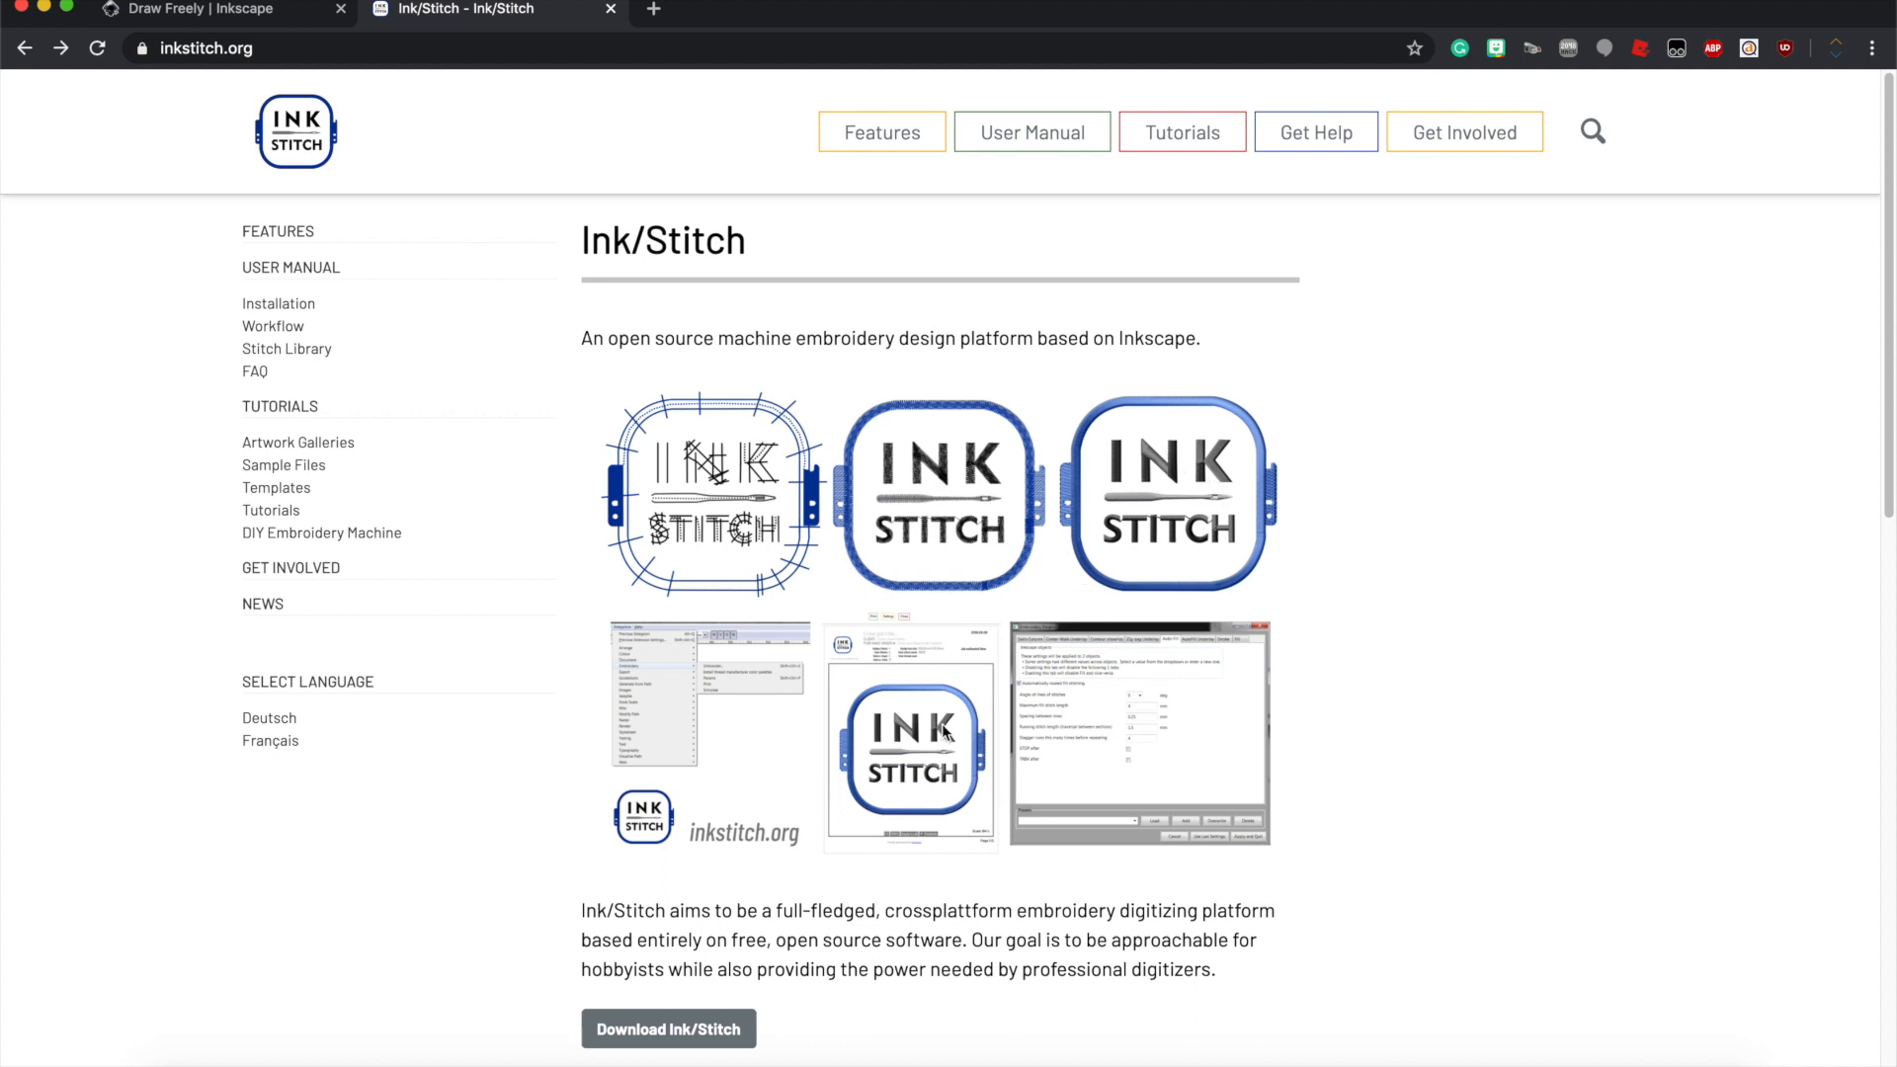
pyautogui.moveTo(944, 518)
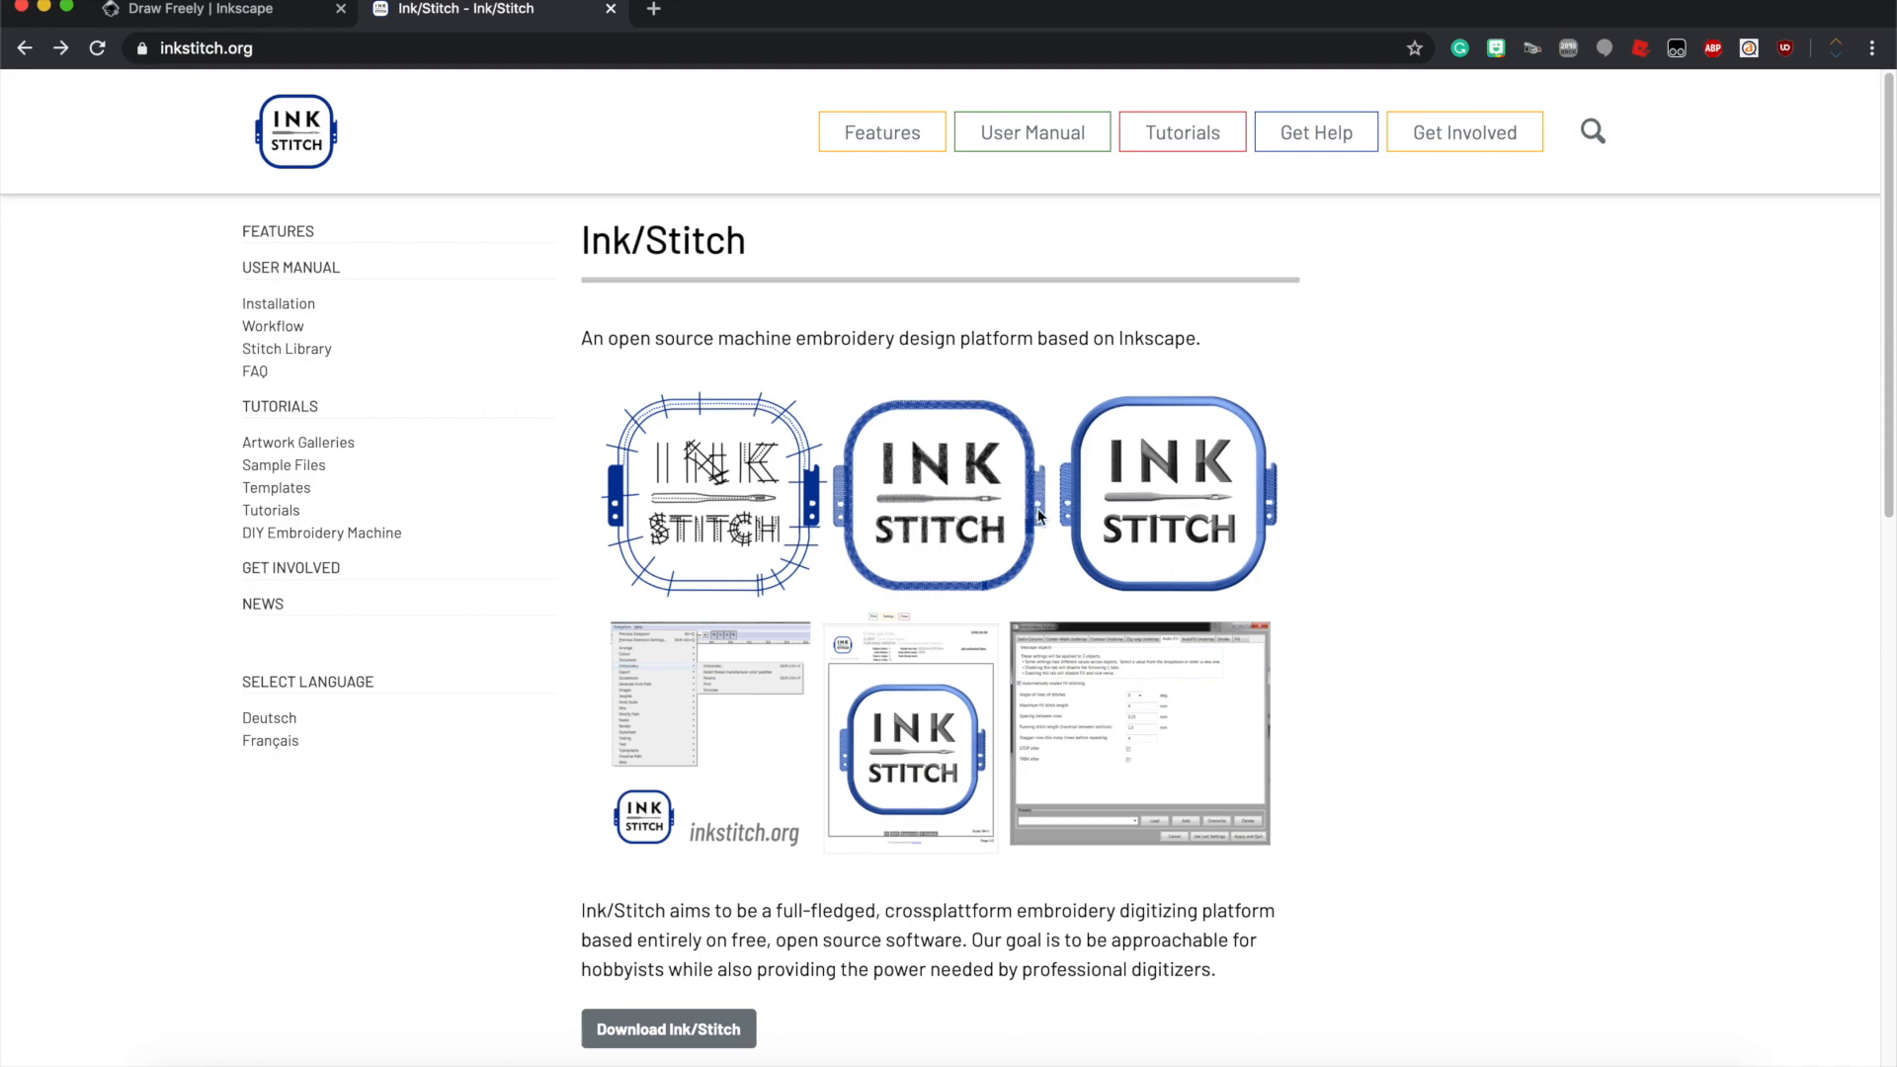
pyautogui.scroll(-3)
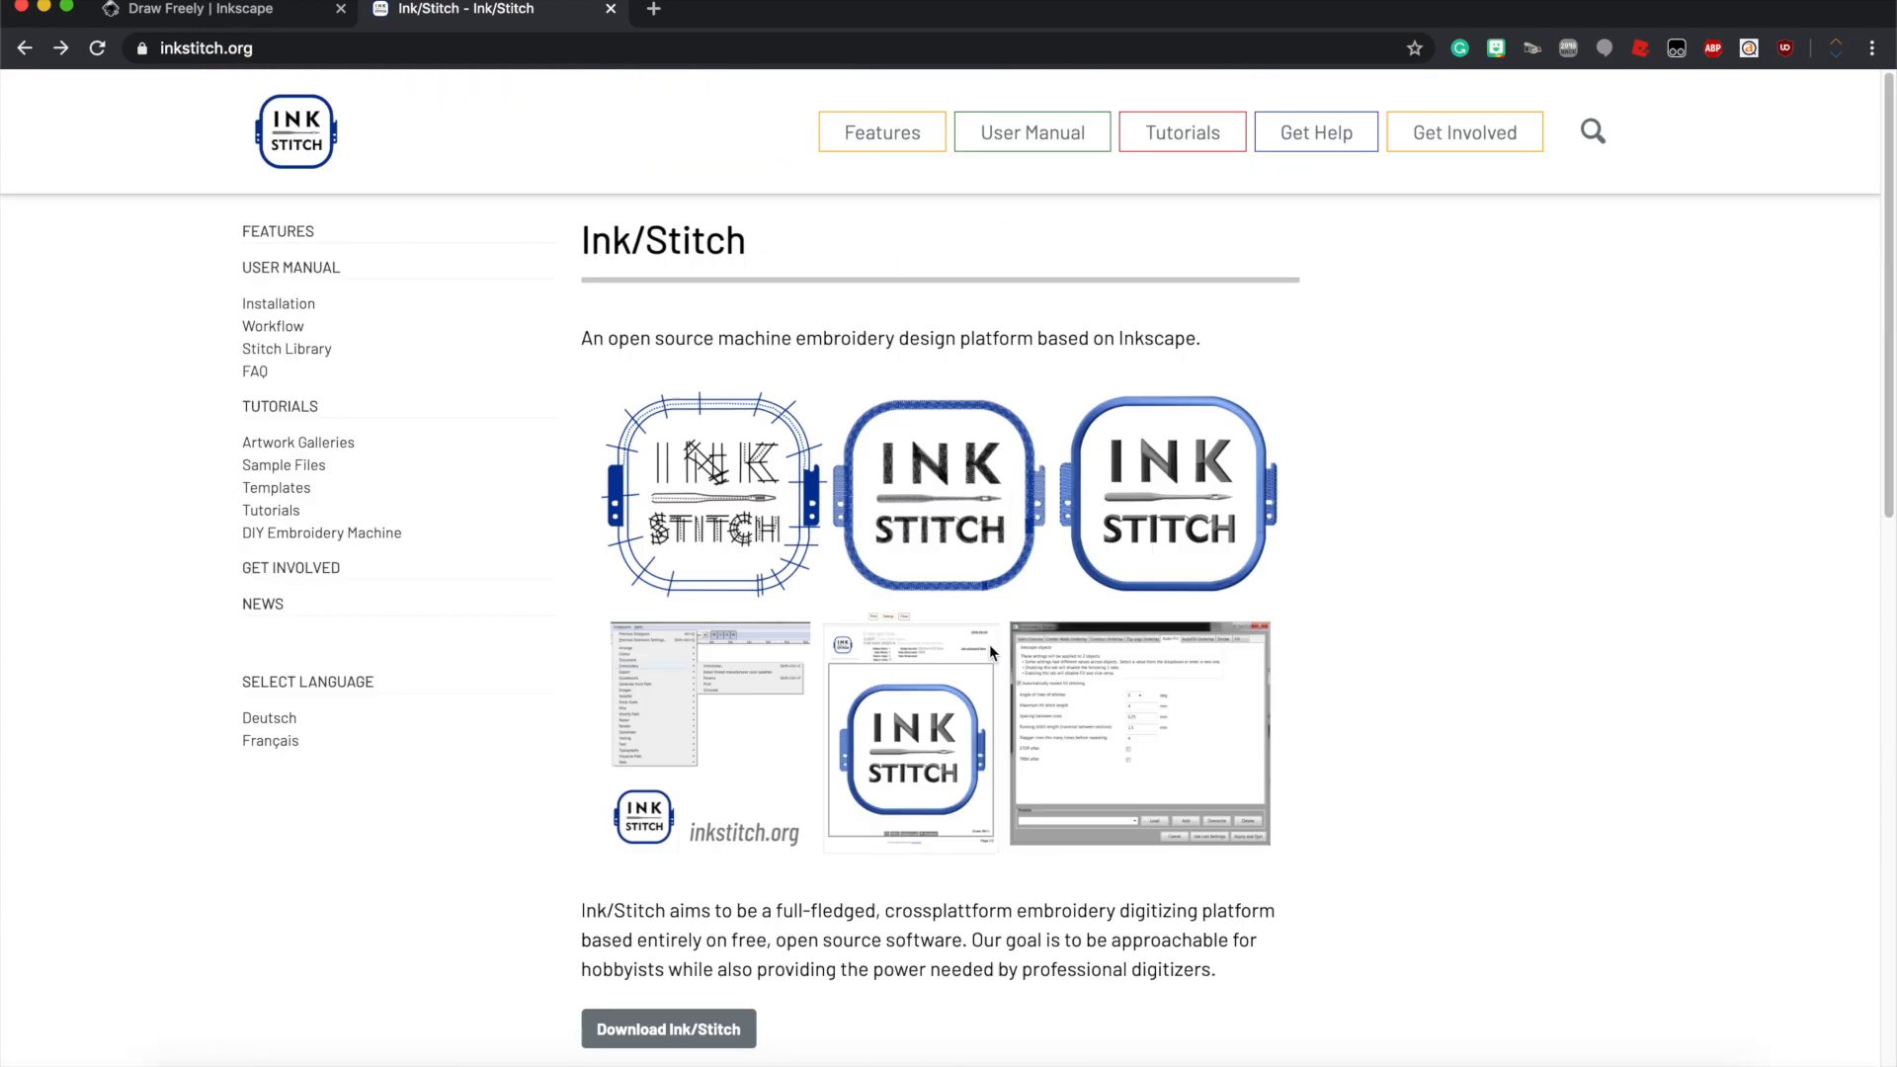
# Browse the install page's macOS section, reading the full curl download command.
pyautogui.click(666, 1027)
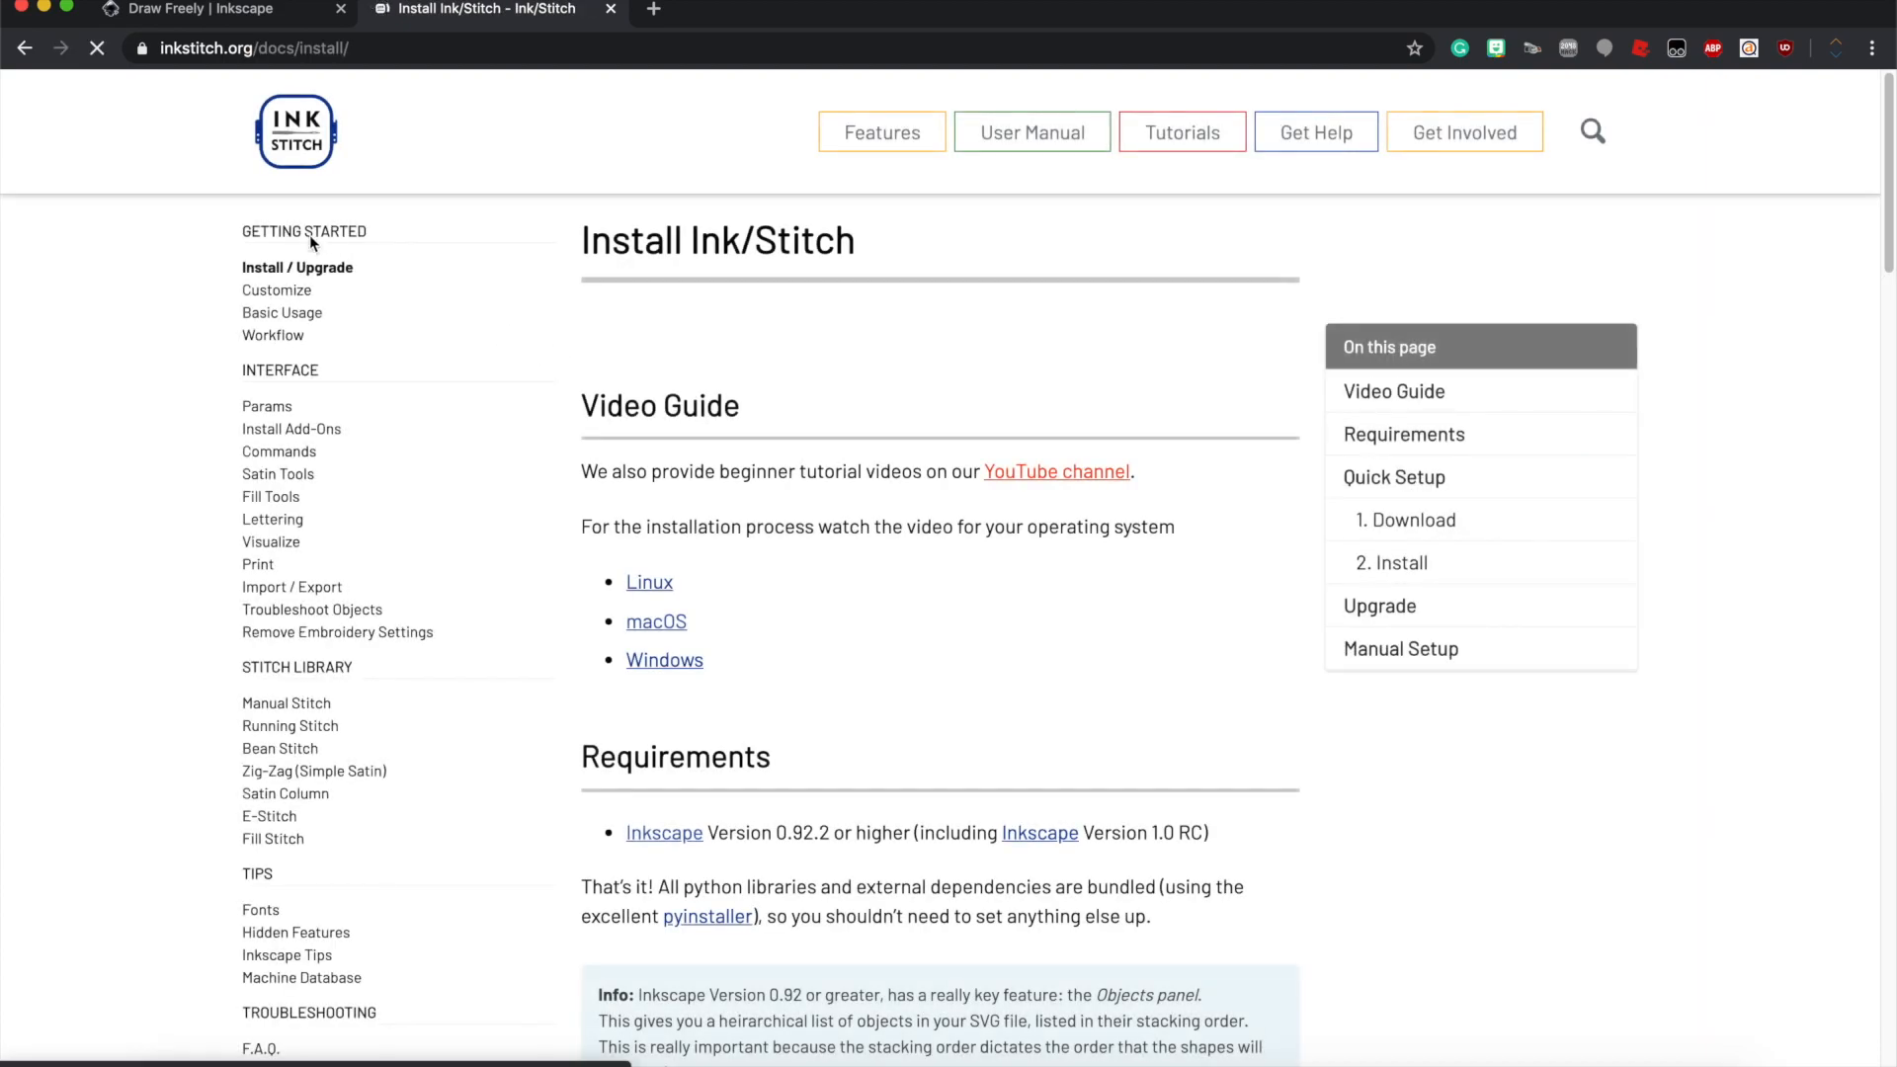
pyautogui.scroll(-3)
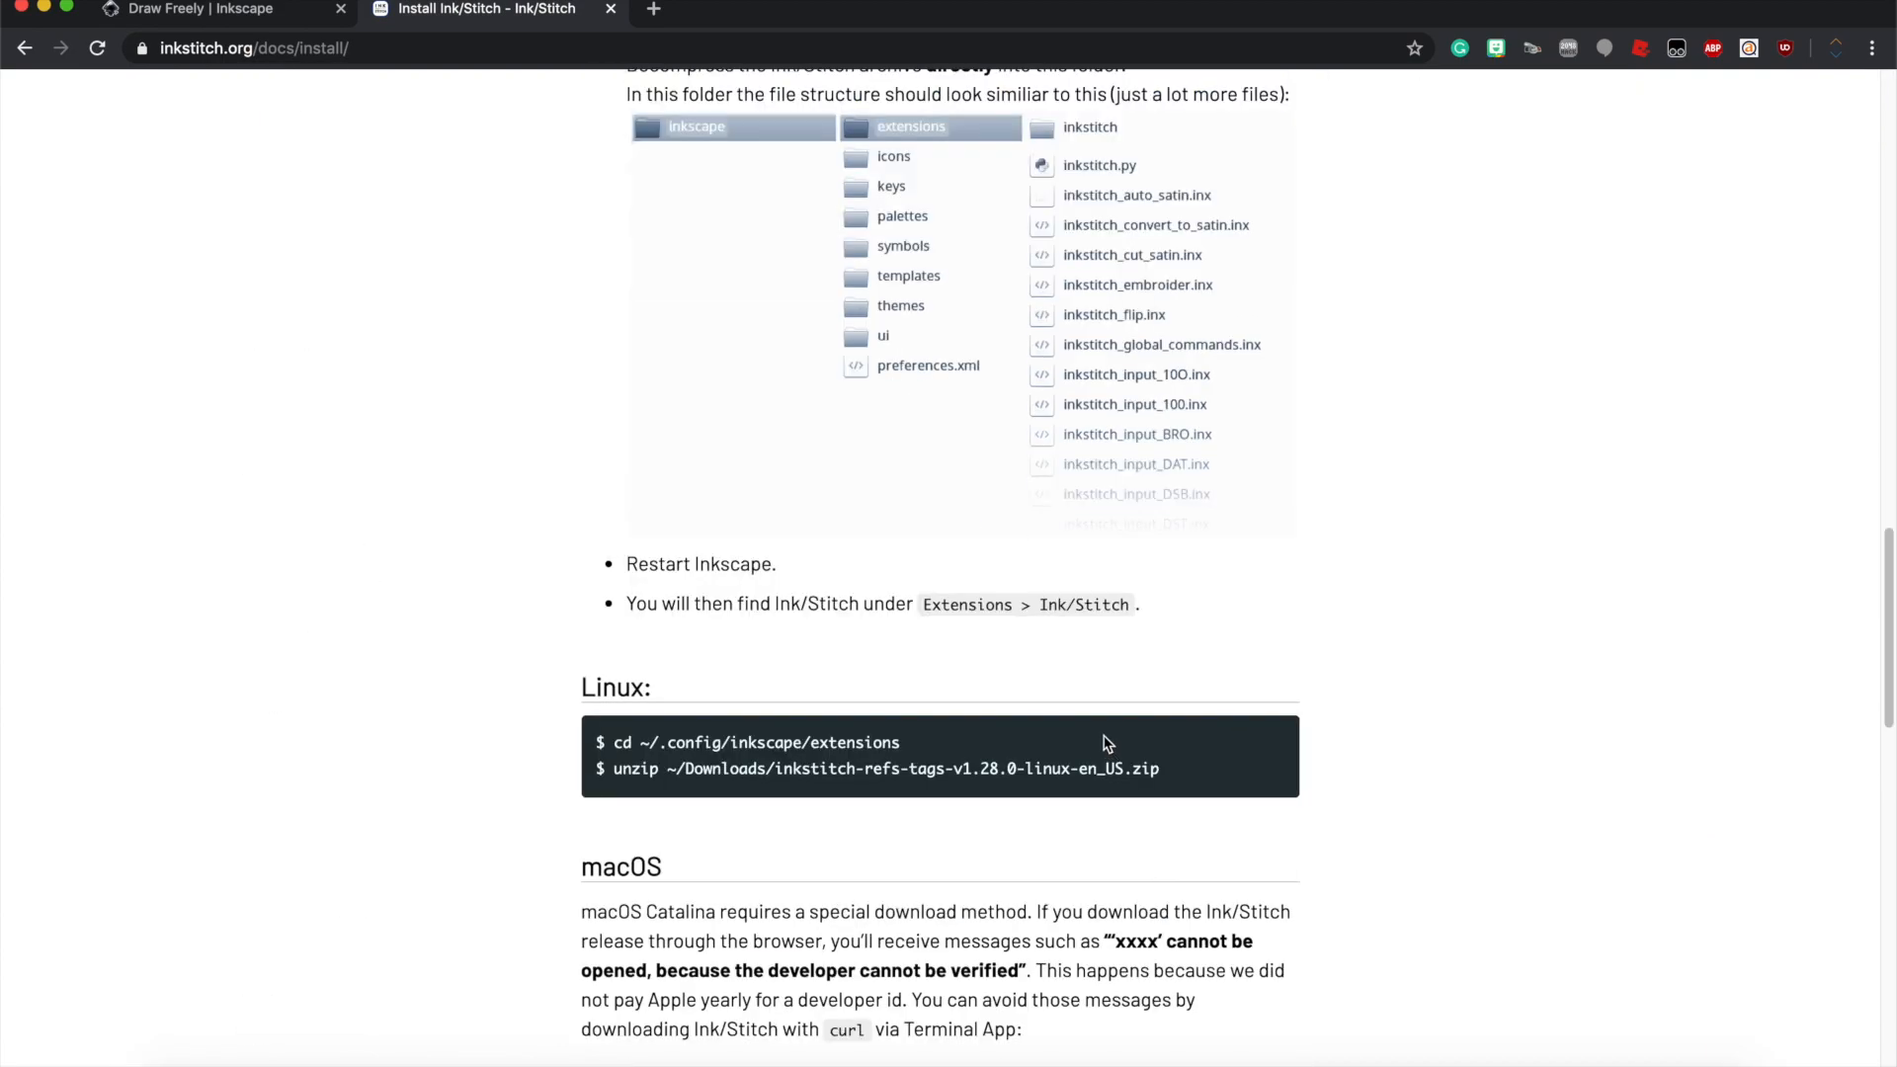
pyautogui.scroll(-3)
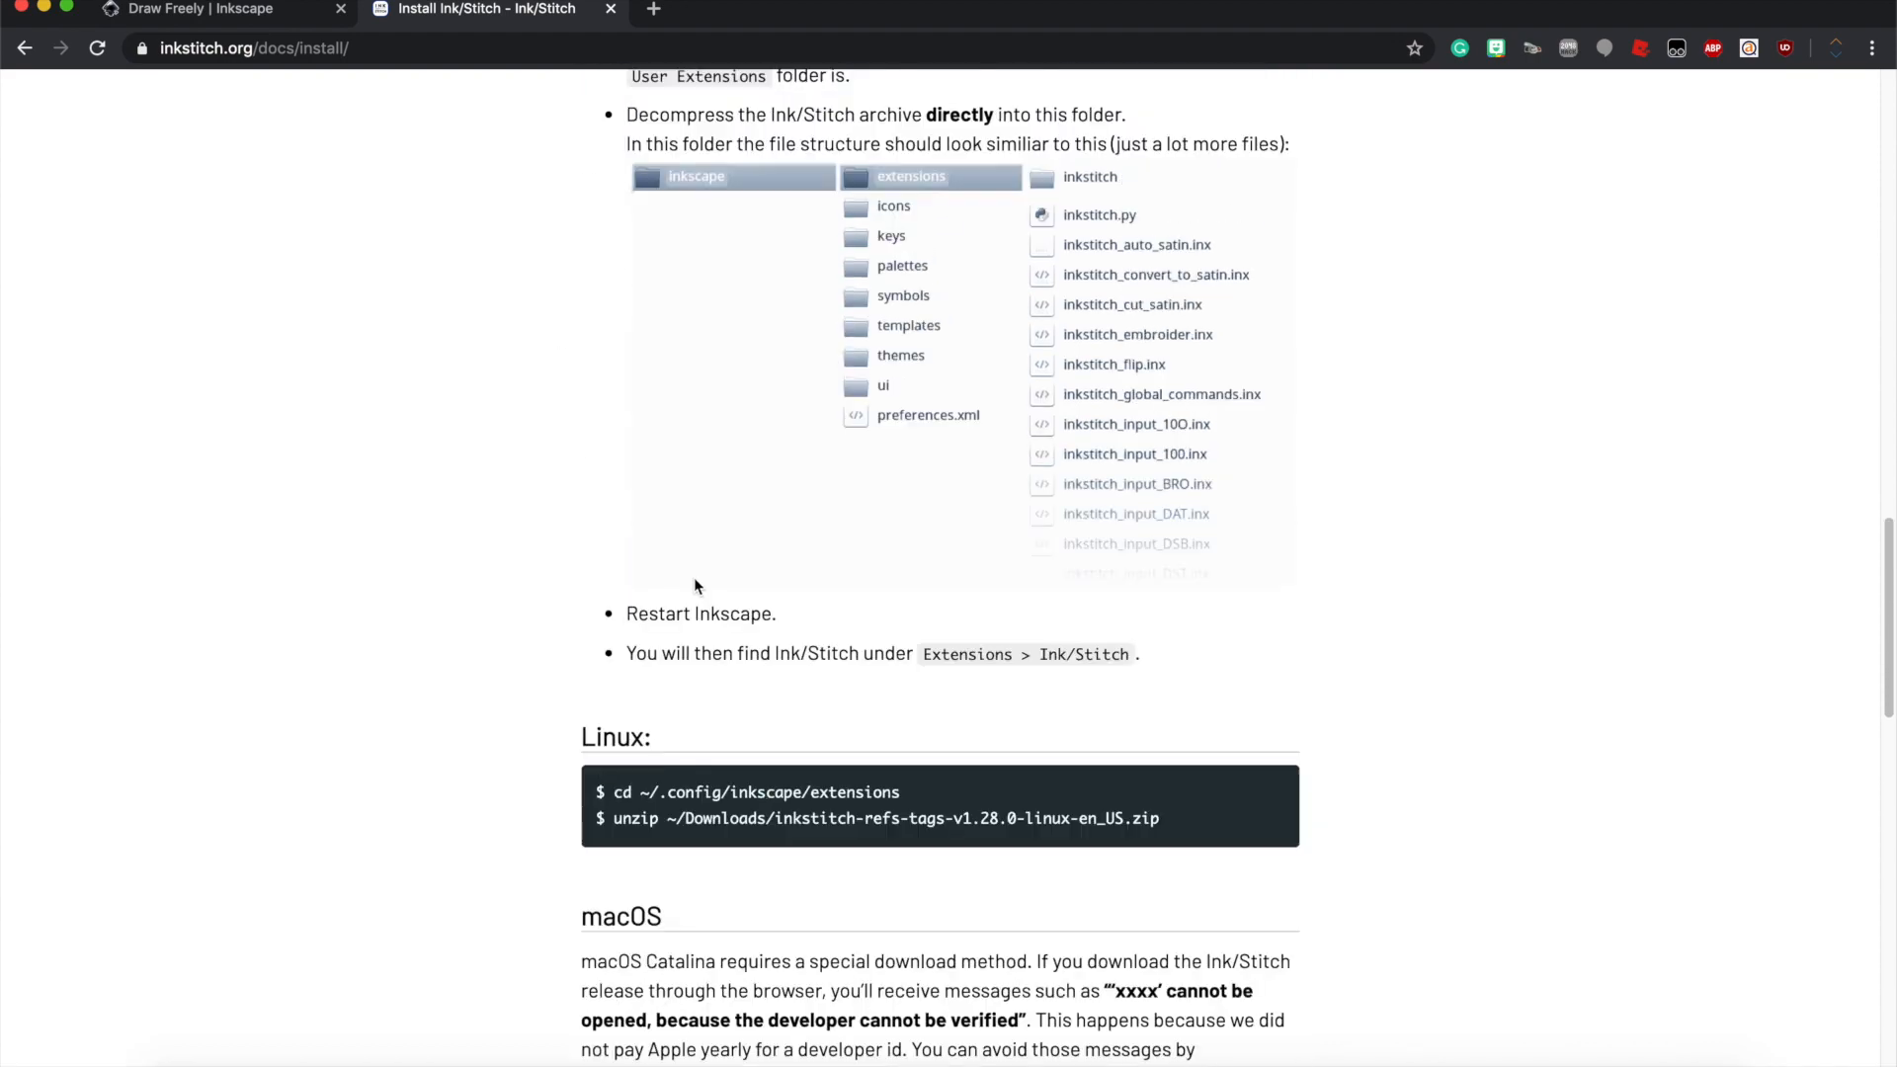
pyautogui.scroll(-3)
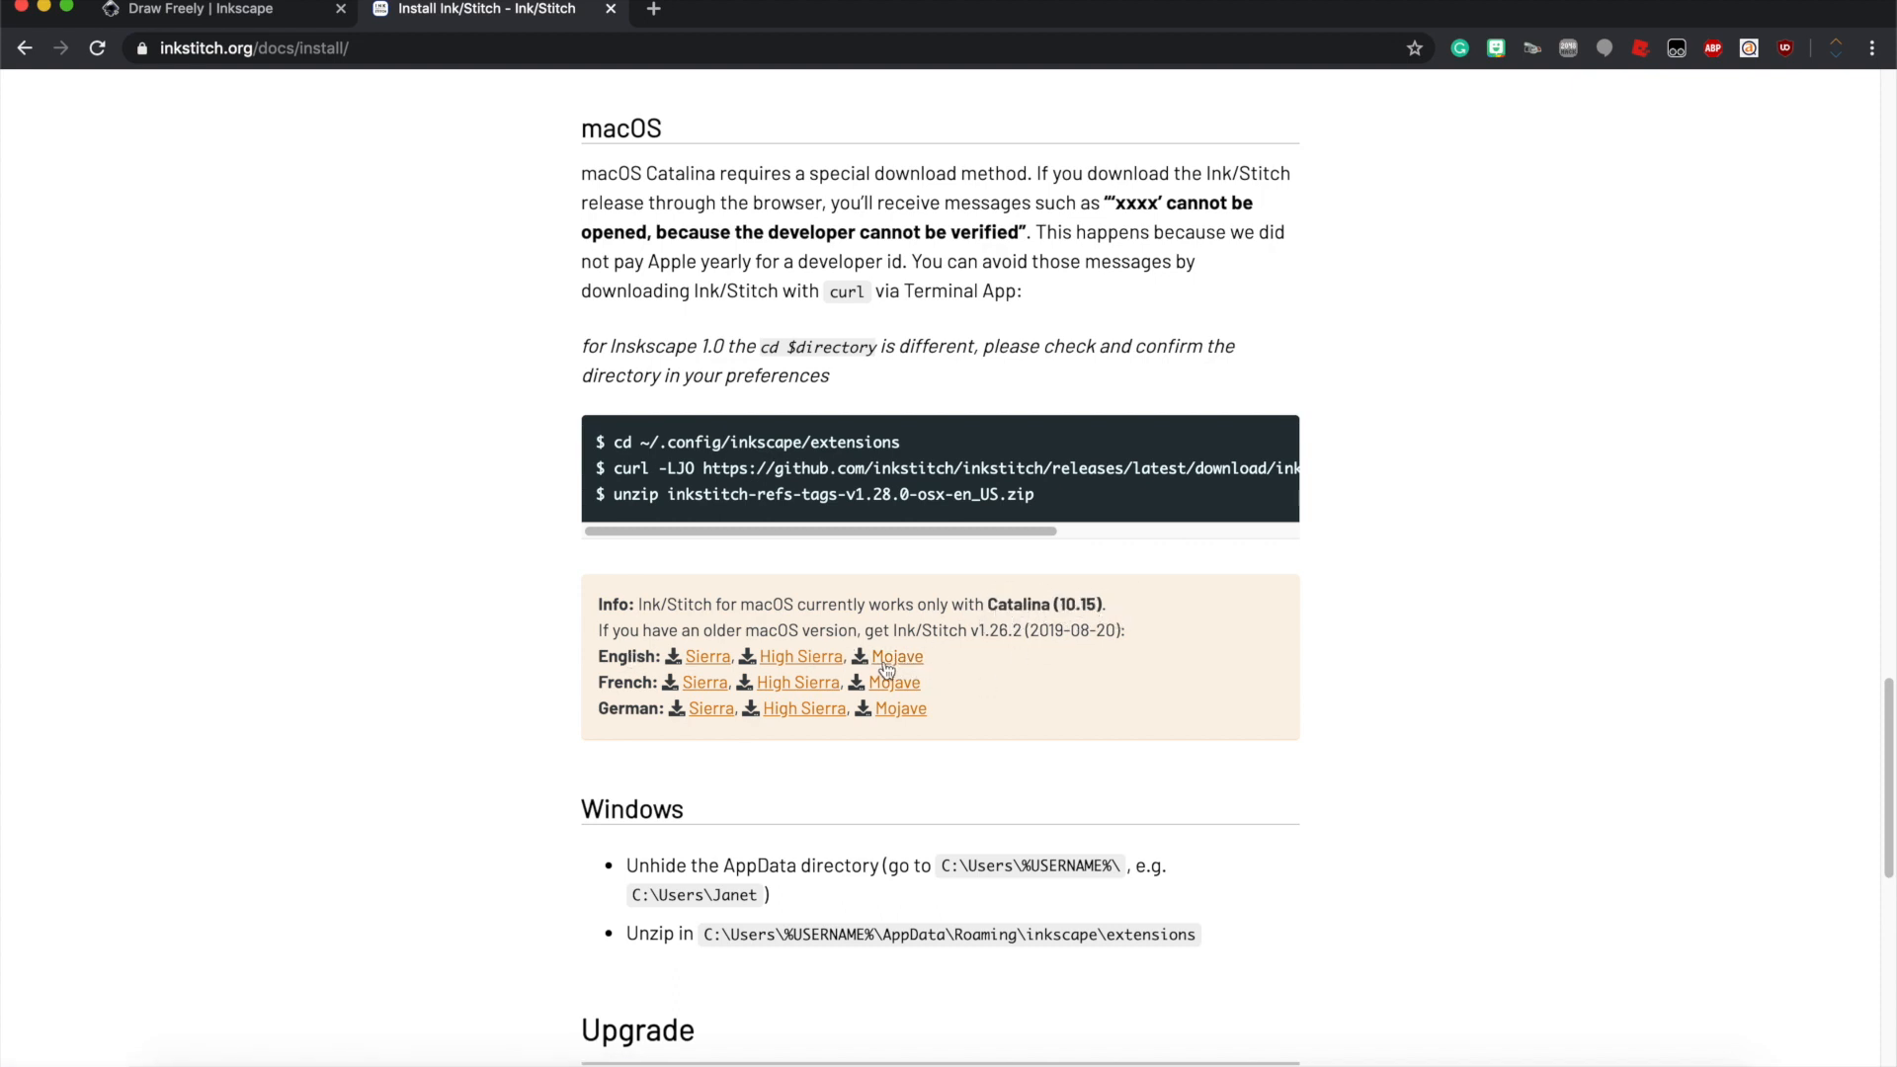
pyautogui.moveTo(810, 664)
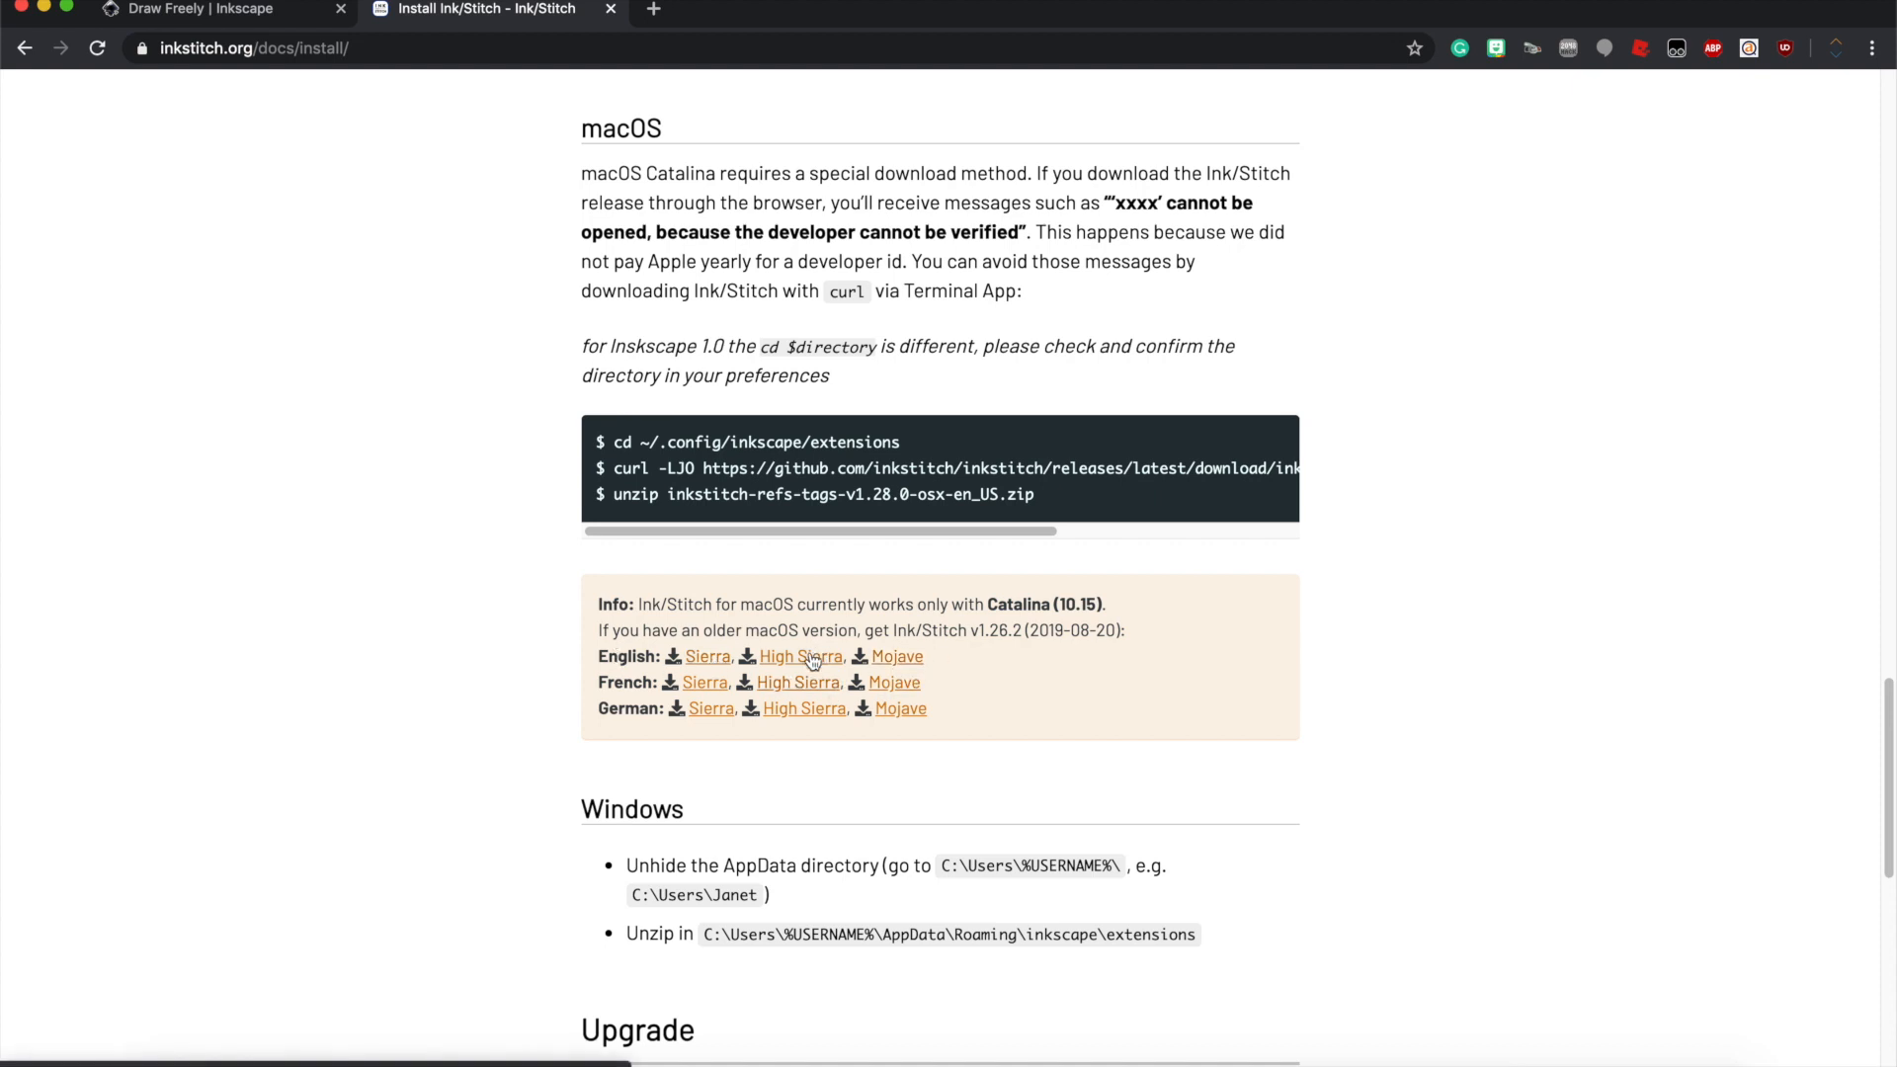
pyautogui.scroll(3)
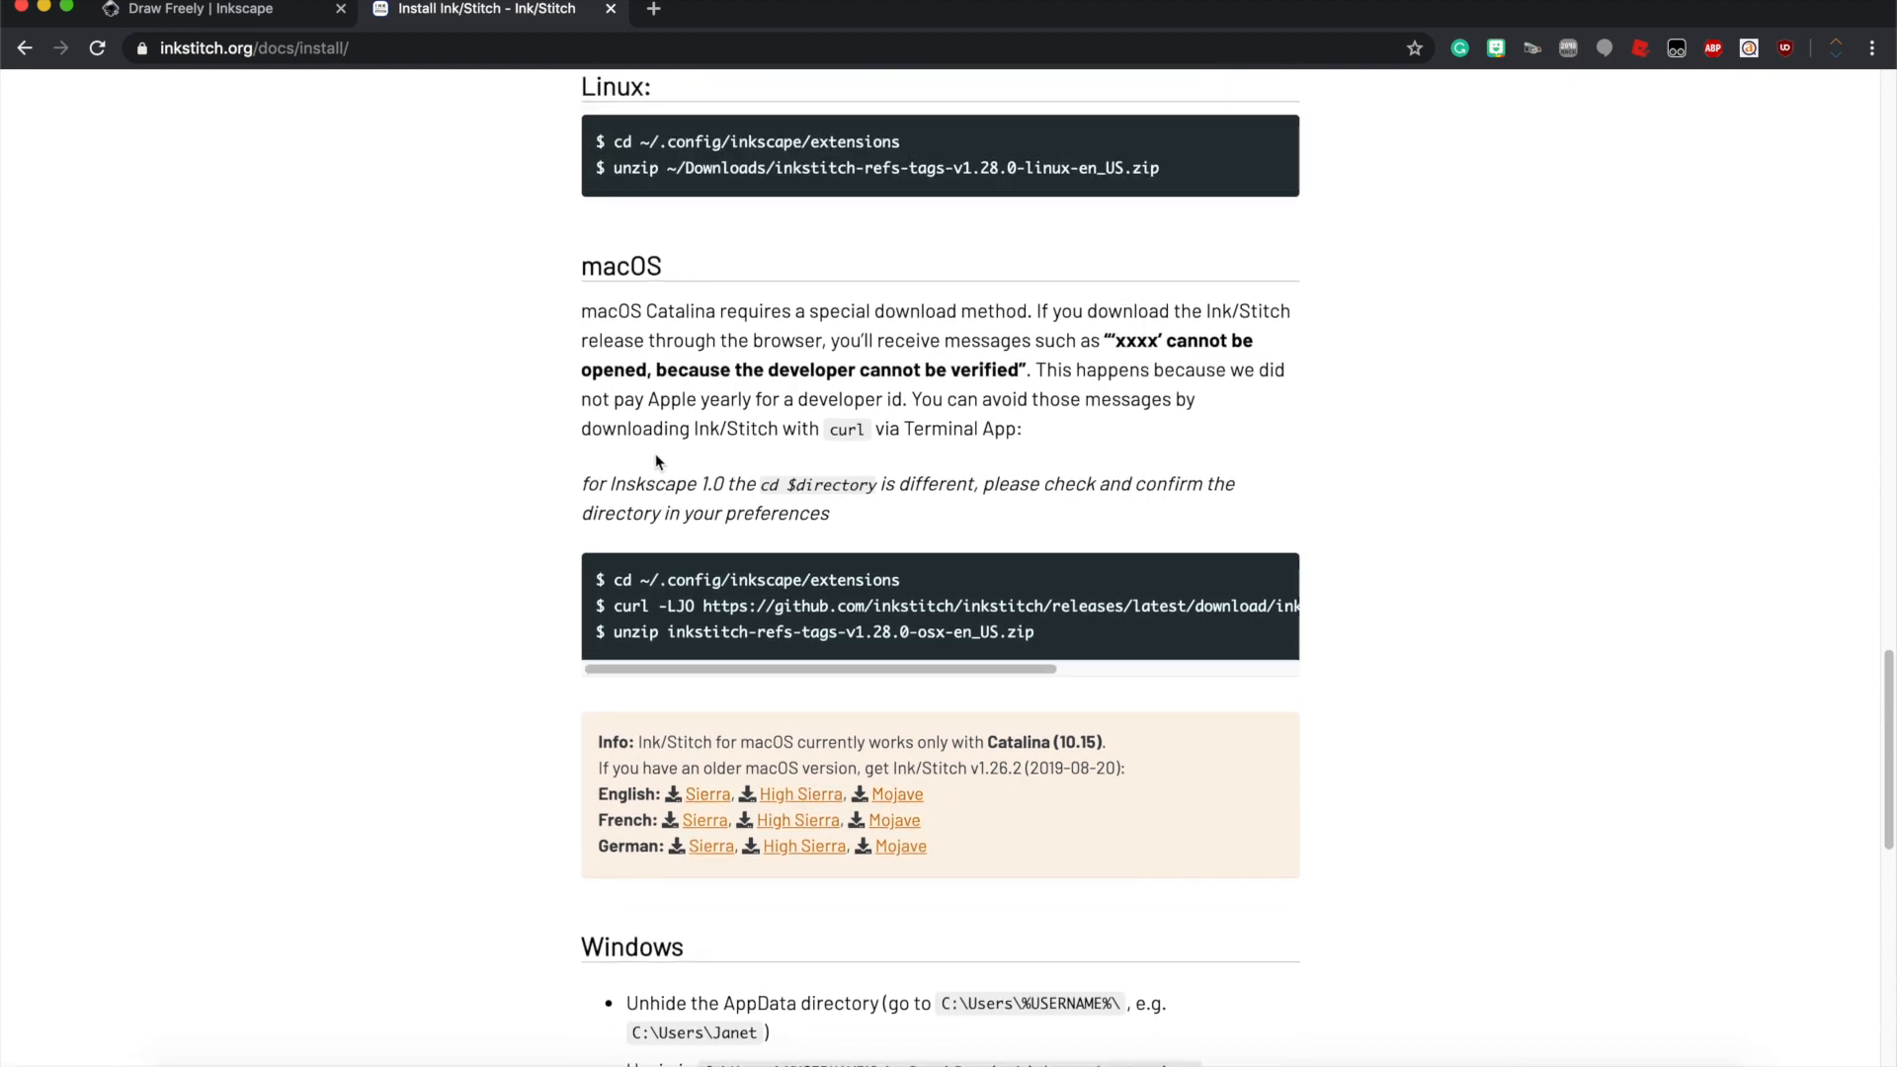
pyautogui.moveTo(1015, 452)
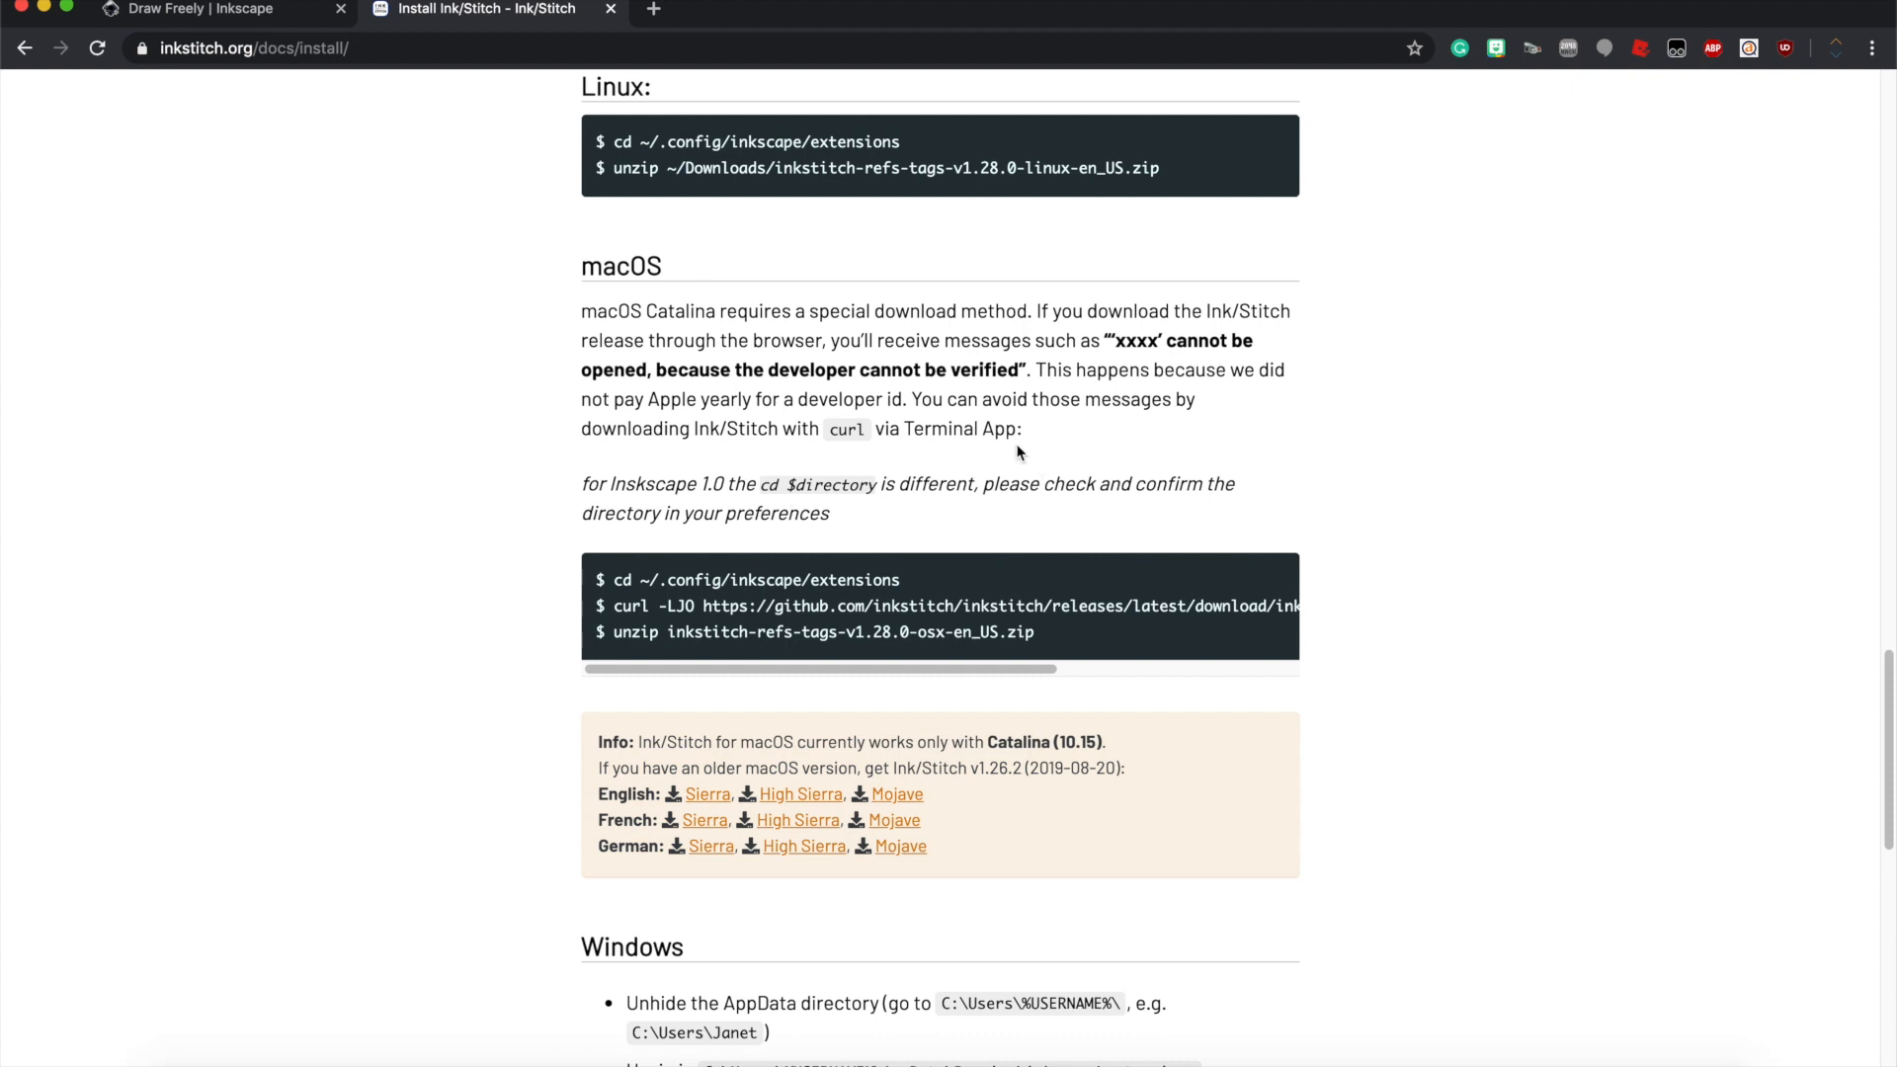
pyautogui.moveTo(893, 672)
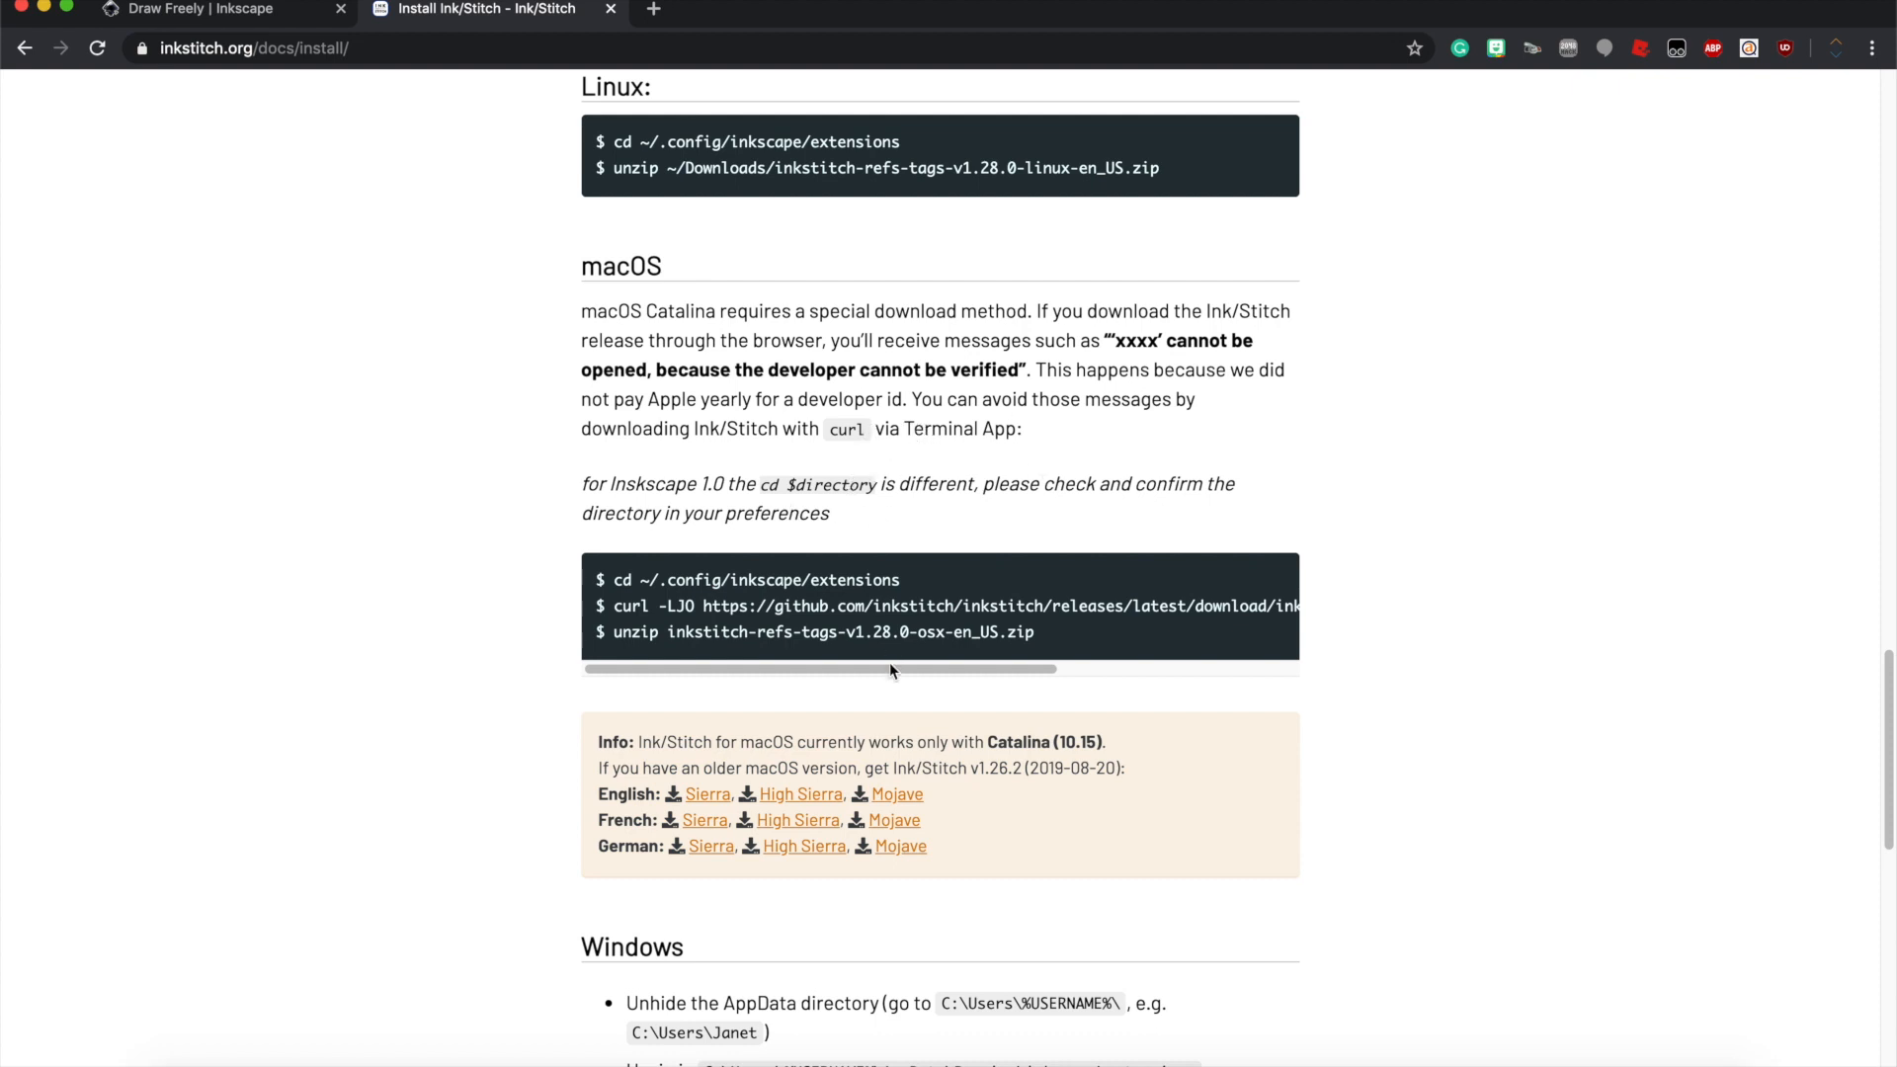
pyautogui.moveTo(558, 316)
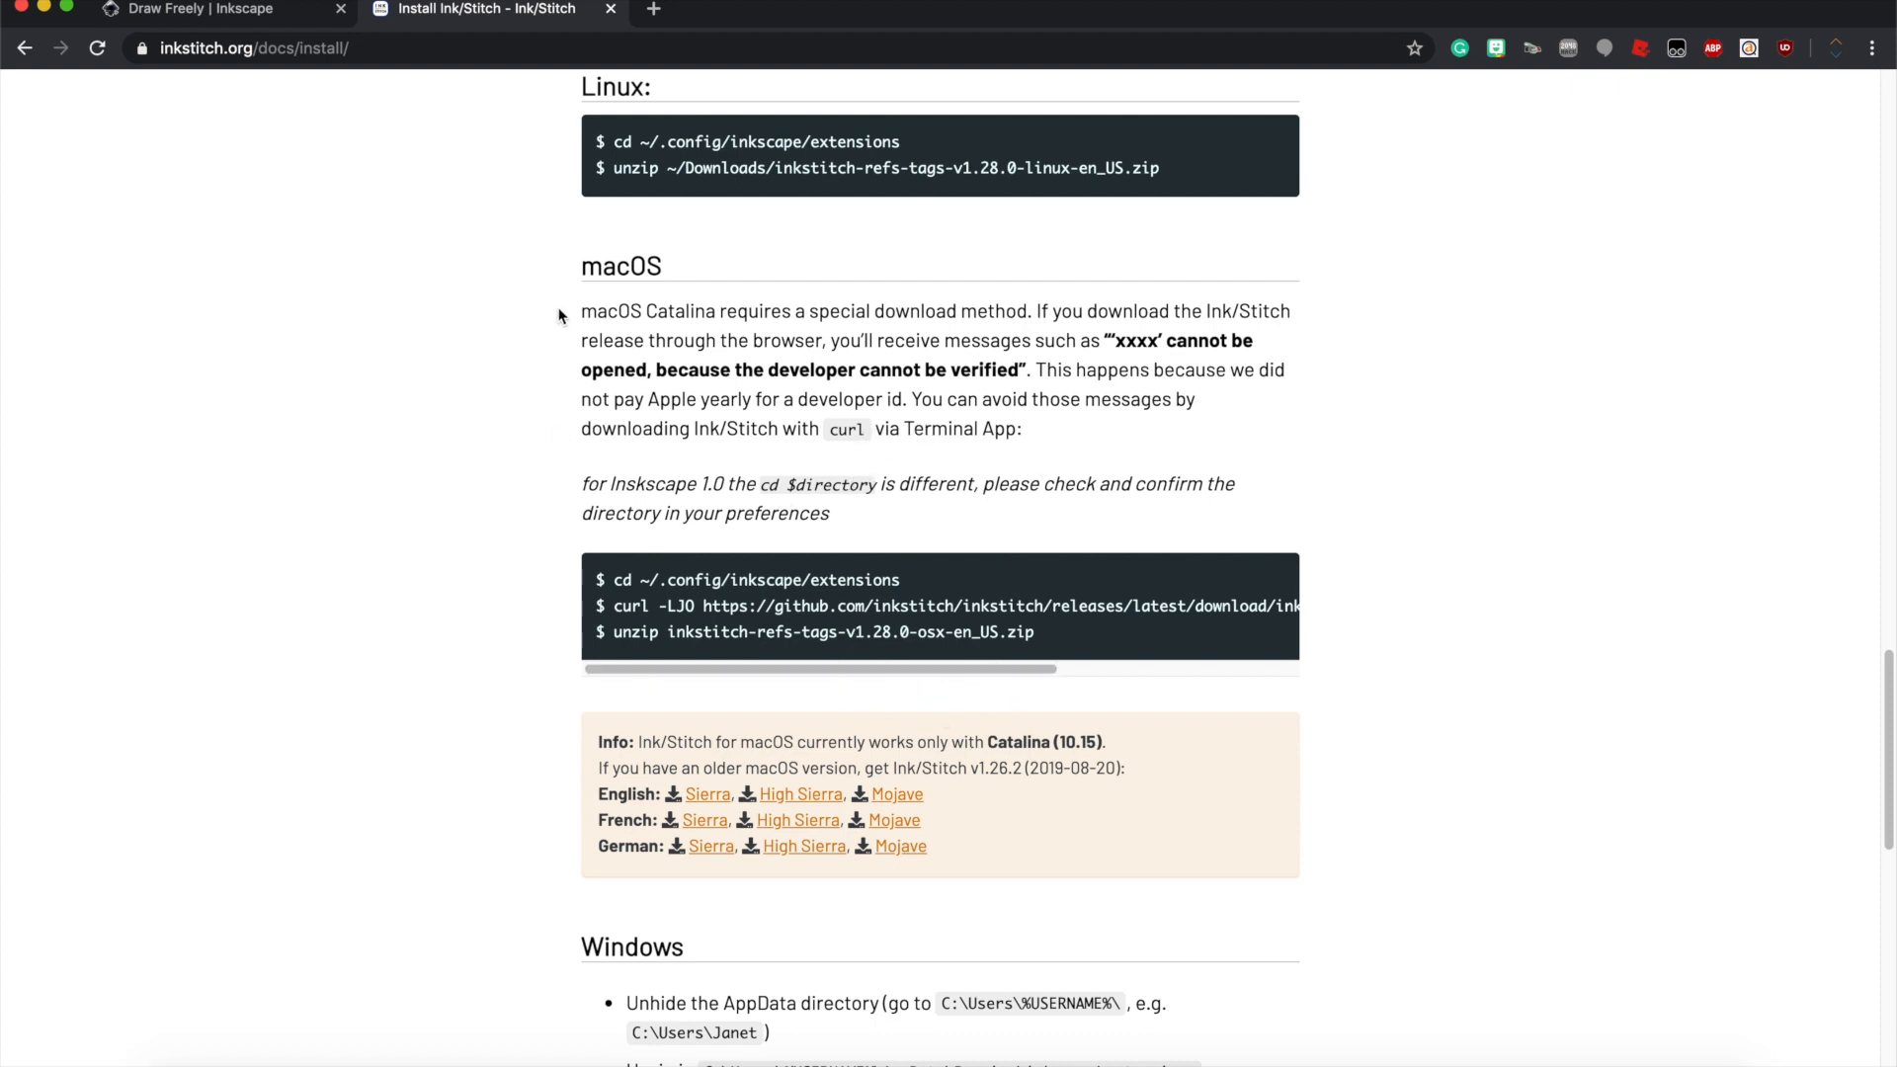
pyautogui.moveTo(1673, 656)
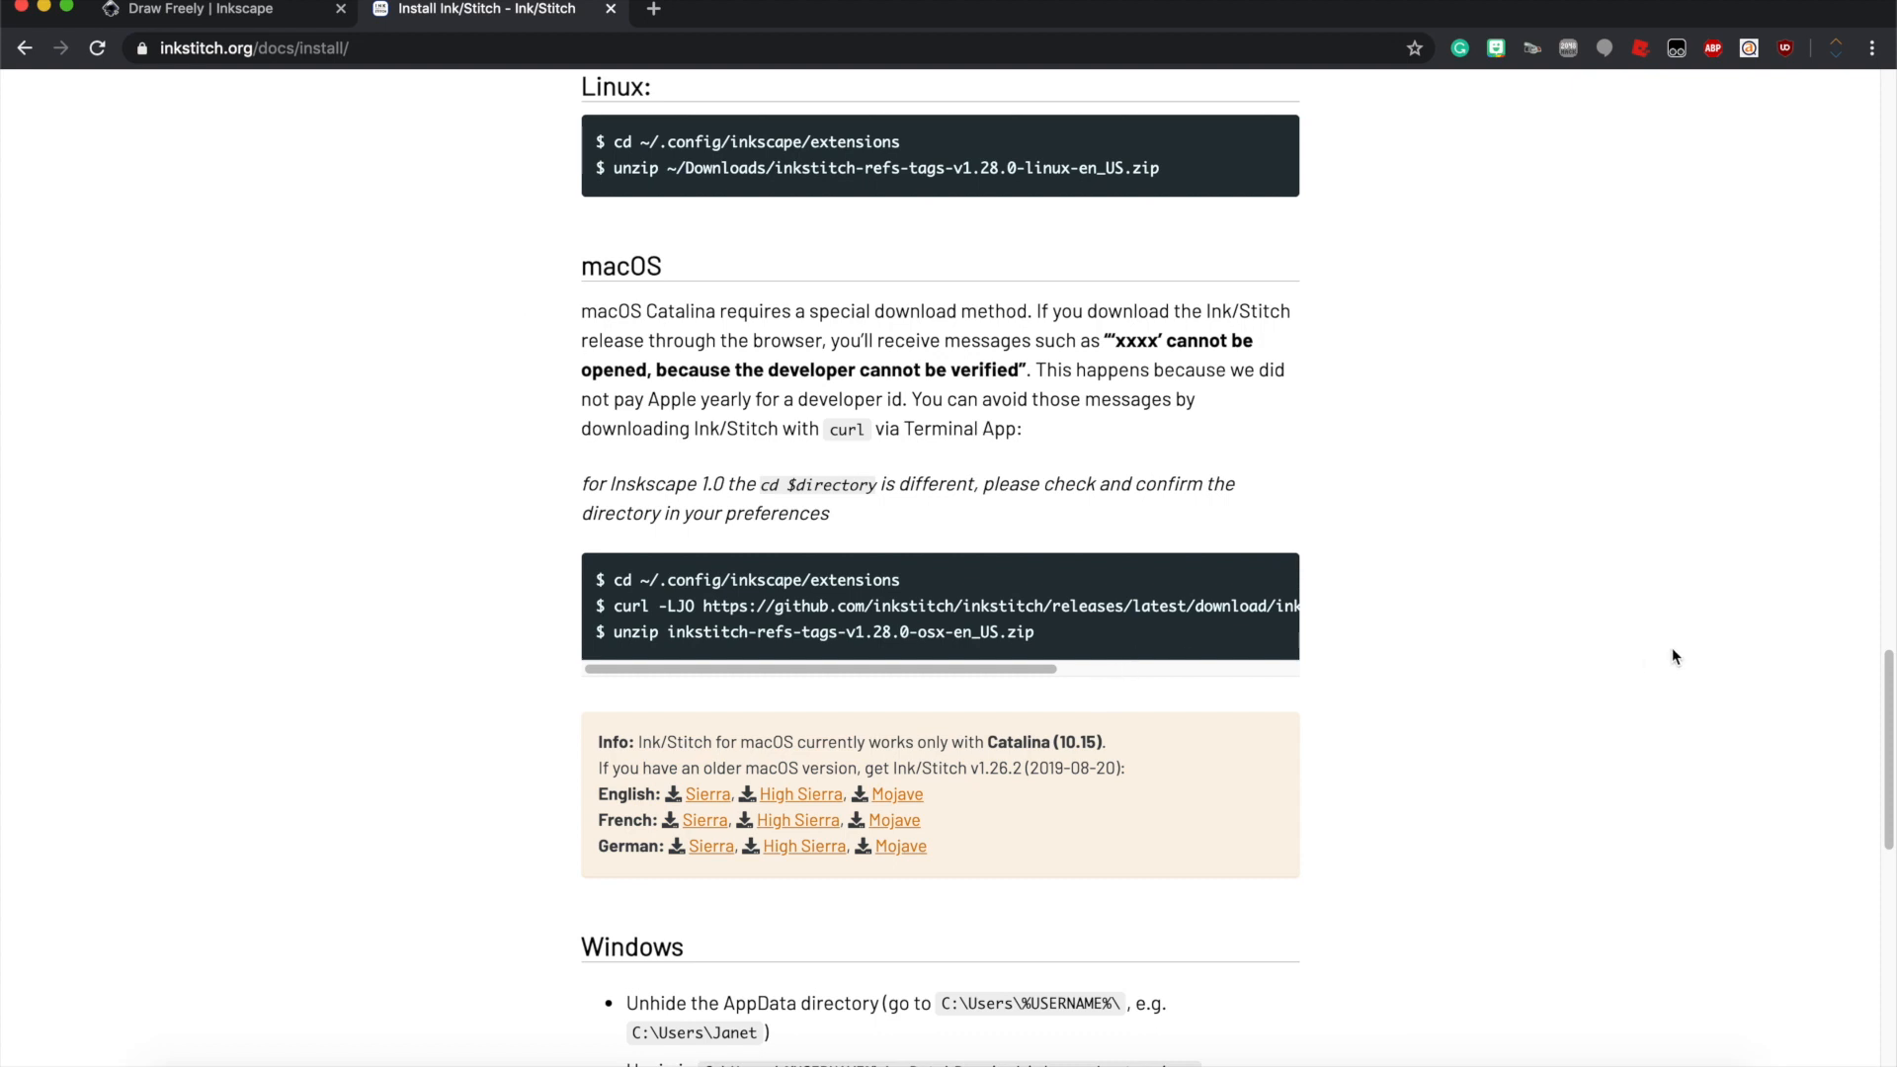
pyautogui.moveTo(506, 352)
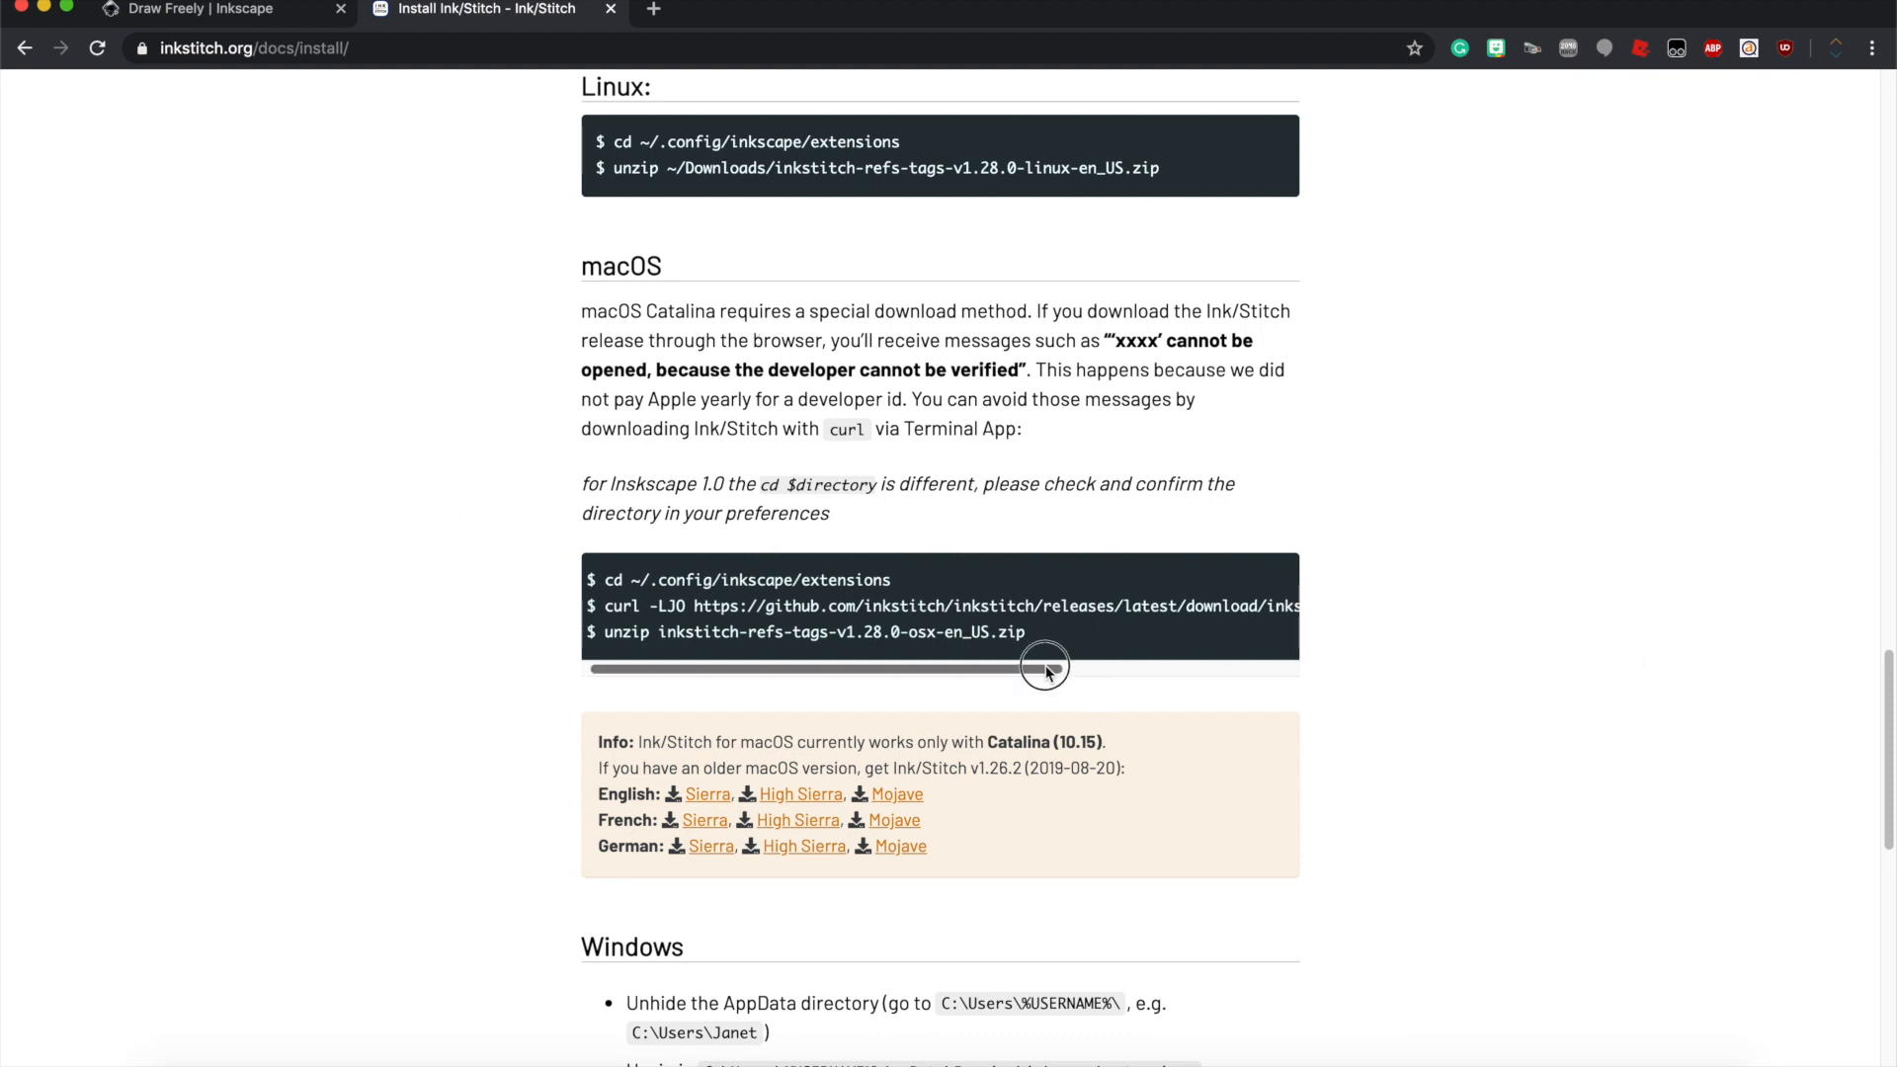
pyautogui.moveTo(1044, 668); pyautogui.dragTo(1053, 672)
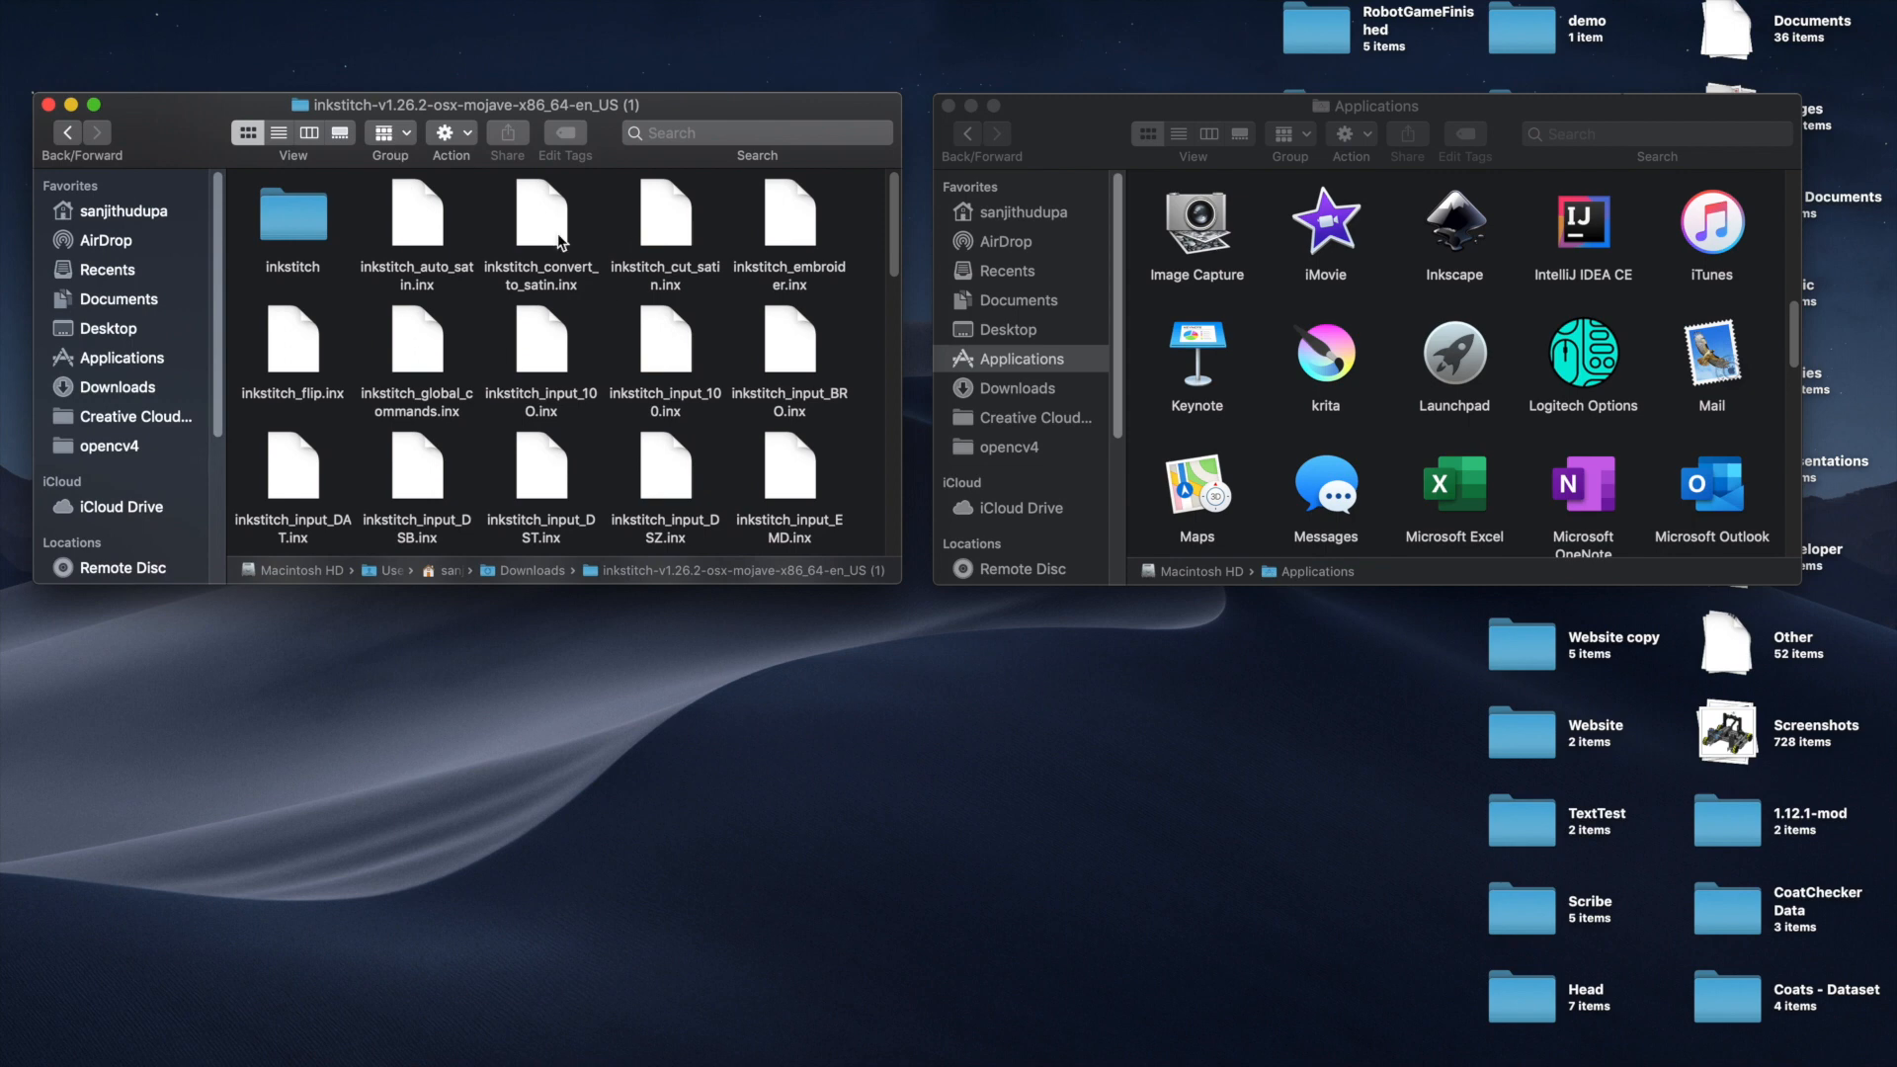
pyautogui.moveTo(552, 300)
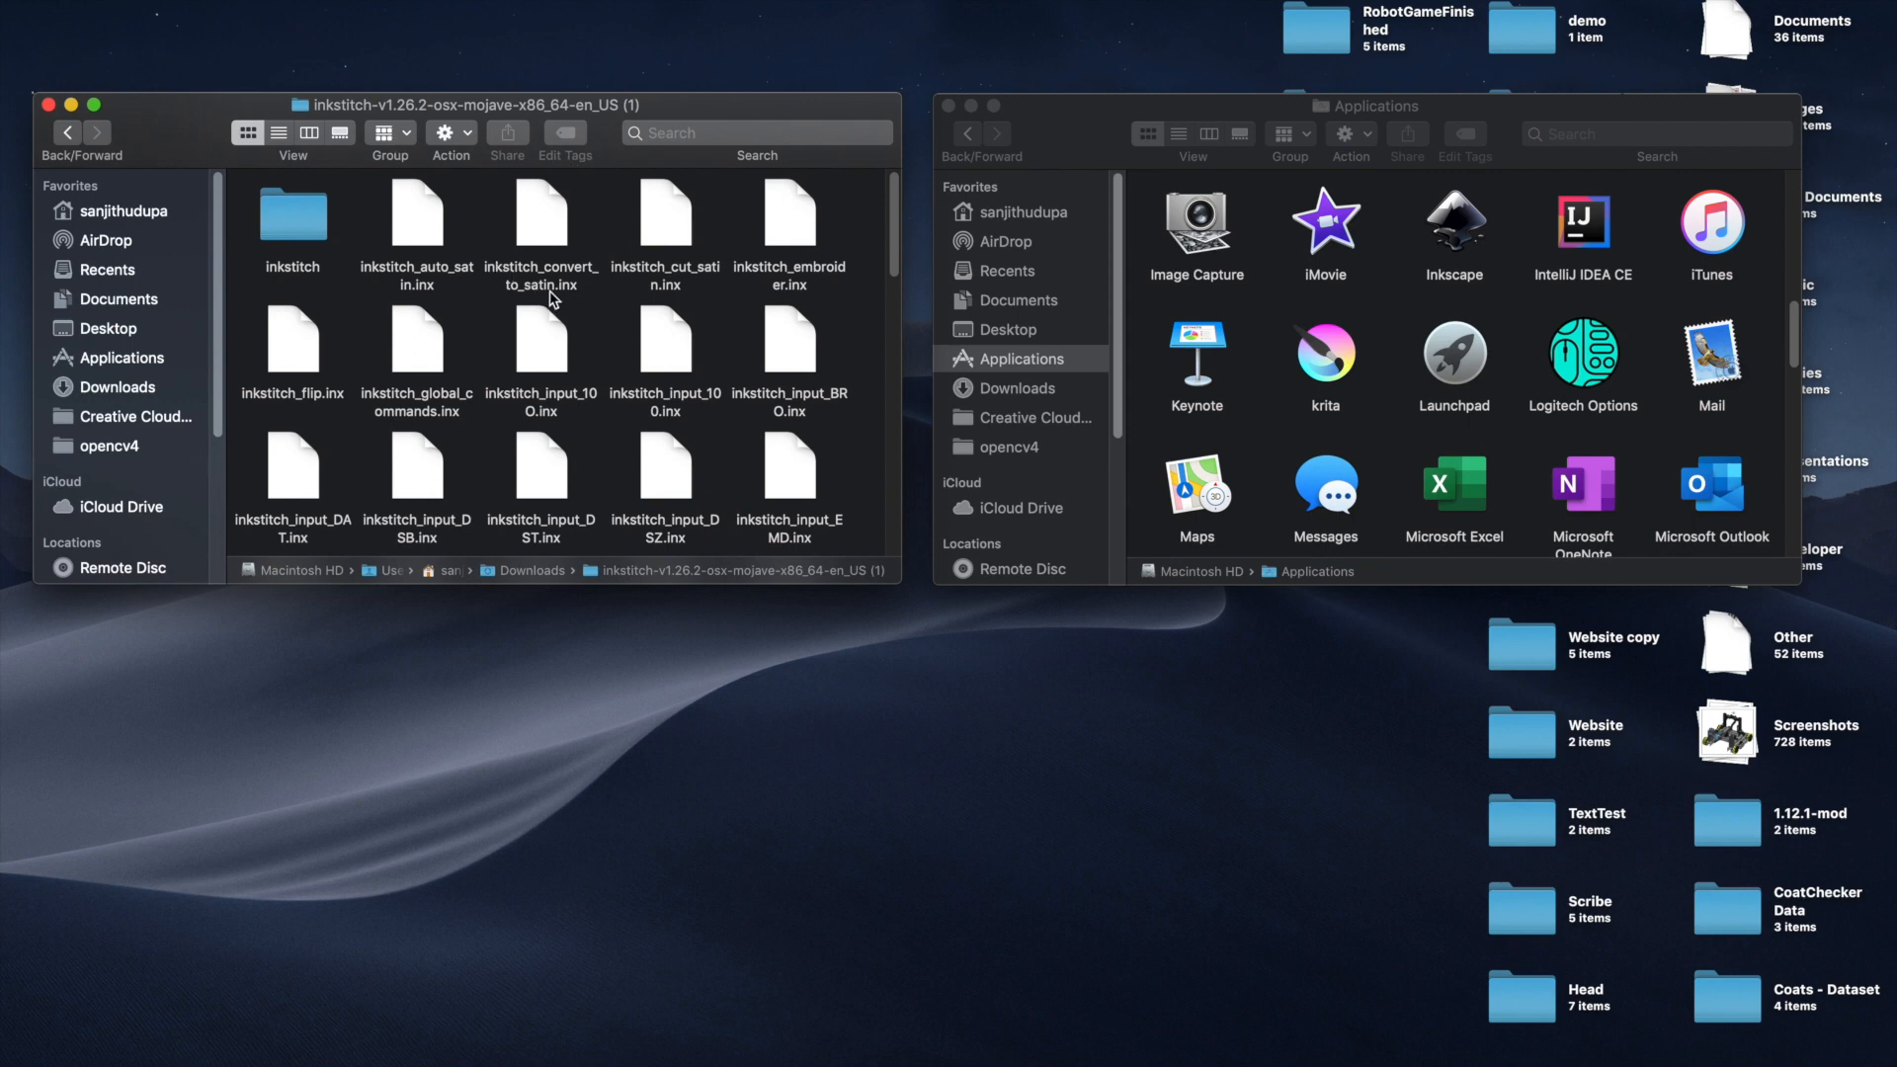
pyautogui.moveTo(386, 223)
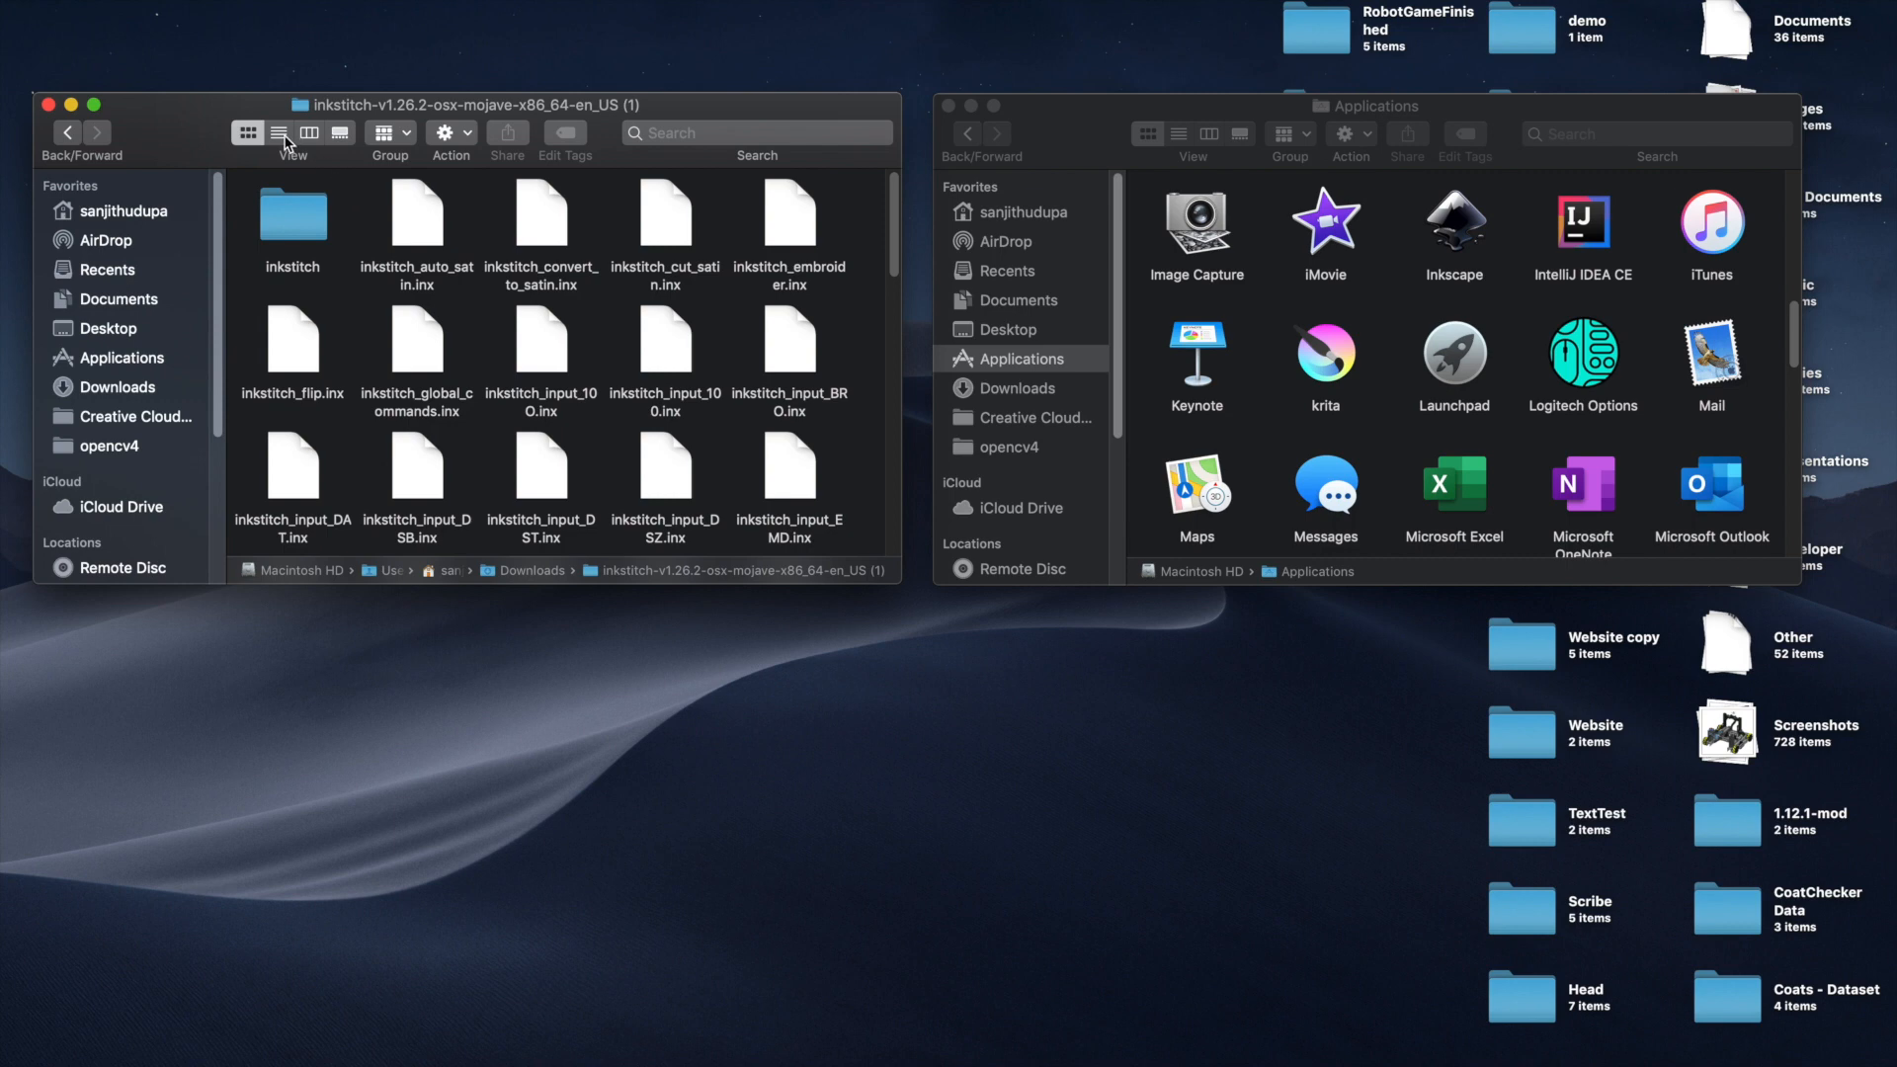
pyautogui.moveTo(249, 130)
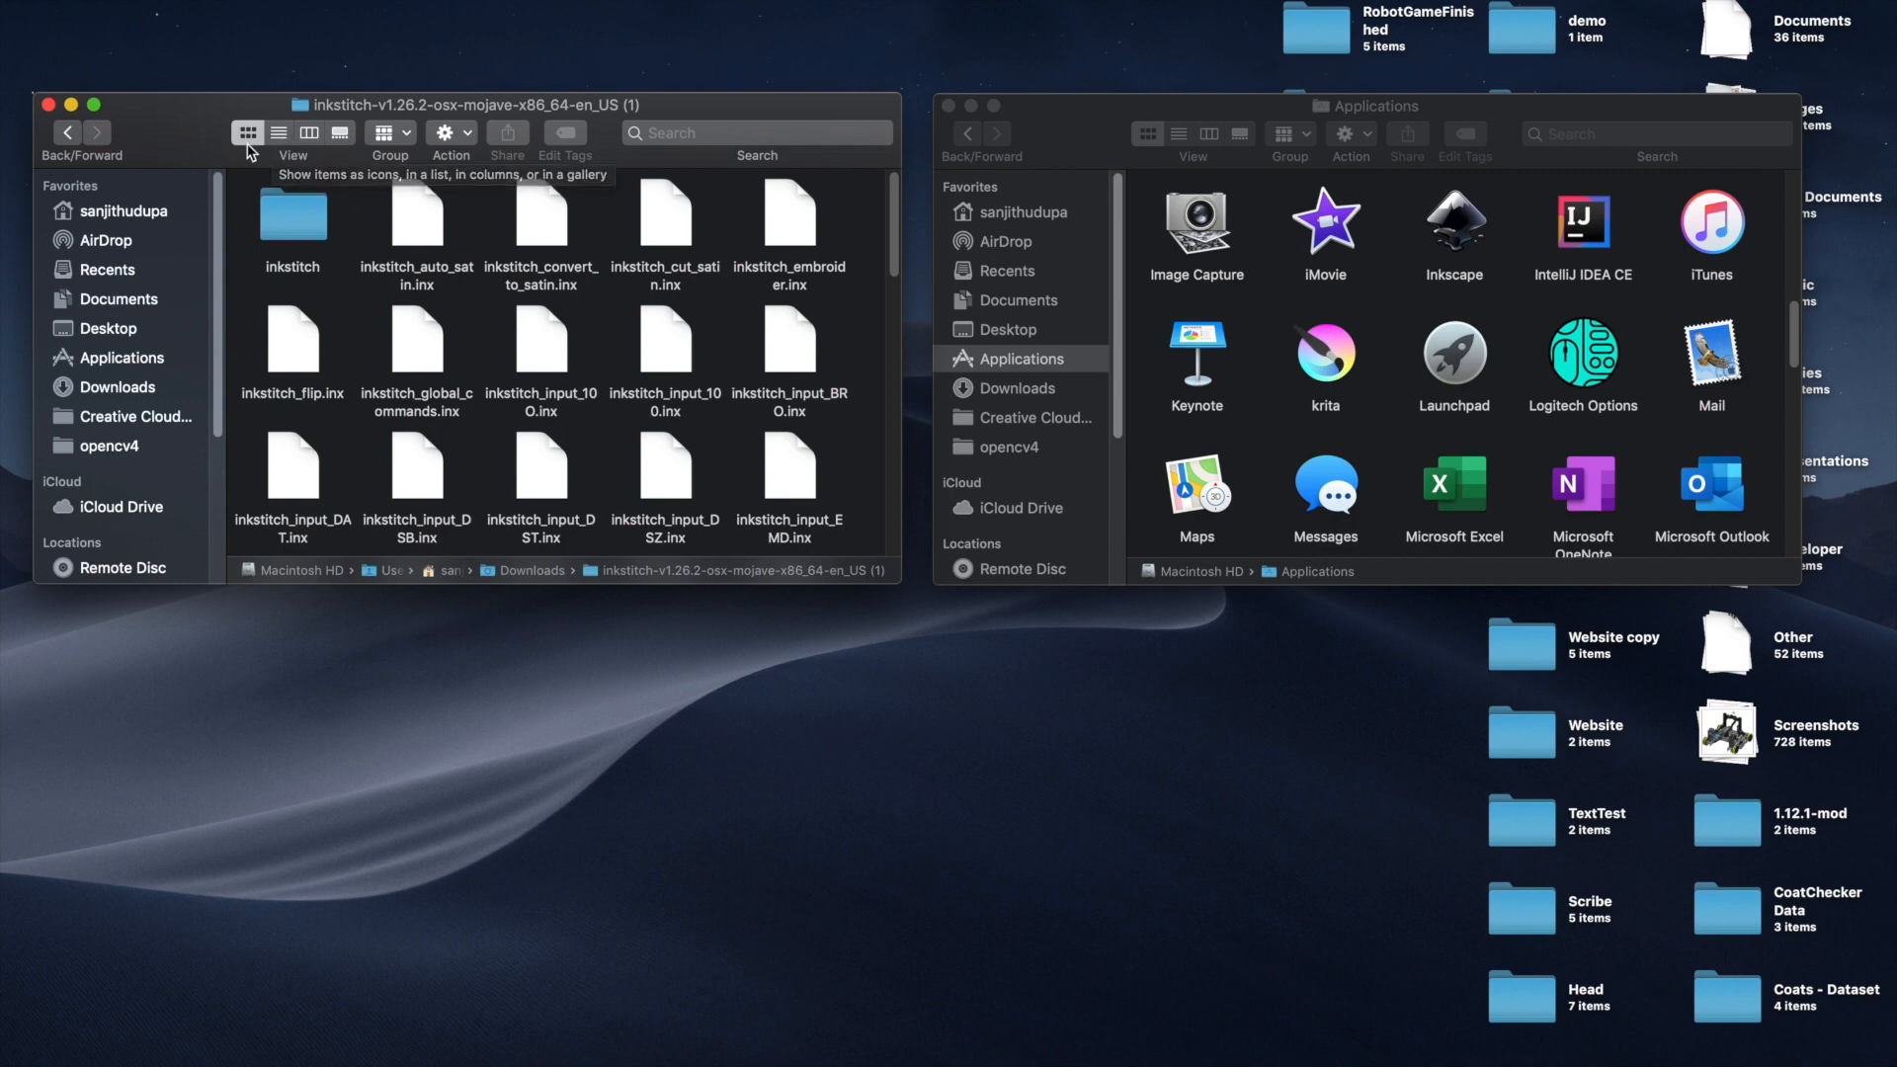
pyautogui.moveTo(277, 166)
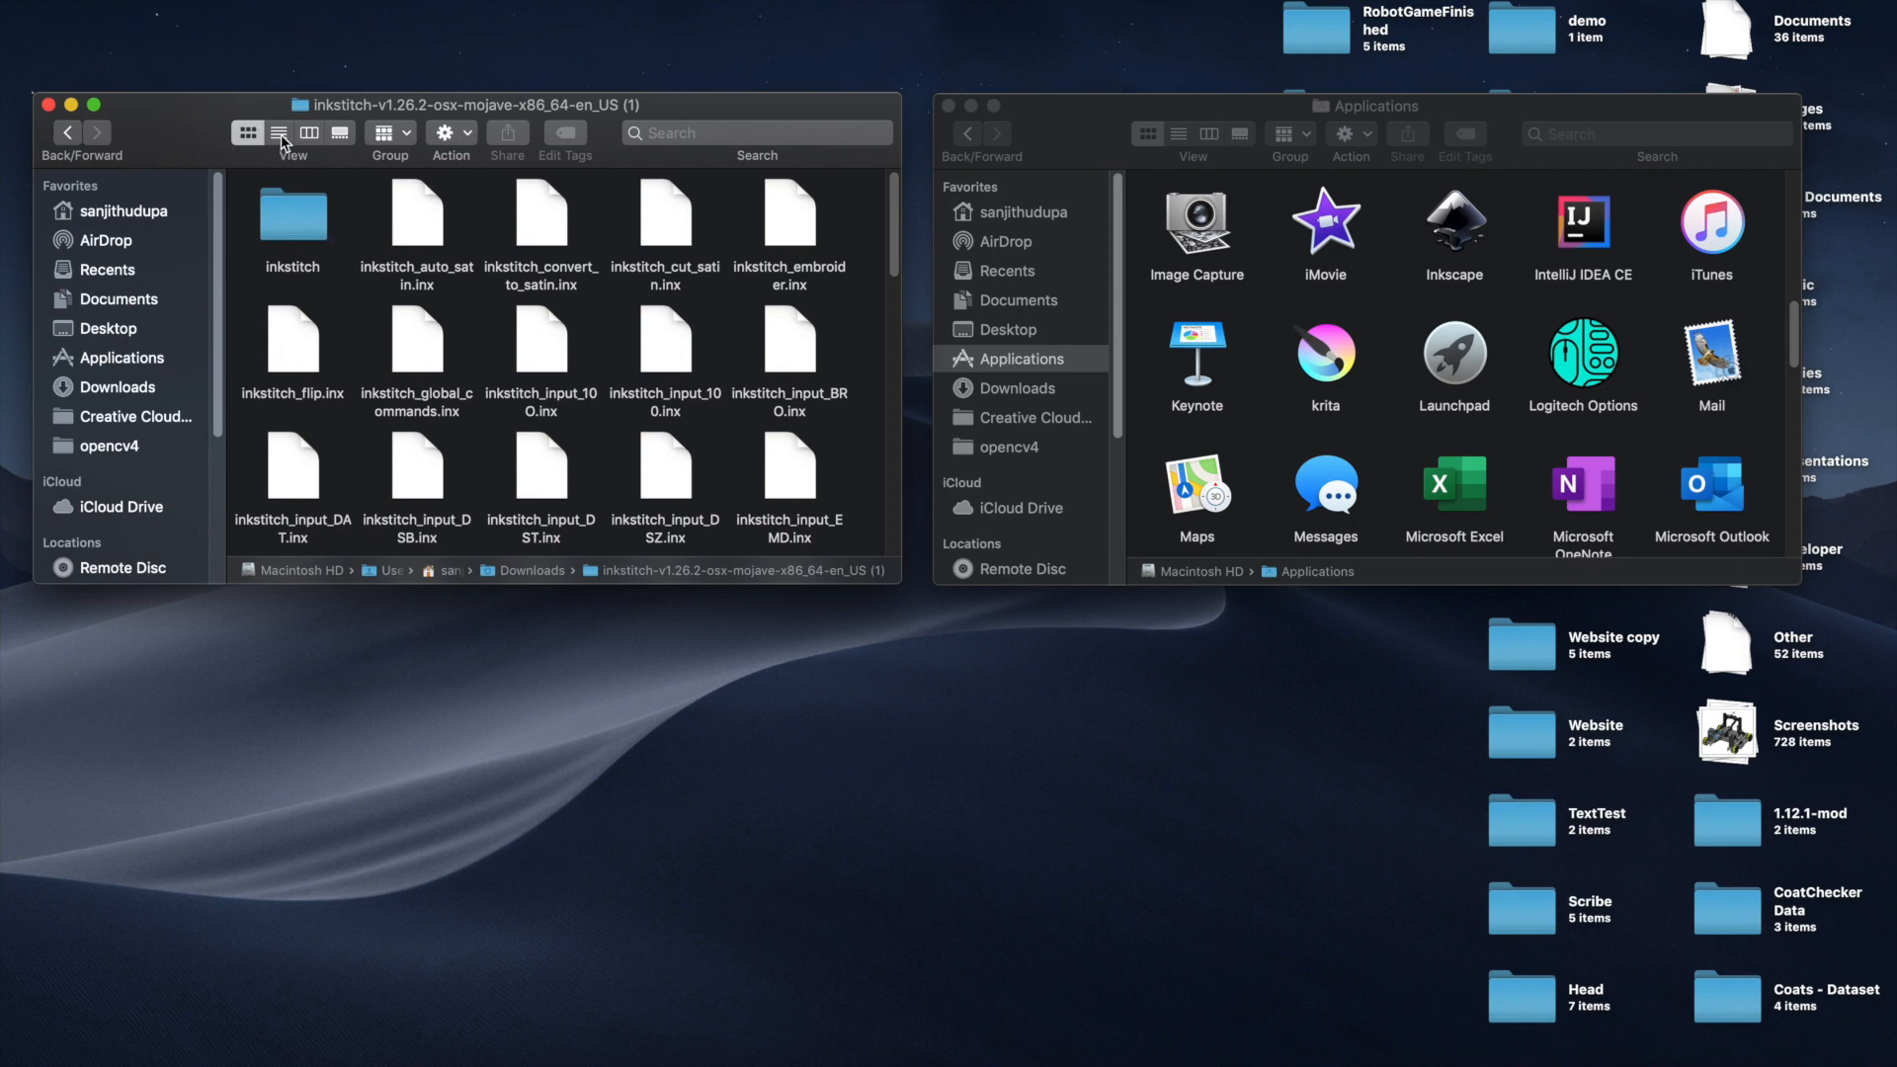
# Show the downloaded Ink/Stitch folder as a list with dates and sizes.
pyautogui.click(279, 133)
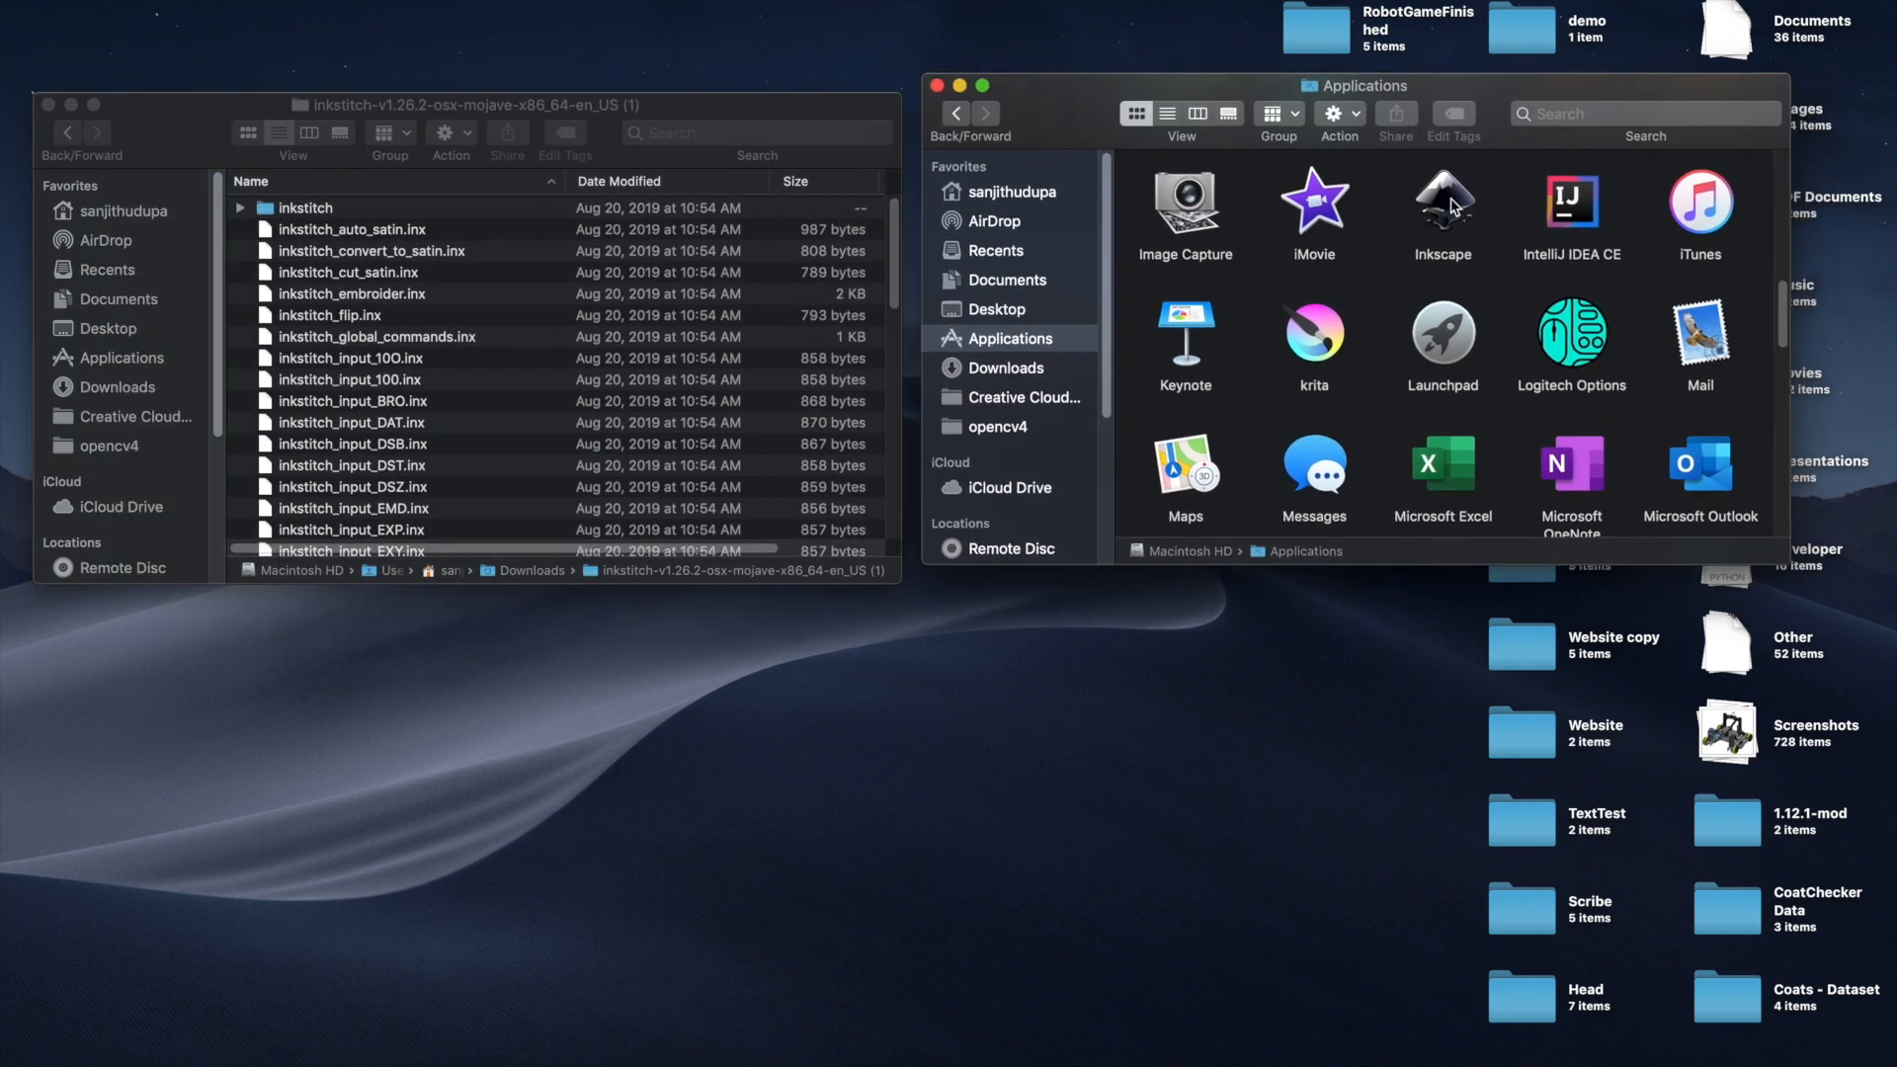
# Show Inkscape's package contents and list Contents > Resources > share > inkscape > extensions with dates and sizes.
pyautogui.rightClick(1441, 207)
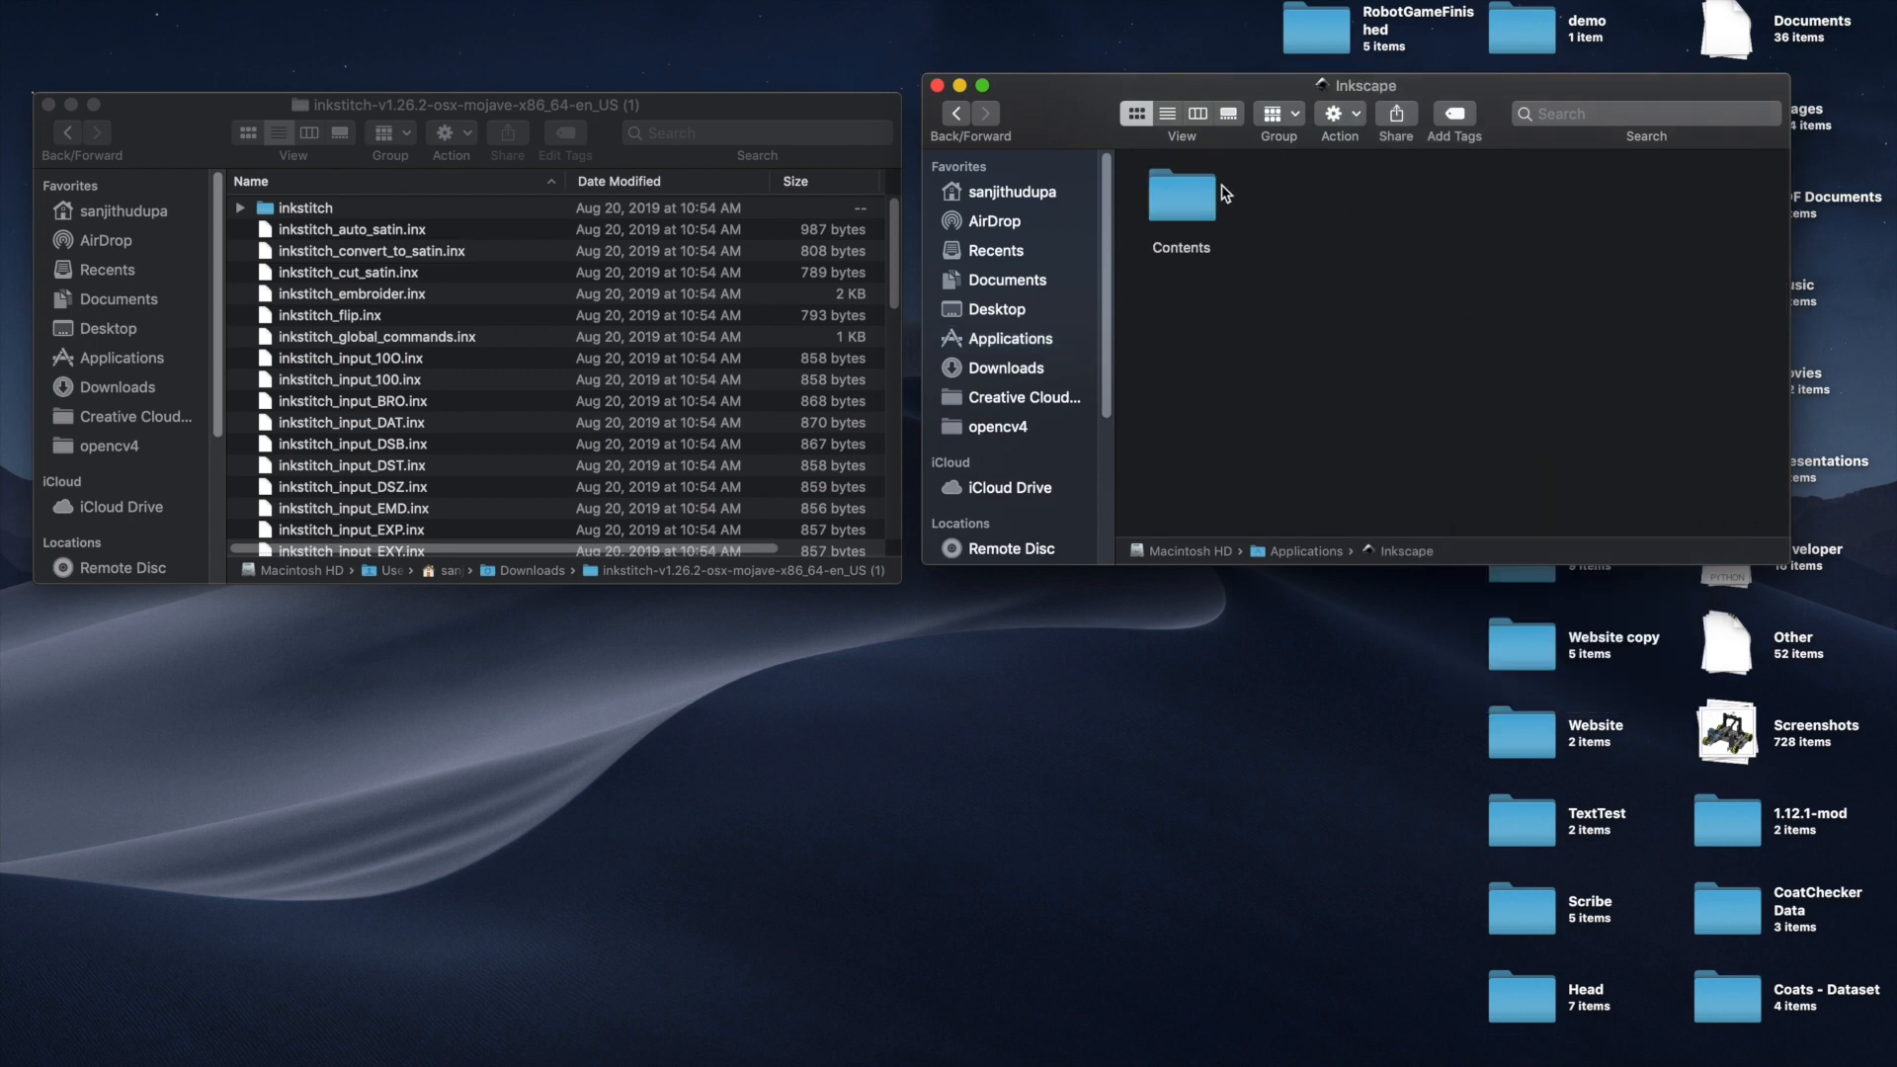
pyautogui.doubleClick(1182, 196)
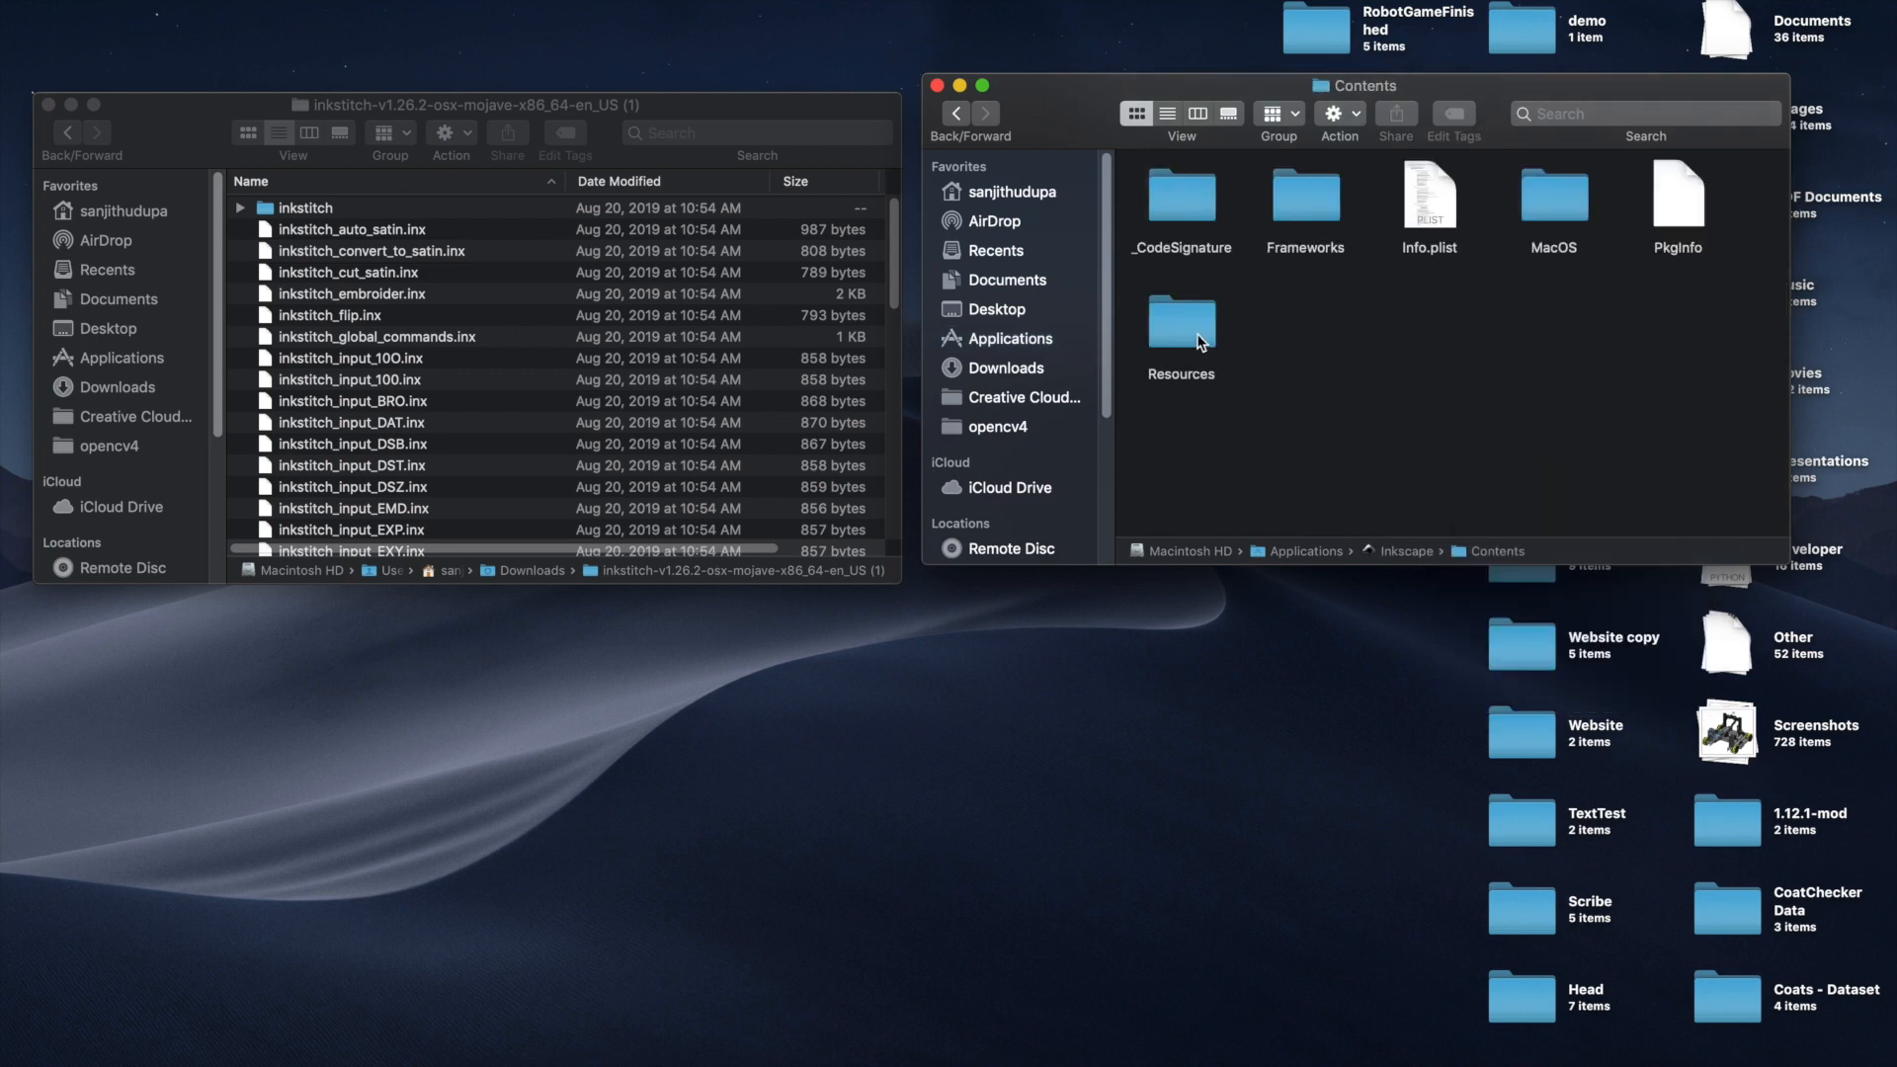
pyautogui.doubleClick(1179, 320)
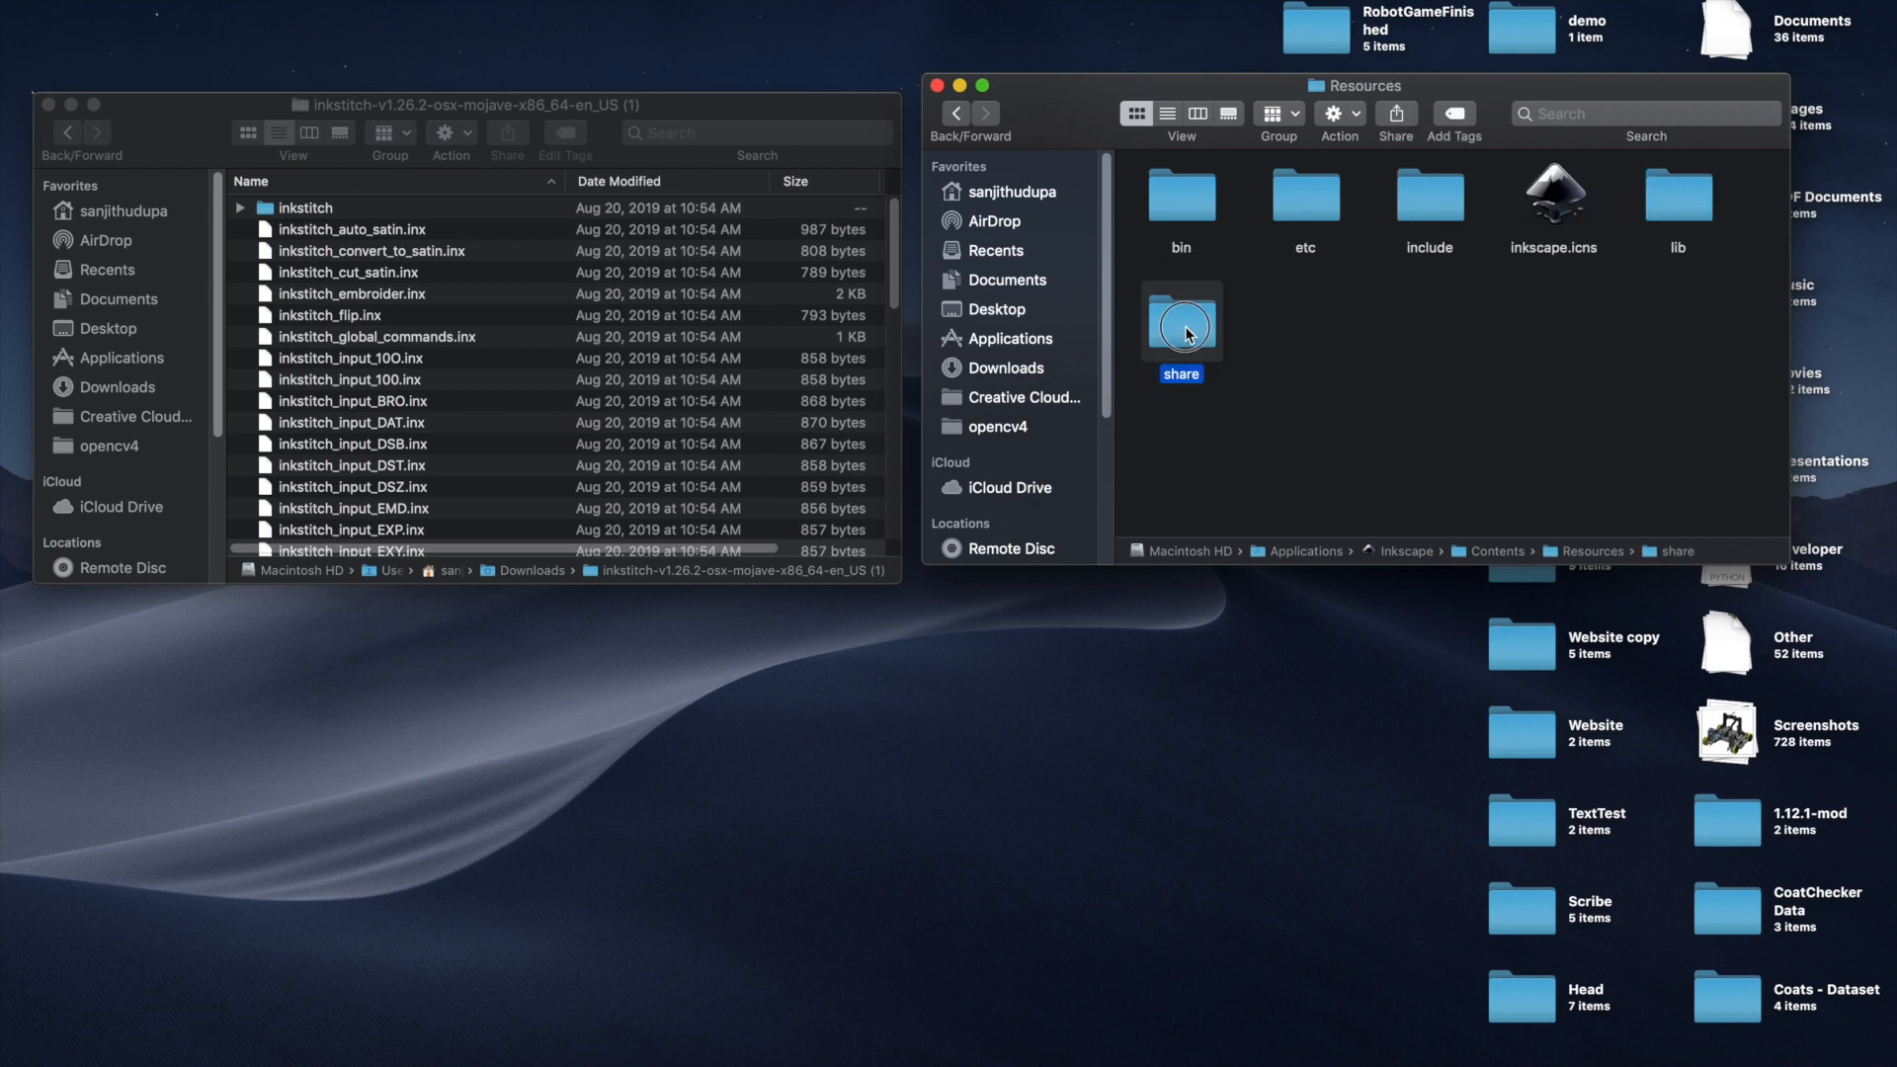
pyautogui.doubleClick(1180, 320)
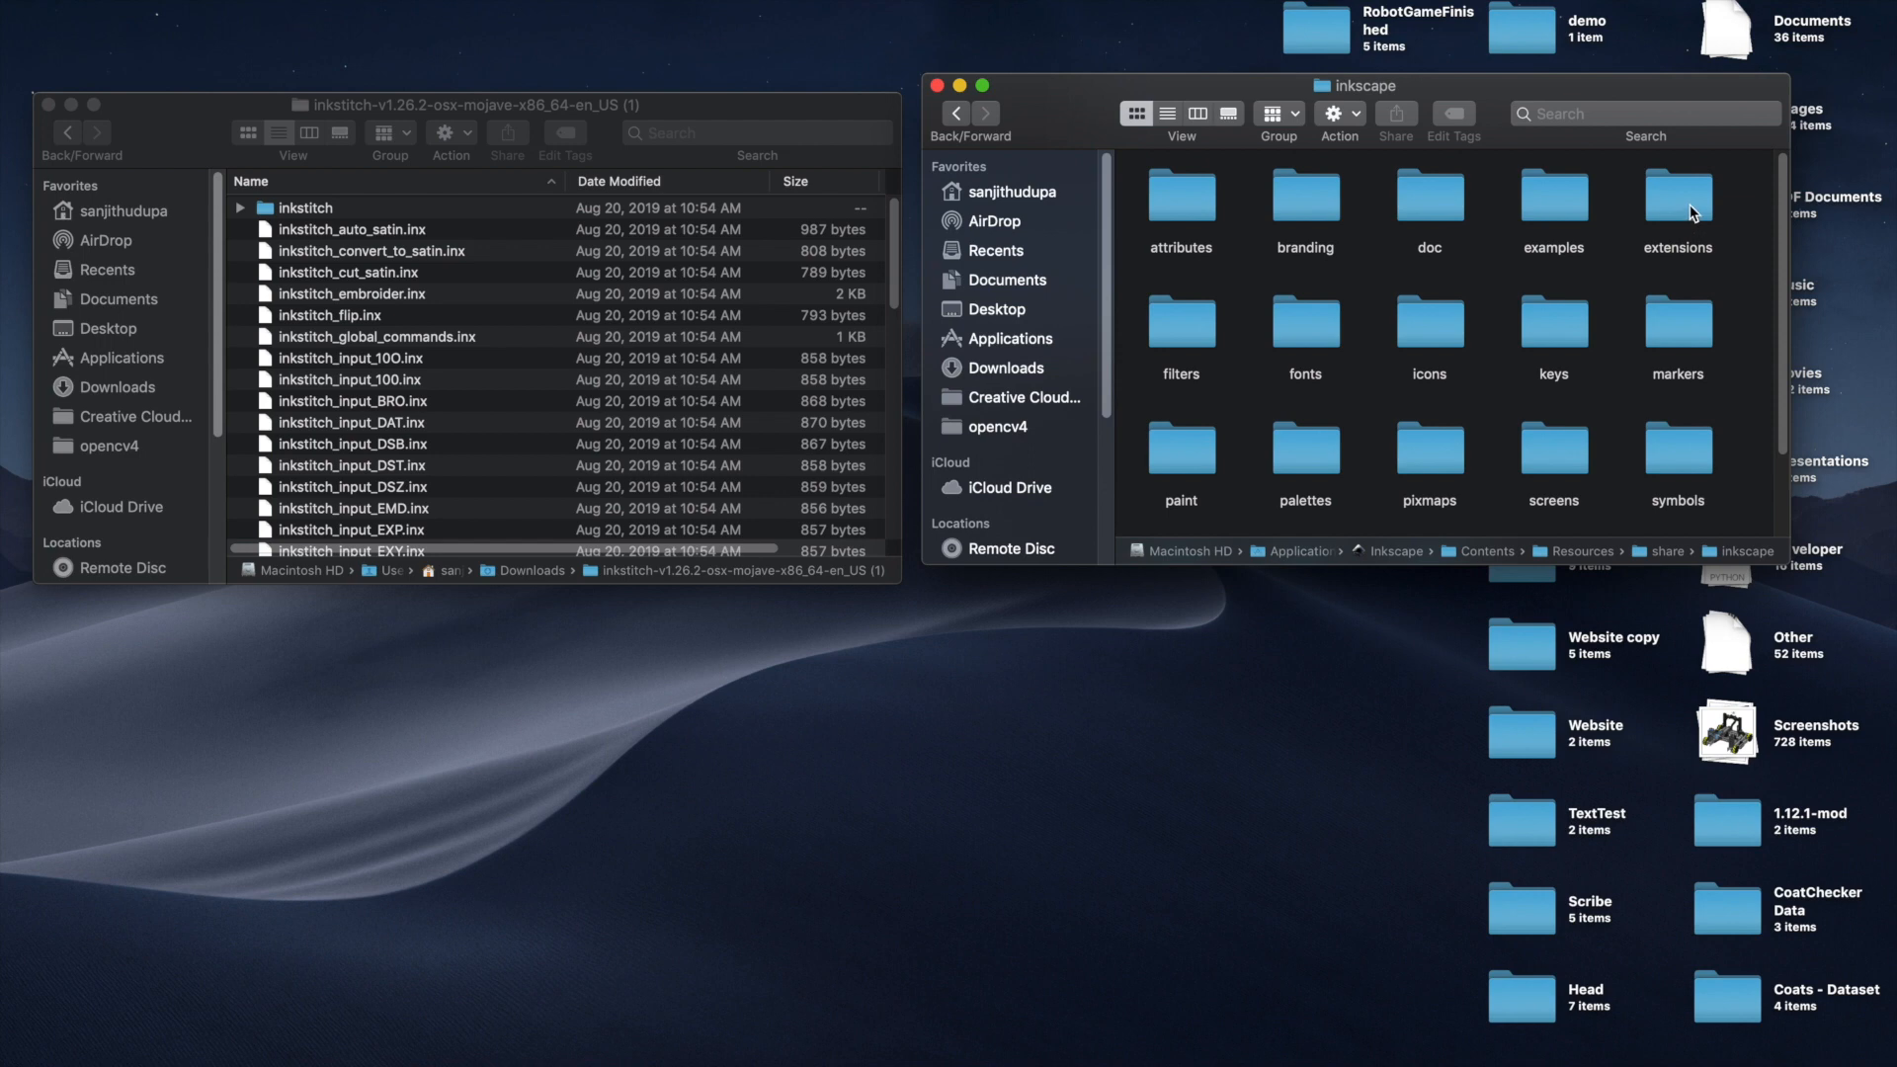
pyautogui.doubleClick(1675, 198)
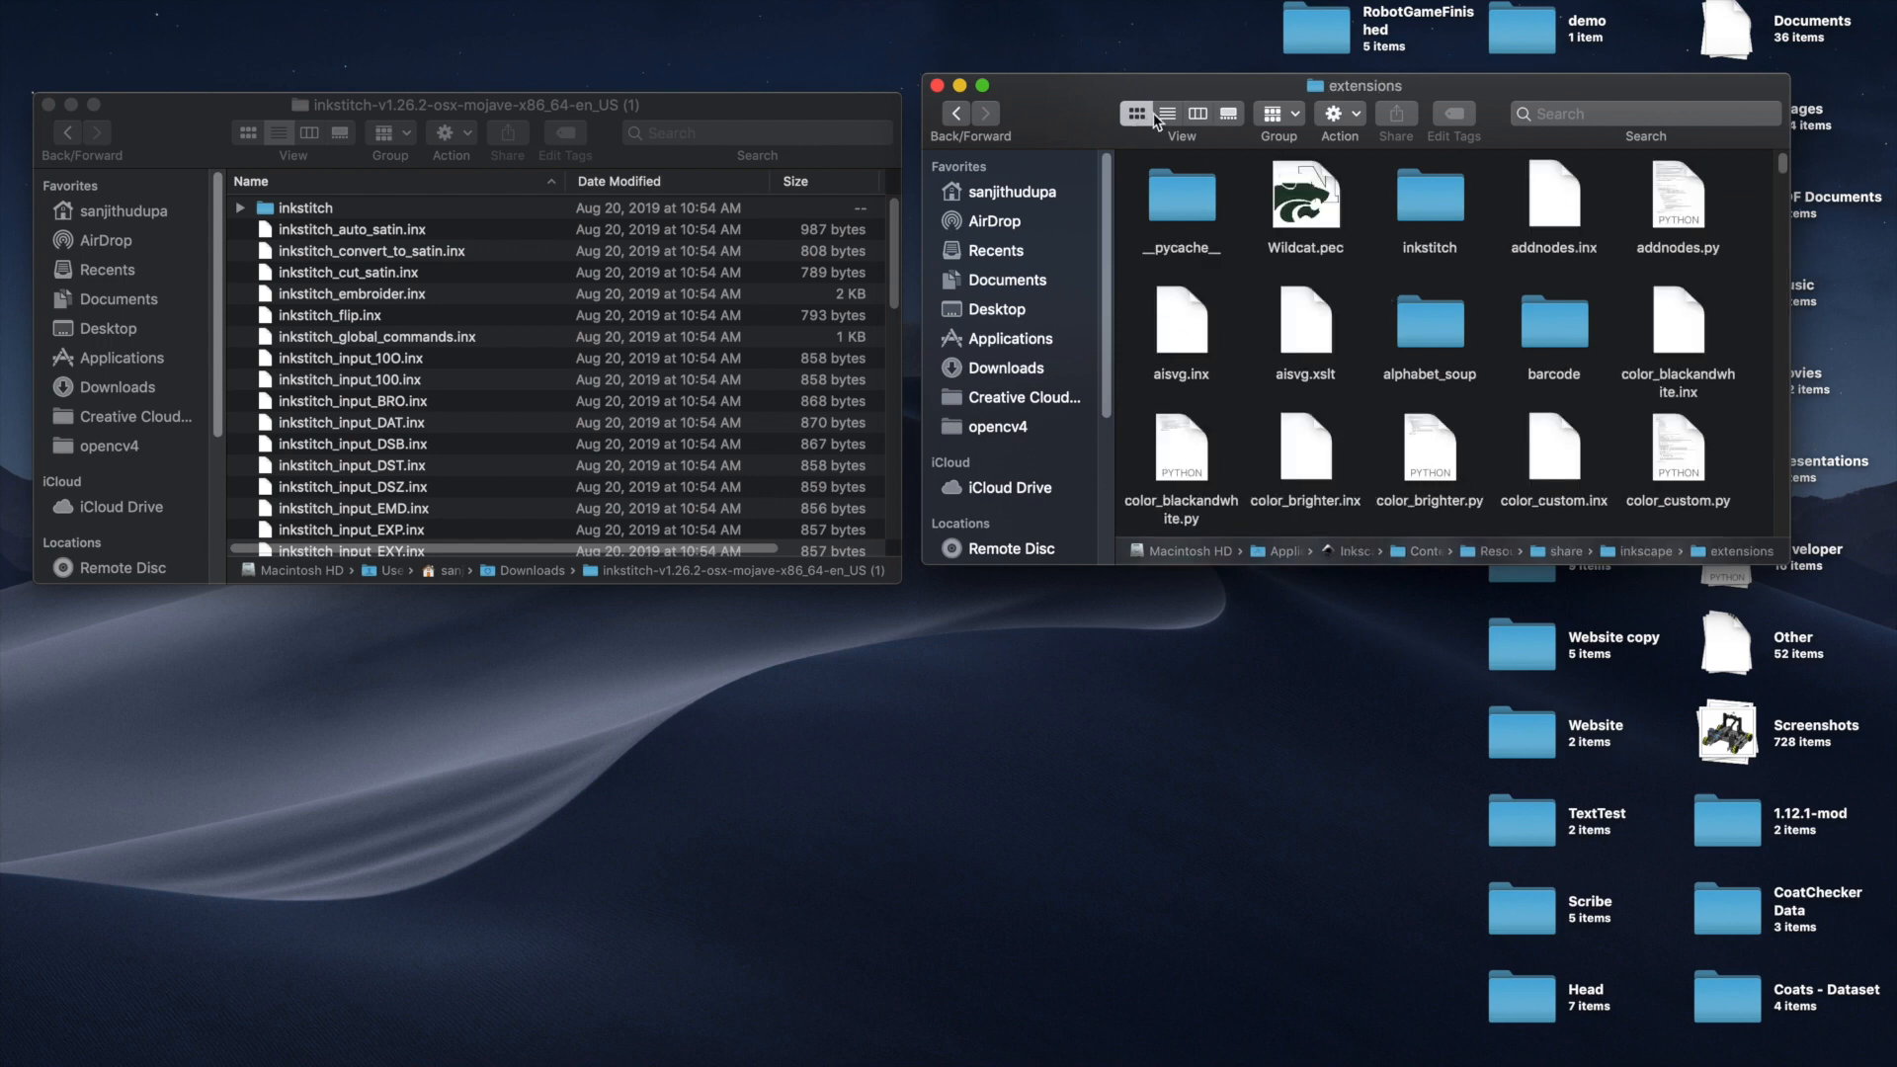
pyautogui.click(1166, 114)
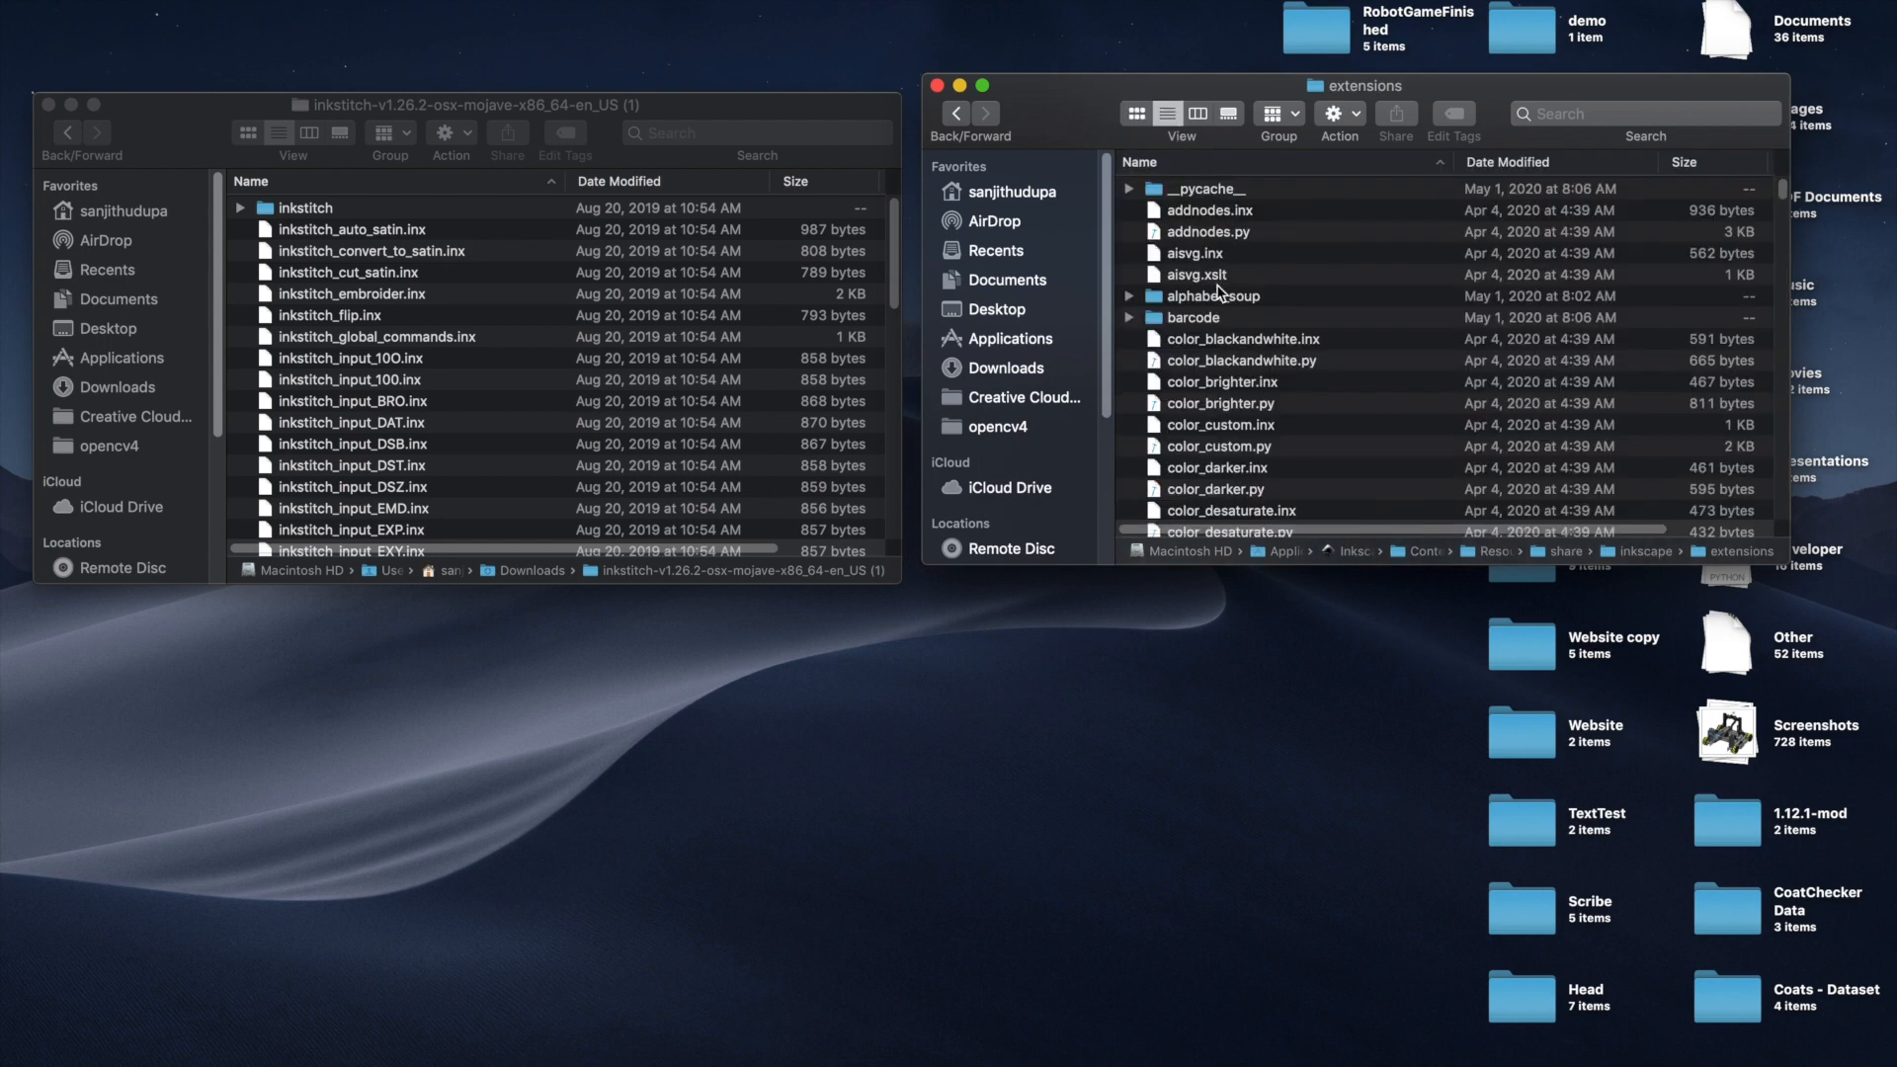
pyautogui.scroll(-3)
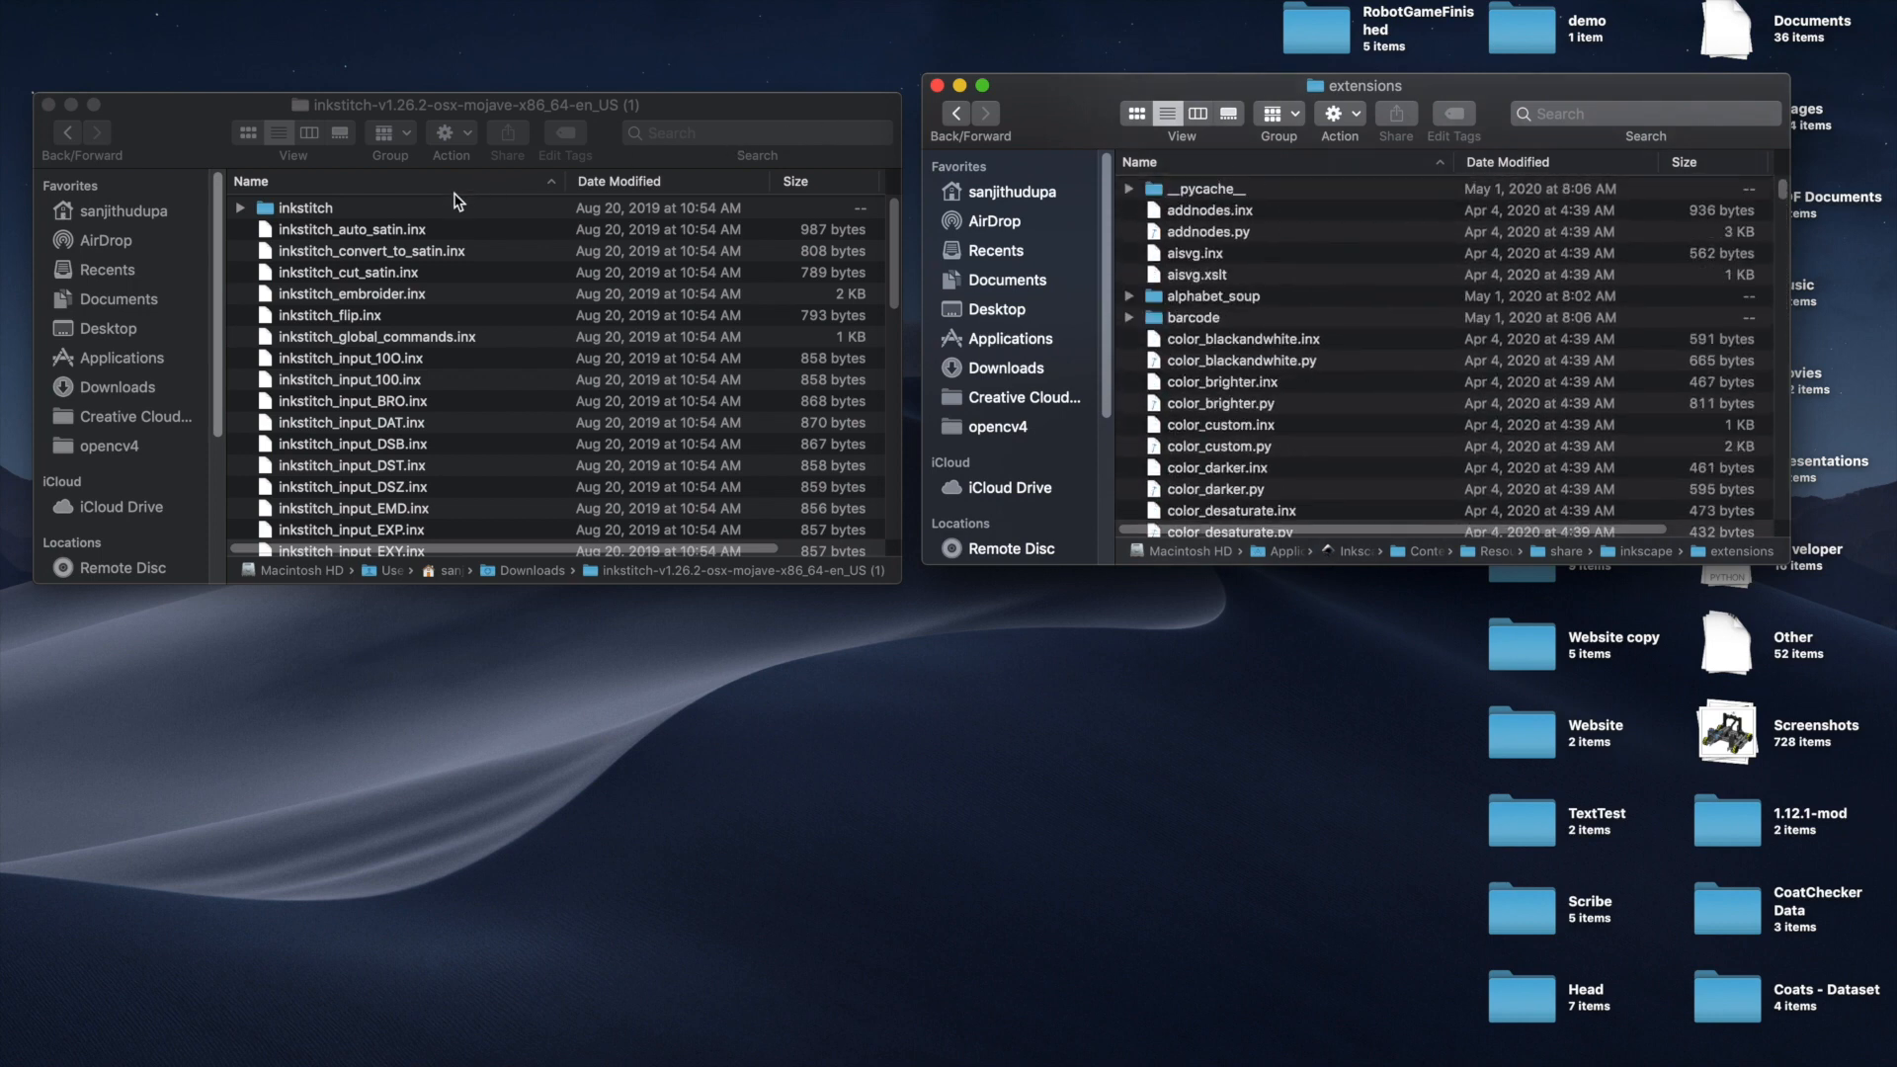
pyautogui.click(304, 208)
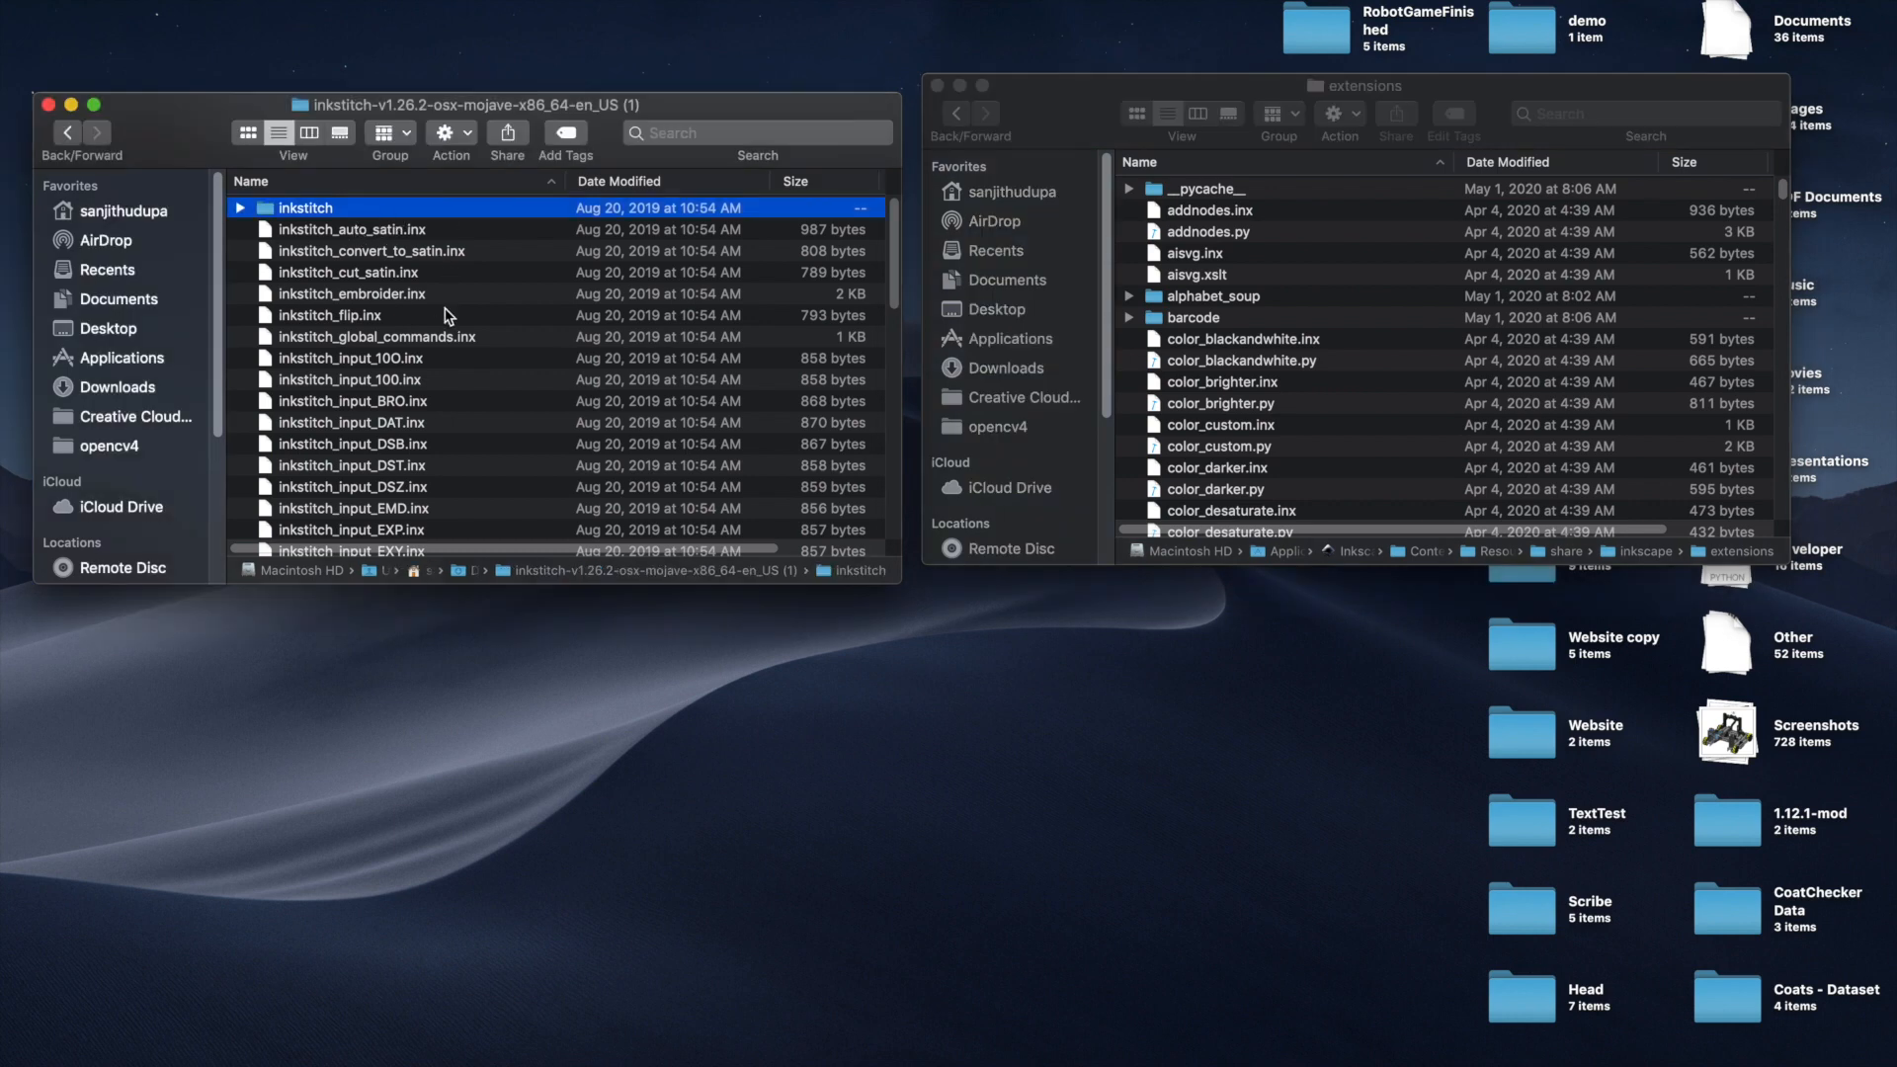
pyautogui.scroll(-3)
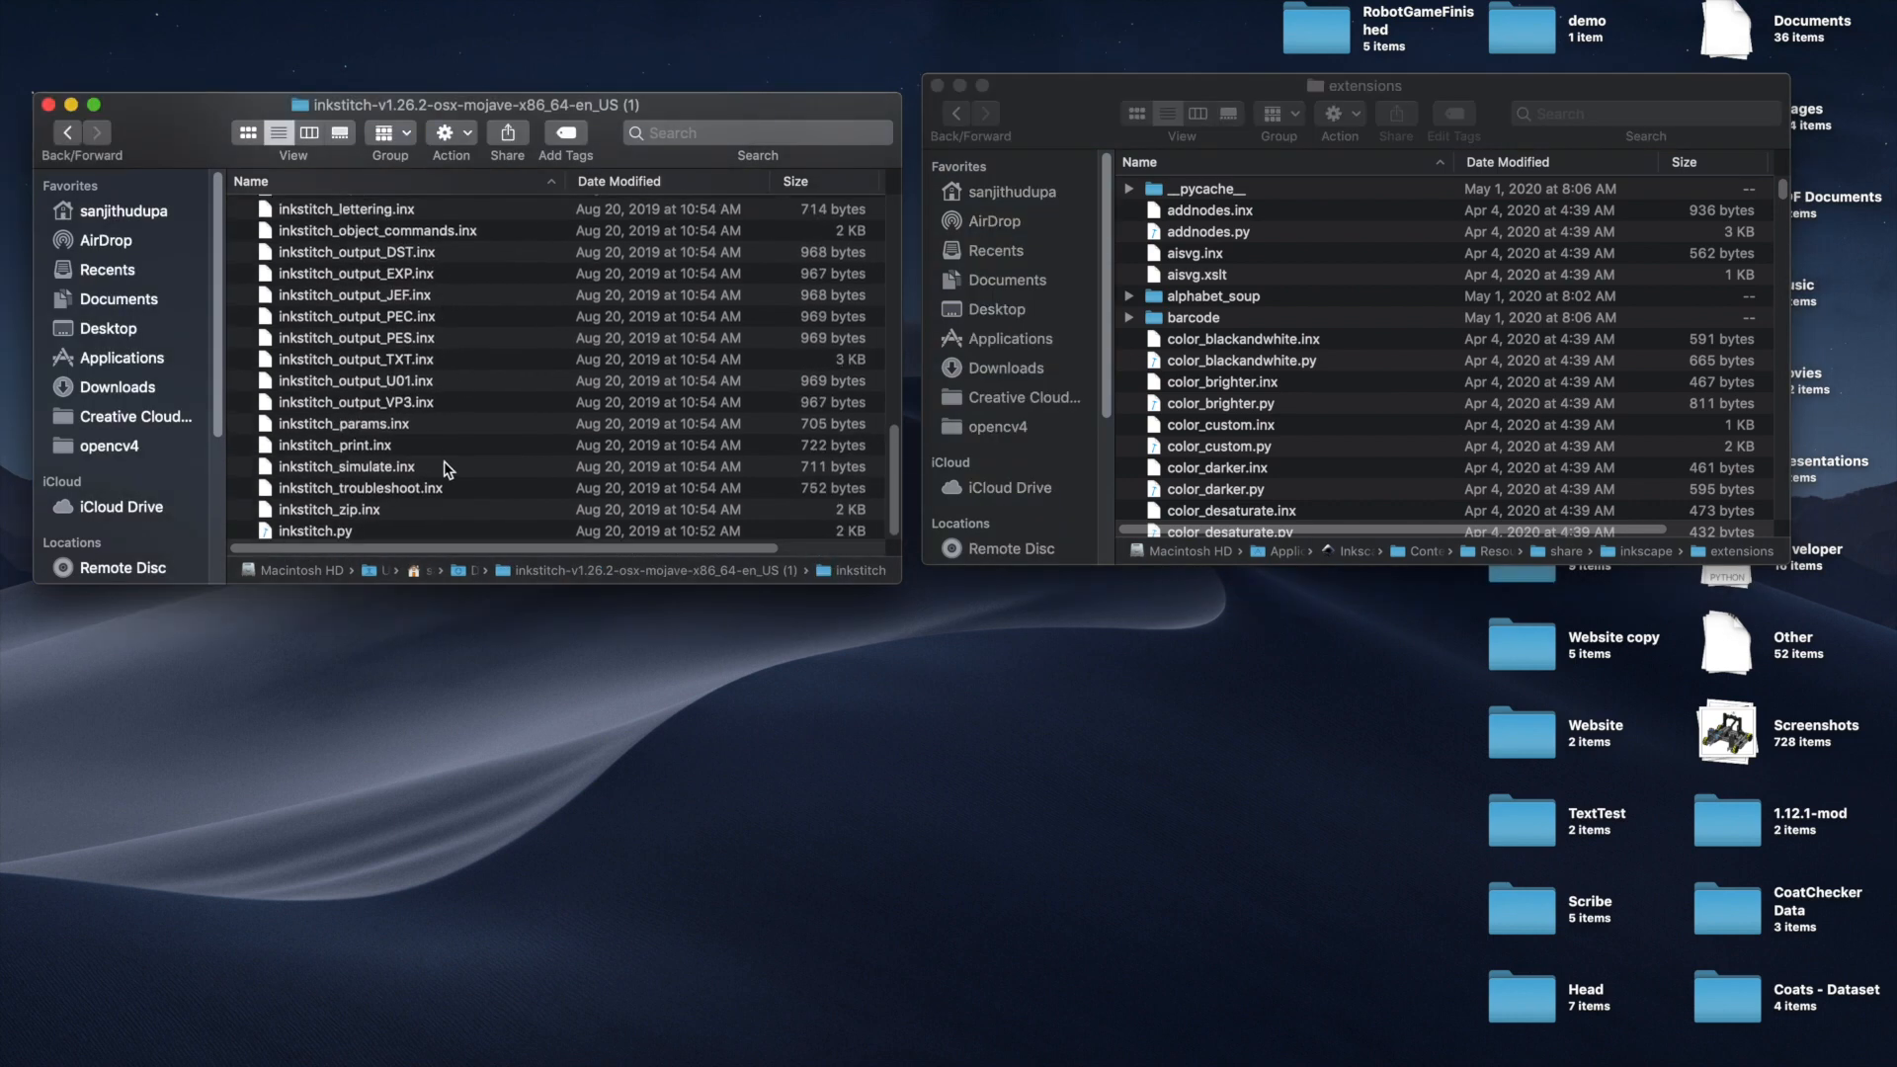
pyautogui.press('cmd+a')
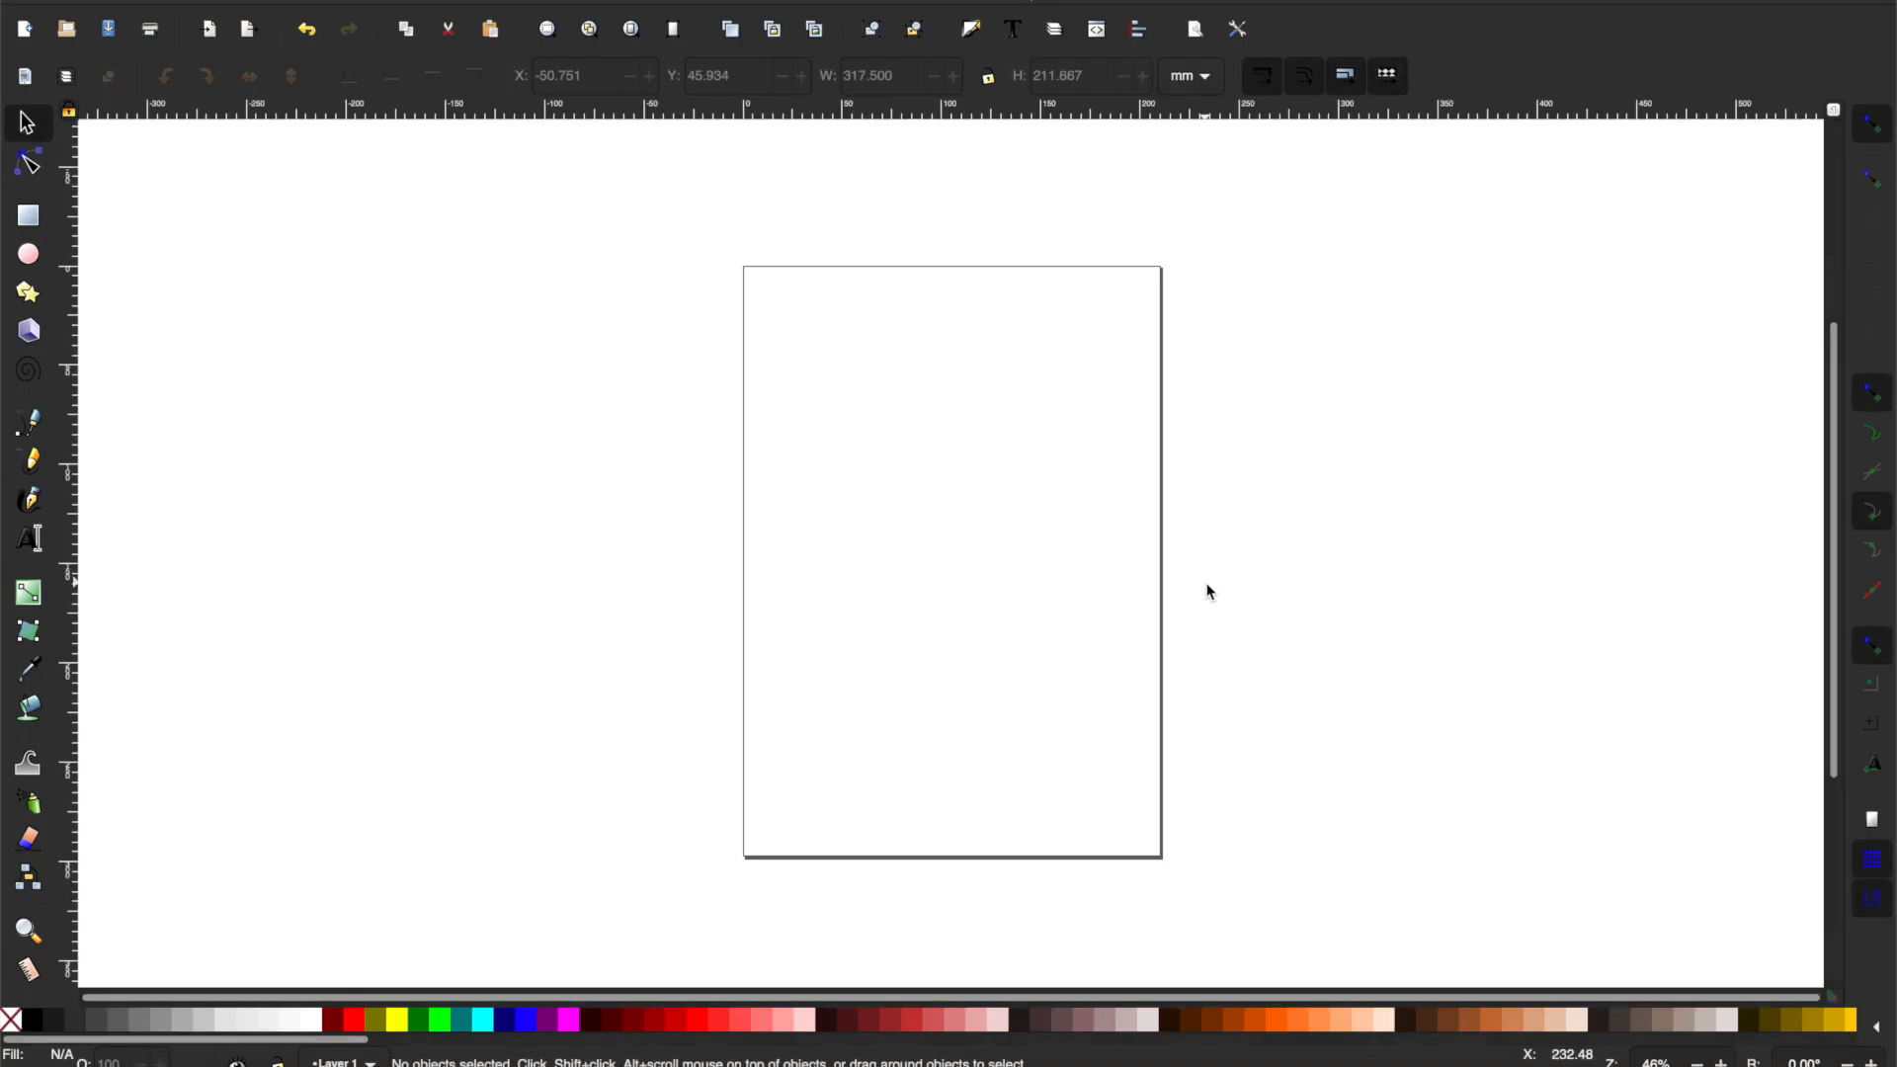
pyautogui.moveTo(944, 529)
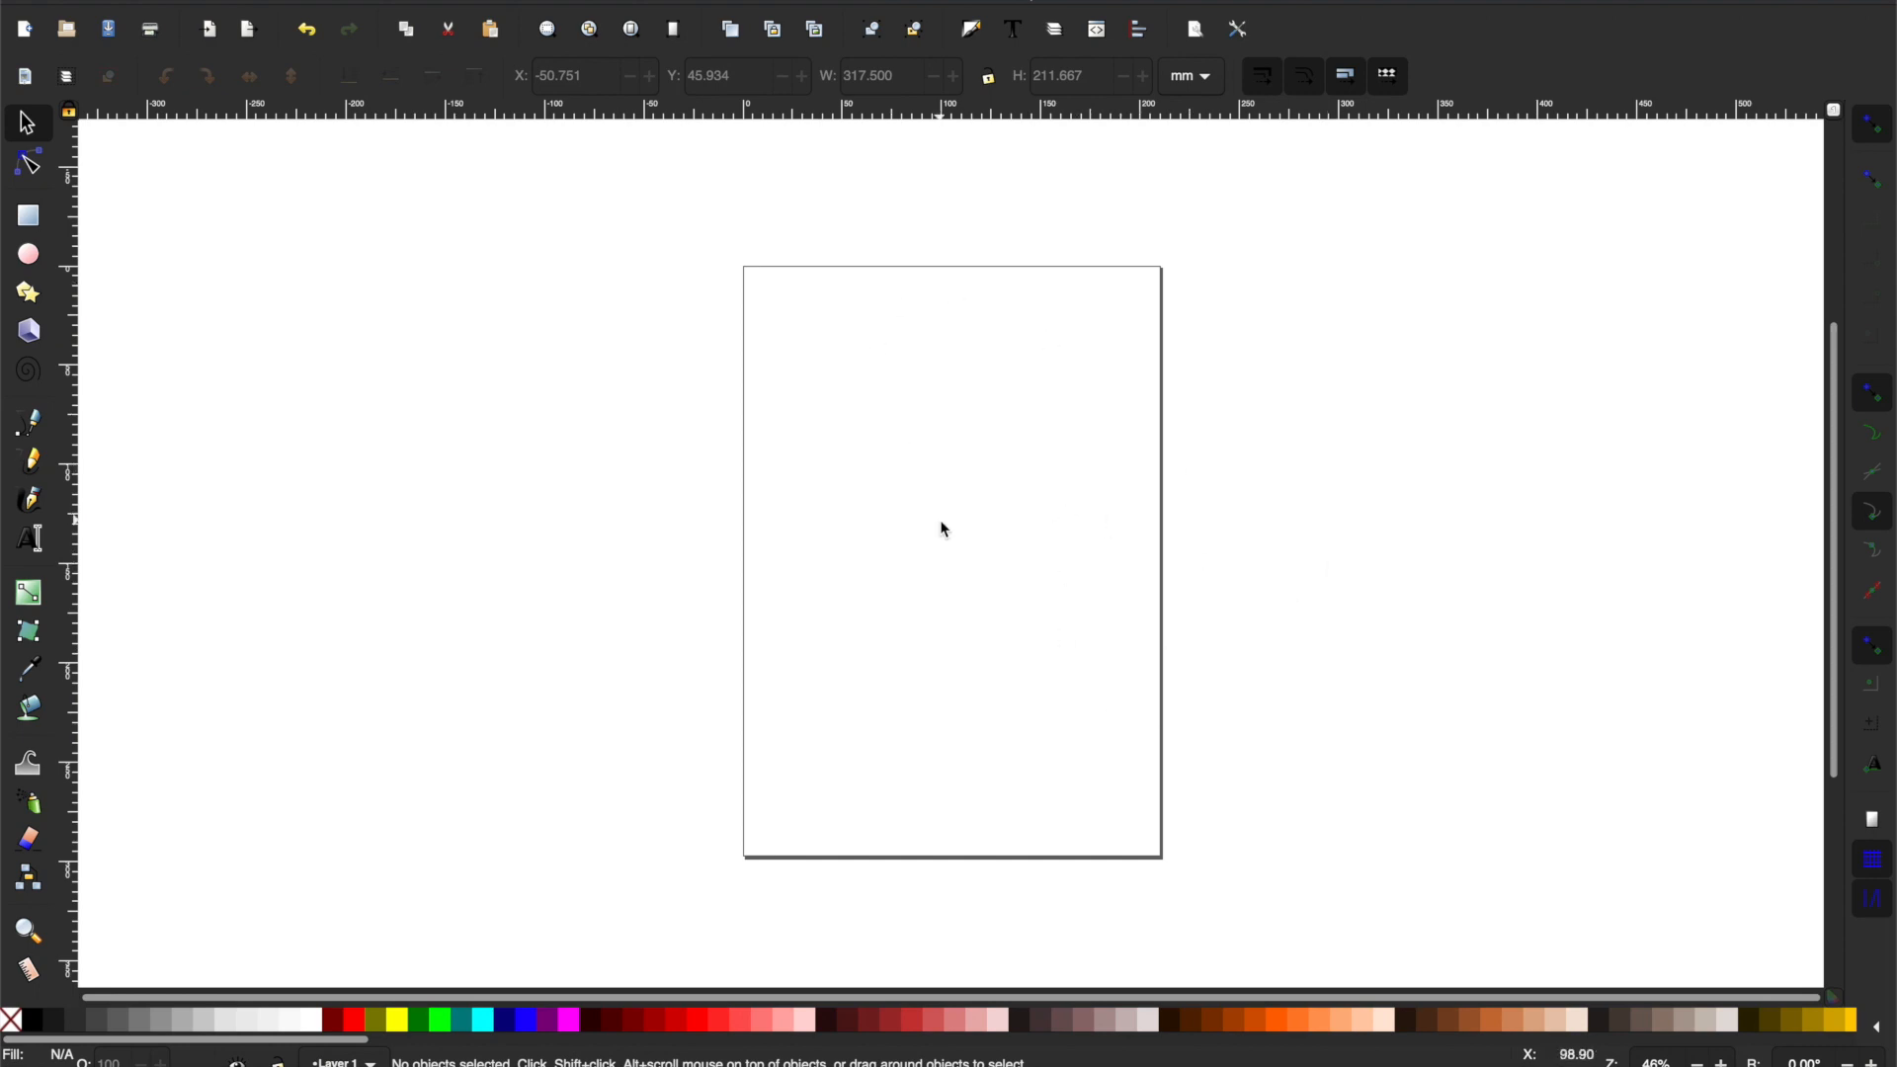
pyautogui.moveTo(980, 445)
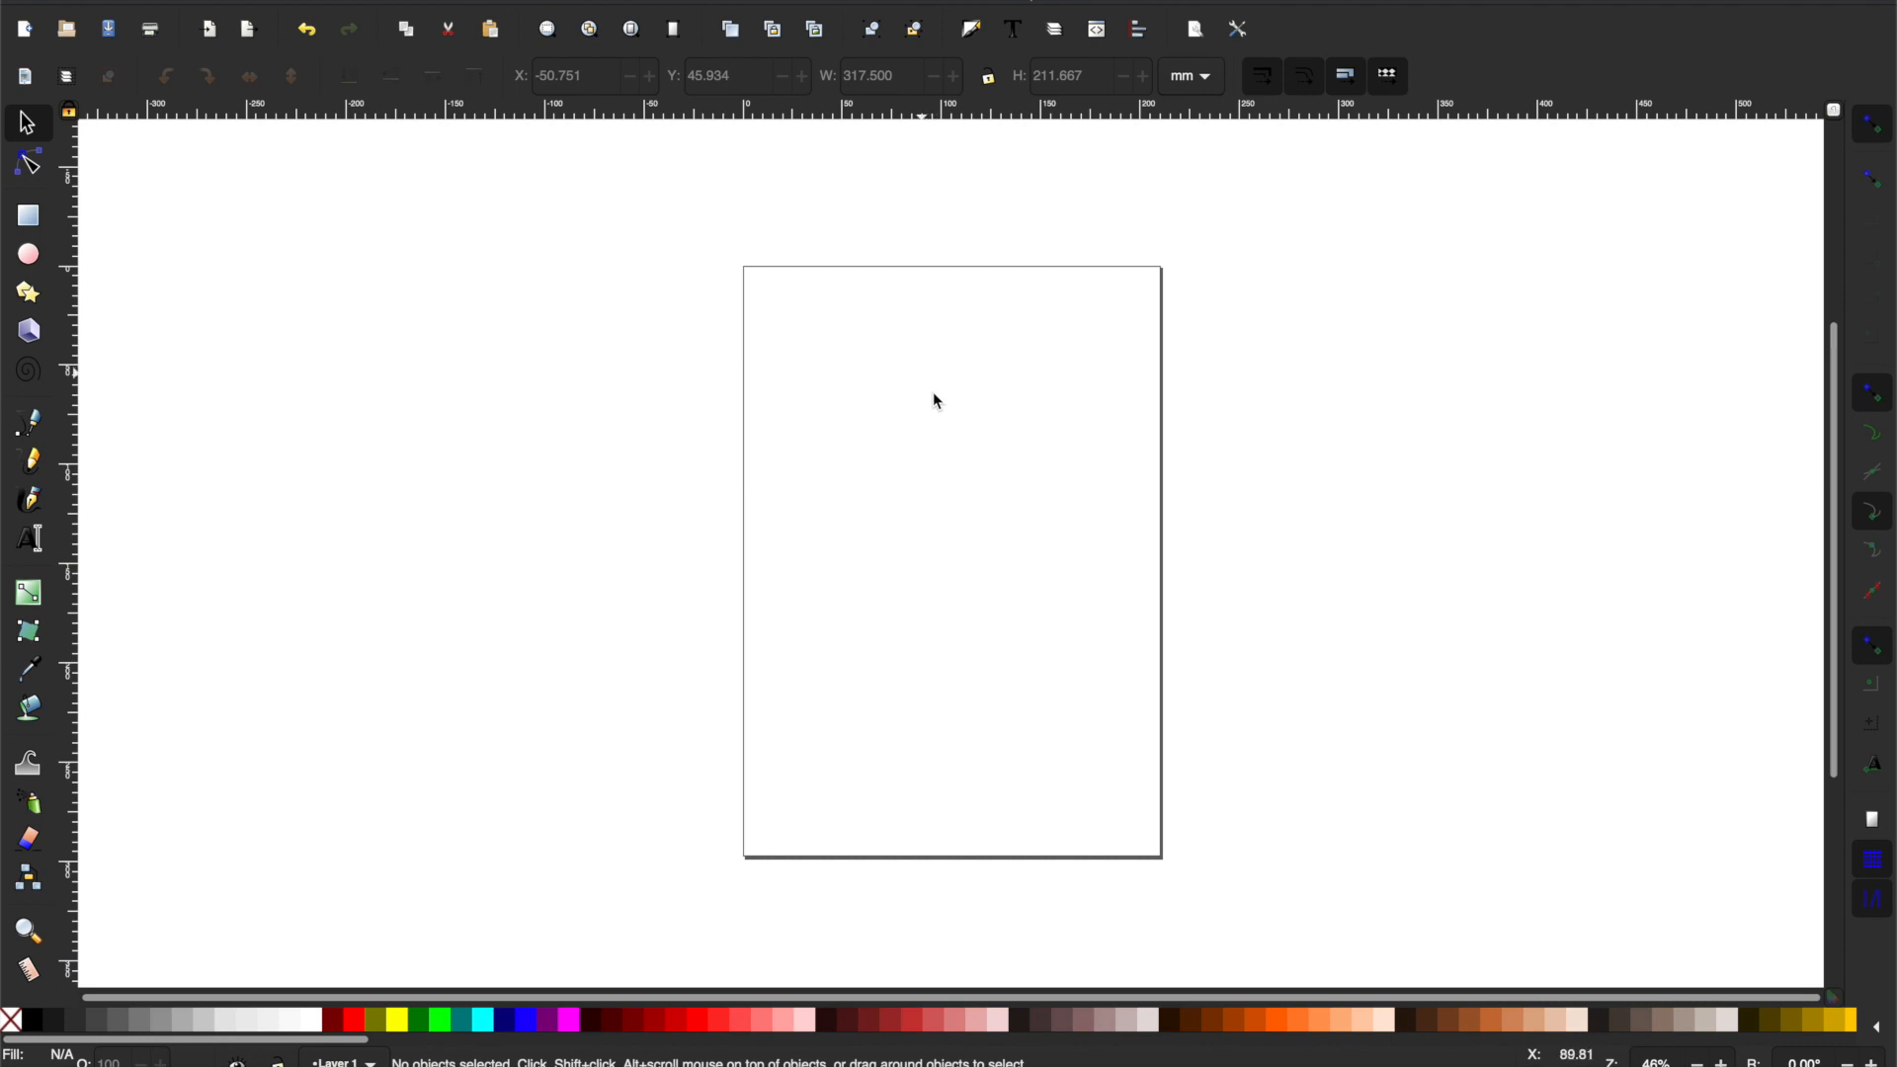
pyautogui.moveTo(1087, 430)
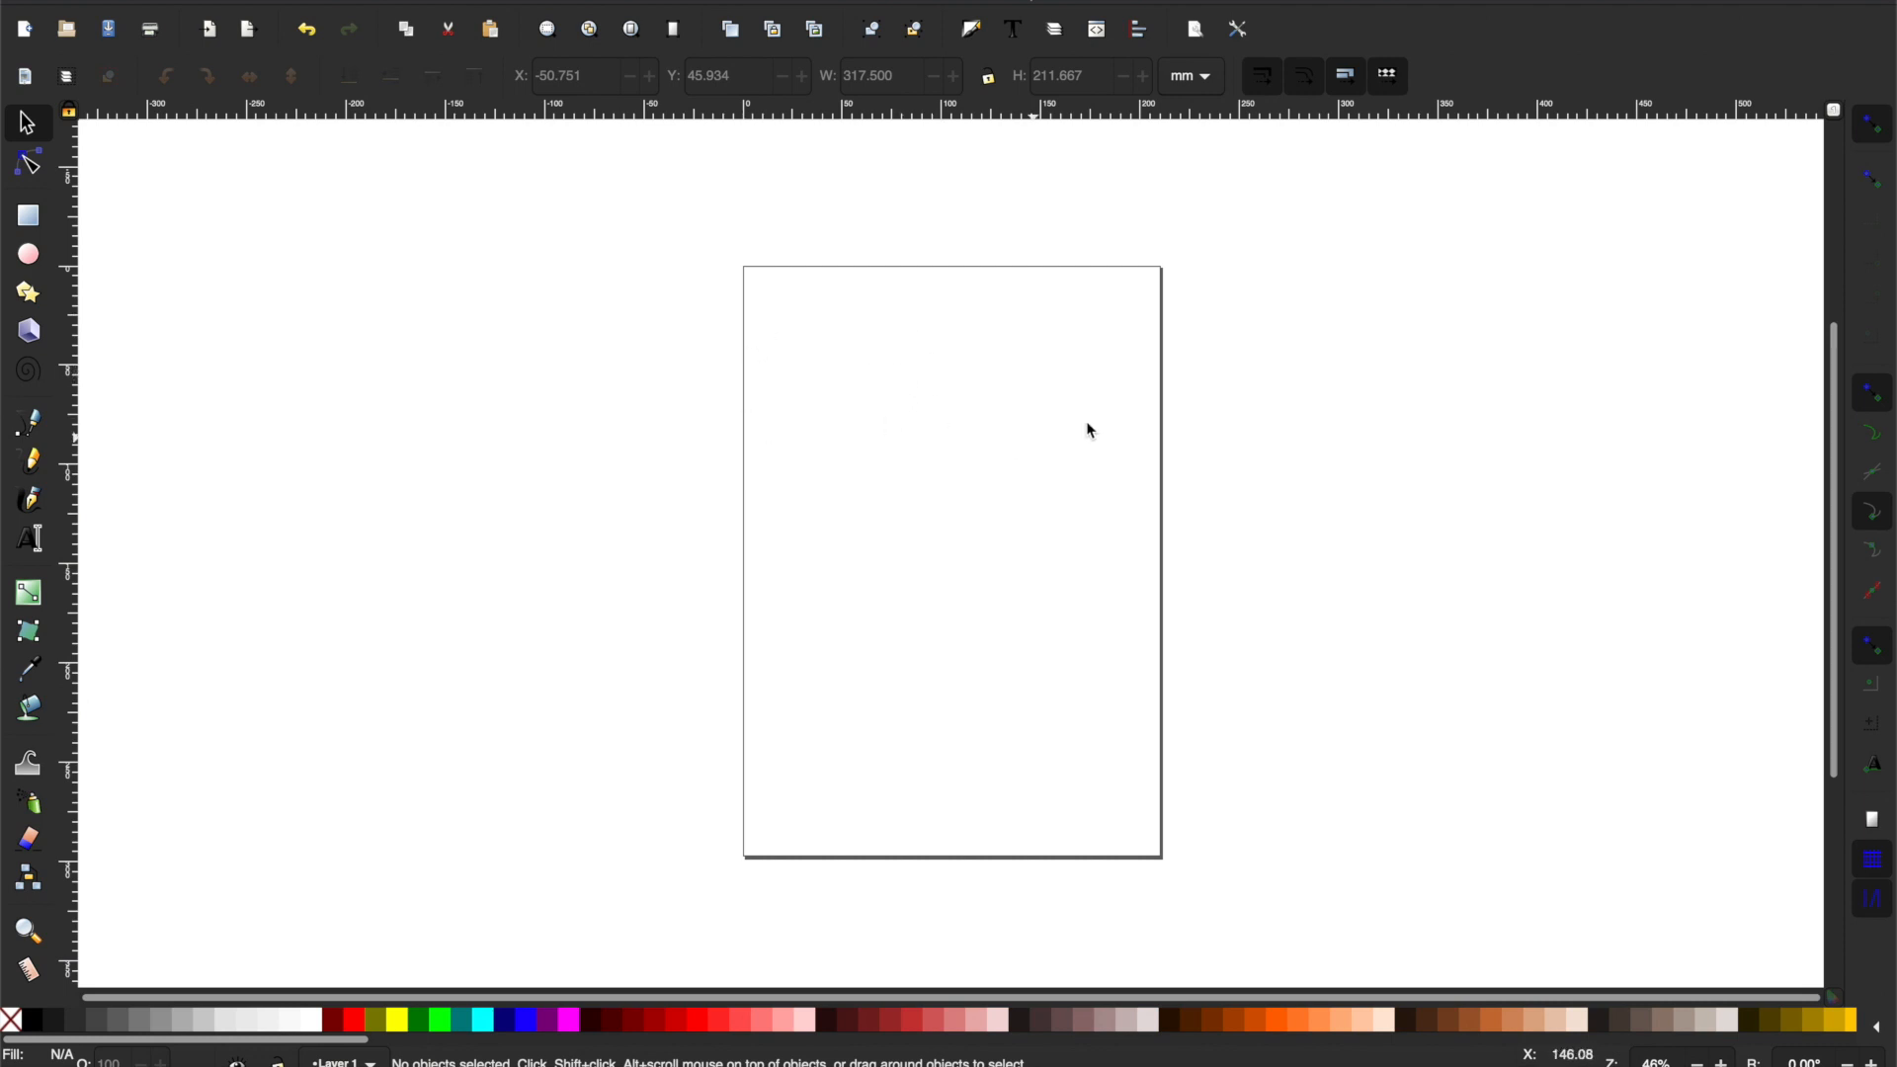
pyautogui.moveTo(1183, 536)
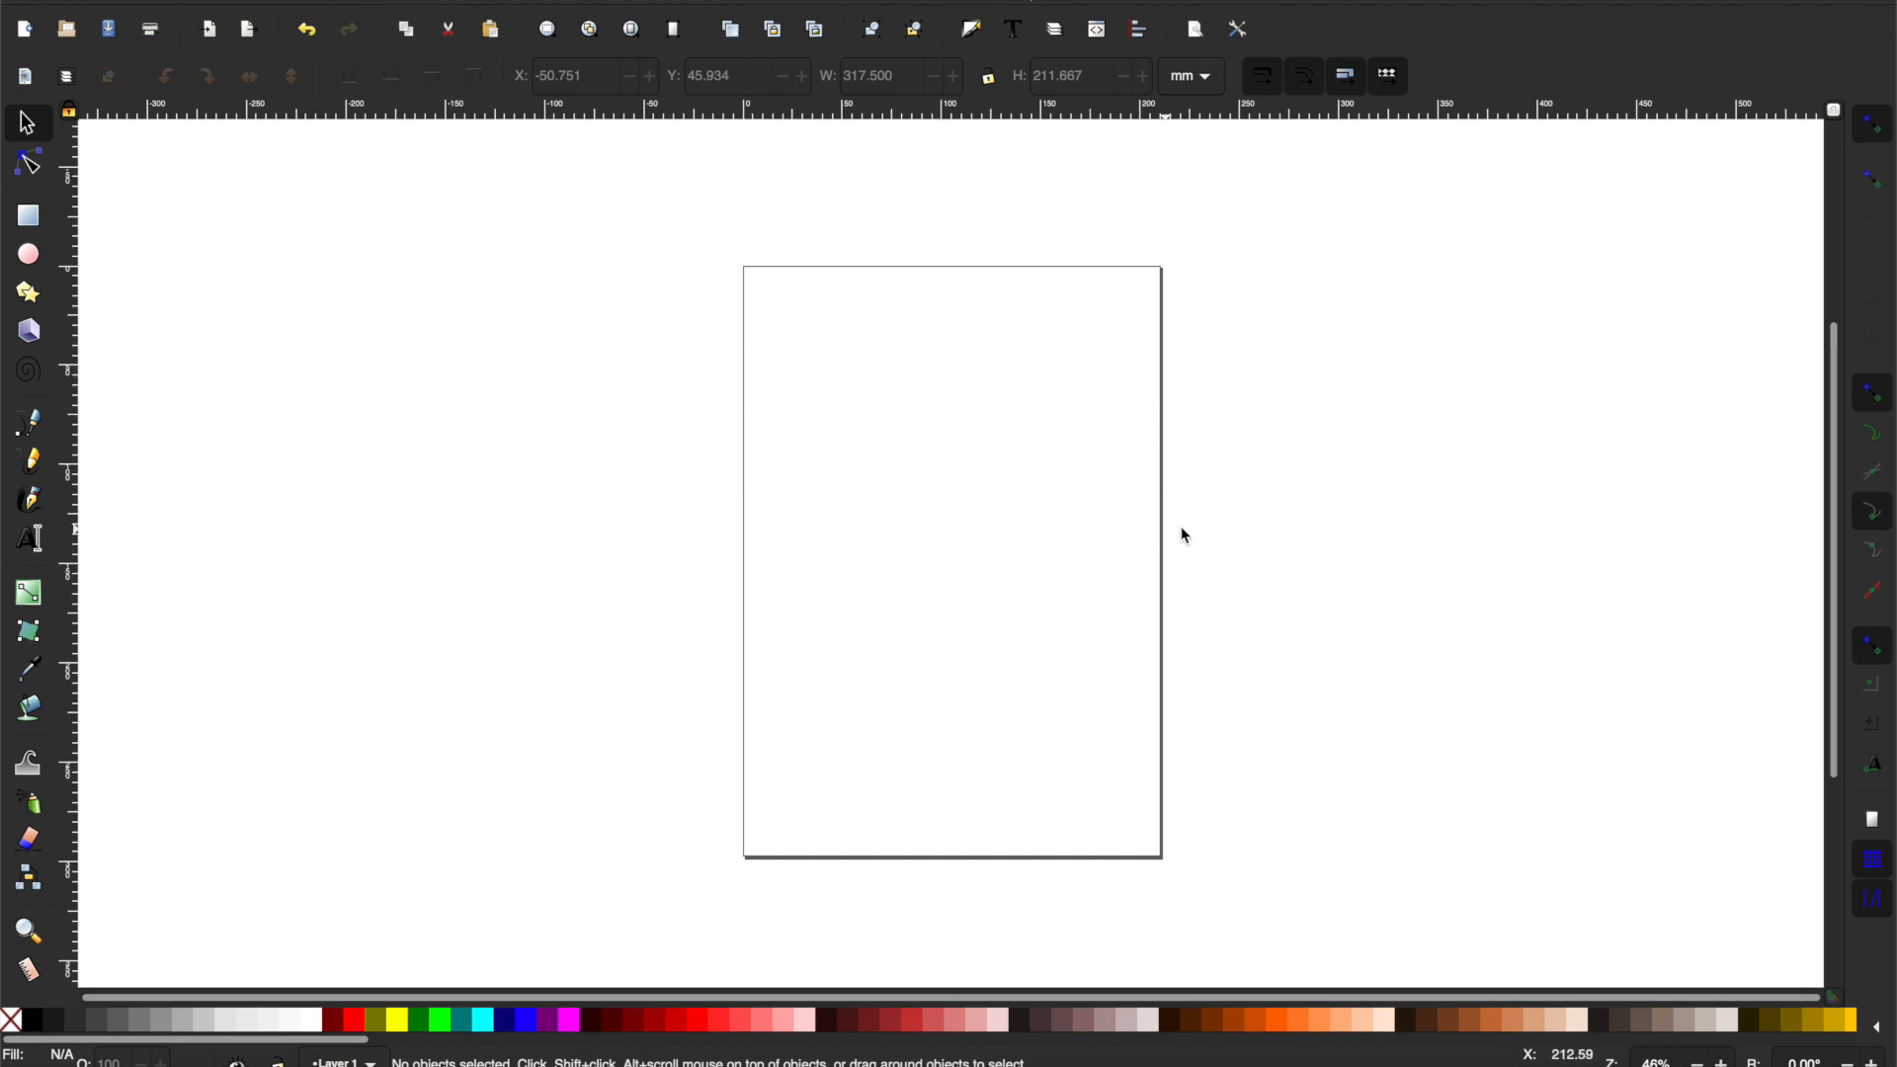
pyautogui.moveTo(1082, 401)
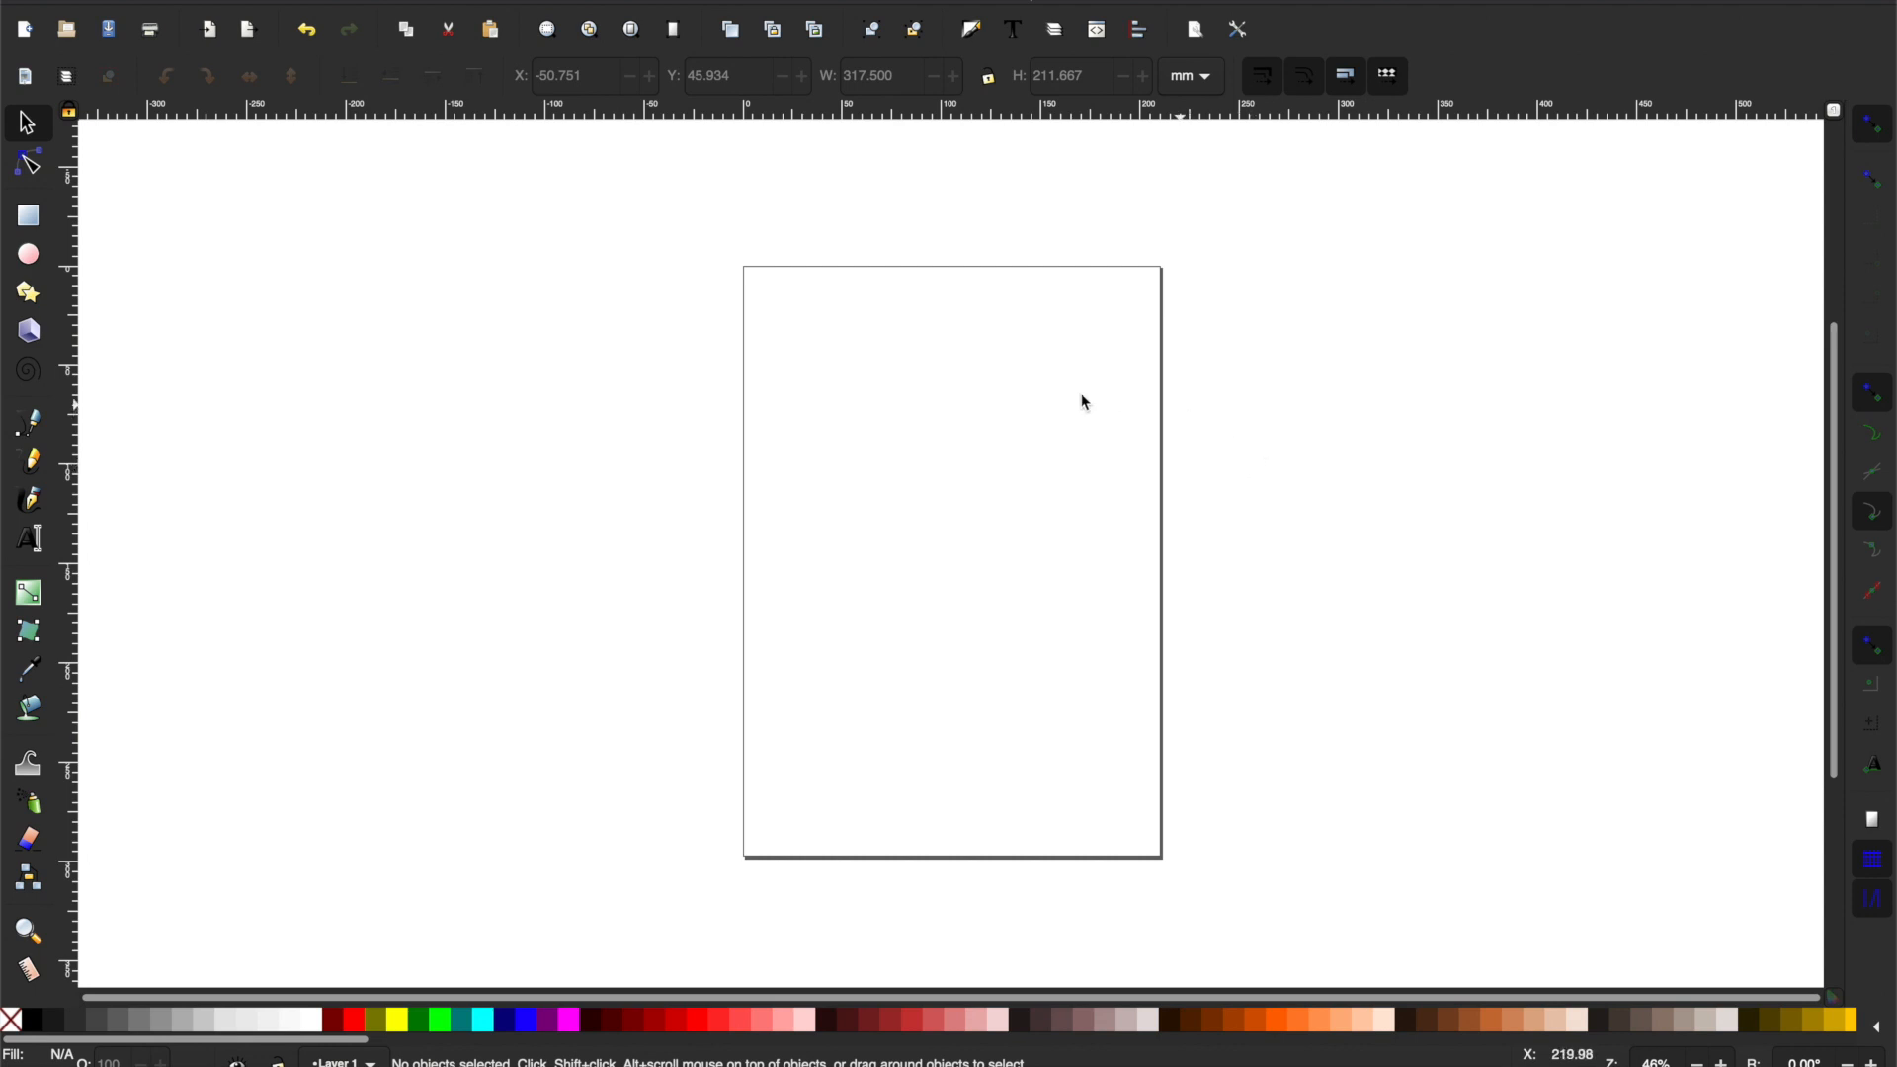
pyautogui.moveTo(1075, 433)
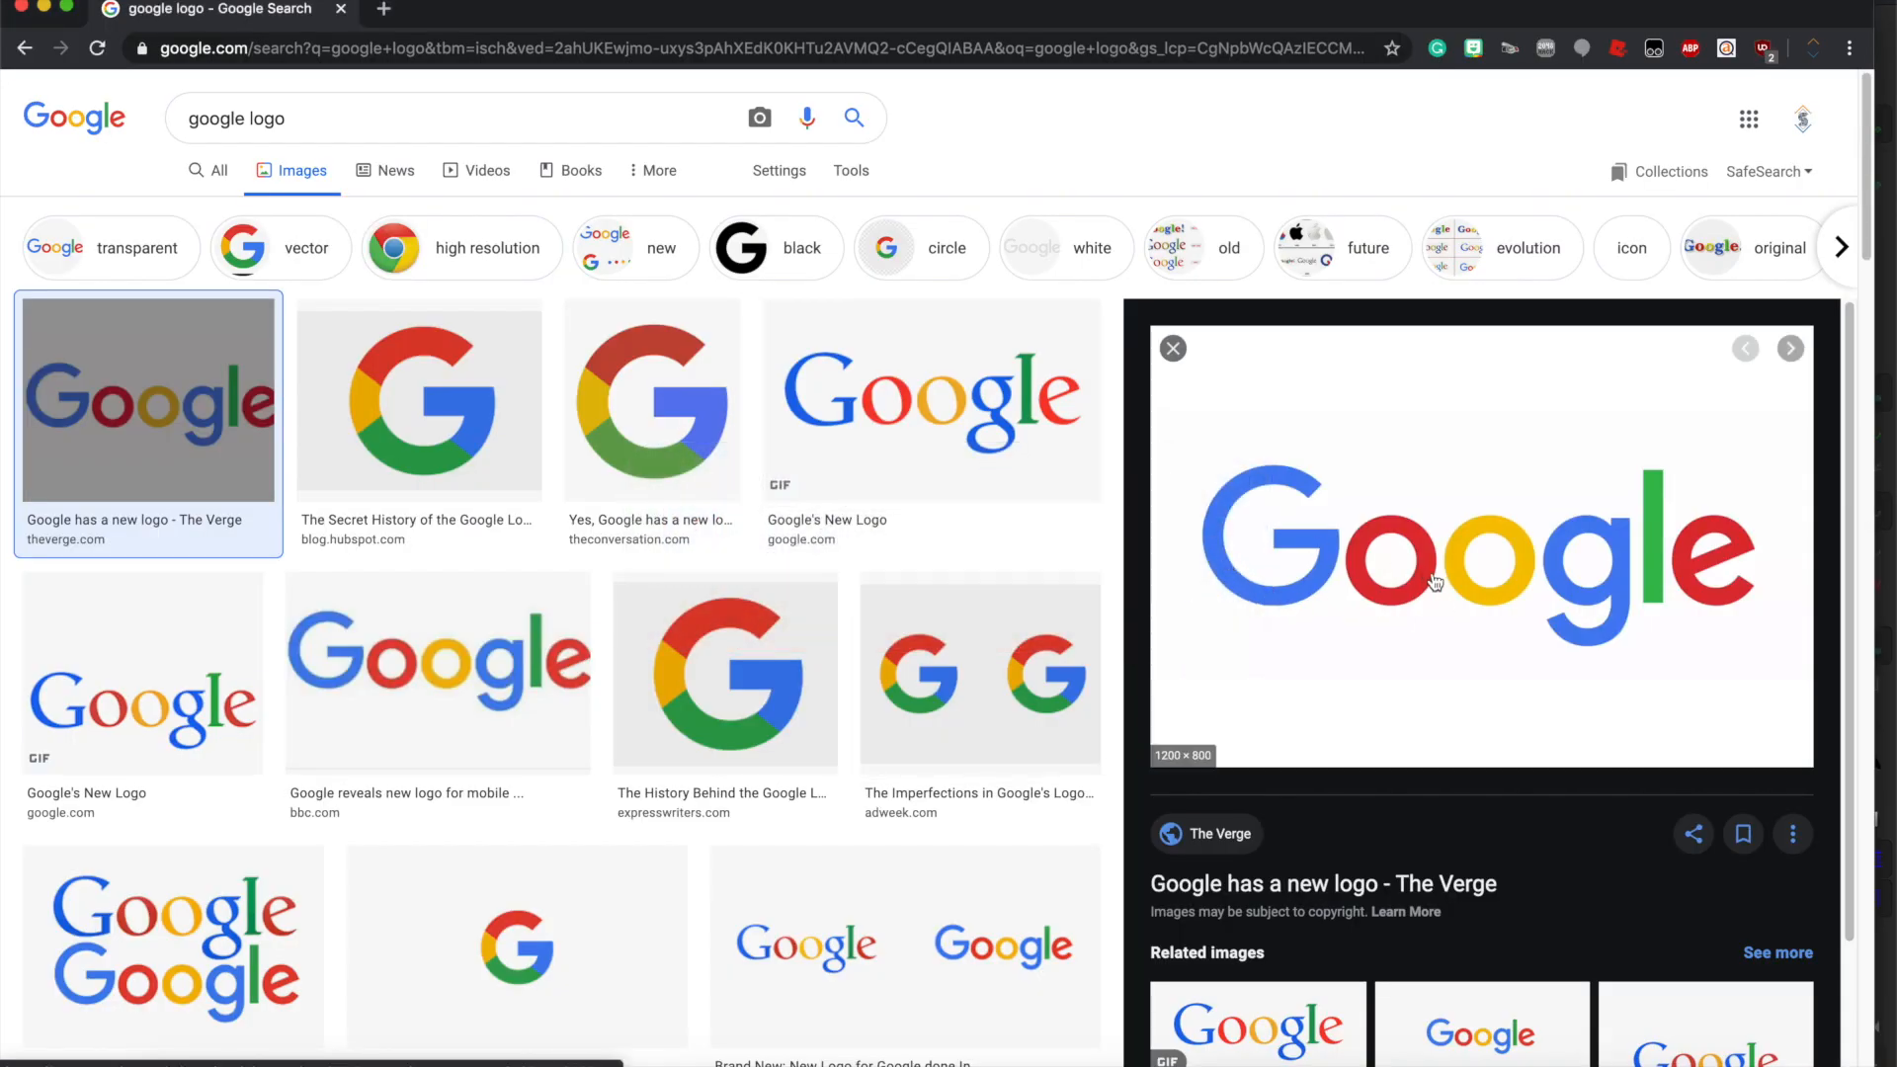
pyautogui.moveTo(1418, 530)
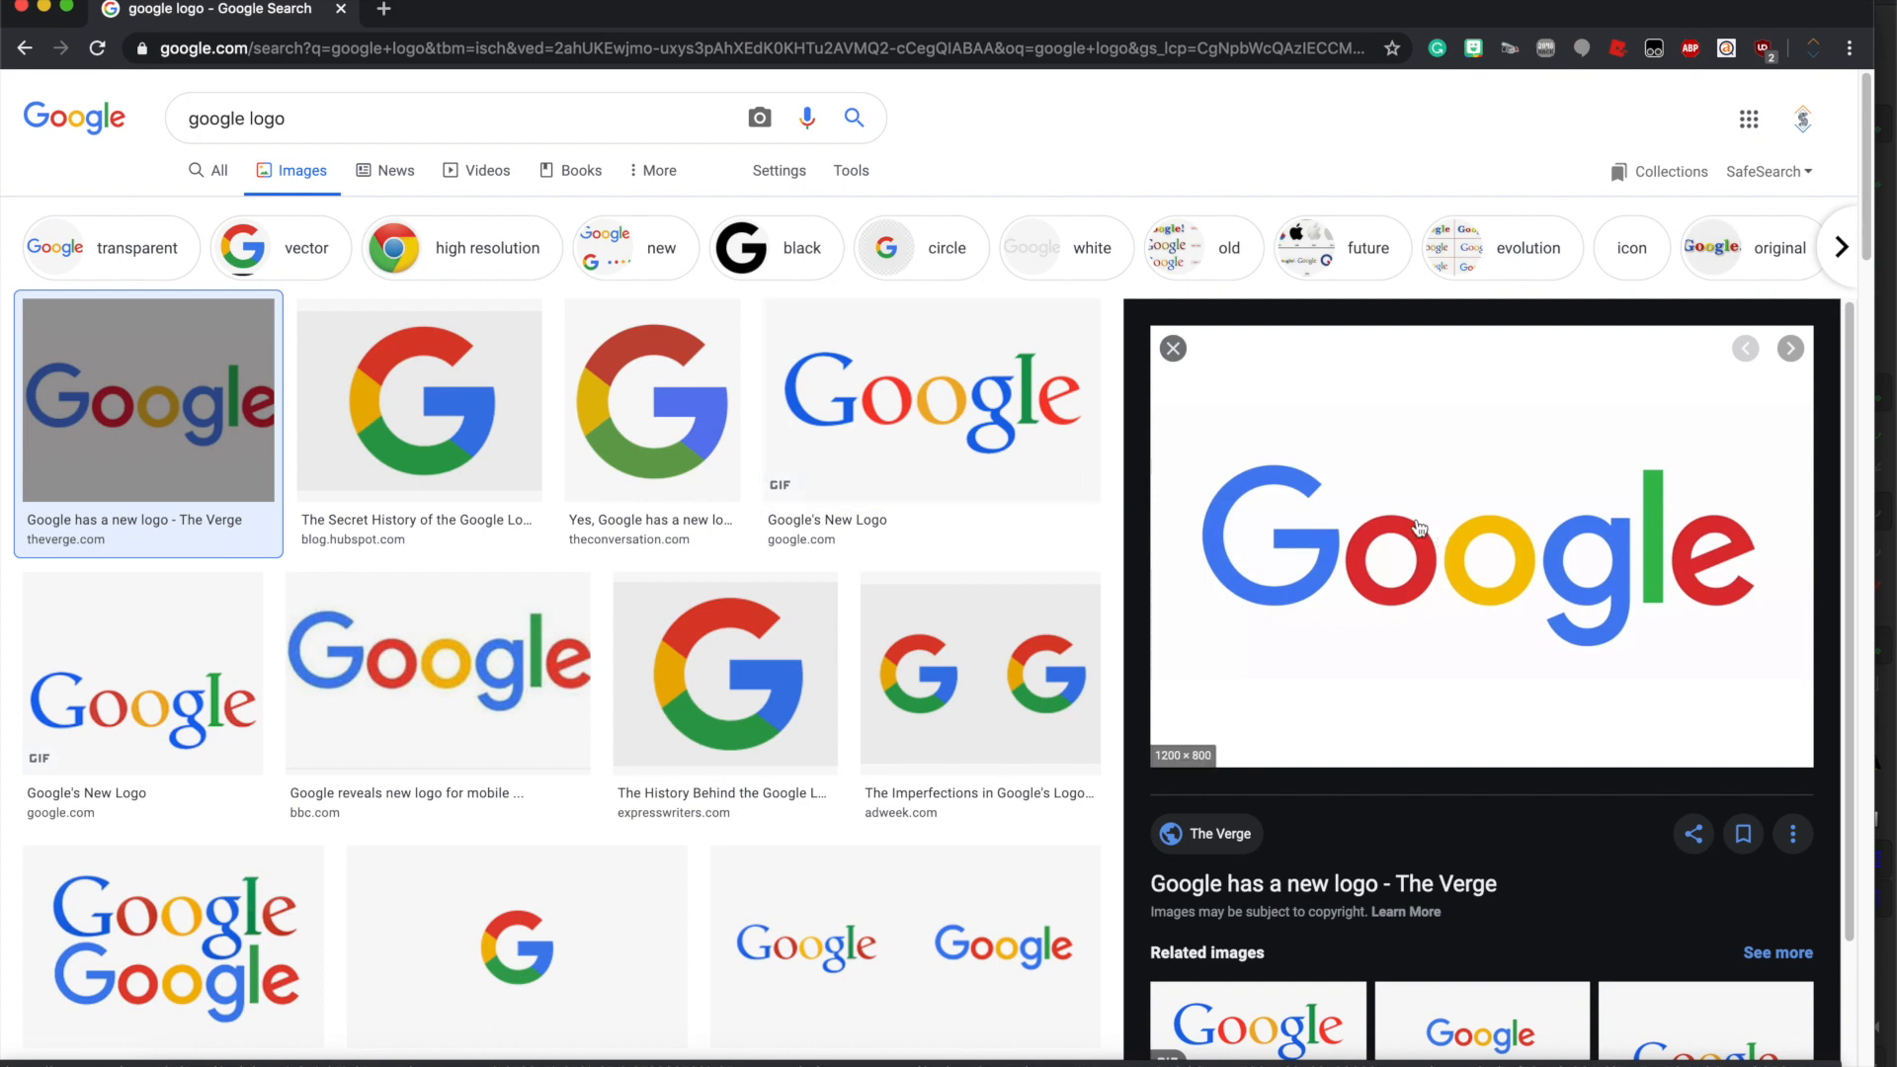
pyautogui.moveTo(1077, 399)
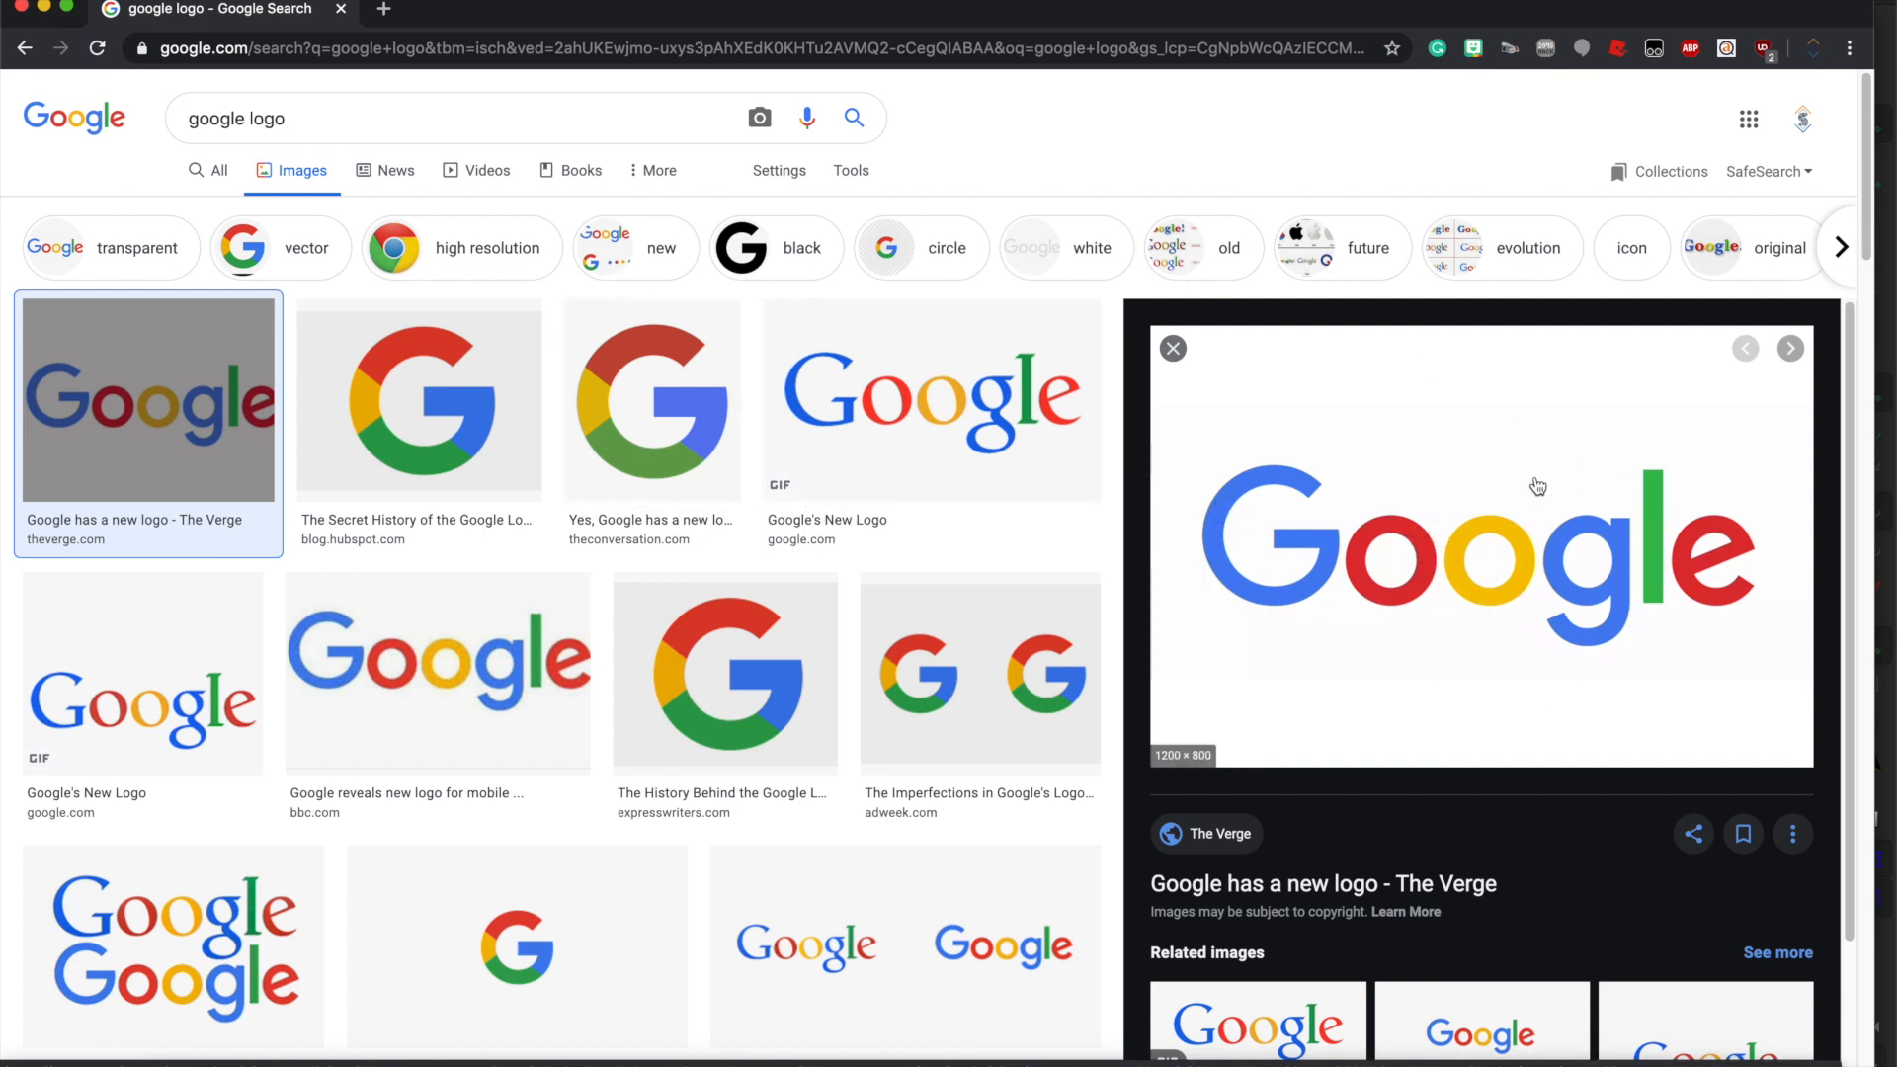
pyautogui.moveTo(1529, 521)
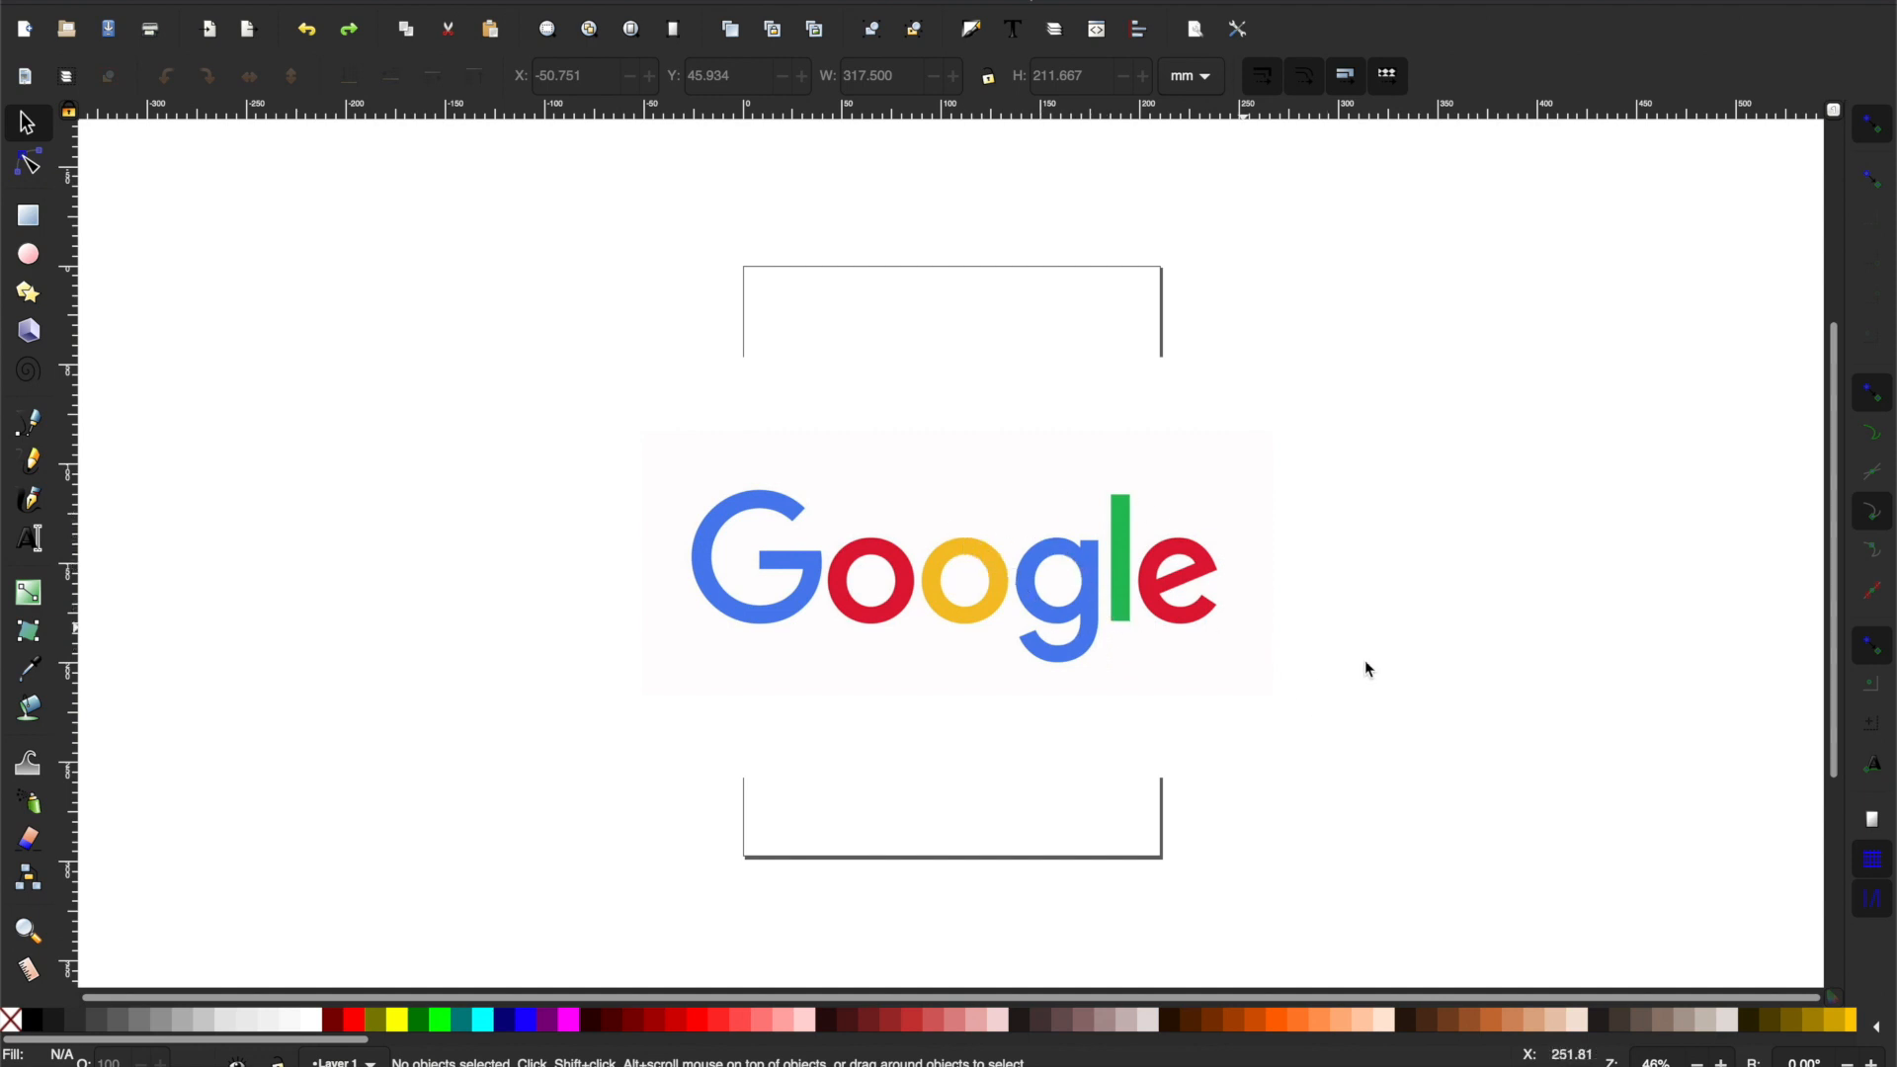
pyautogui.moveTo(947, 604)
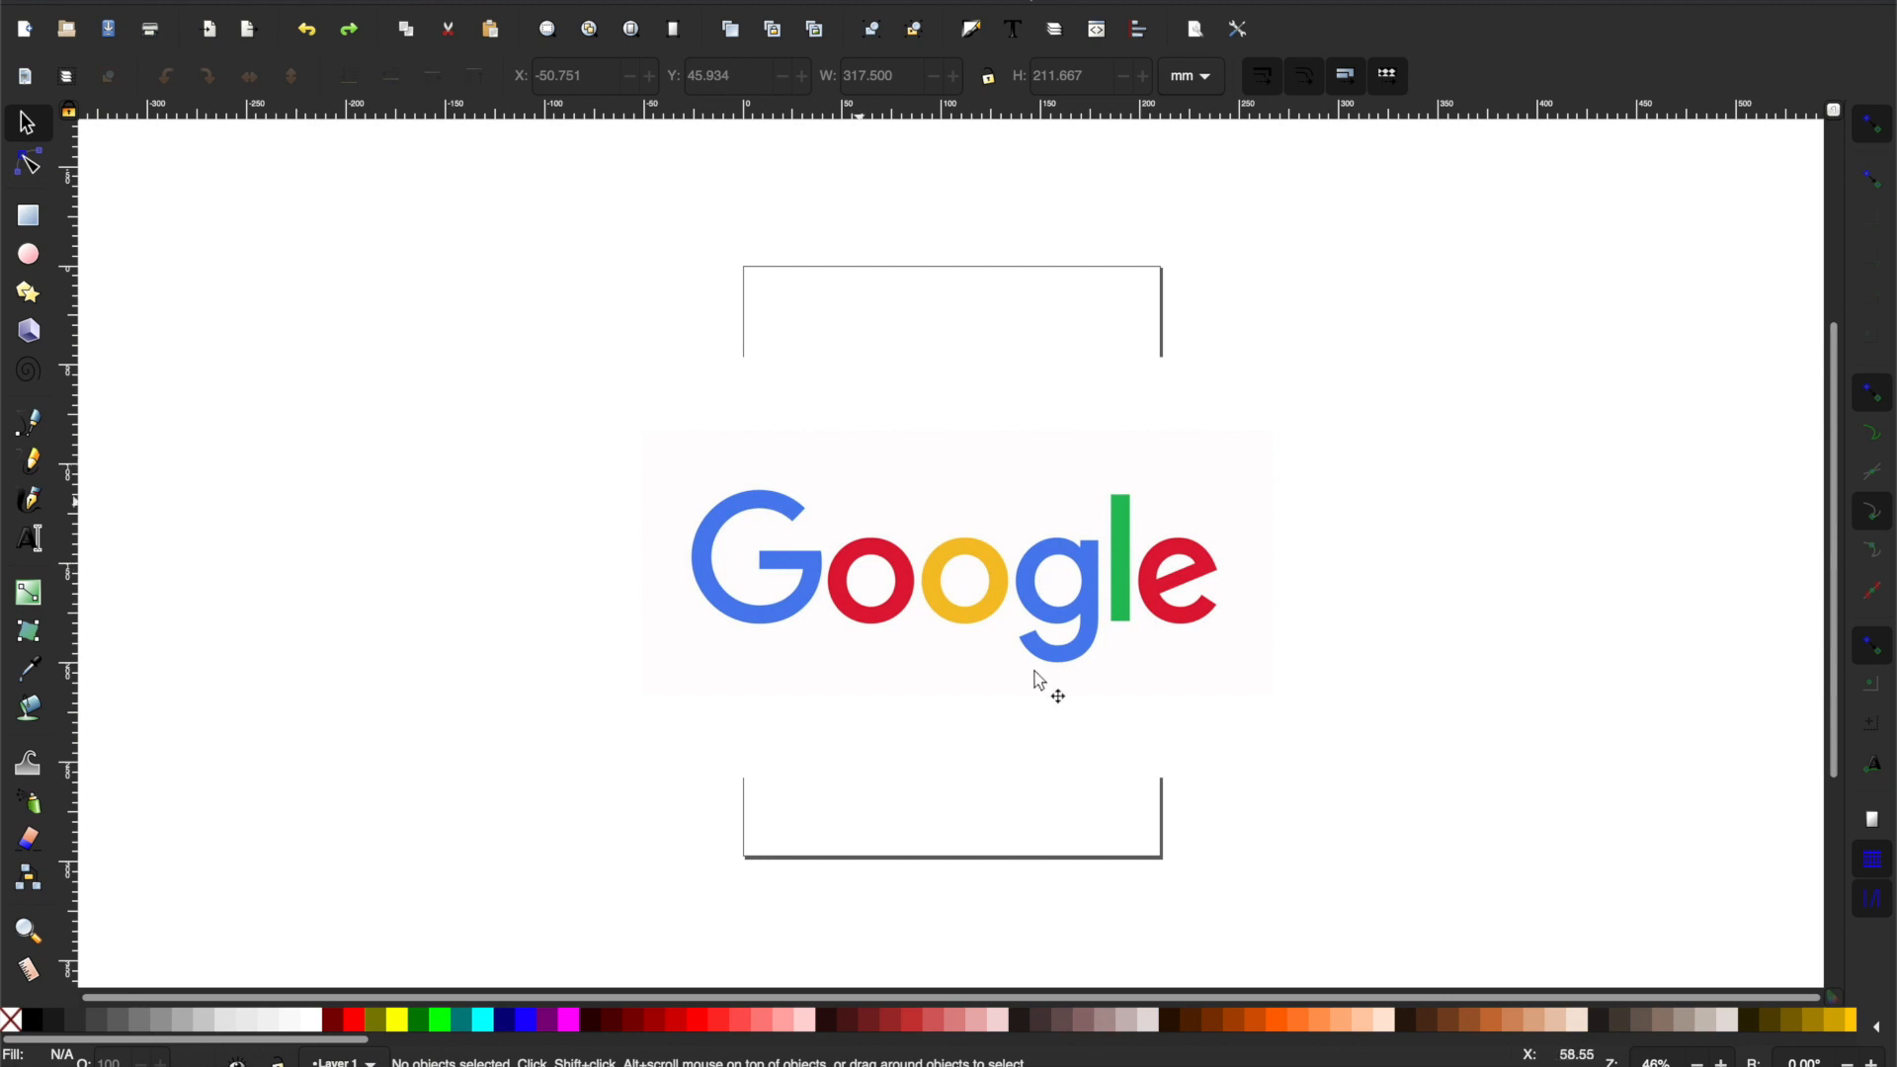
pyautogui.moveTo(1048, 692)
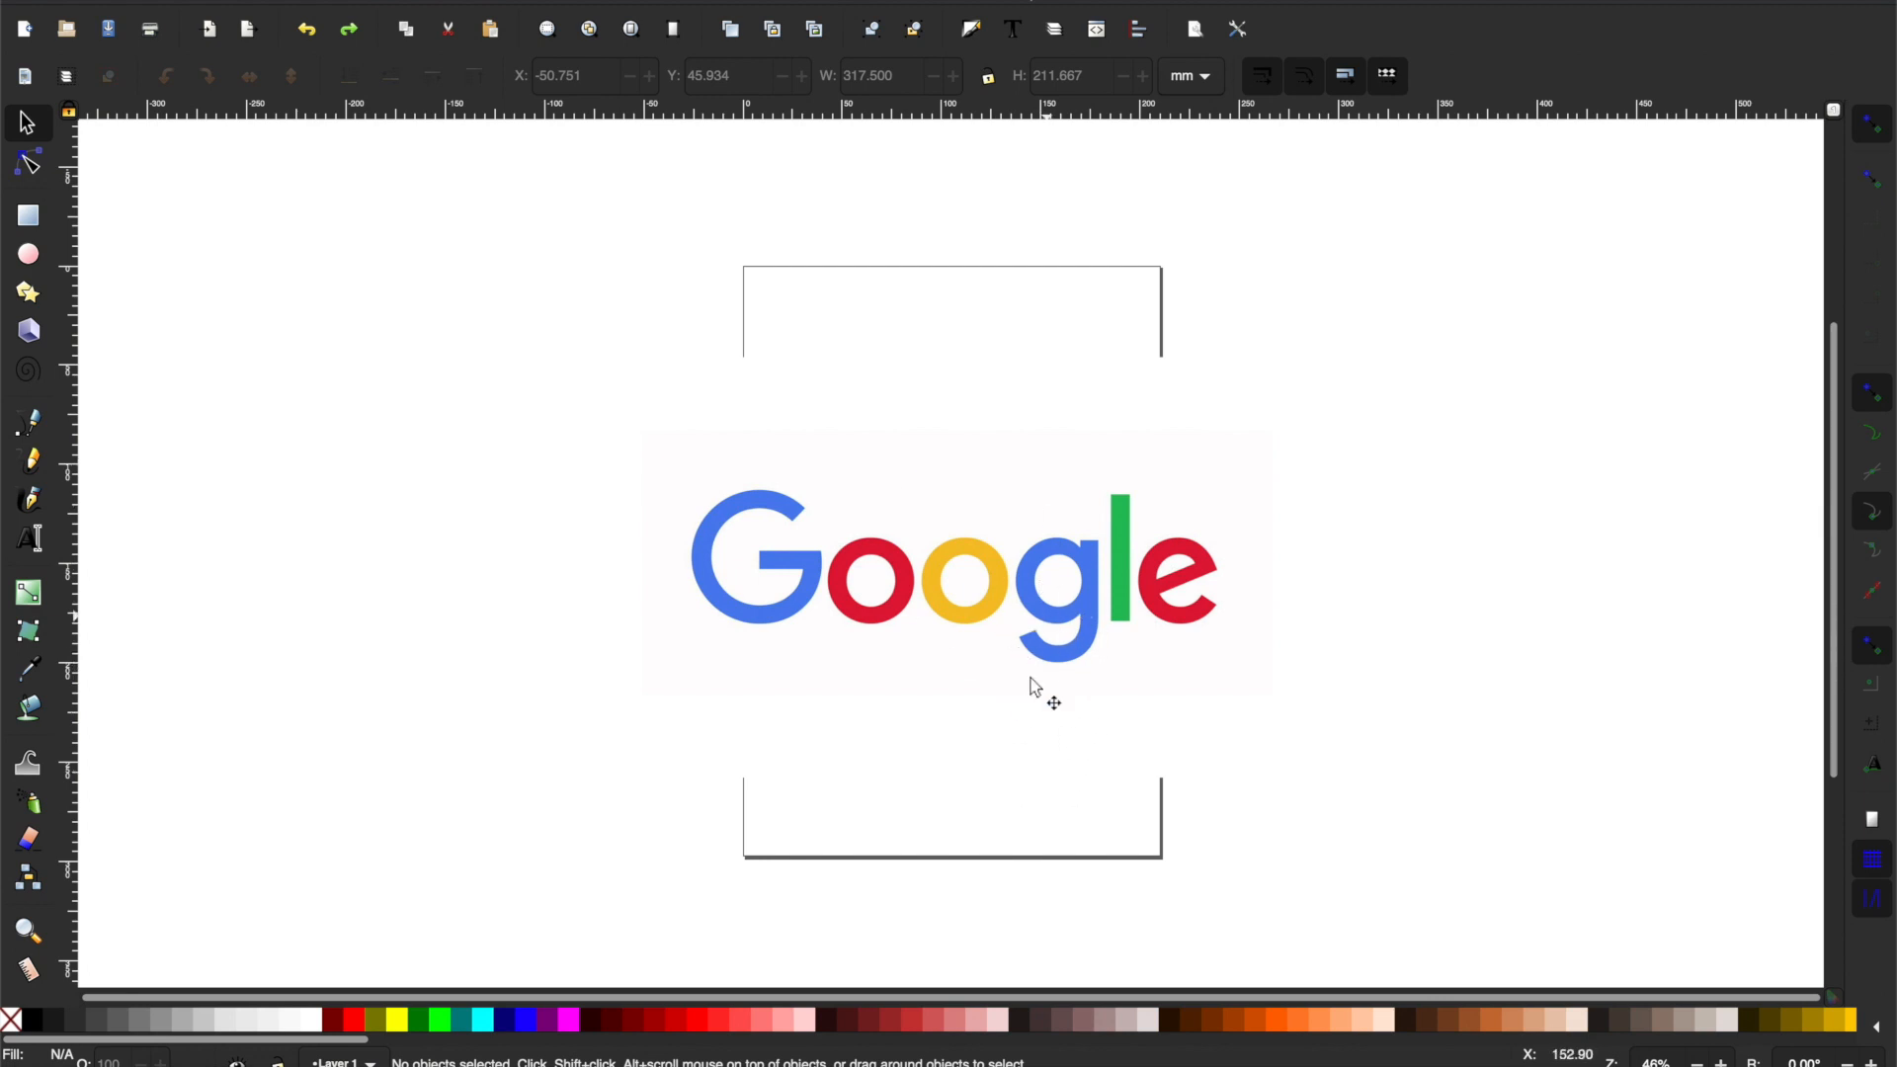
pyautogui.moveTo(1185, 710)
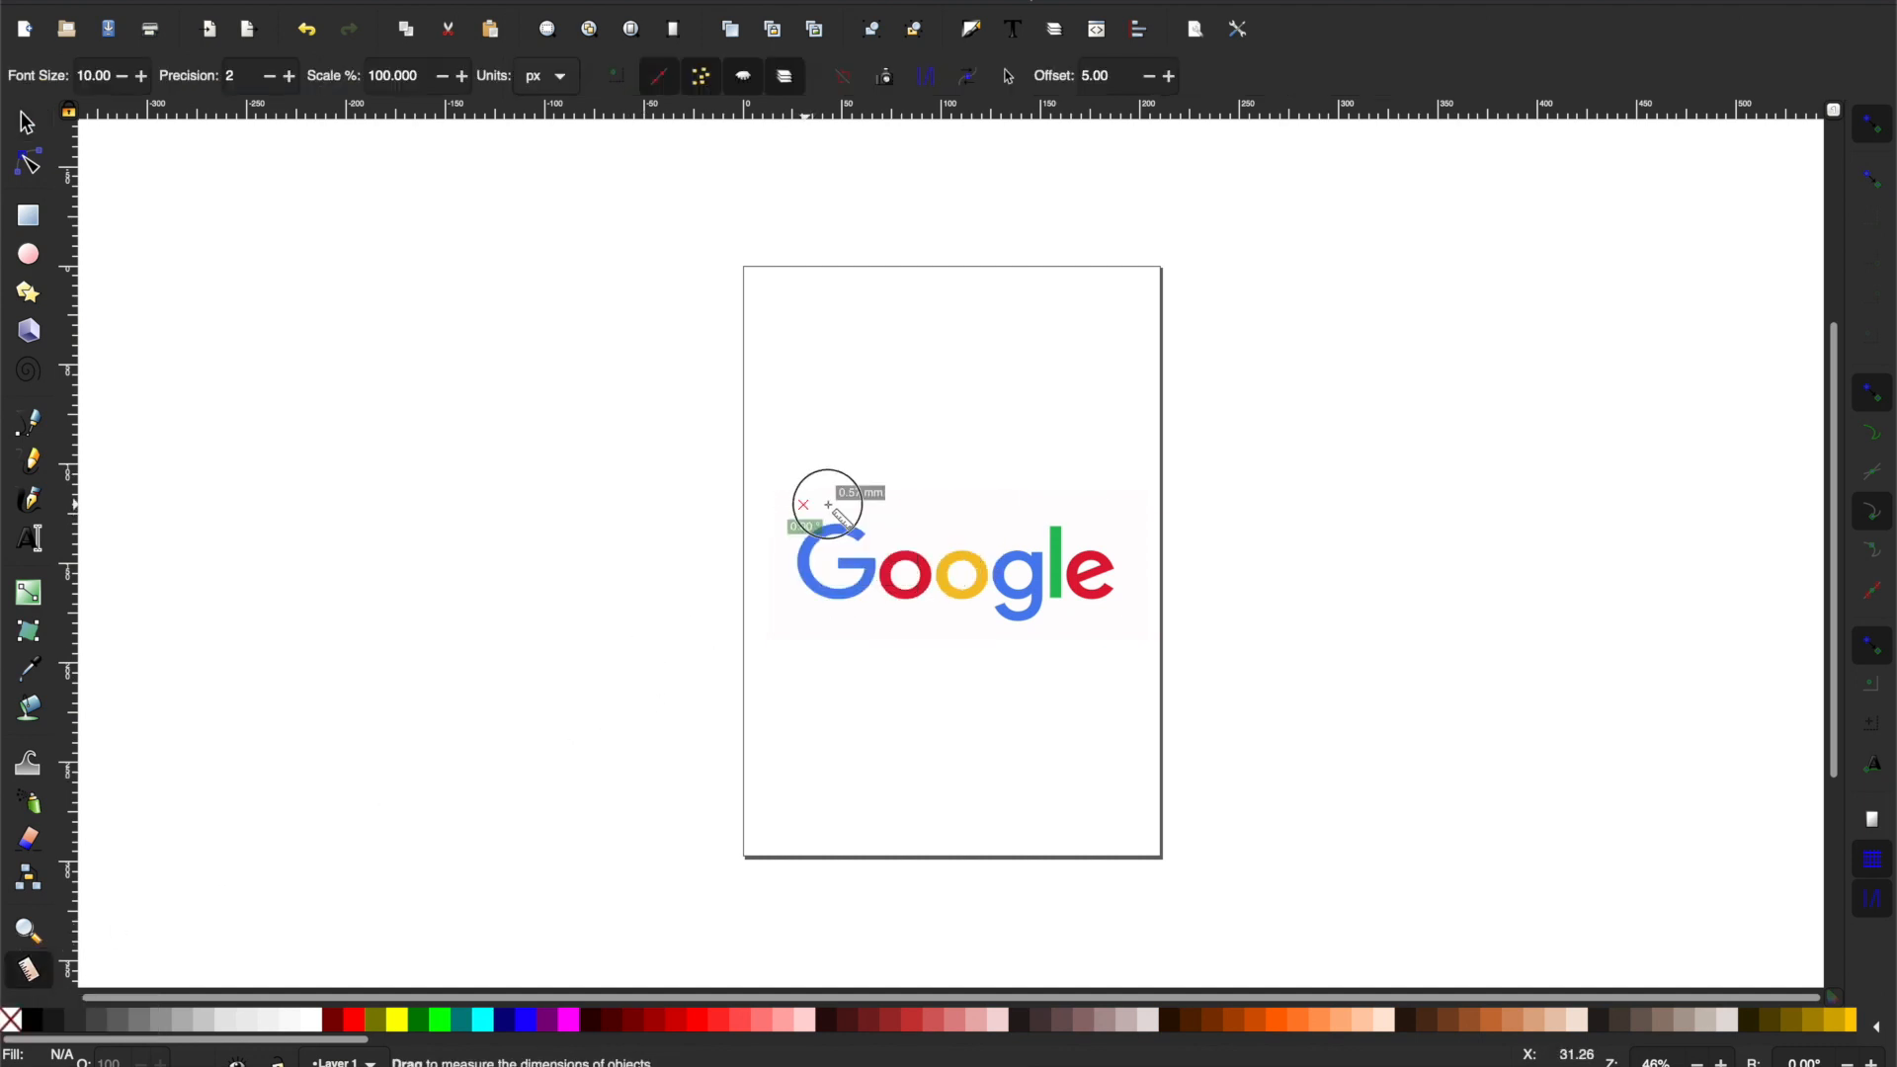
# Measure across the top of the Google logo, reading a width of about 154.61 mm.
pyautogui.moveTo(804, 504); pyautogui.dragTo(1109, 503)
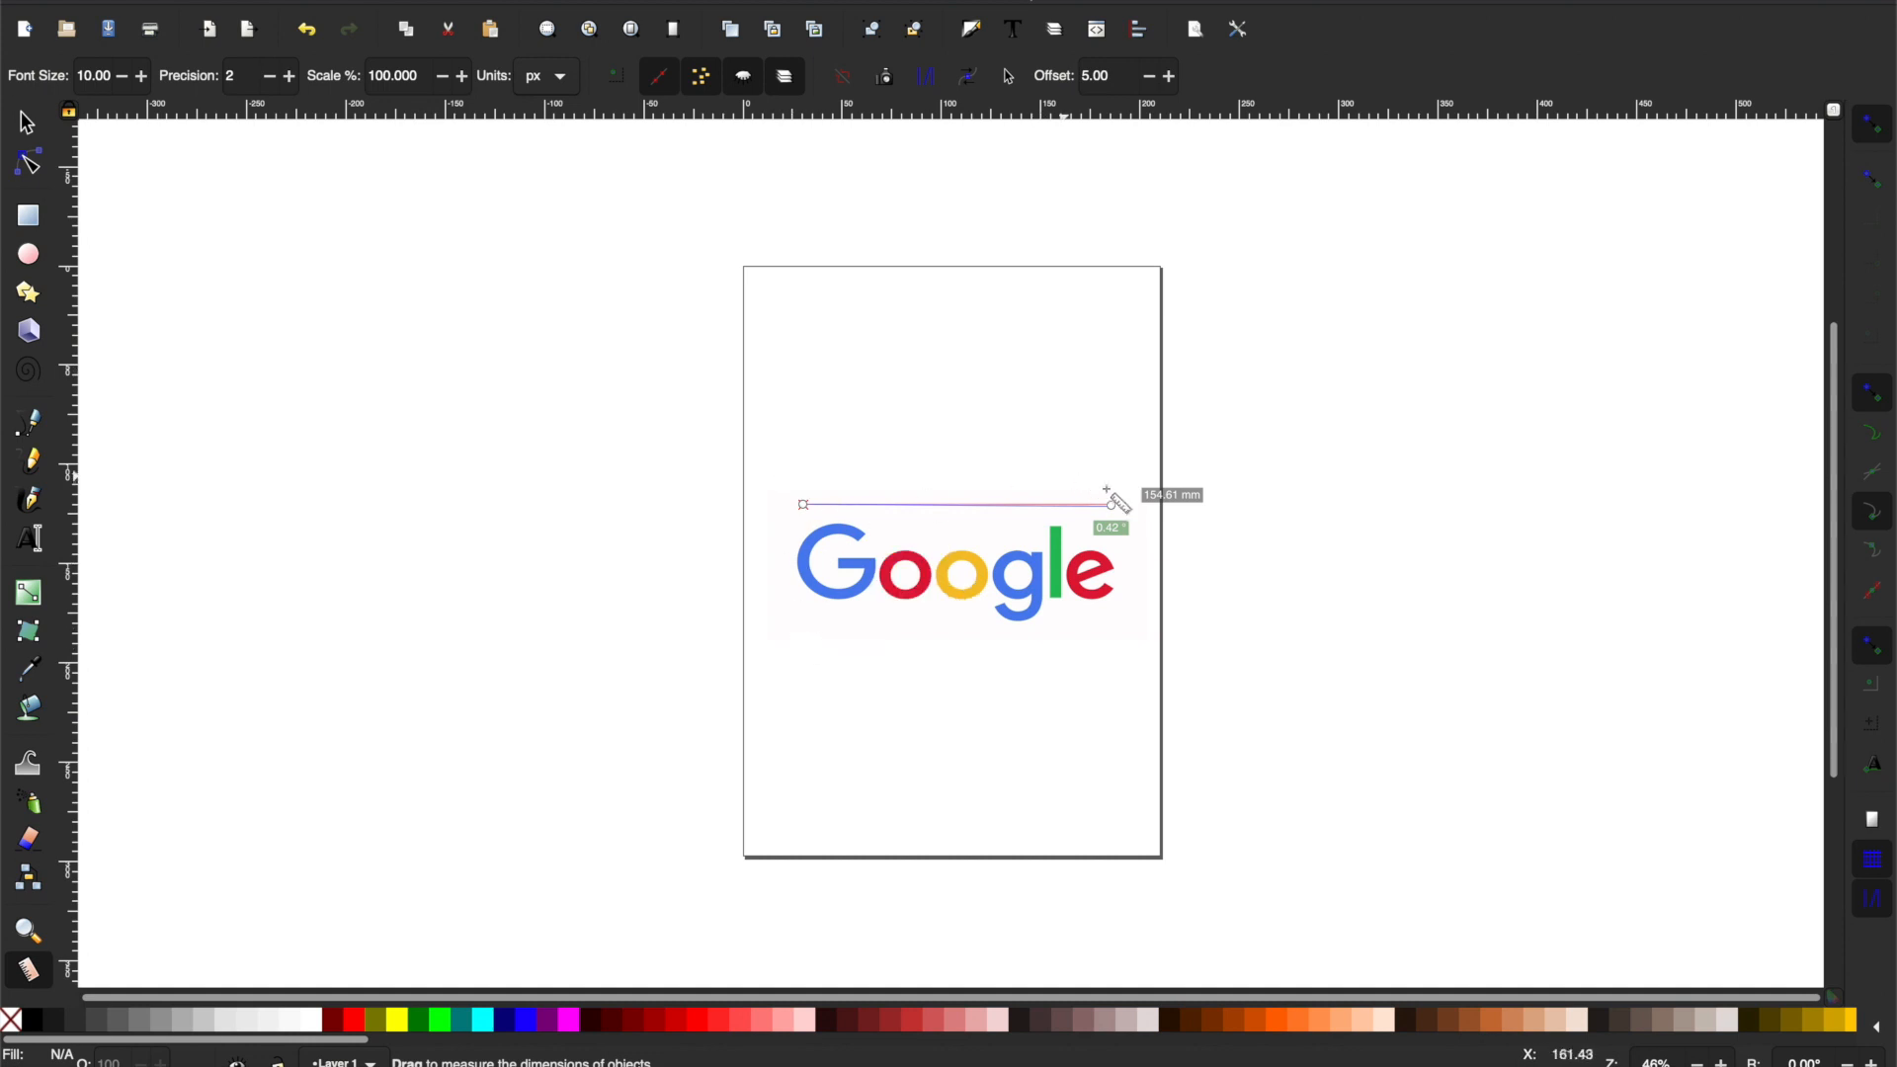
pyautogui.moveTo(1168, 519)
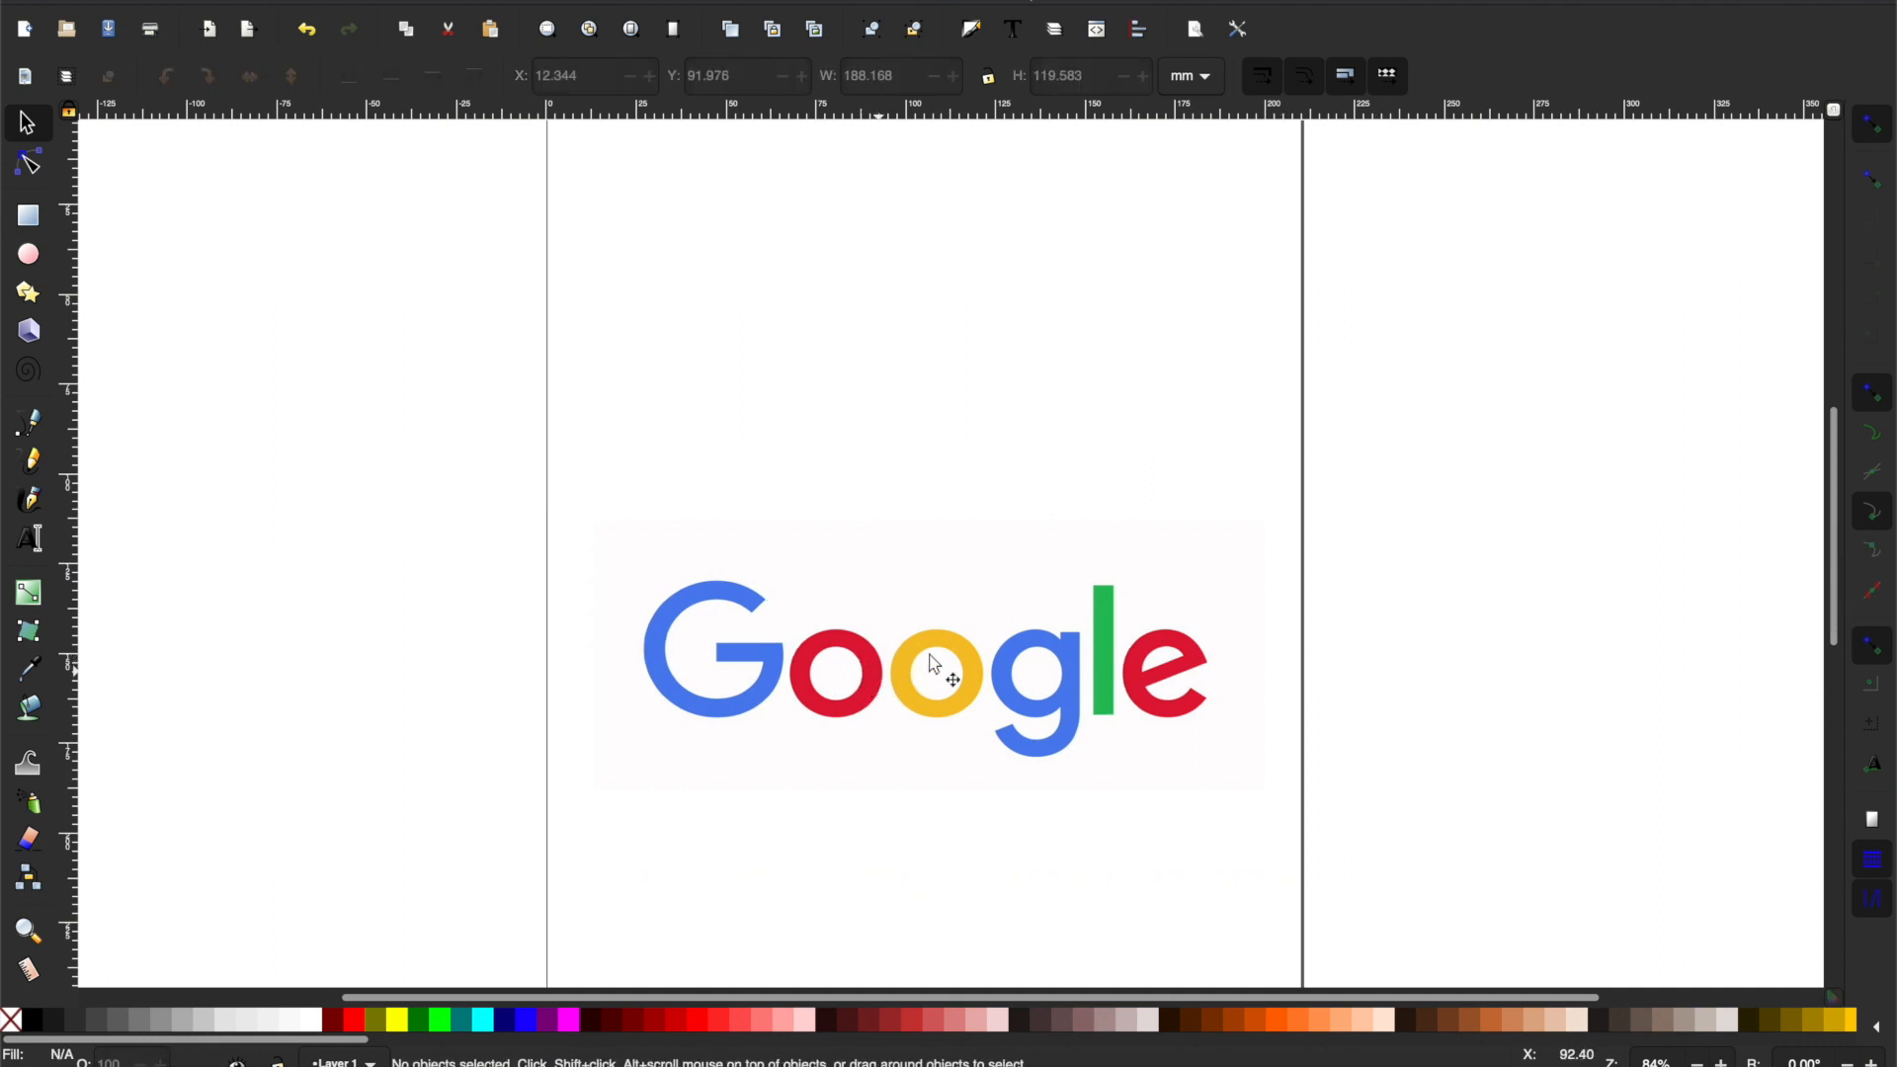
# Select the Google logo bitmap and bring up the Path operations for tracing it.
pyautogui.click(930, 660)
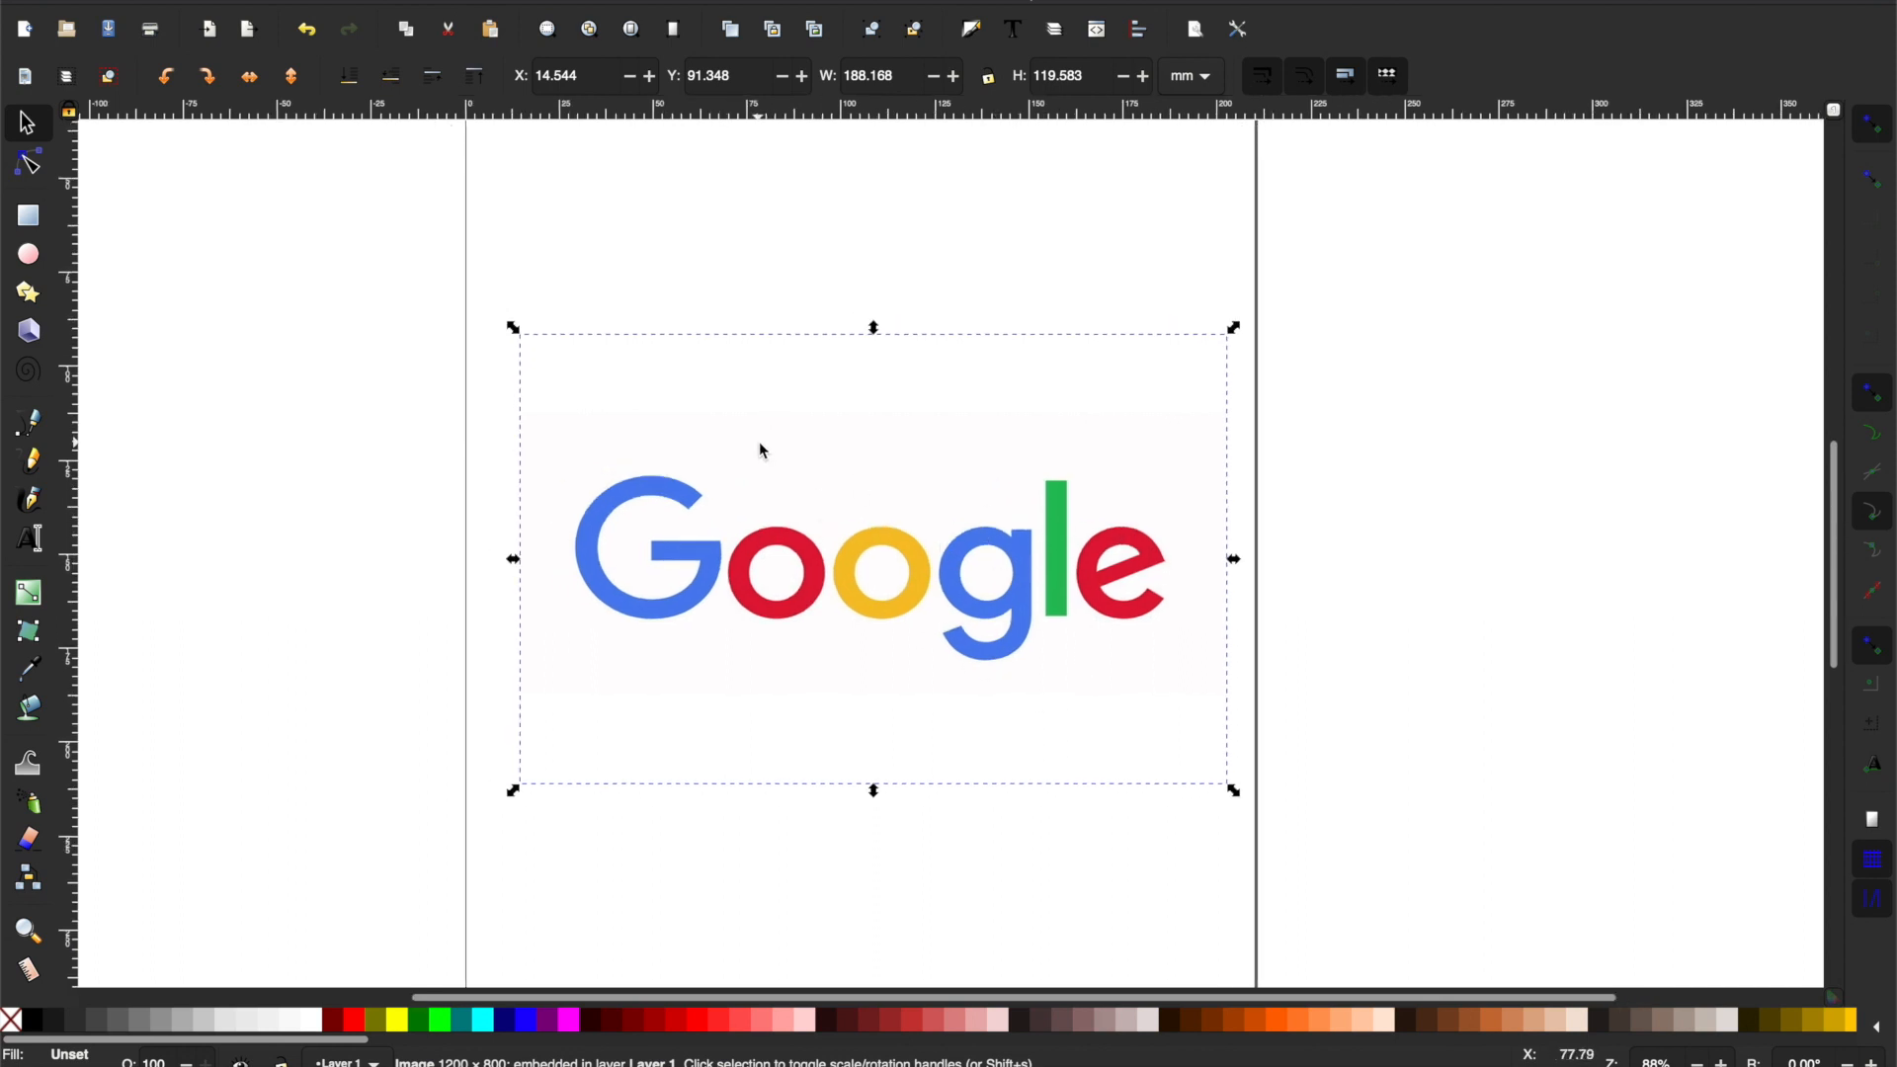
pyautogui.click(1351, 618)
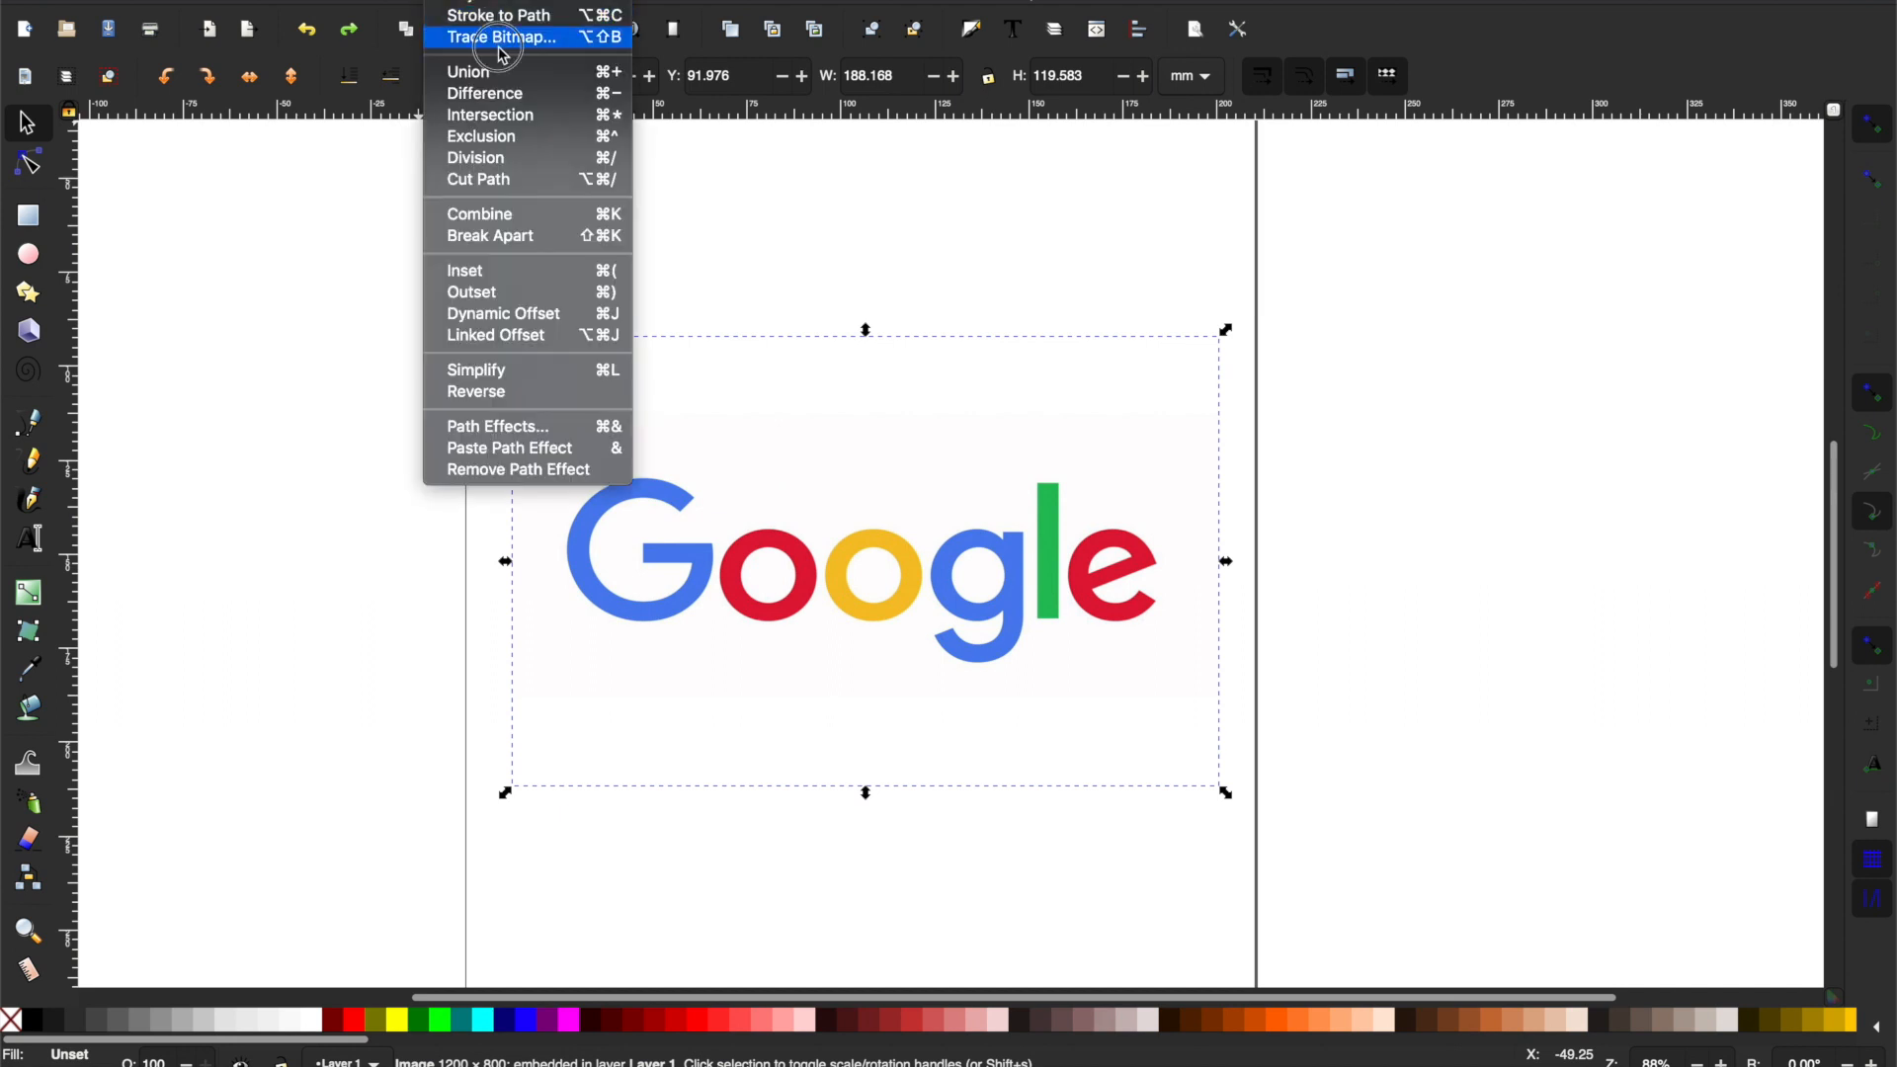
# Bring up Trace Bitmap, preview the trace and raise the brightness threshold to 0.460.
pyautogui.click(500, 35)
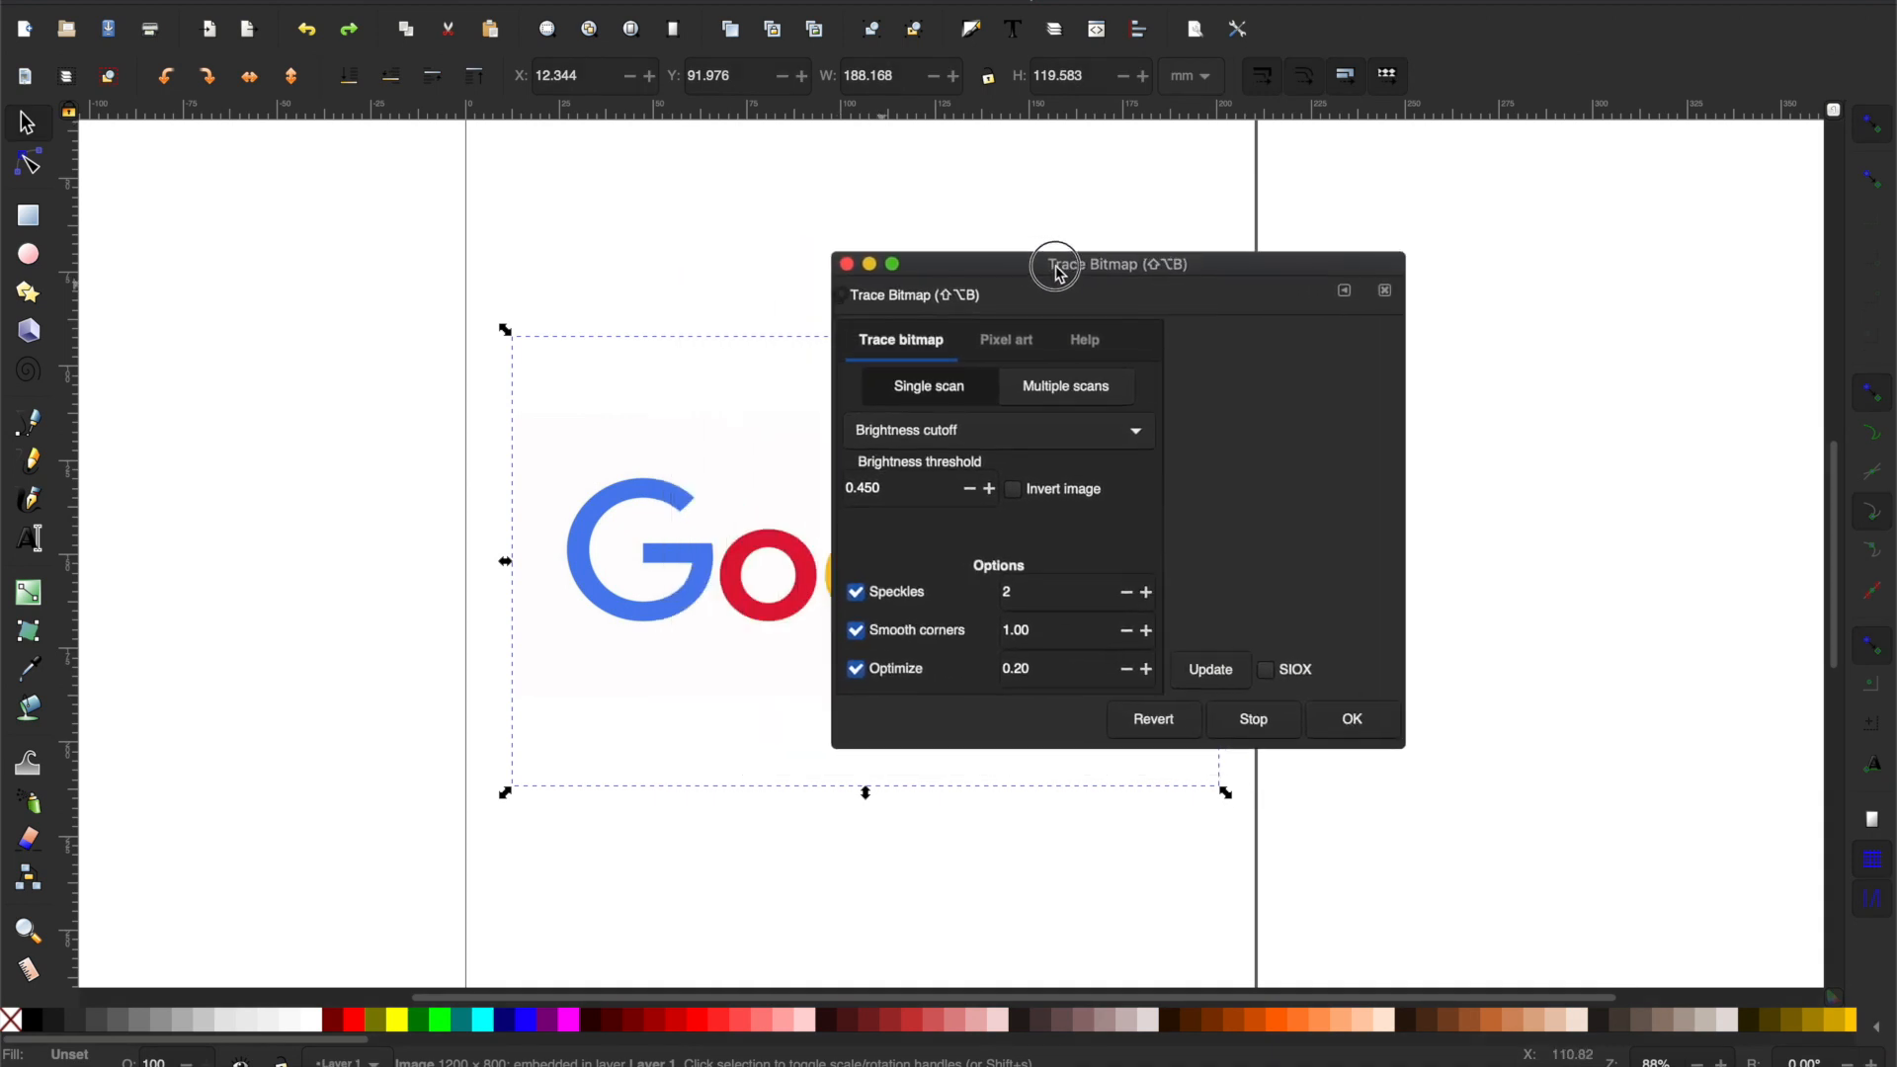
pyautogui.moveTo(1053, 263); pyautogui.dragTo(1155, 211)
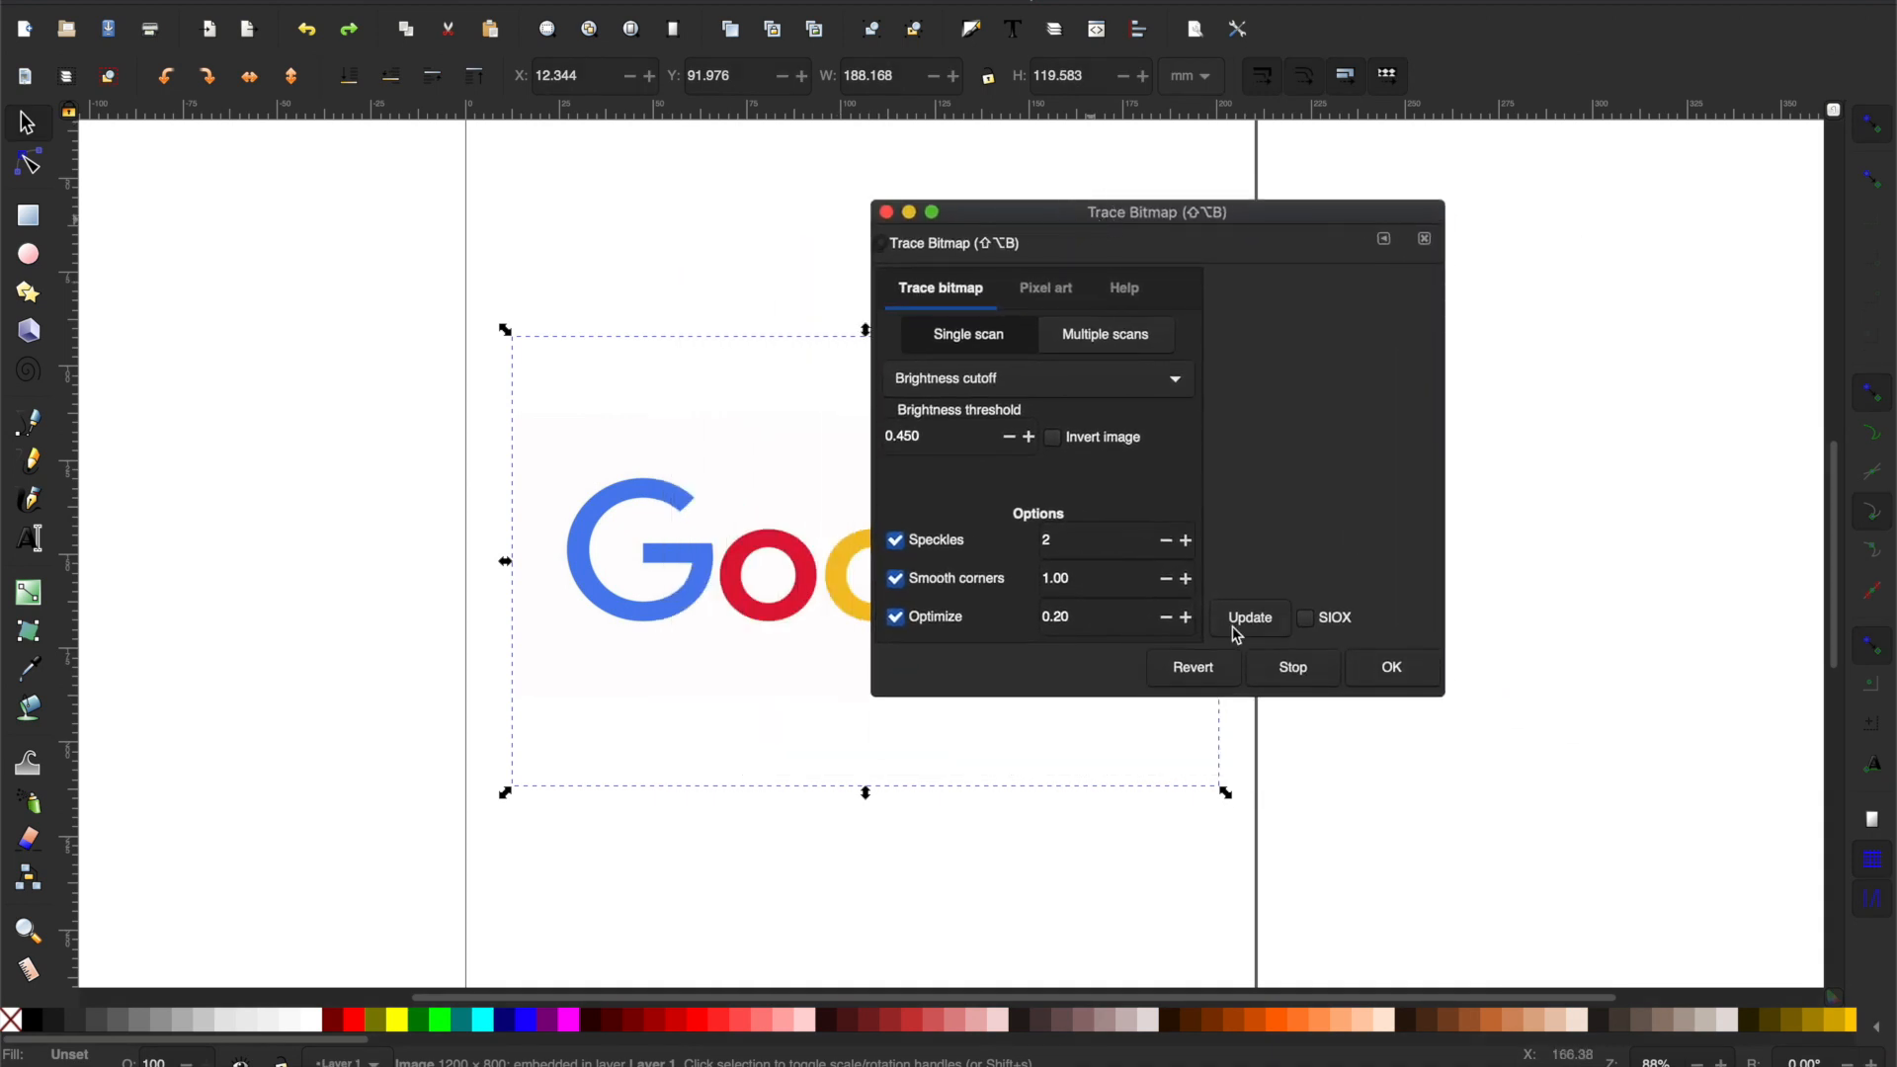
pyautogui.click(1249, 617)
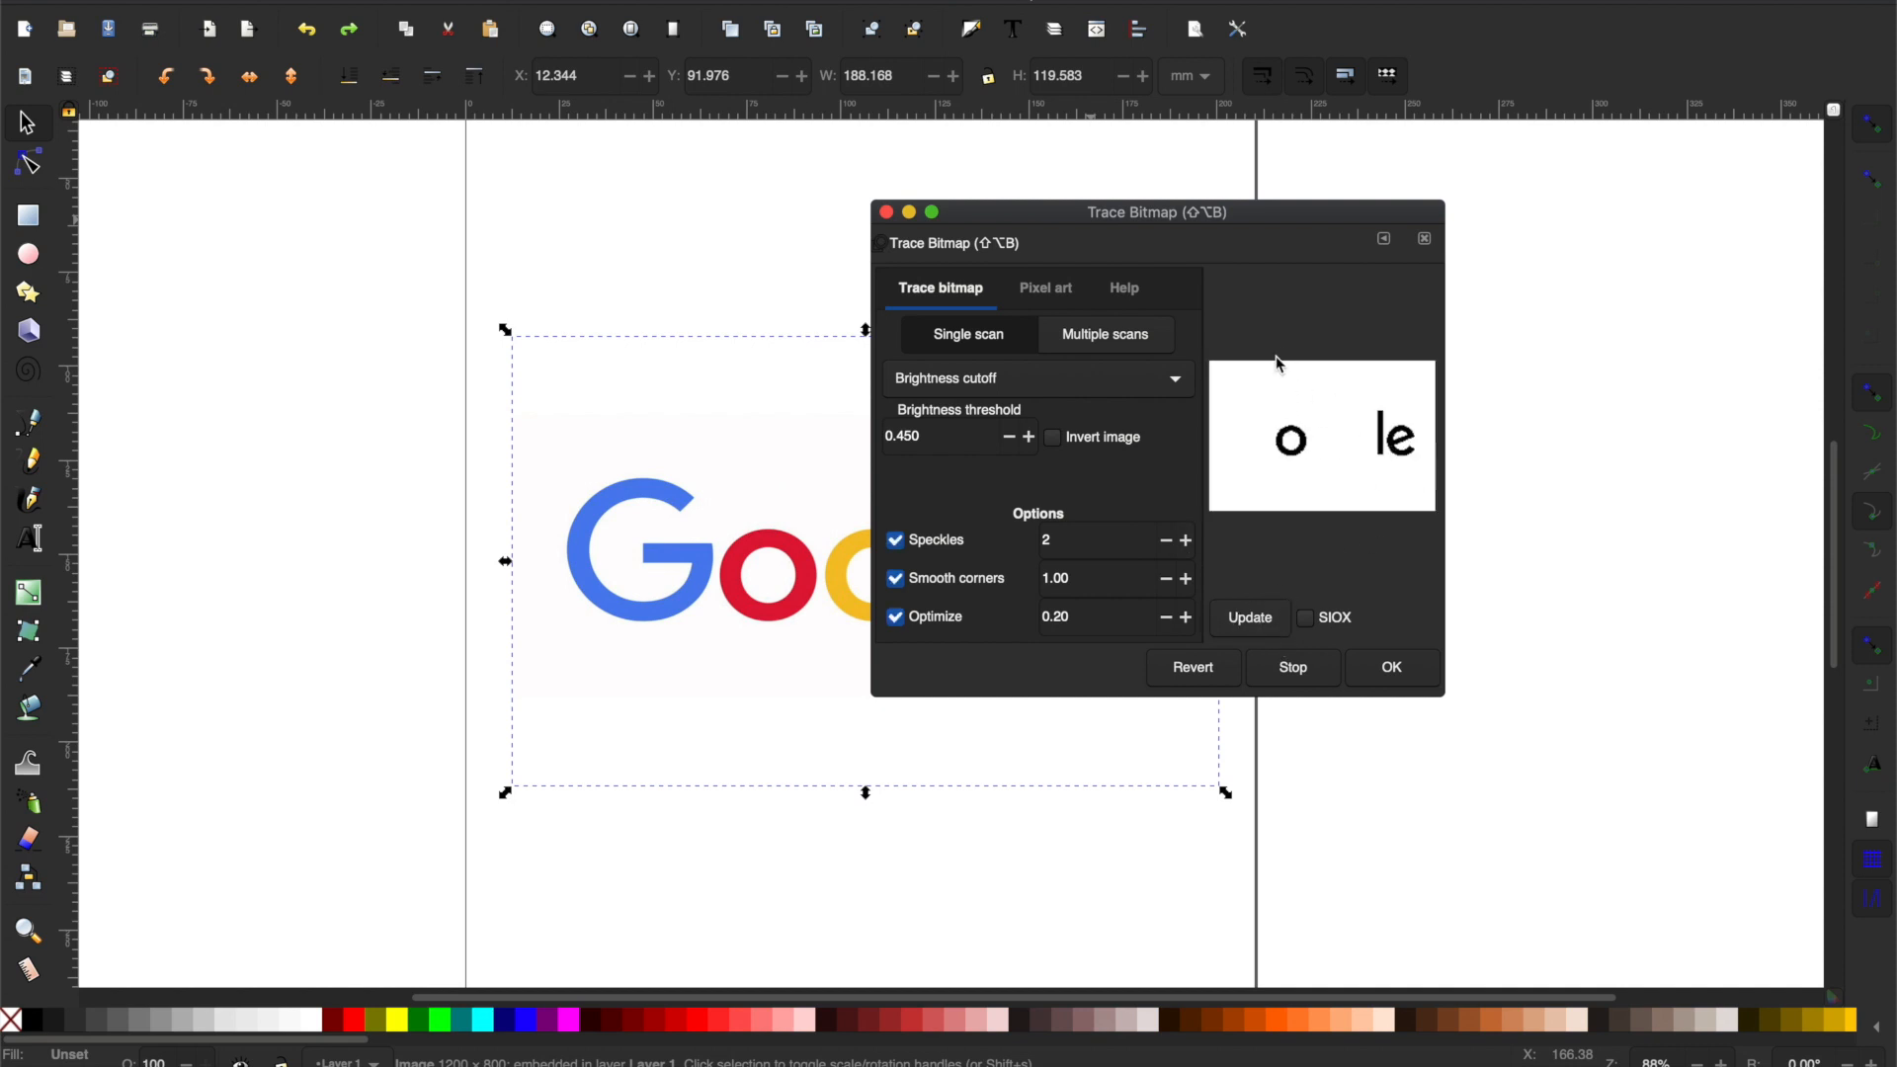
pyautogui.moveTo(1047, 279)
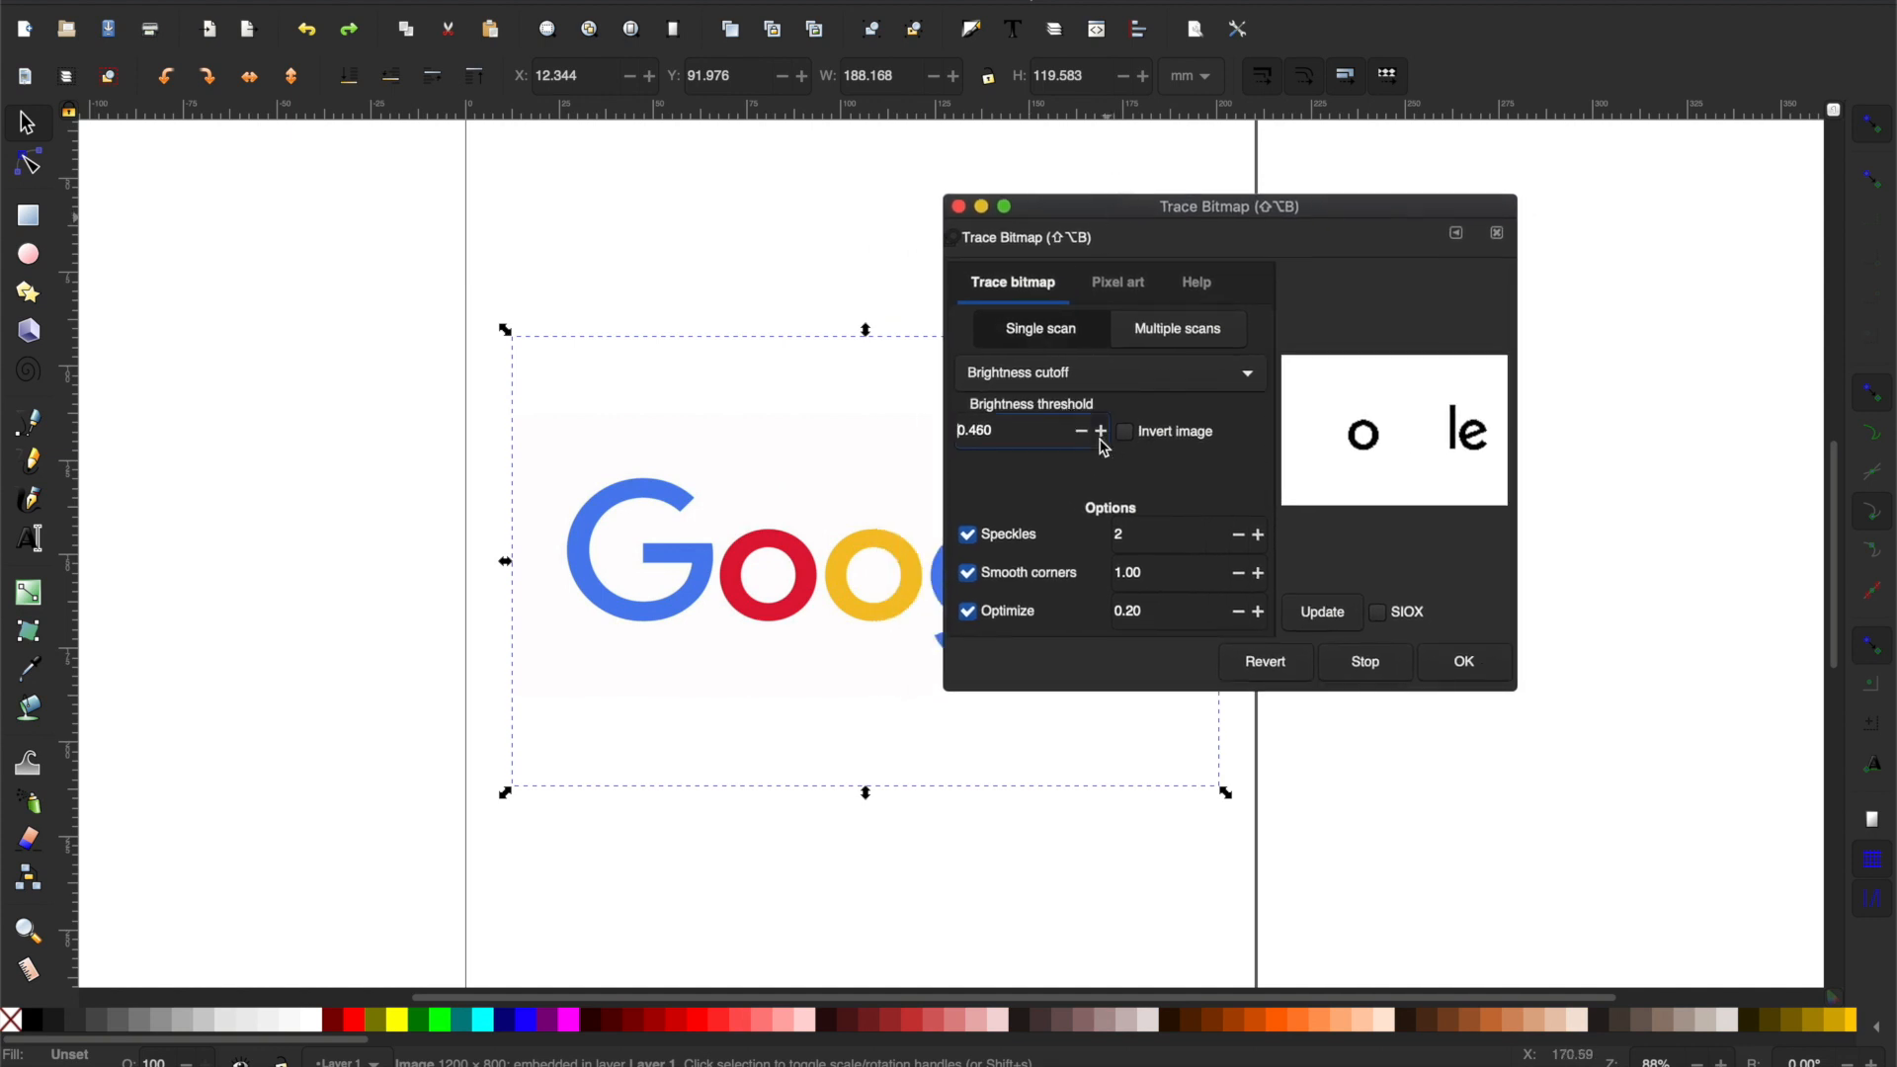
pyautogui.click(1101, 431)
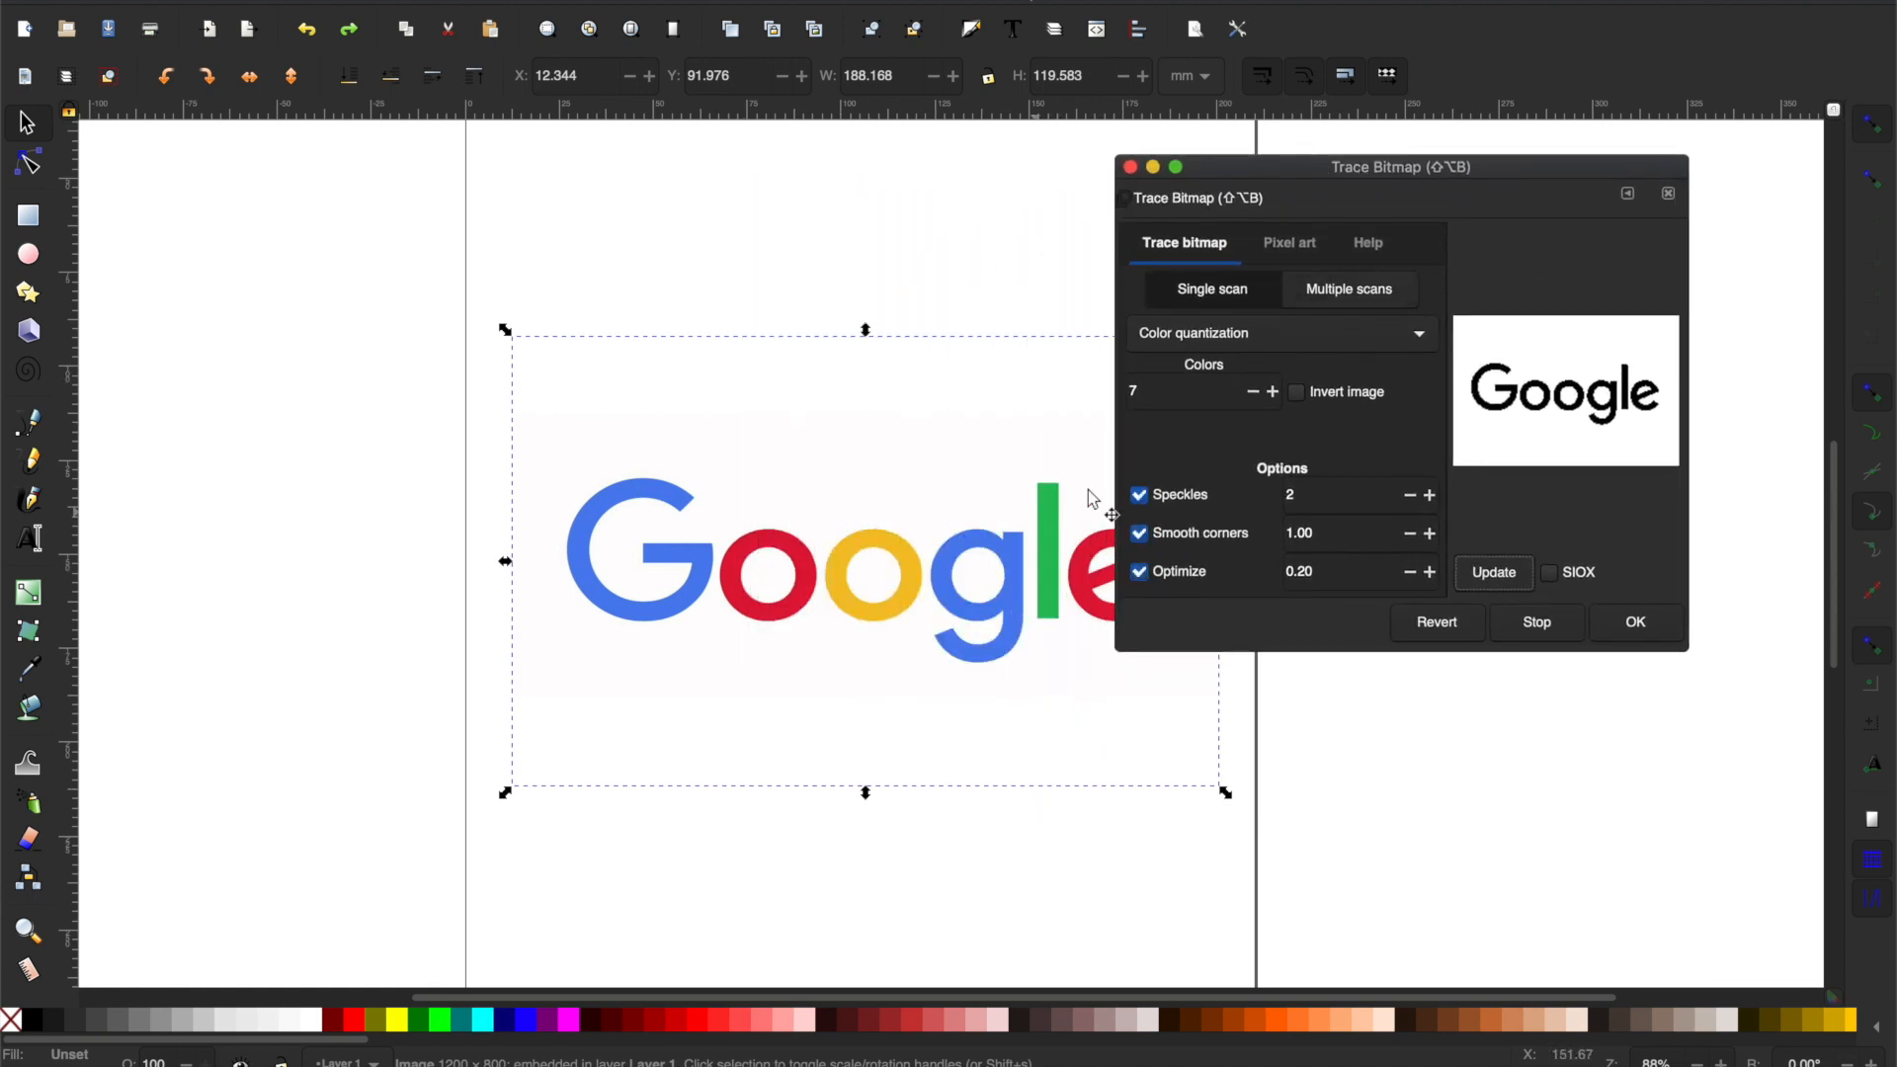
pyautogui.moveTo(1401, 166); pyautogui.dragTo(1237, 190)
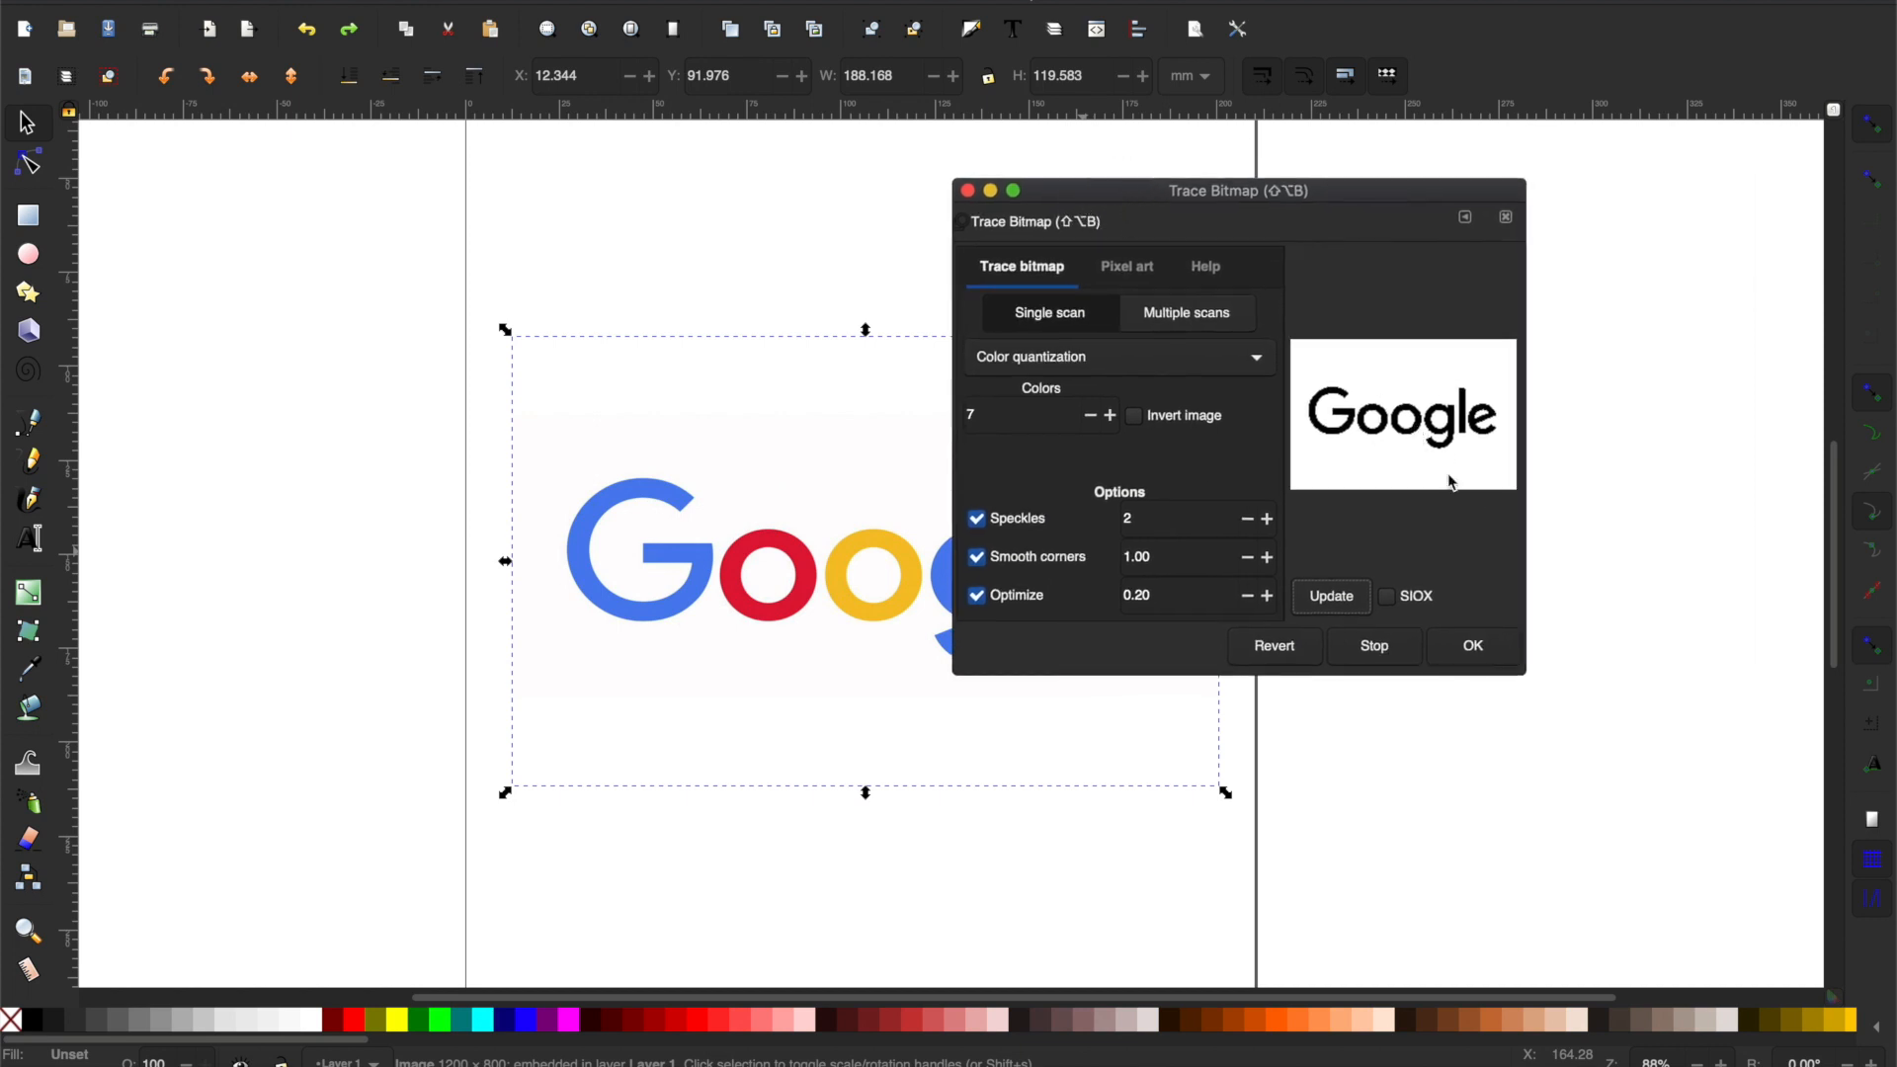
pyautogui.moveTo(1161, 388)
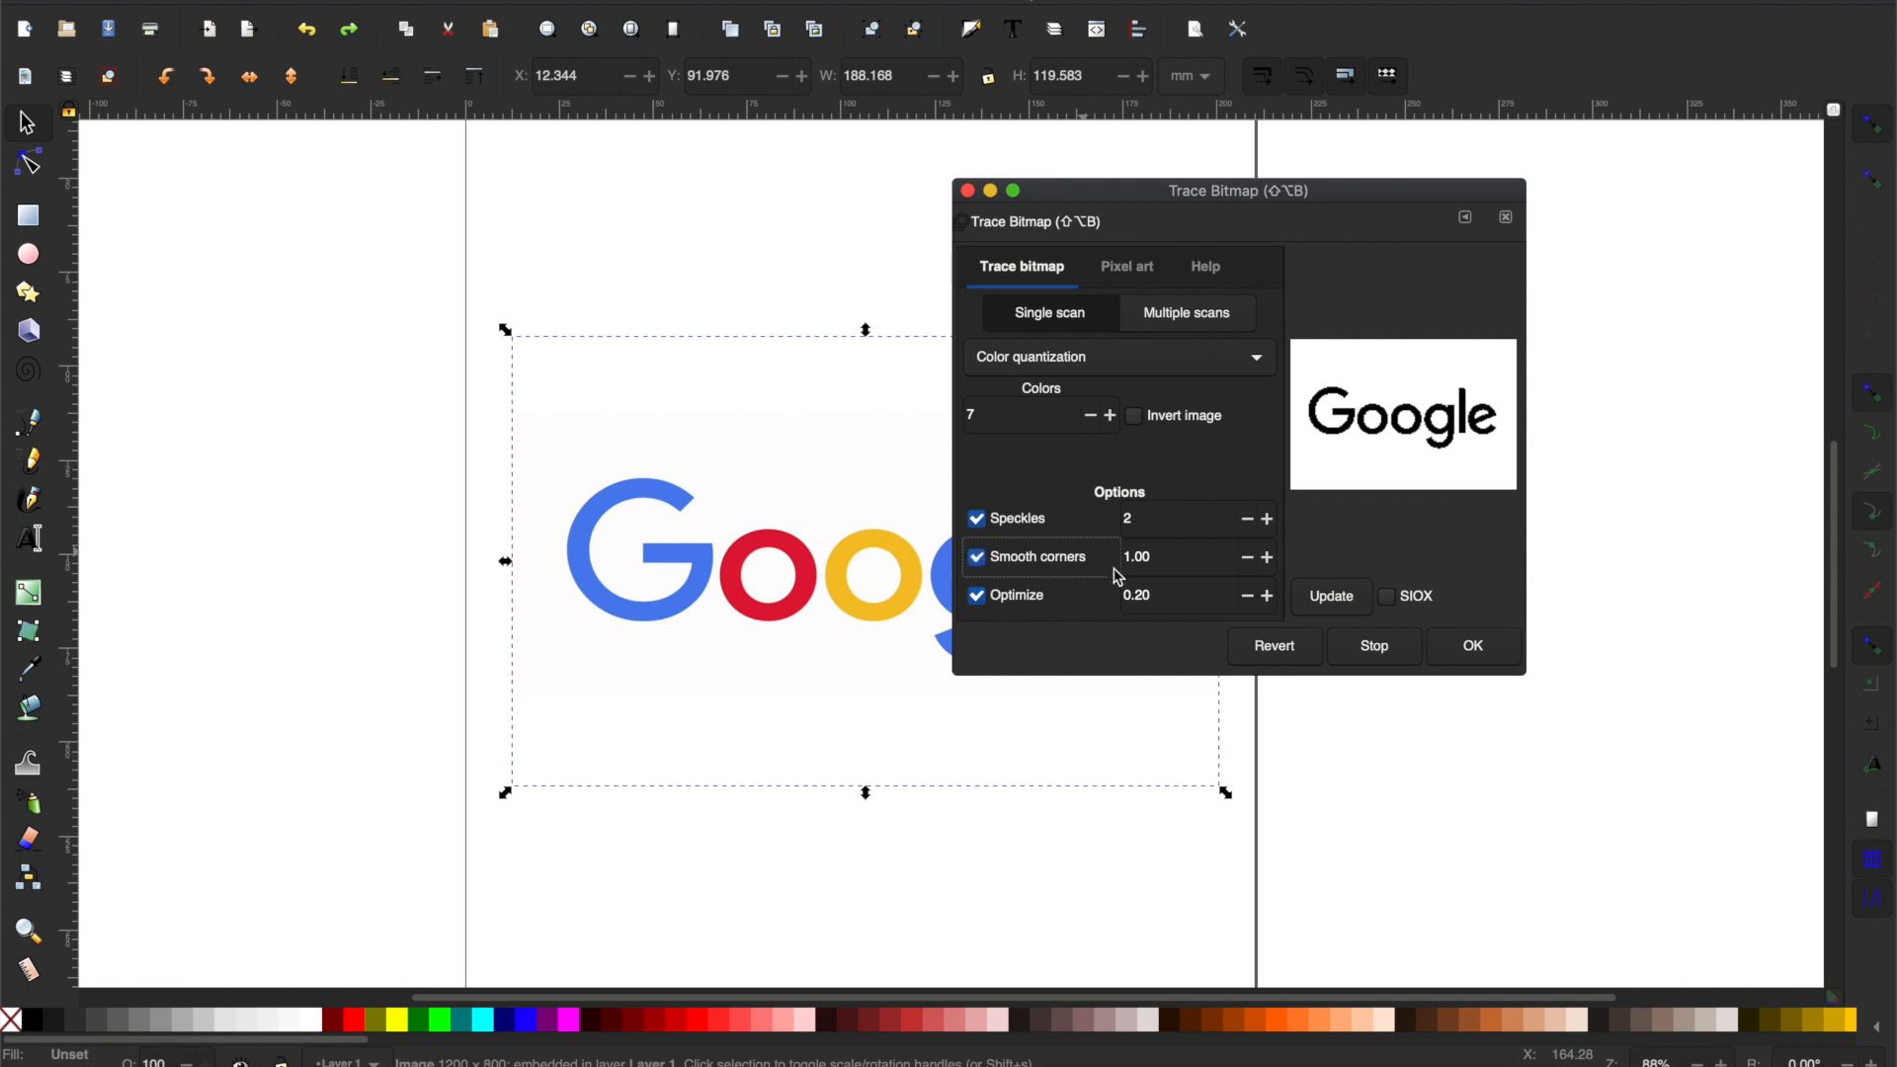
# Keep smooth corners on at 1.34, raise optimize to 0.65 and refresh the black Google preview.
pyautogui.click(978, 558)
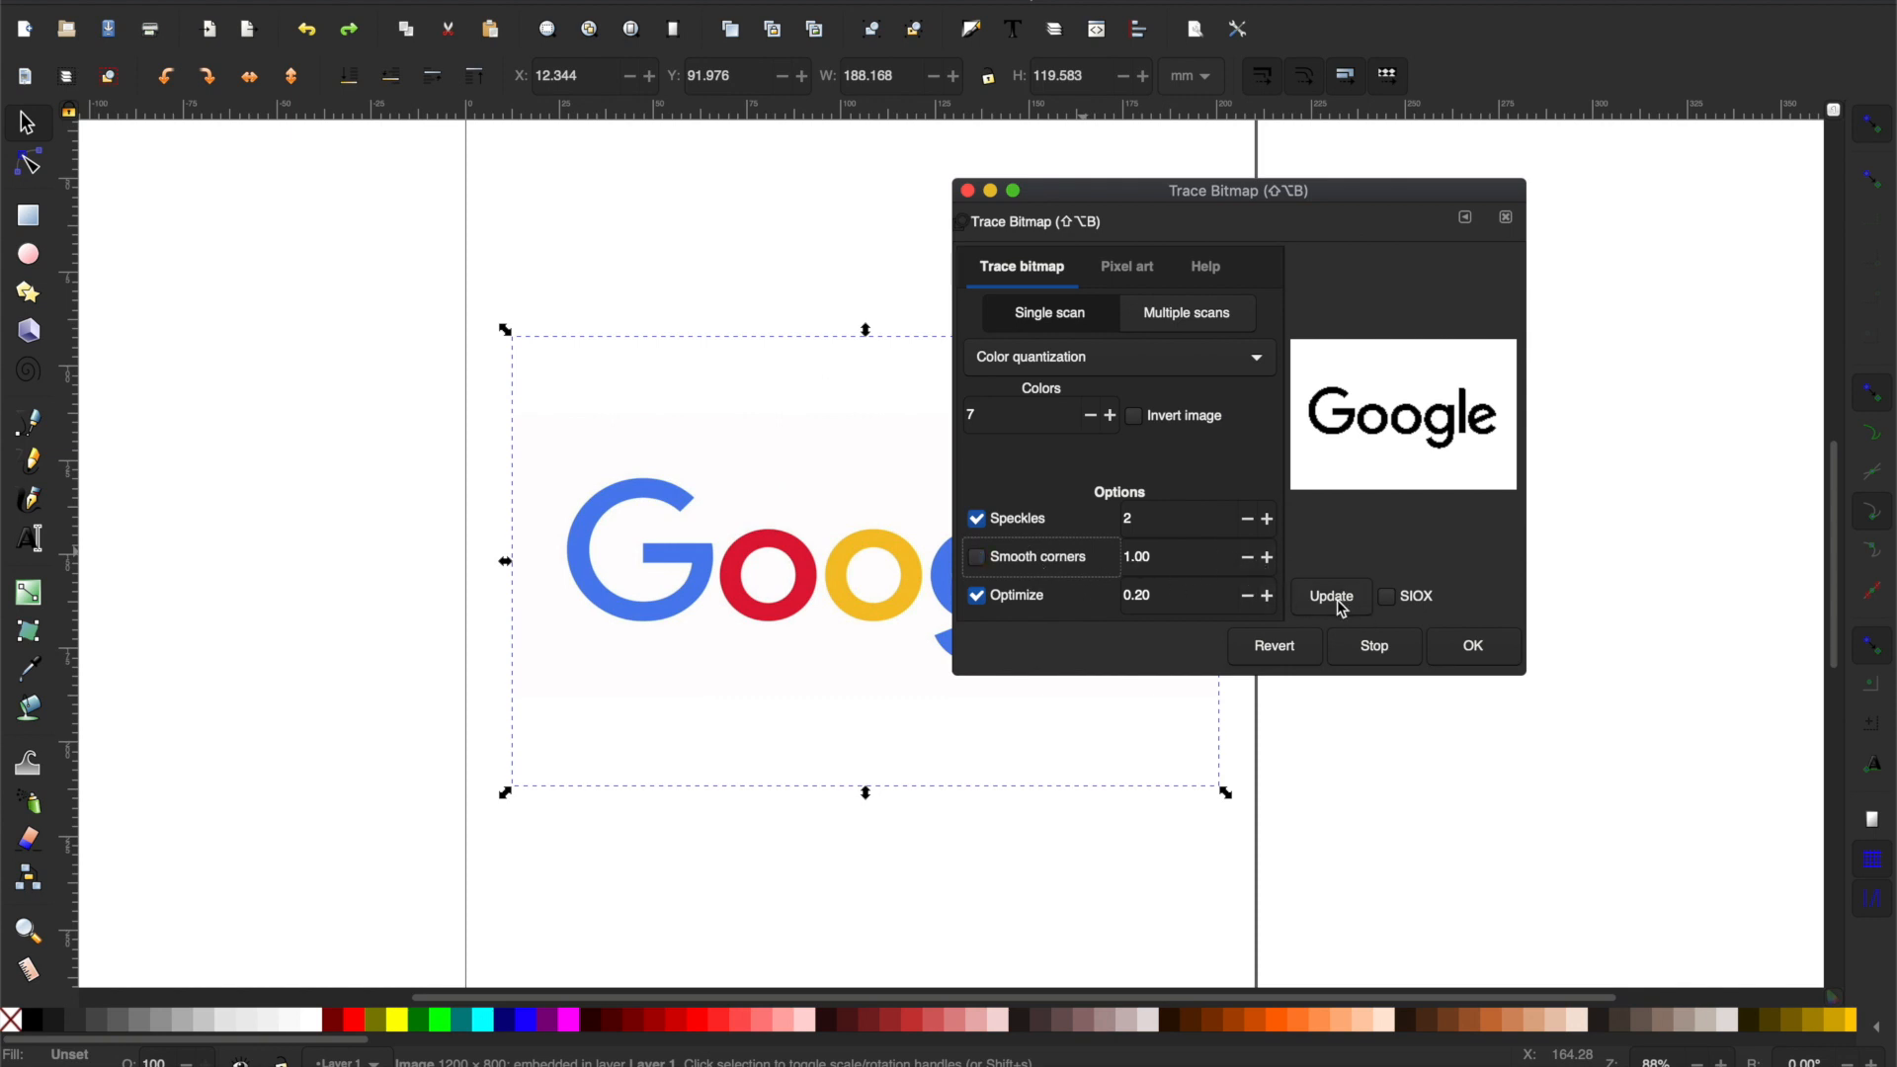
pyautogui.click(976, 557)
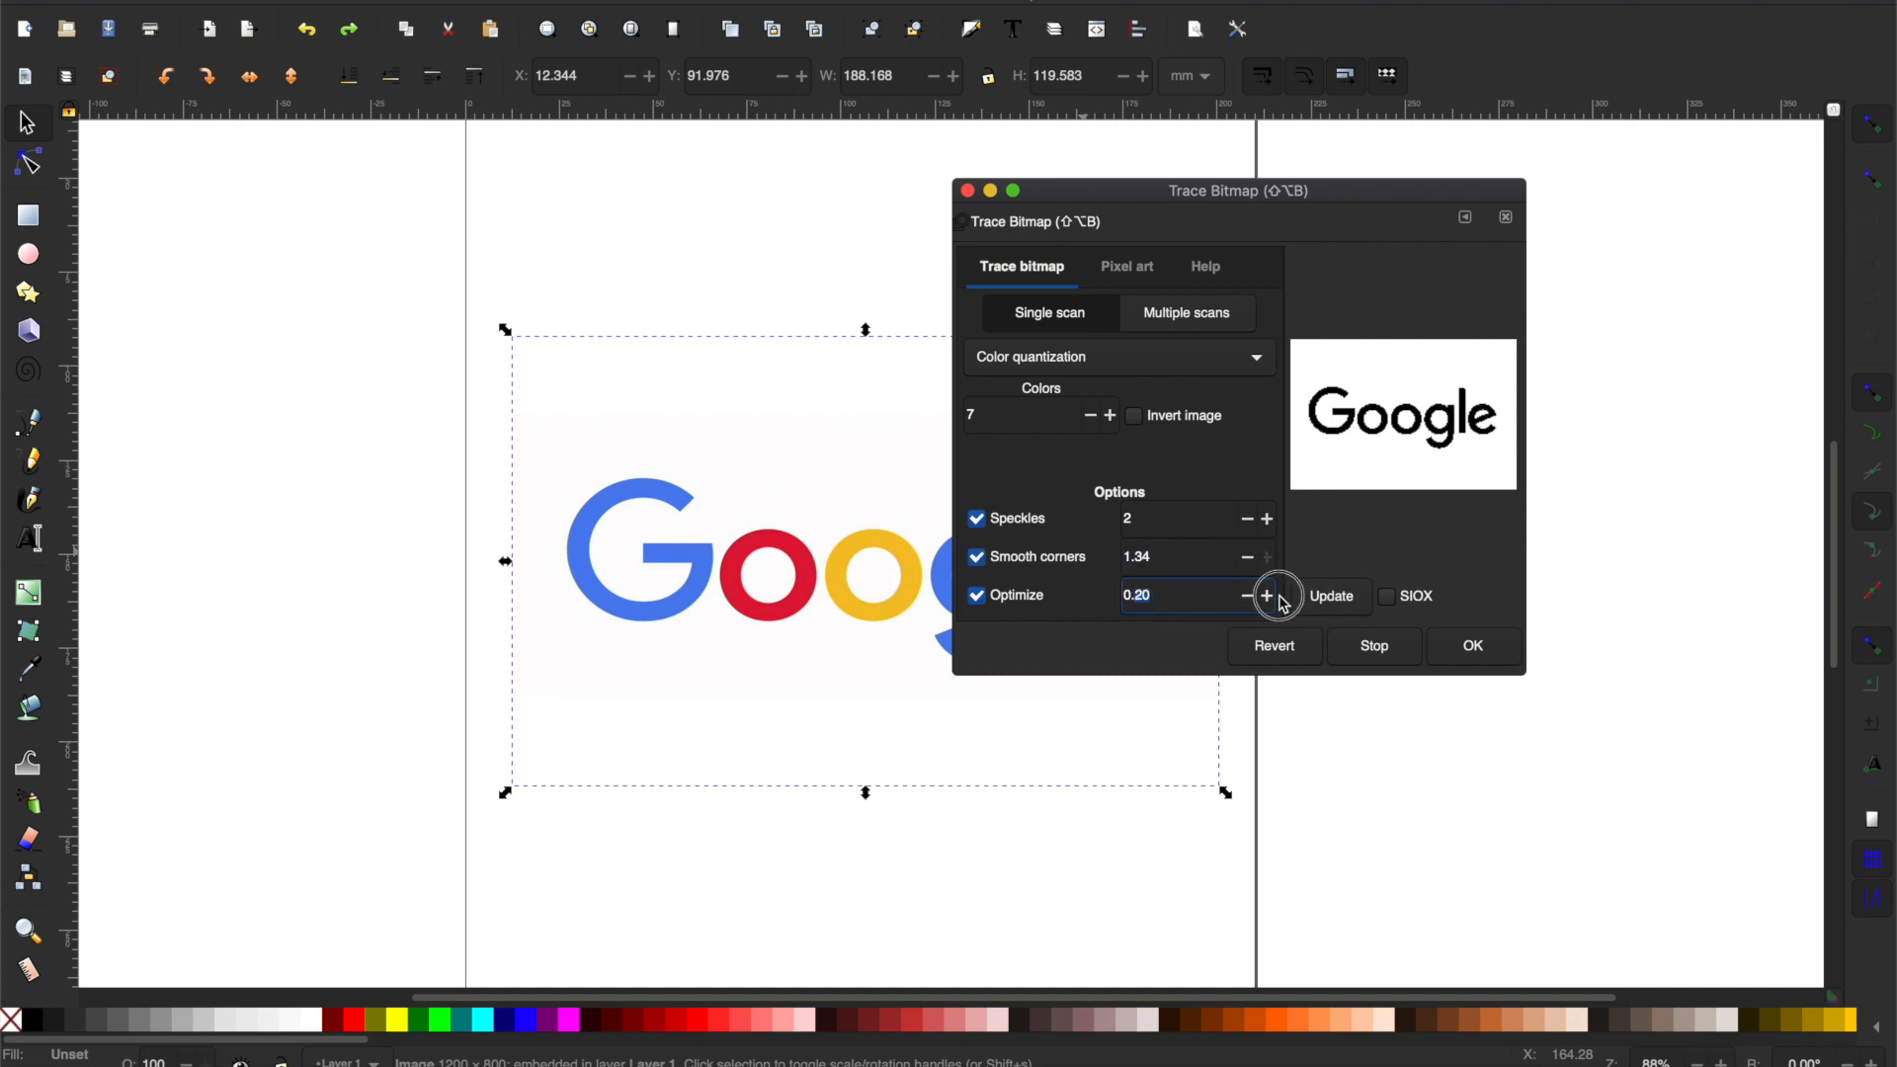
pyautogui.click(1266, 594)
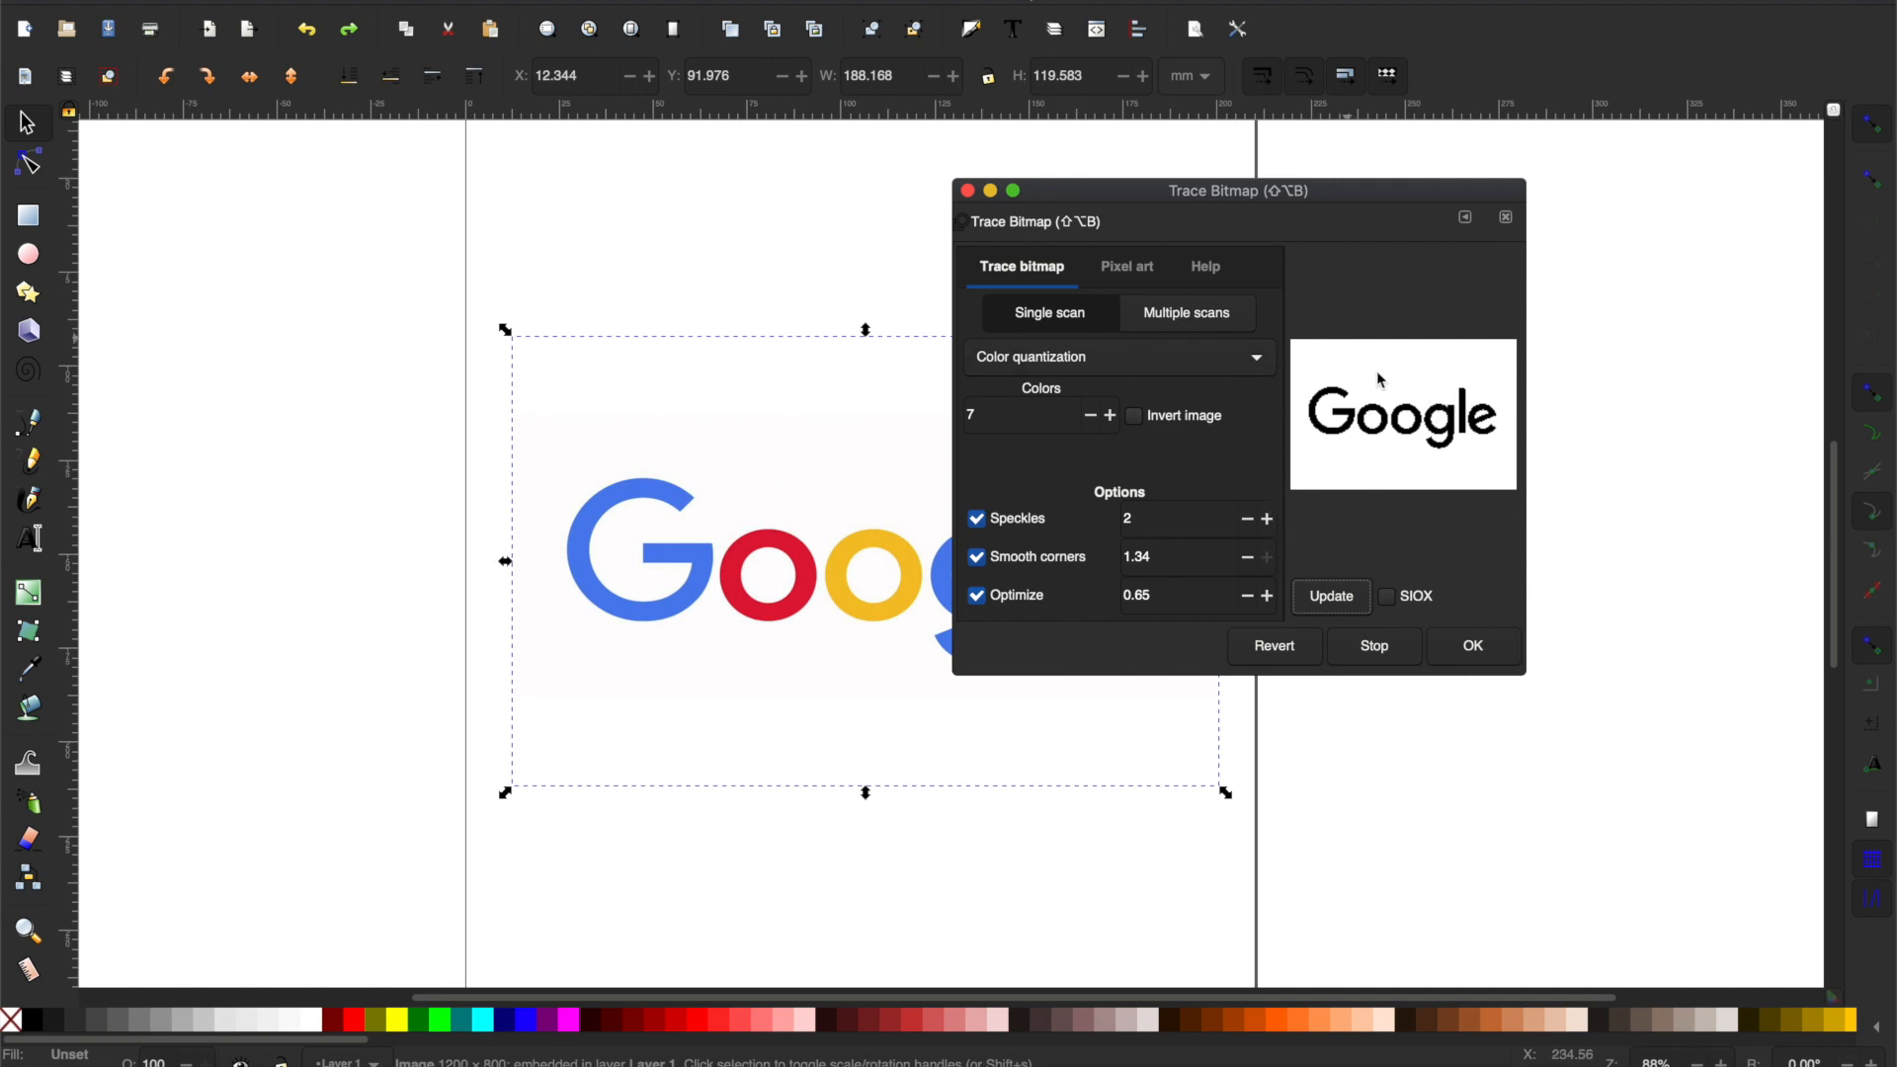
pyautogui.moveTo(1318, 387)
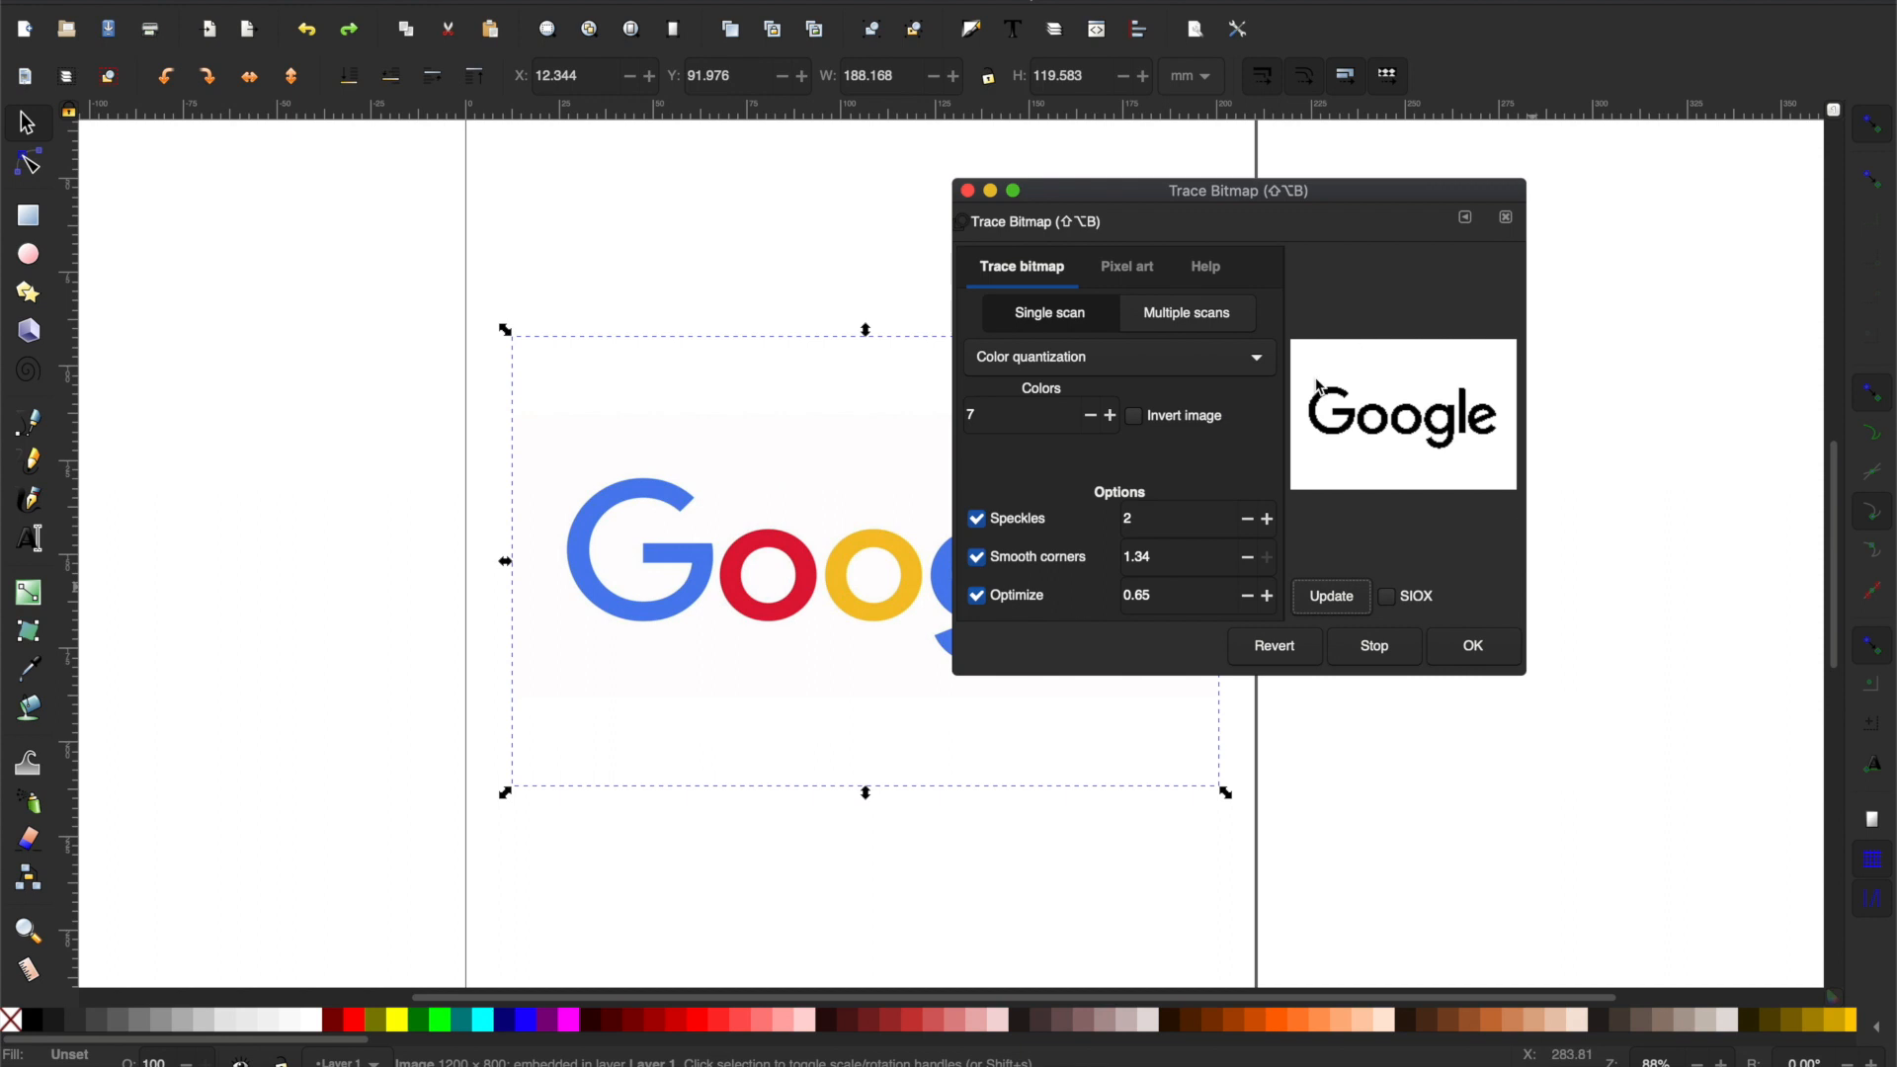
pyautogui.click(1470, 644)
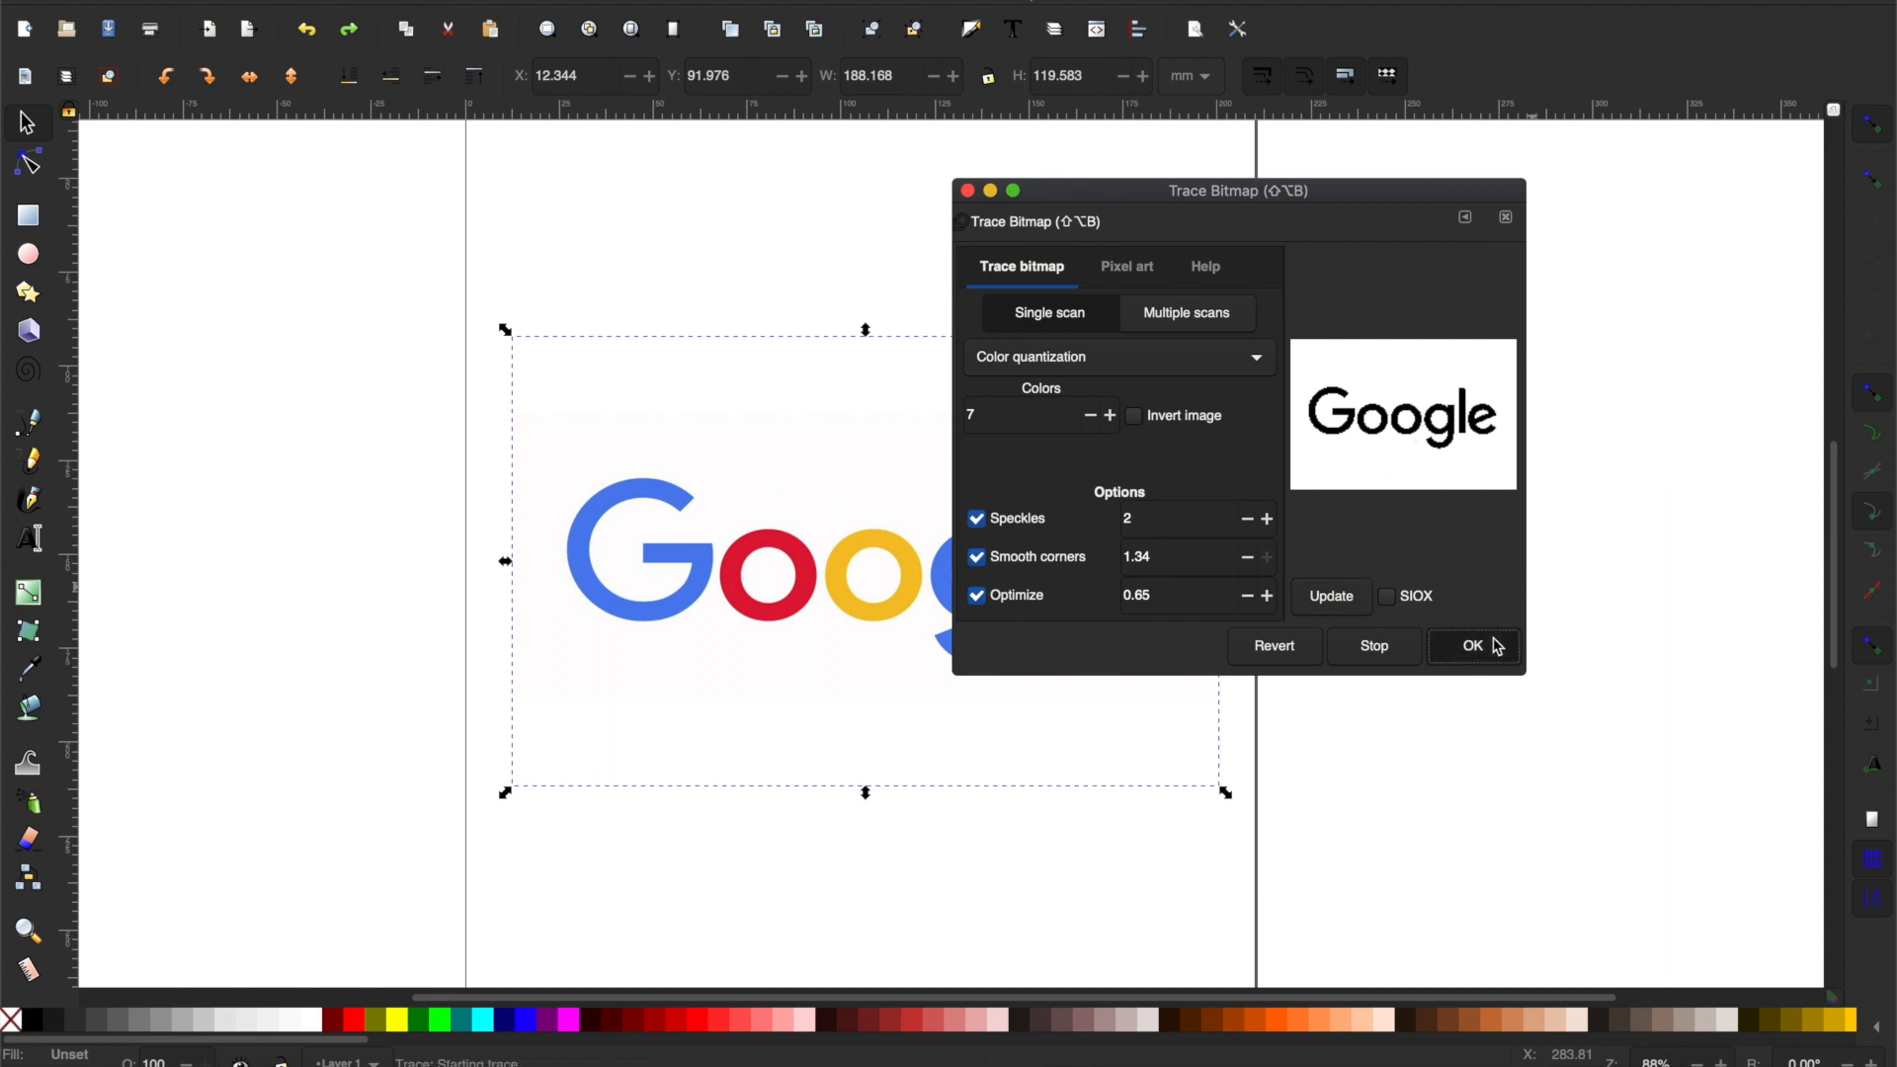
# Run the trace, move the black traced Google path off the bitmap and select it.
pyautogui.click(1472, 644)
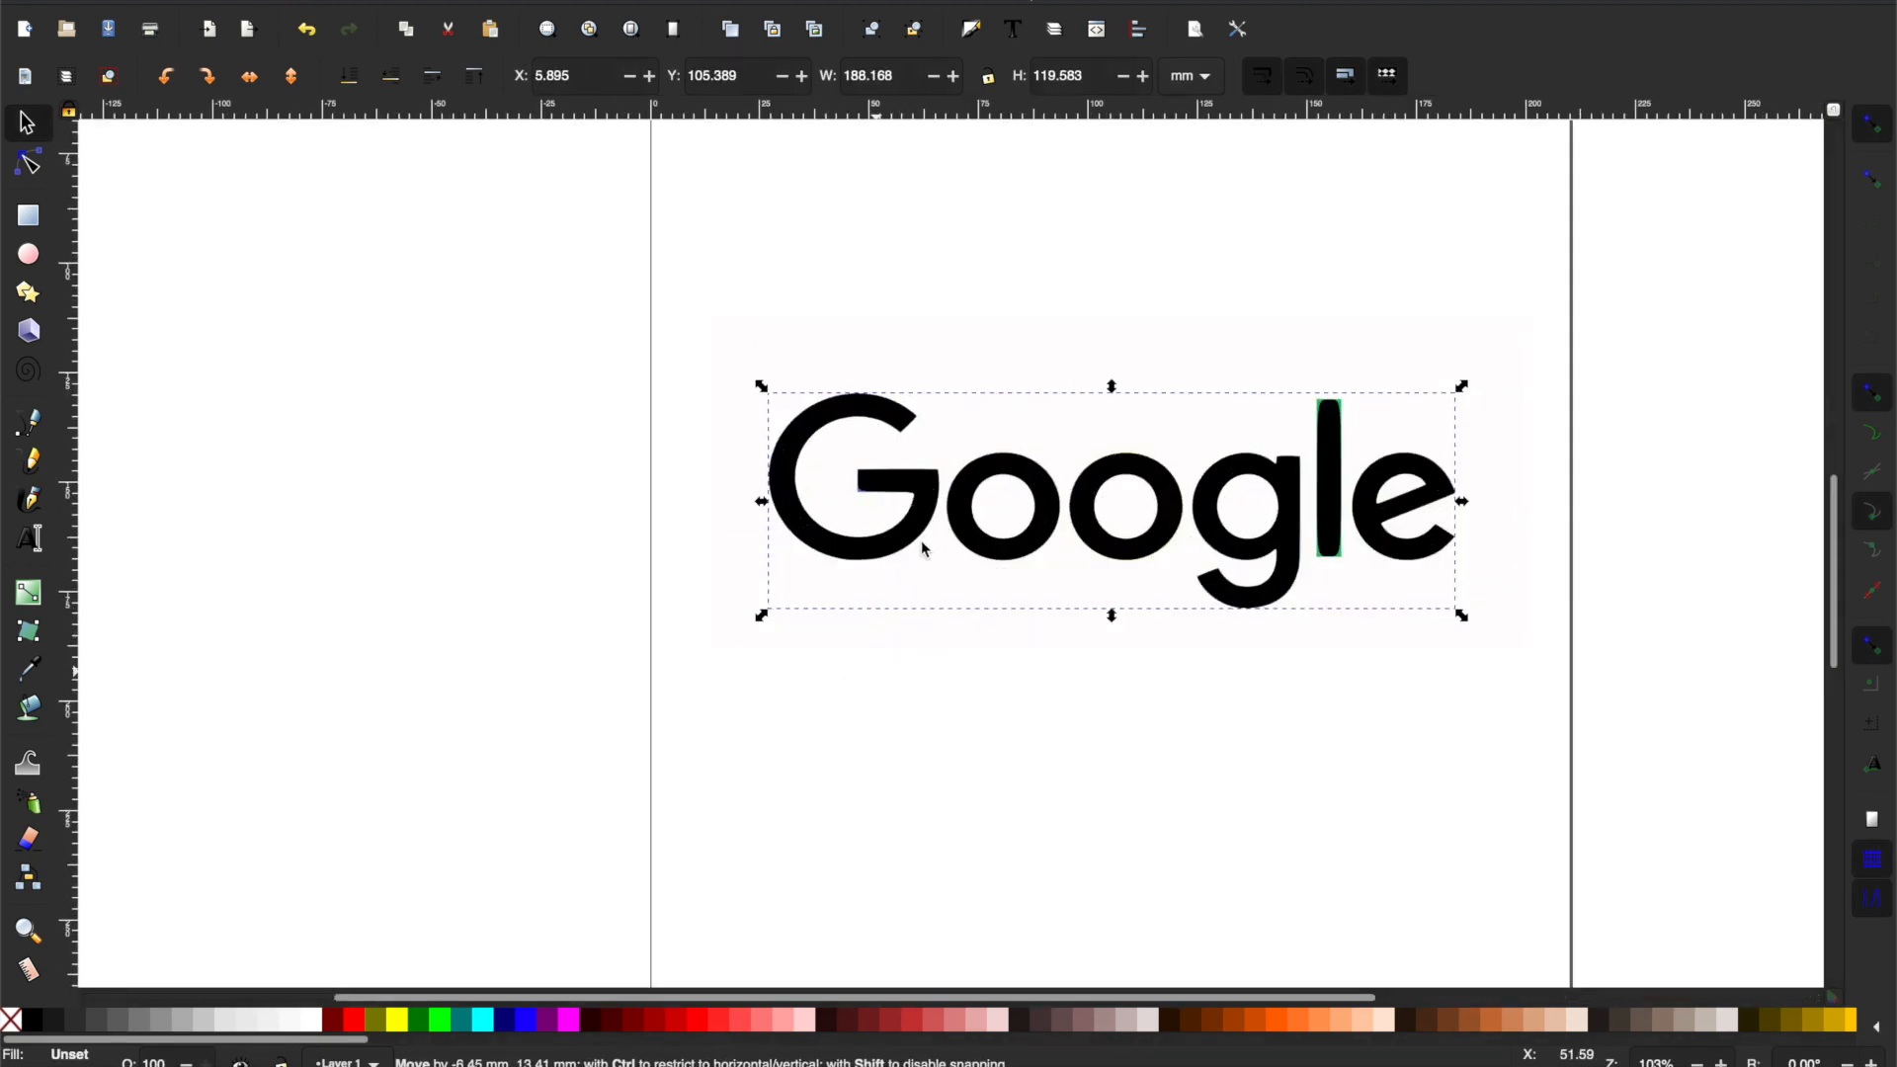
pyautogui.click(909, 670)
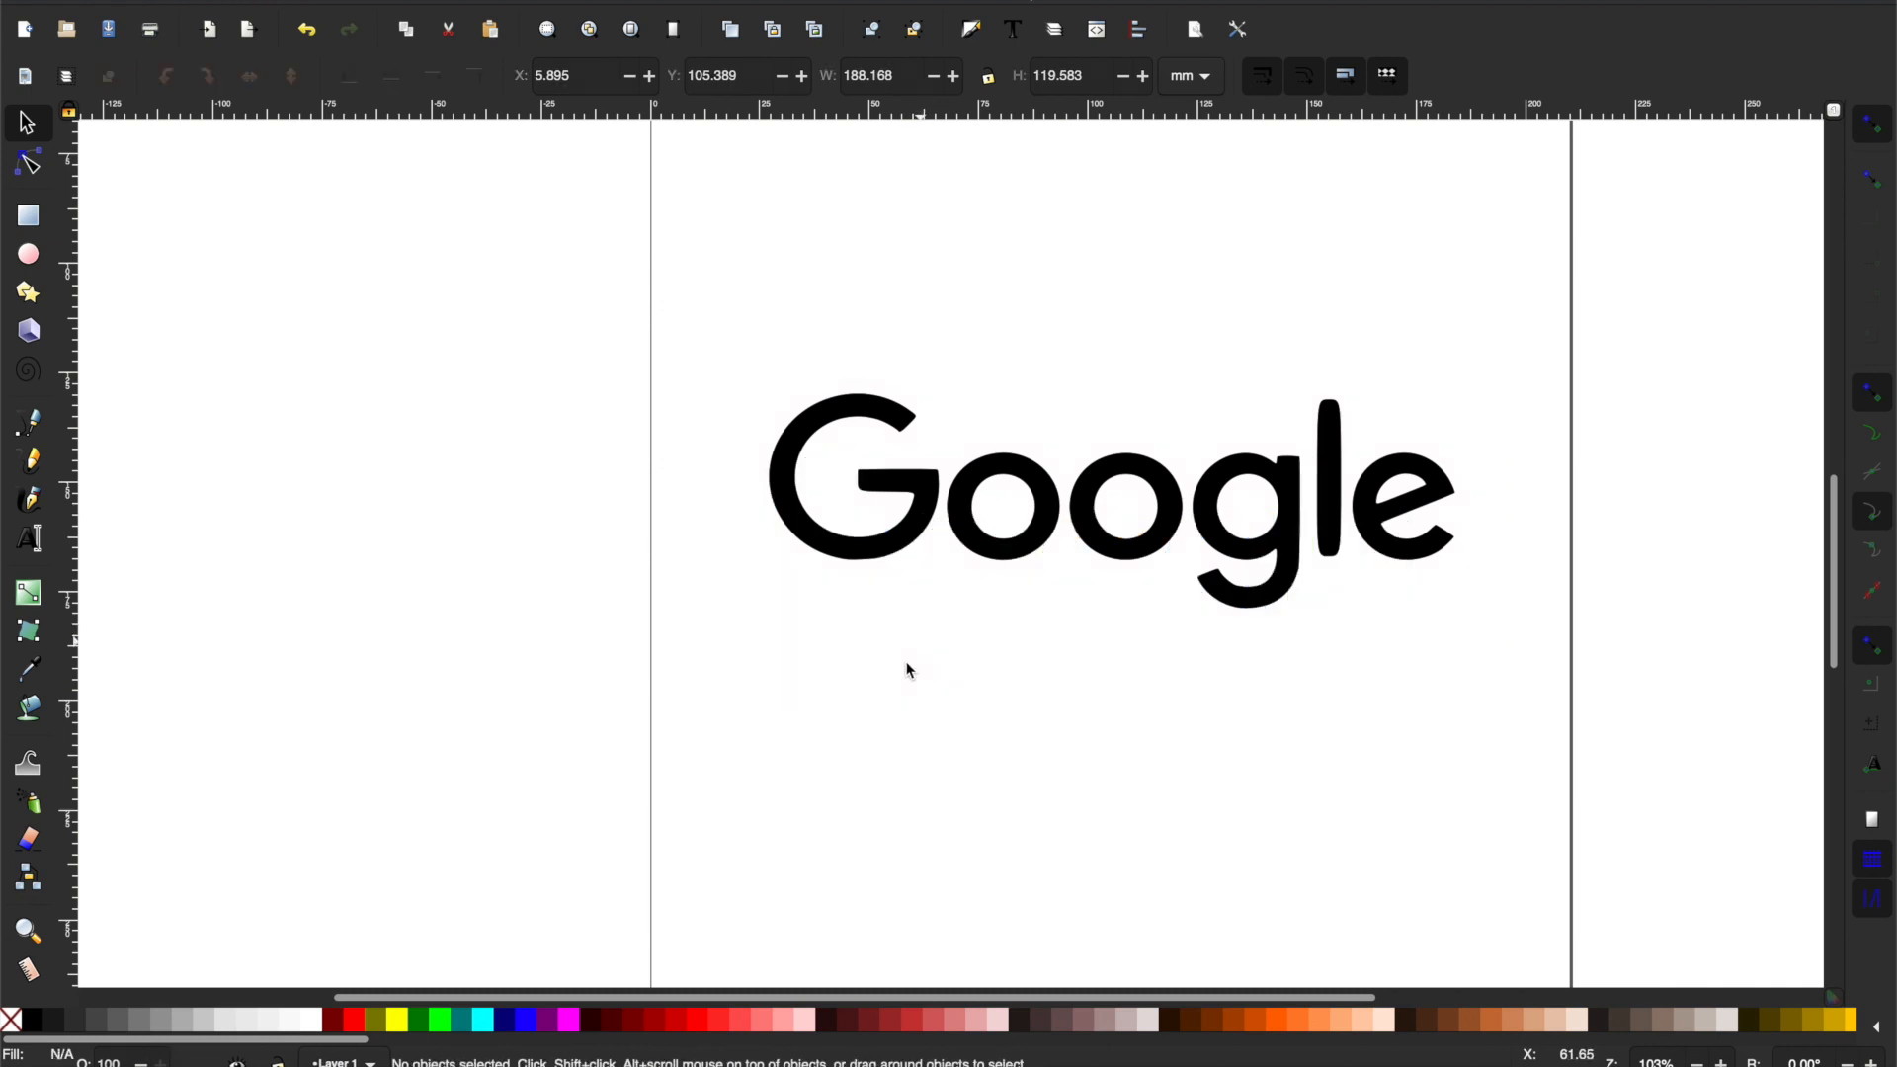
pyautogui.moveTo(907, 672); pyautogui.dragTo(922, 482)
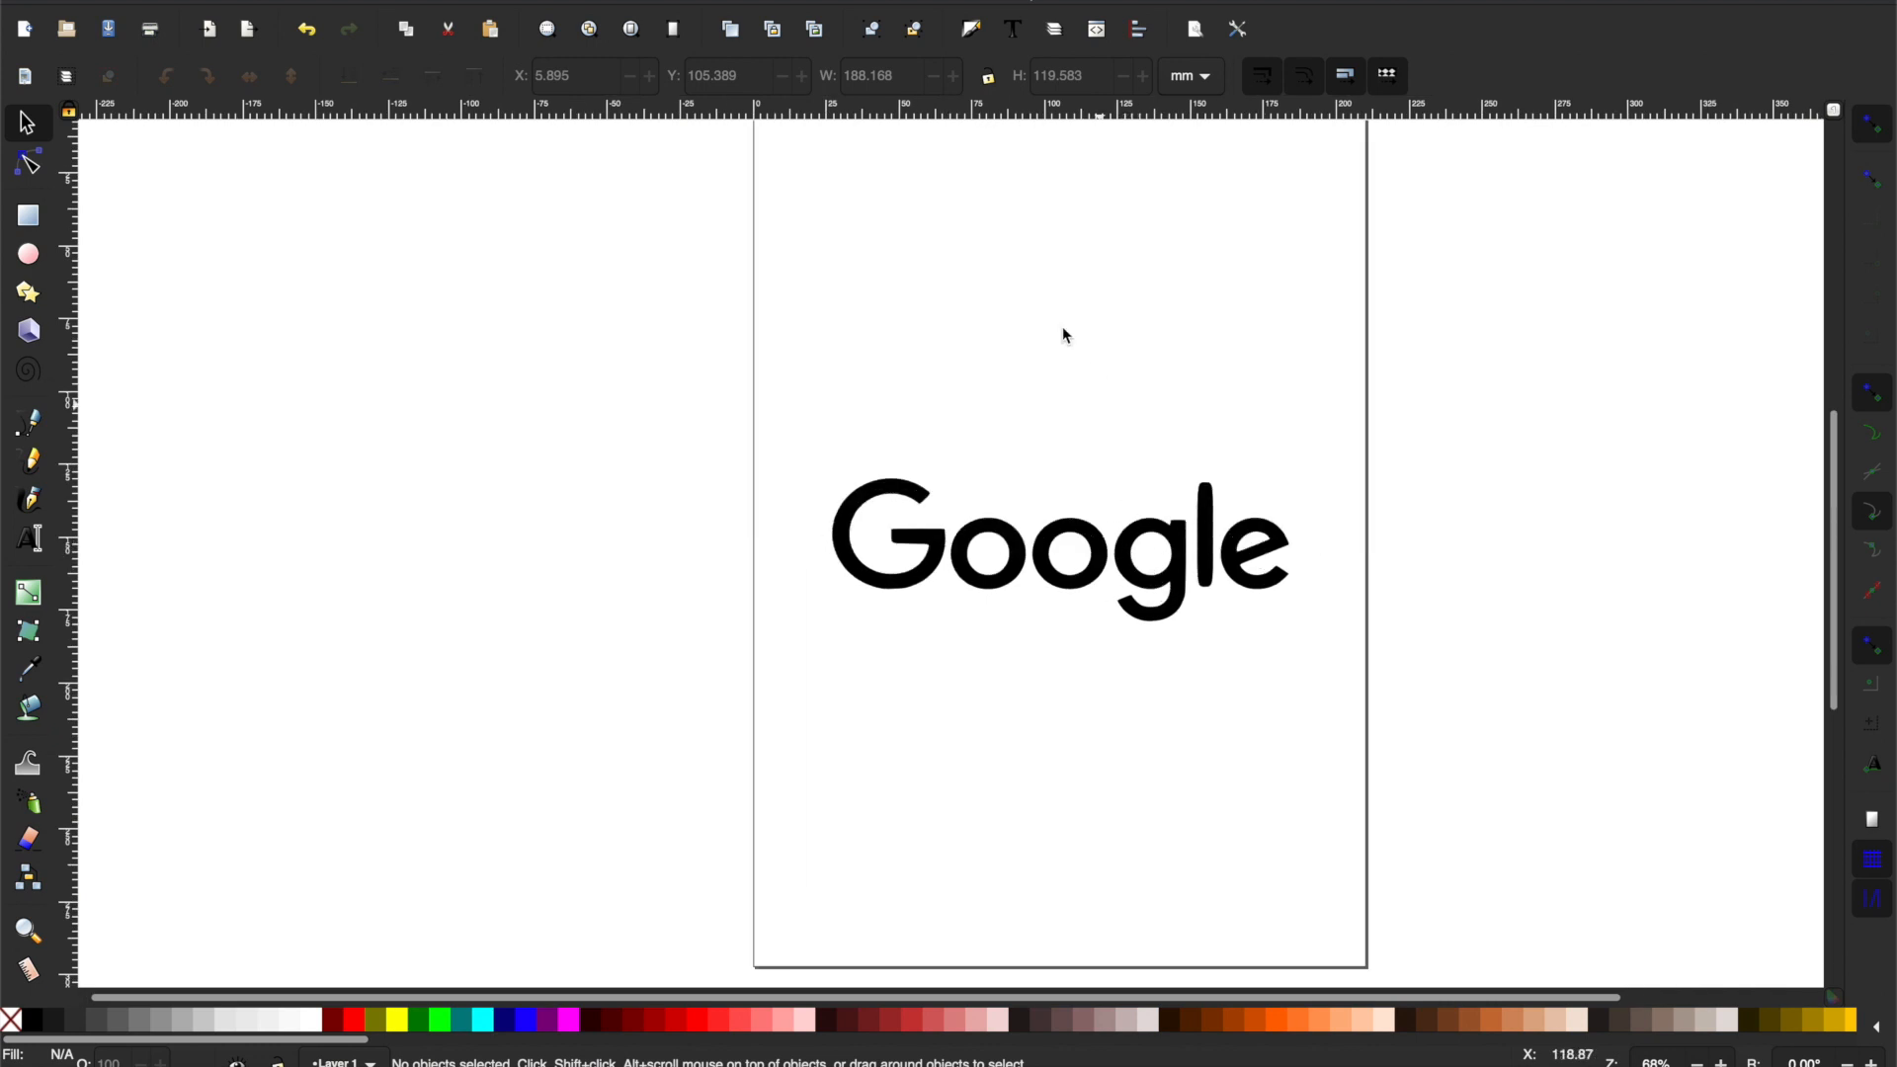
pyautogui.moveTo(885, 479)
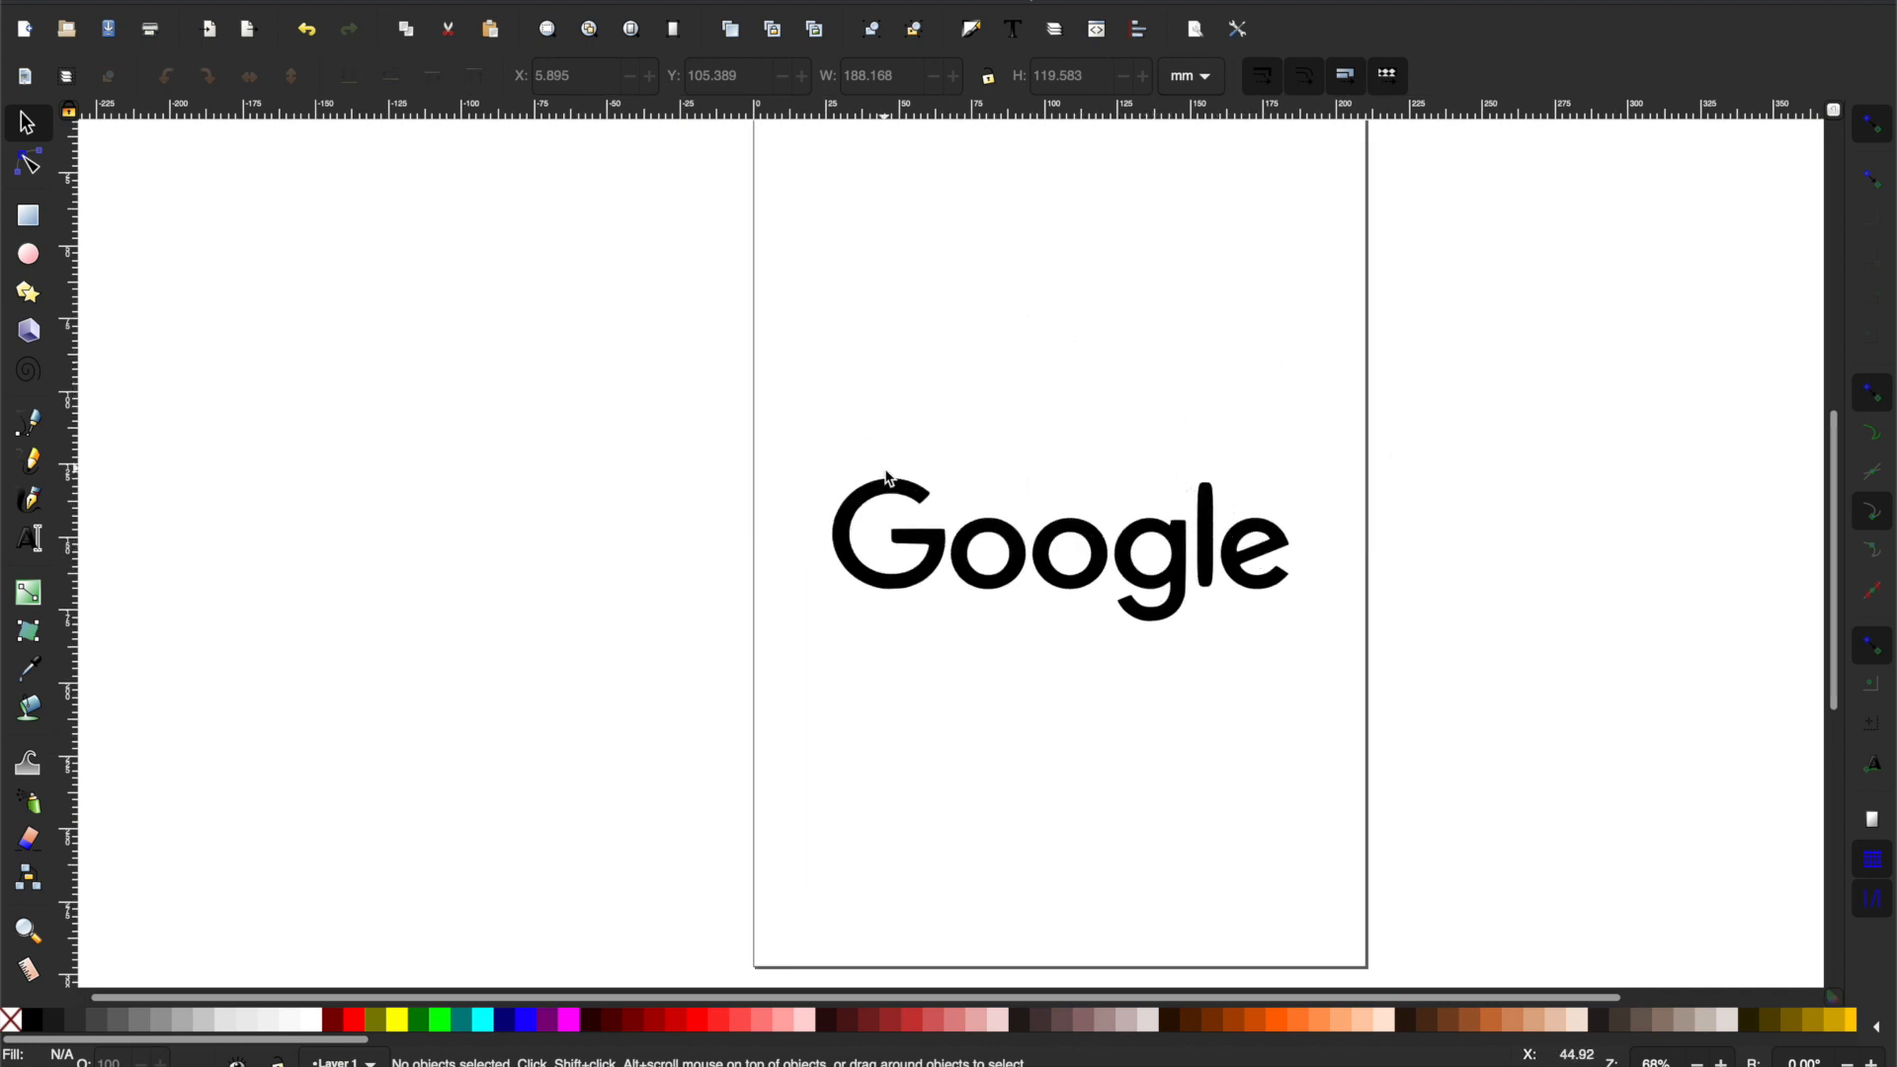
pyautogui.click(28, 166)
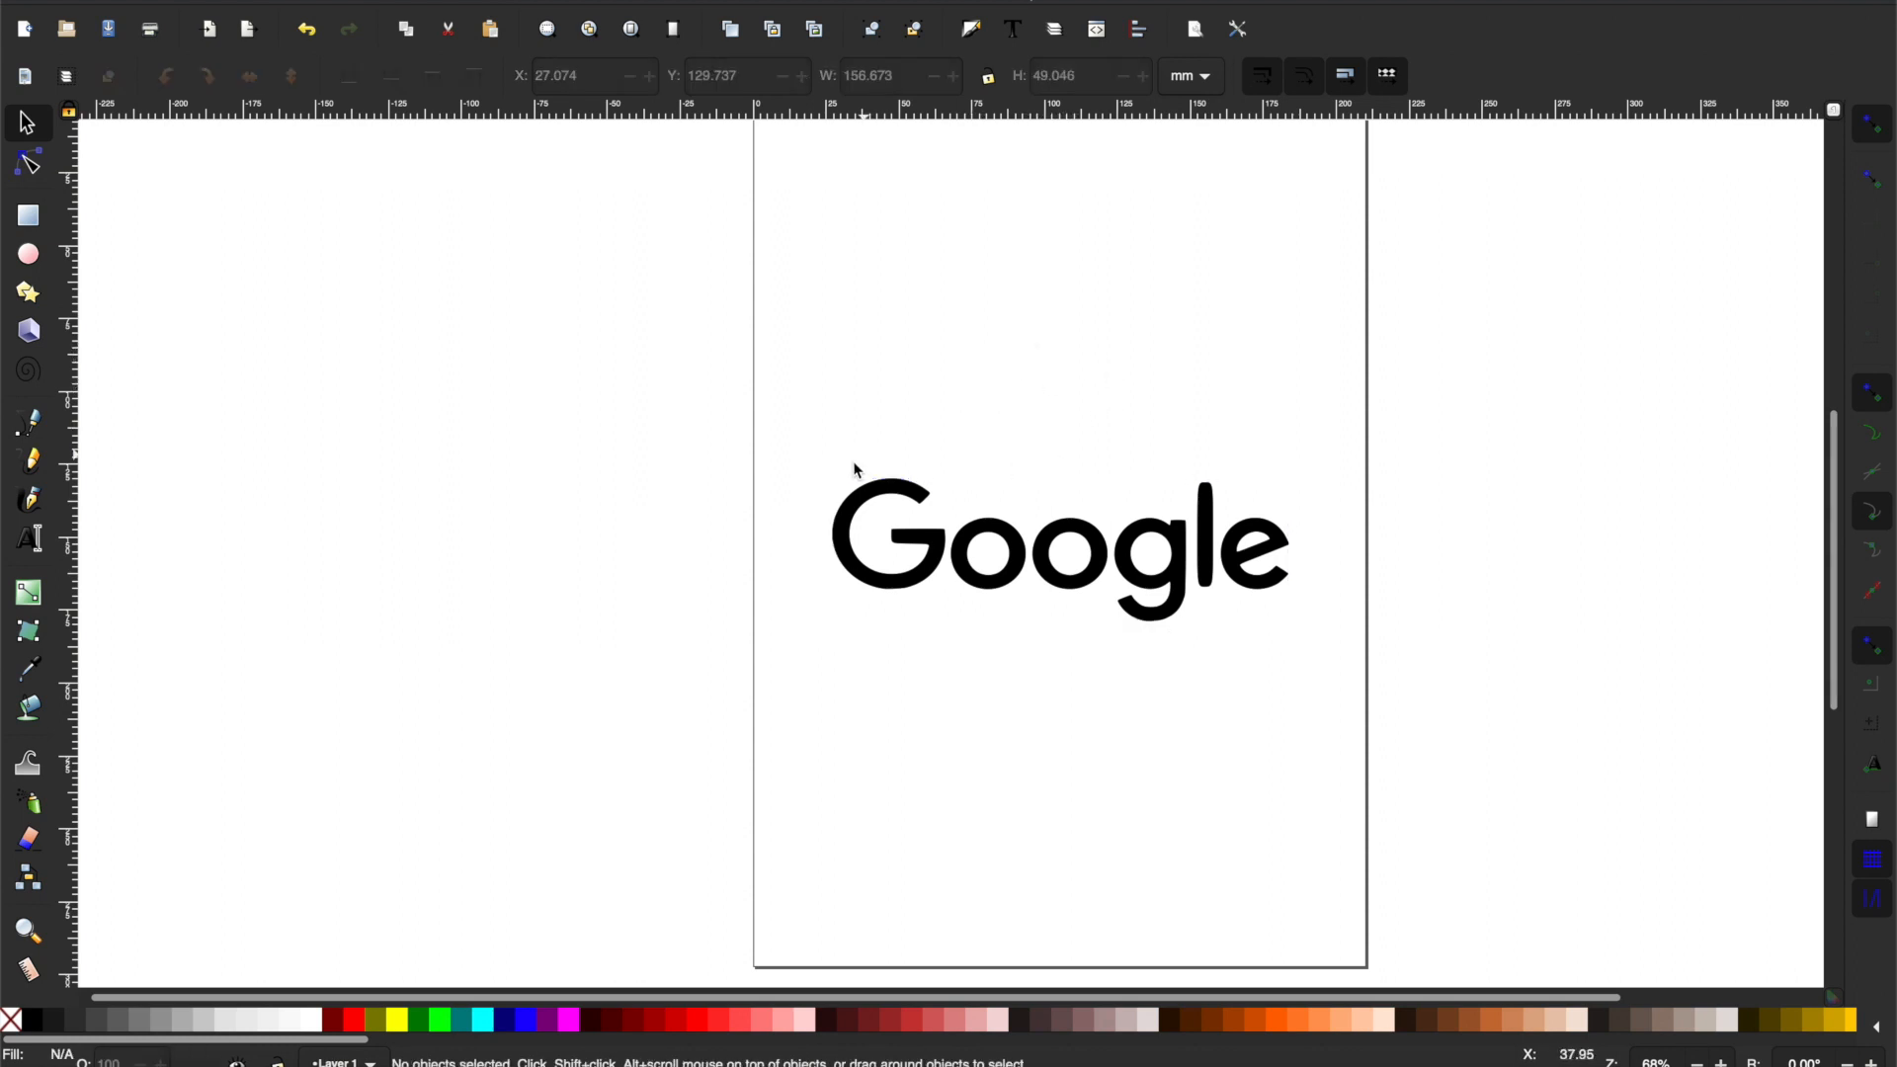
# Break the traced path apart and pull the first o's solid piece downward.
pyautogui.click(1059, 547)
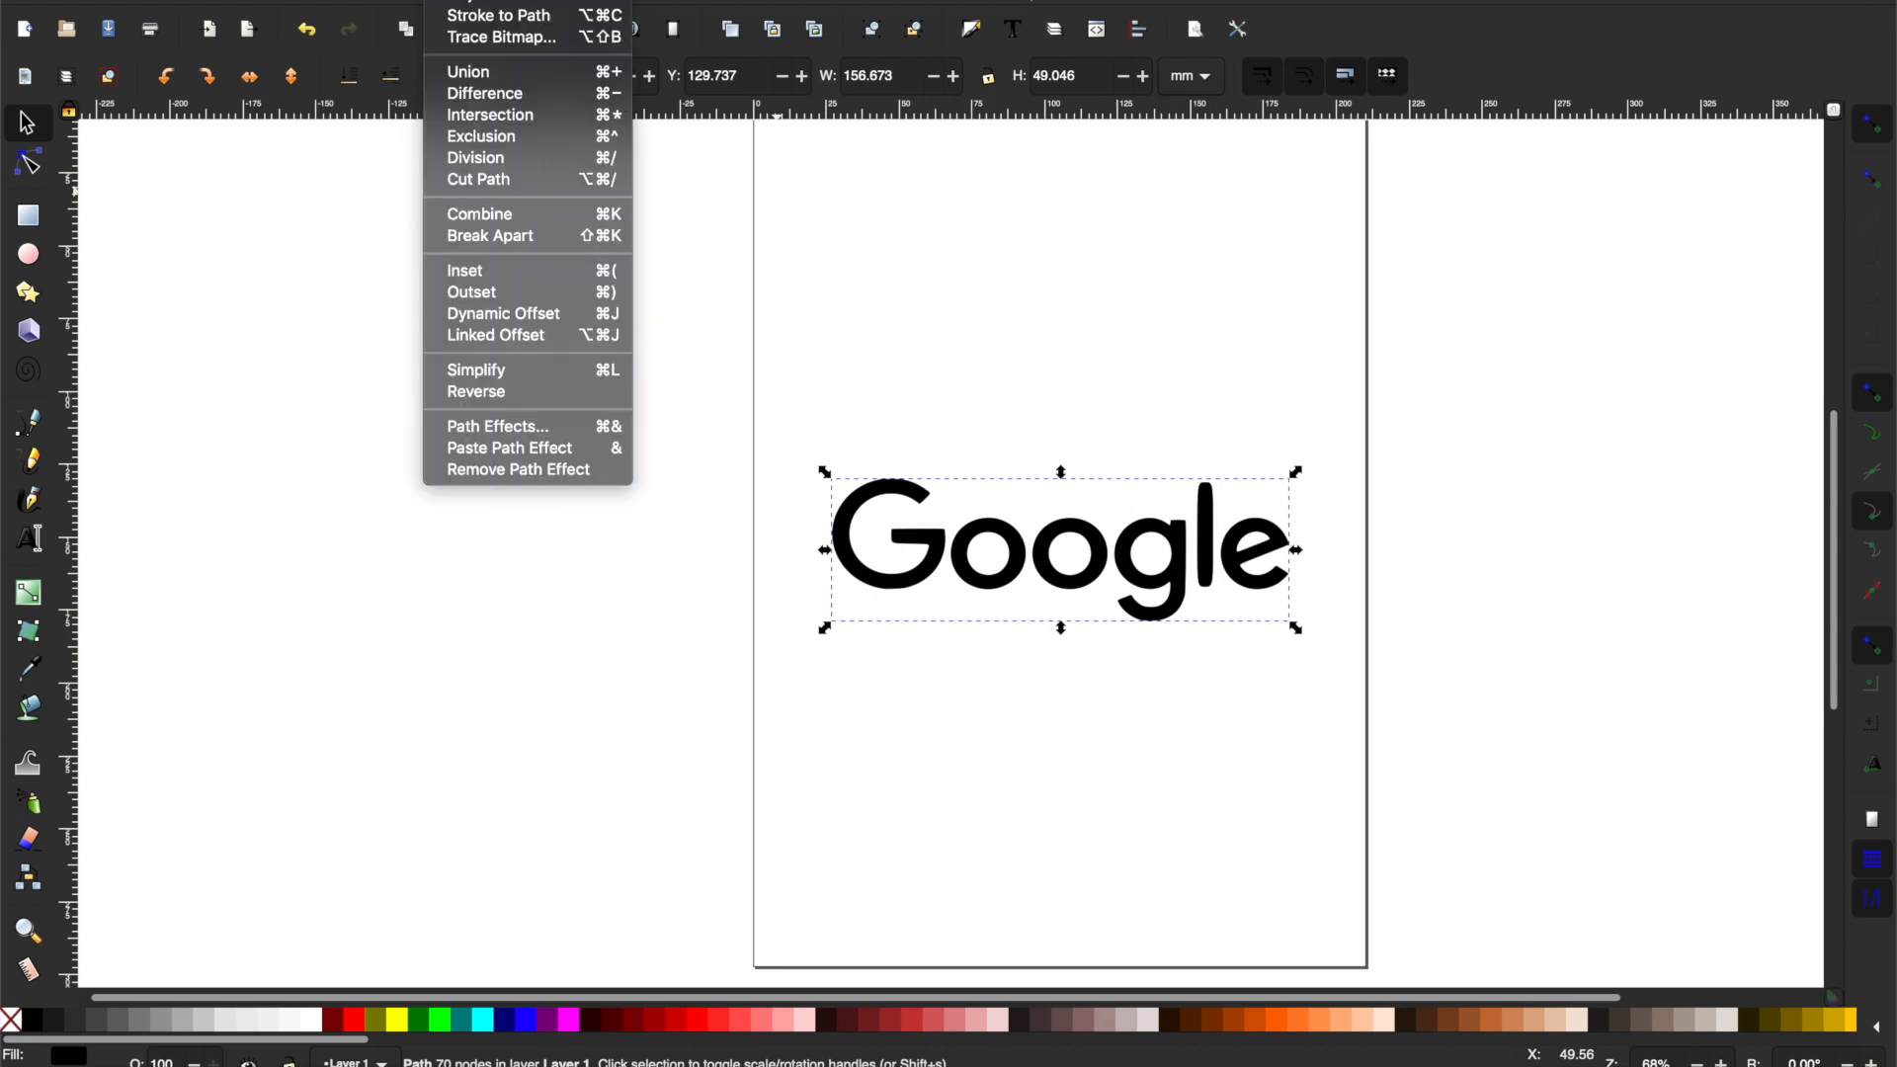
pyautogui.moveTo(527, 255)
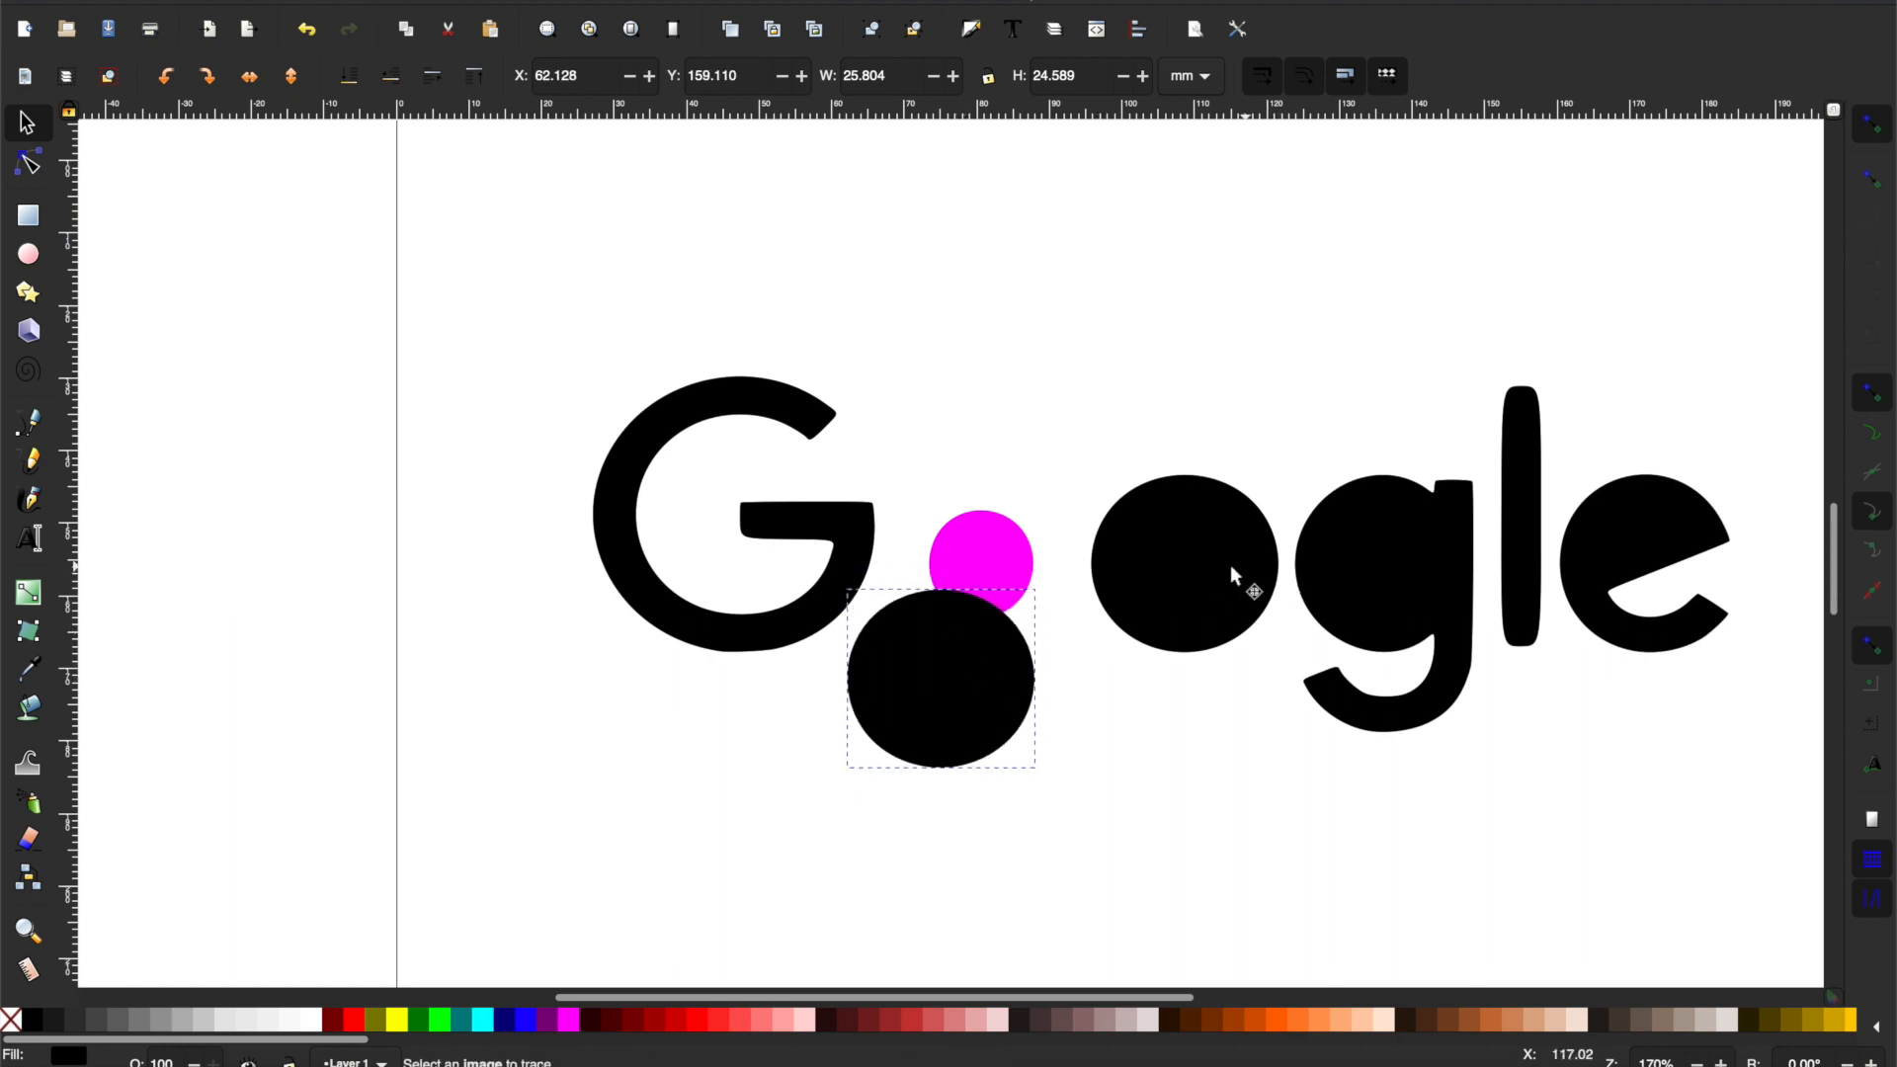
pyautogui.moveTo(940, 678); pyautogui.dragTo(1166, 687)
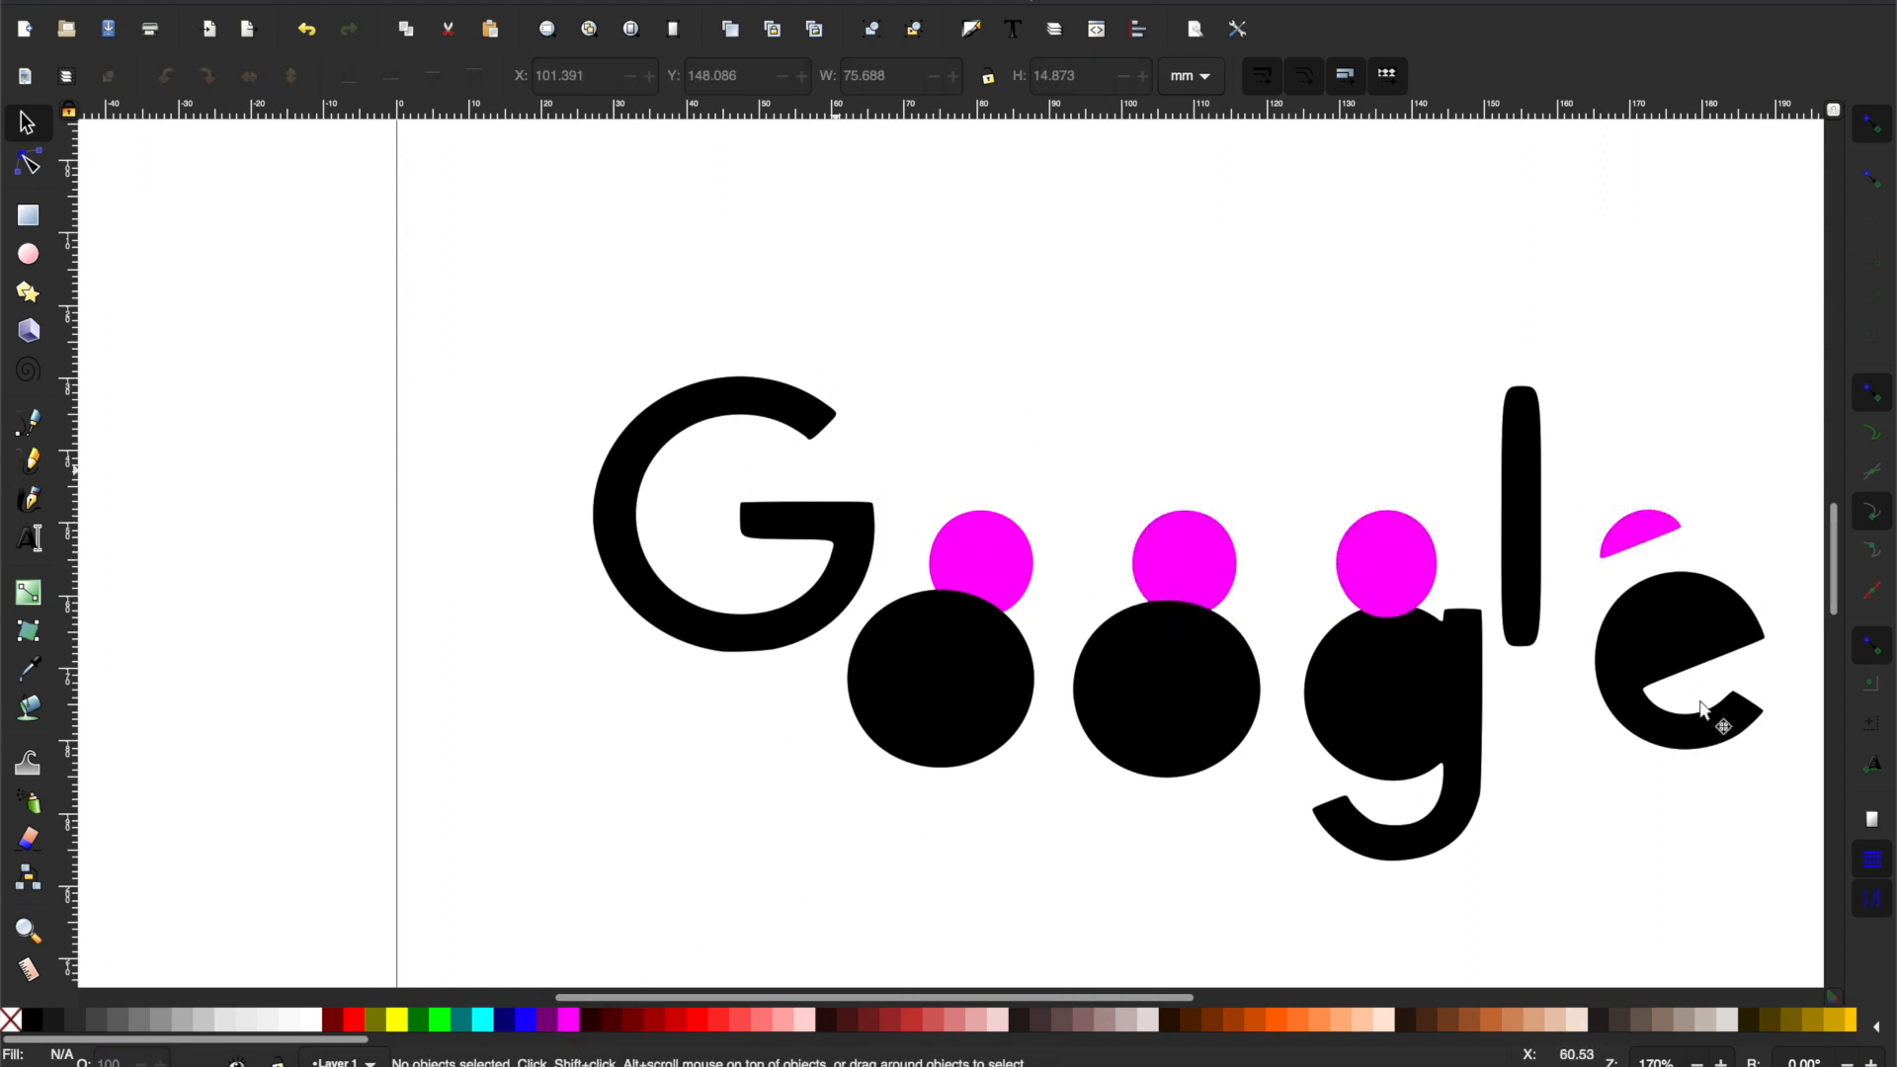
# Add a new Layer 2 in the Layers list.
pyautogui.click(1095, 27)
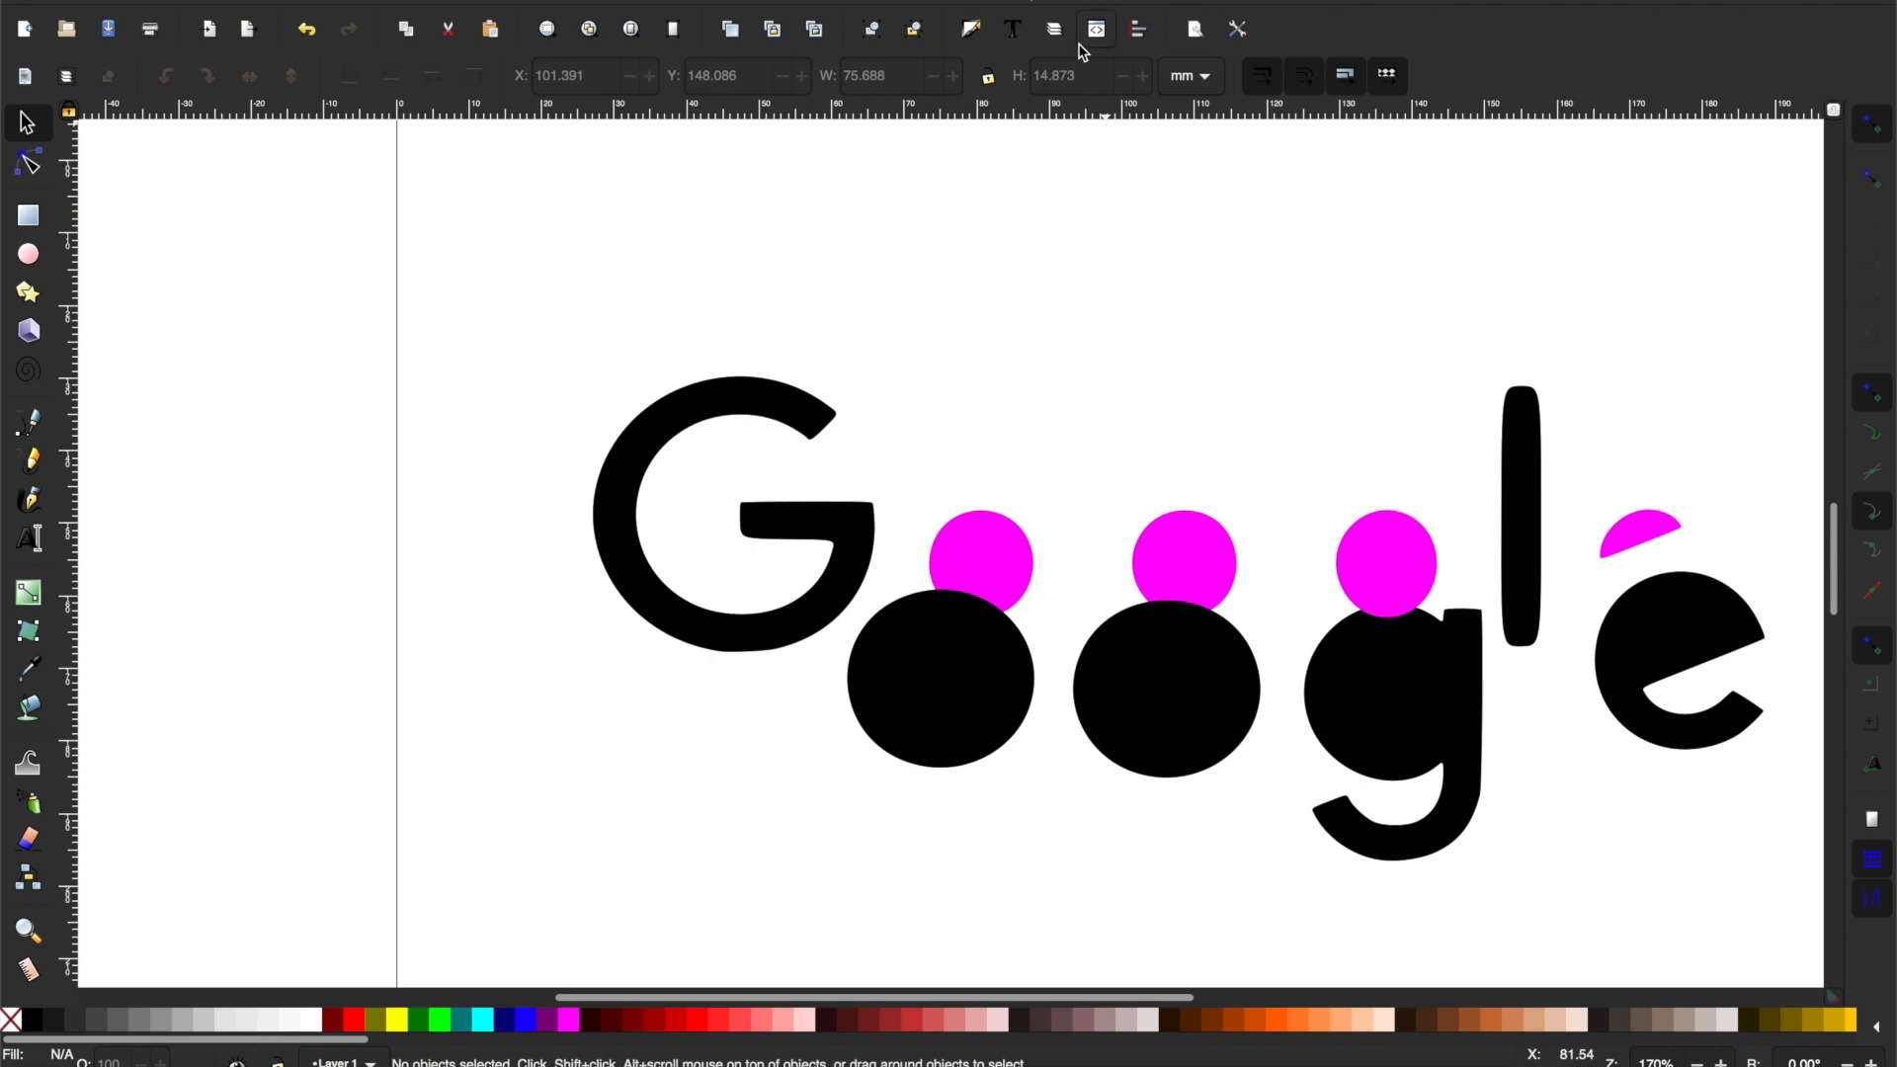
pyautogui.click(1051, 27)
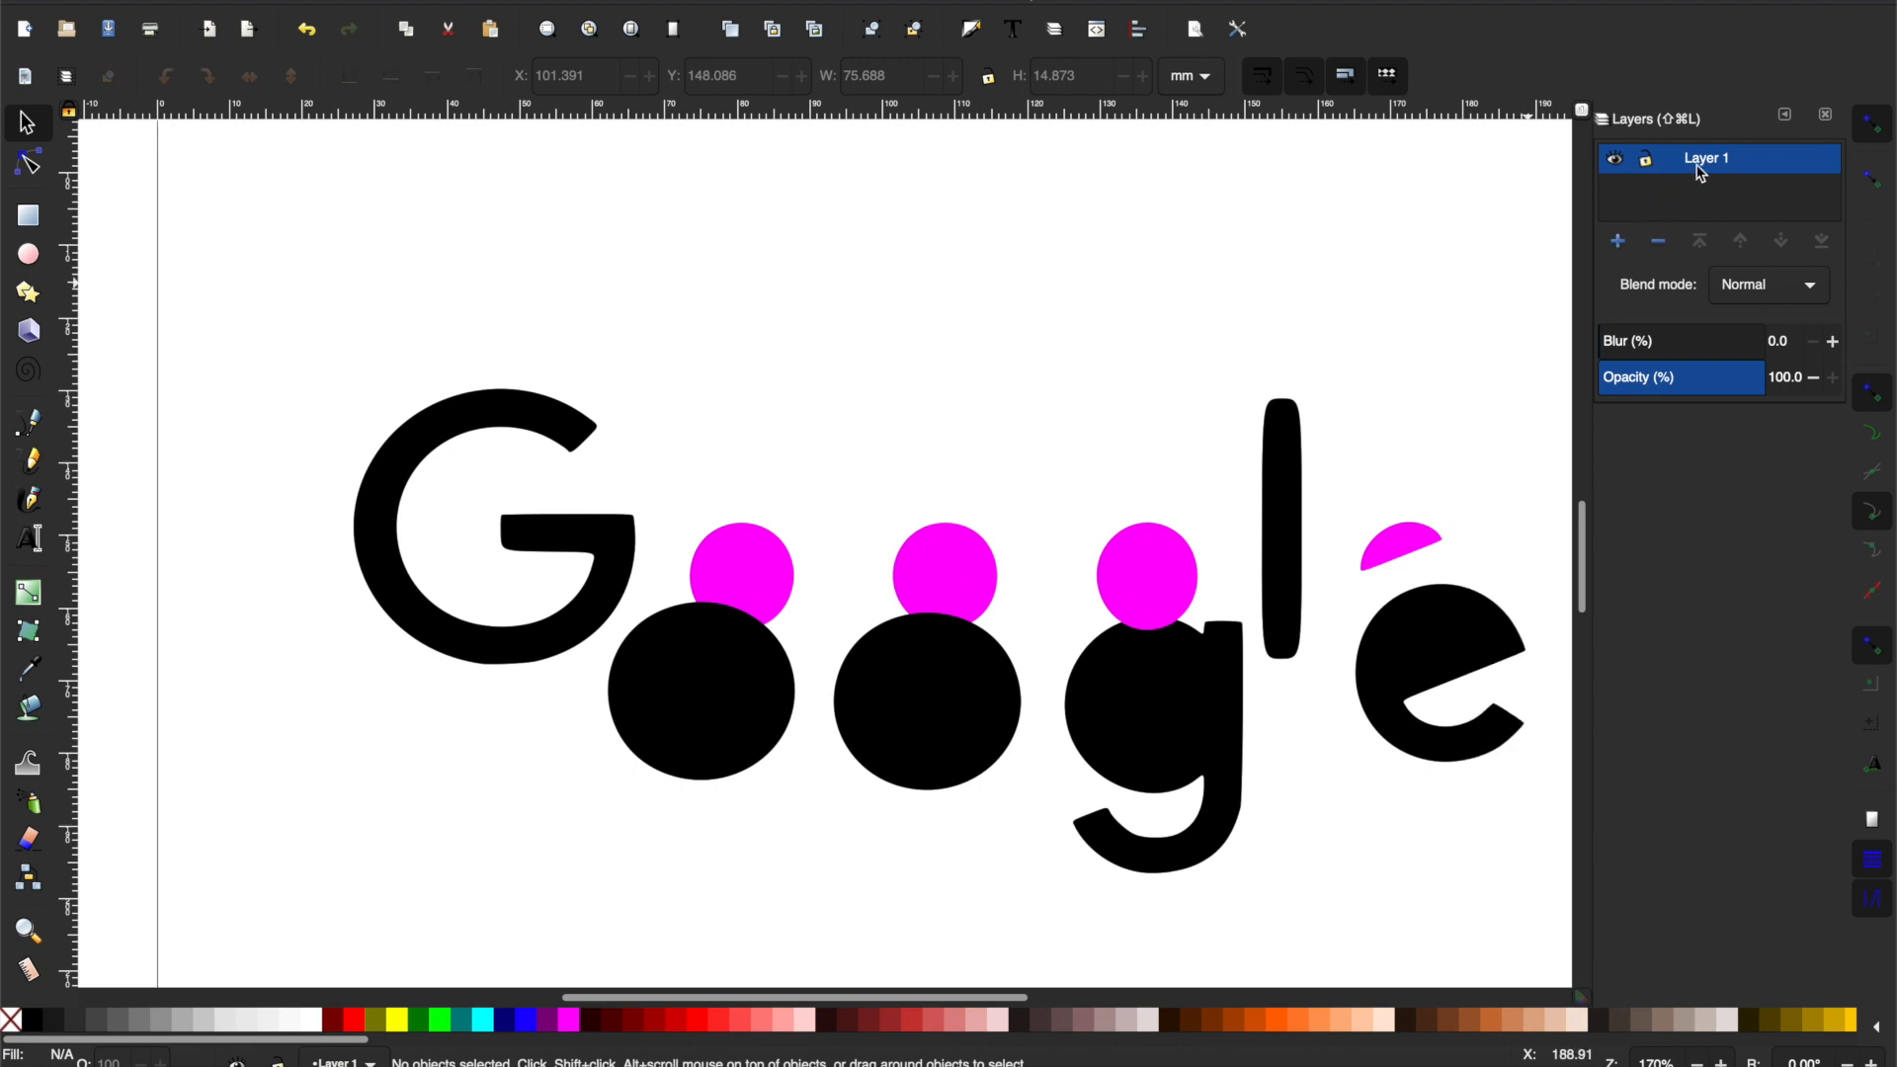
pyautogui.click(1616, 241)
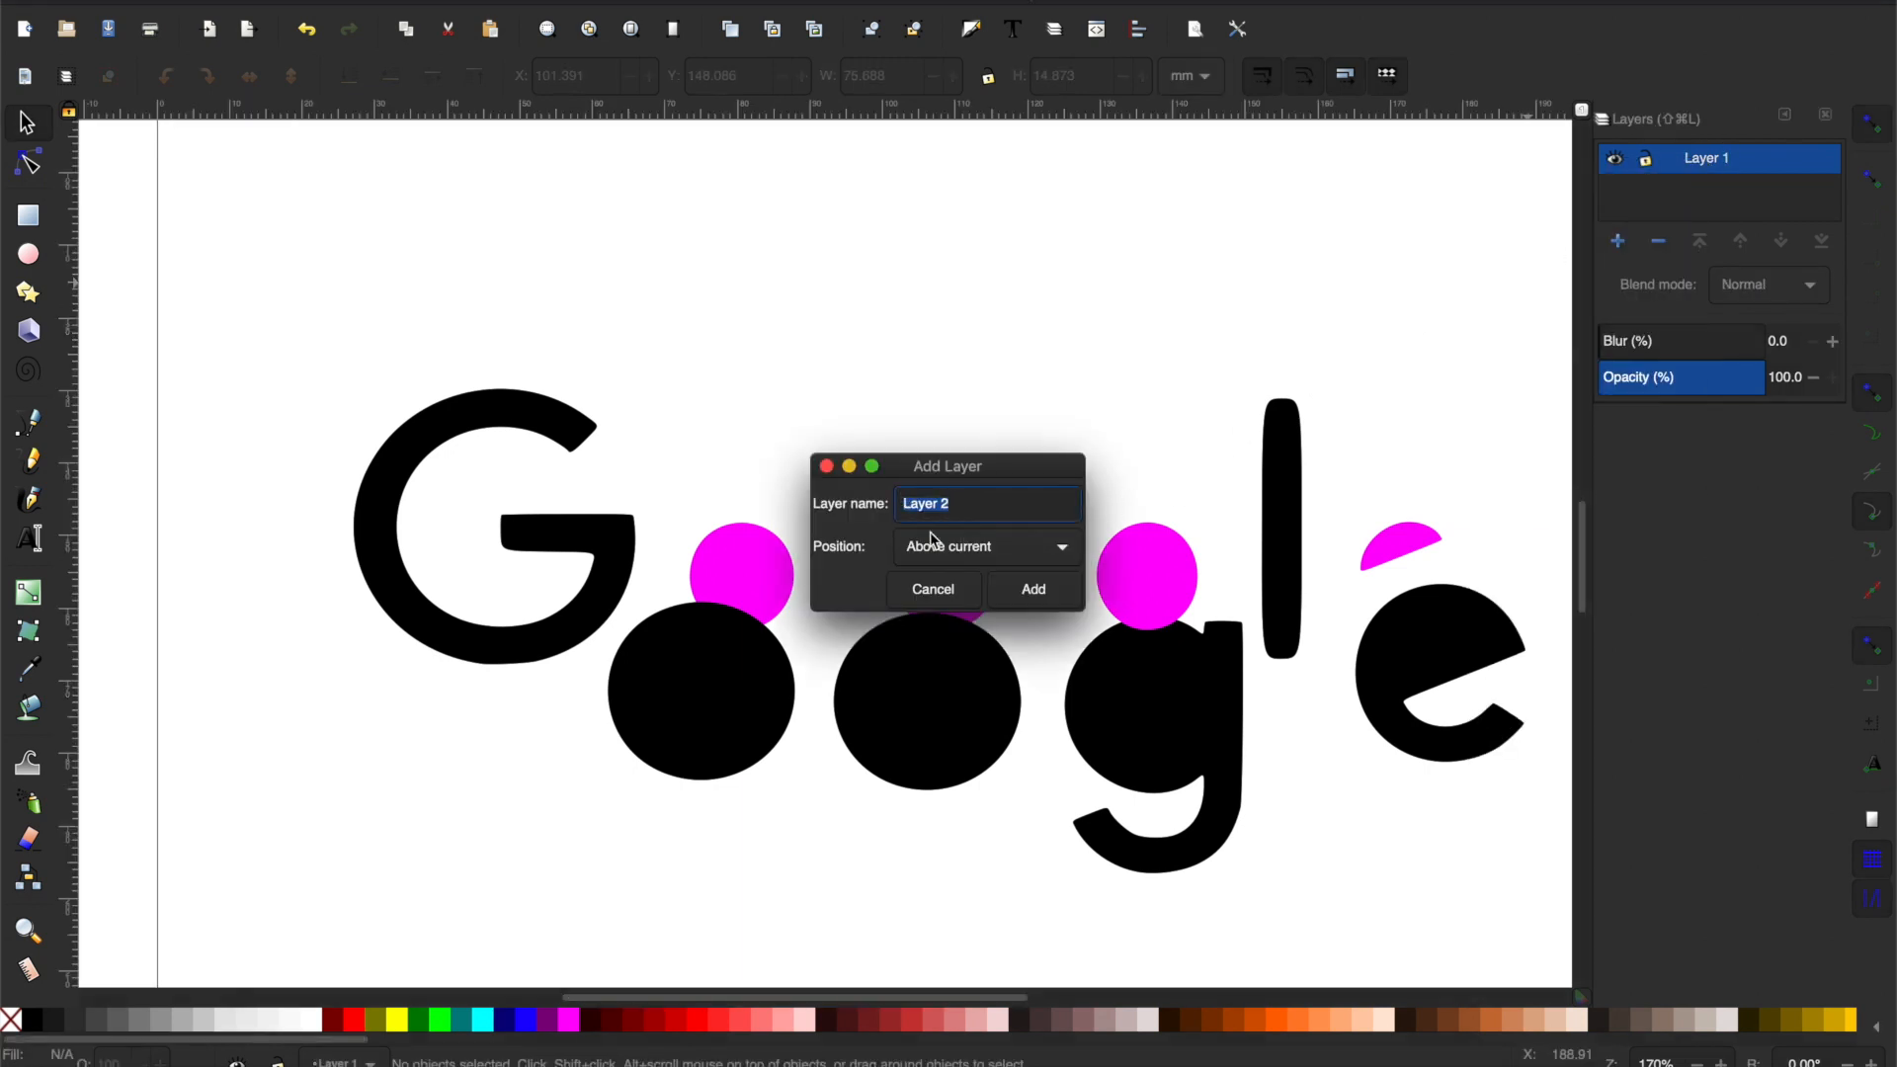
pyautogui.click(931, 589)
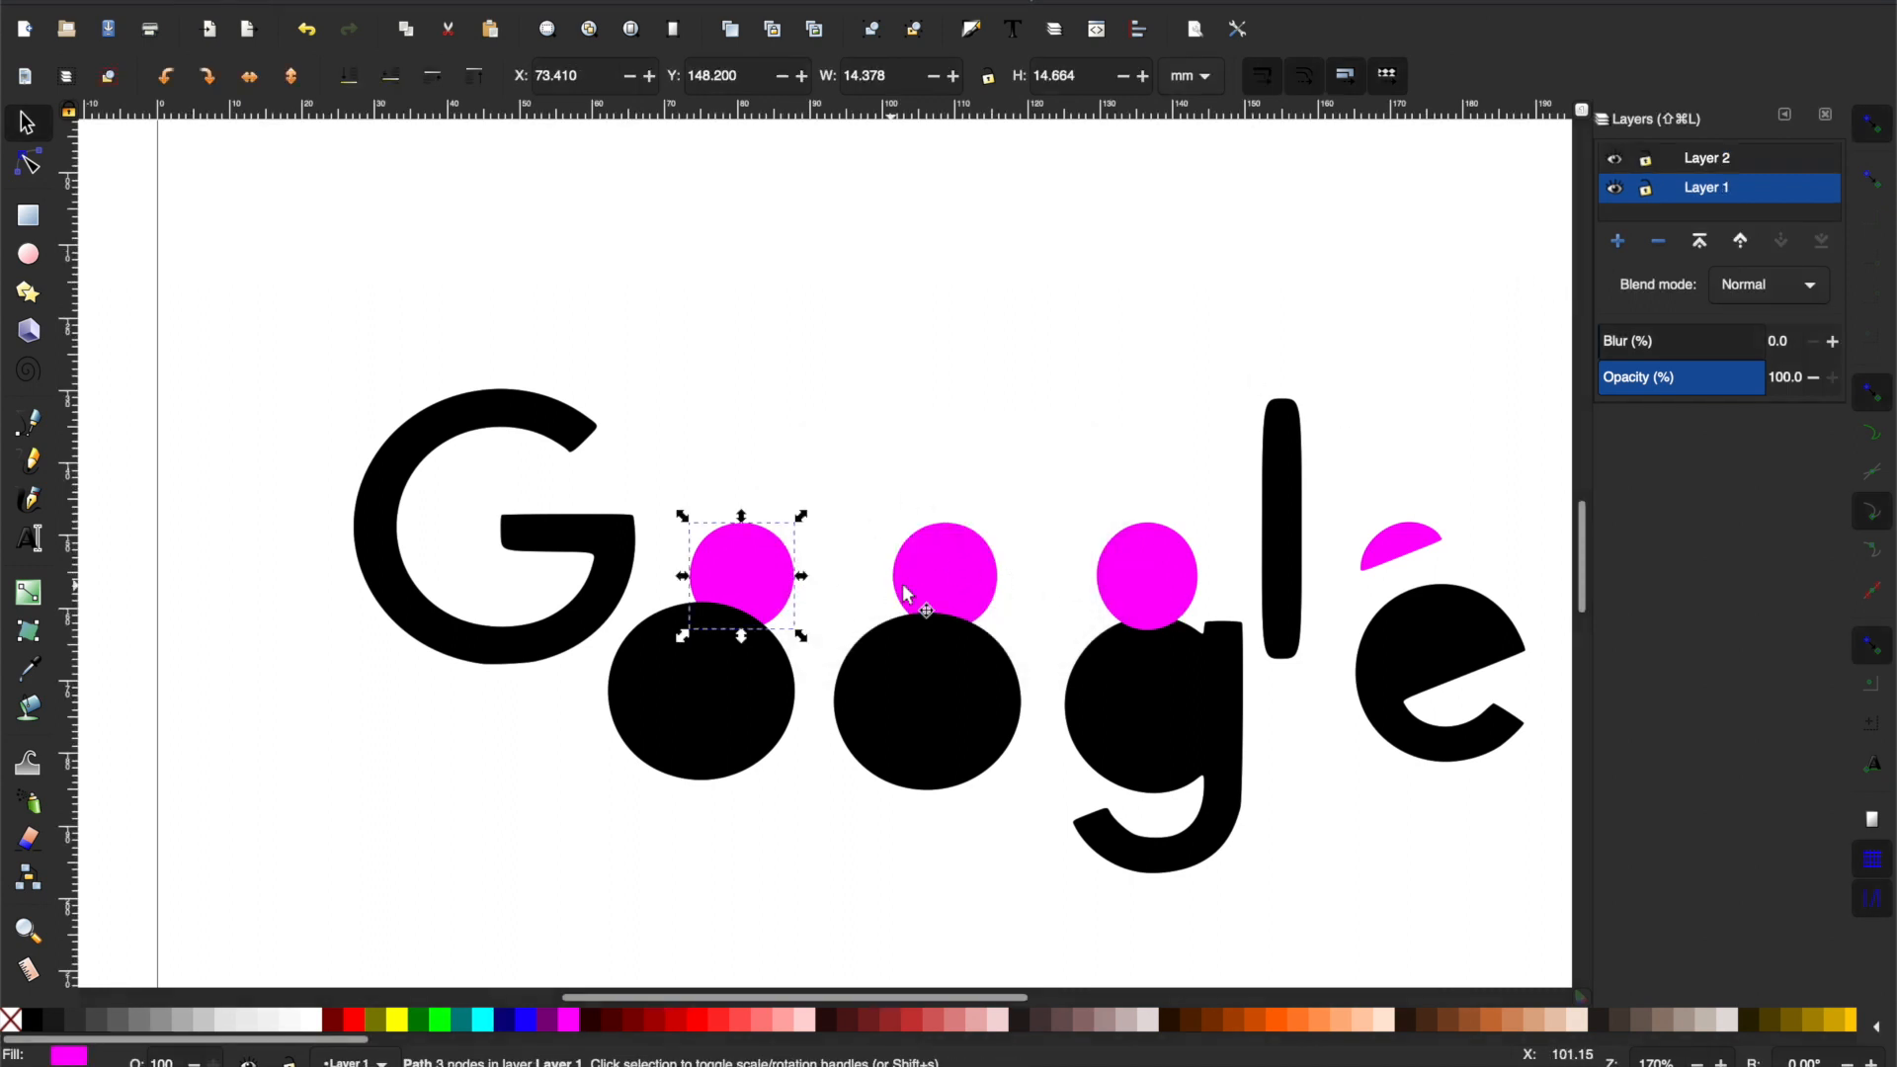
# Select the magenta hole shapes and move them to Layer 2.
pyautogui.click(944, 575)
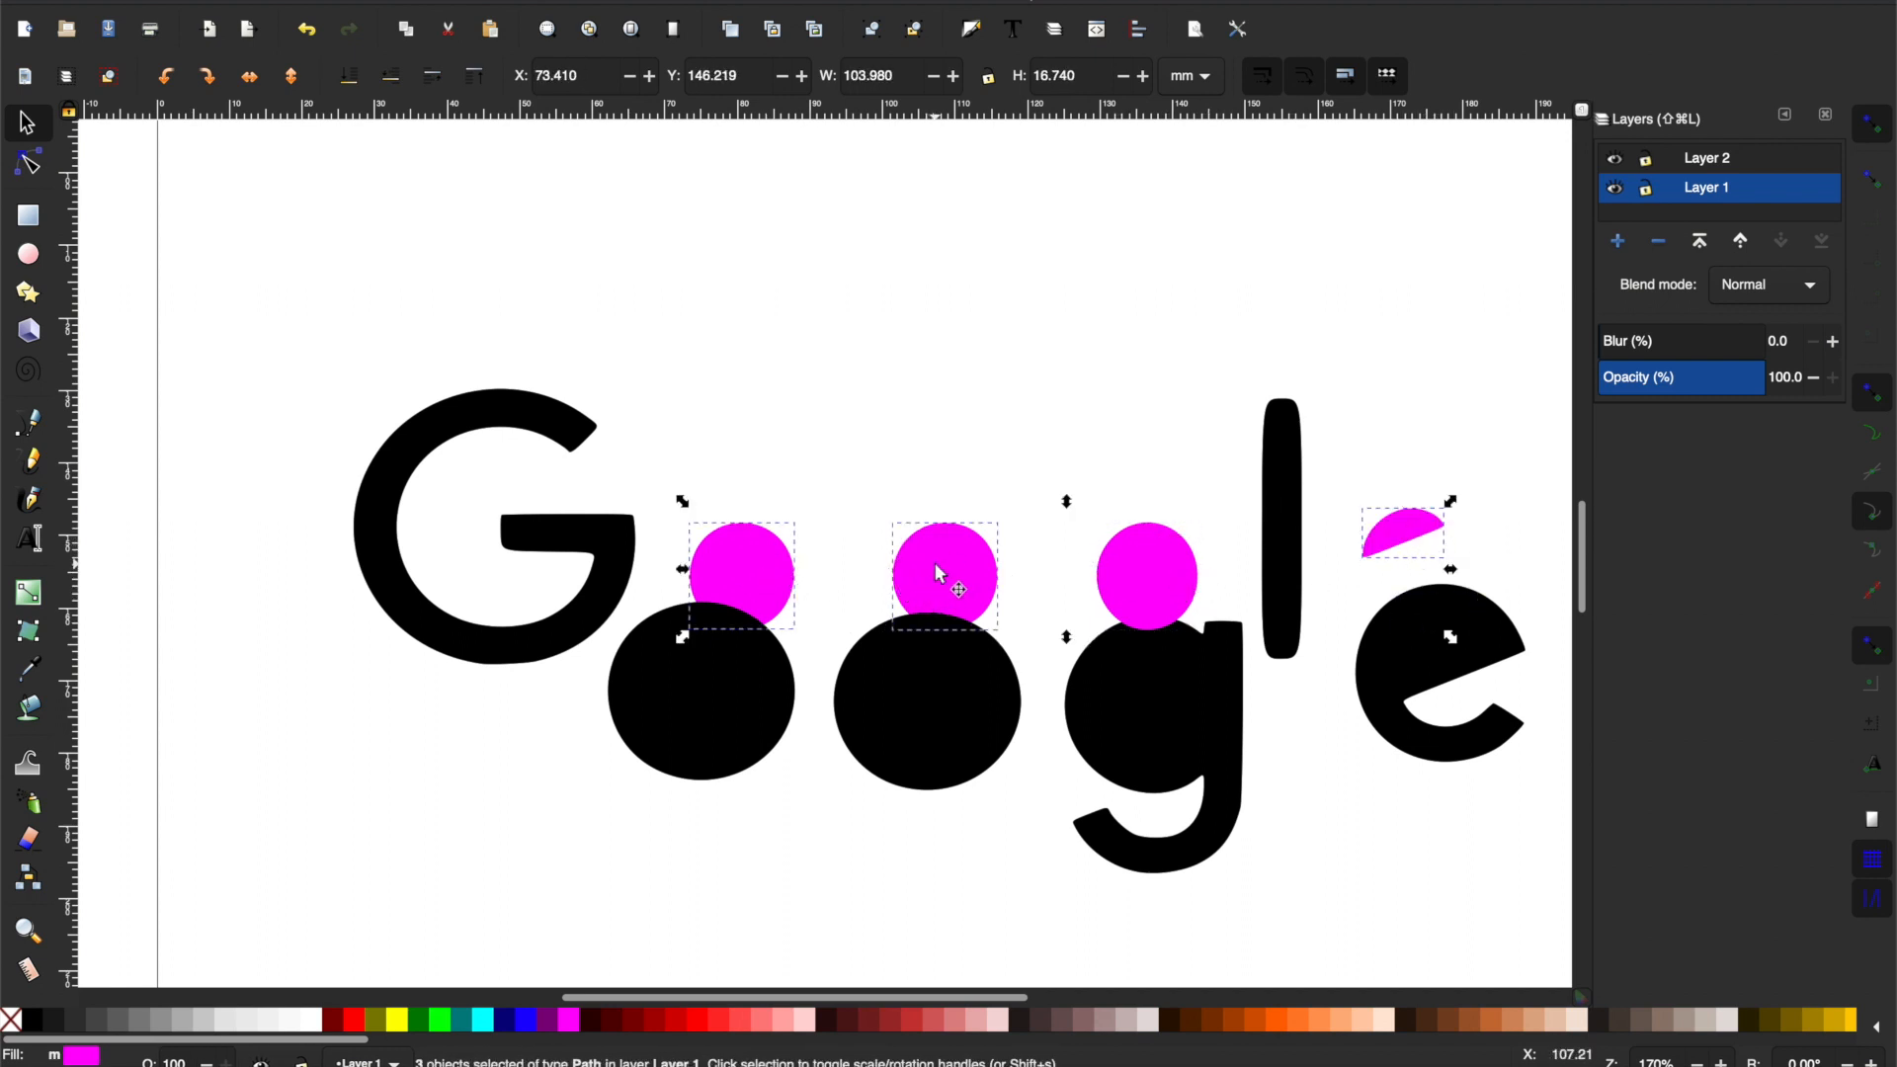
pyautogui.rightClick(942, 573)
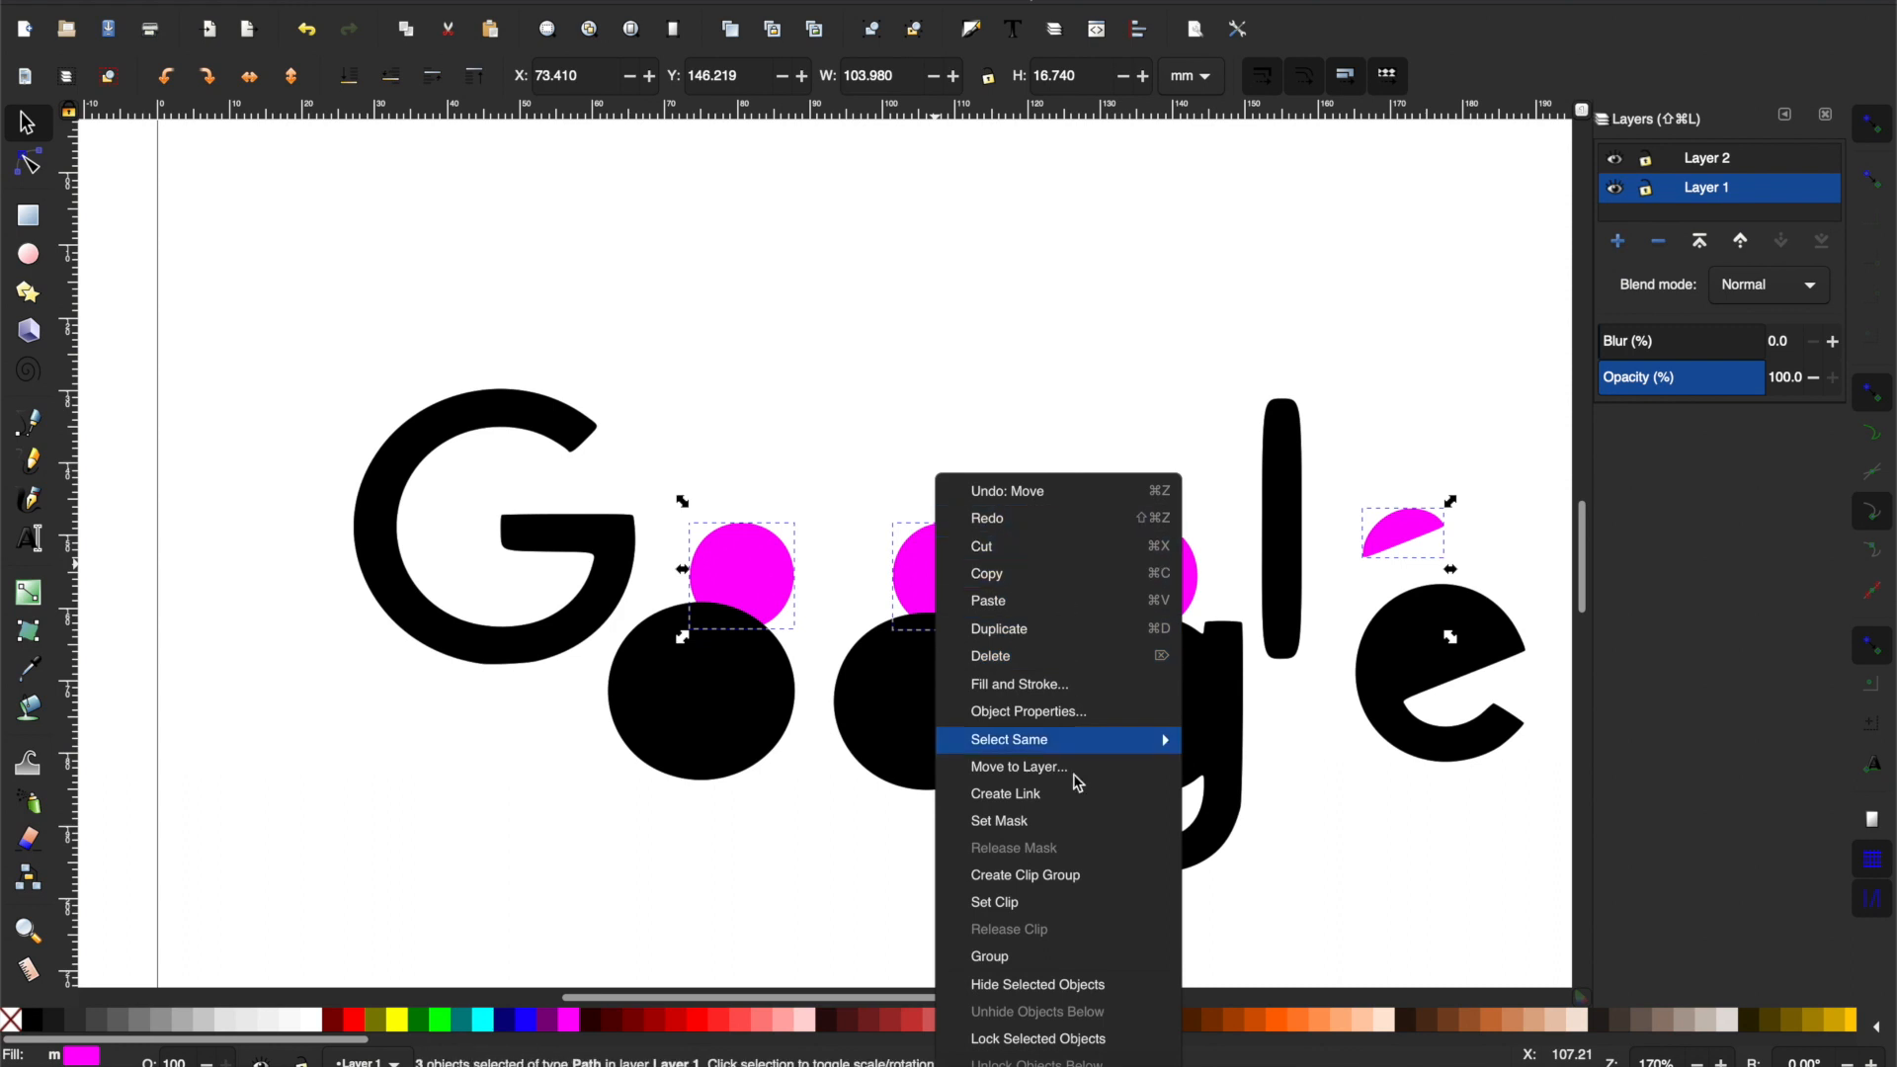
pyautogui.click(1020, 766)
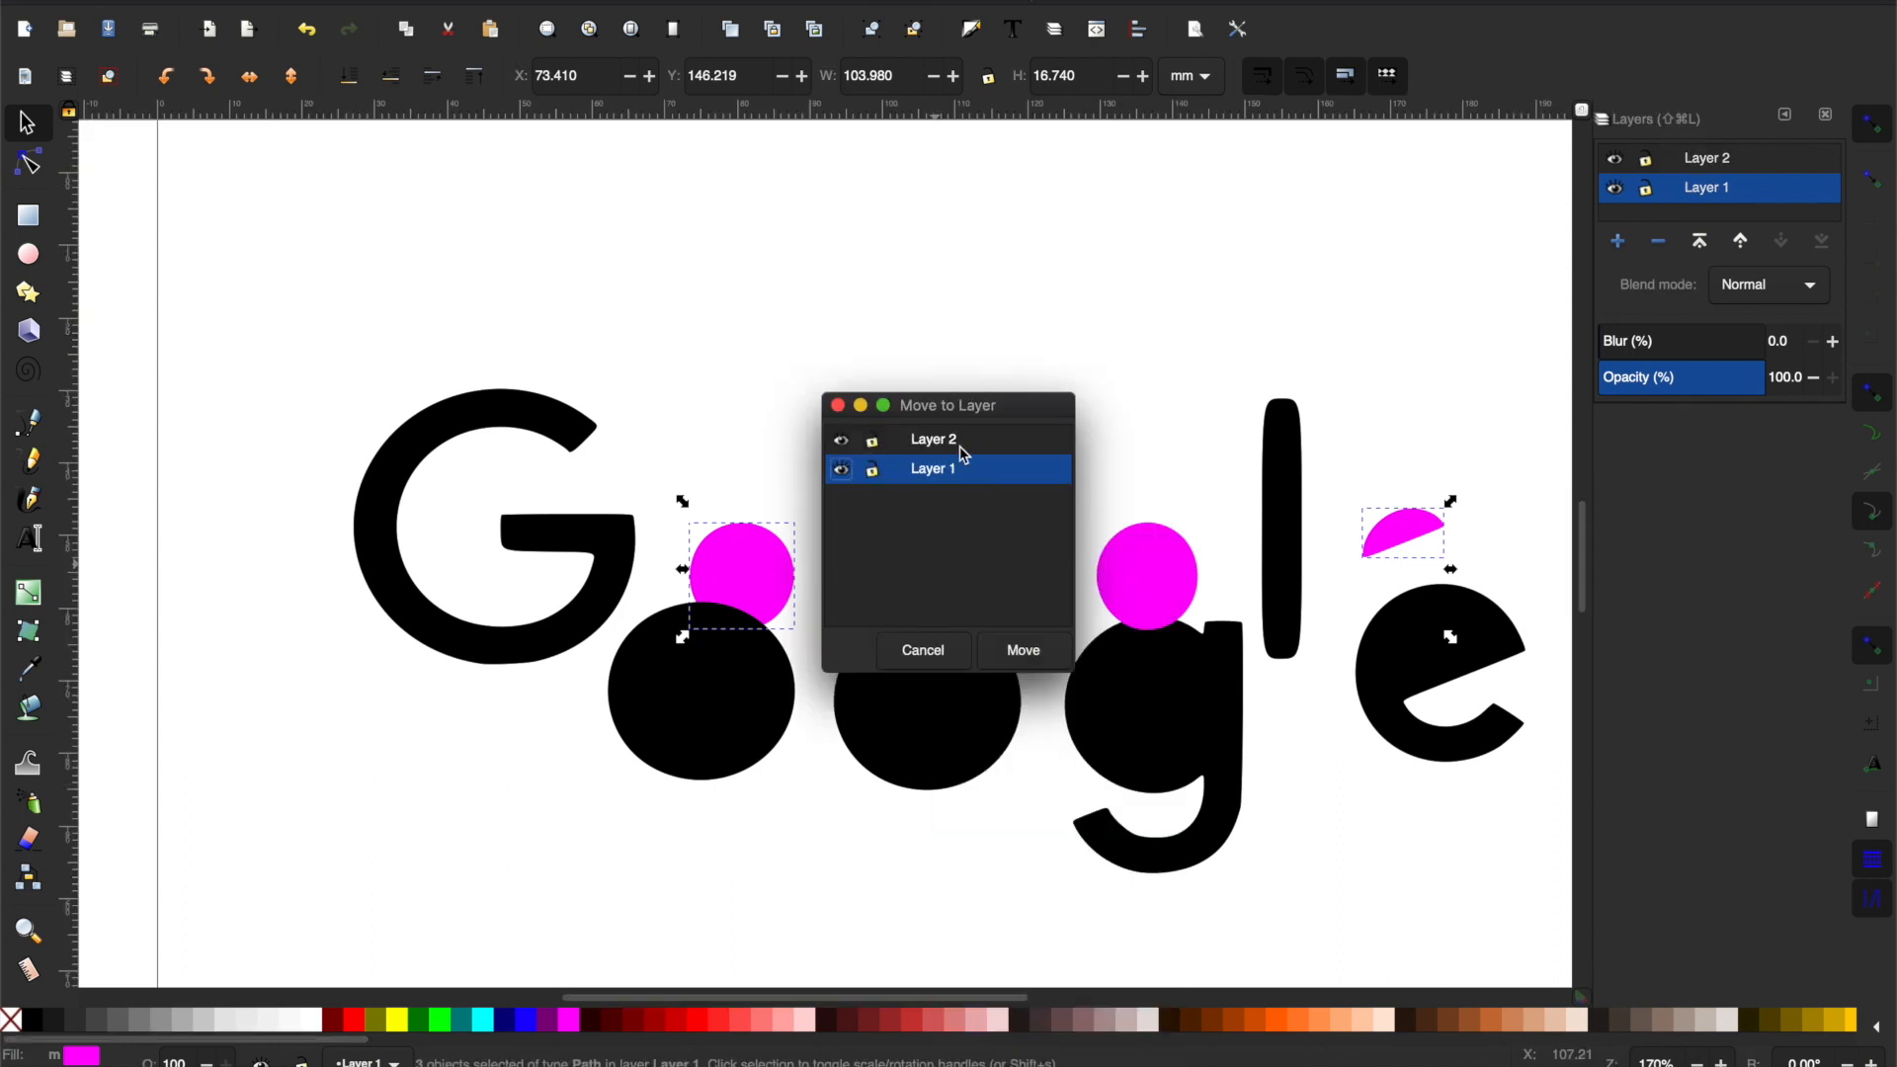
pyautogui.click(923, 650)
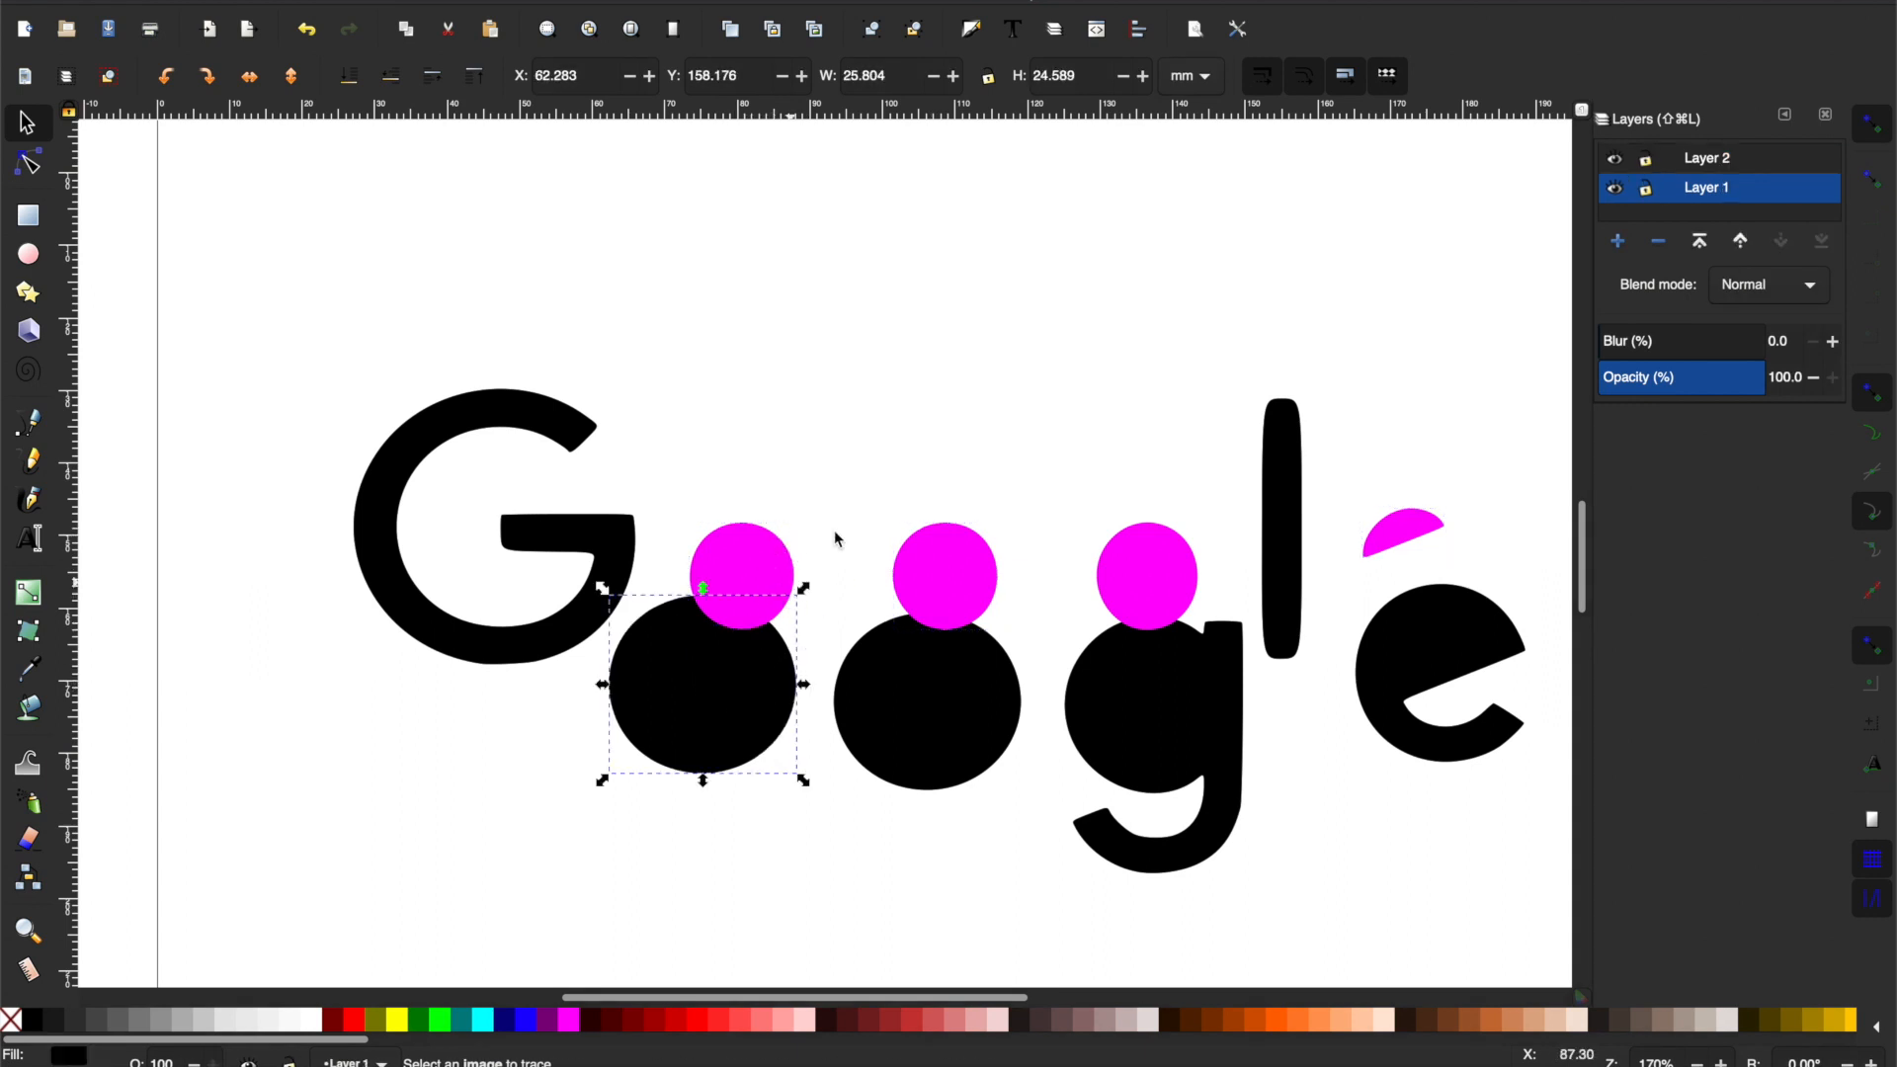
# Slide the black o, o, g and e shapes up so each hole sits inside its letter.
pyautogui.moveTo(703, 688); pyautogui.dragTo(769, 585)
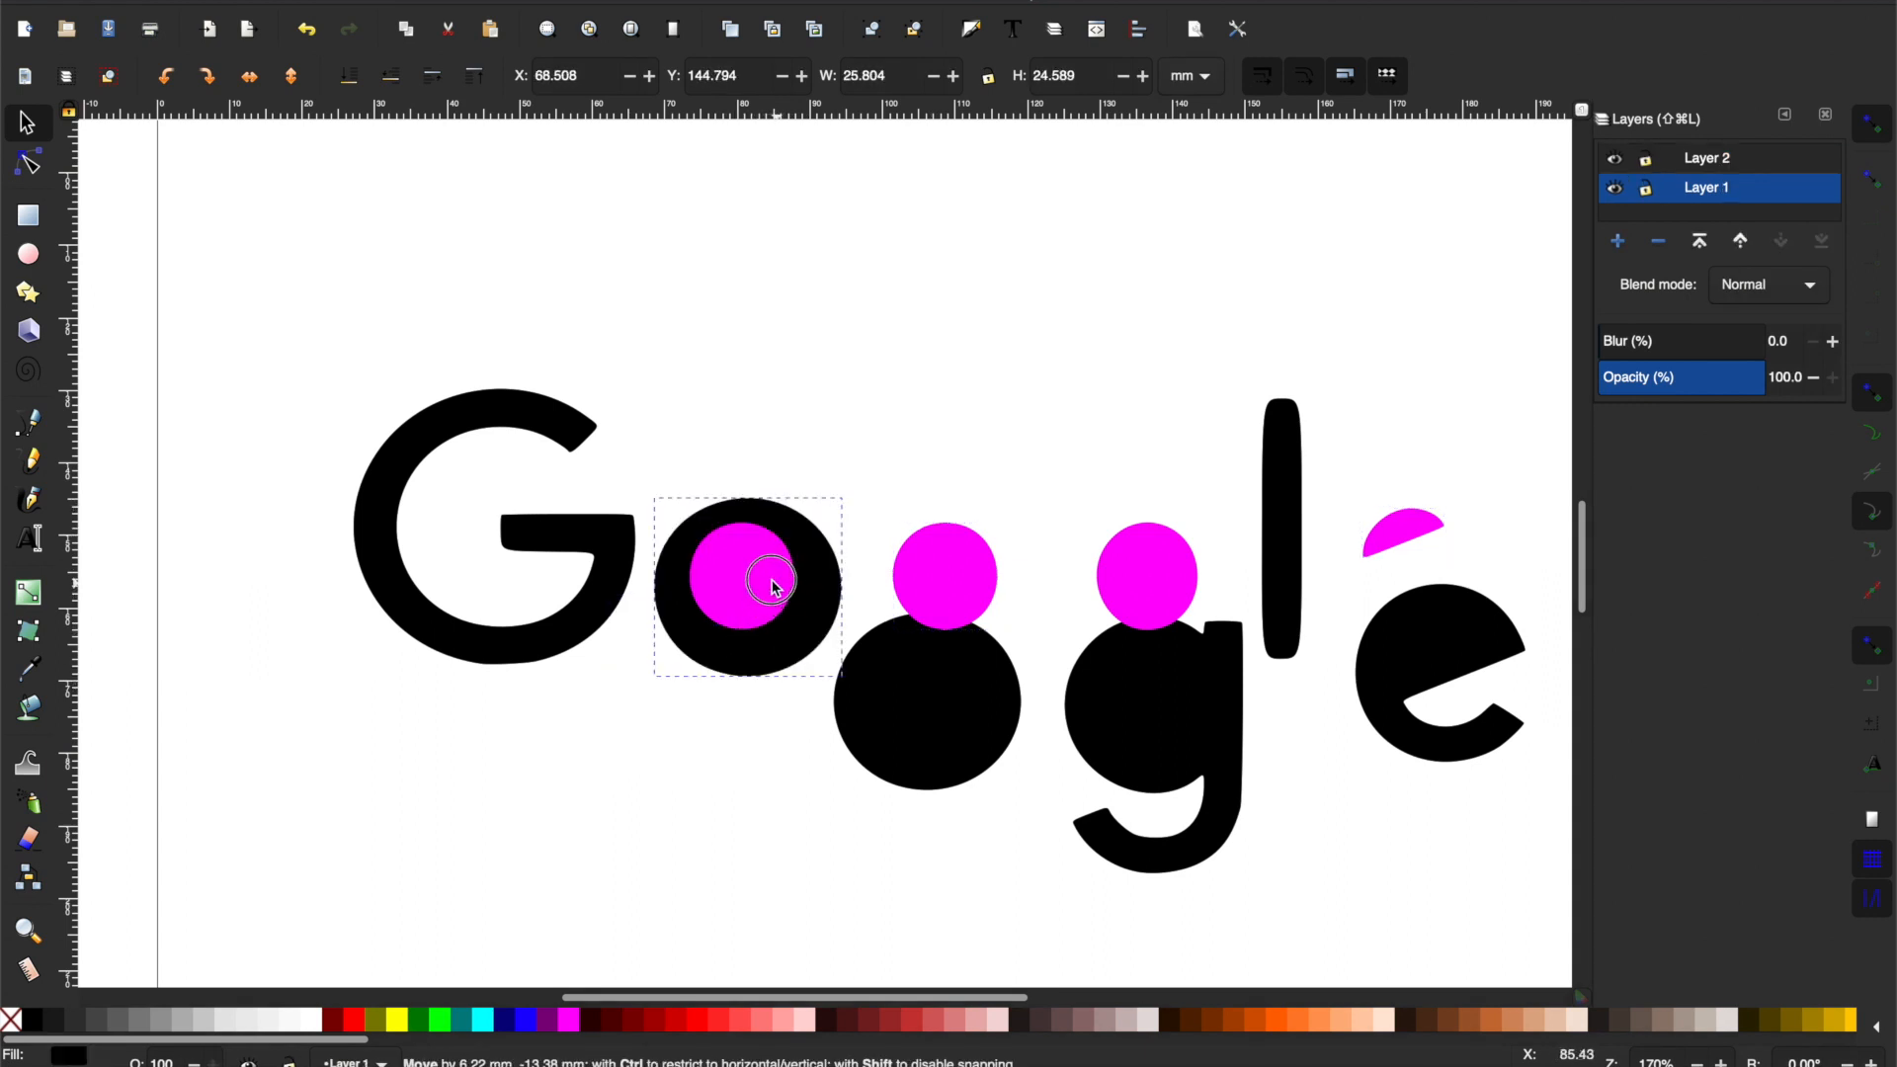
pyautogui.moveTo(781, 593); pyautogui.dragTo(768, 578)
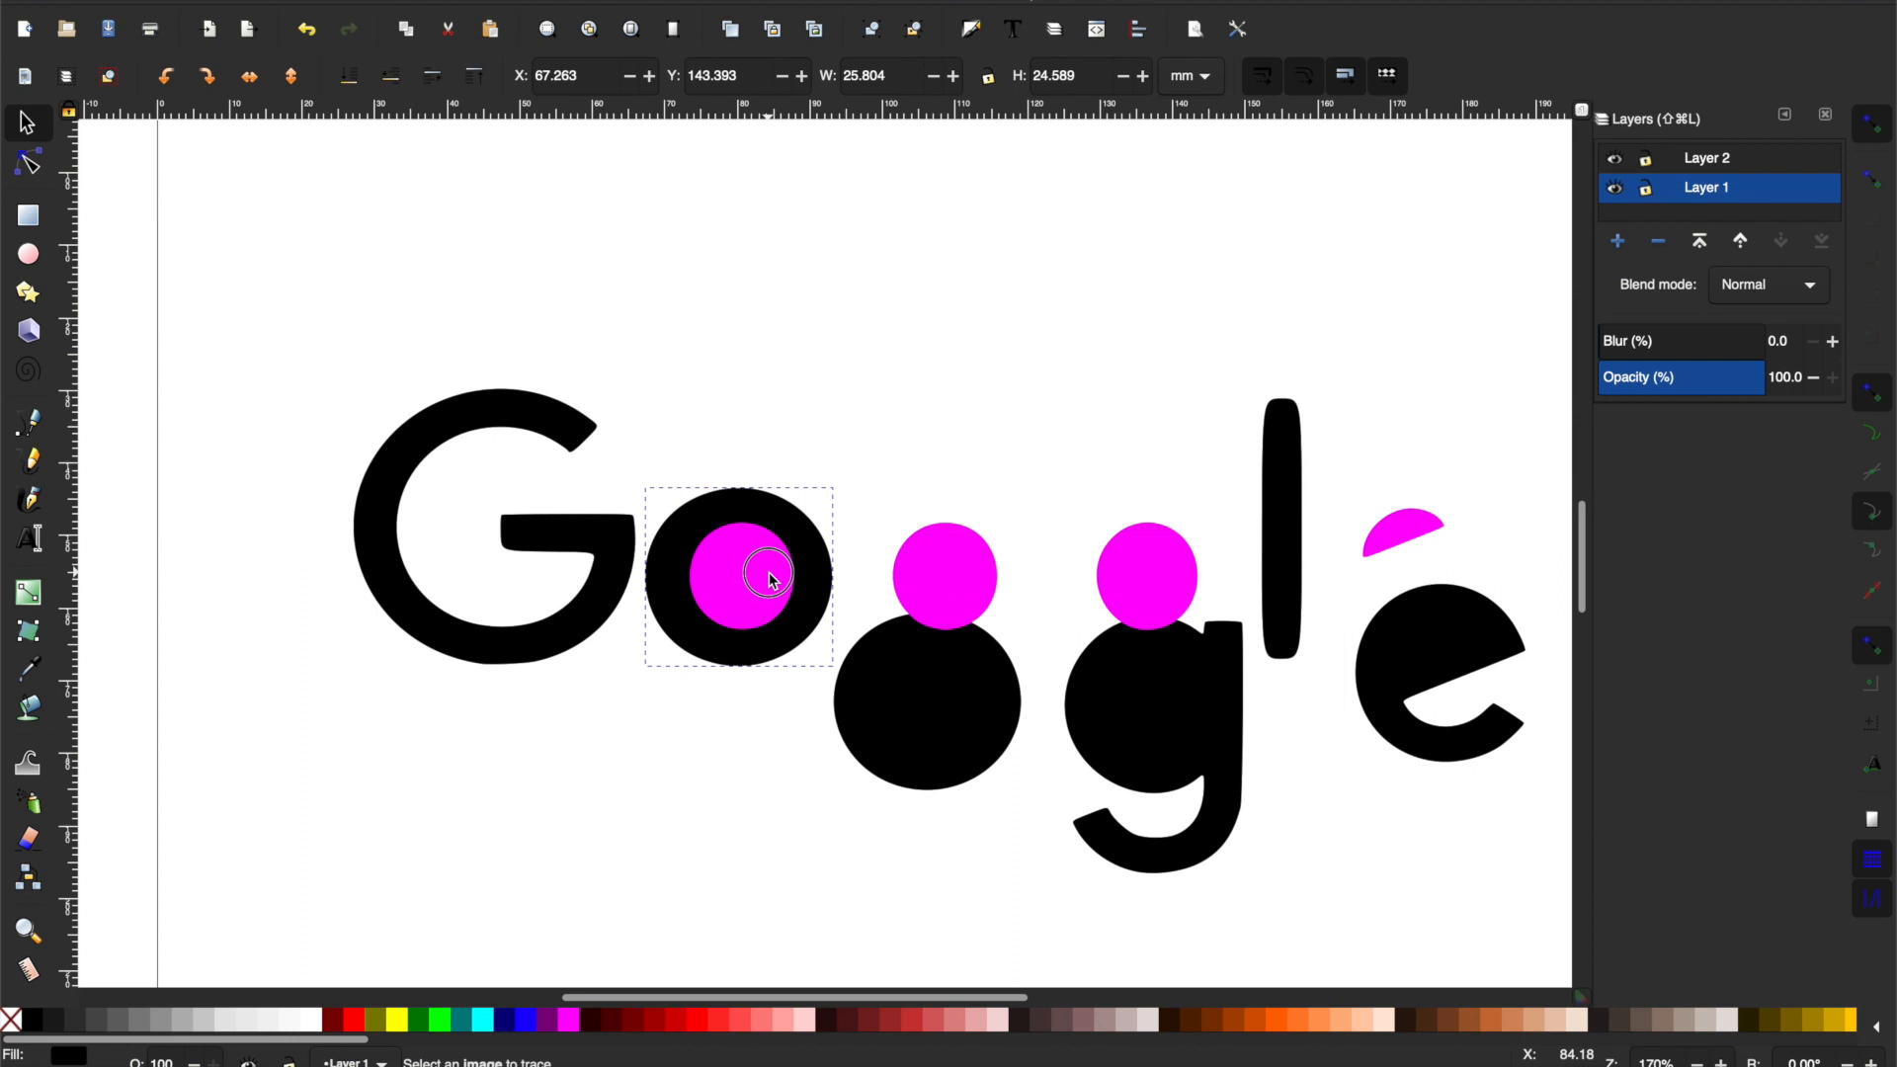
pyautogui.moveTo(767, 577); pyautogui.dragTo(968, 604)
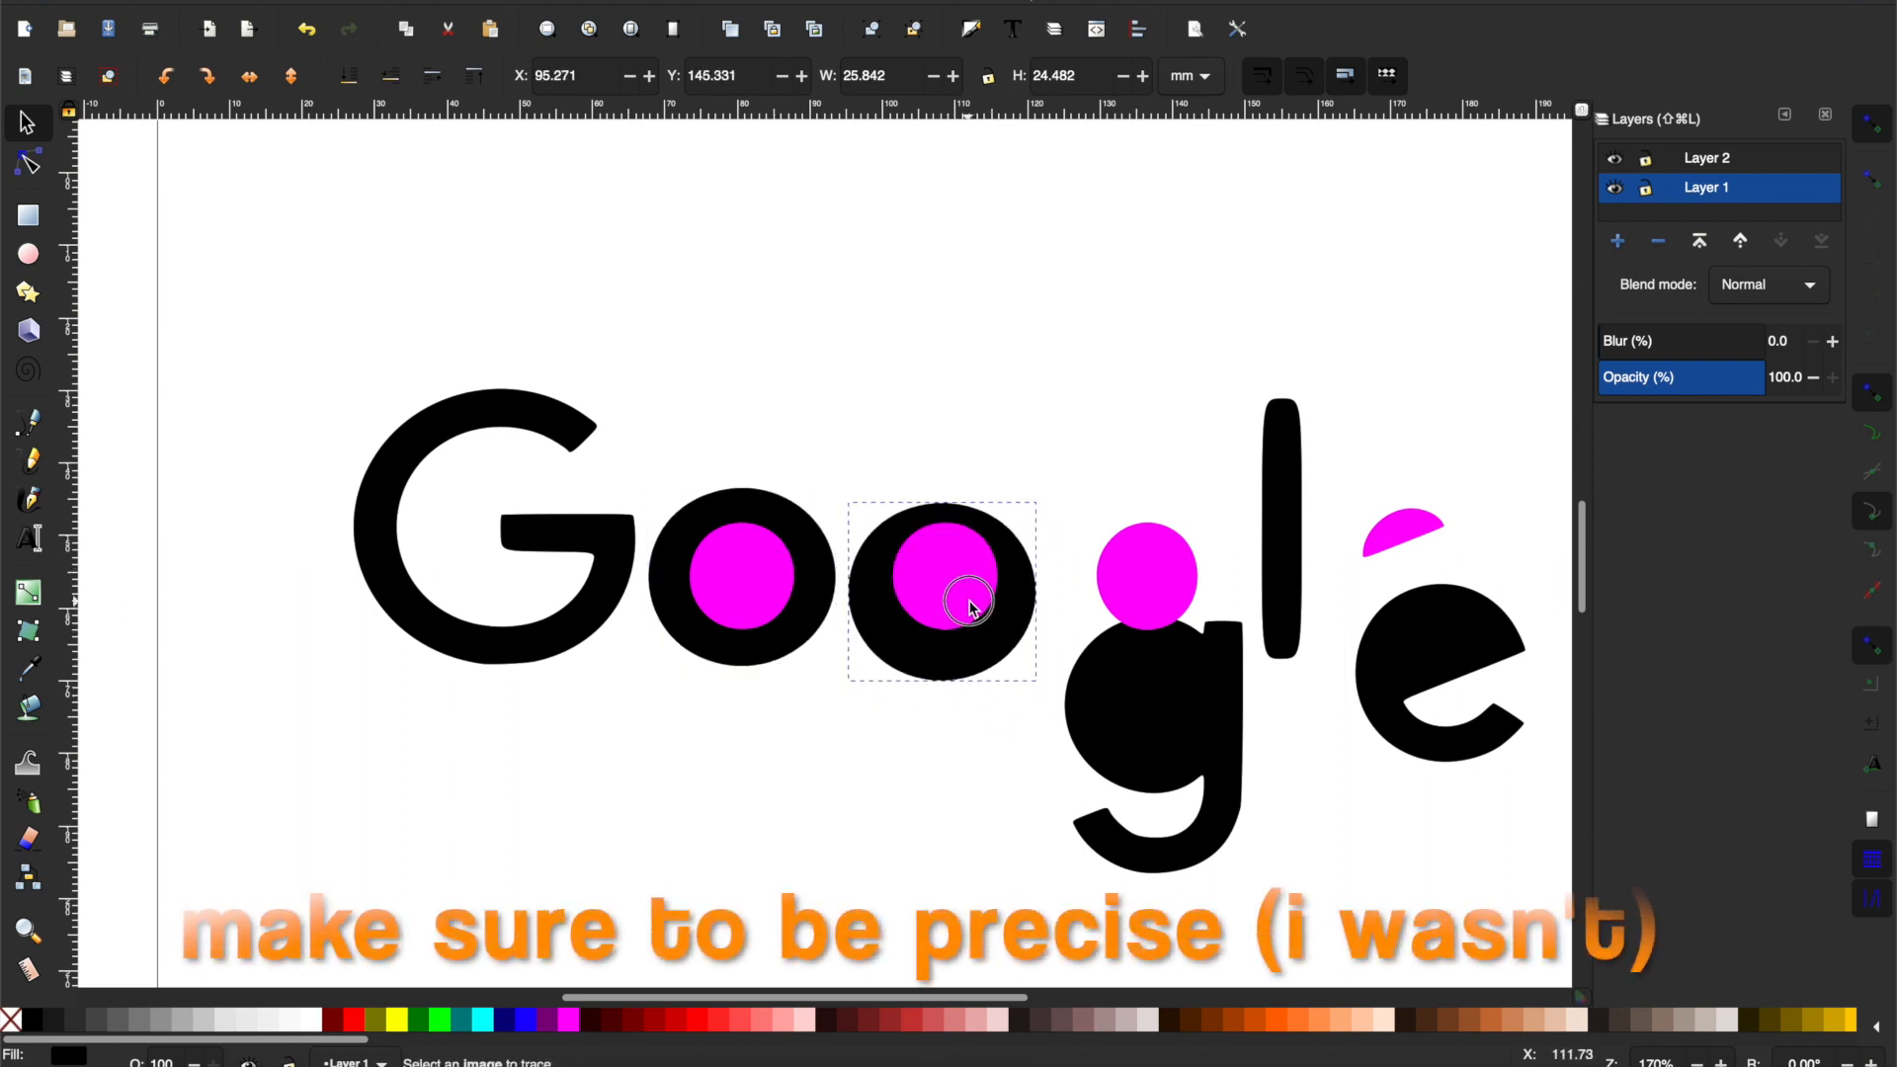
pyautogui.moveTo(968, 592); pyautogui.dragTo(1150, 622)
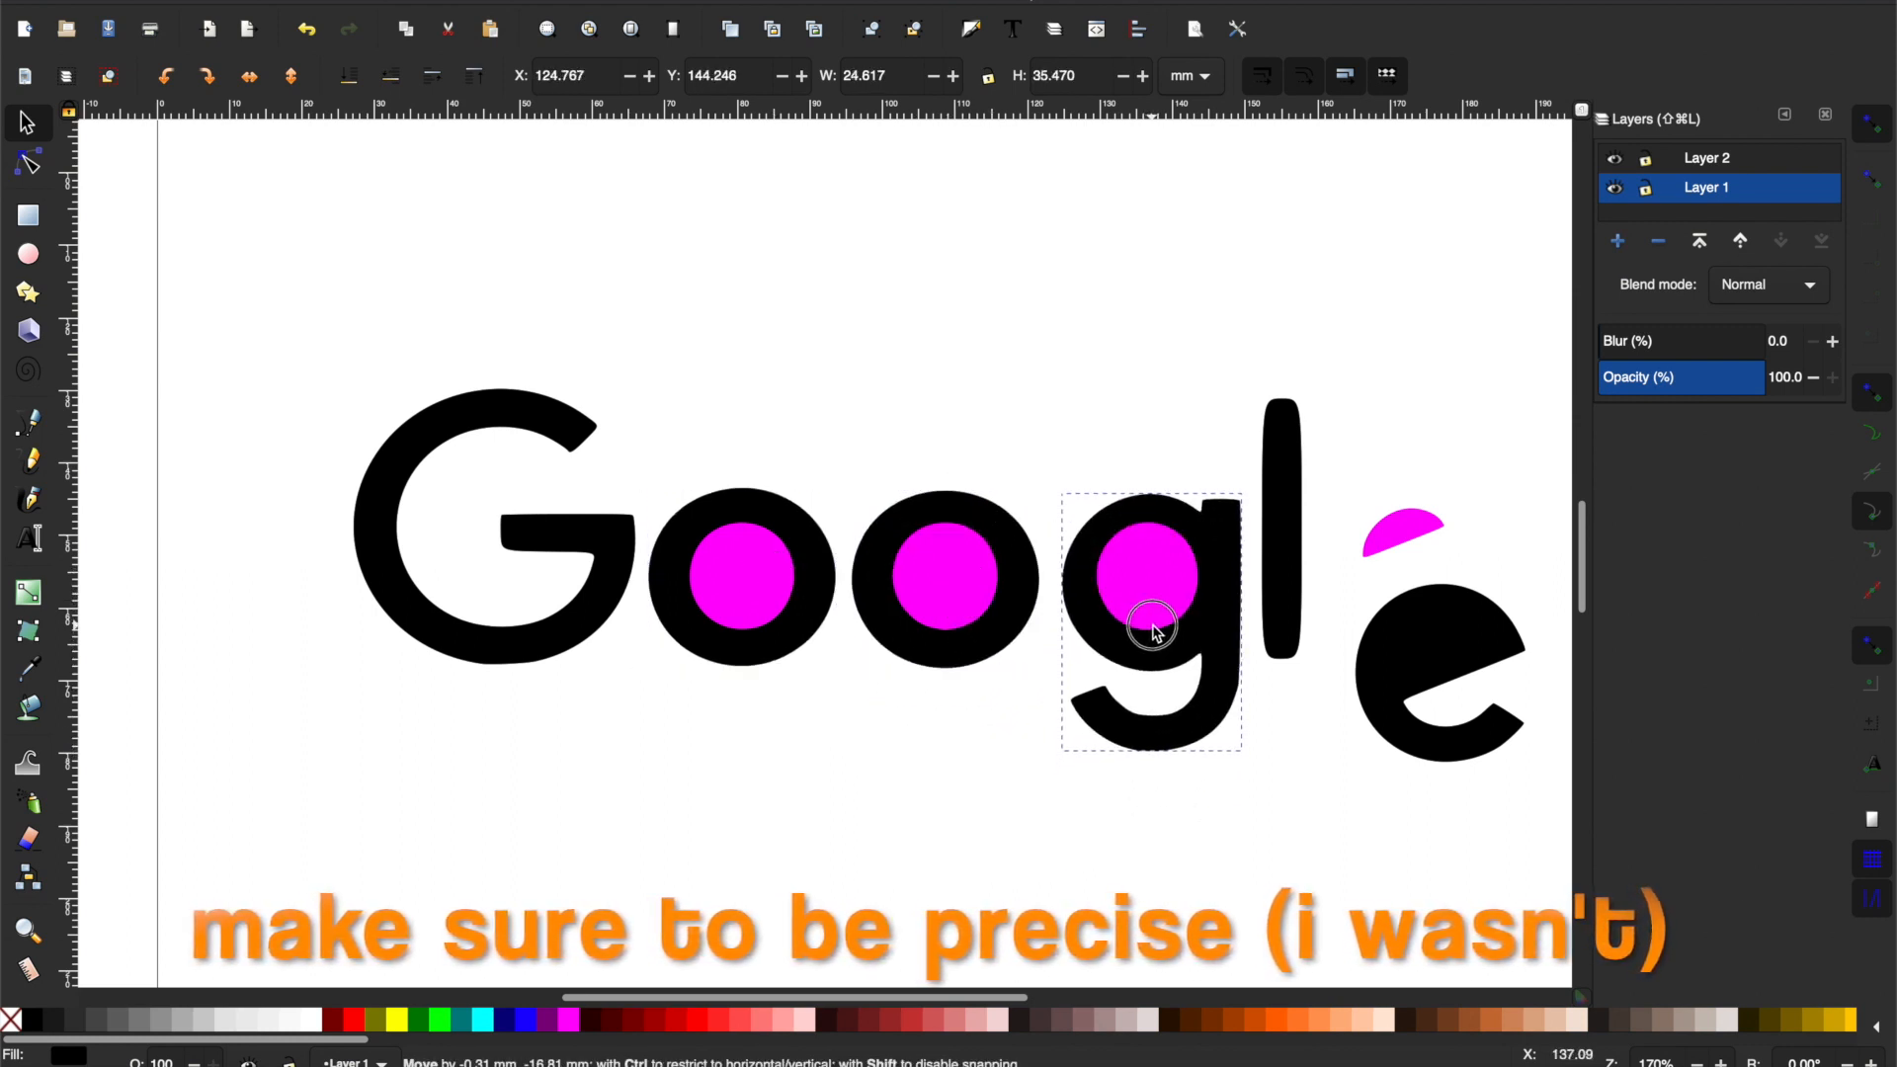
pyautogui.moveTo(1150, 623); pyautogui.dragTo(1391, 545)
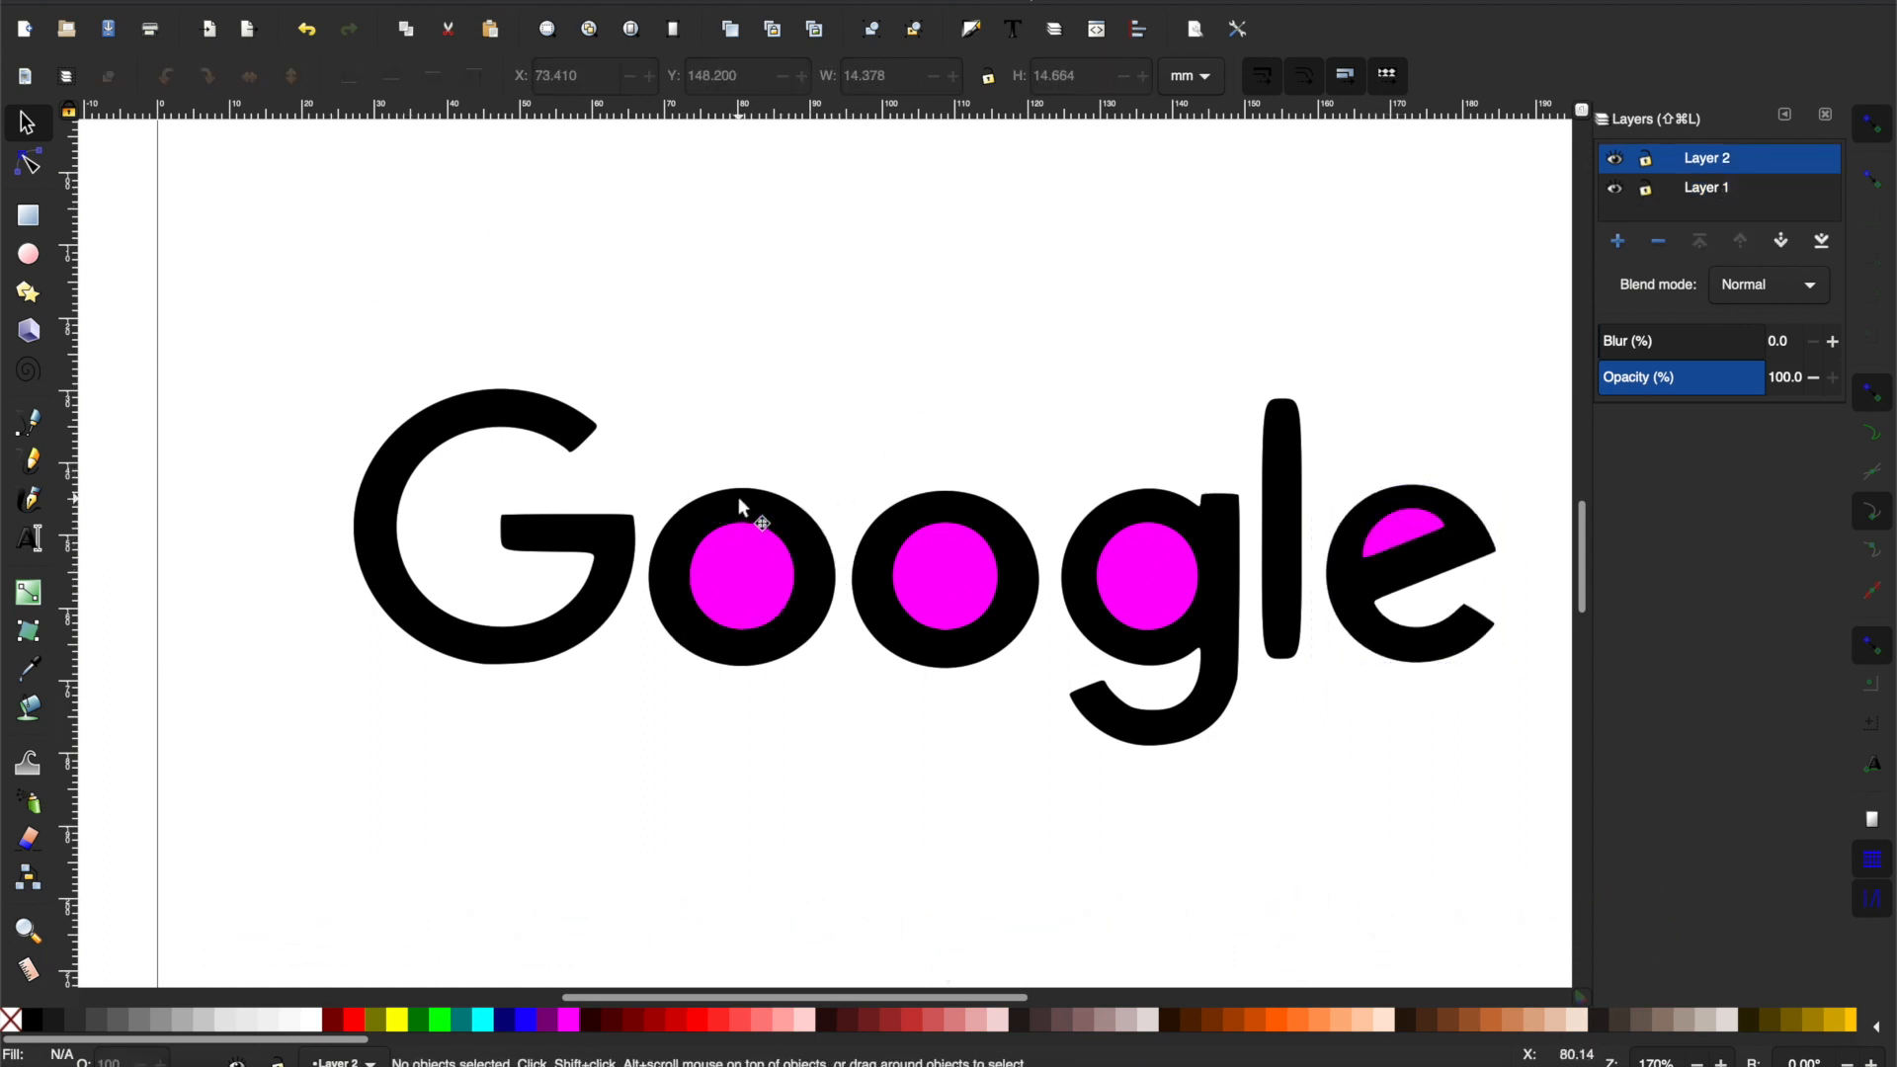
# Punch the magenta hole out of the first o with Path > Difference.
pyautogui.click(741, 577)
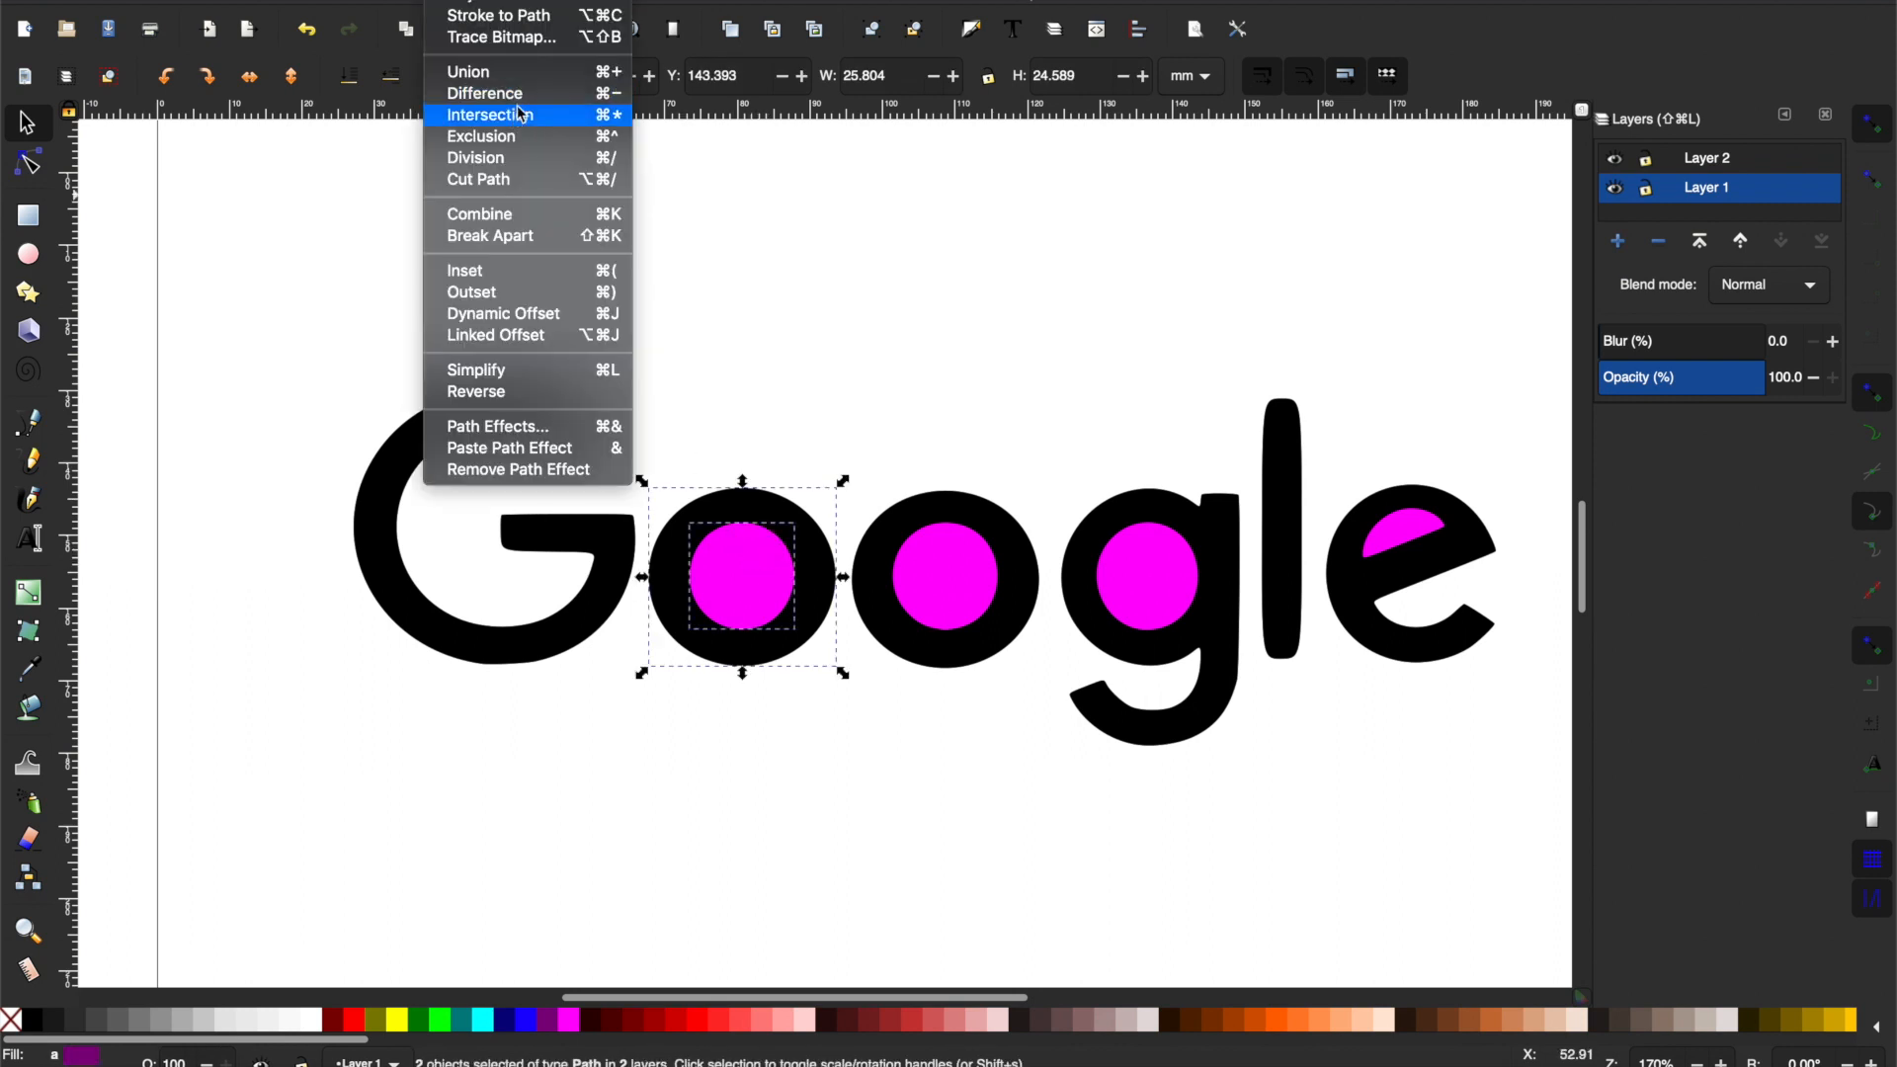
pyautogui.click(488, 114)
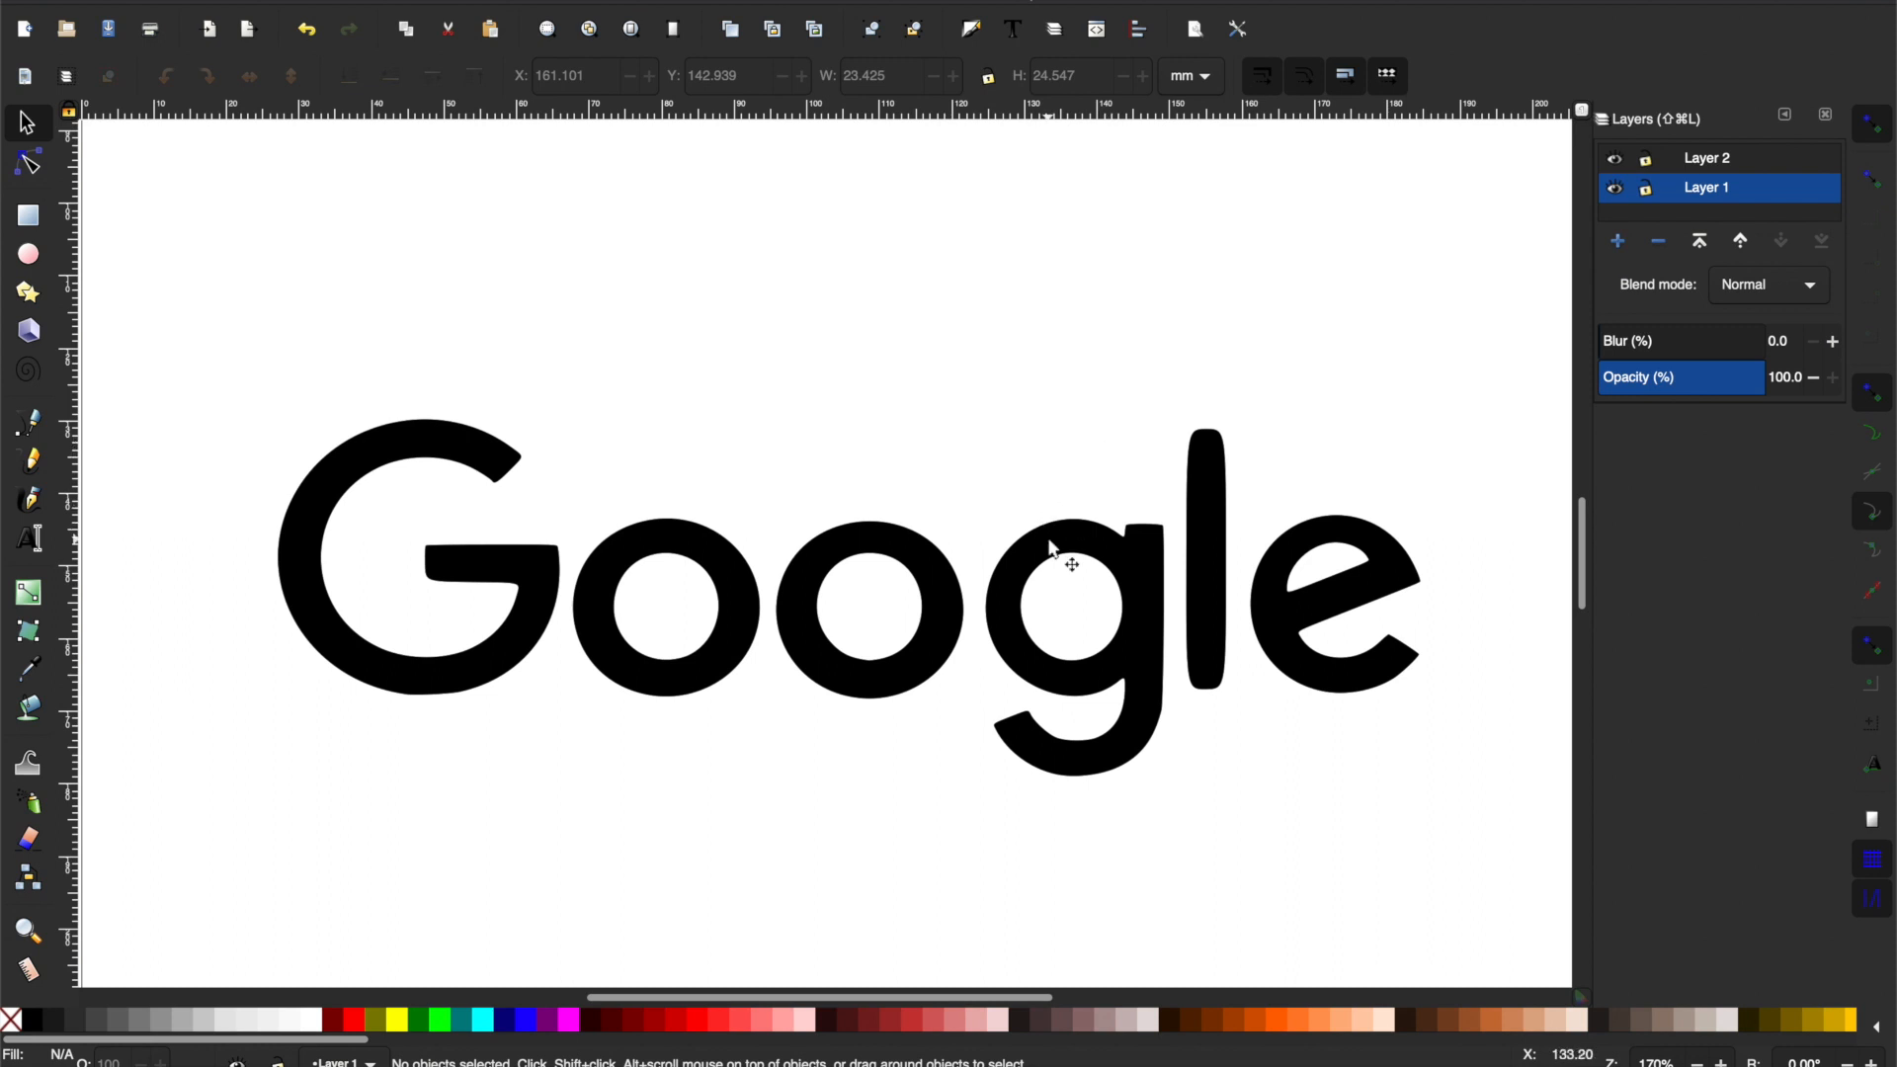
pyautogui.moveTo(1425, 725)
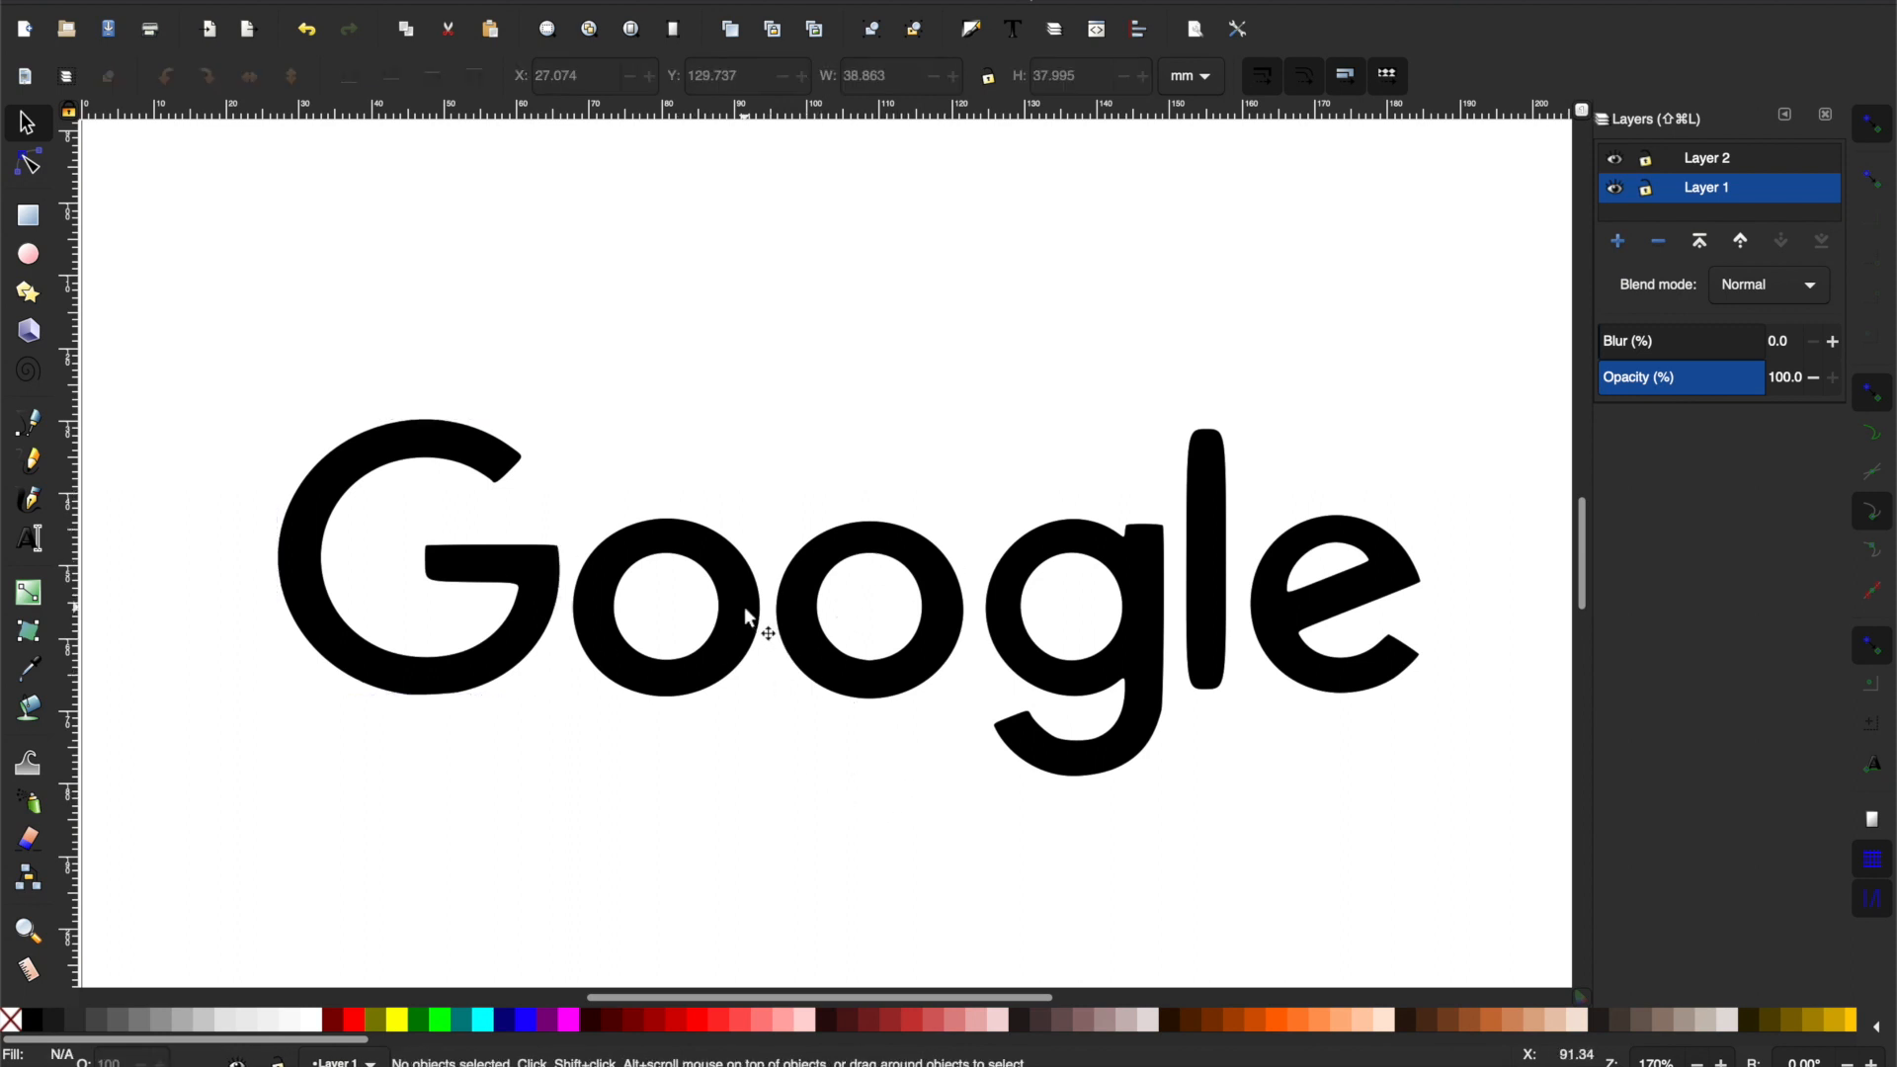
pyautogui.press('cmd+tab')
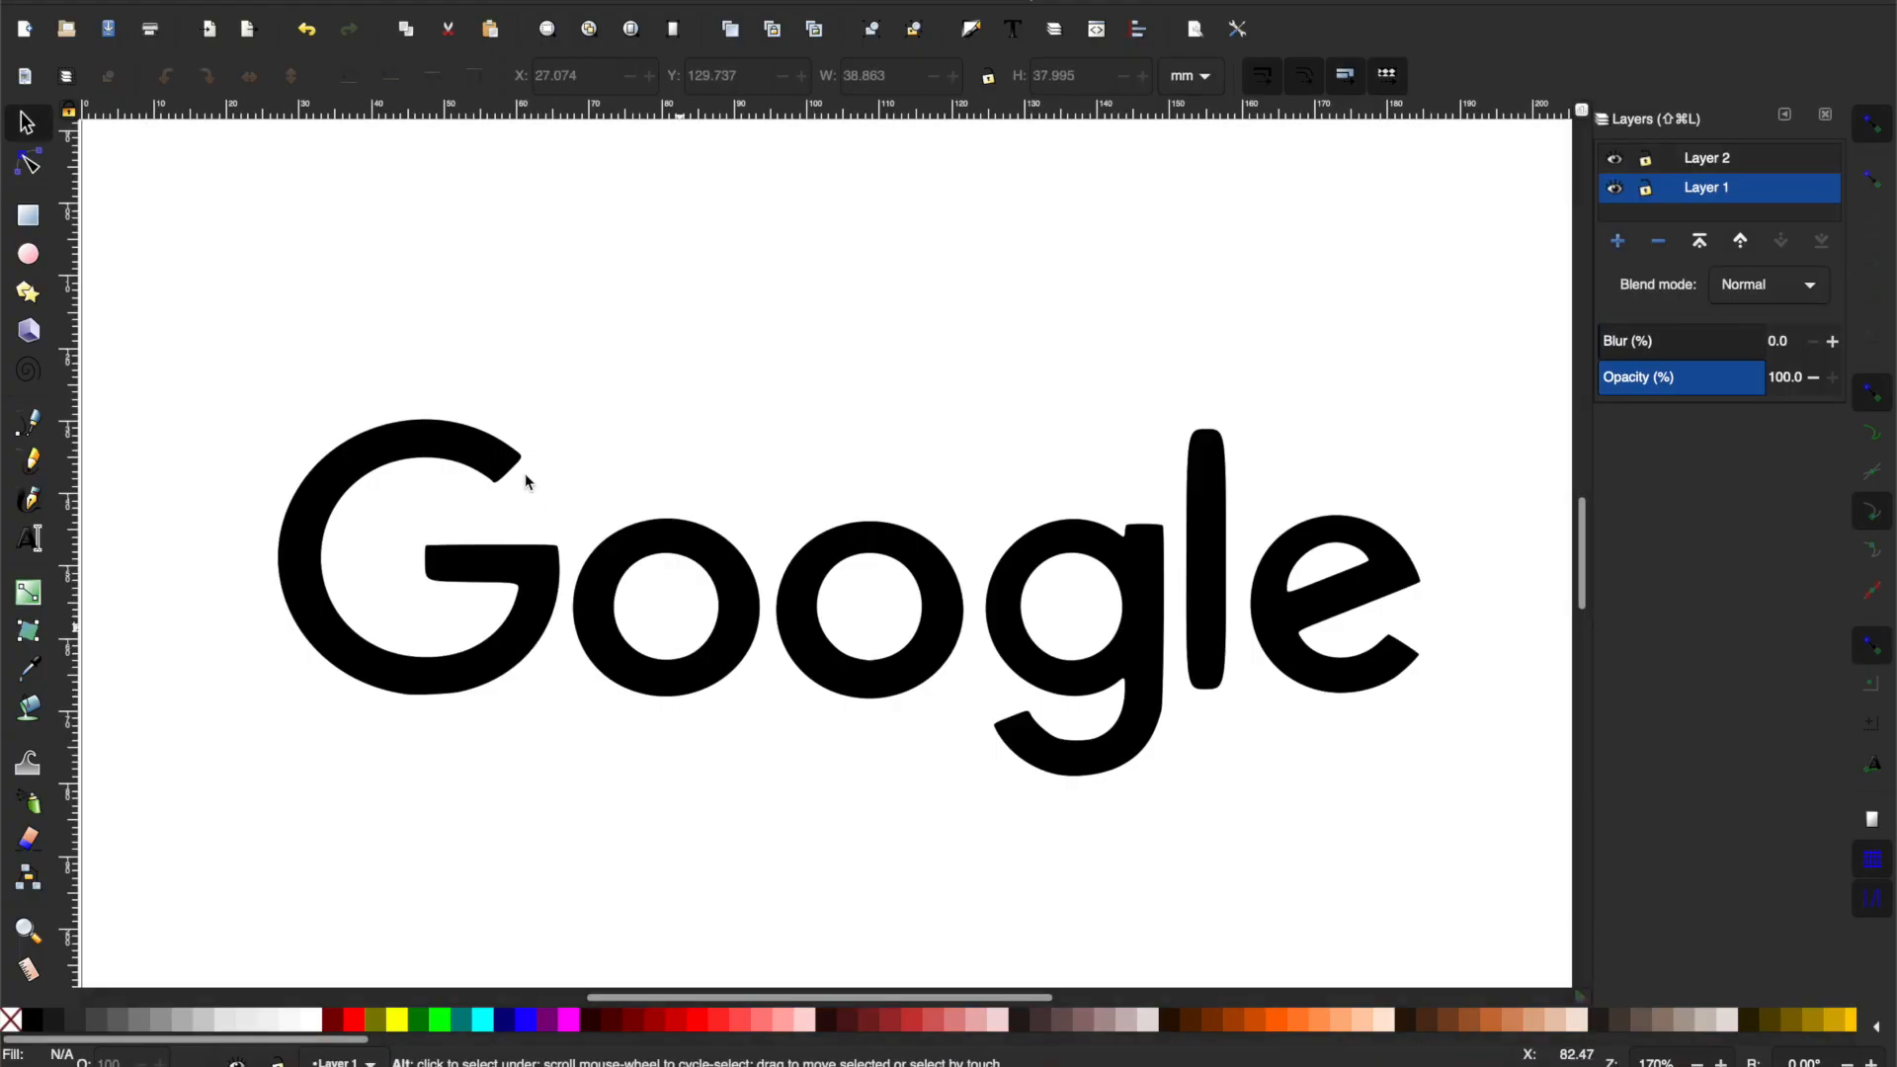
# Fill the G with blue from the palette and move on to the next letter.
pyautogui.click(411, 558)
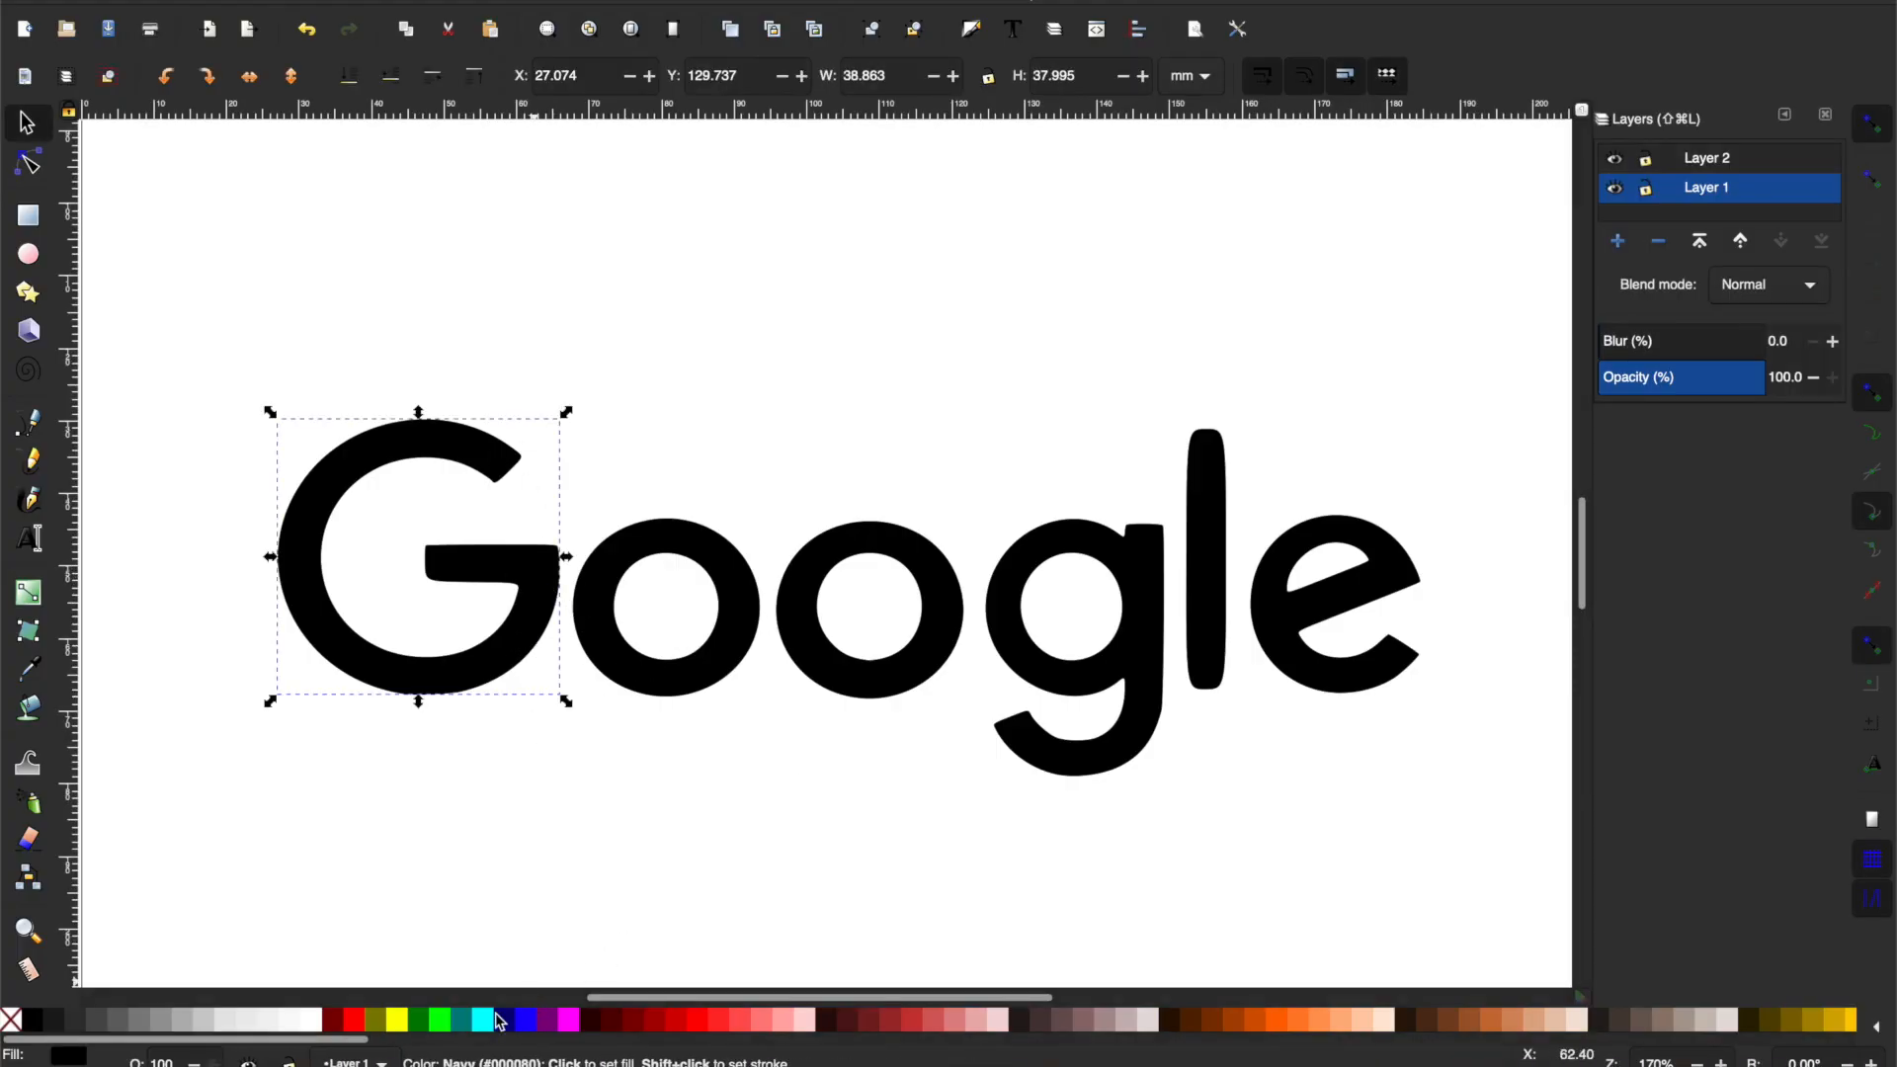
pyautogui.click(525, 1019)
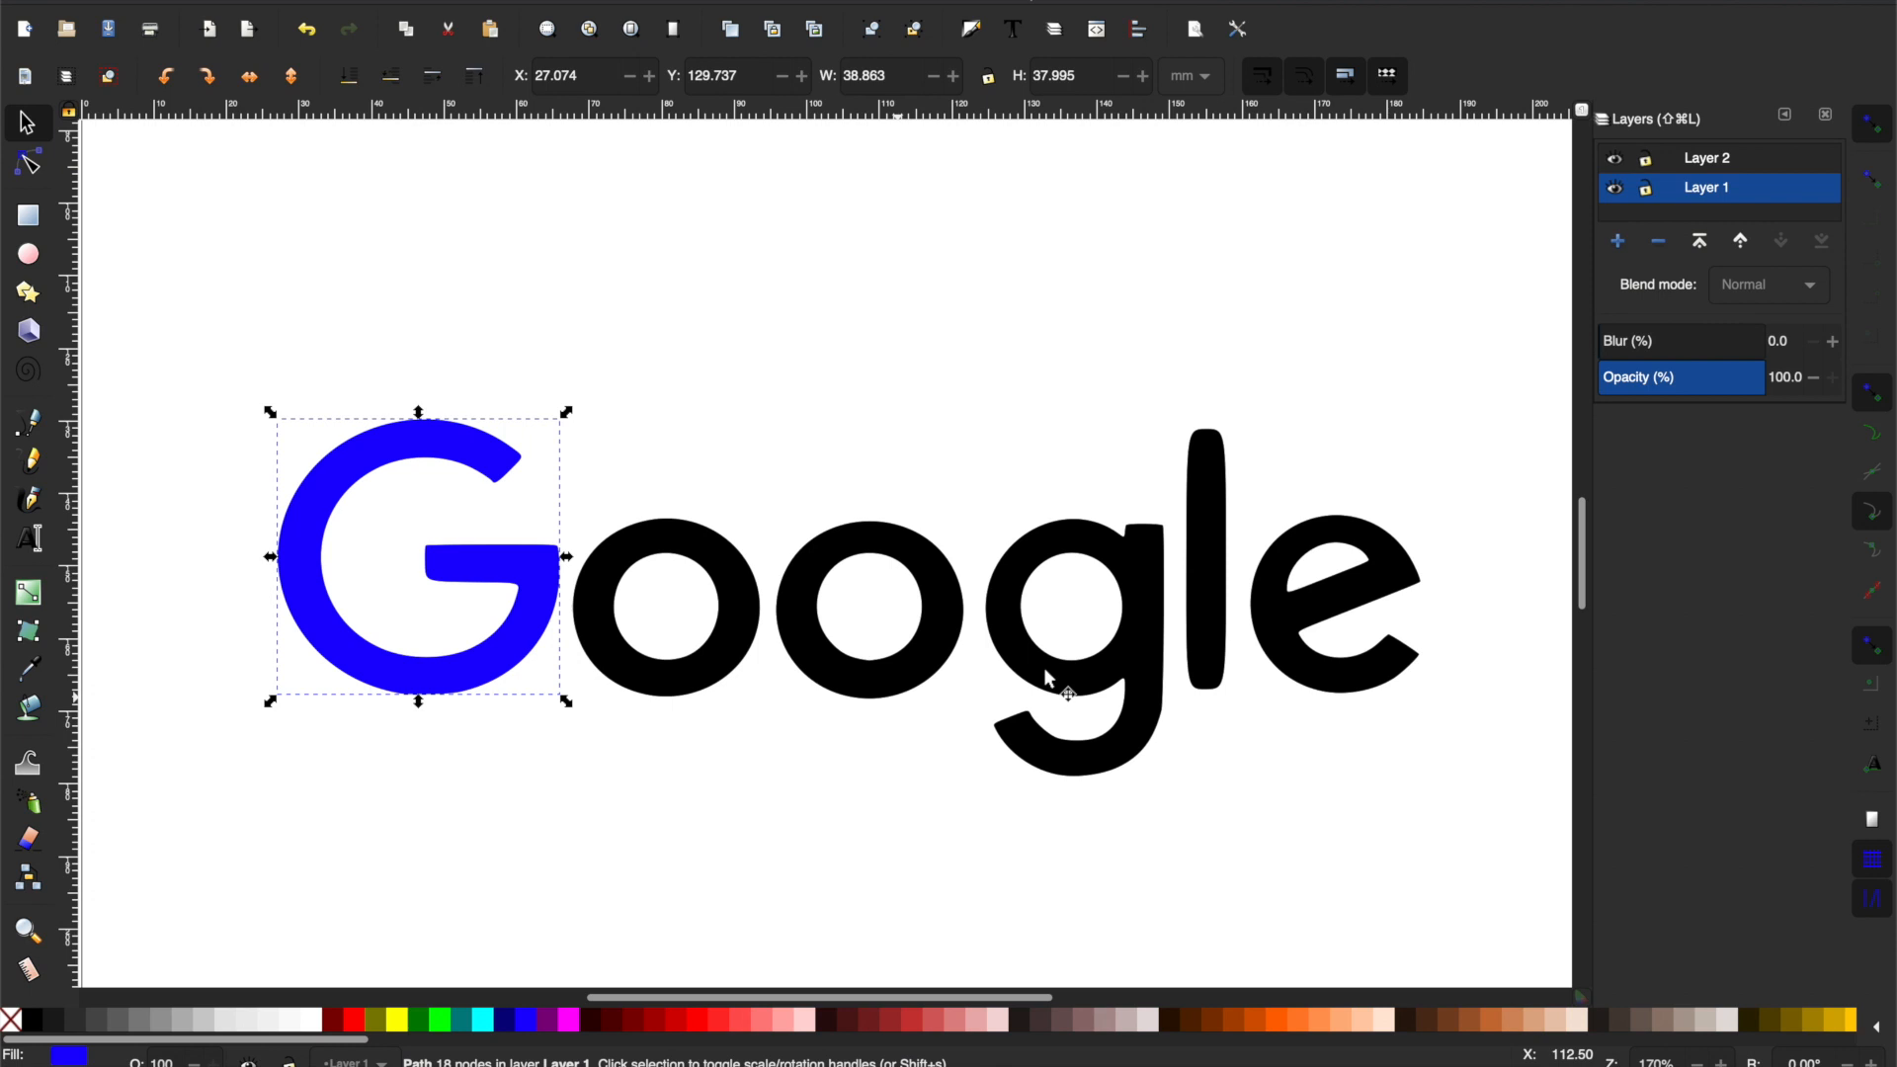
pyautogui.click(1075, 648)
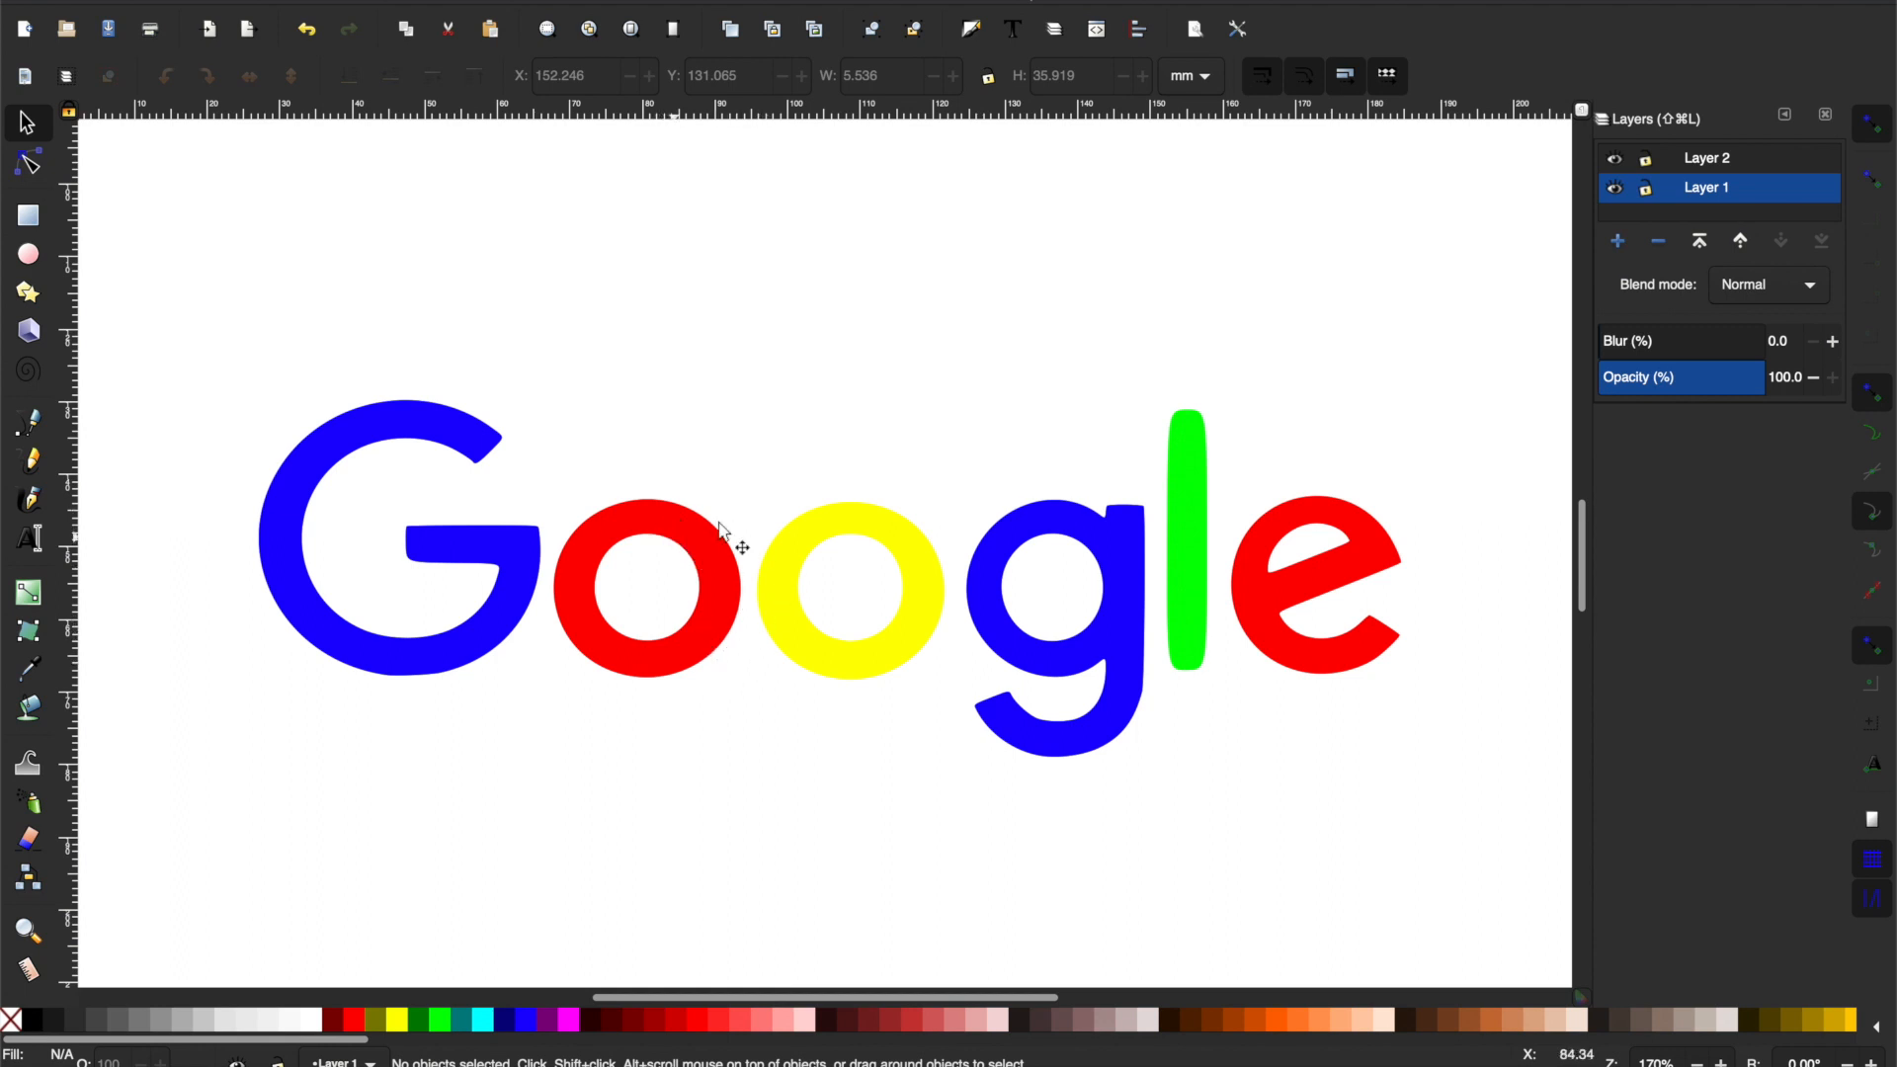
pyautogui.moveTo(781, 581)
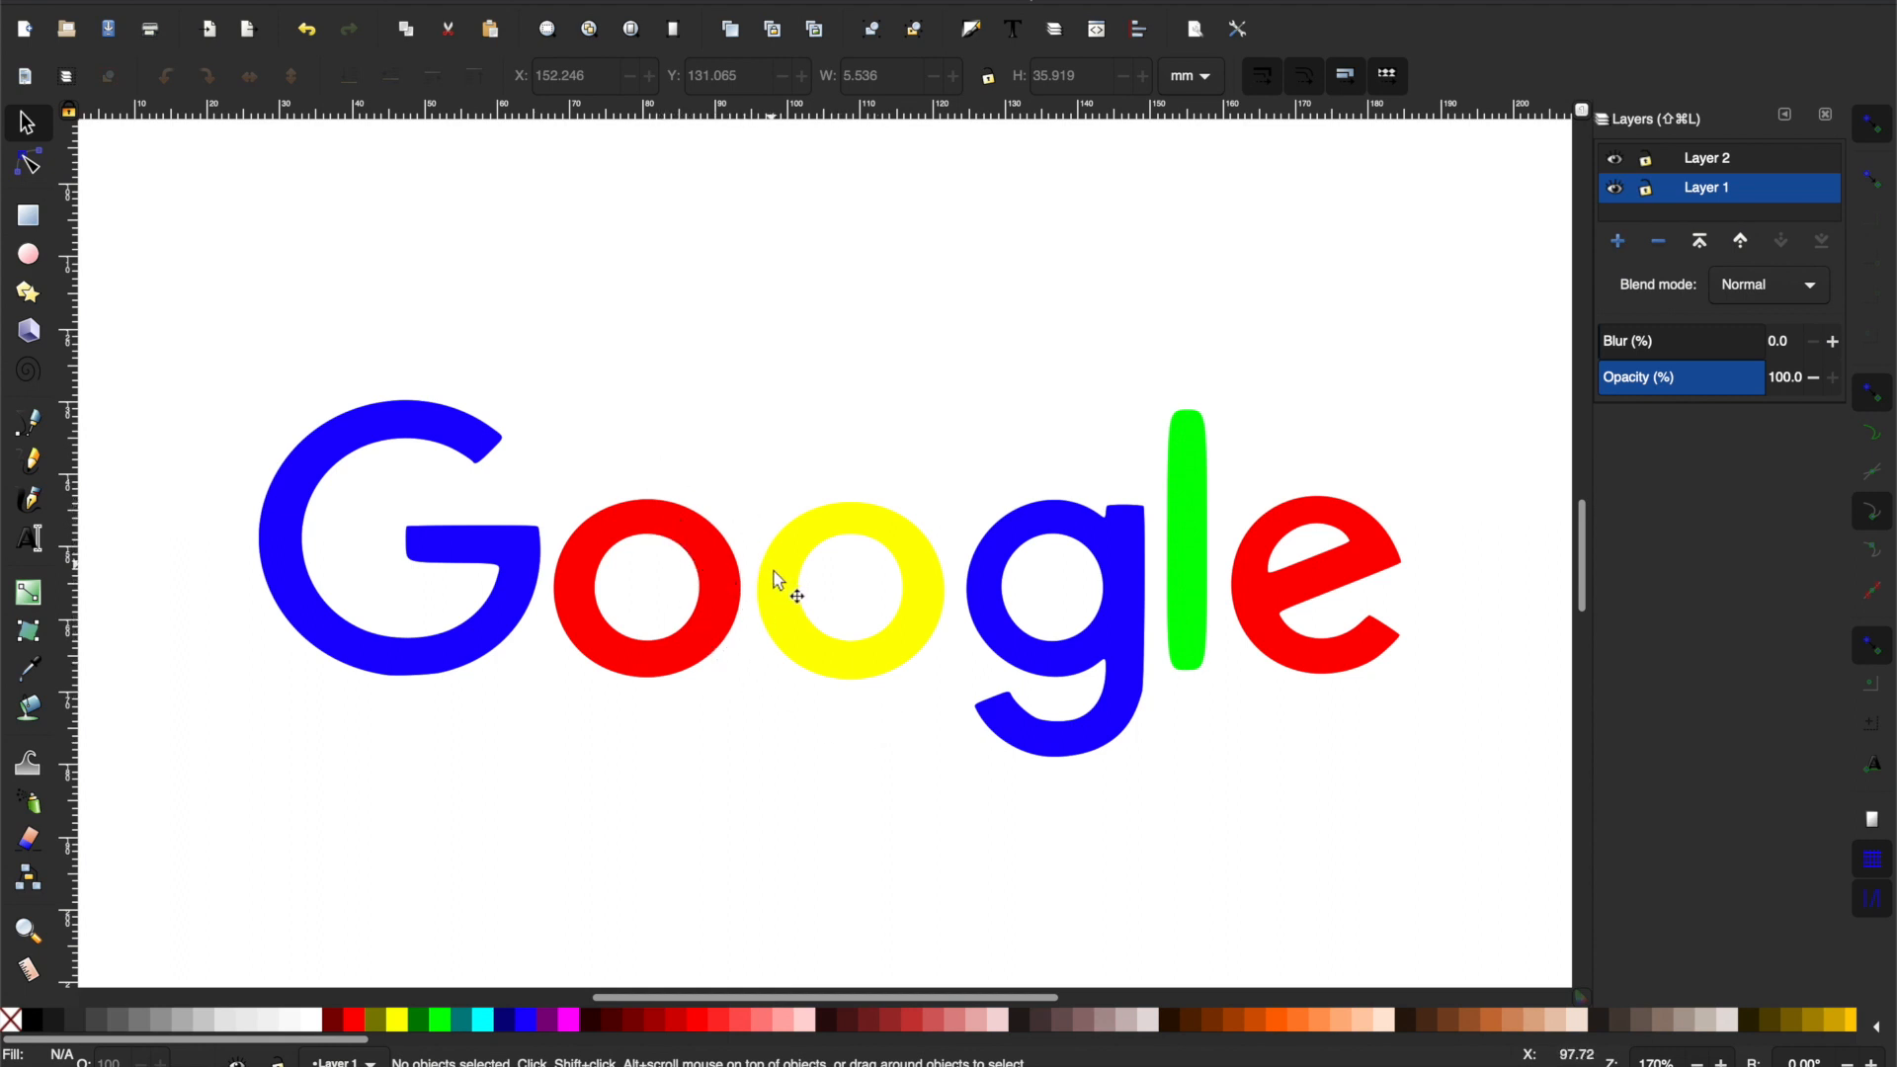
pyautogui.moveTo(1144, 719)
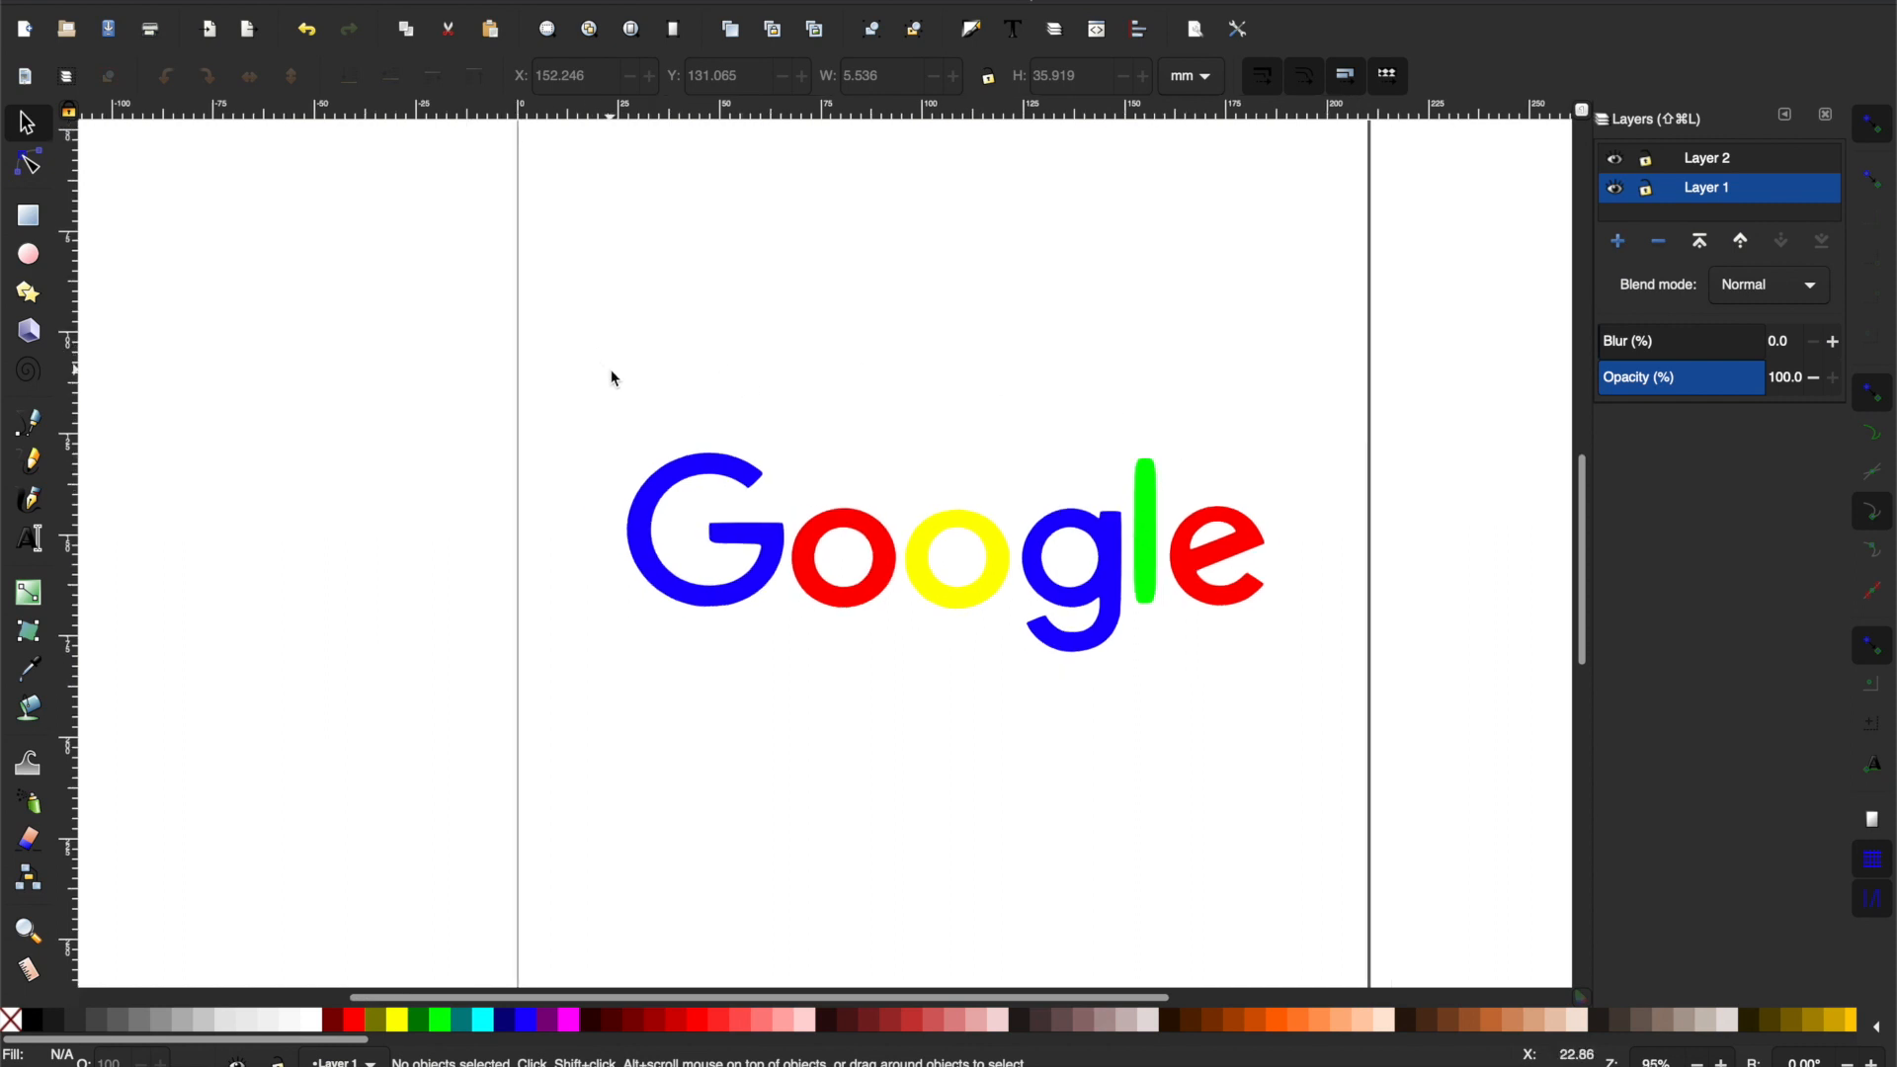
pyautogui.moveTo(729, 302)
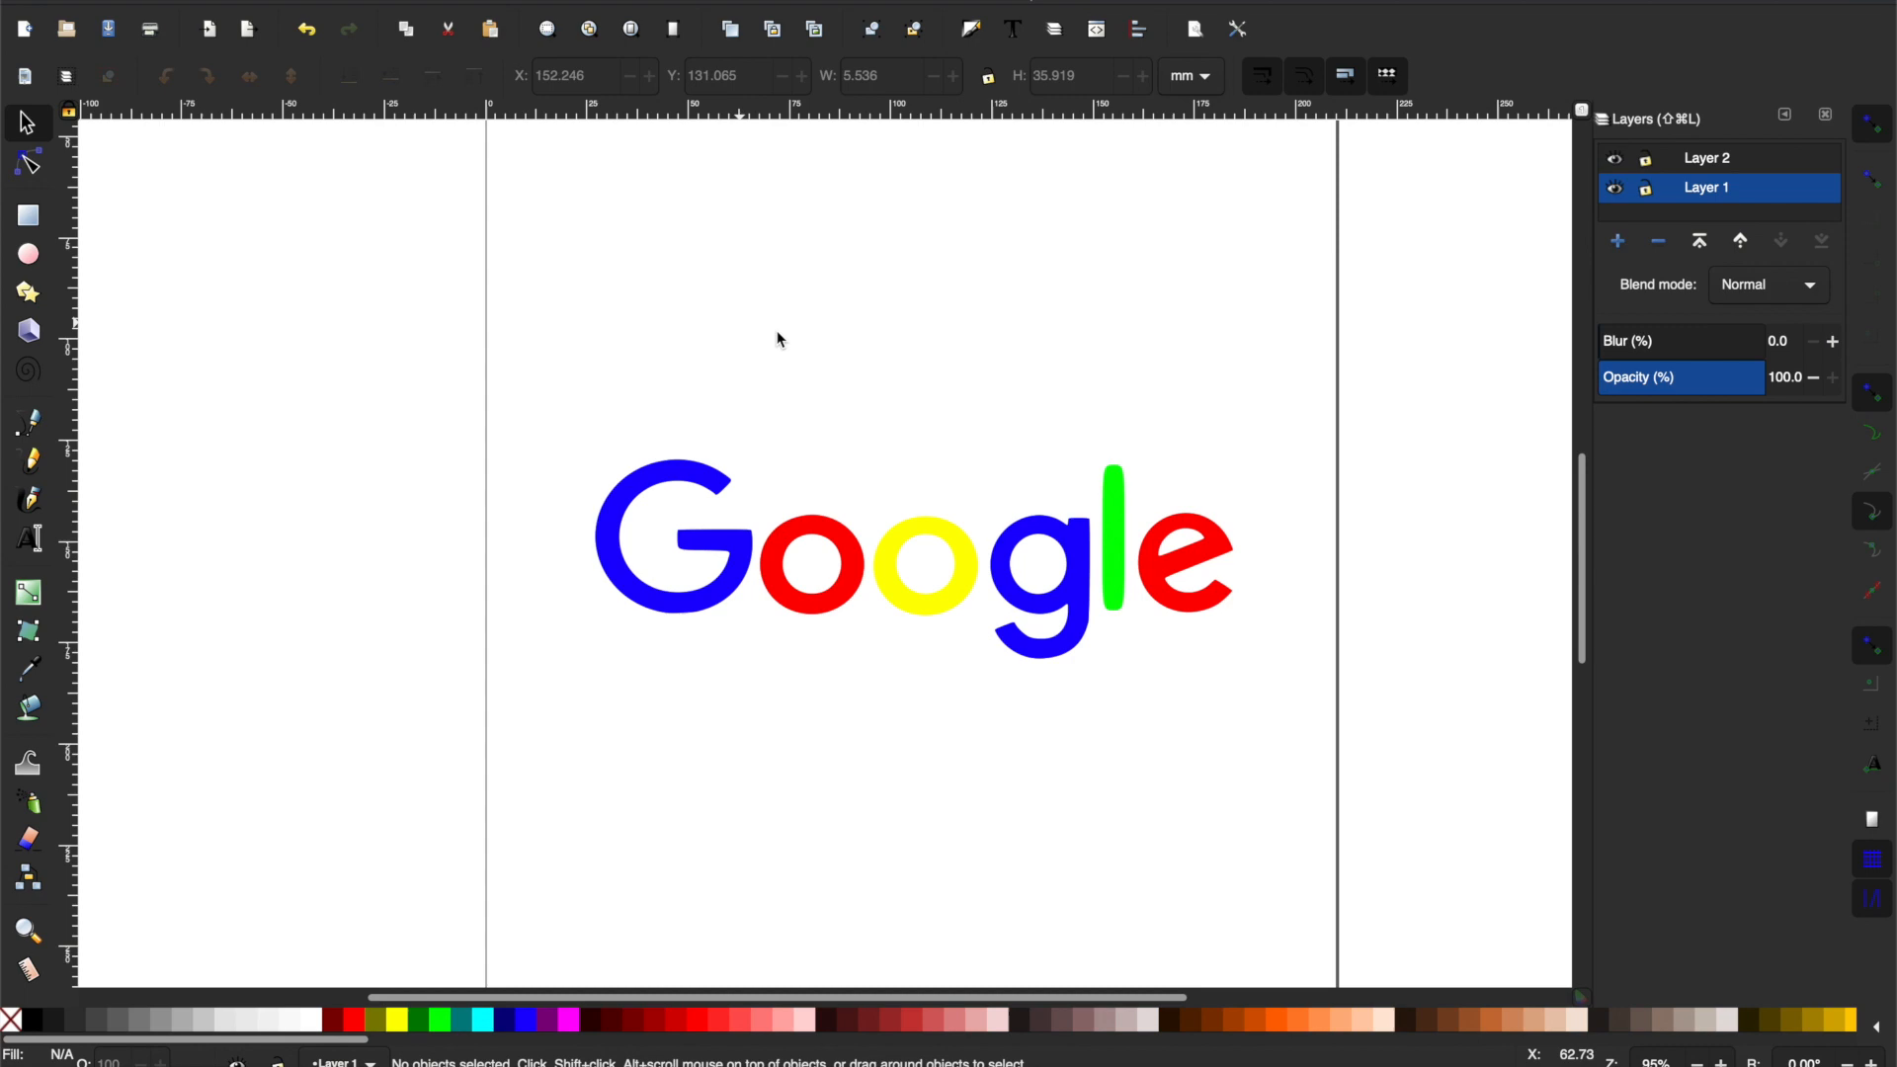
pyautogui.moveTo(640, 395)
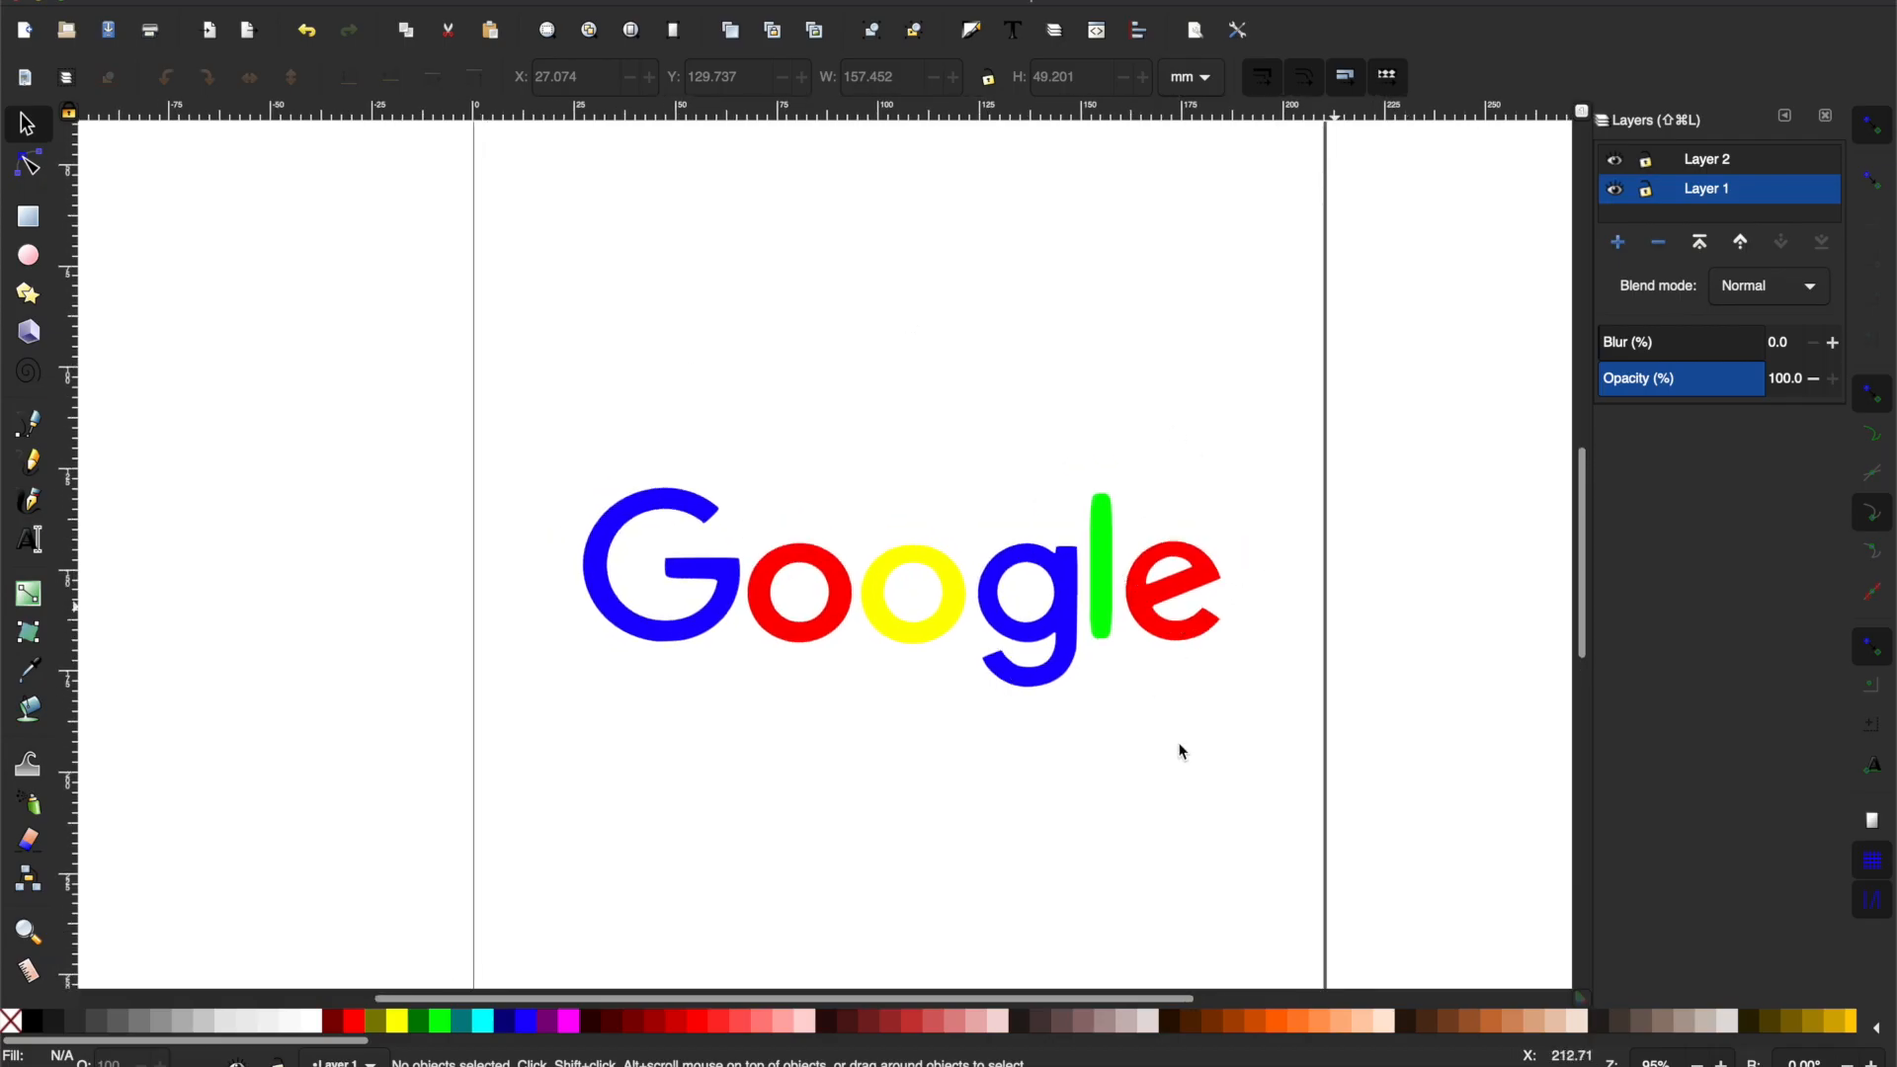
pyautogui.moveTo(1362, 709)
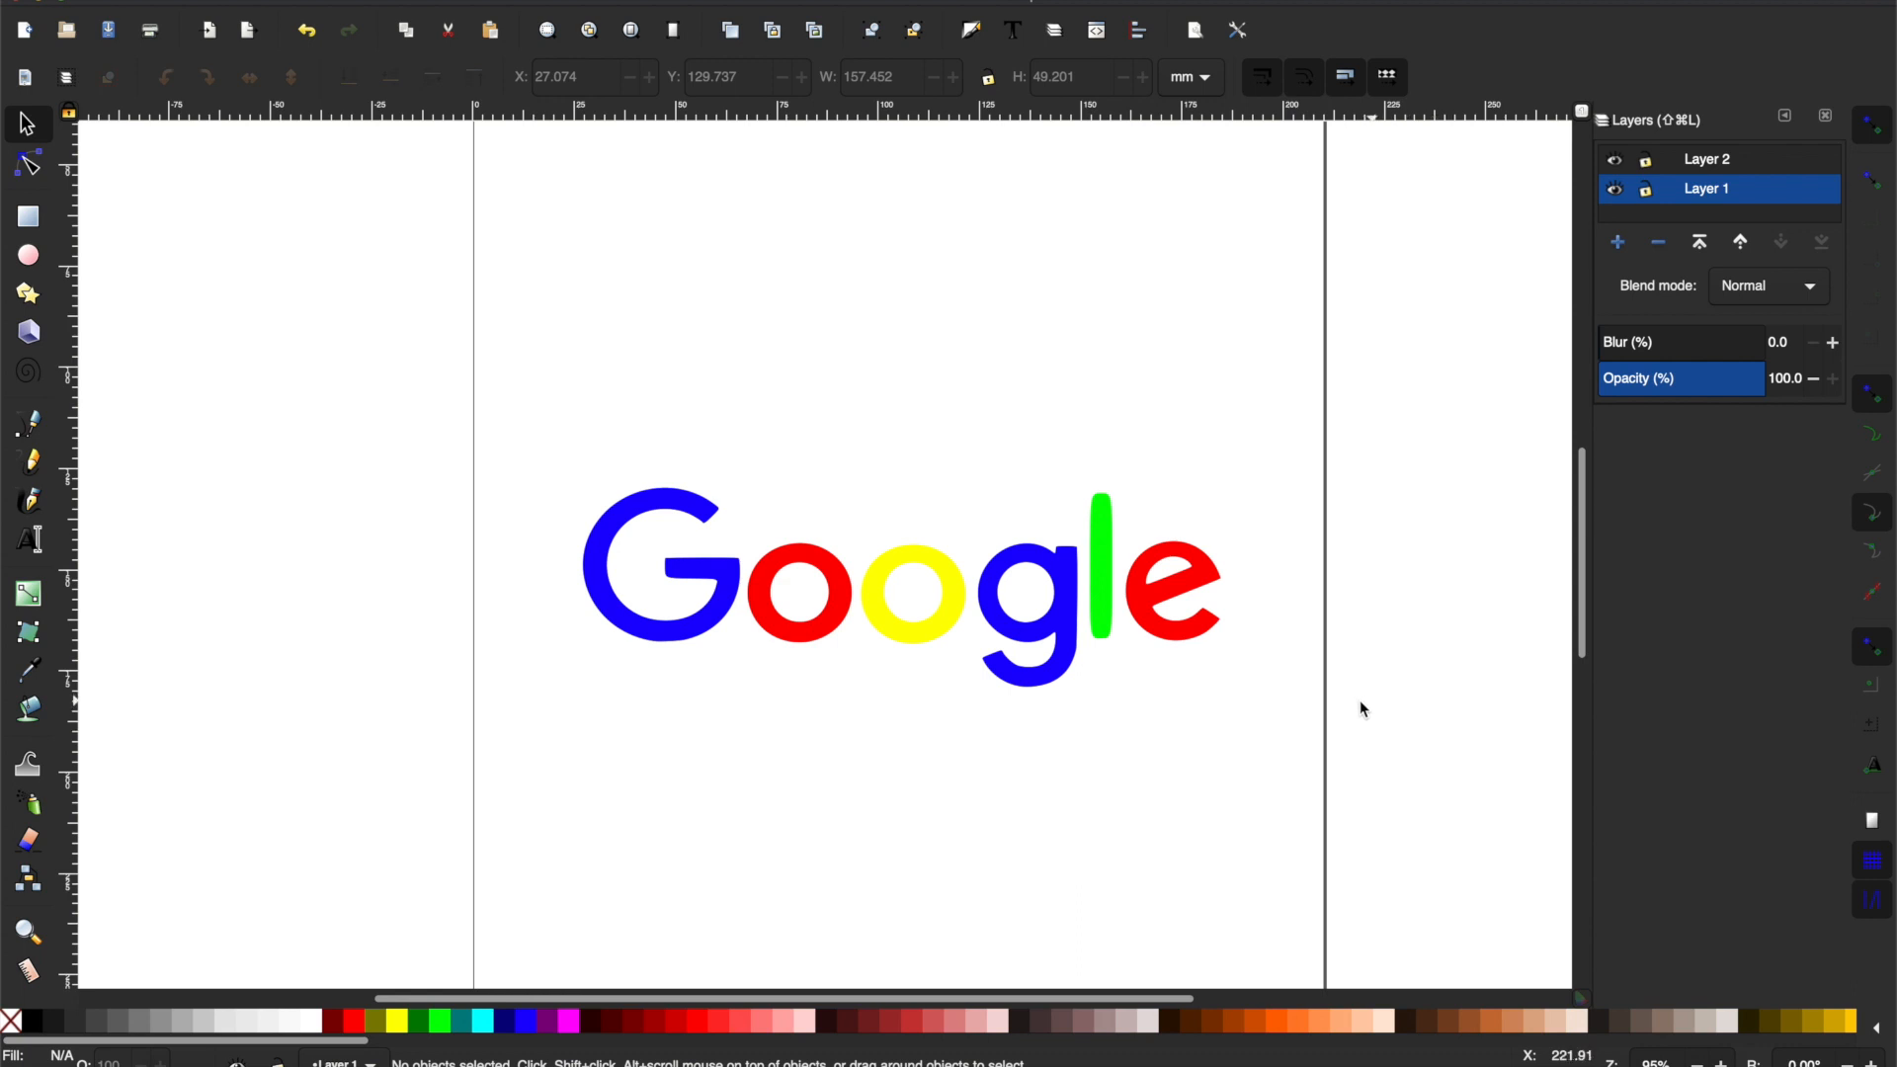
pyautogui.moveTo(1431, 182)
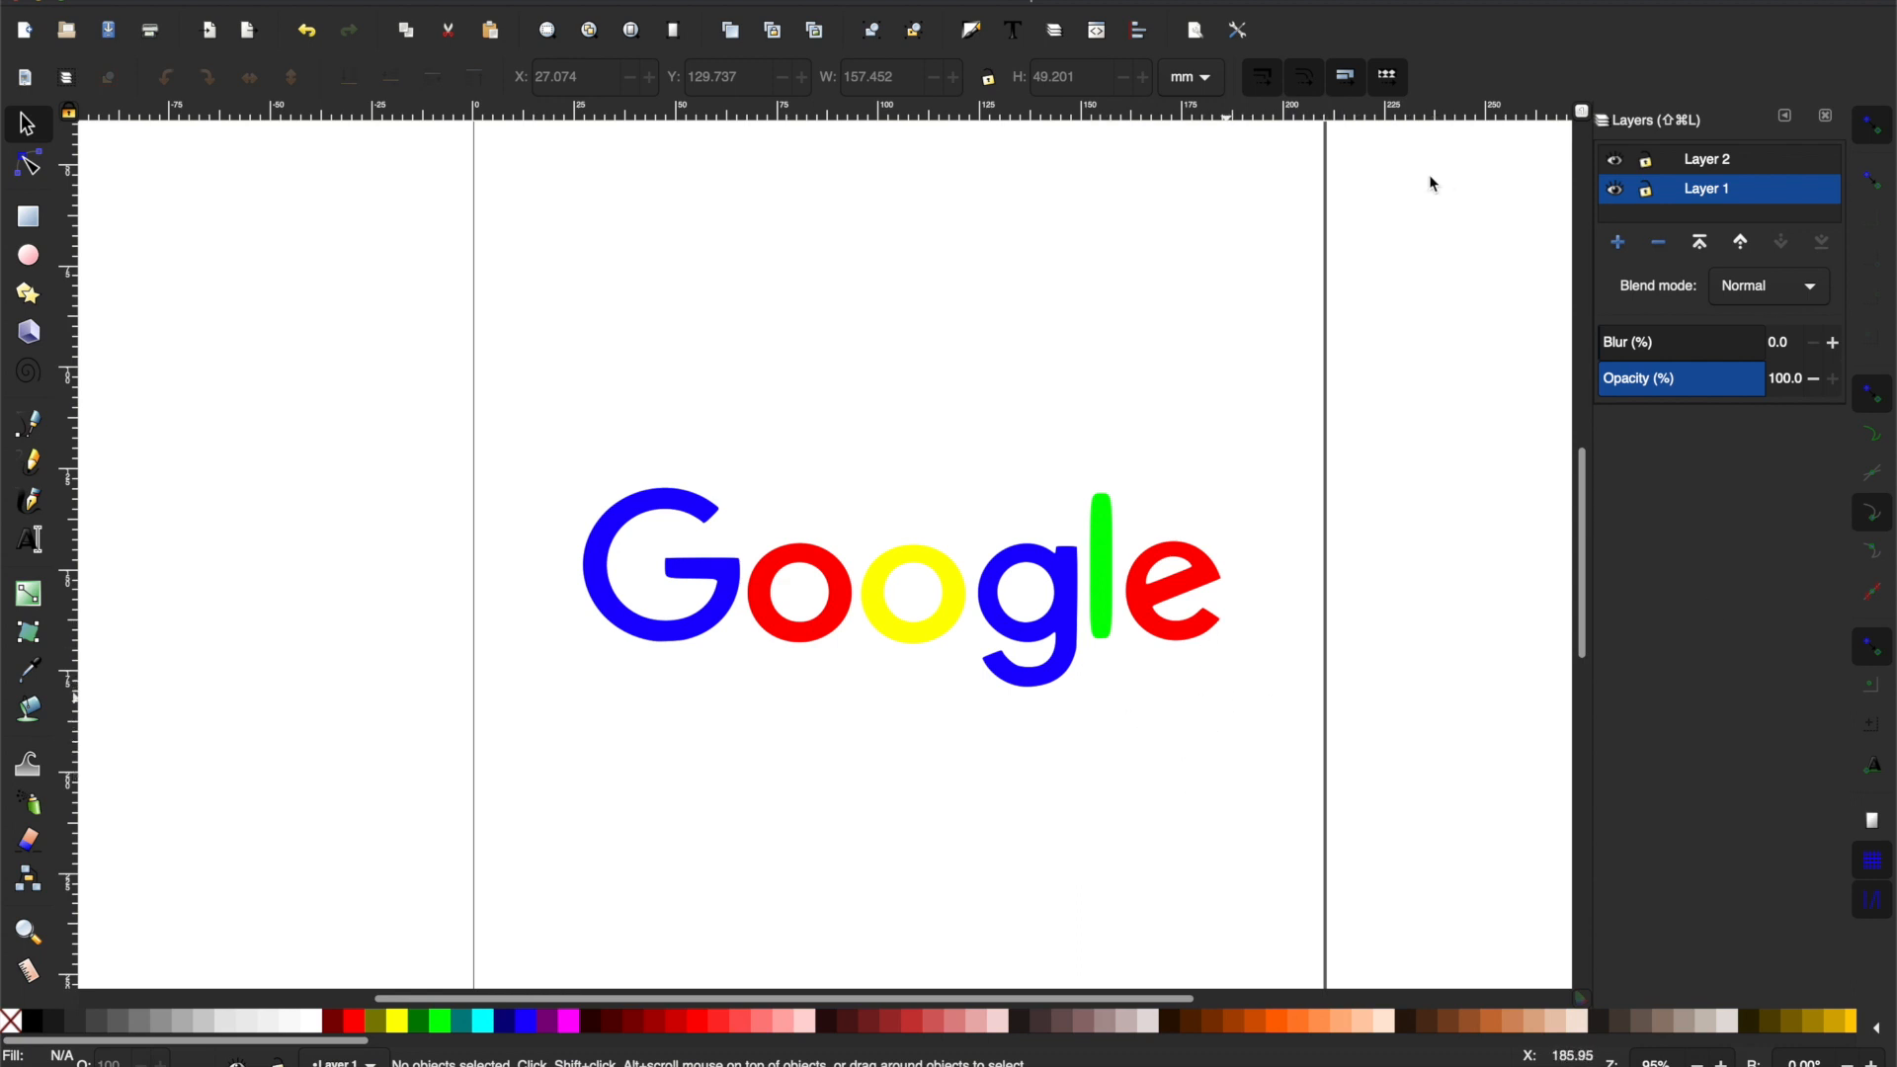
pyautogui.moveTo(1106, 519)
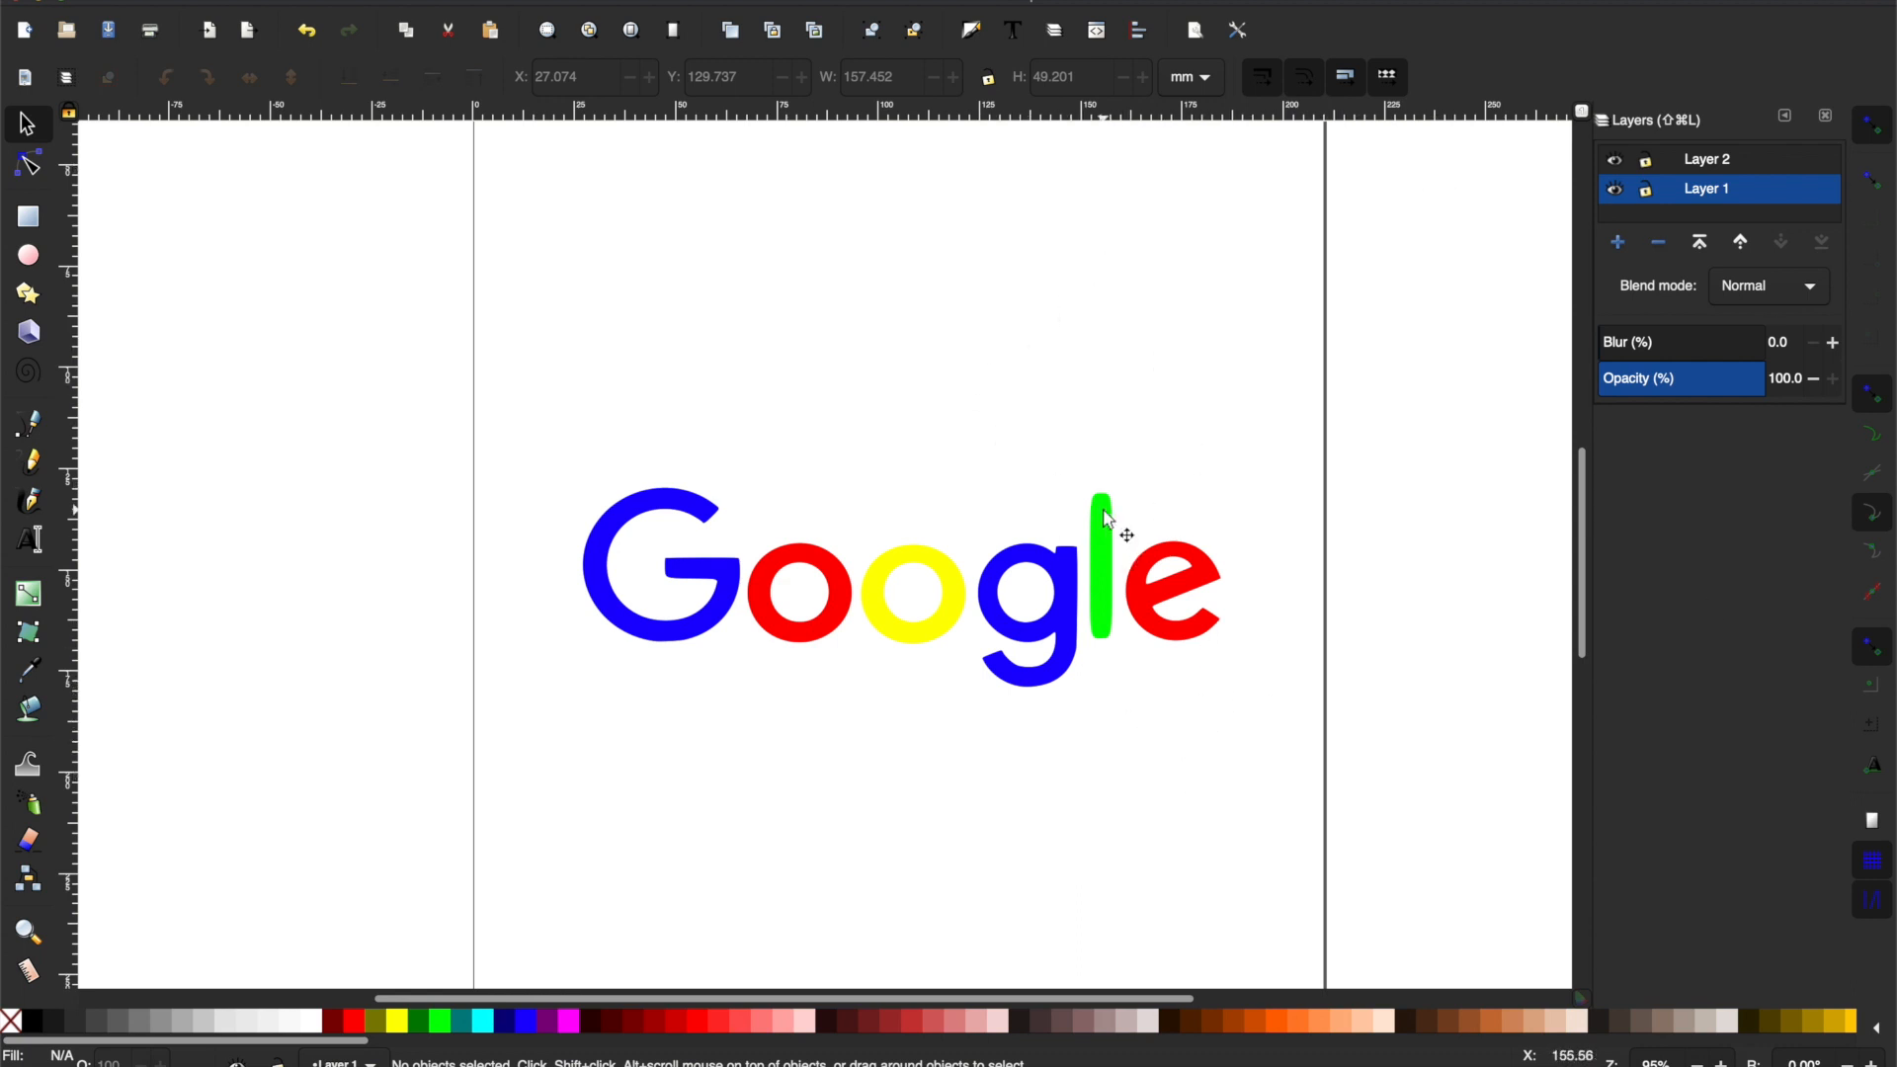
pyautogui.moveTo(551, 554)
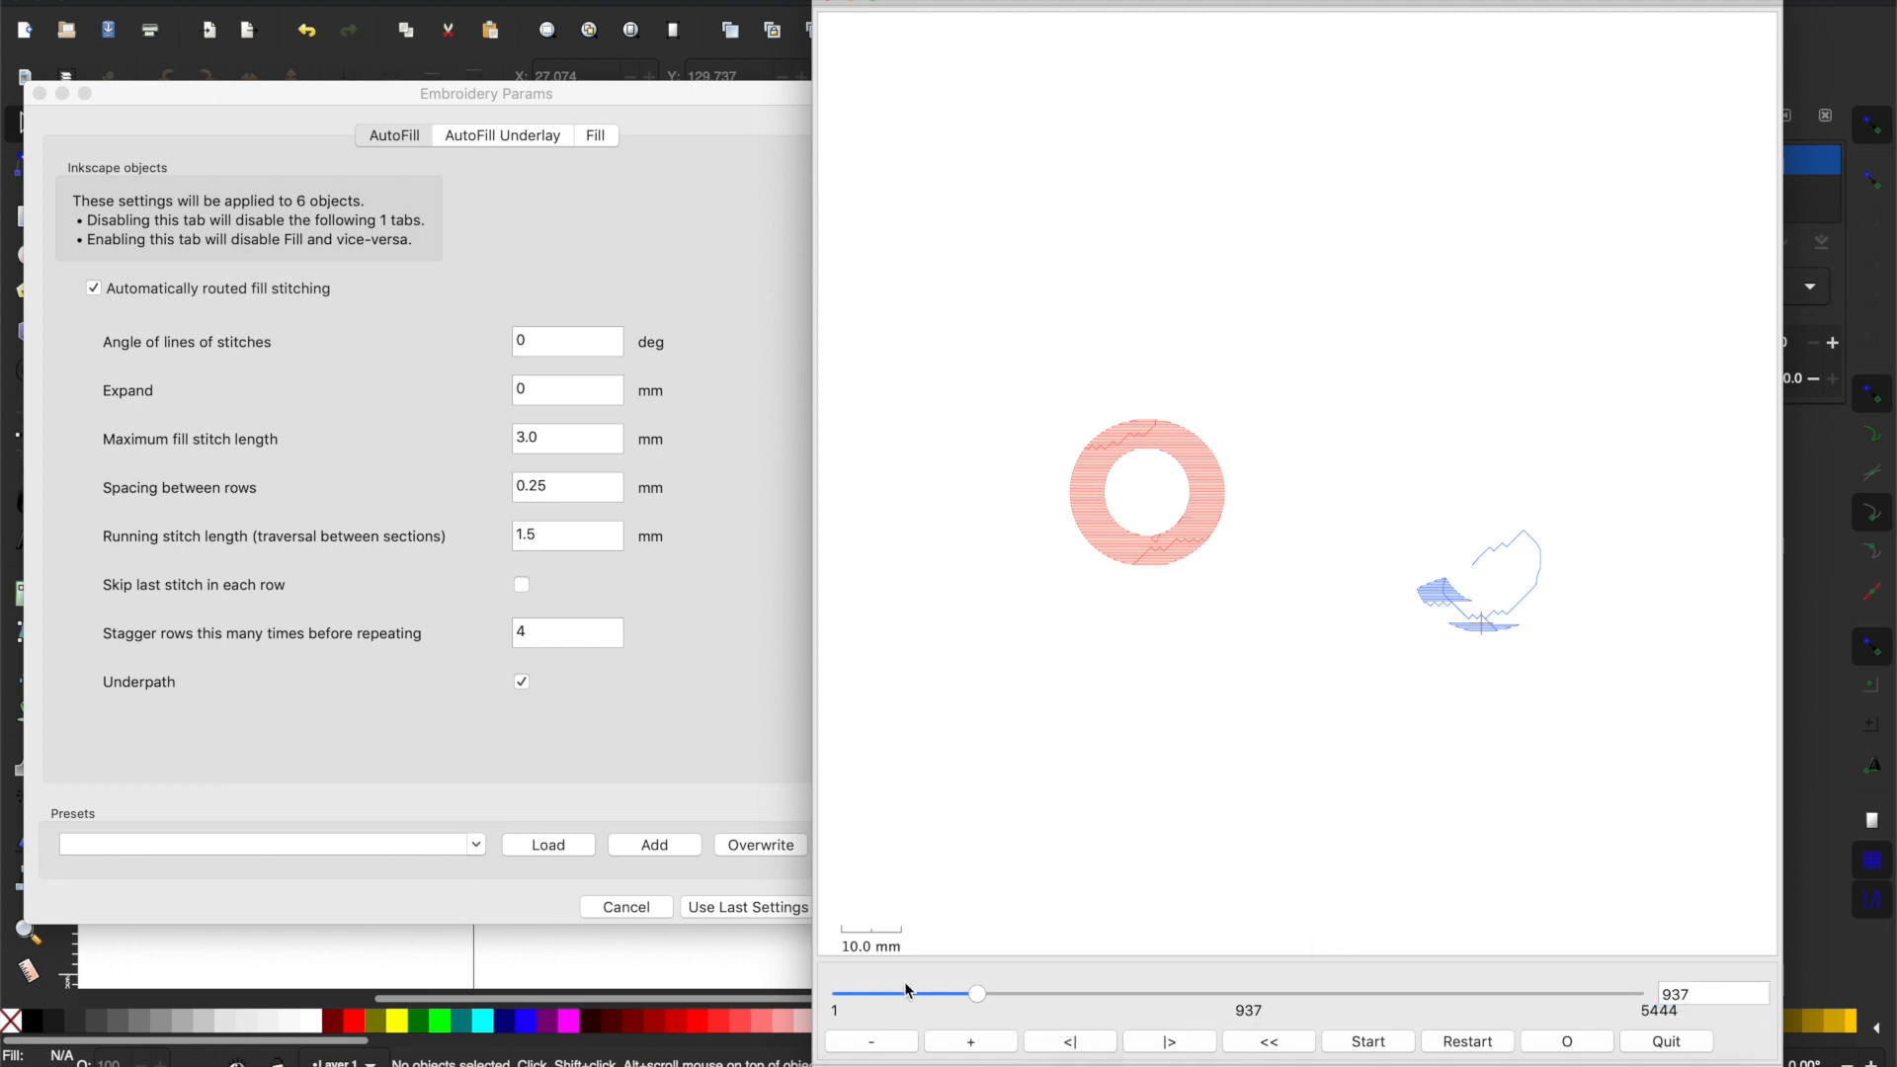
# Rewind the stitch simulator and play all 5444 stitches of the coloured logo.
pyautogui.click(1367, 1041)
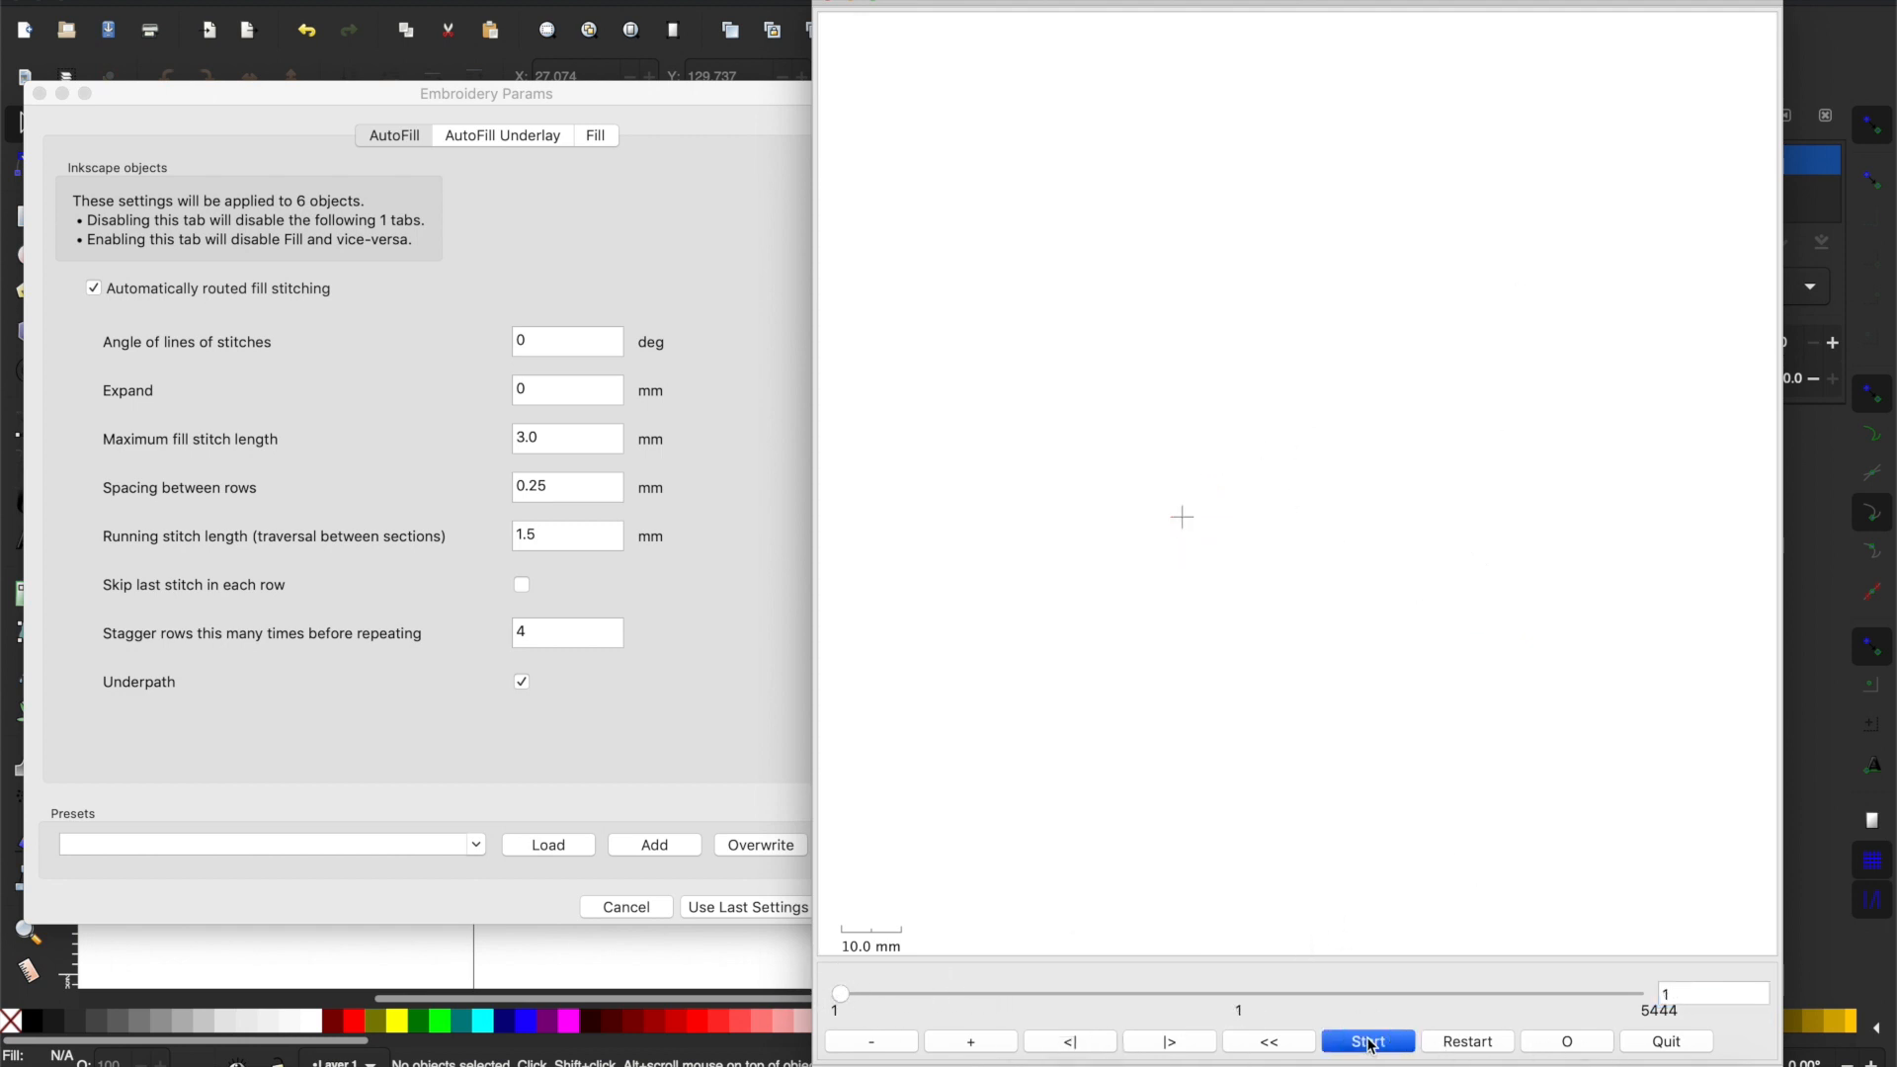
pyautogui.click(1367, 1041)
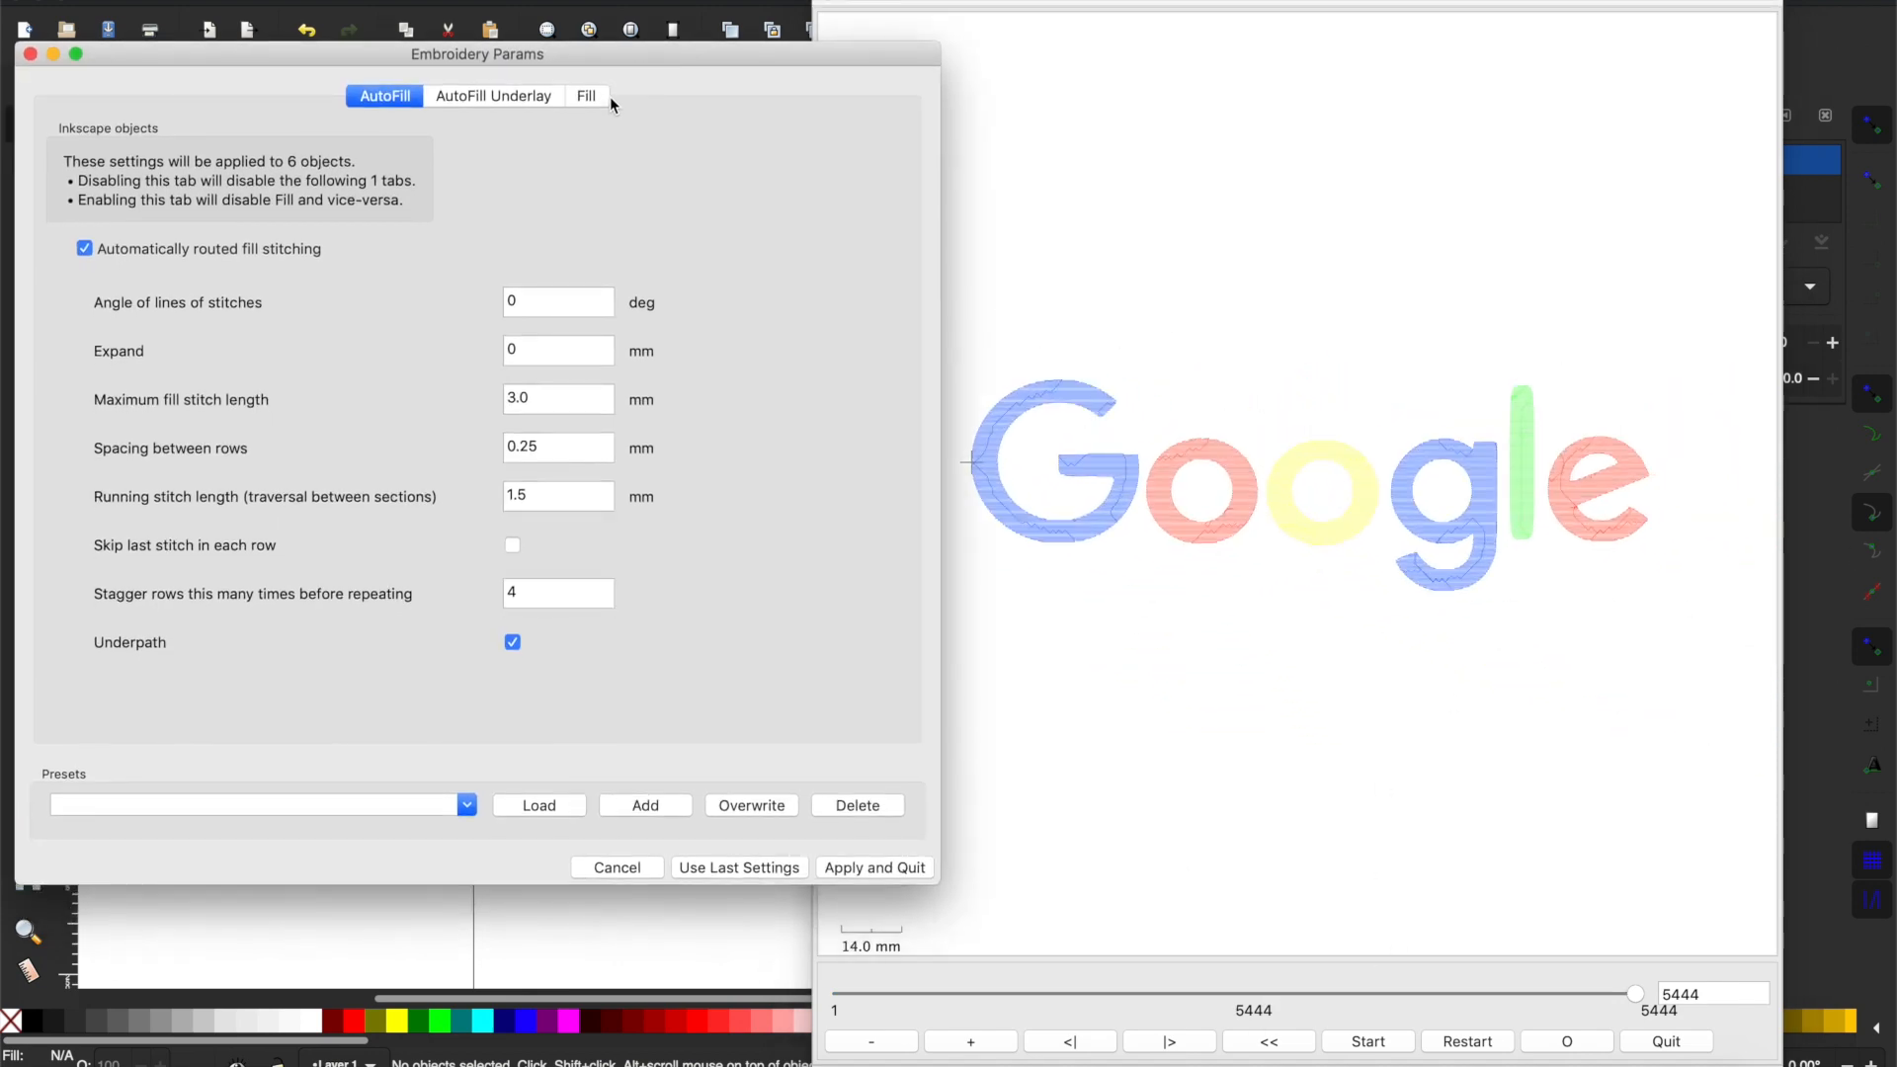
# Try a 45° angle of lines of stitches, return it to 0 and widen the preview.
pyautogui.click(557, 300)
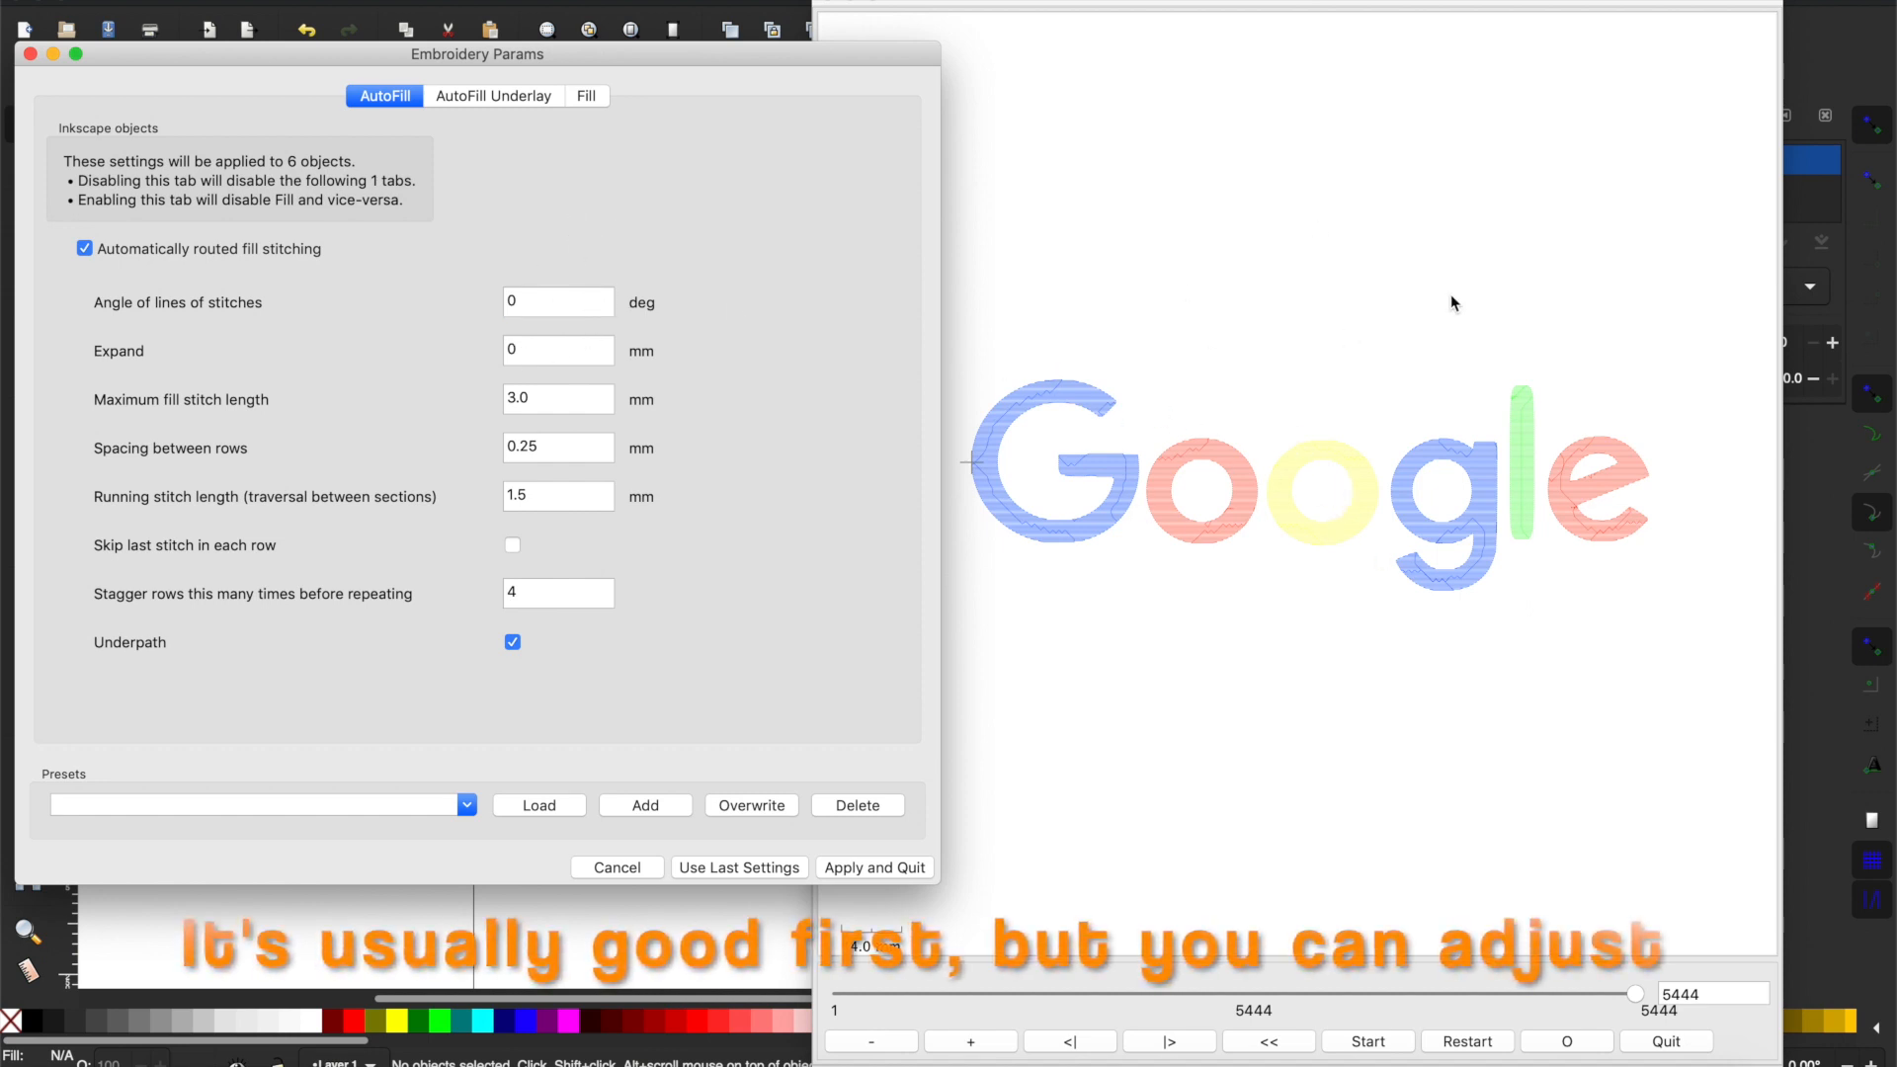
pyautogui.moveTo(215, 111)
pyautogui.write('45')
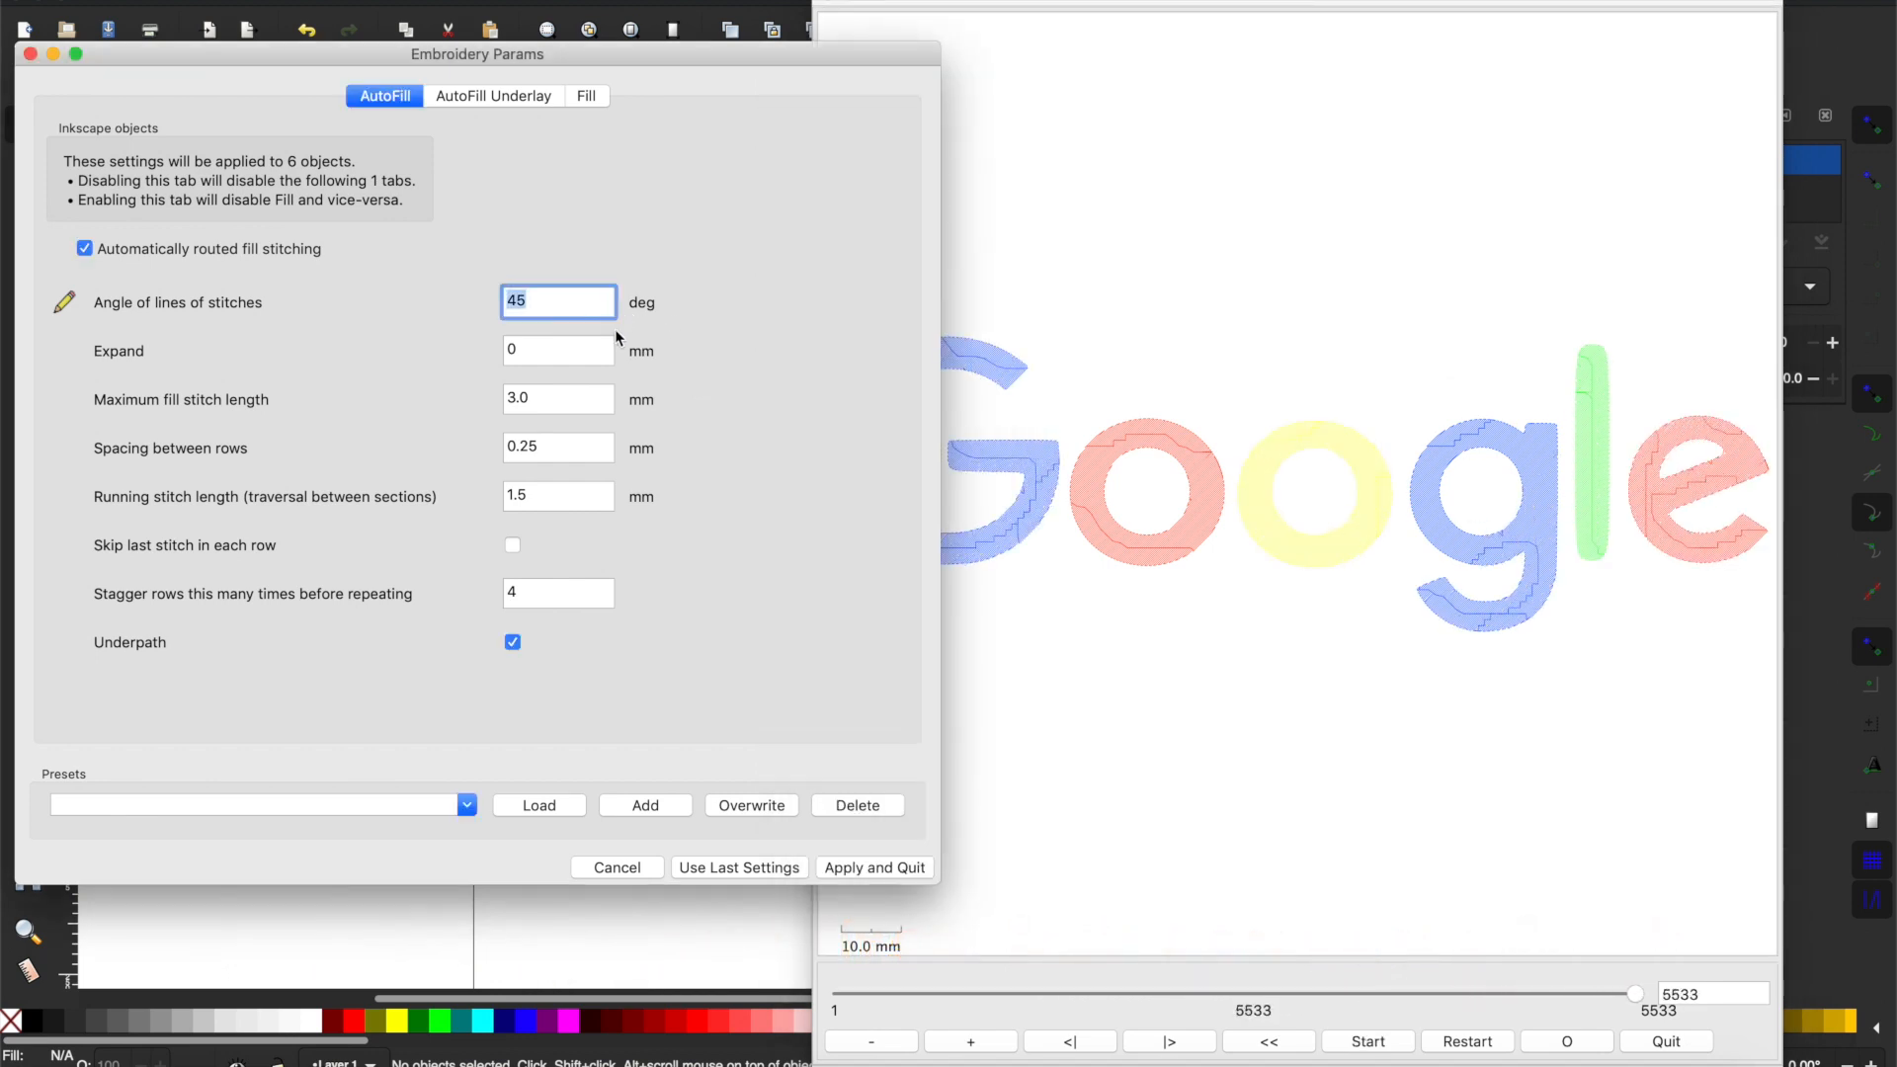
pyautogui.write('0')
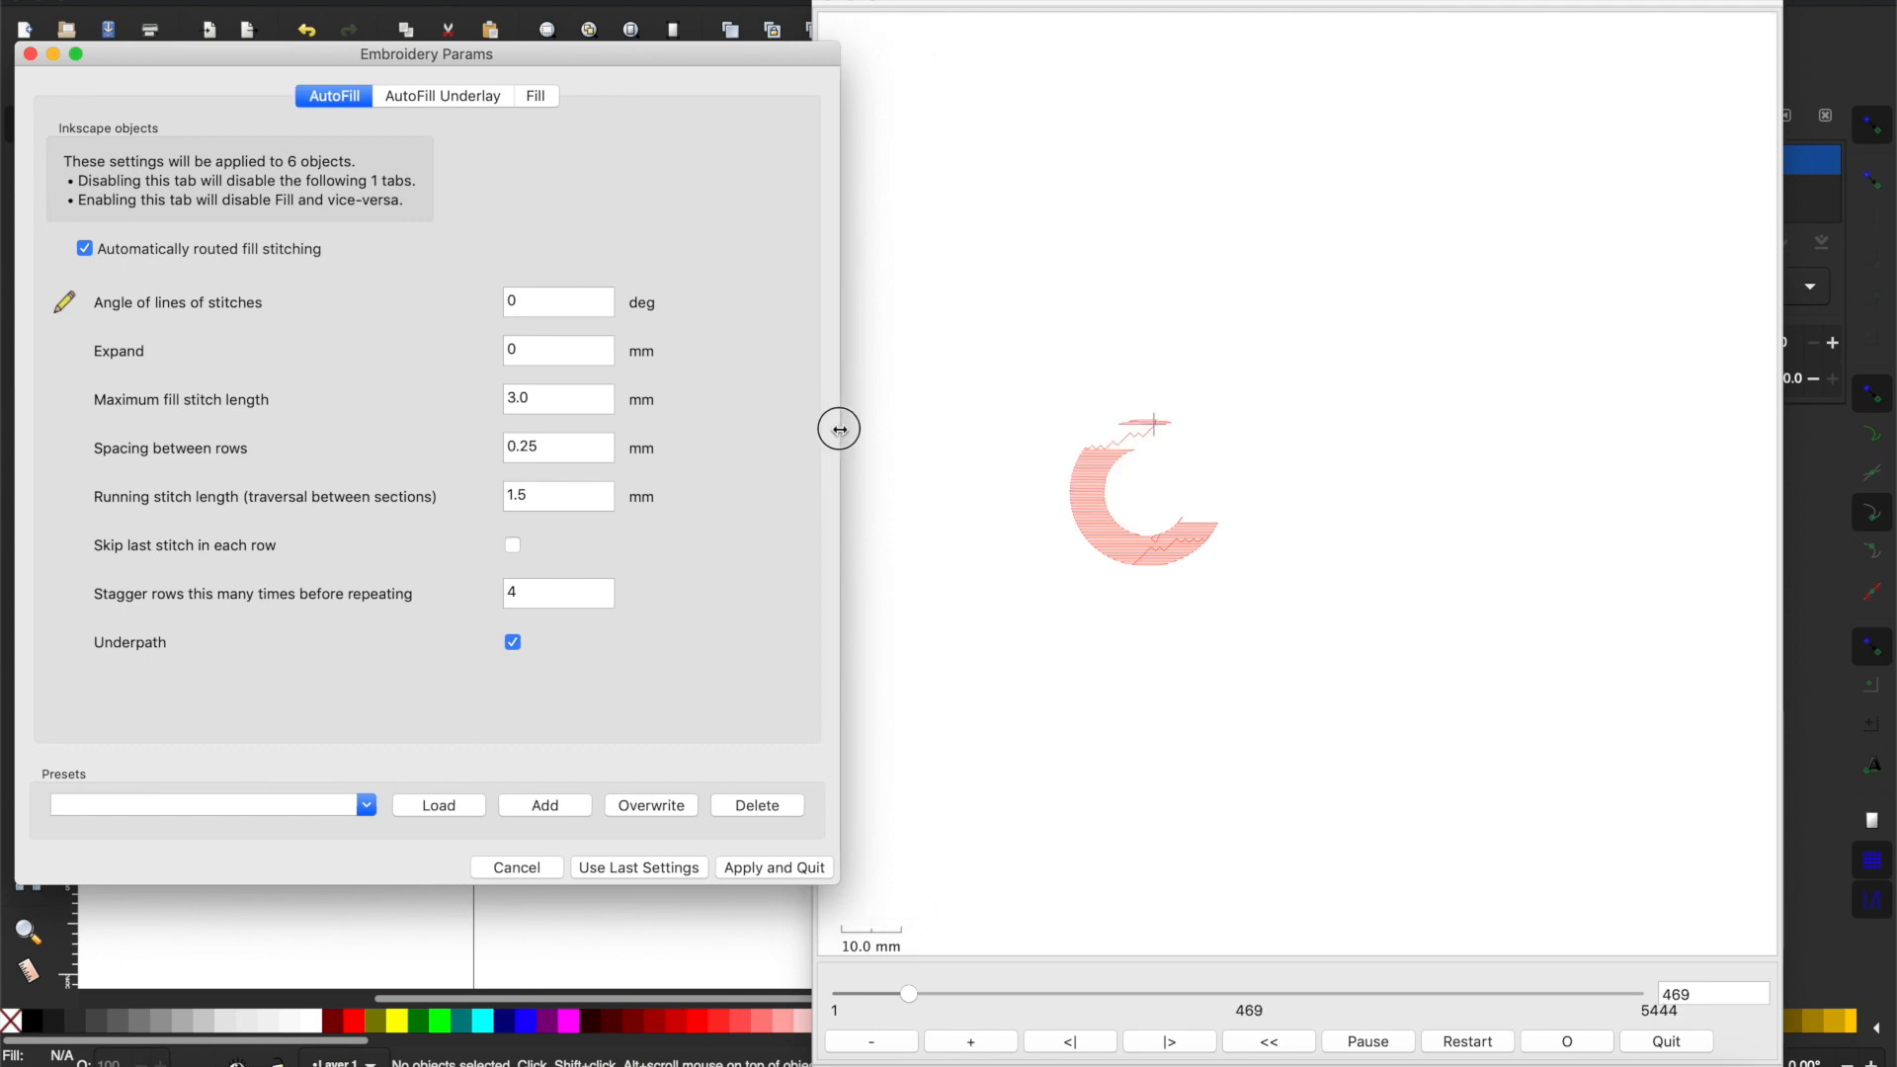
pyautogui.moveTo(909, 994); pyautogui.dragTo(1065, 994)
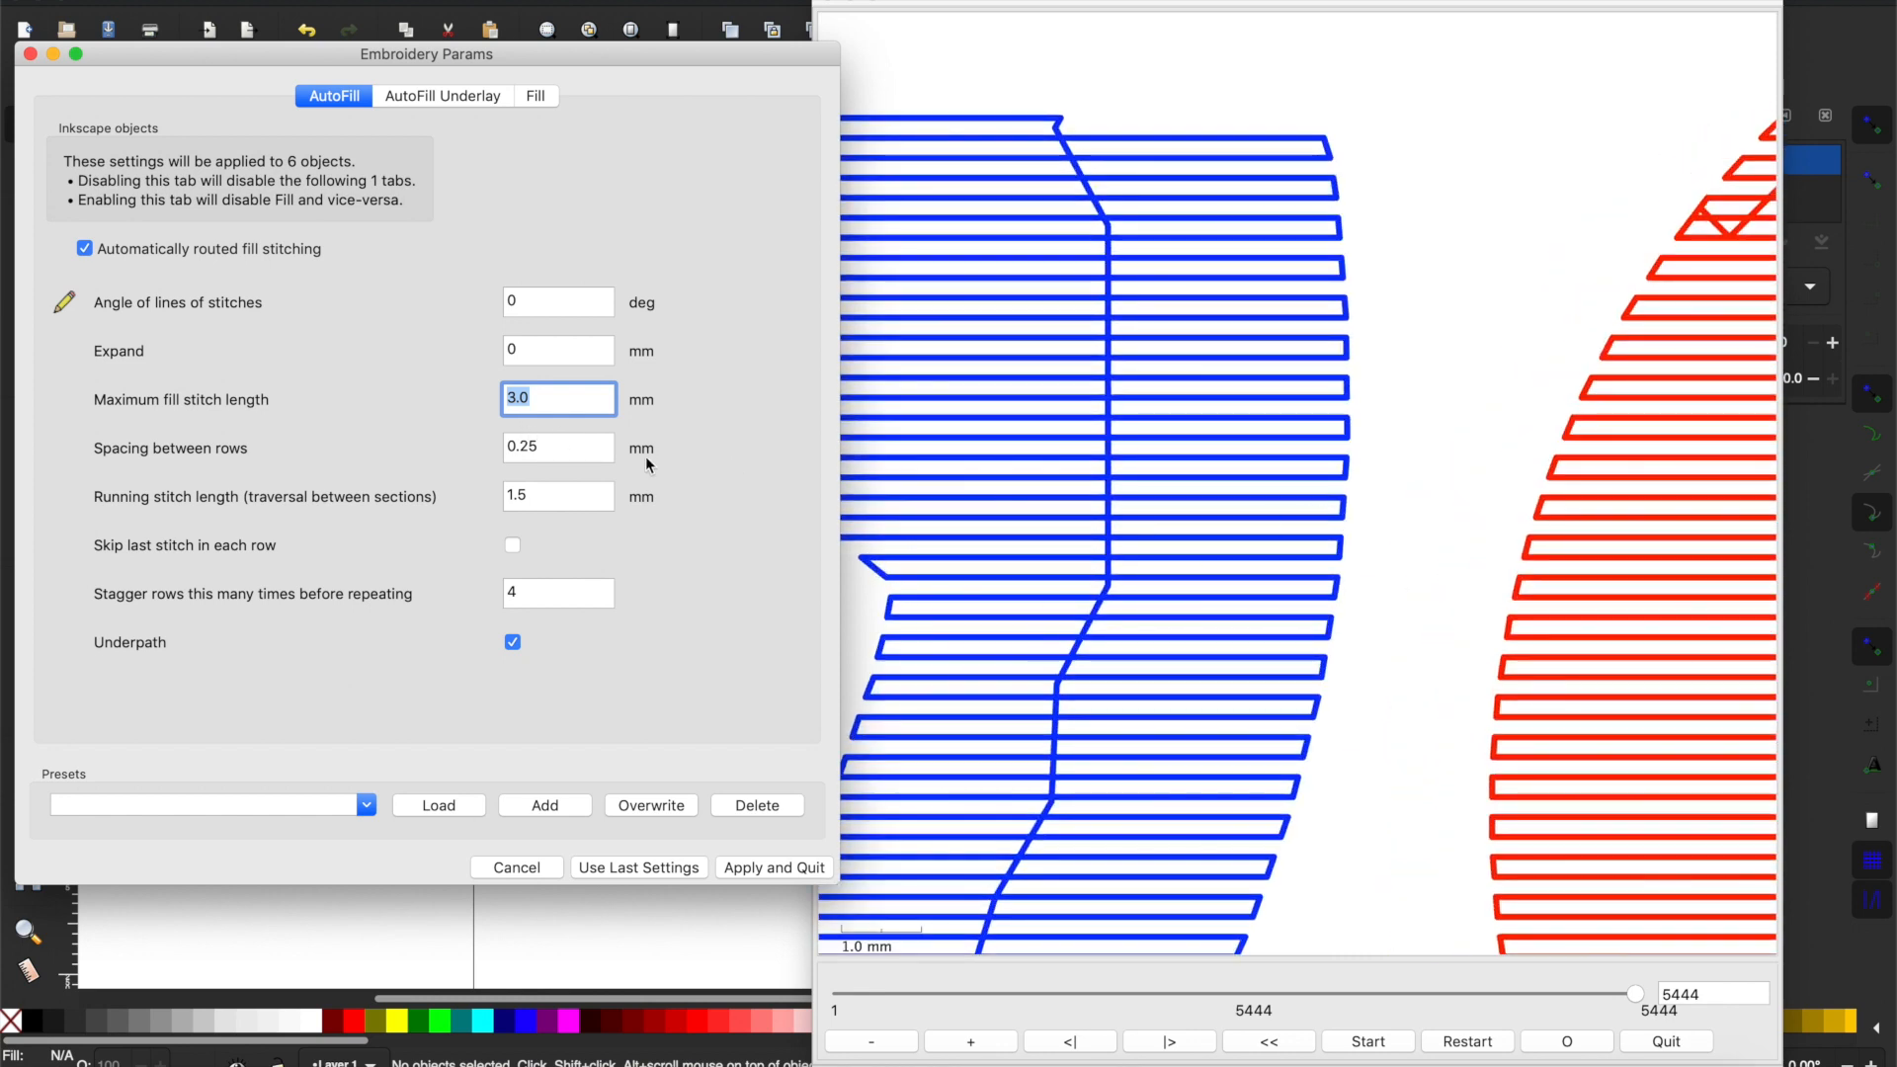
# Set spacing between rows to 0.5 mm, then back to 0.25 mm.
pyautogui.click(557, 447)
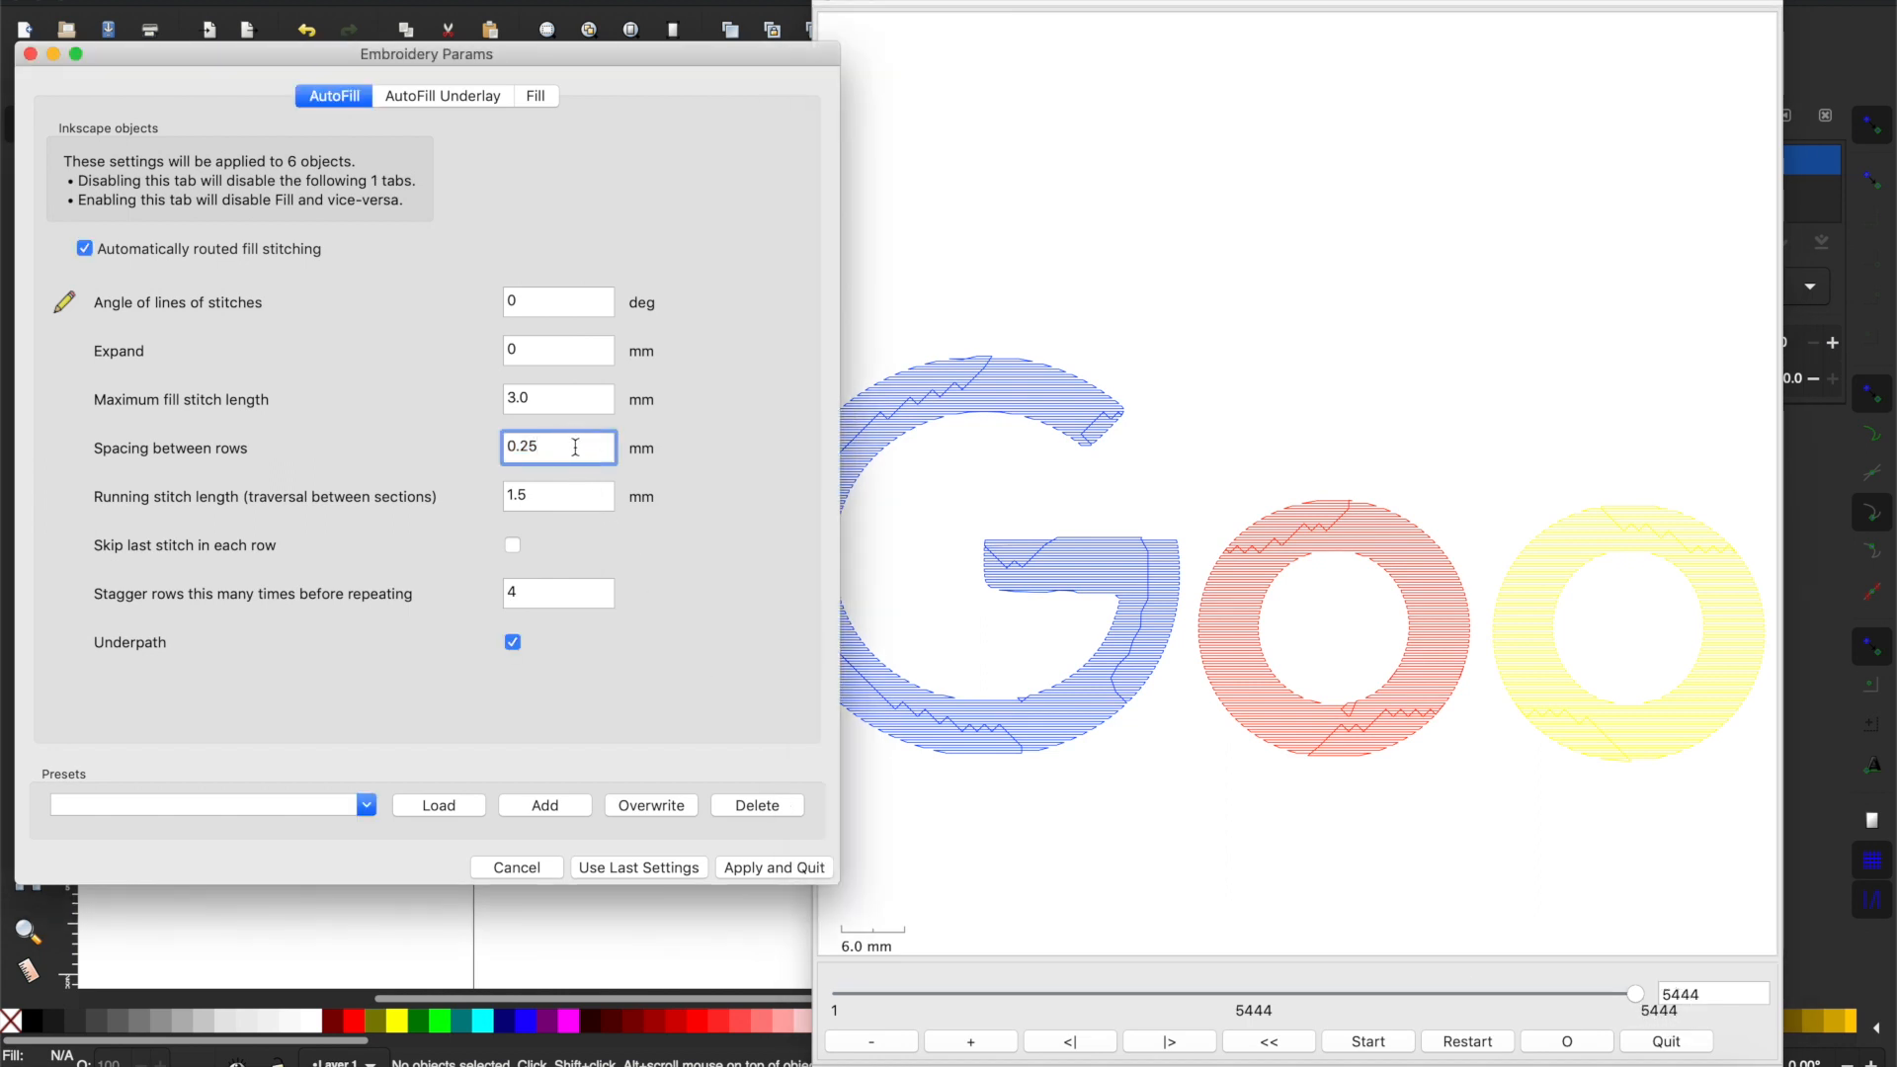
pyautogui.write('0.5')
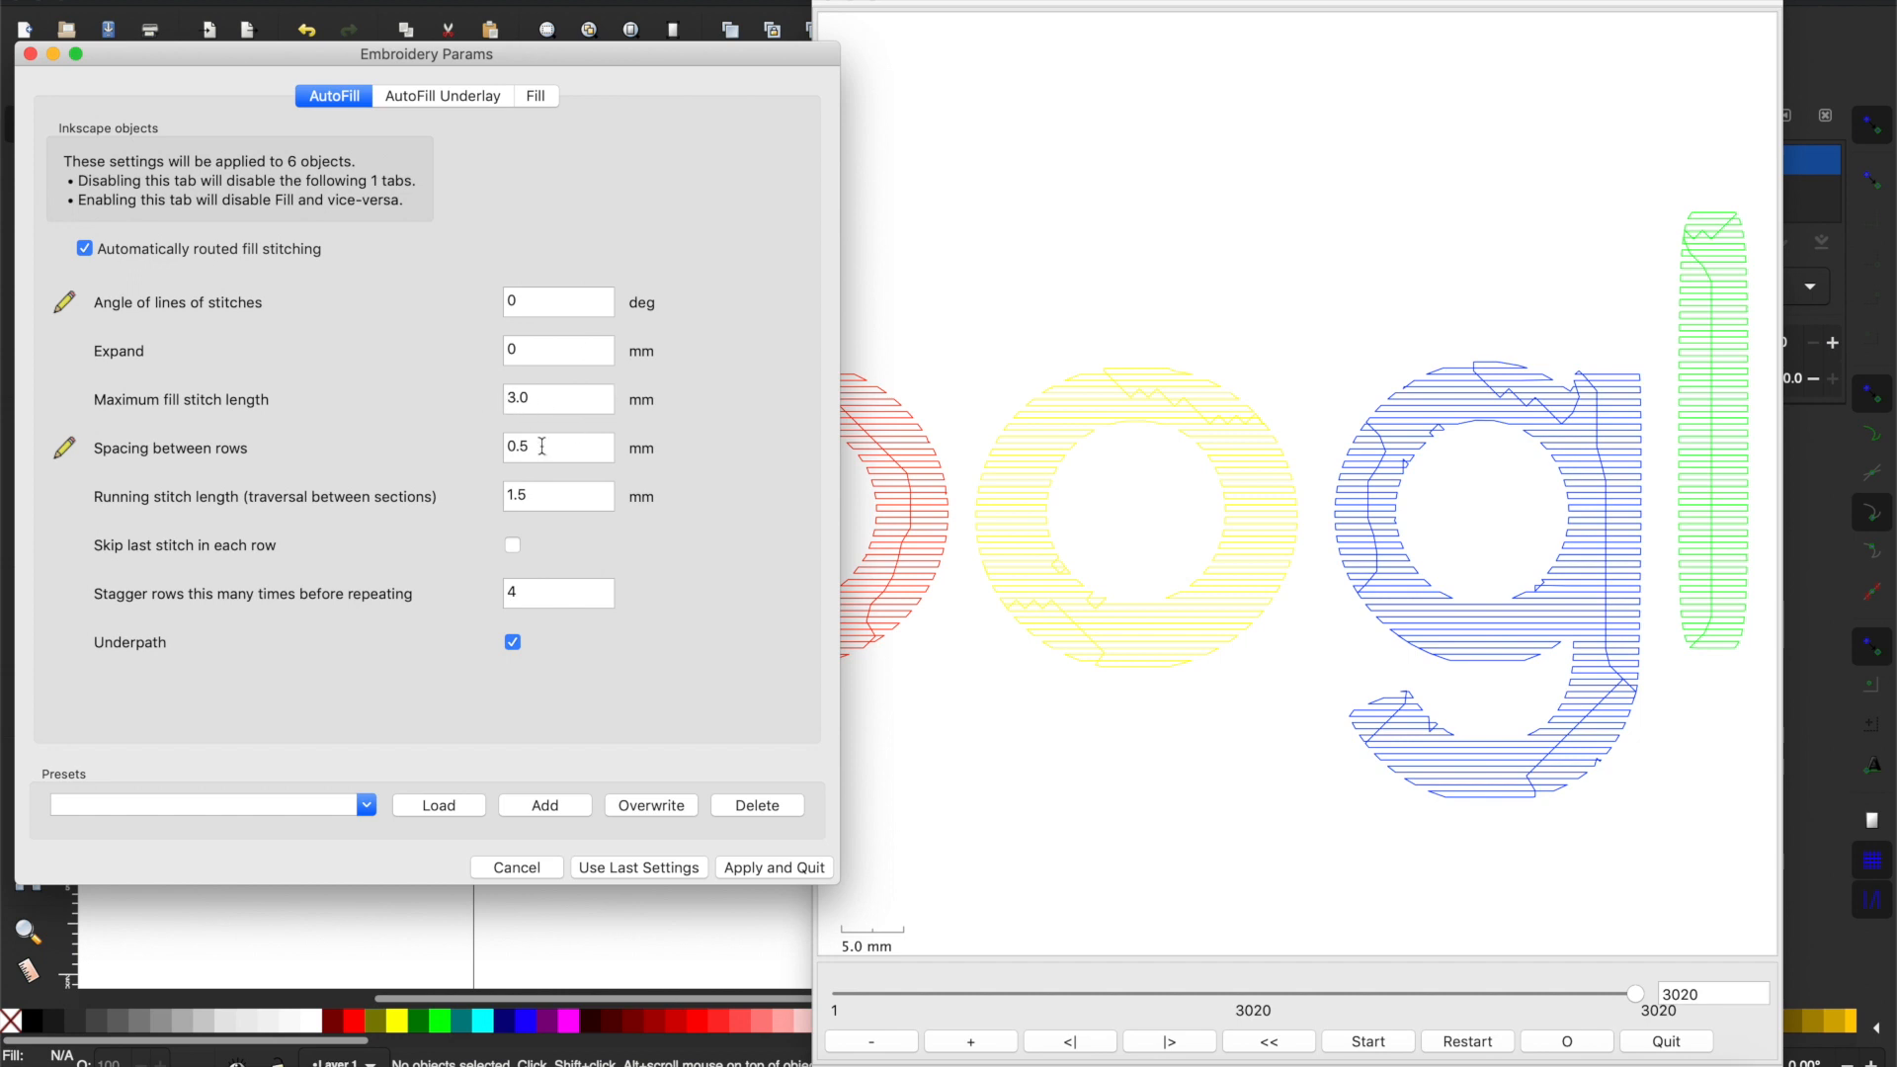
pyautogui.write('0.25')
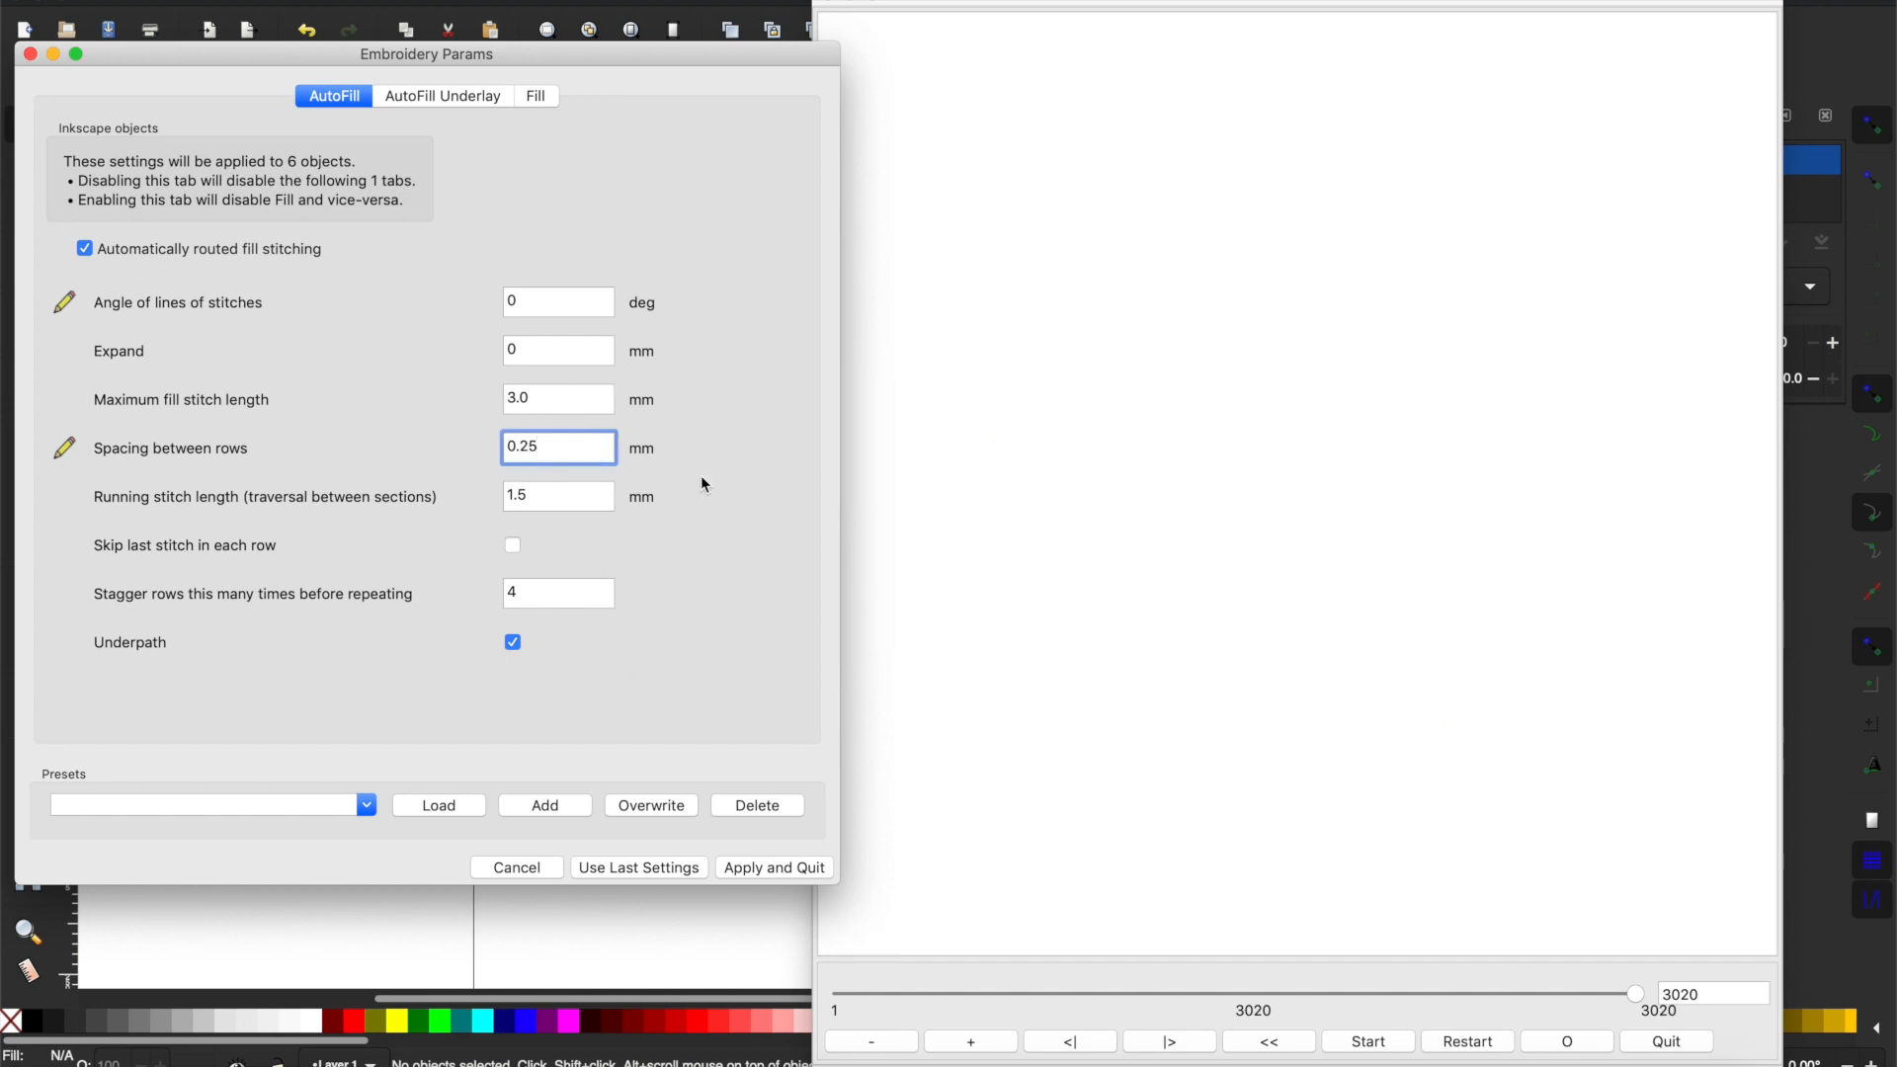
pyautogui.moveTo(982, 843)
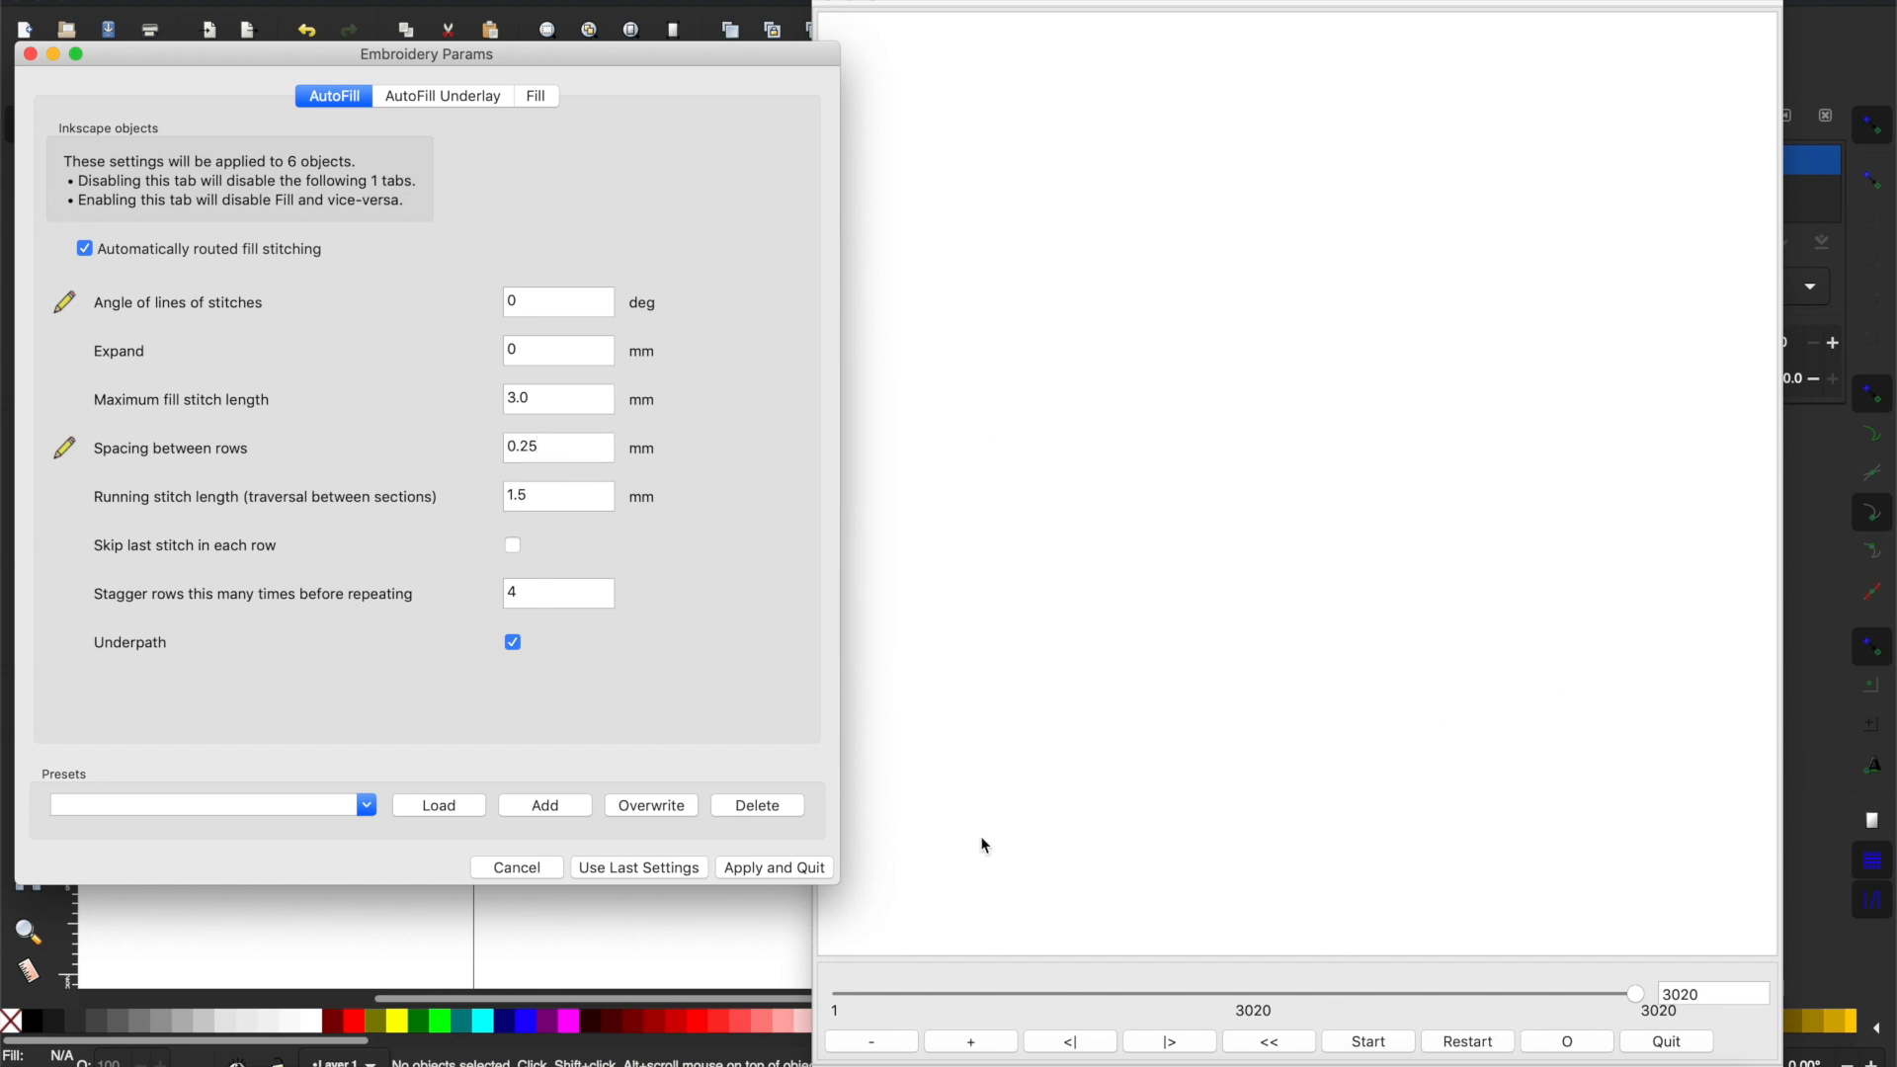
# Replay the simulation to the fully stitched logo and apply the fill settings.
pyautogui.click(1367, 1042)
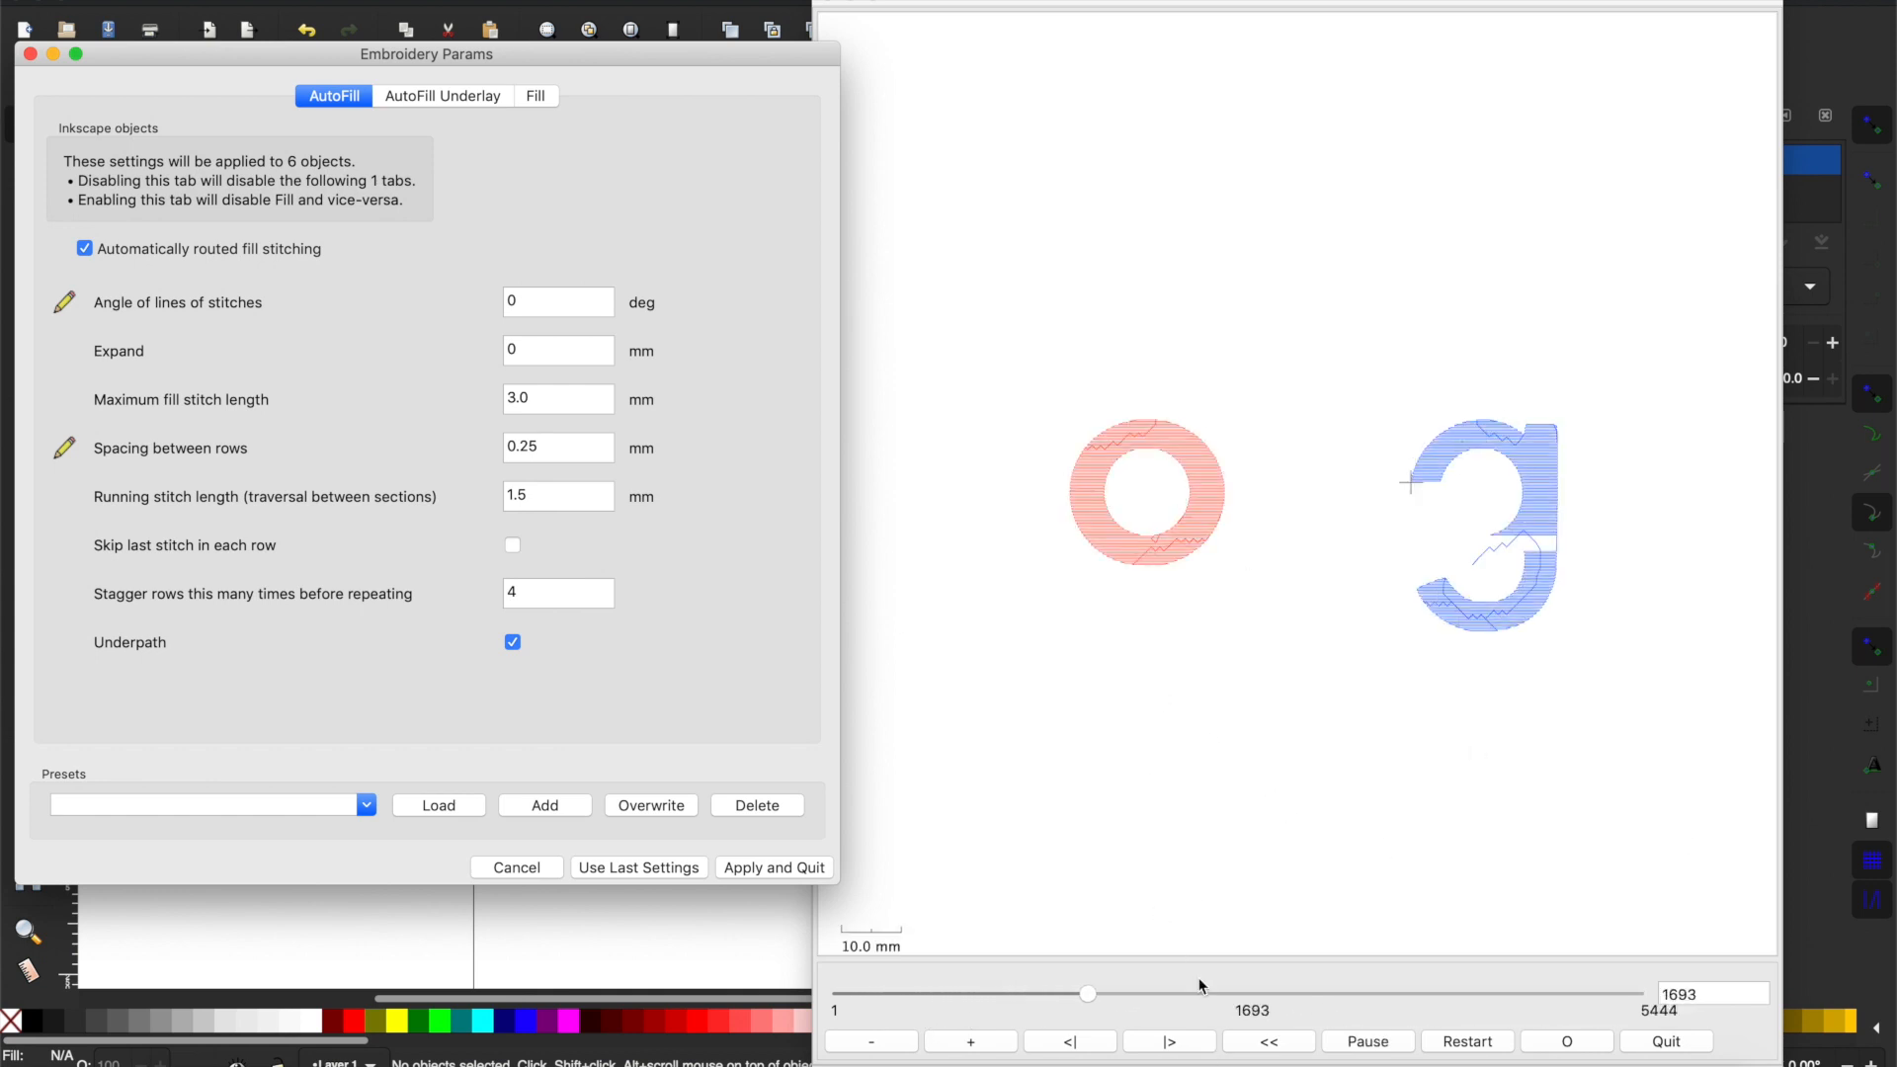
pyautogui.moveTo(1087, 993); pyautogui.dragTo(1630, 994)
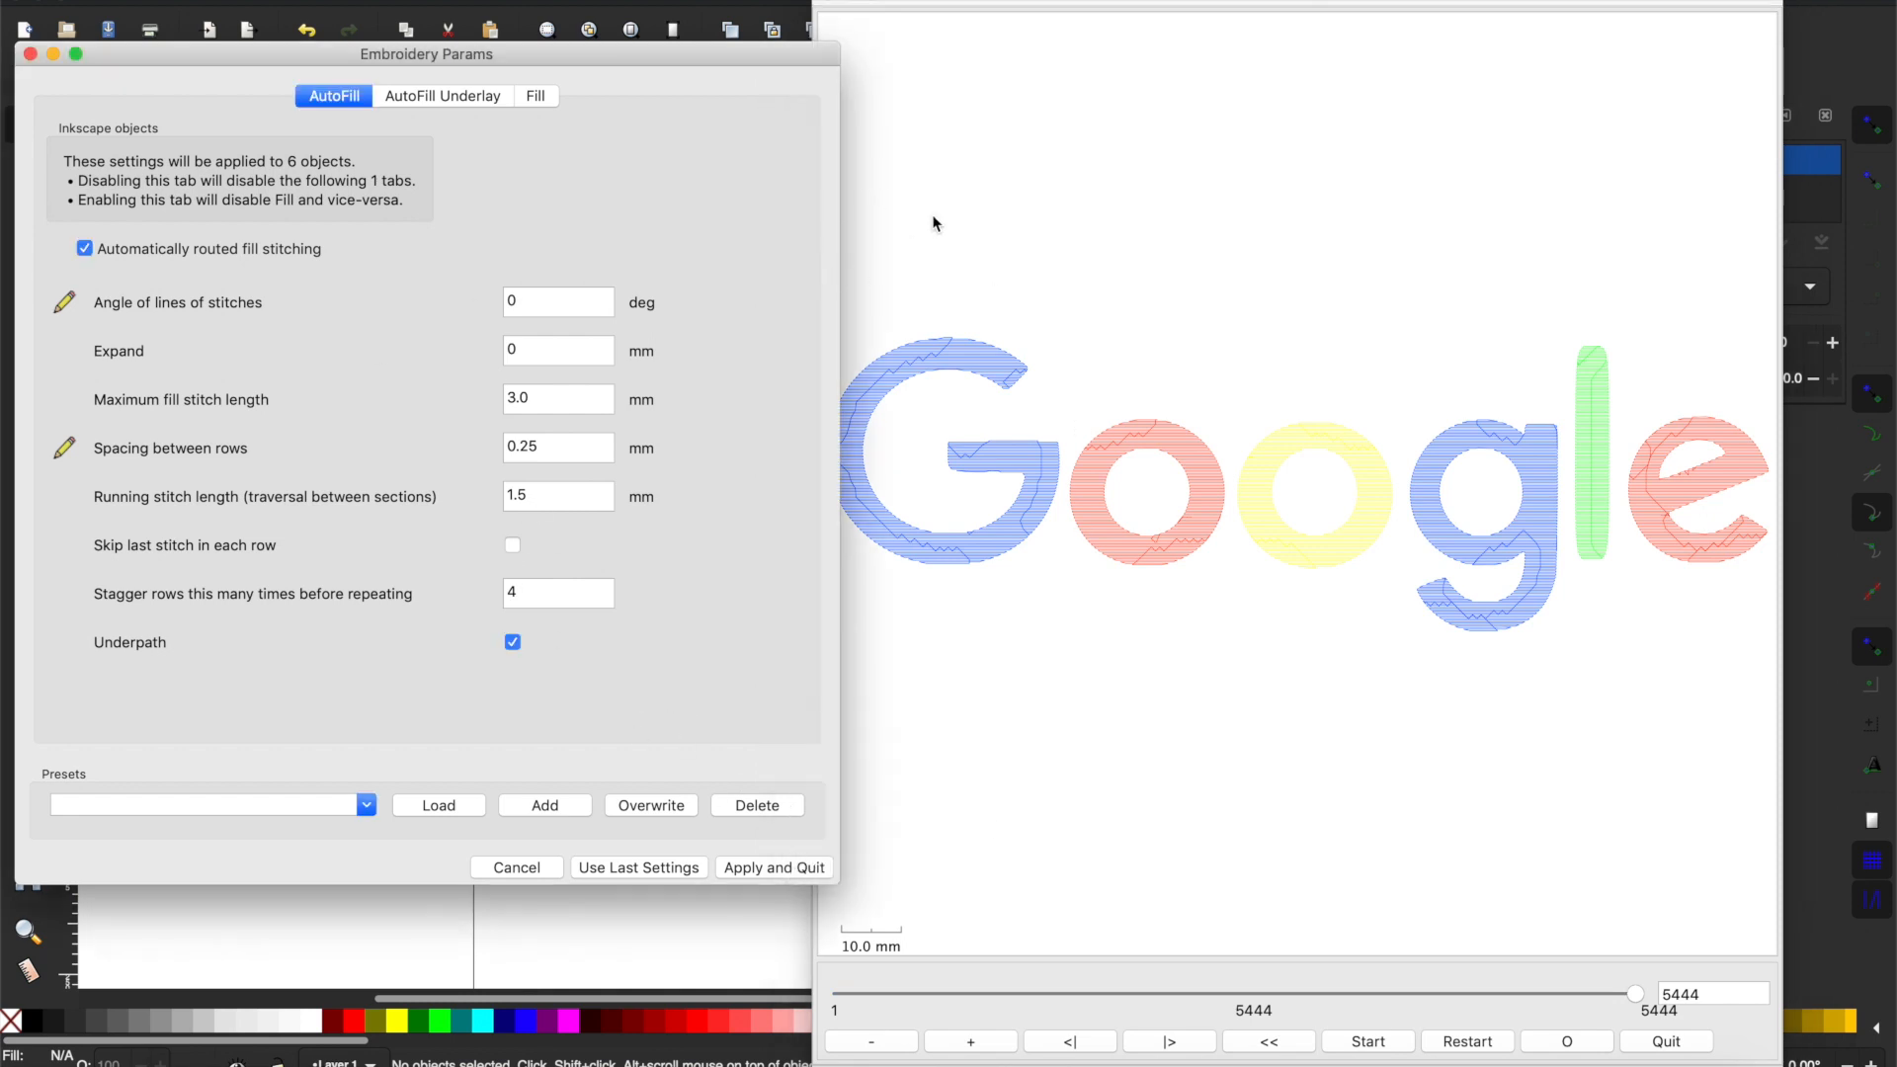
pyautogui.moveTo(679, 672)
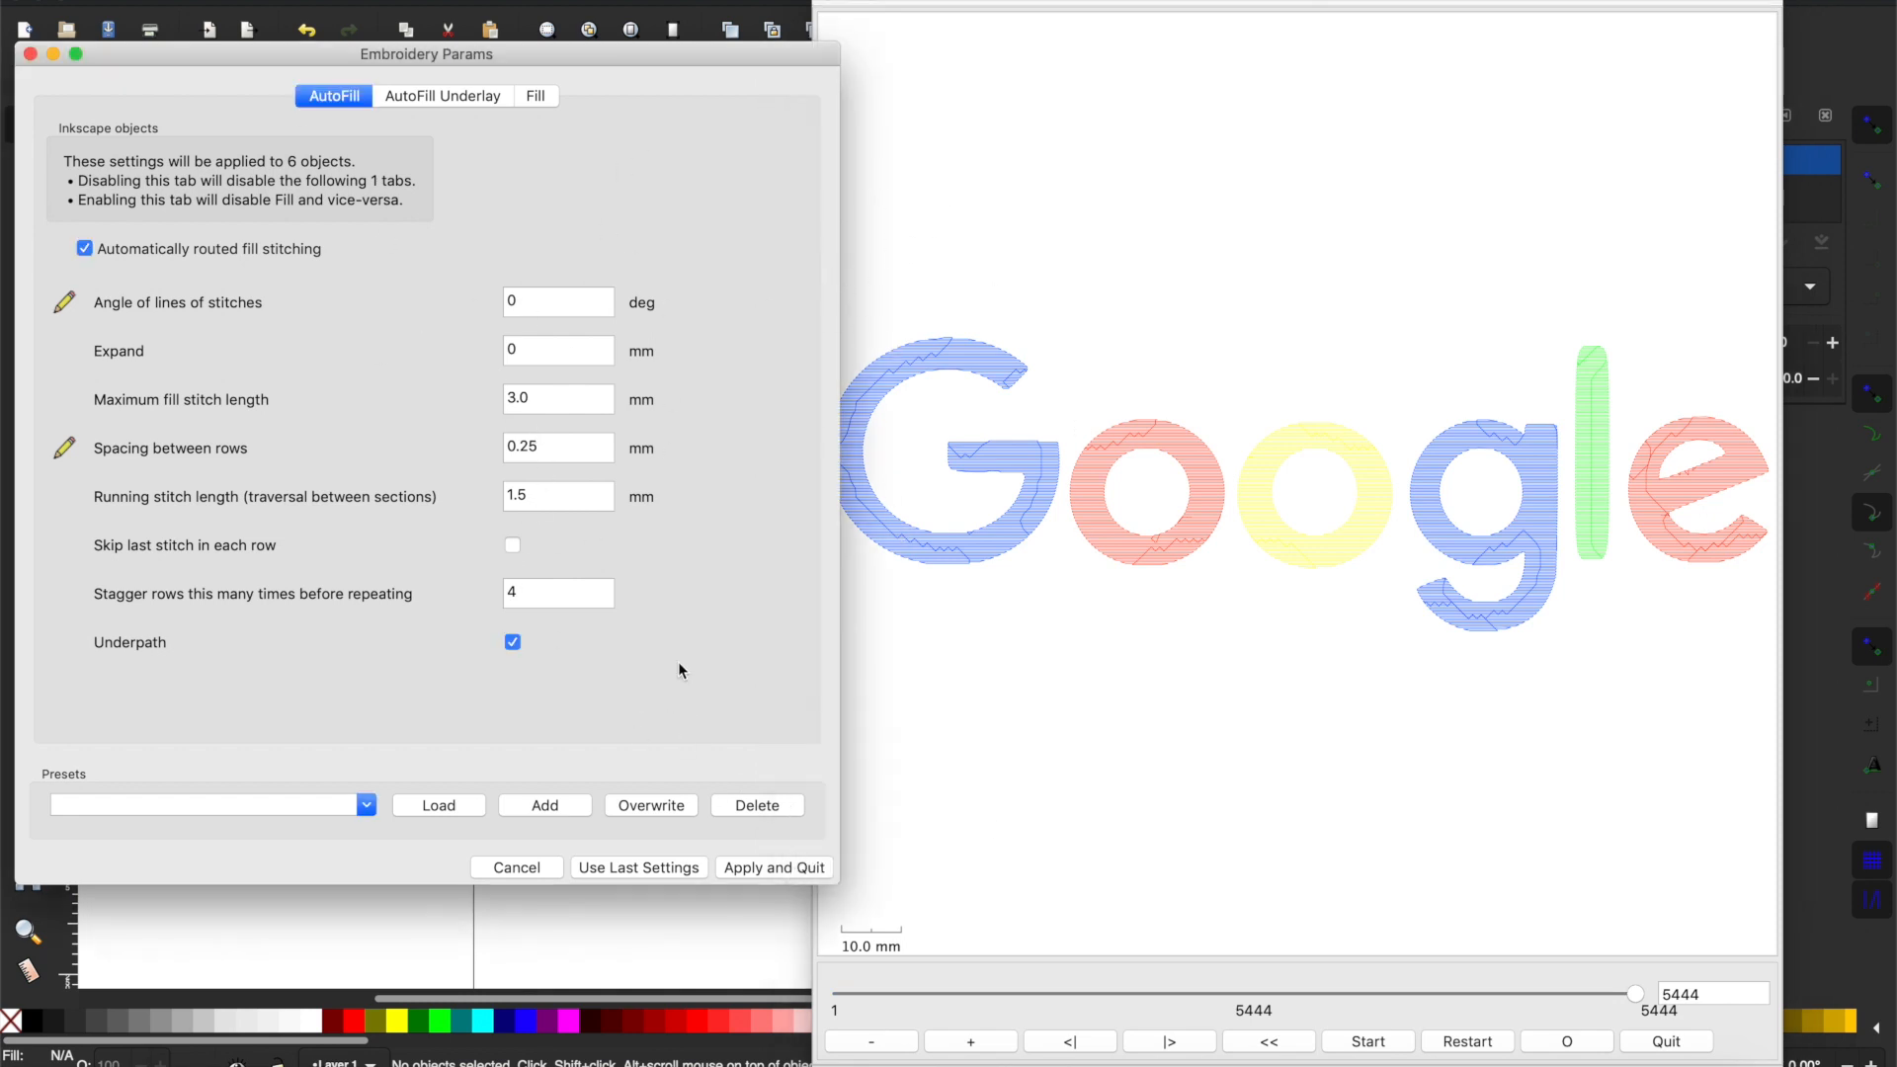
pyautogui.click(772, 867)
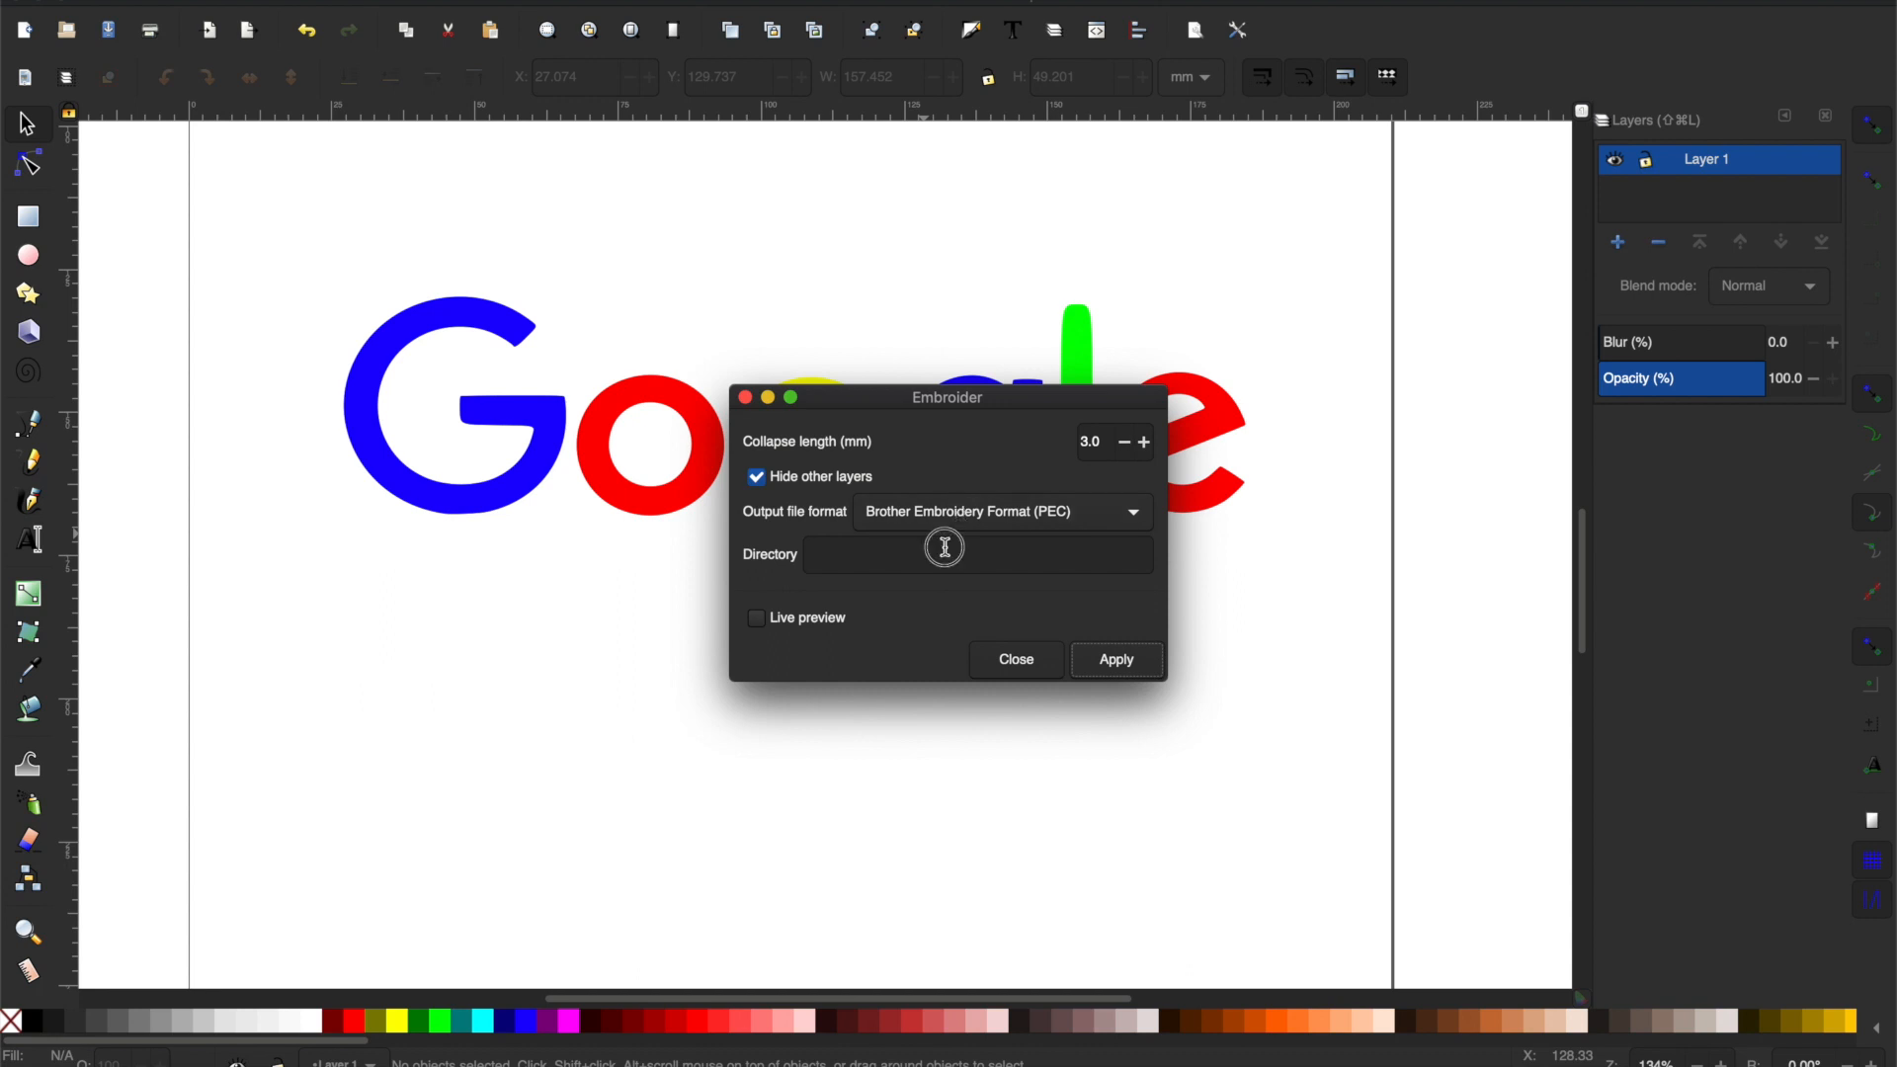
# Choose Brother Embroidery Format (PES) as the Embroider output file format.
pyautogui.click(1000, 510)
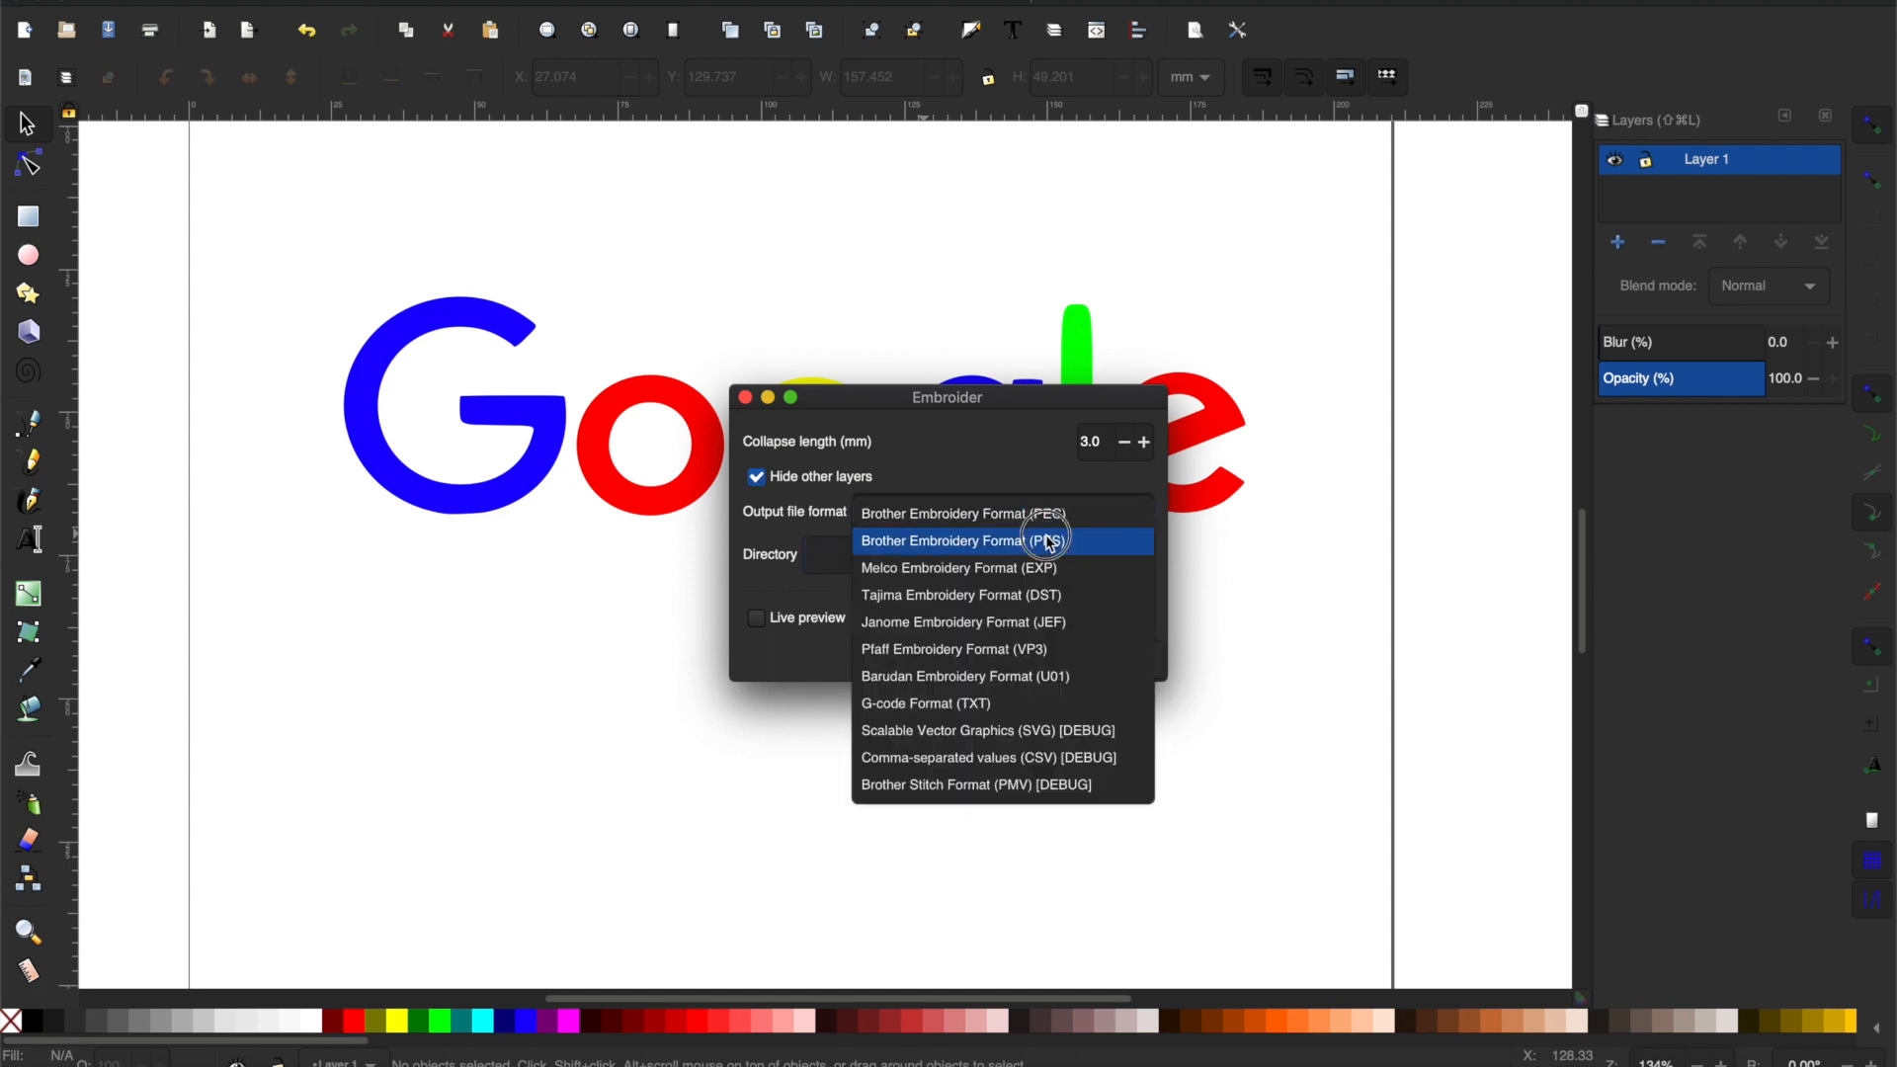
pyautogui.moveTo(1089, 545)
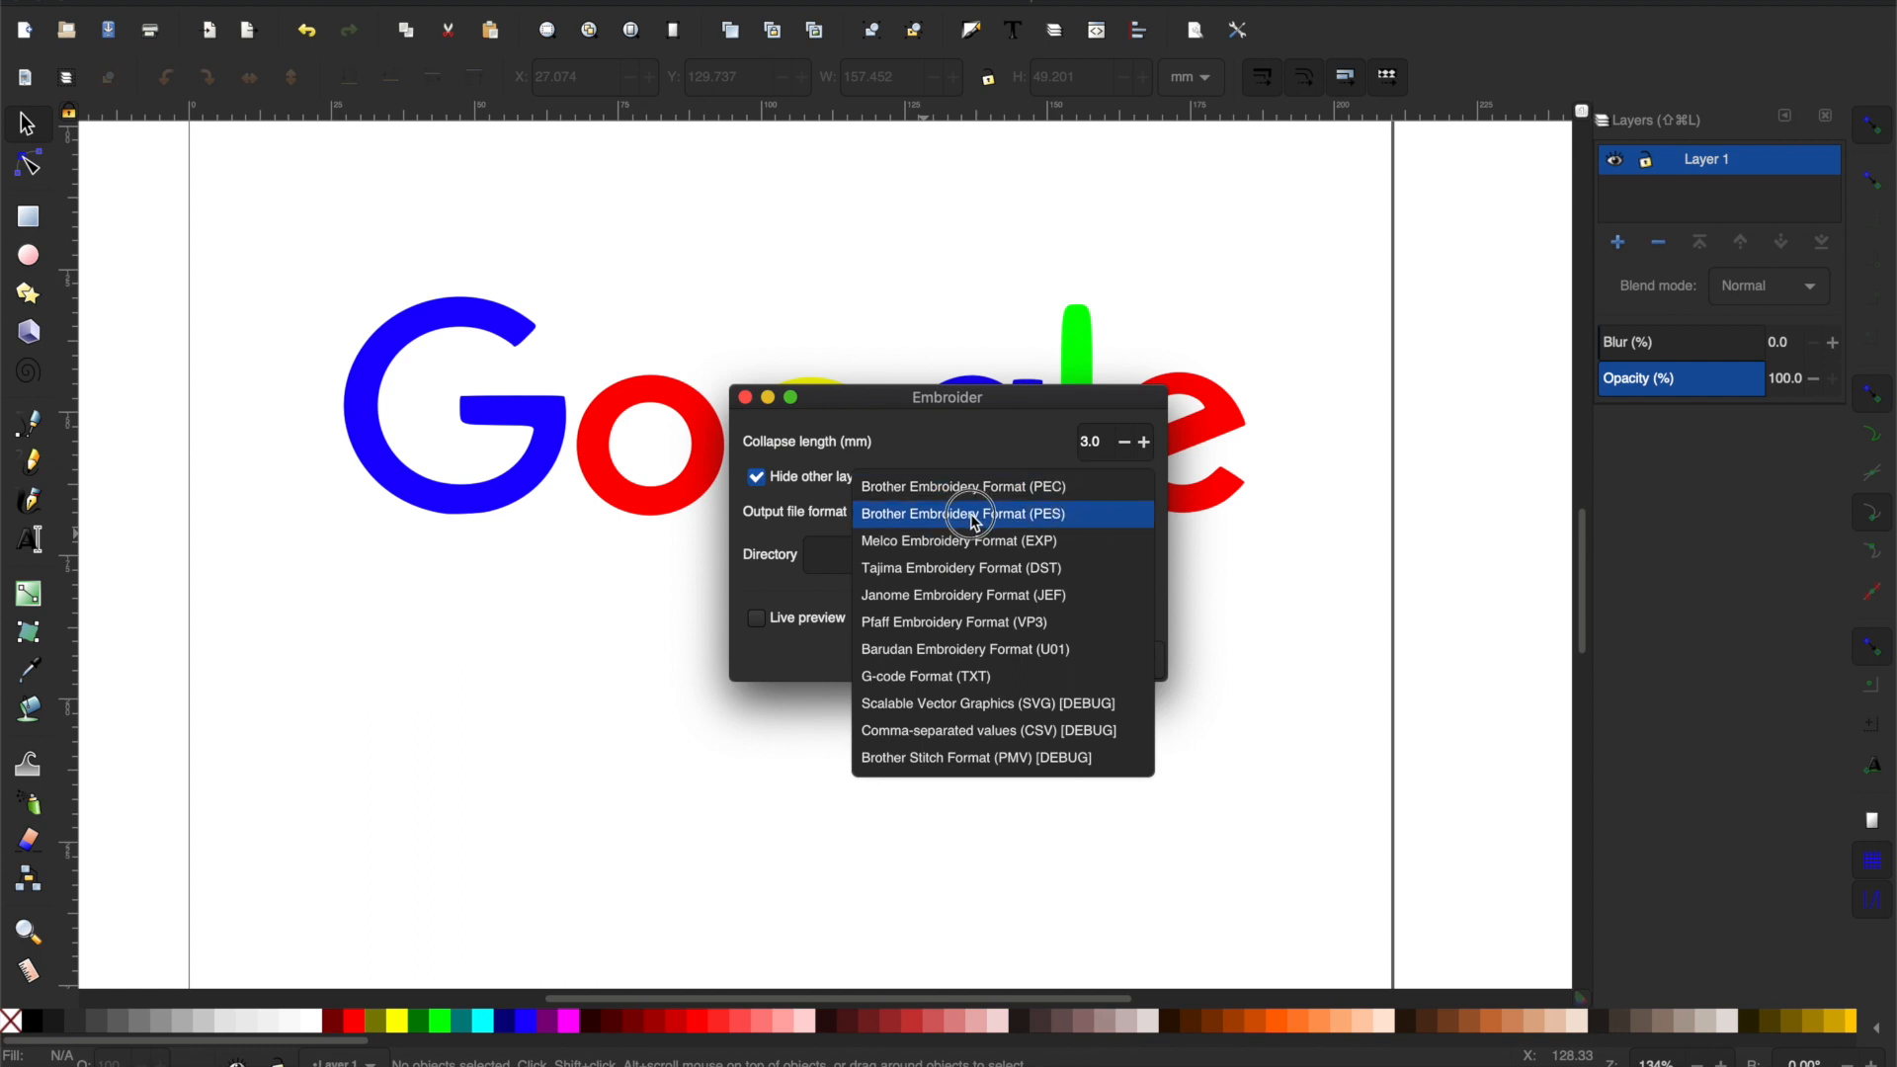
pyautogui.moveTo(962, 486)
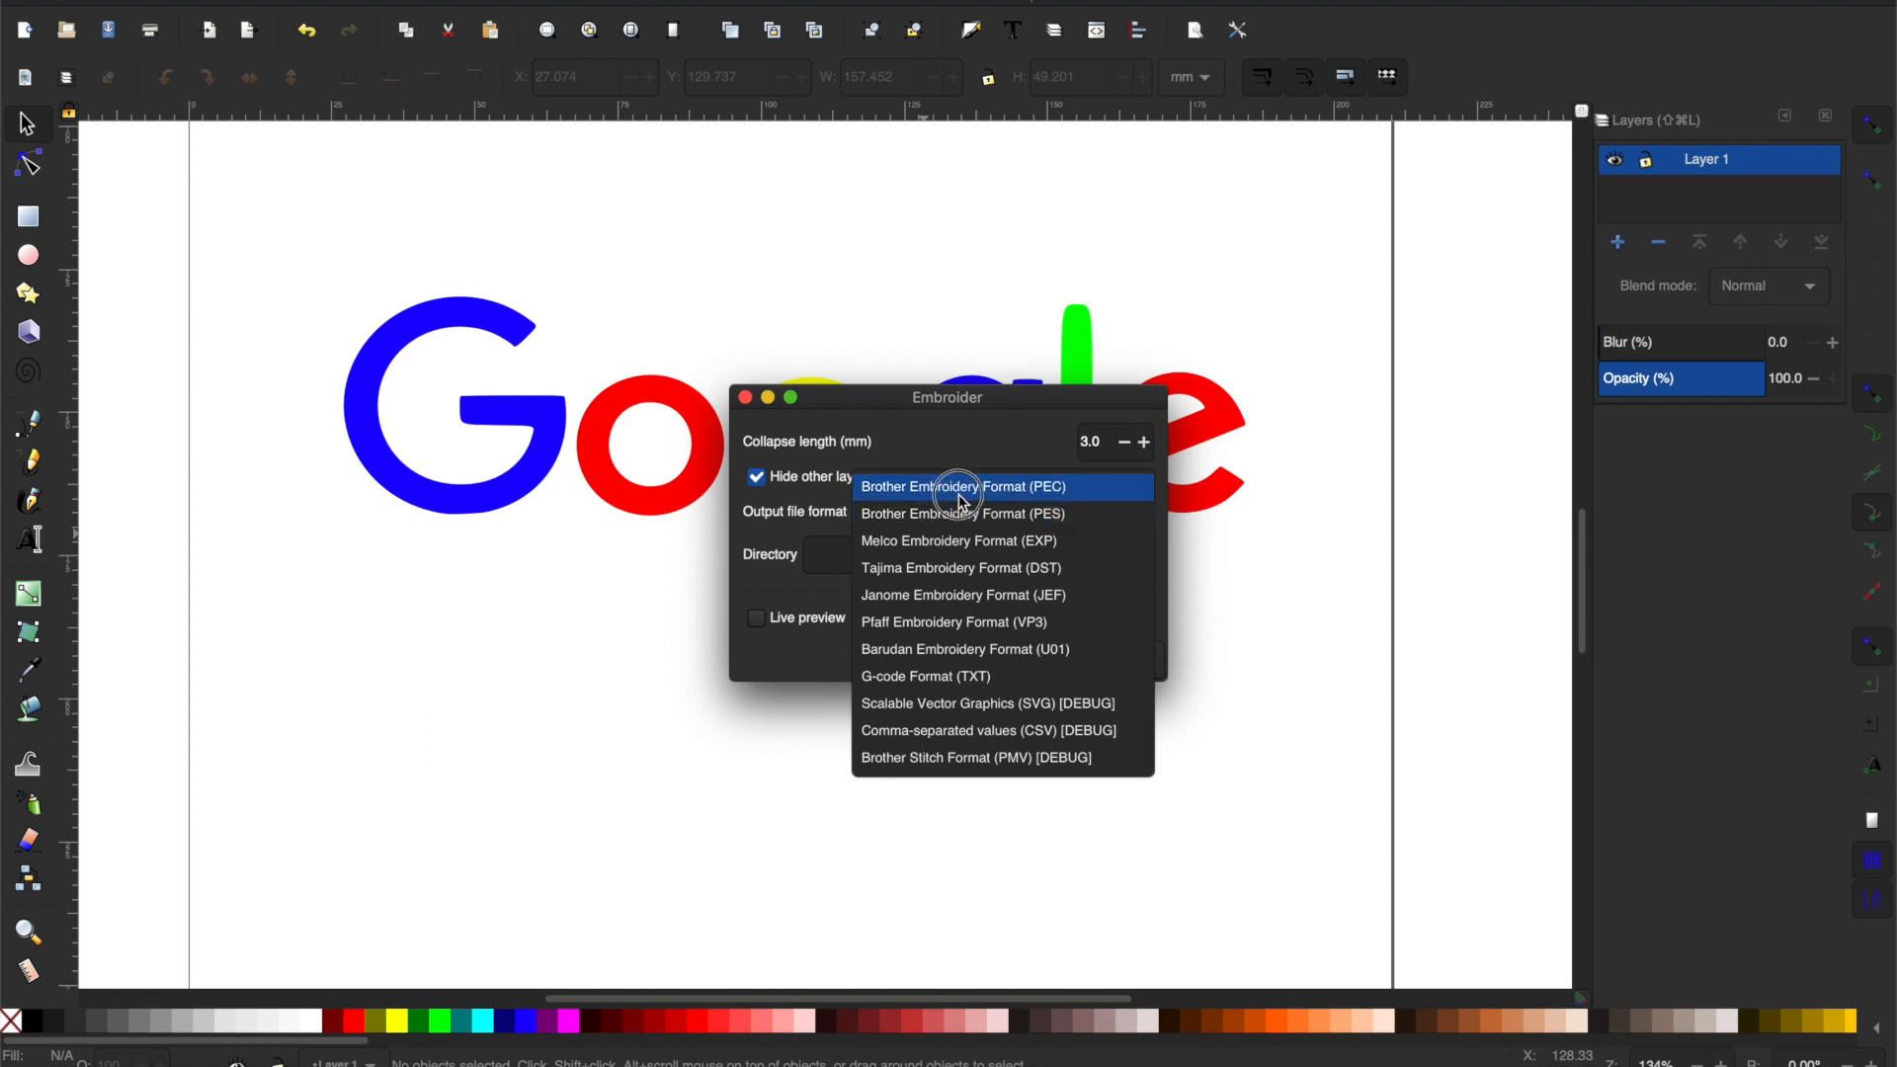
pyautogui.click(961, 514)
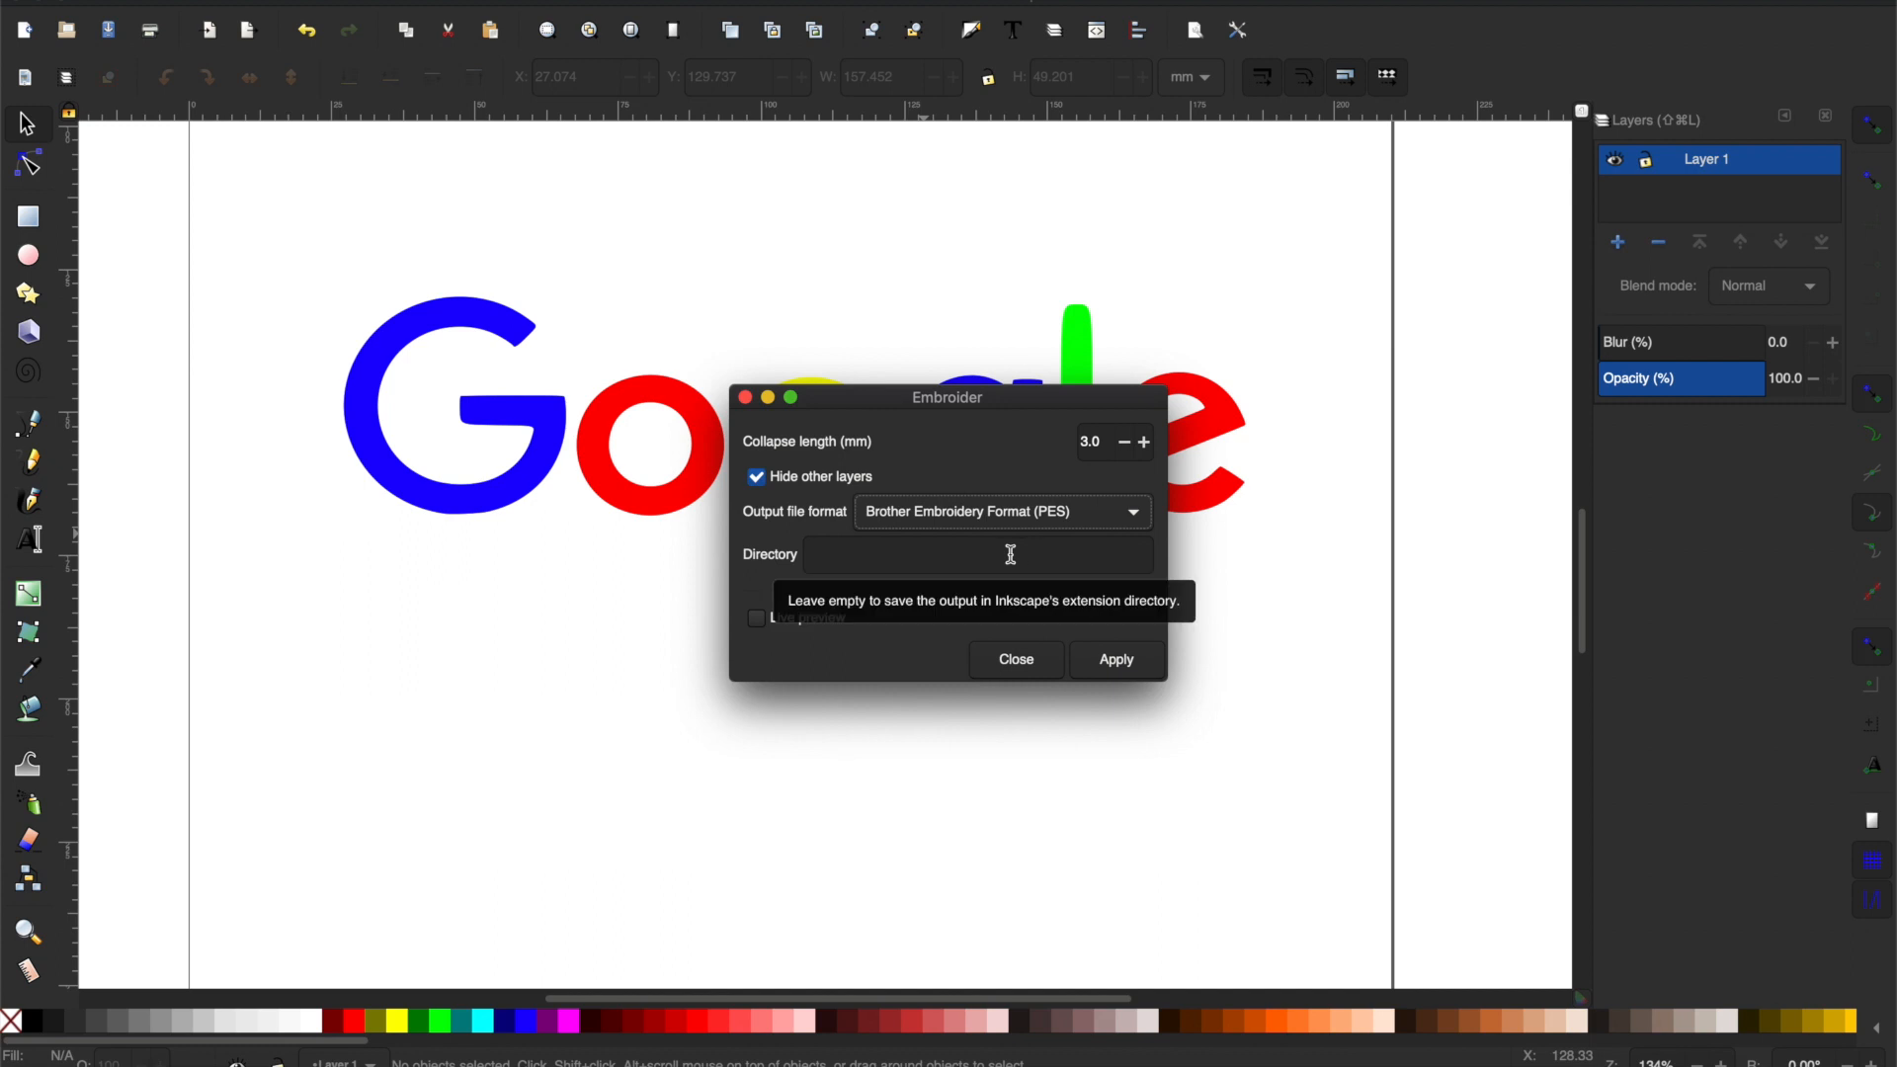
pyautogui.click(999, 510)
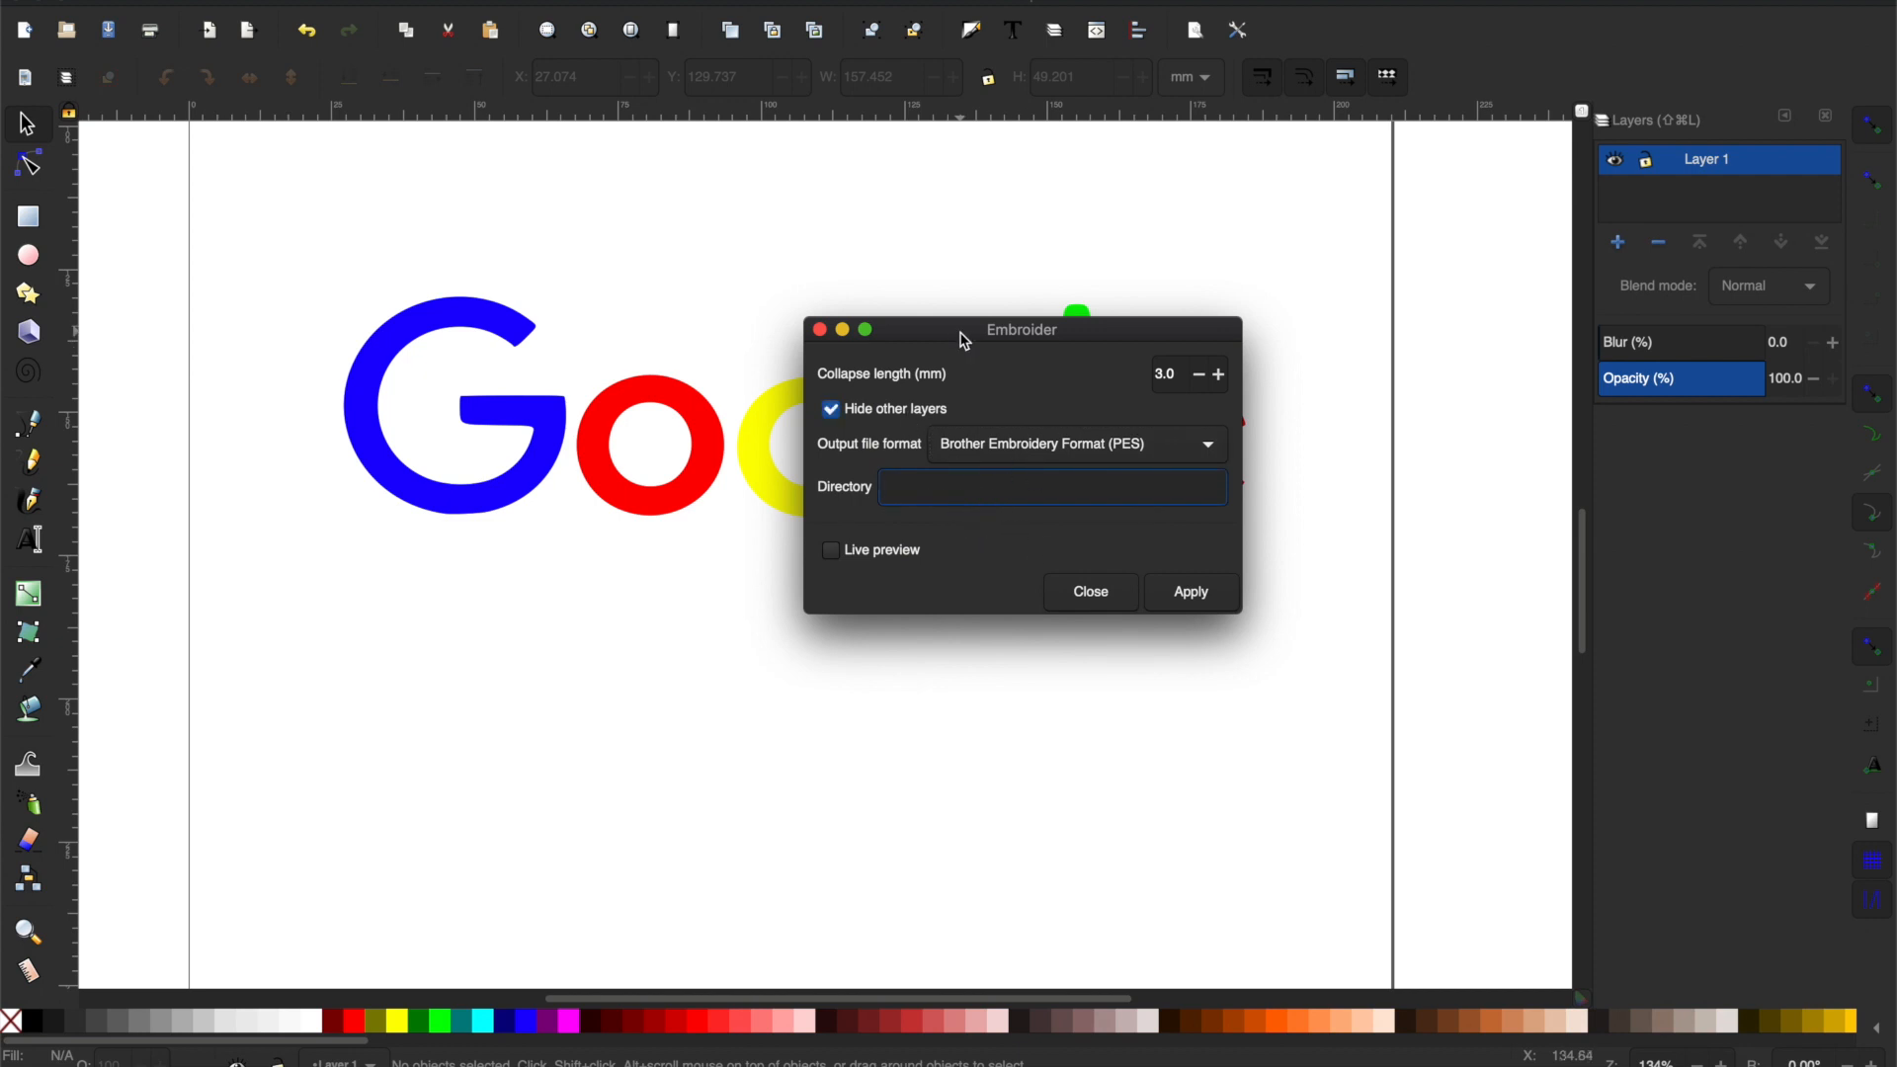
# Move the Embroider dialog aside and enable live stitch preview.
pyautogui.moveTo(1022, 330); pyautogui.dragTo(1328, 273)
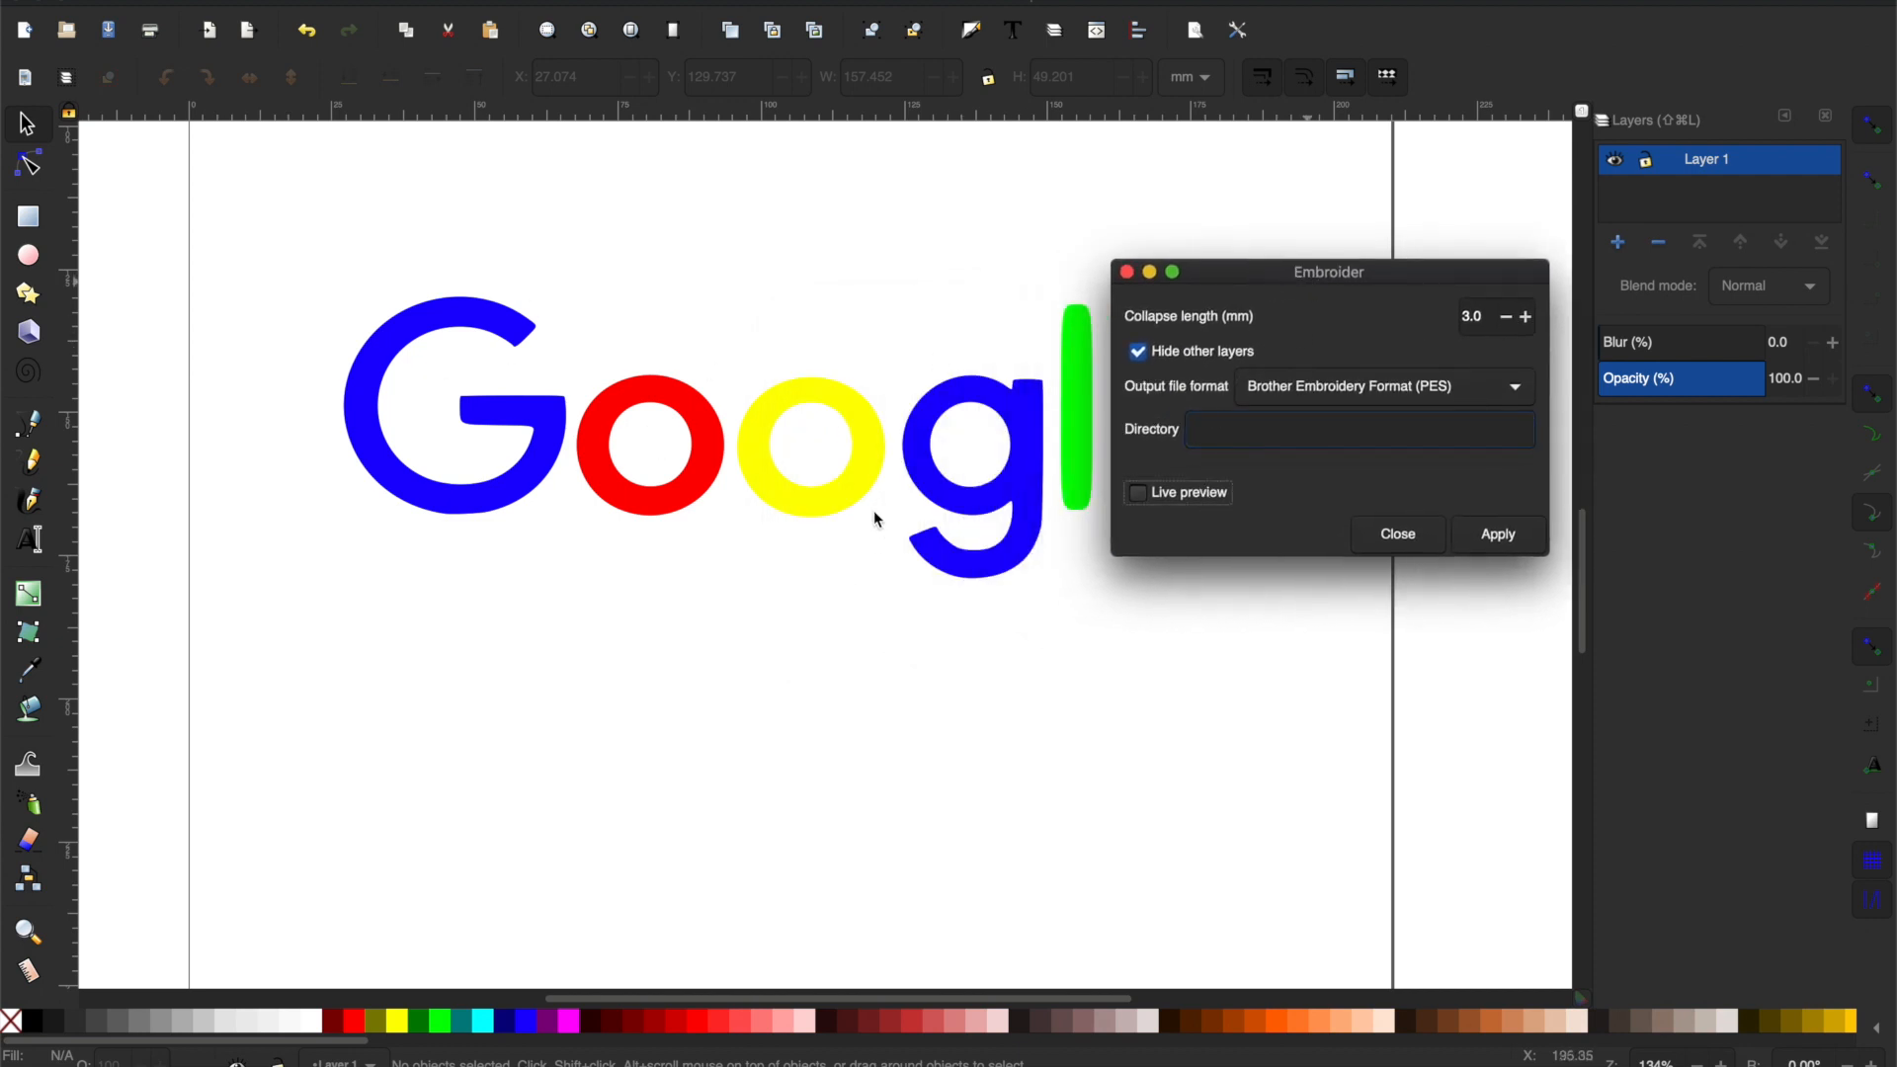
pyautogui.click(1136, 492)
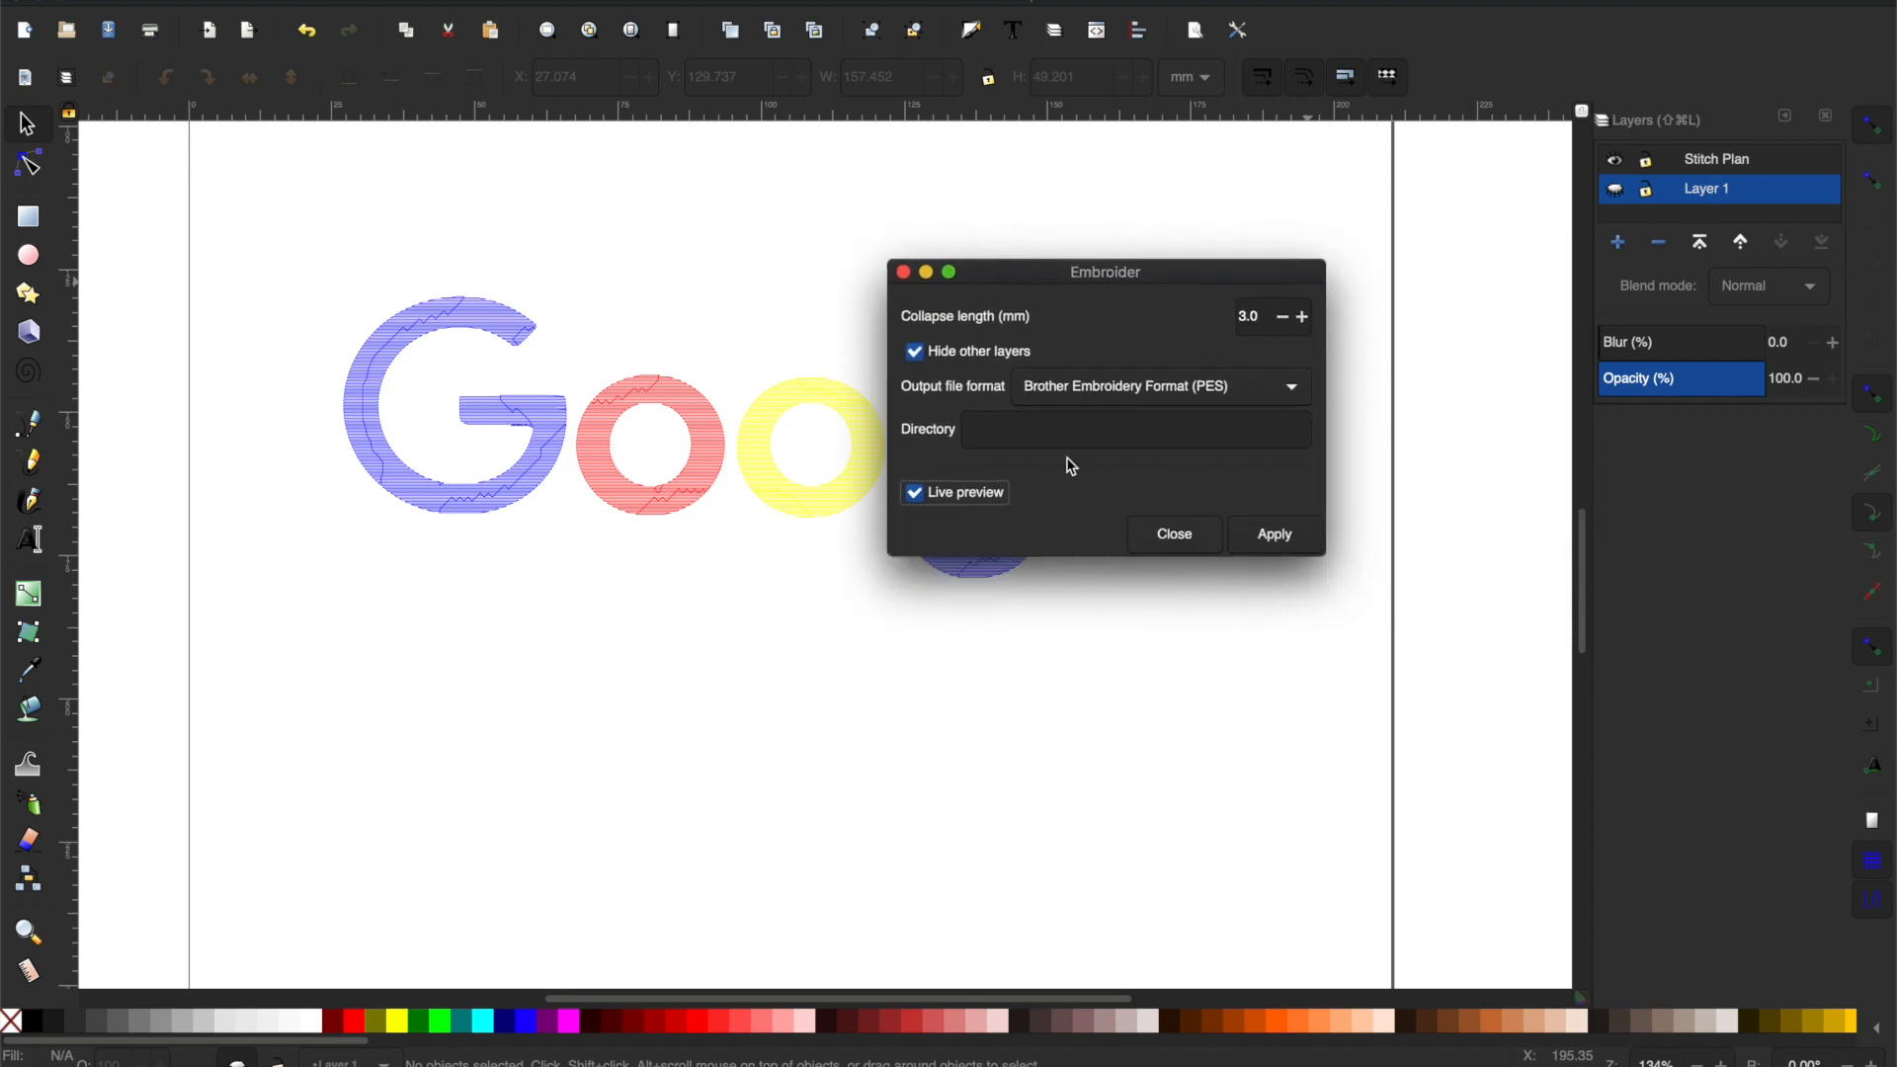
pyautogui.click(1134, 429)
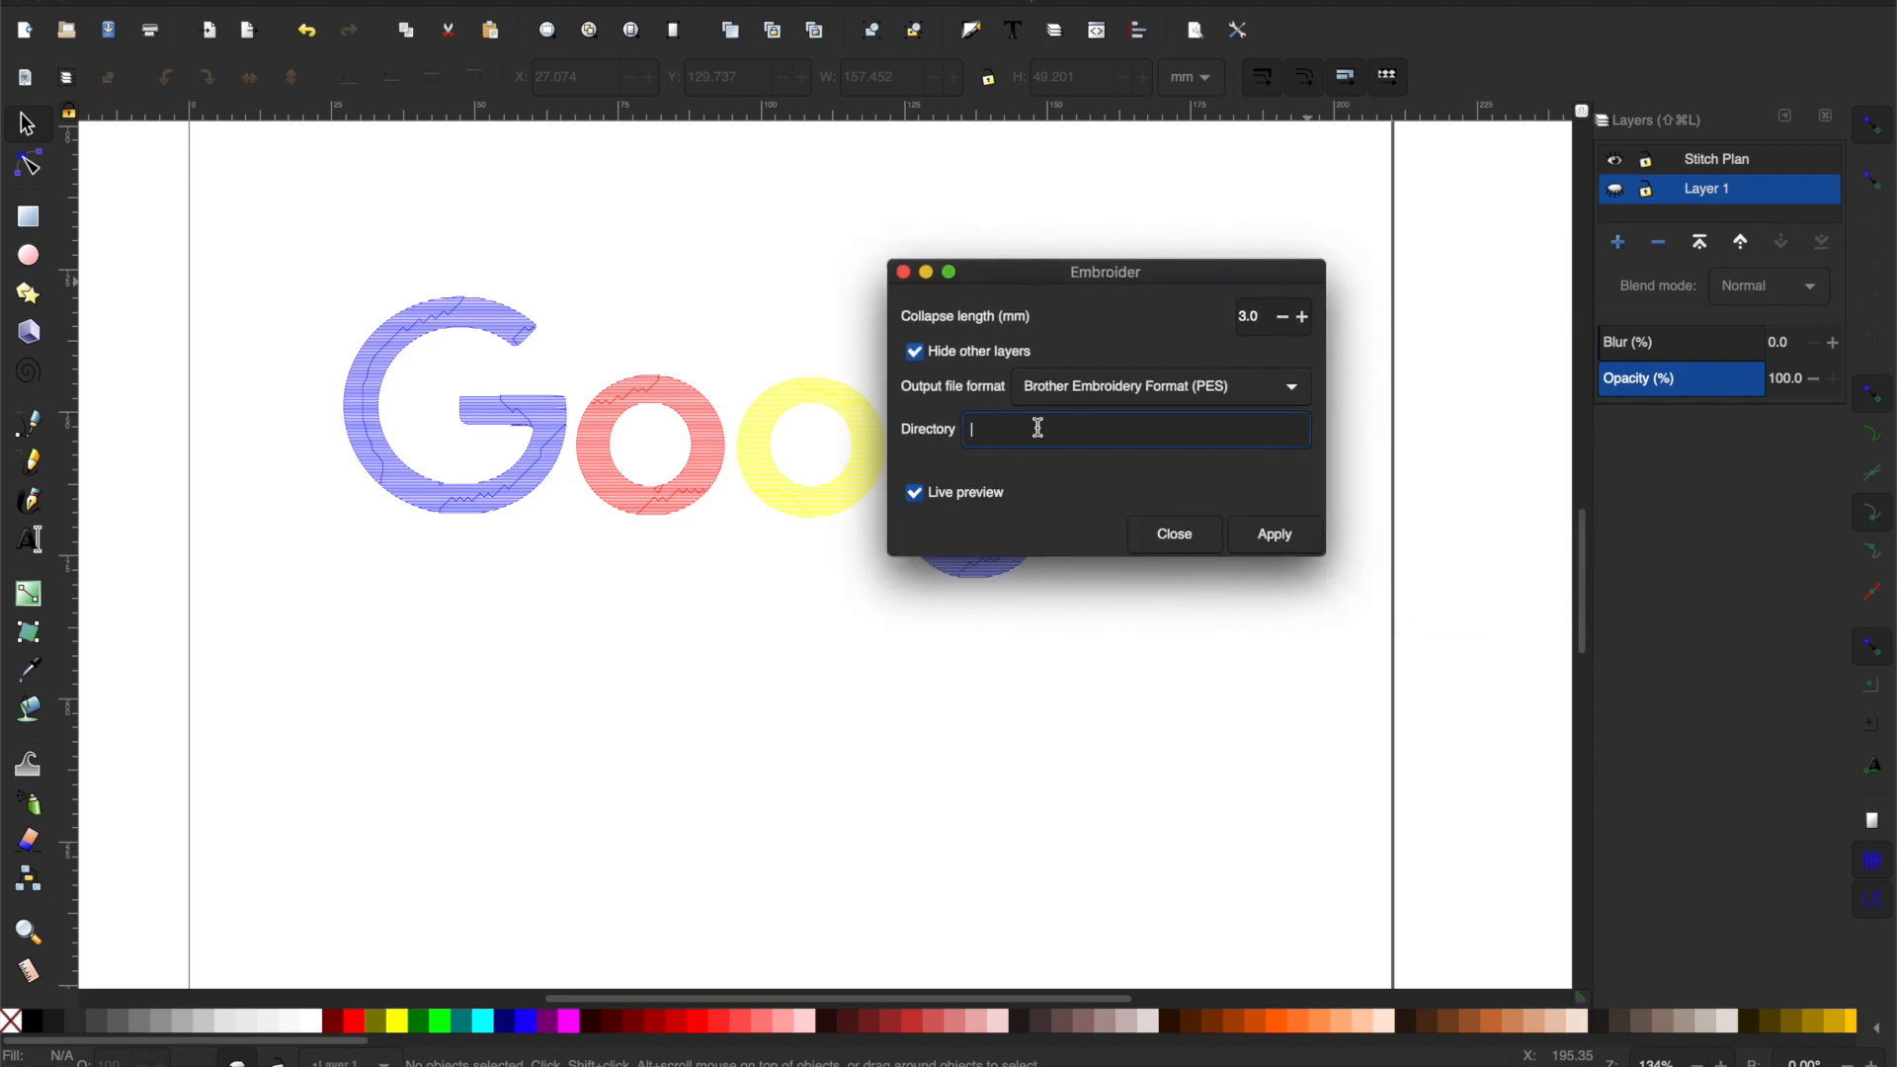
pyautogui.moveTo(1041, 431)
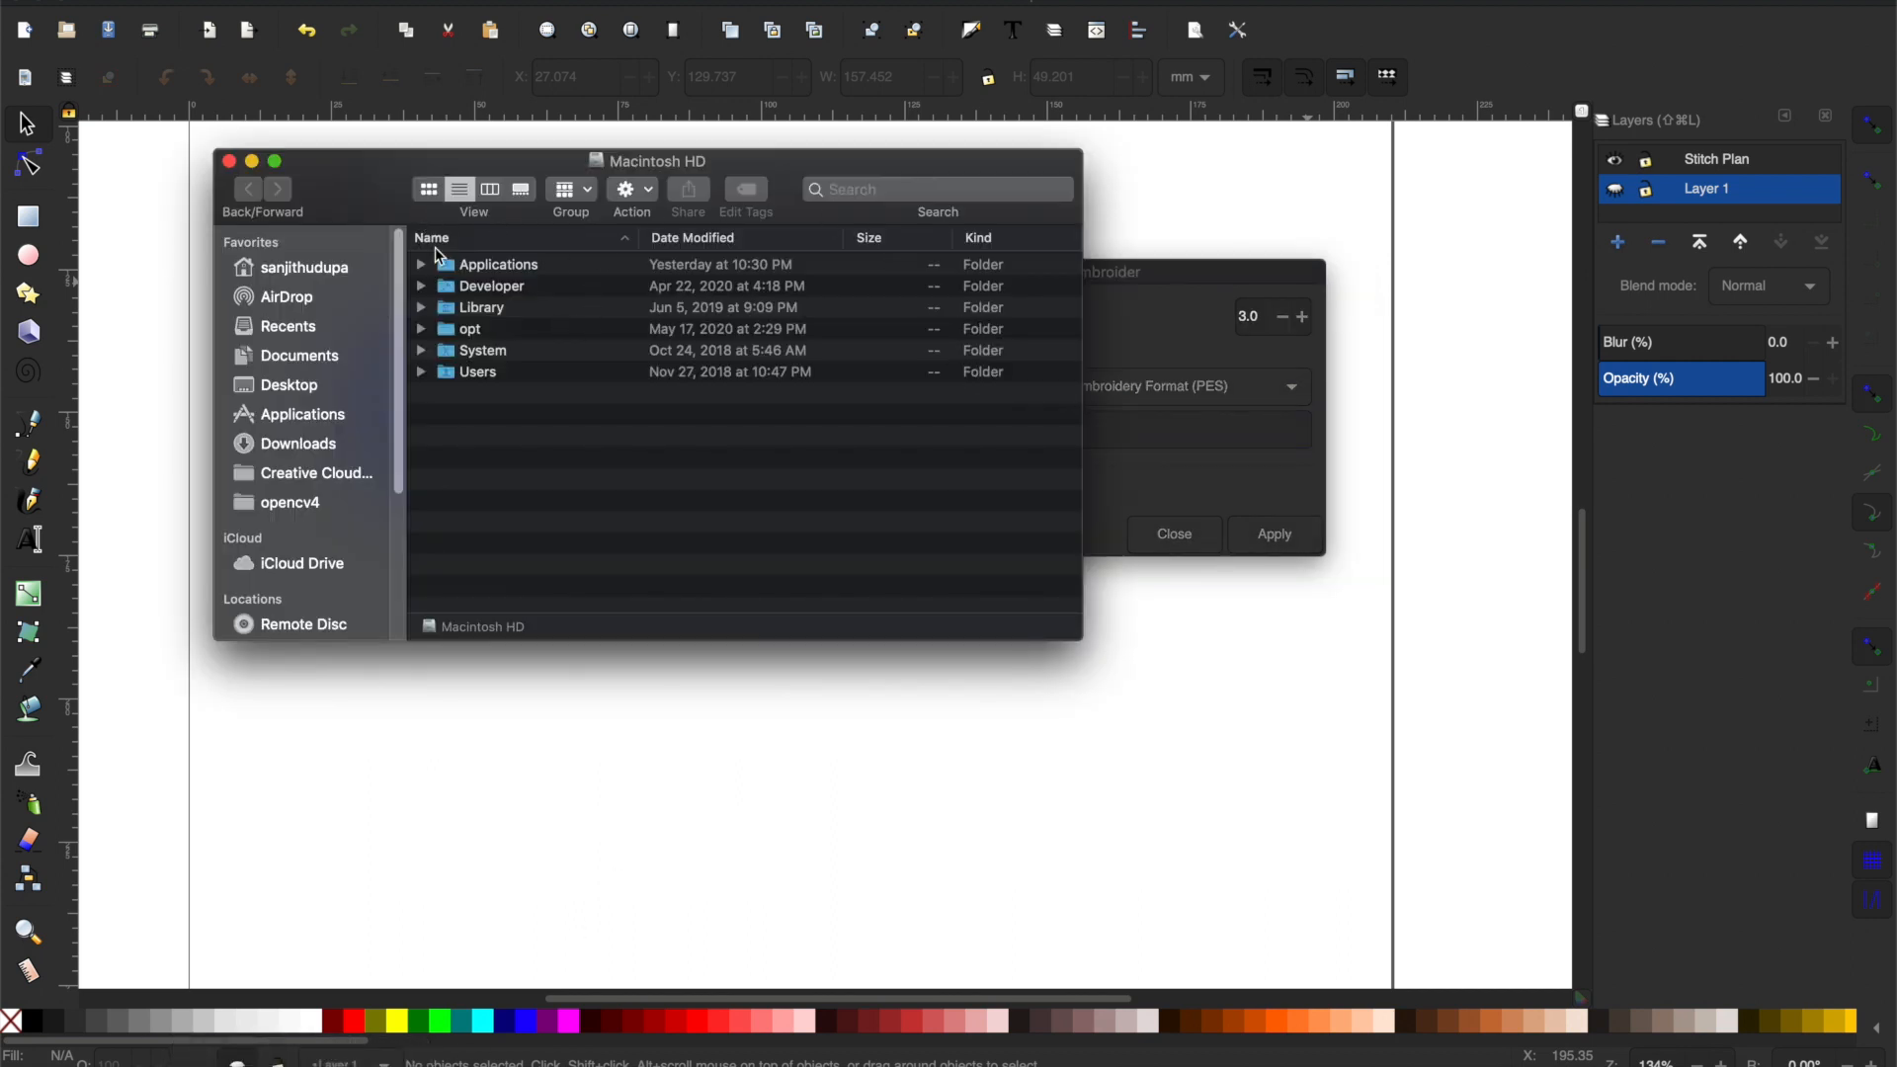
# Leave the directory blank and run Apply to export embroidery.pes.
pyautogui.click(225, 160)
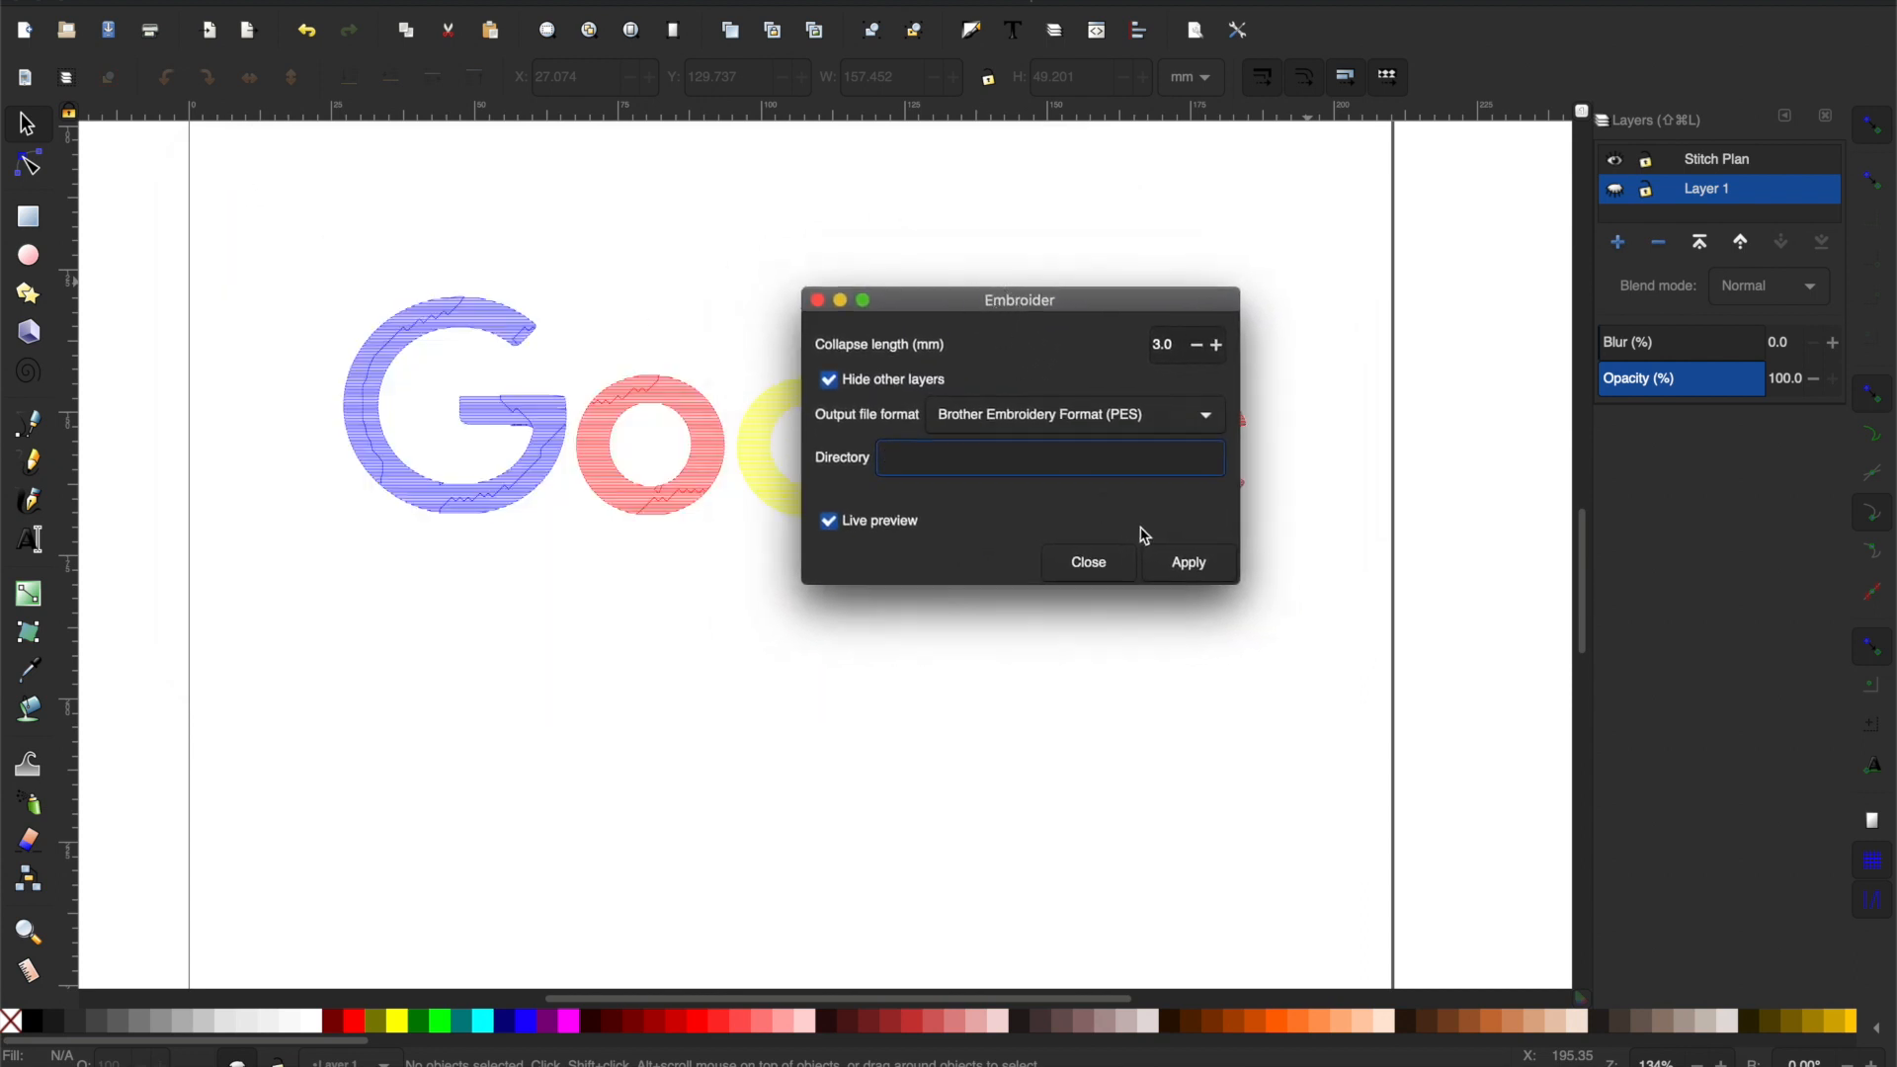
pyautogui.click(1049, 457)
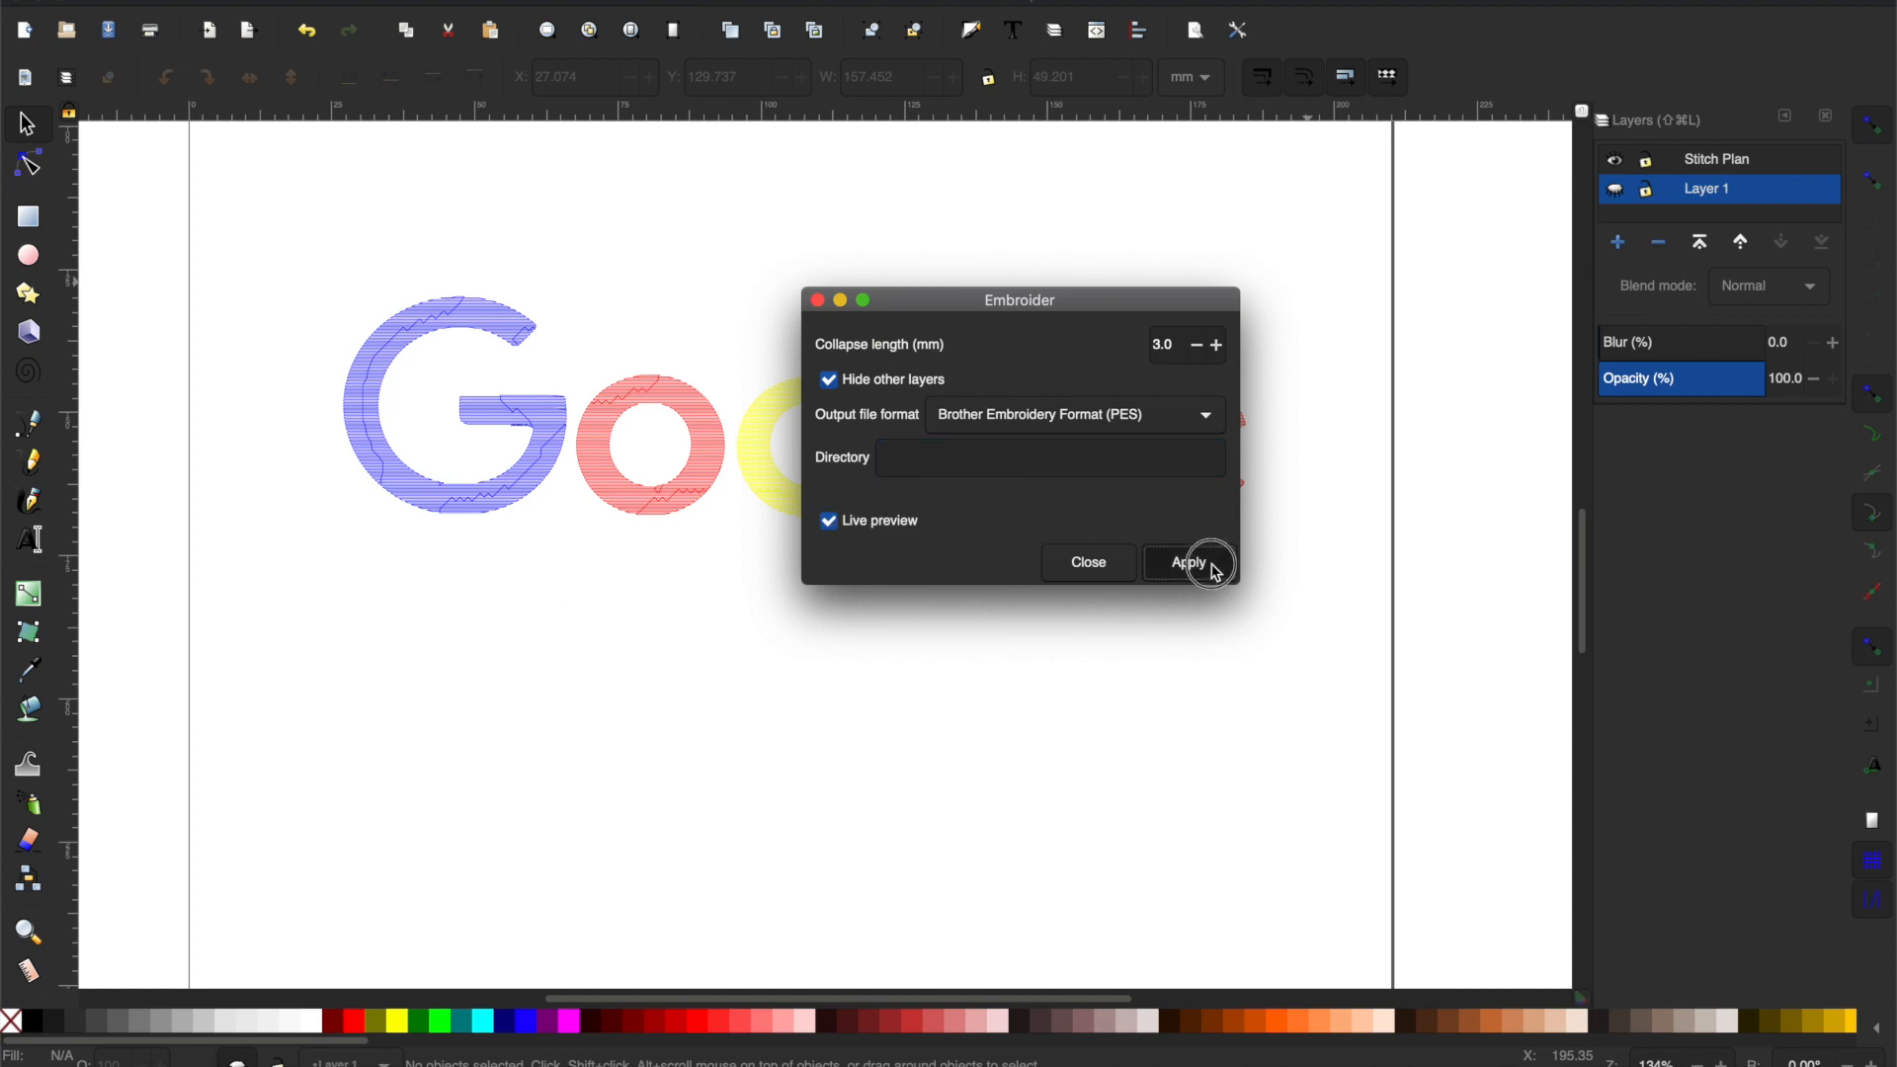
pyautogui.click(1188, 563)
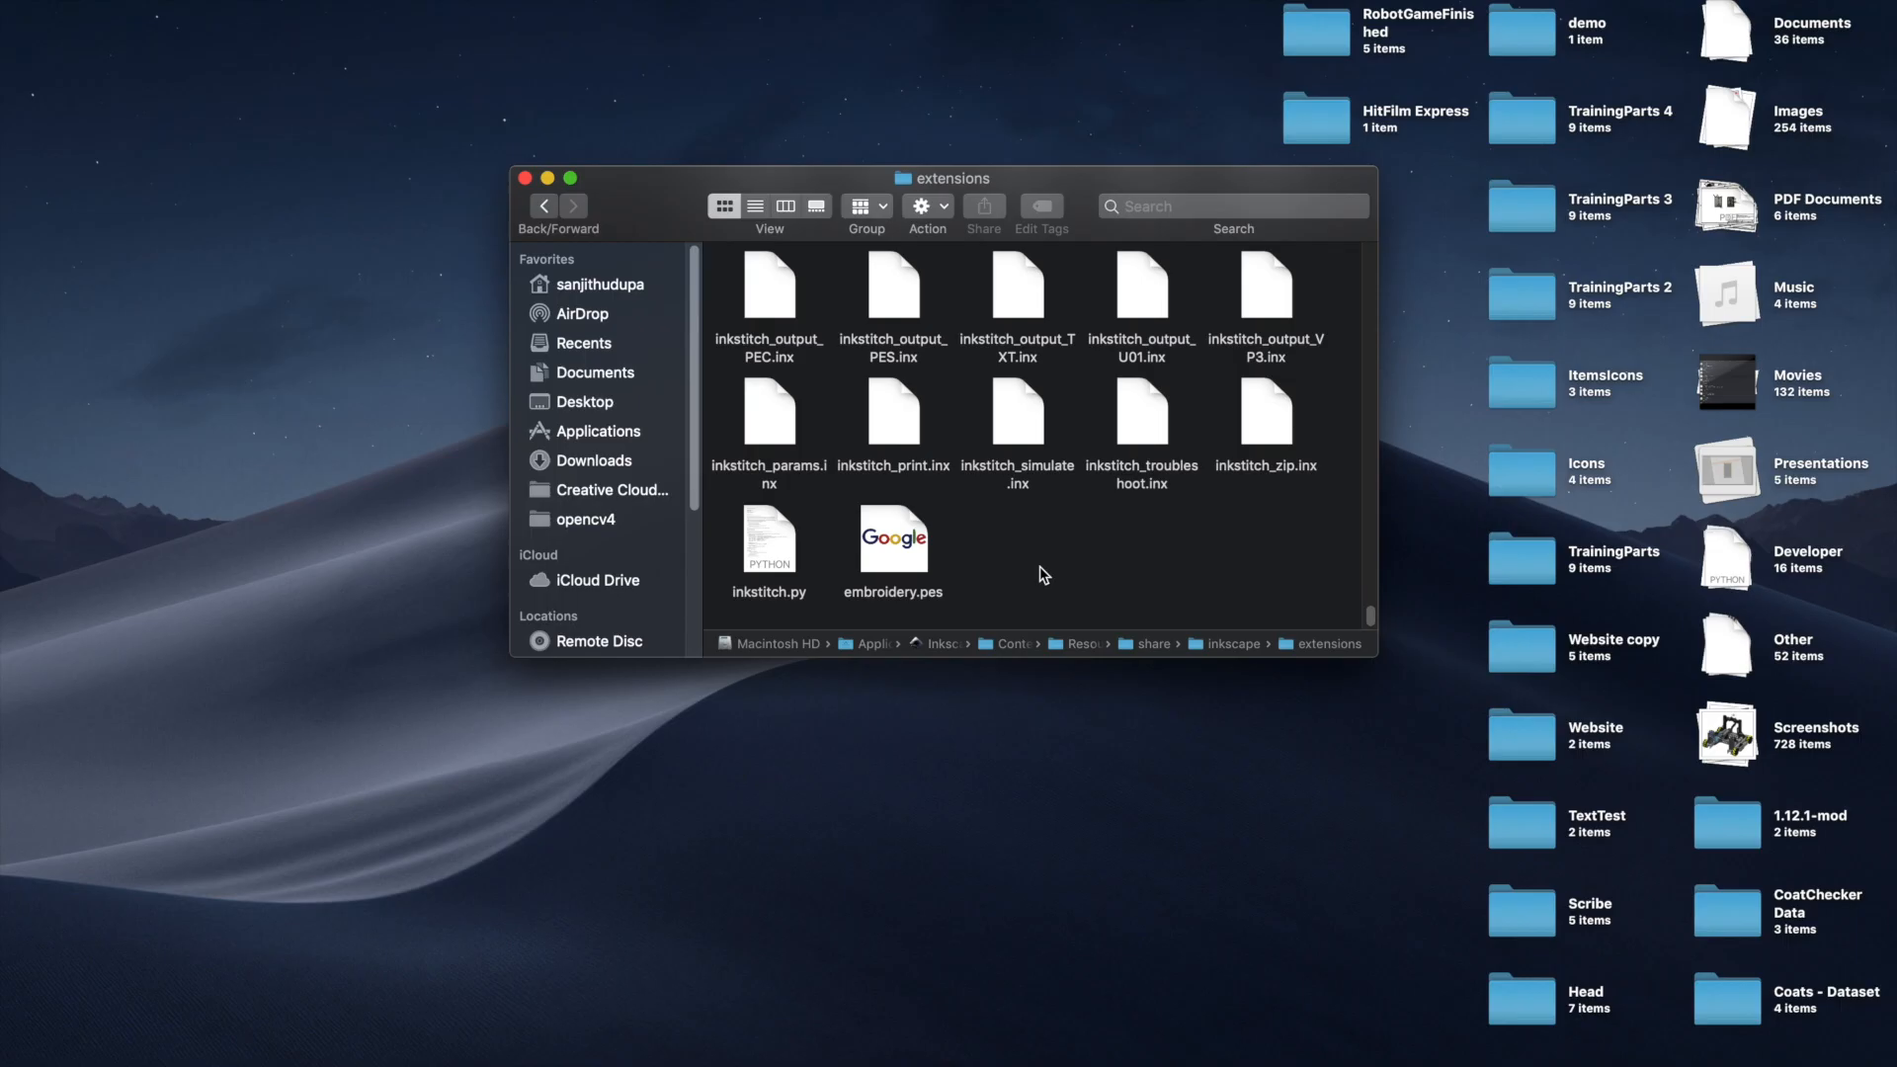
pyautogui.moveTo(1029, 575)
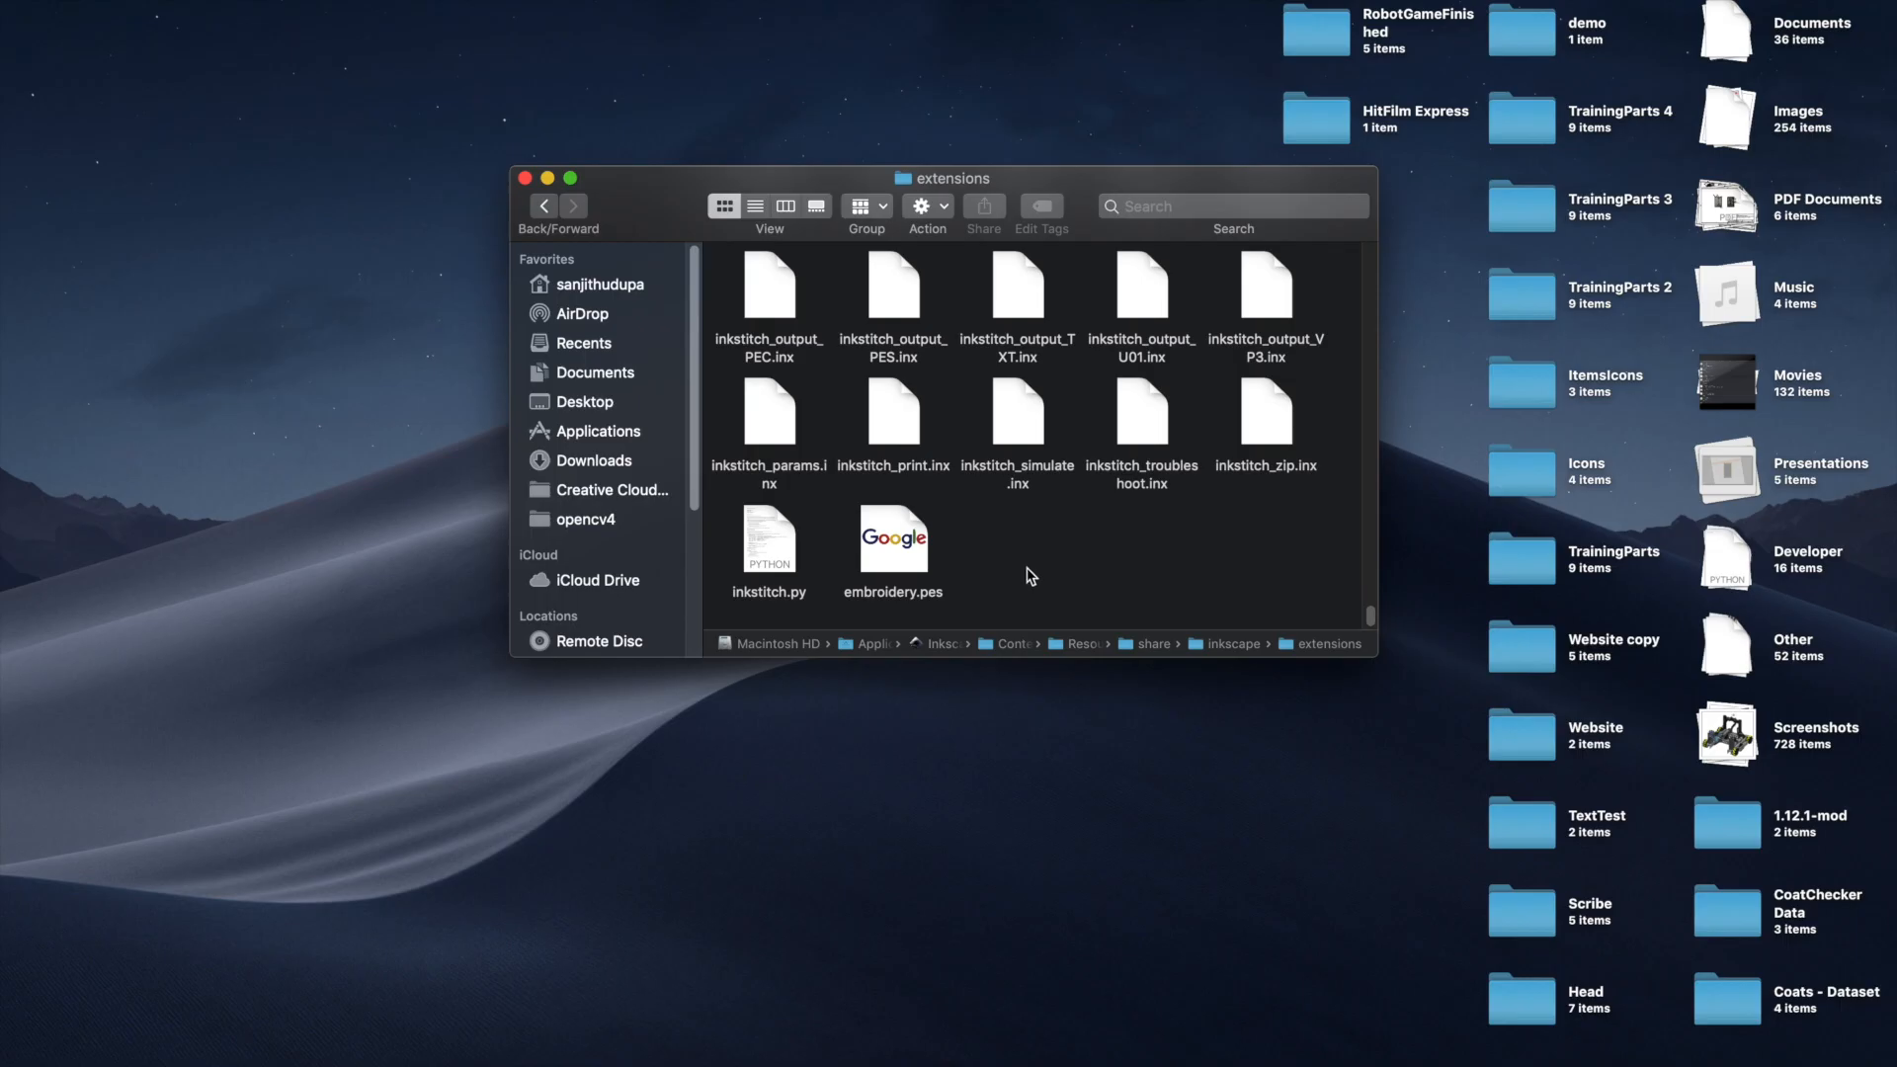
pyautogui.moveTo(917, 563)
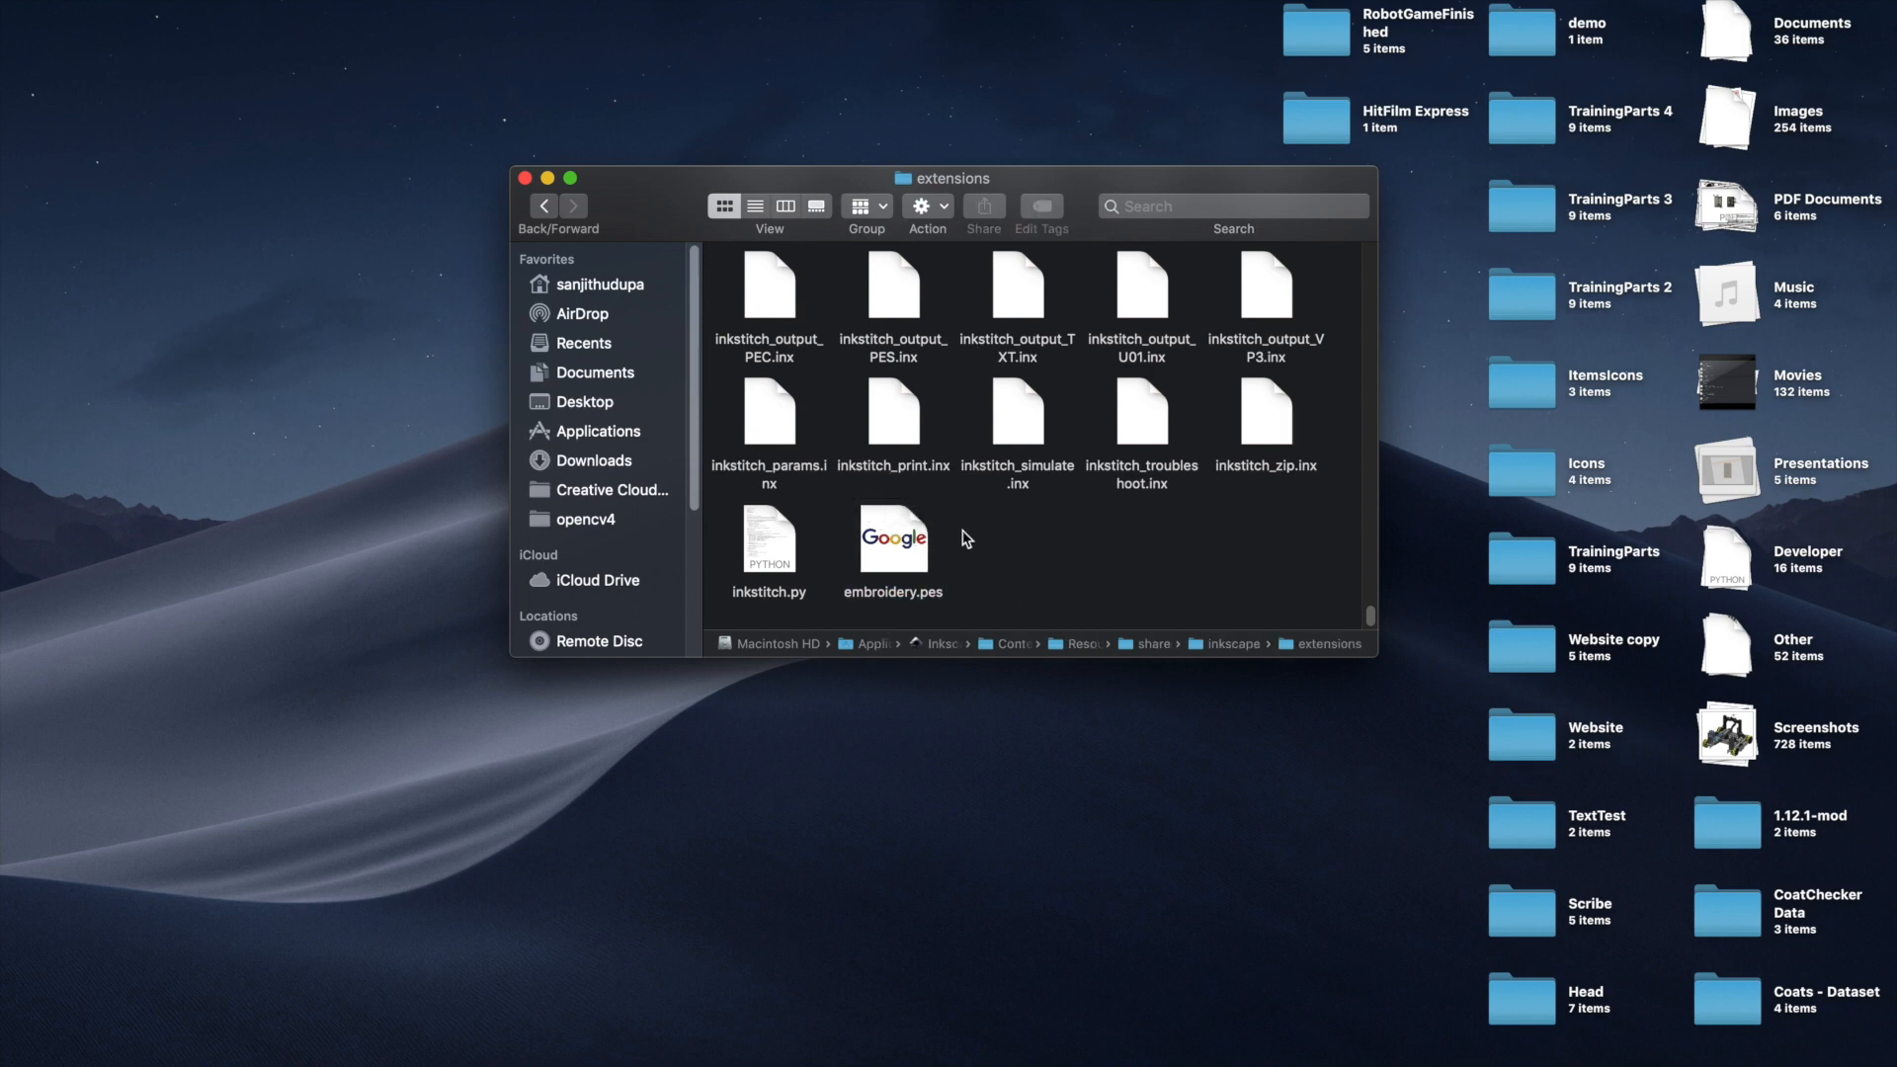
pyautogui.moveTo(945, 468)
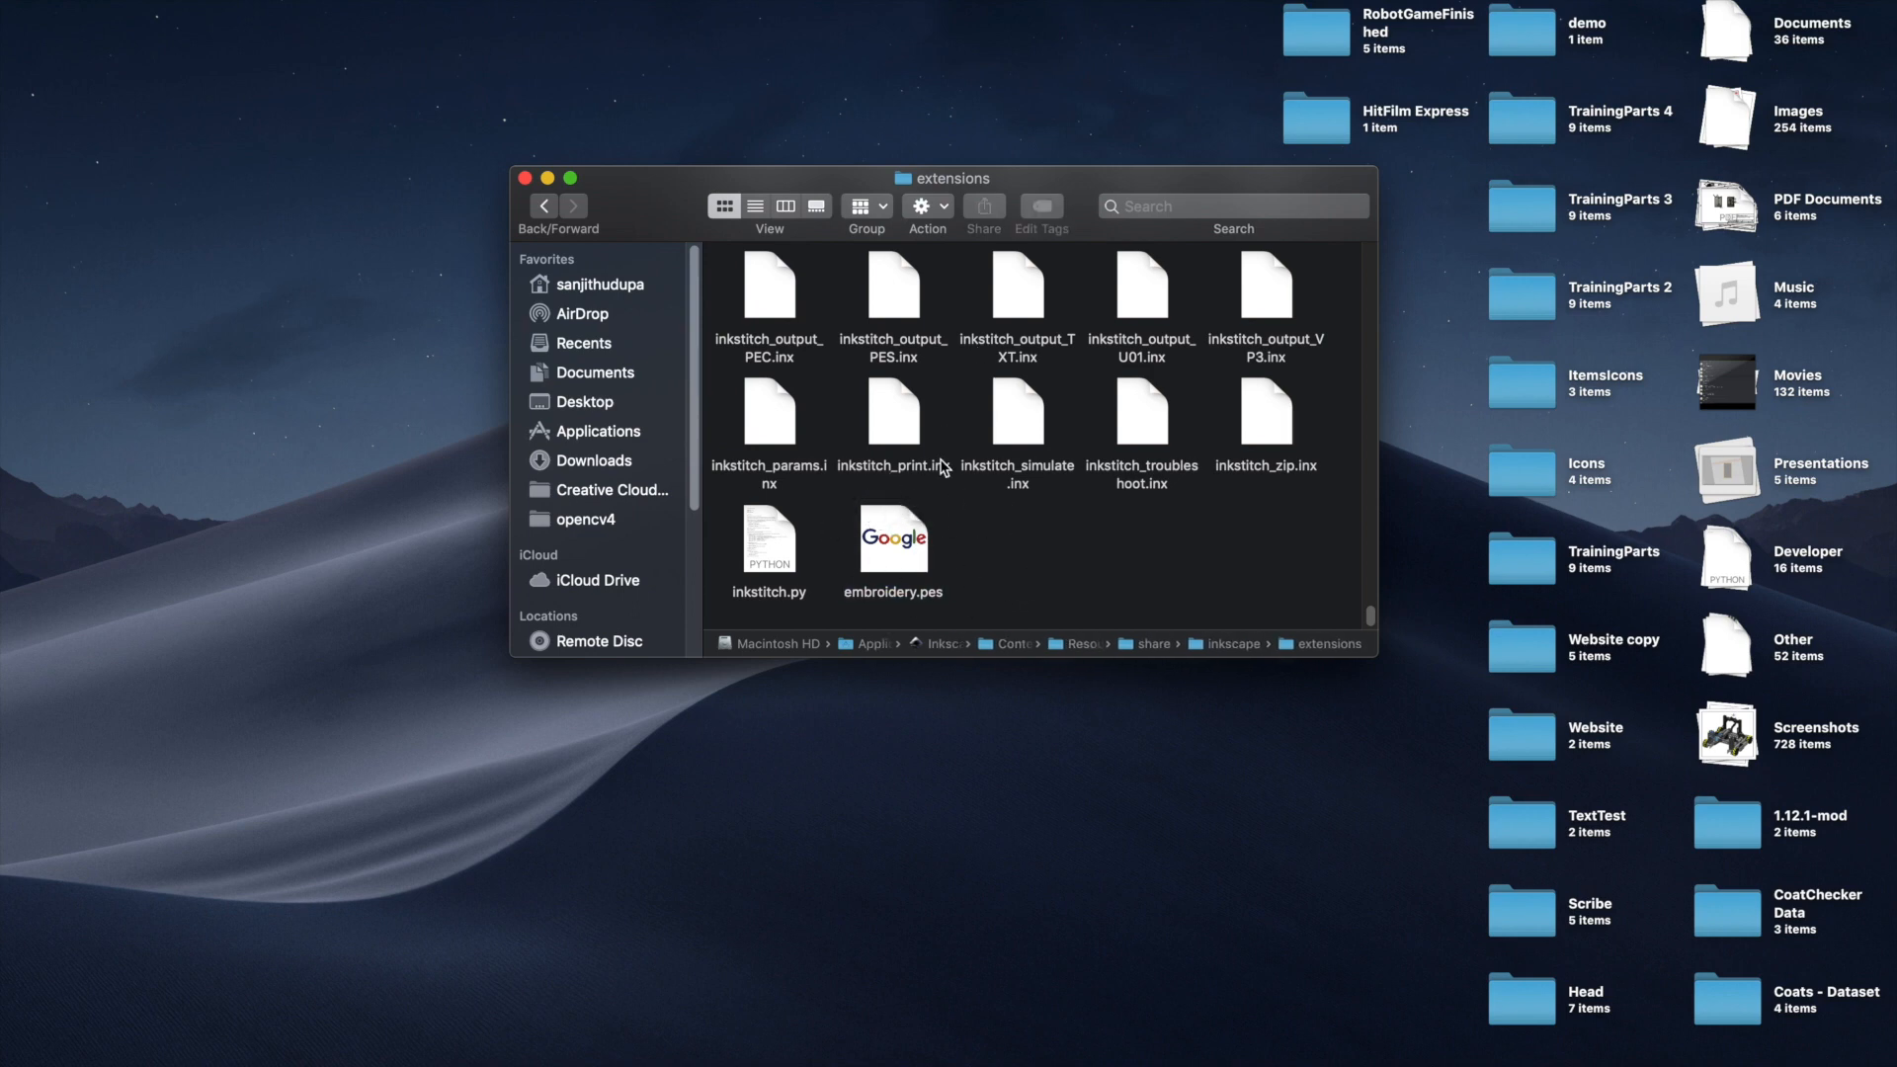
# Open embroidery.pes with StitchBuddy from the Finder context menu.
pyautogui.rightClick(891, 542)
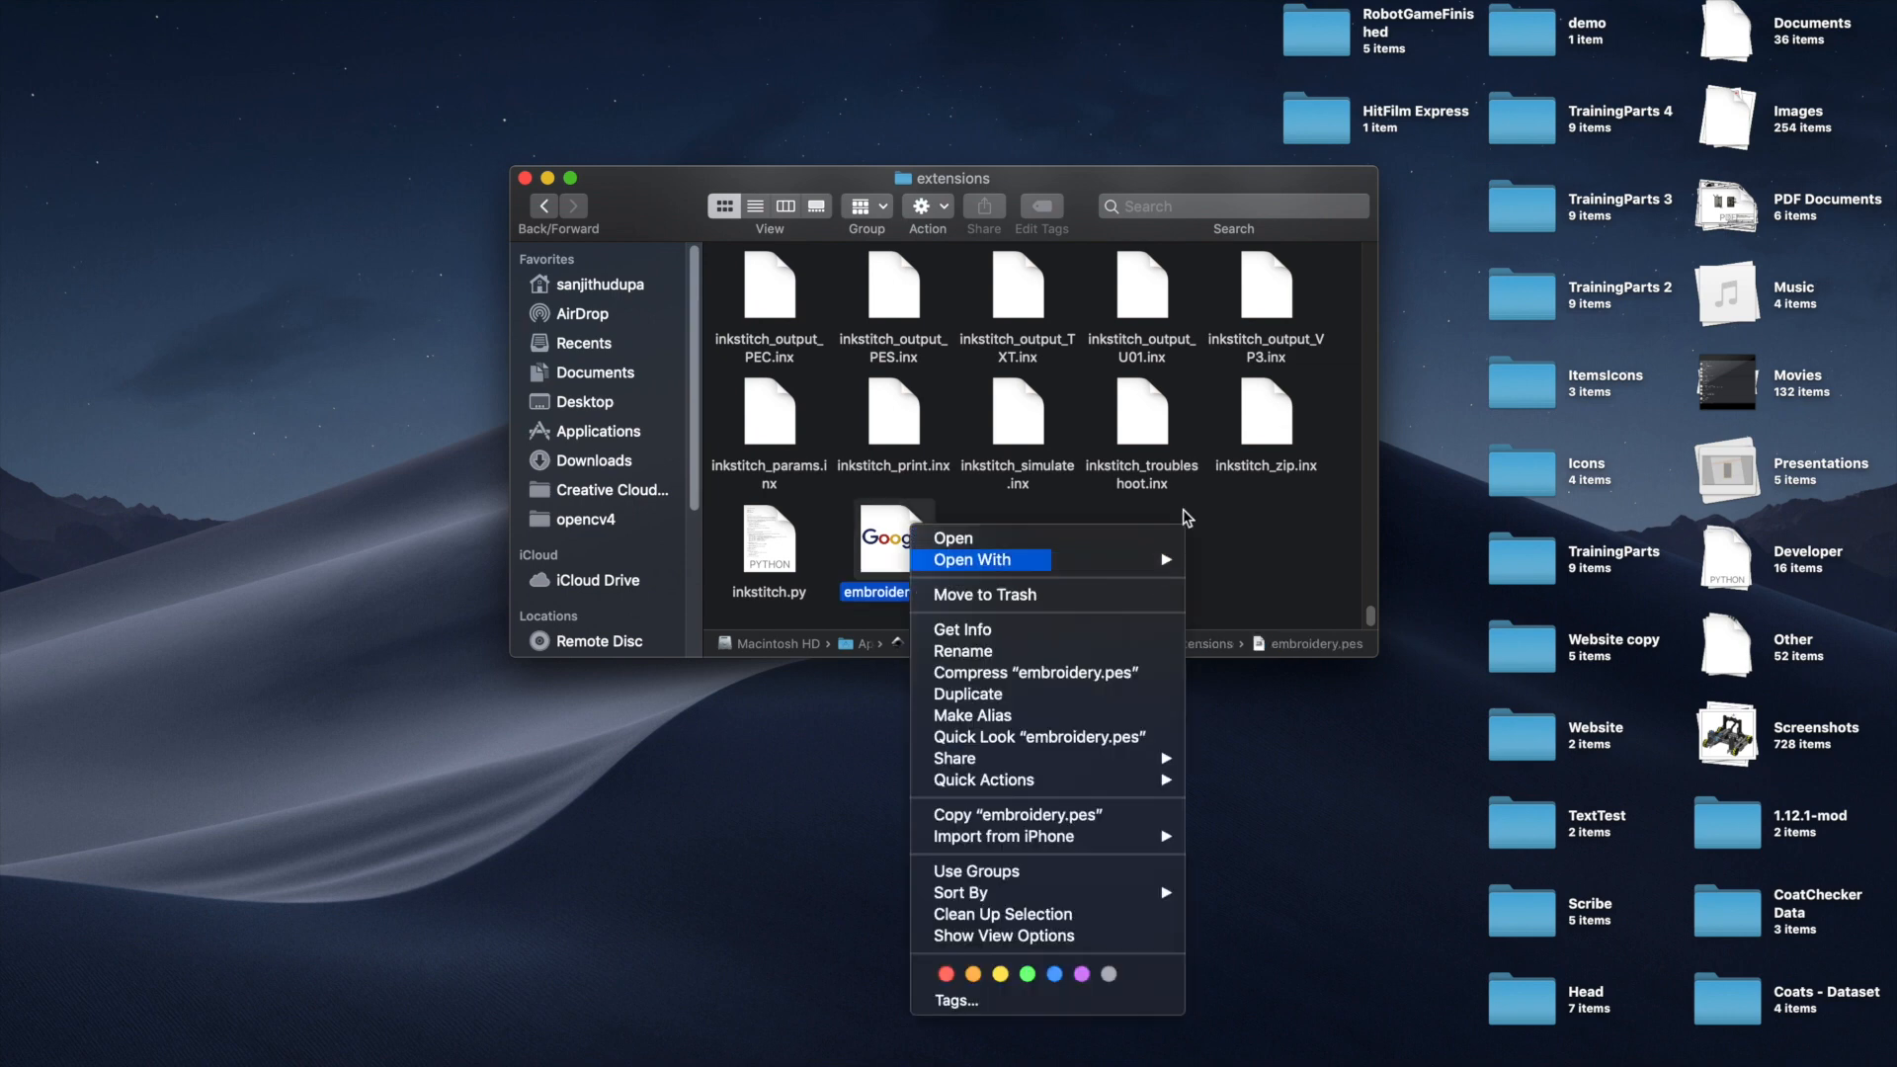
pyautogui.moveTo(972, 559)
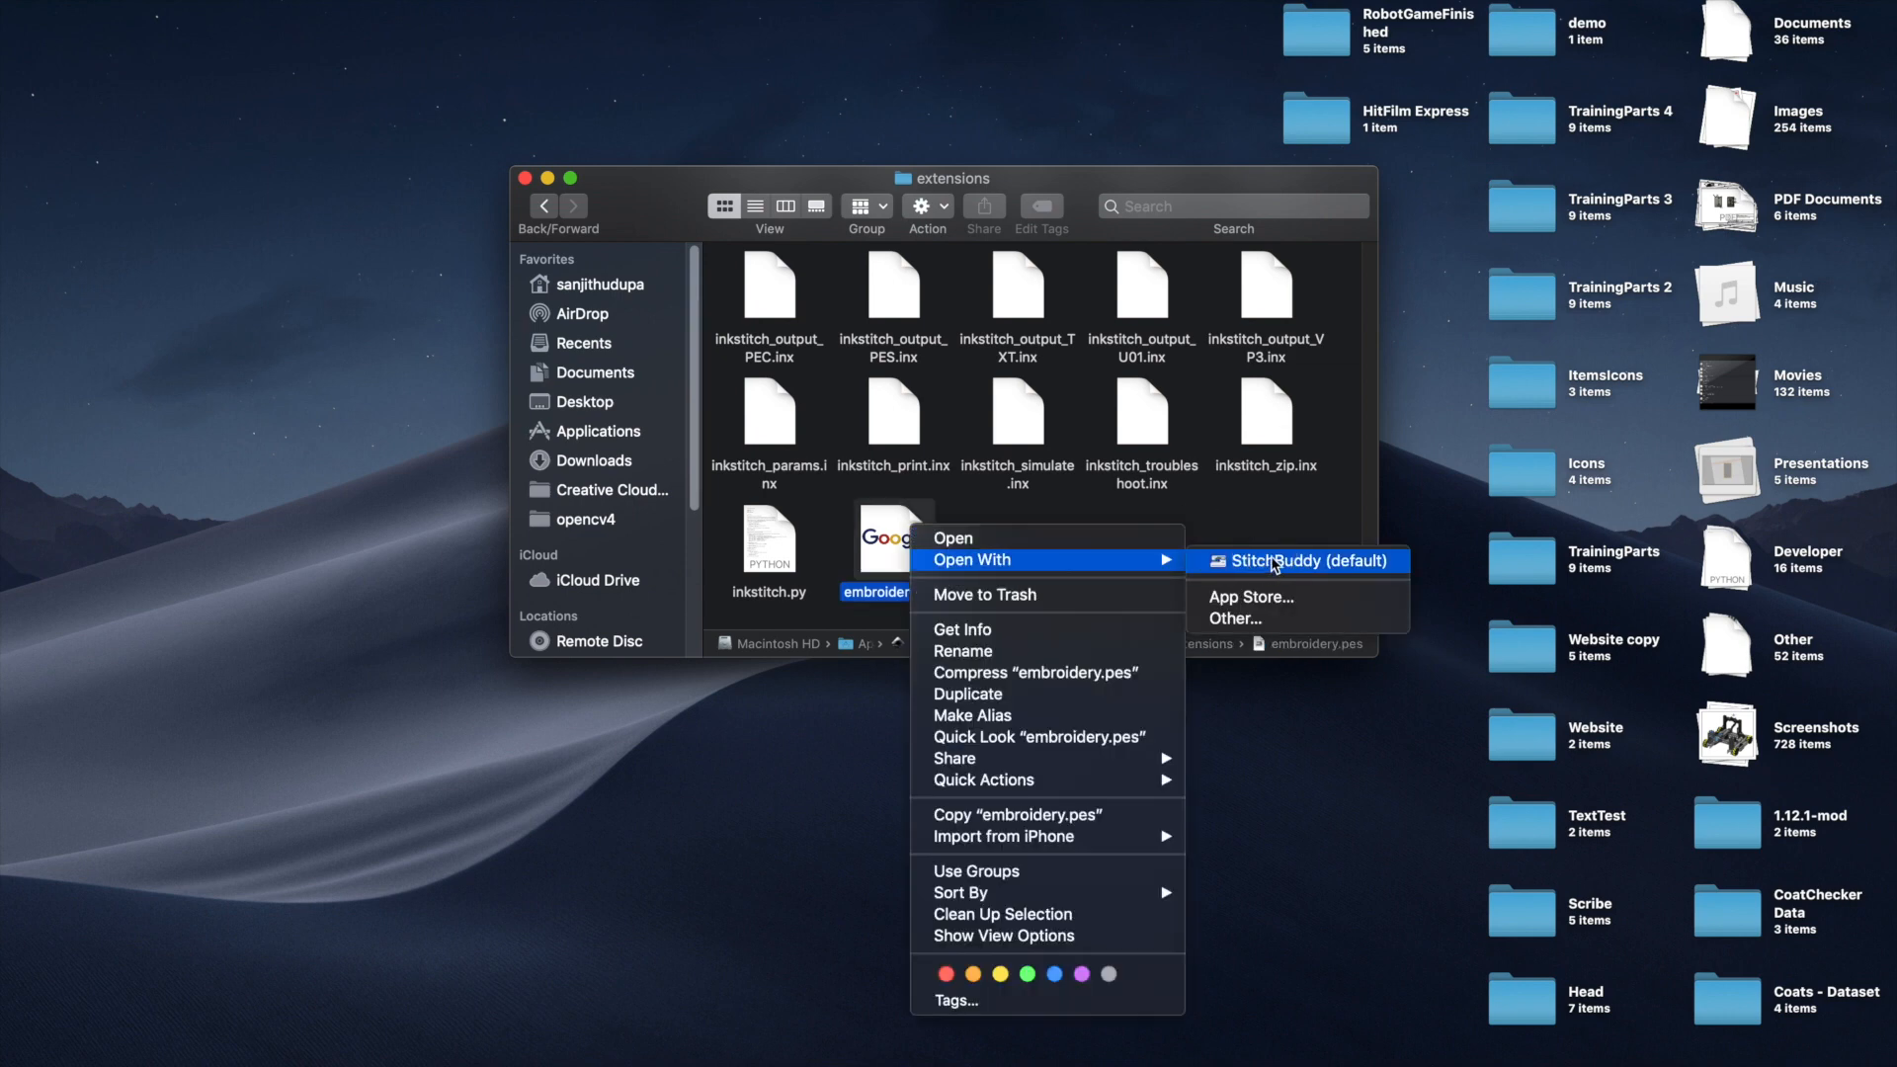
pyautogui.click(1296, 559)
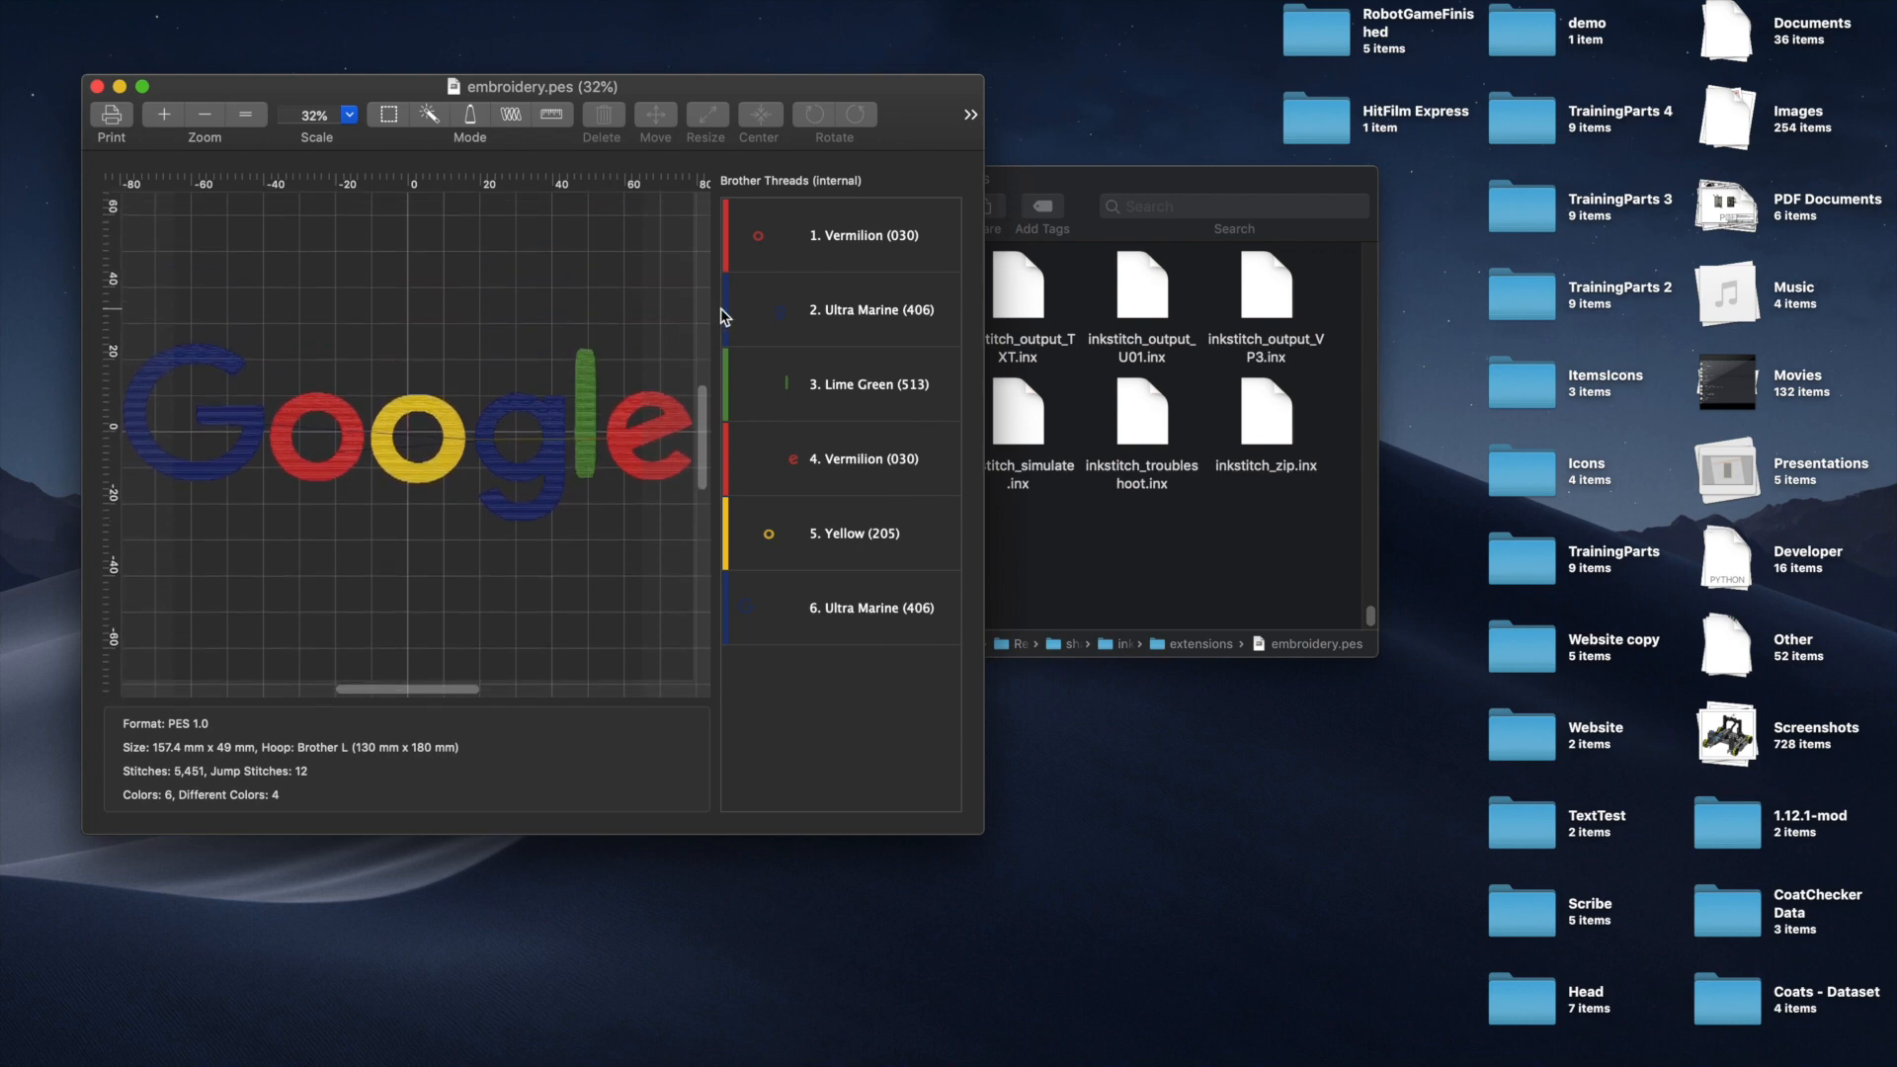
# Zoom out to show the whole 157.4 × 49 mm, 5,451-stitch PES design.
pyautogui.click(203, 115)
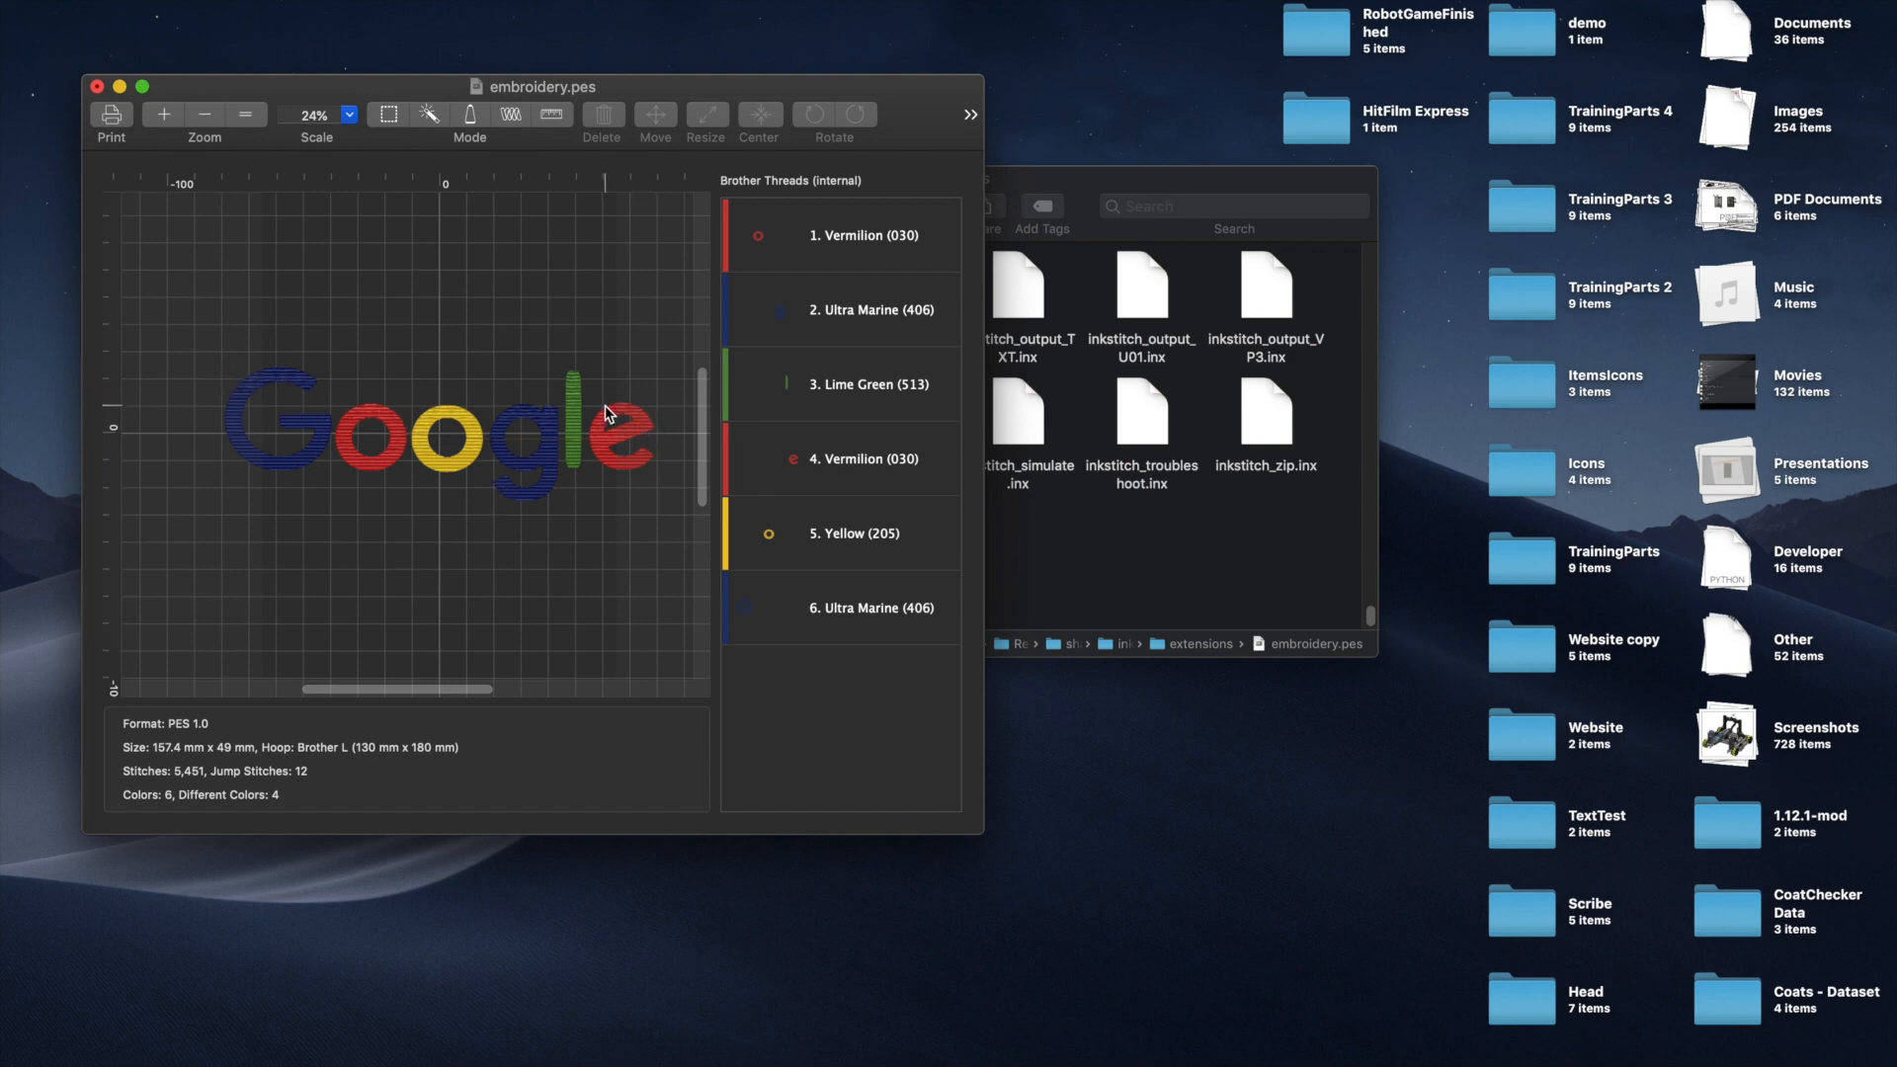
pyautogui.moveTo(544, 385)
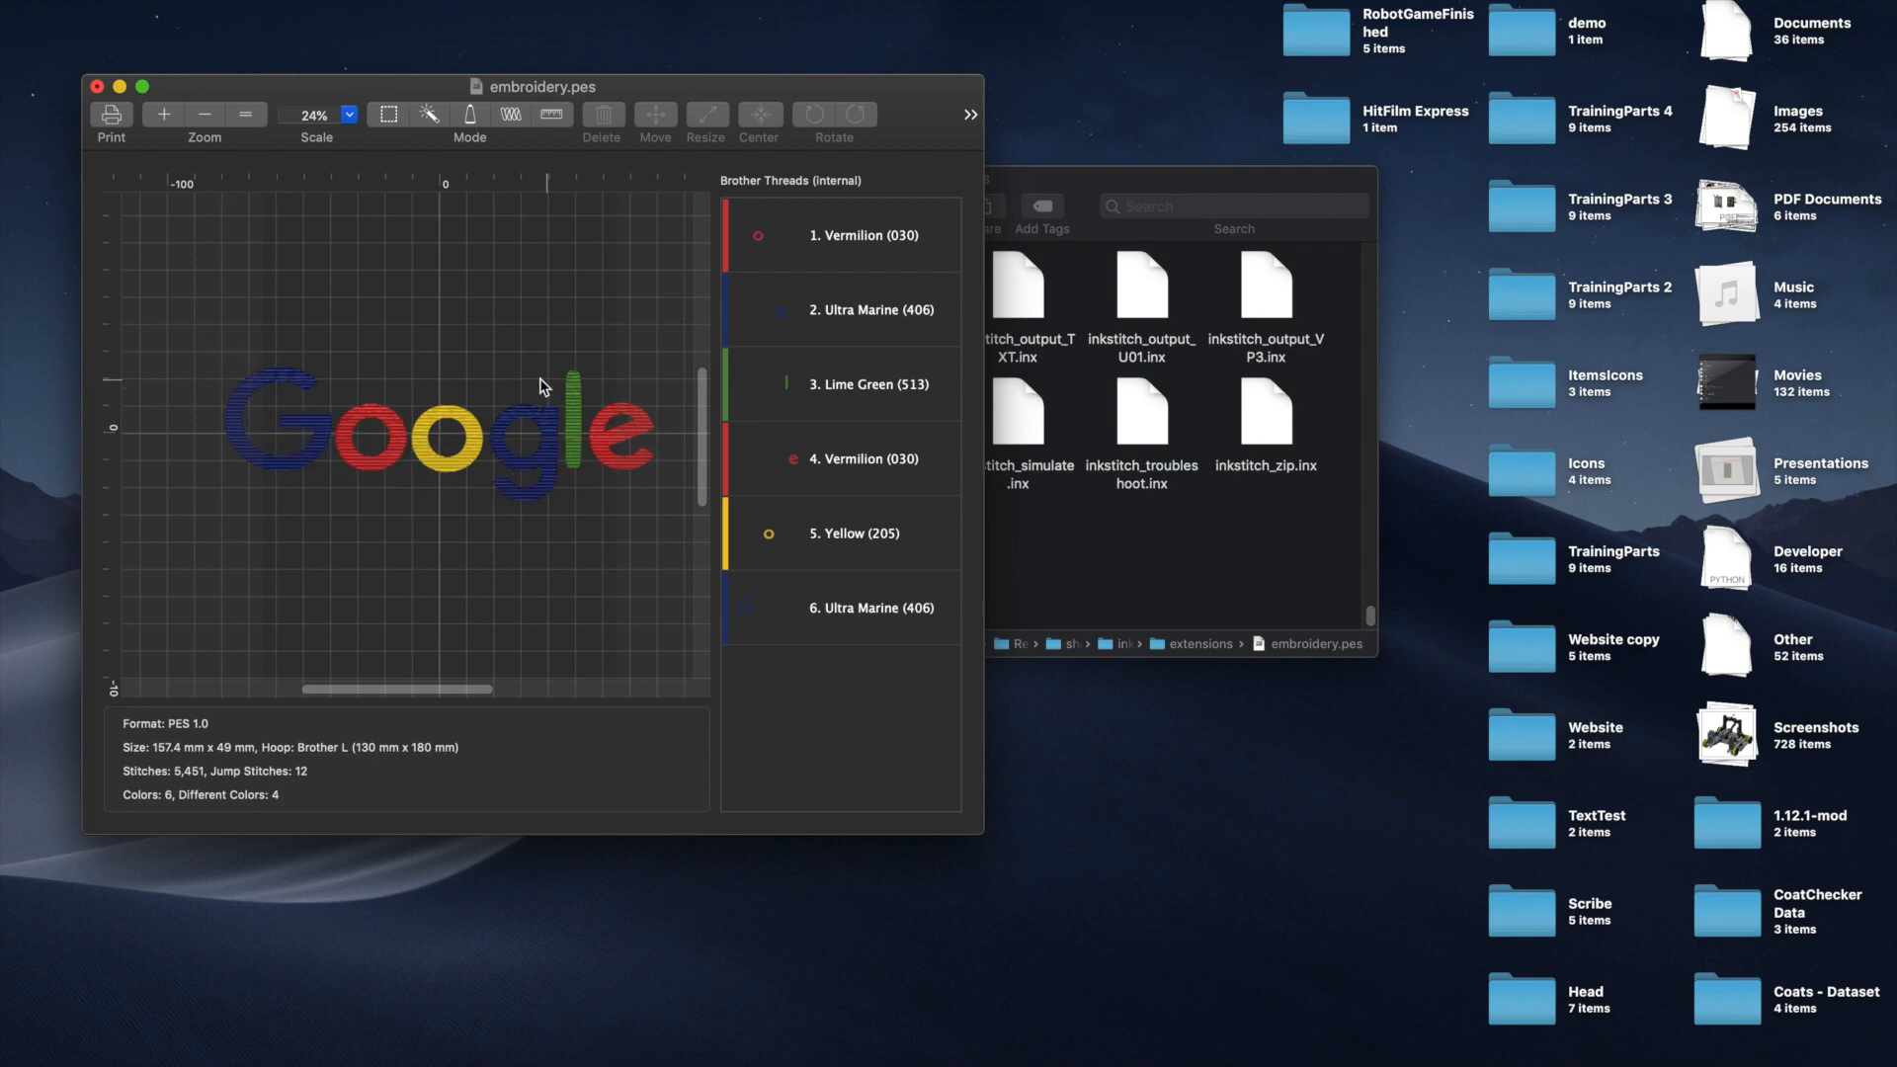